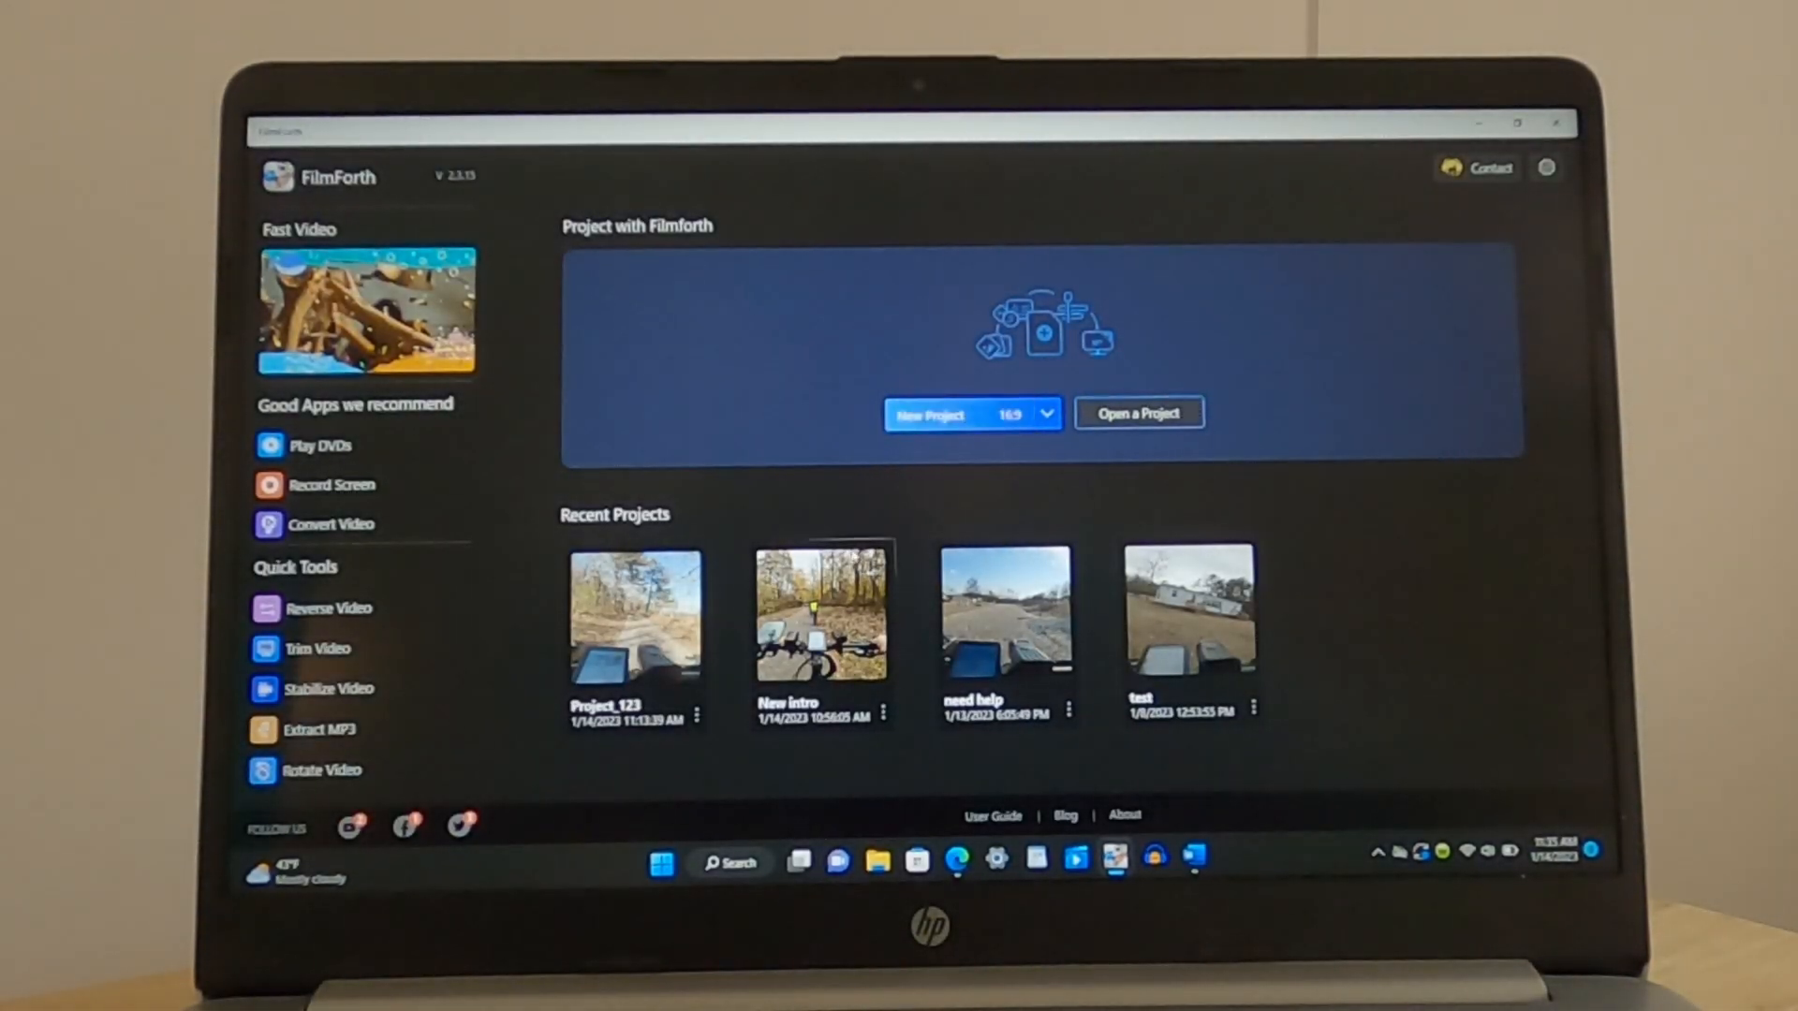
Start a new project and import the ride video from the Desktop folder
left_click(929, 414)
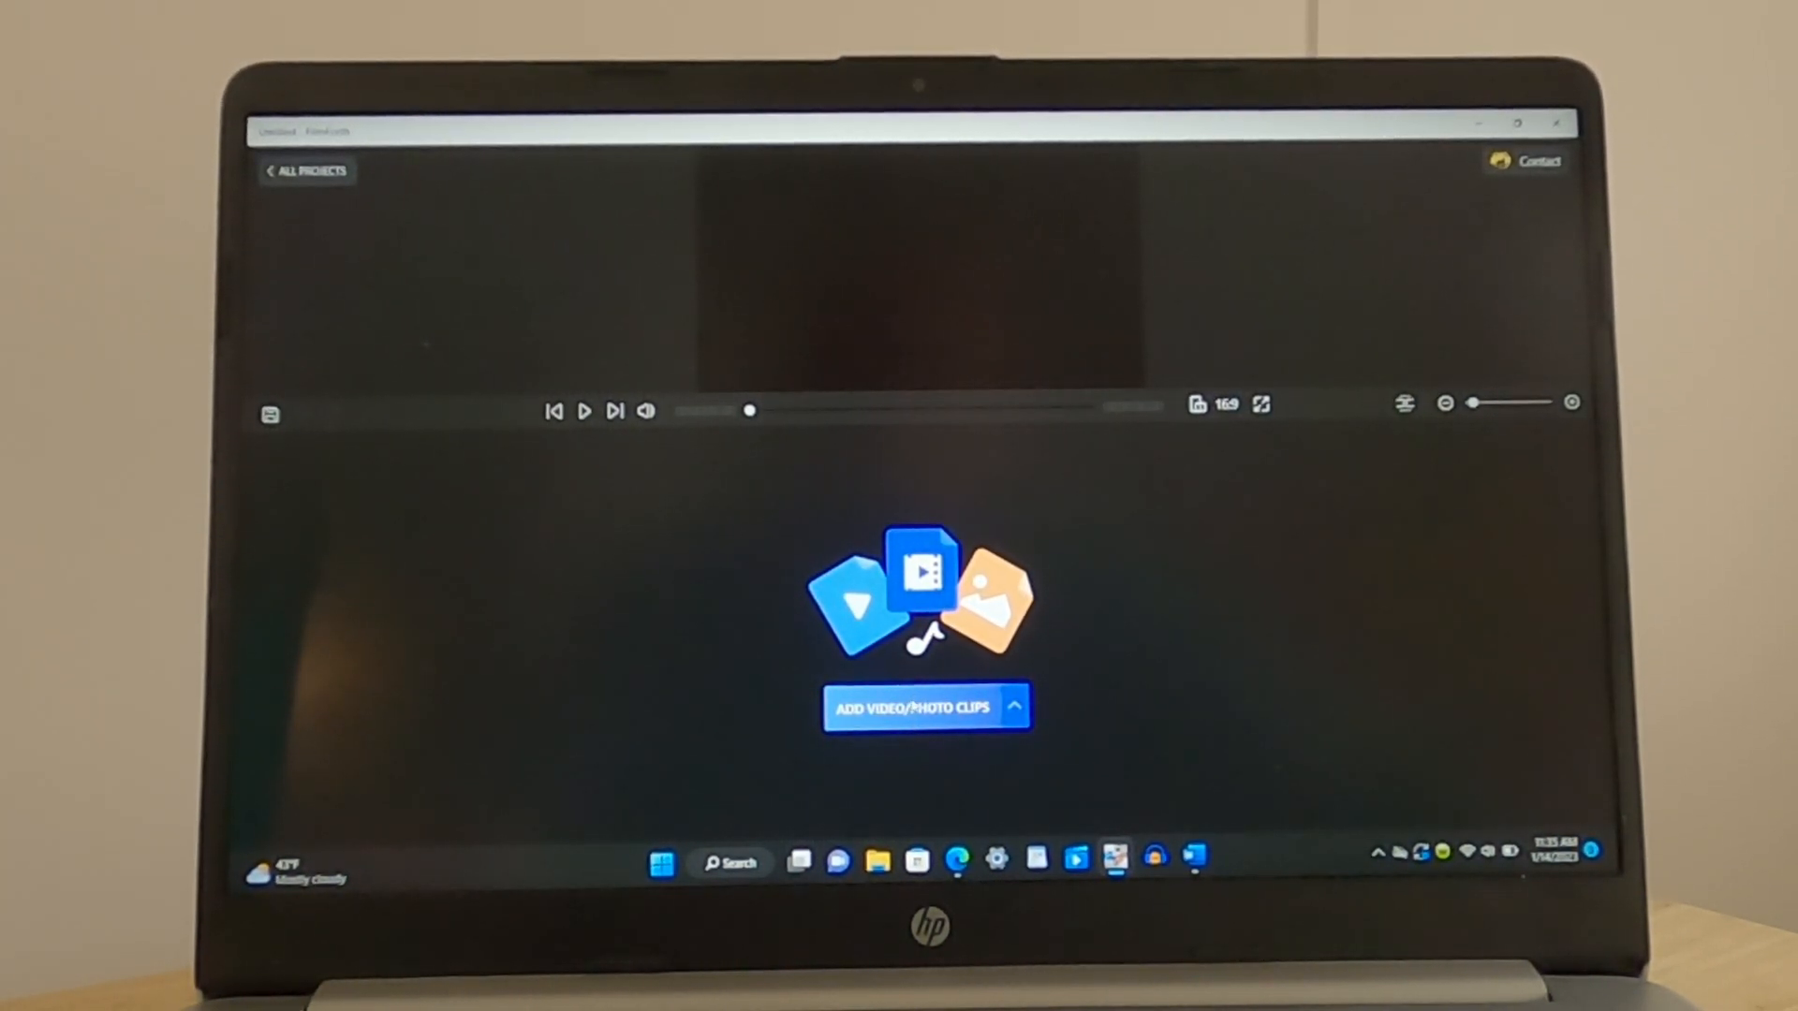
left_click(917, 706)
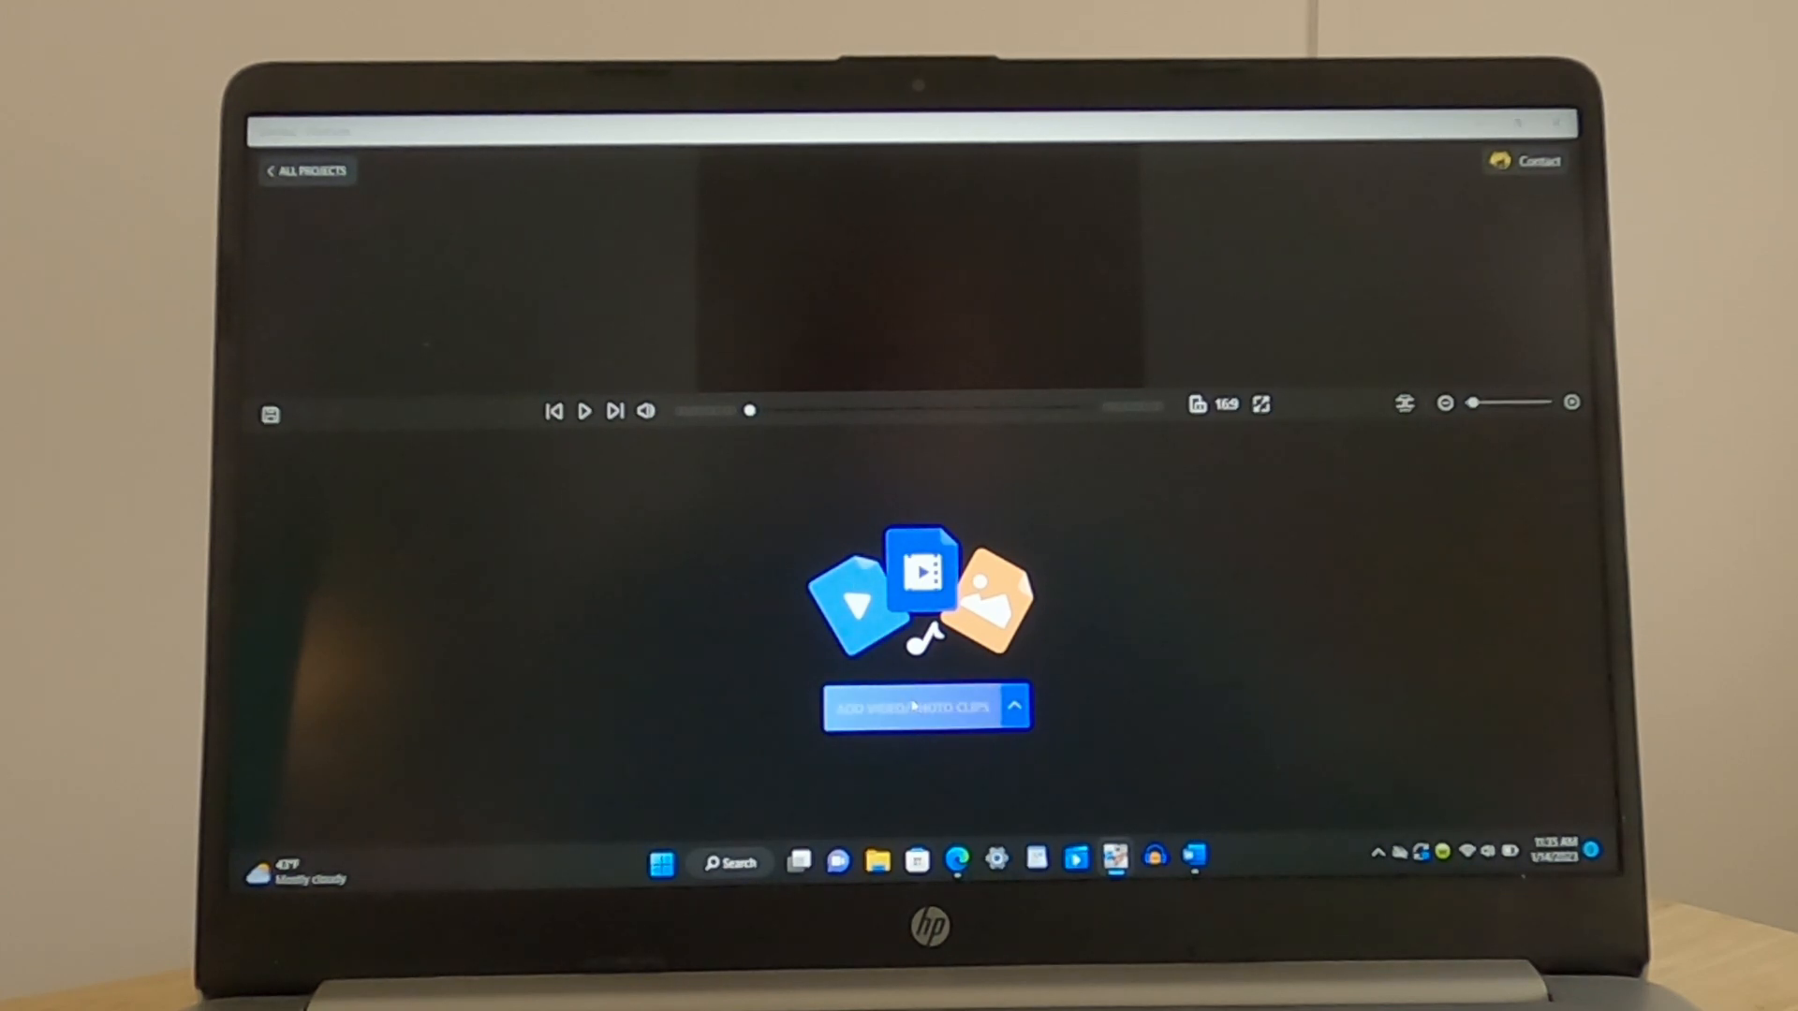
left_click(913, 706)
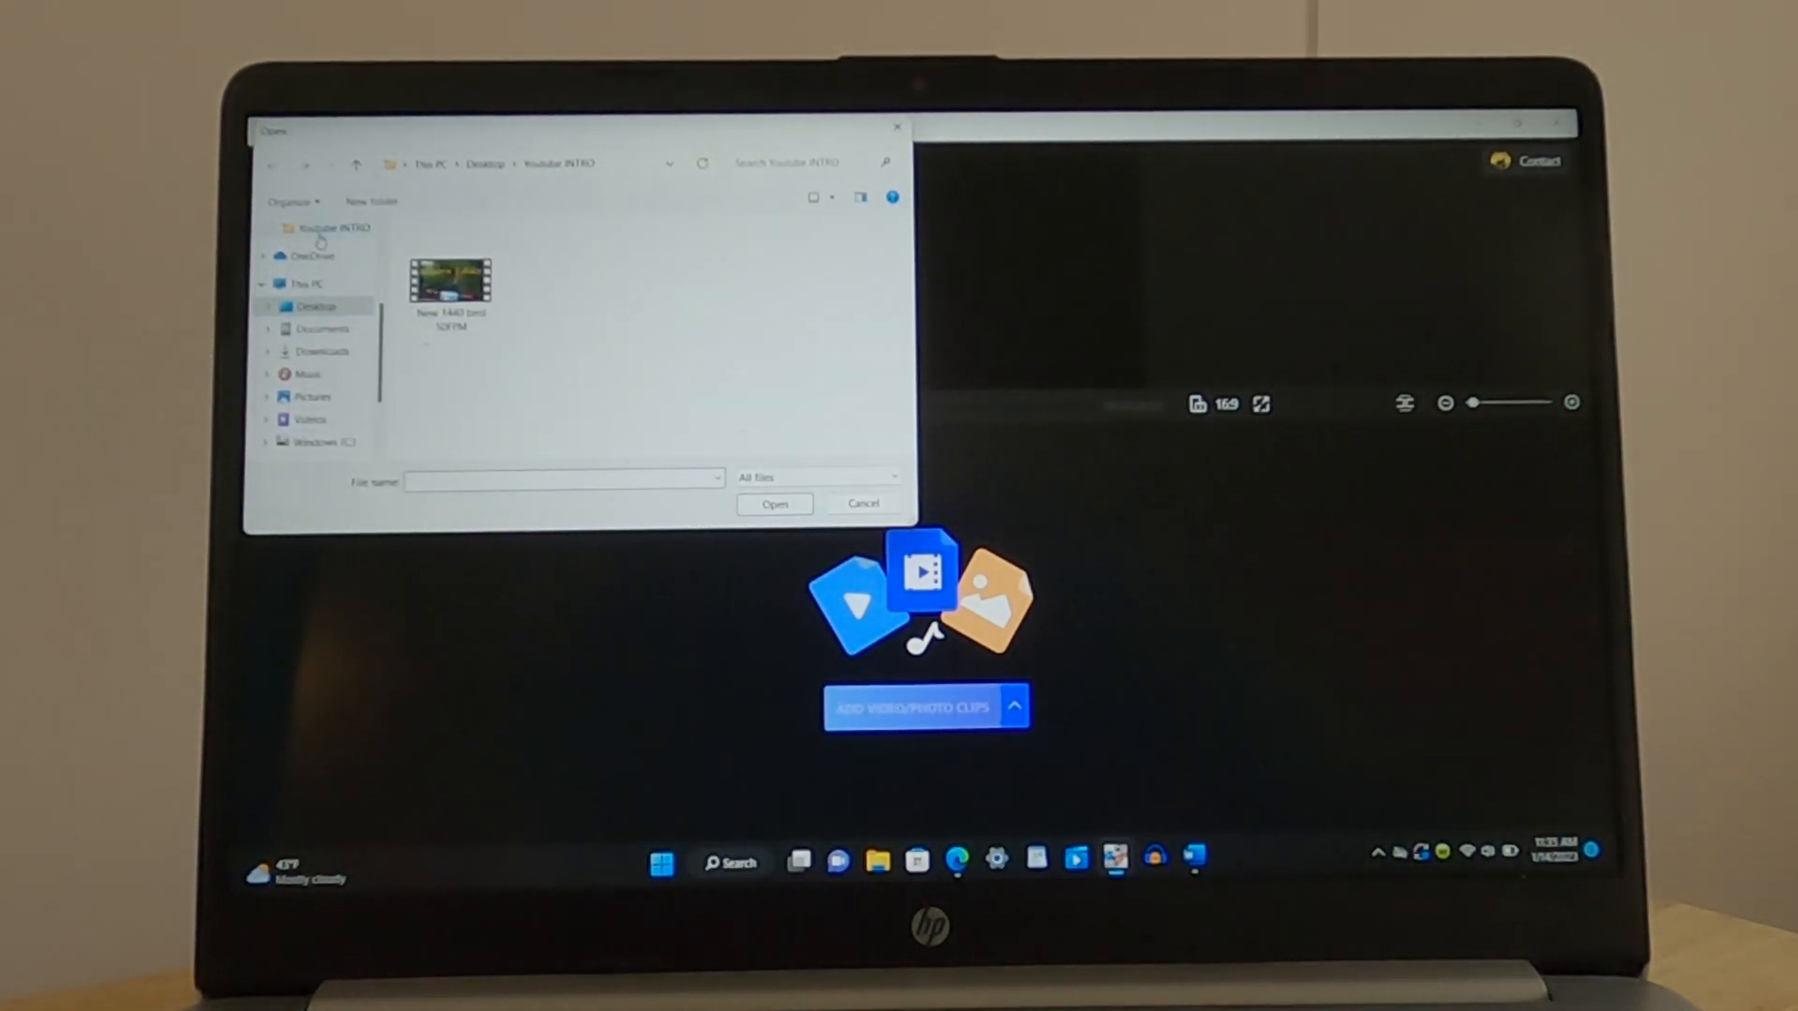
left_click(317, 305)
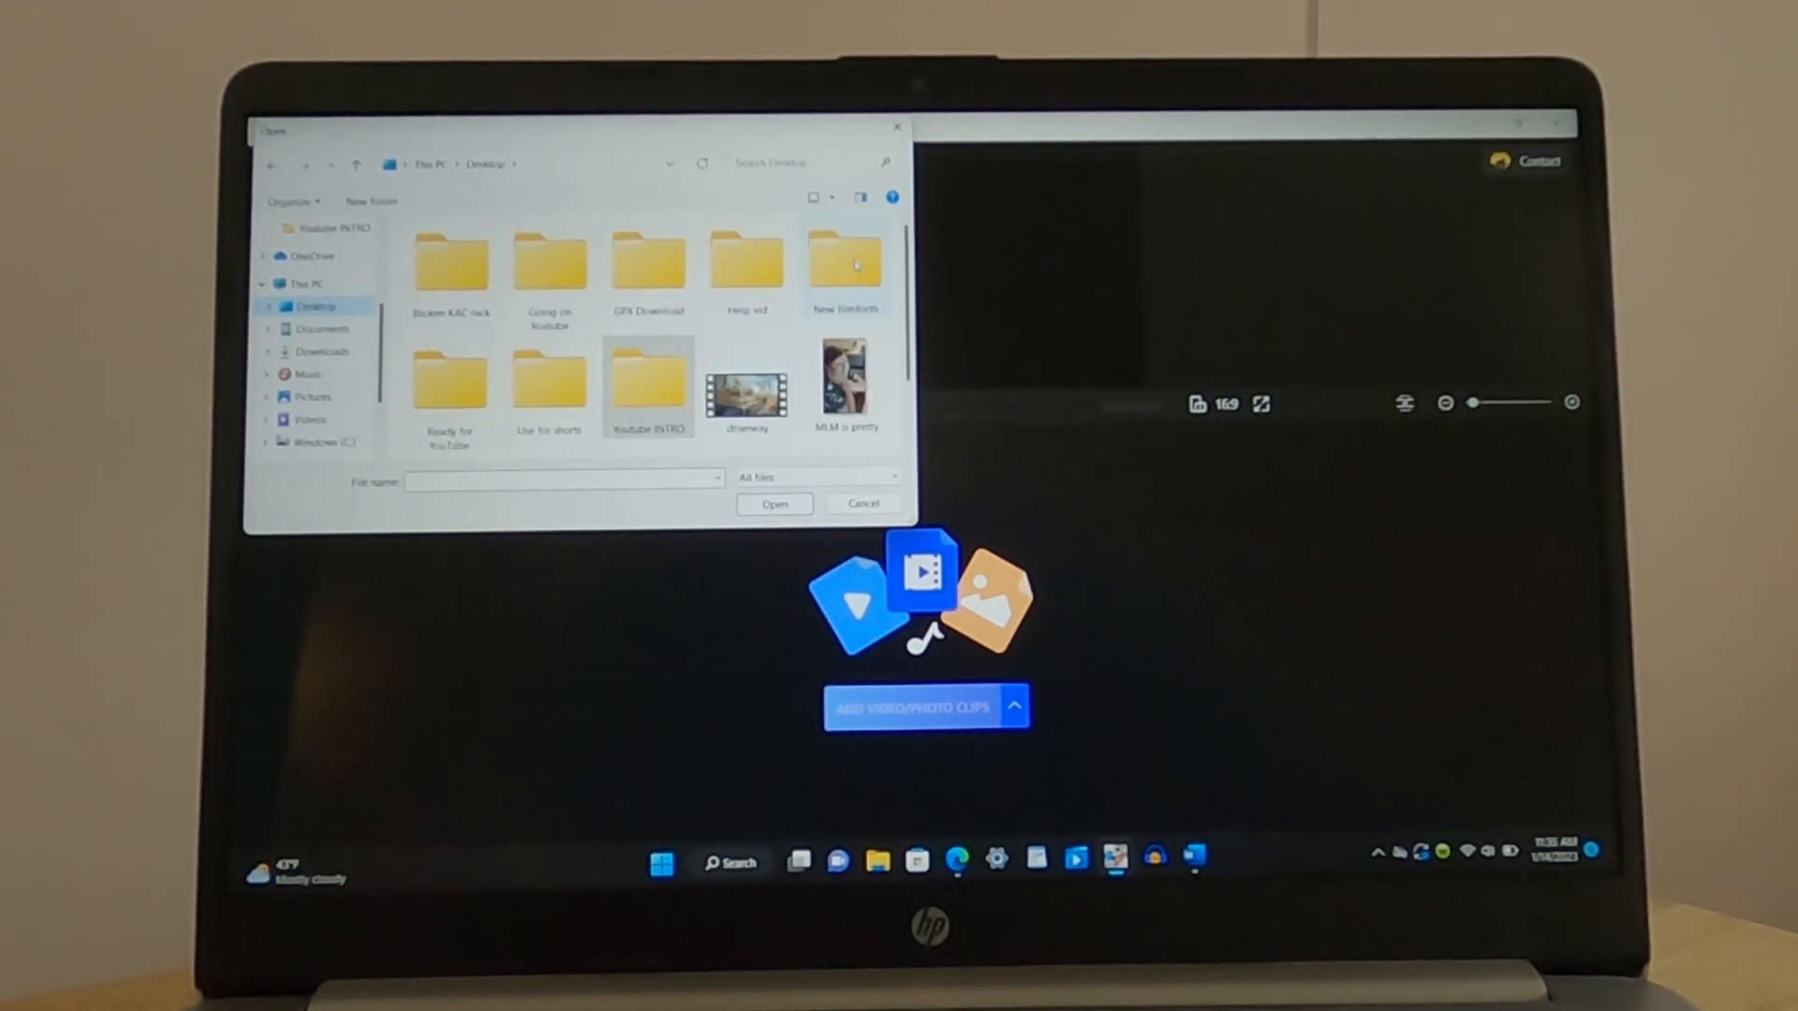
double_click(844, 258)
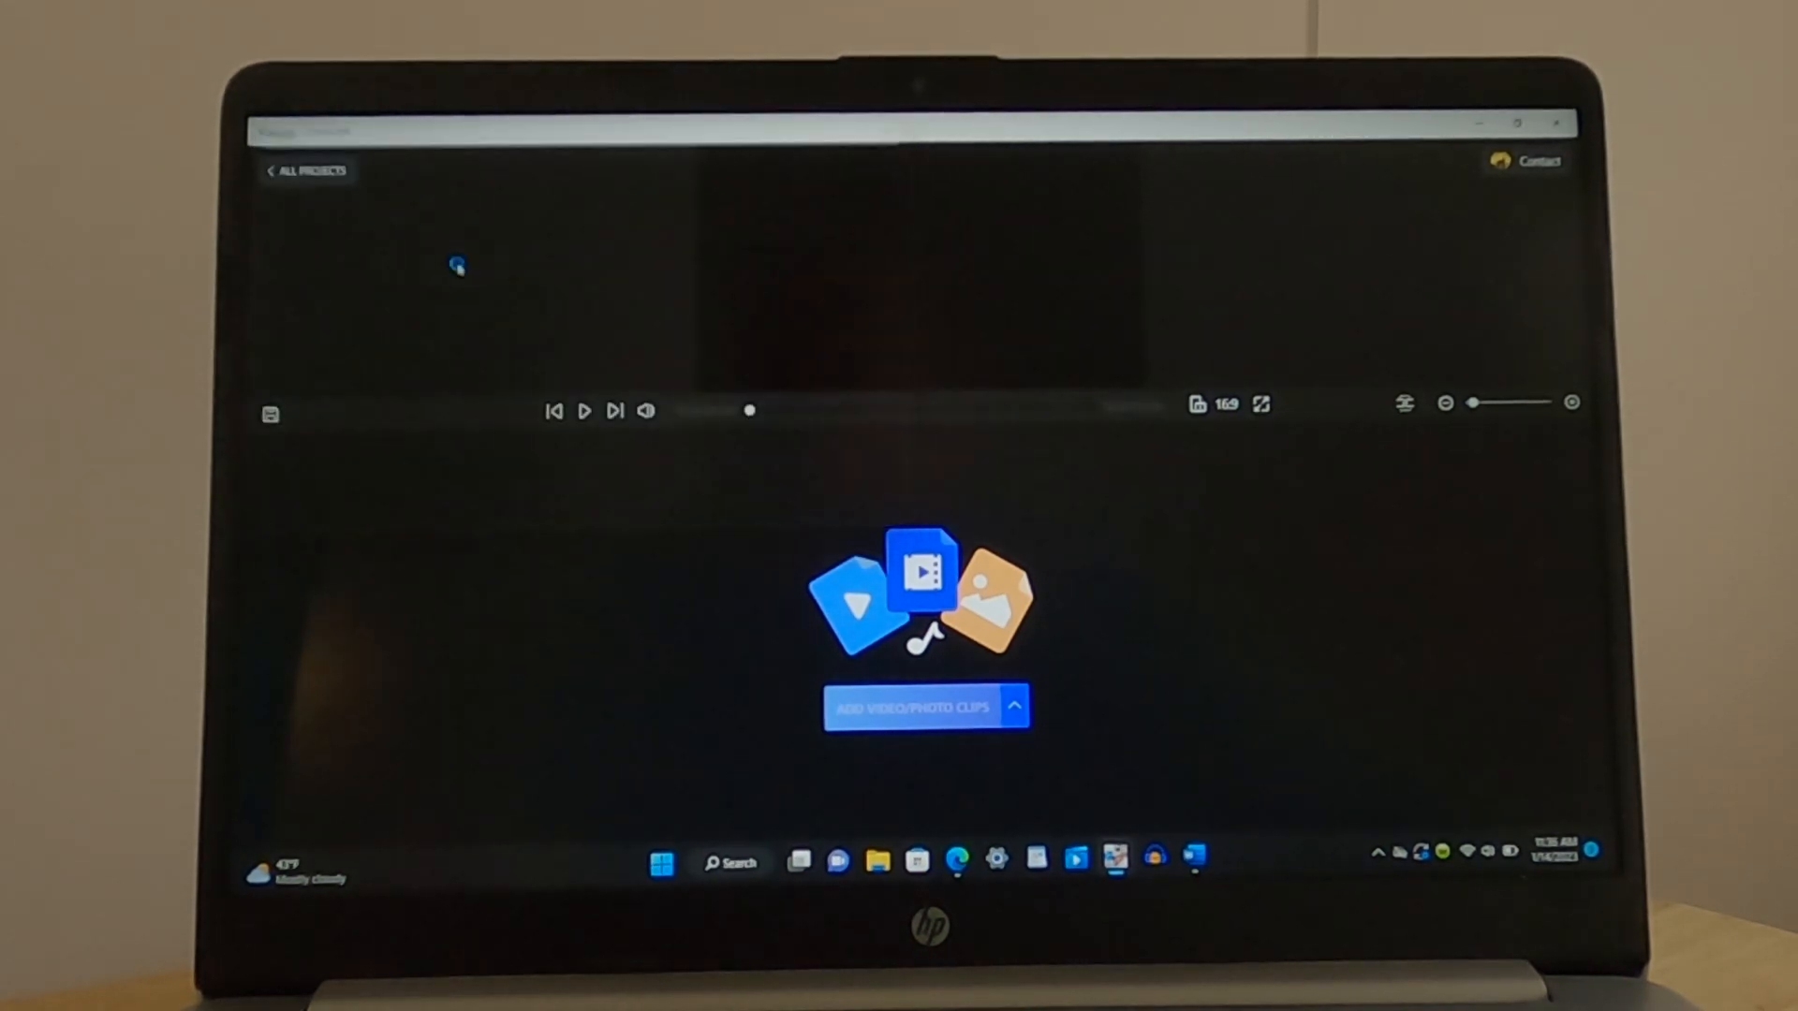
Split the ride clip at about 1:54 and delete its second half
left_click(914, 706)
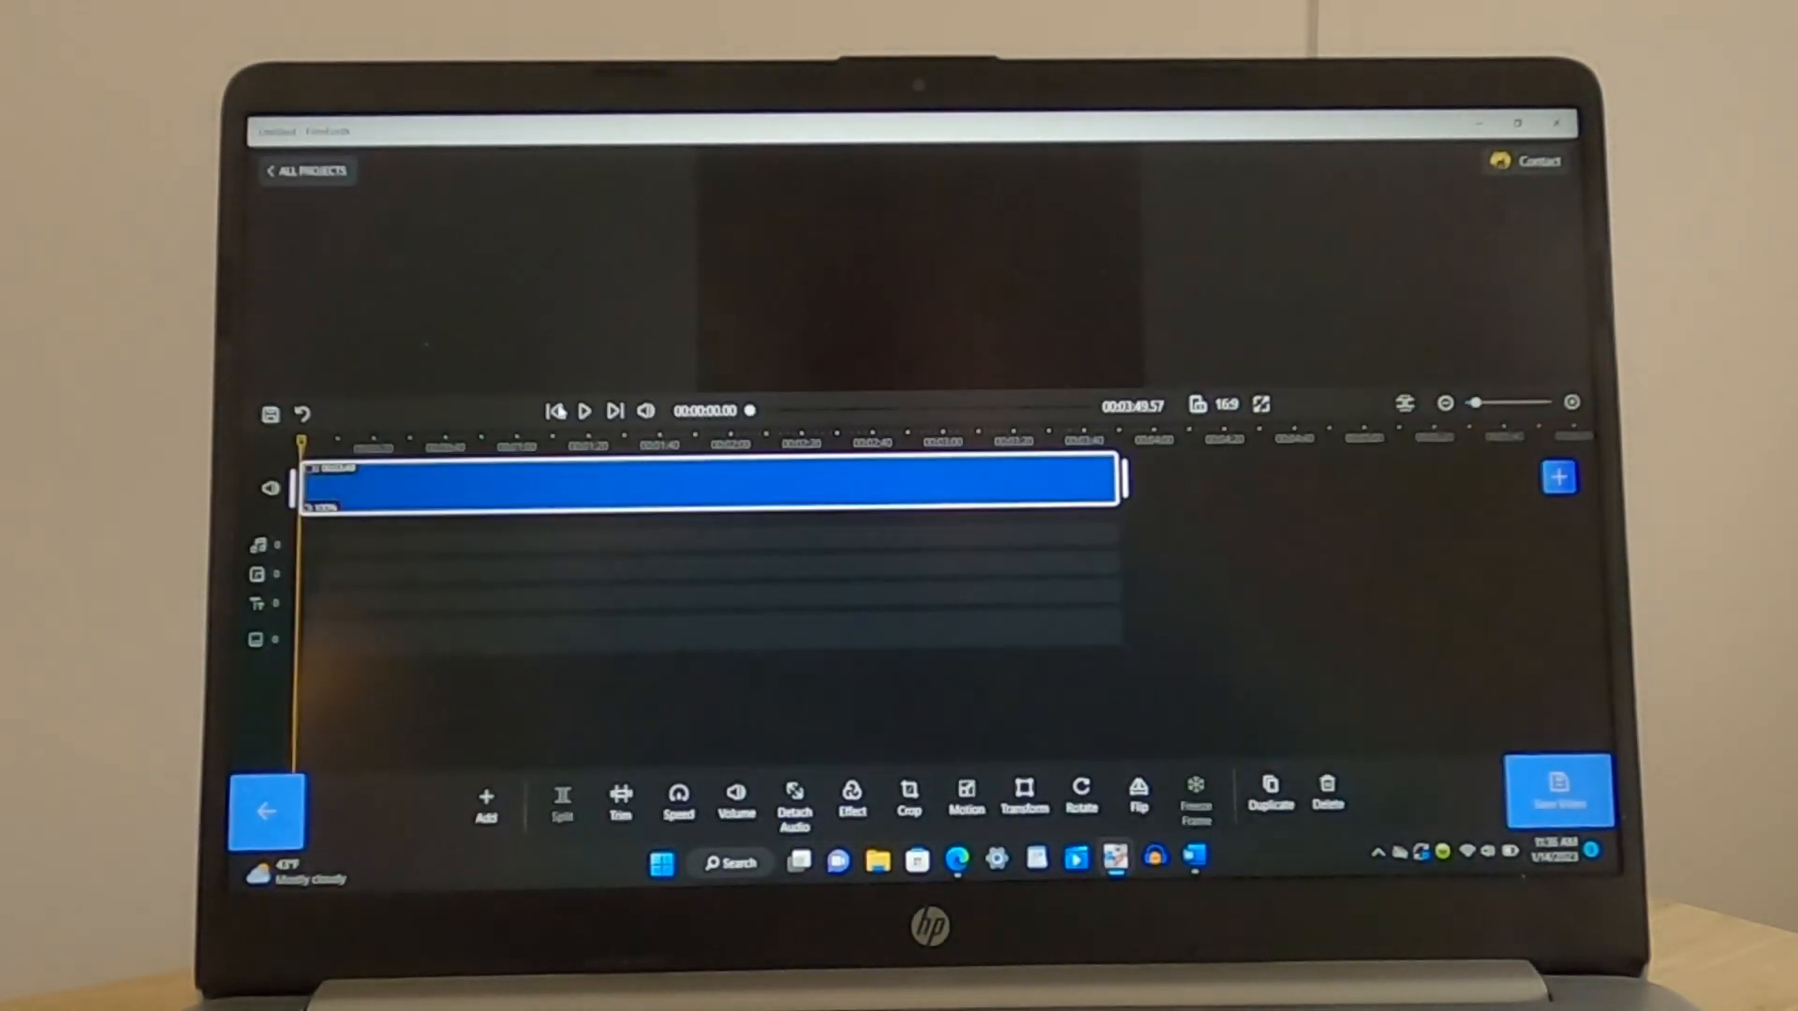
left_click(556, 410)
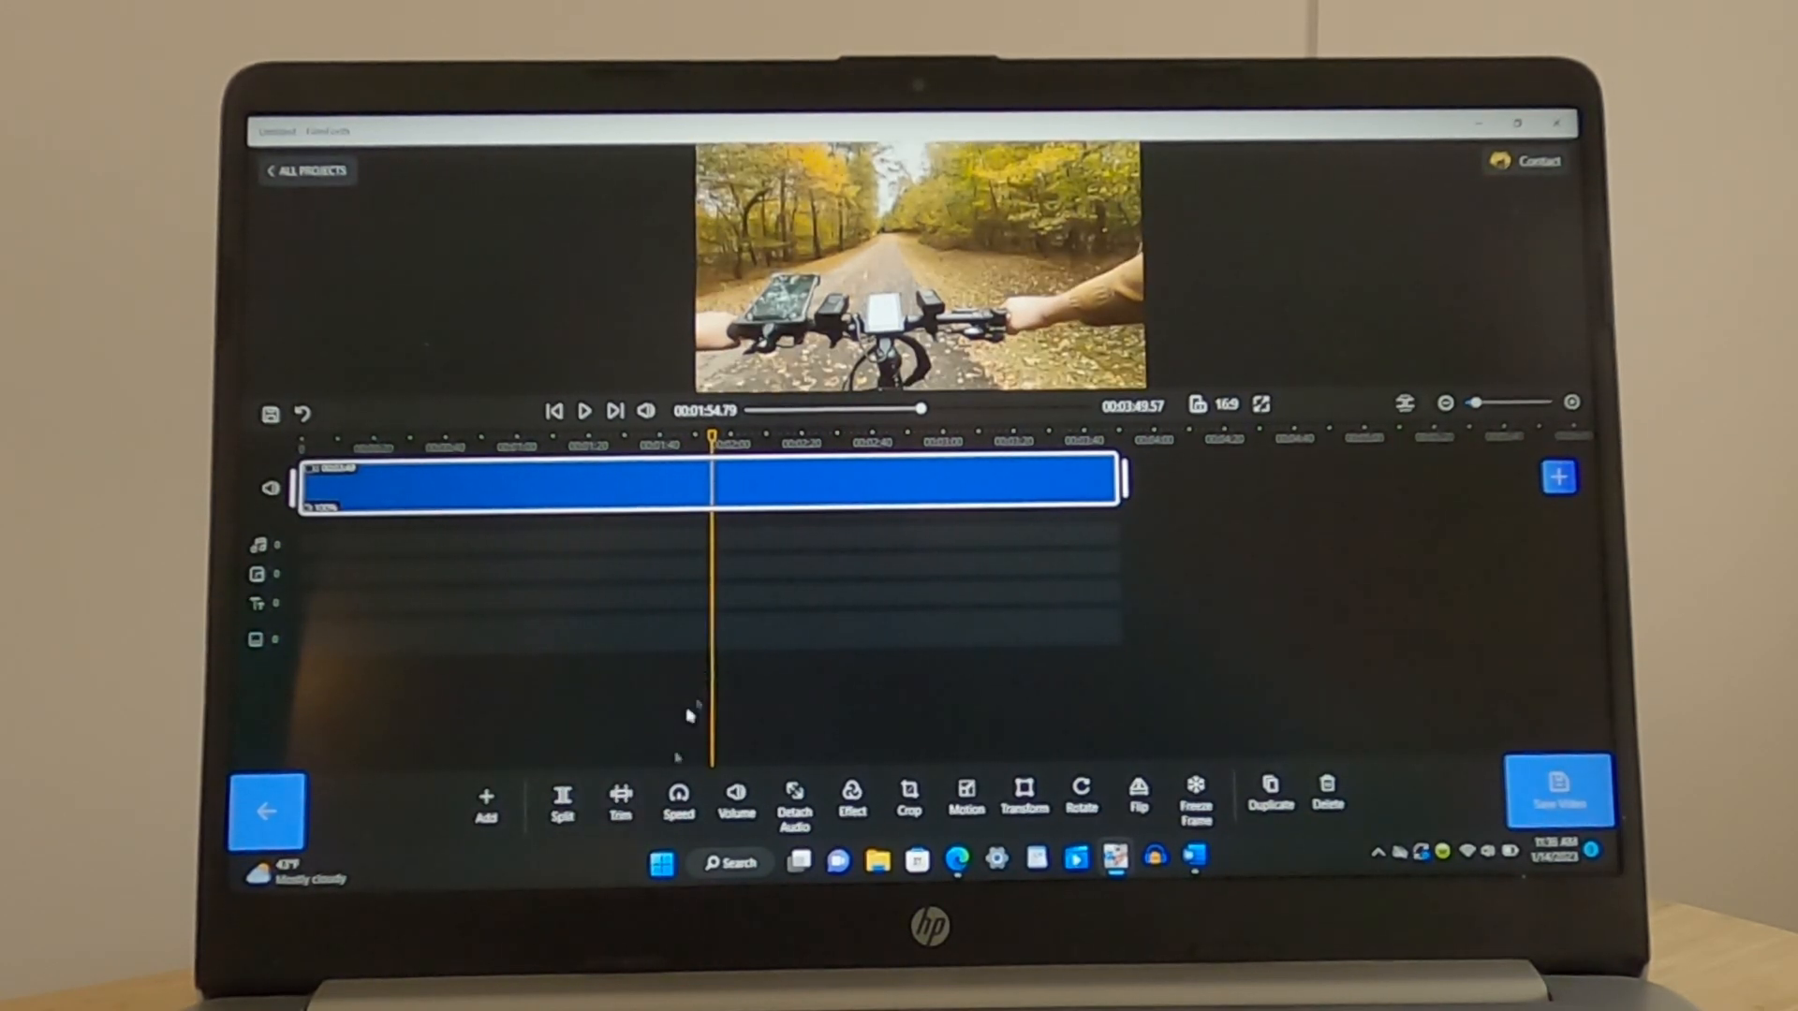
left_click(562, 800)
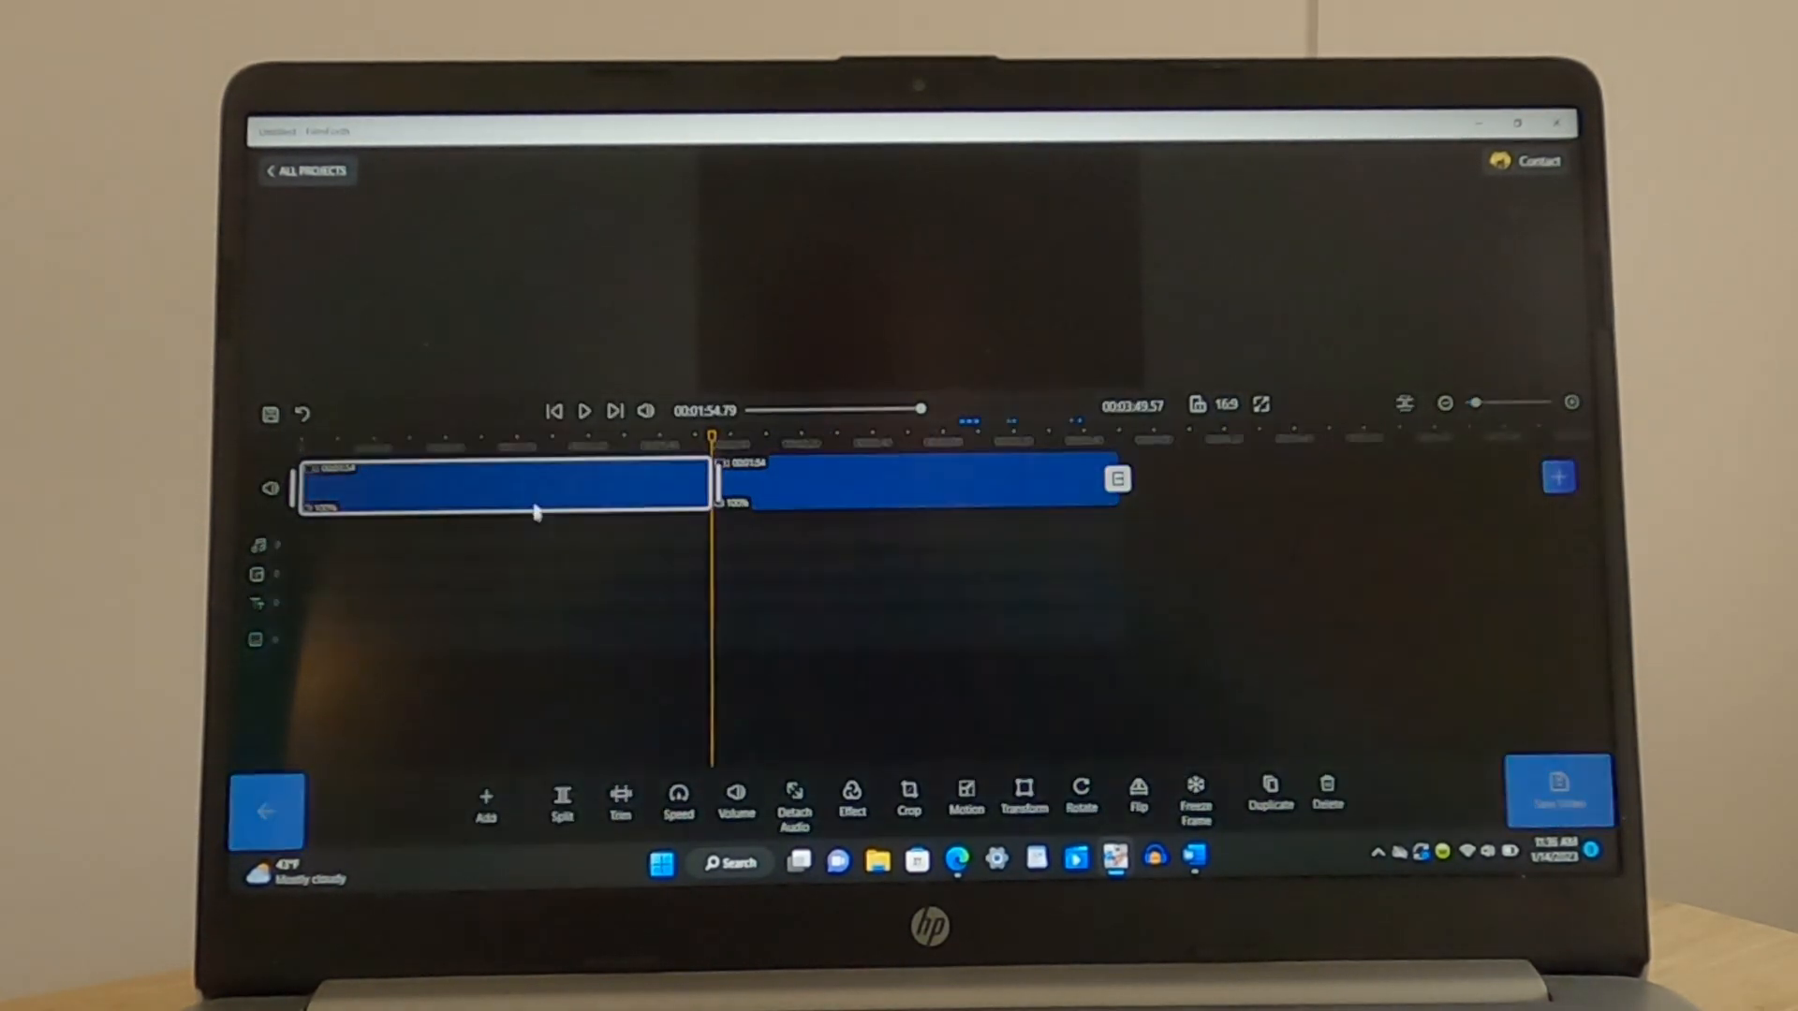
left_click(1326, 800)
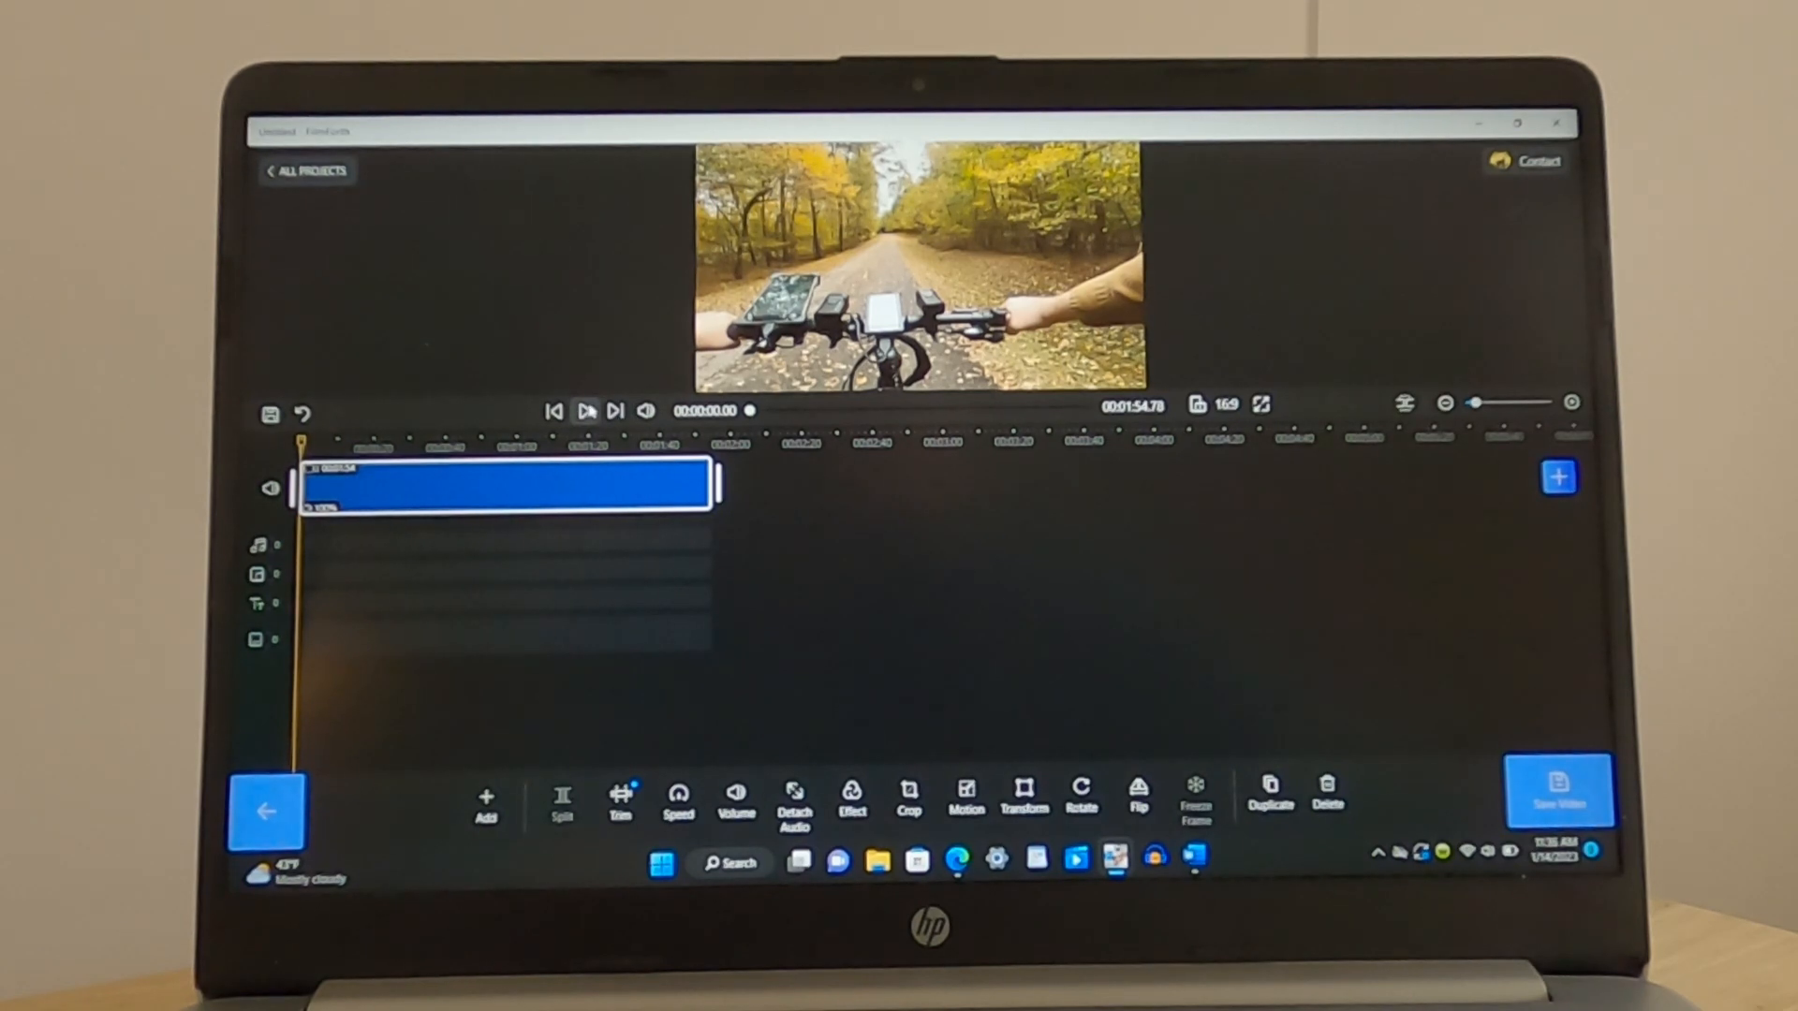
Play the trimmed 1:54.78 clip from the start and pause the preview
left_click(584, 410)
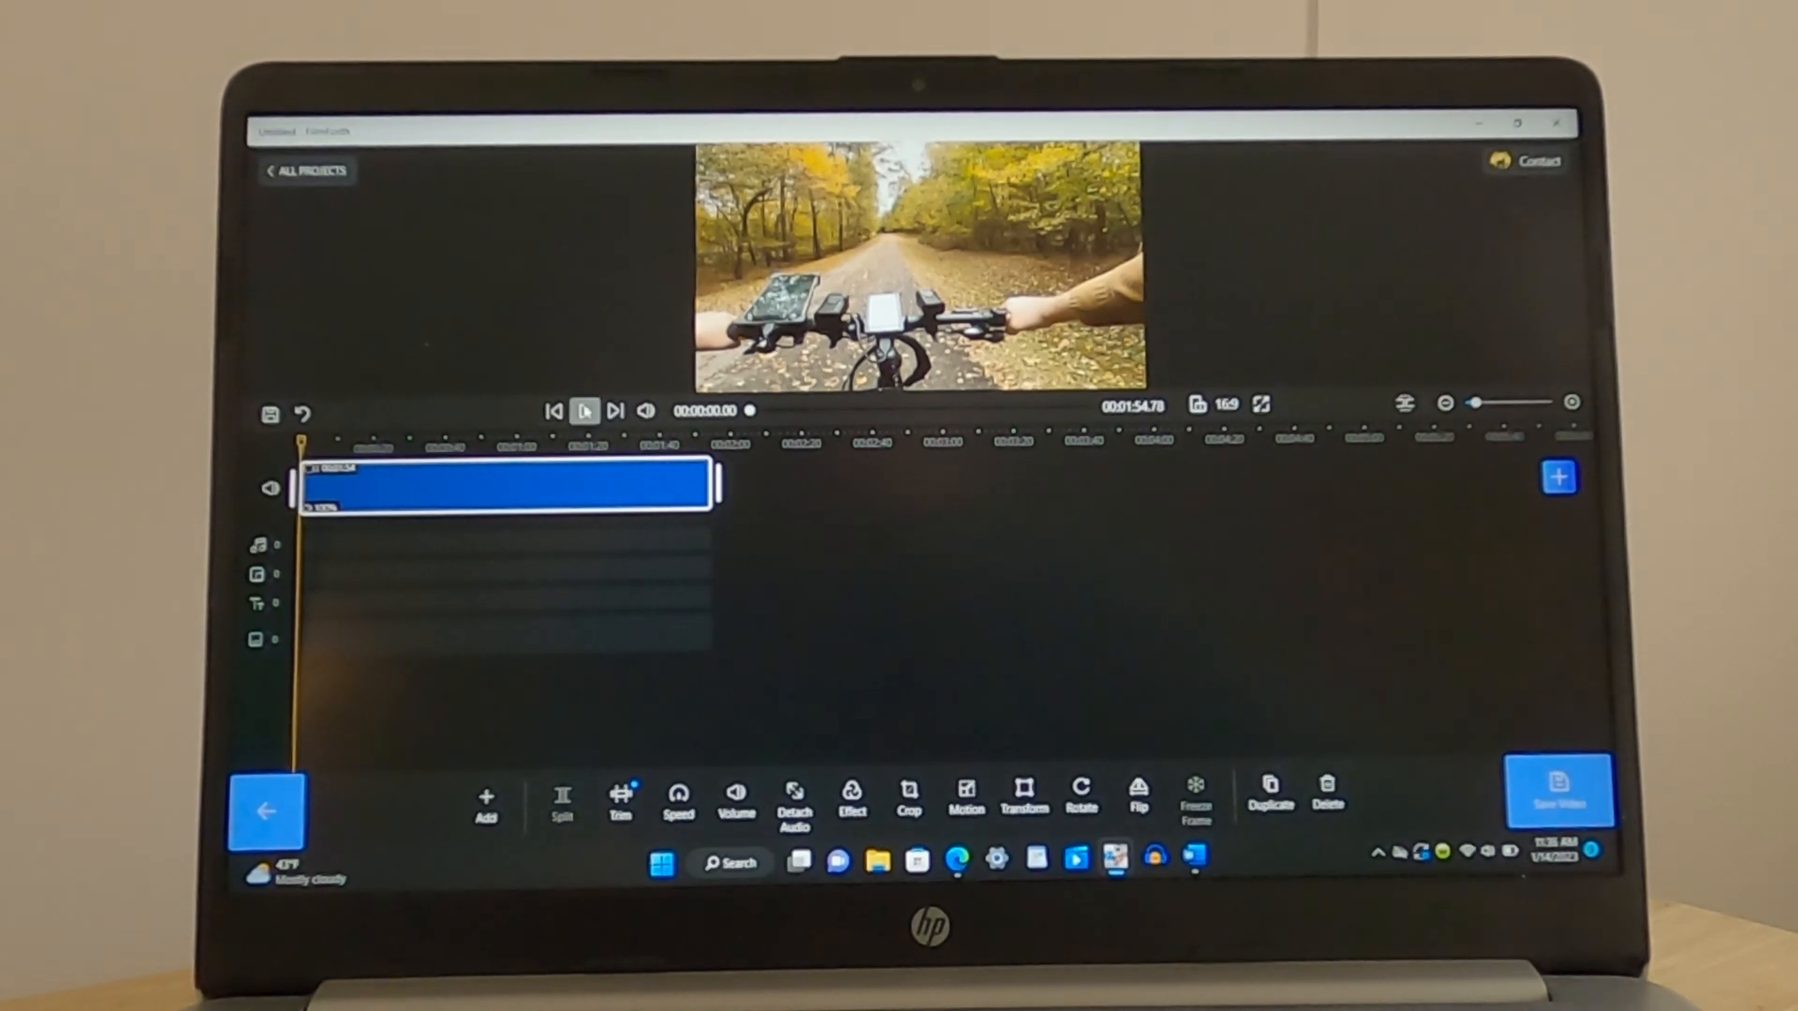
left_click(584, 410)
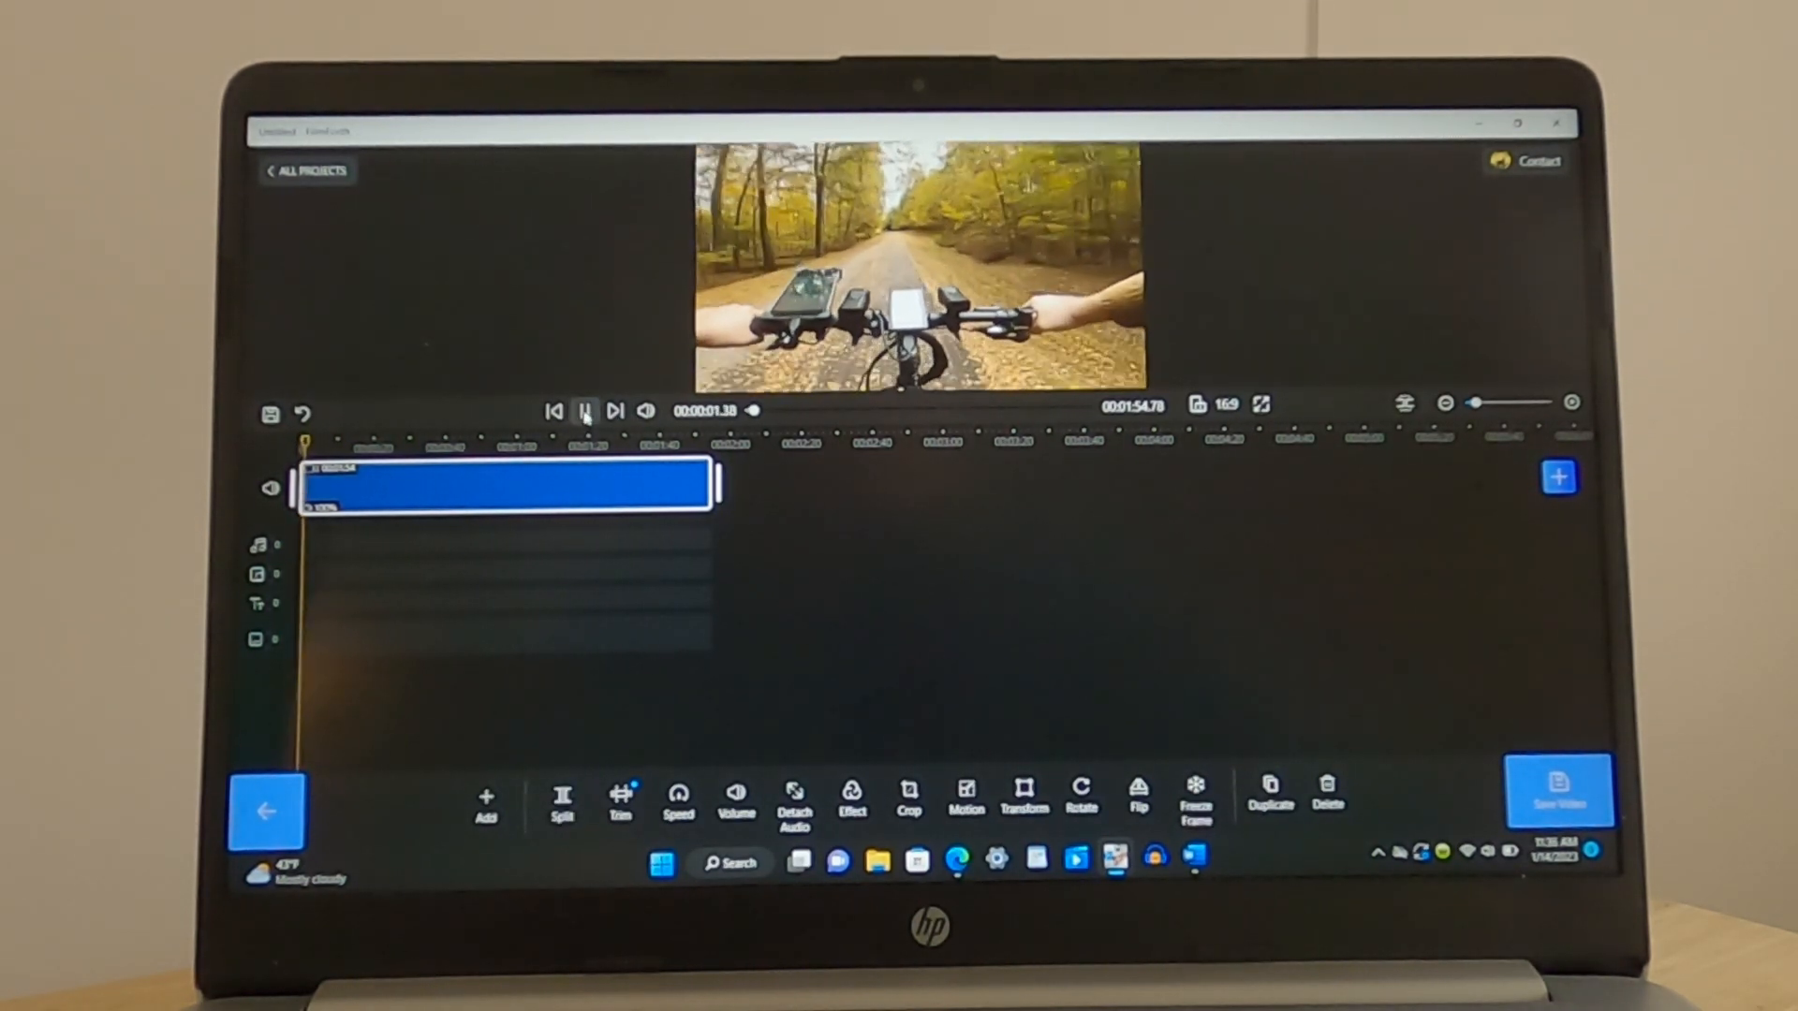
left_click(582, 410)
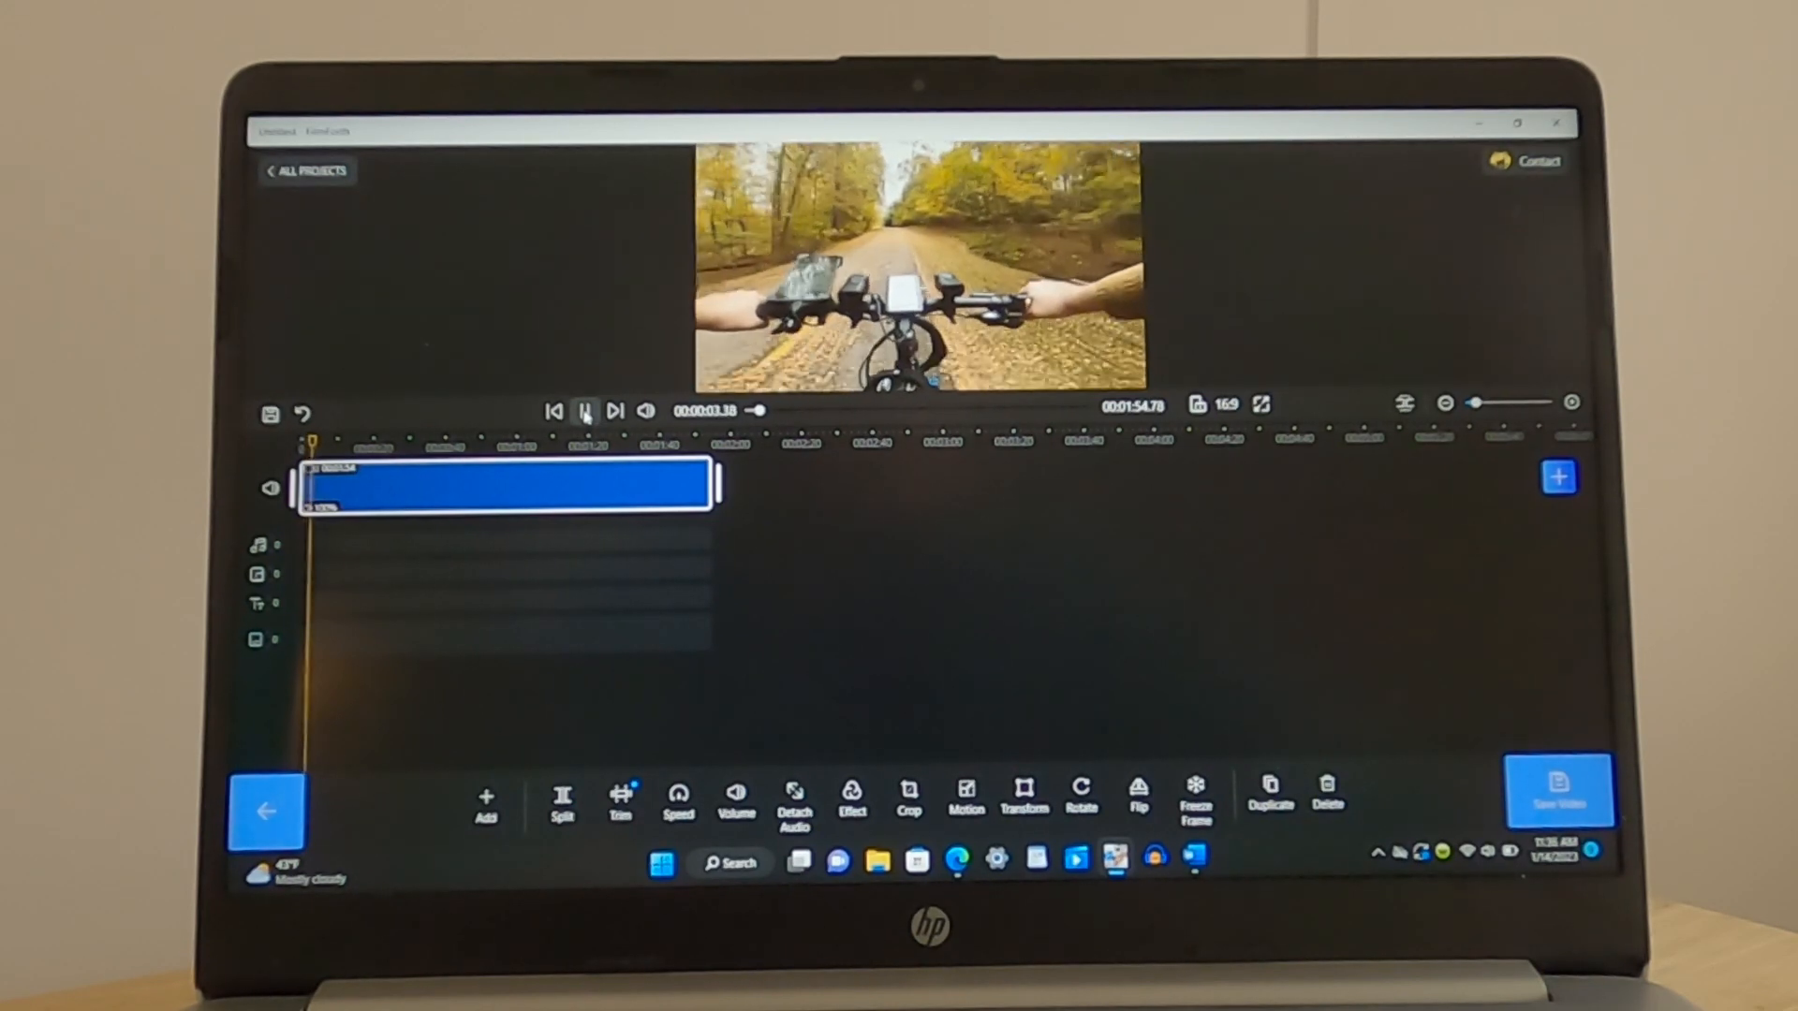
left_click(585, 410)
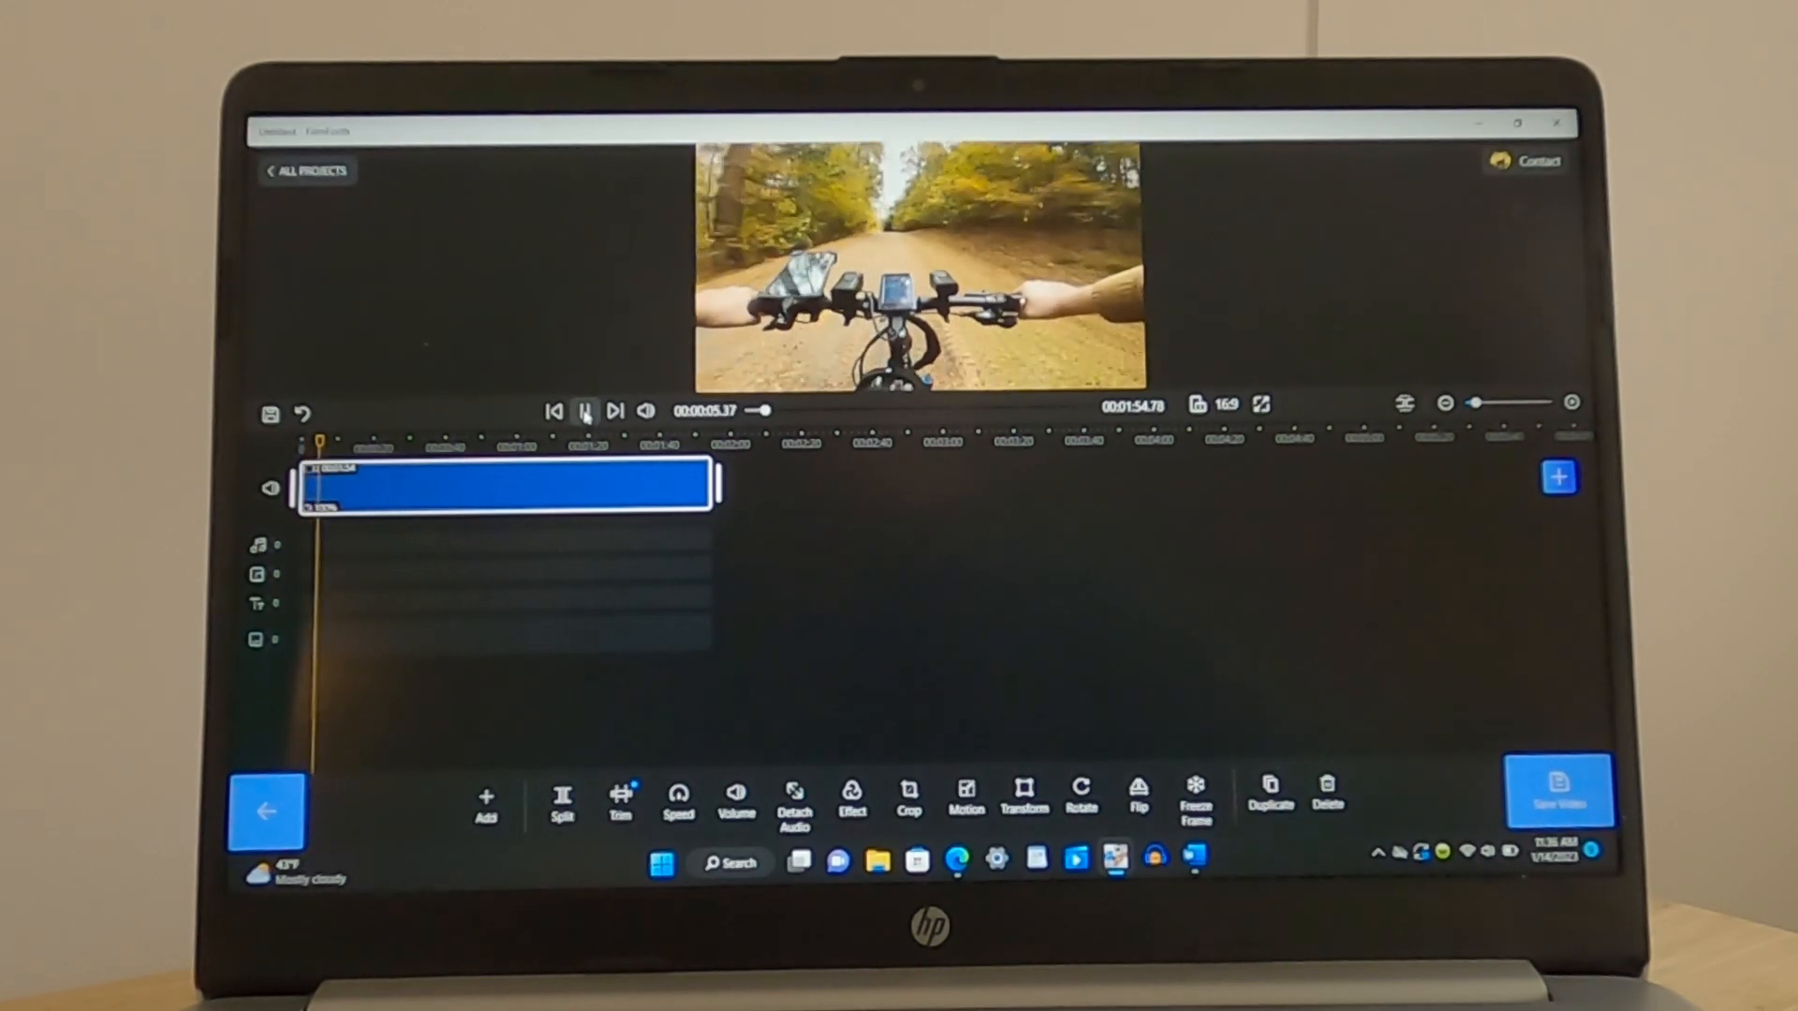
left_click(584, 410)
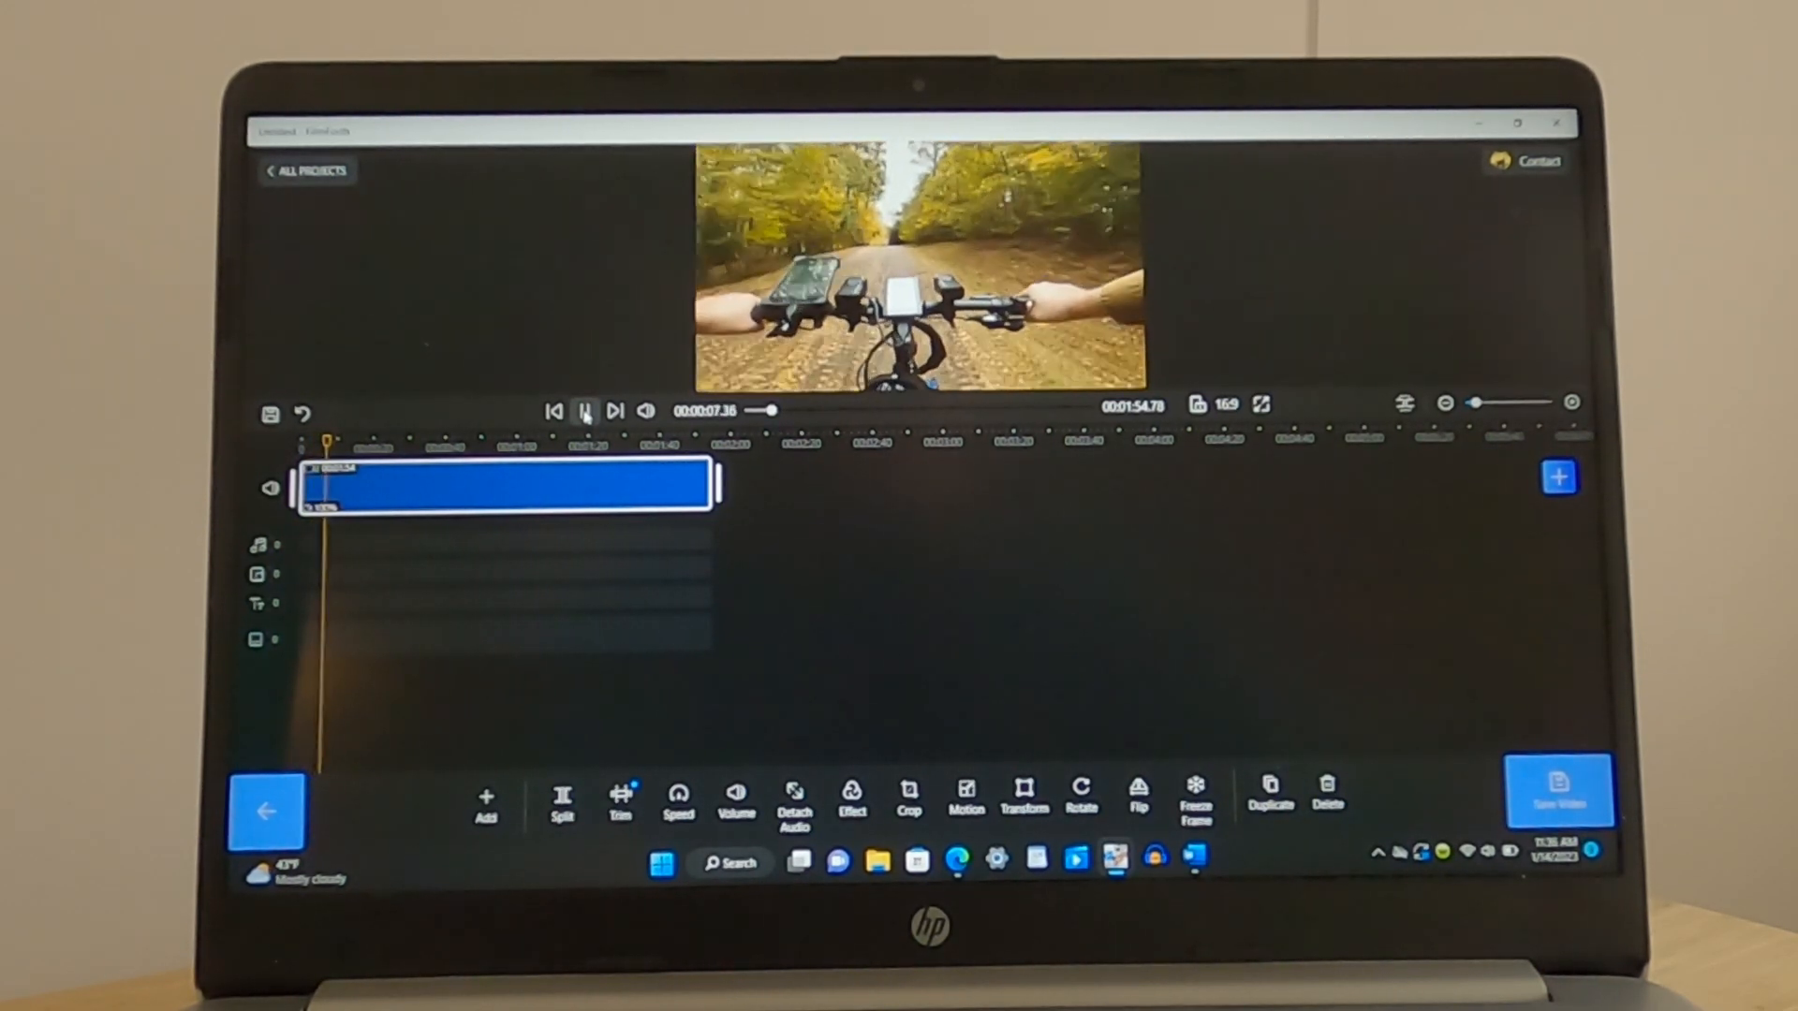
left_click(585, 410)
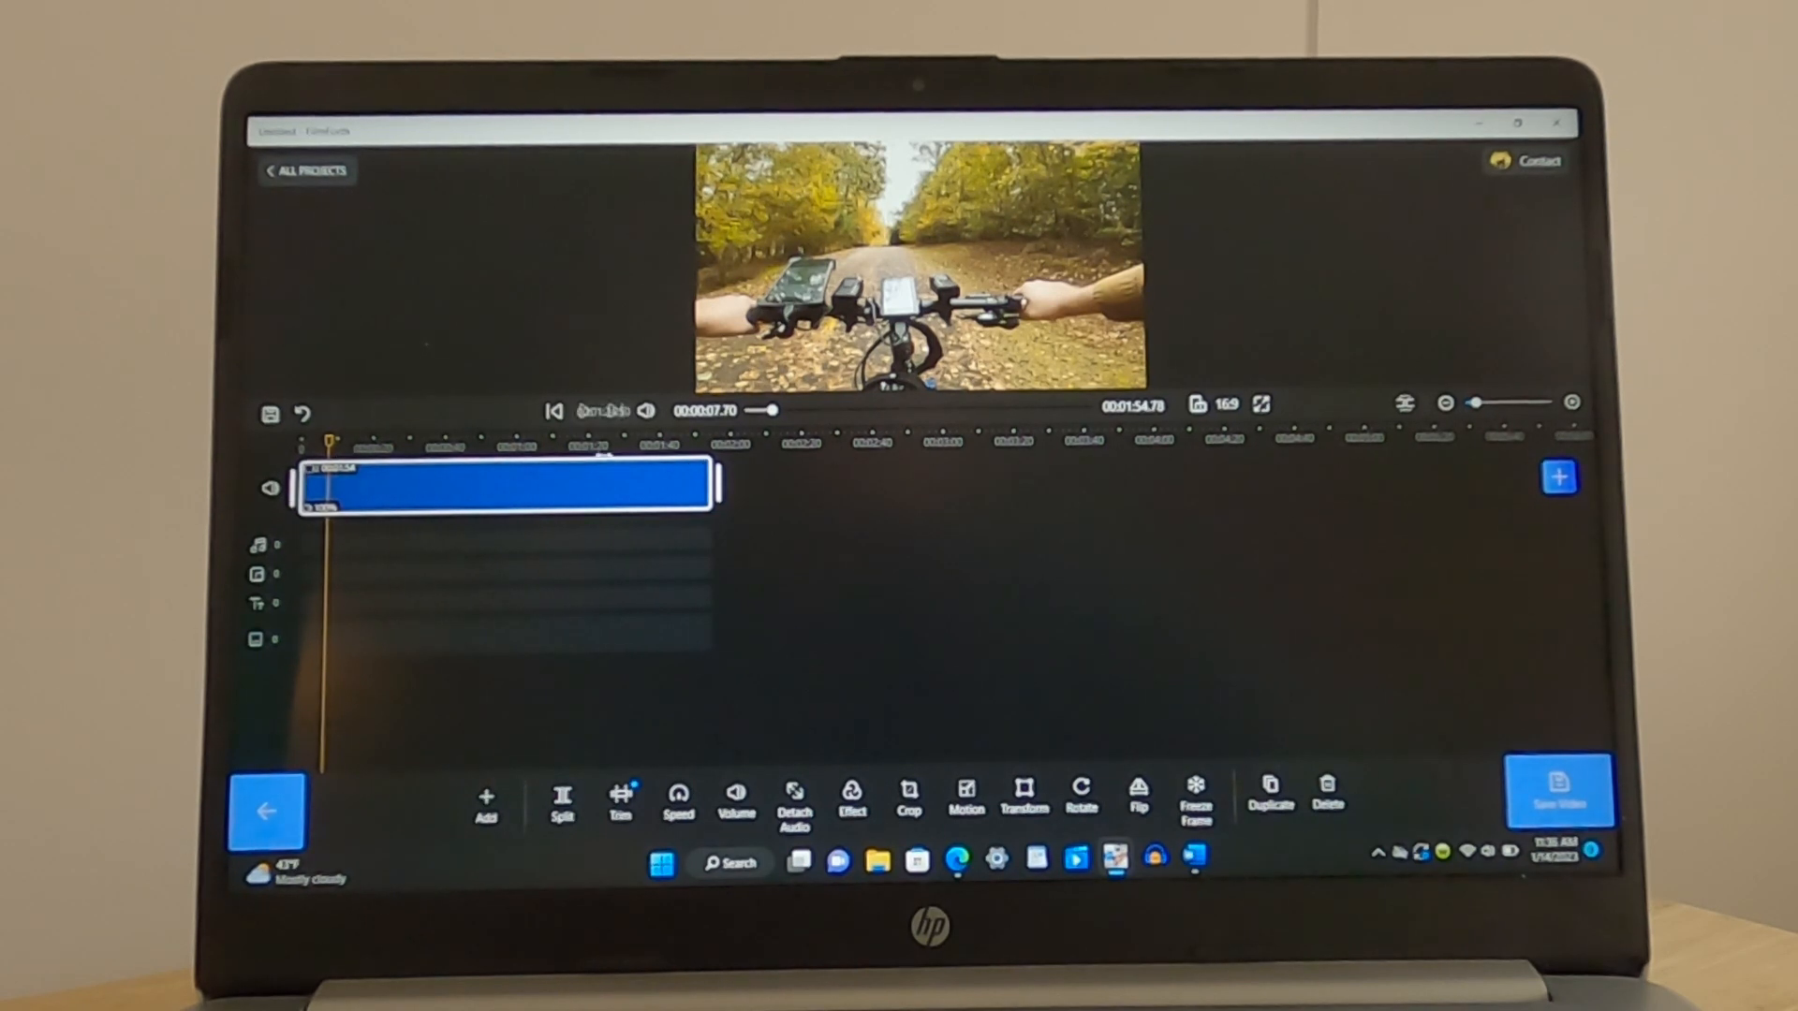
Lower the ride clip's volume with the slider and briefly preview the result
left_click(678, 799)
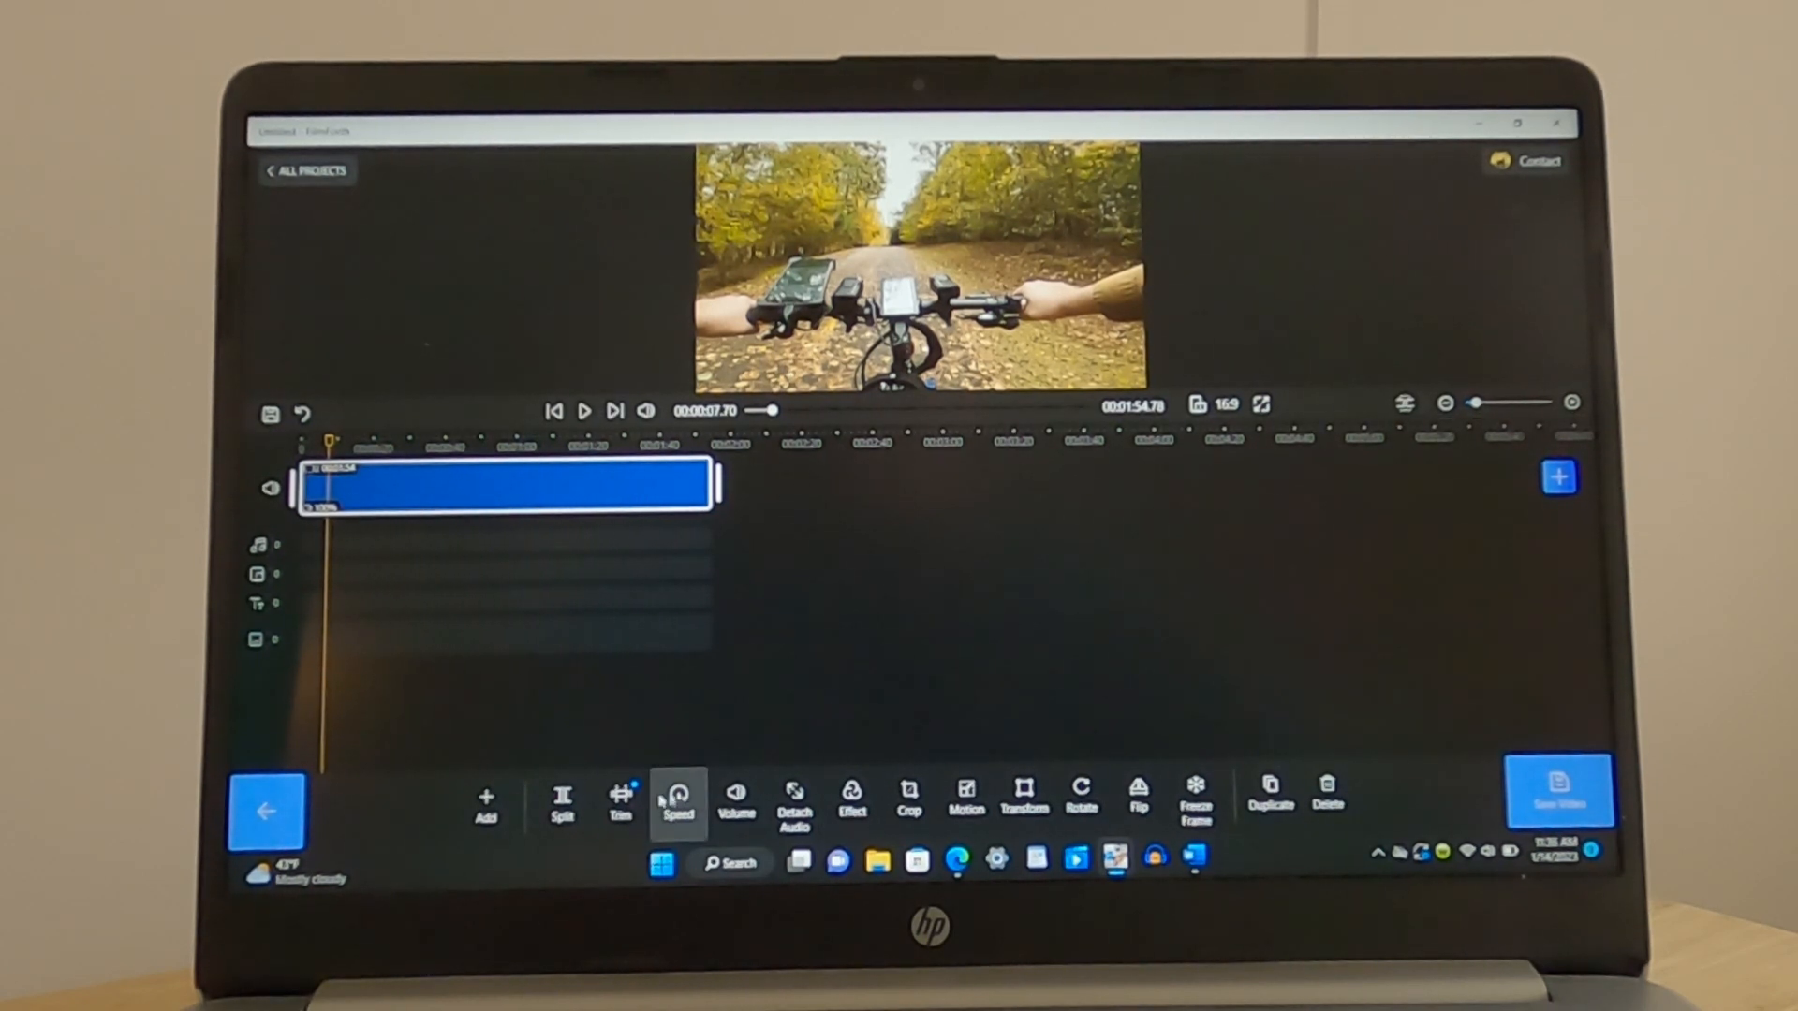
left_click(734, 799)
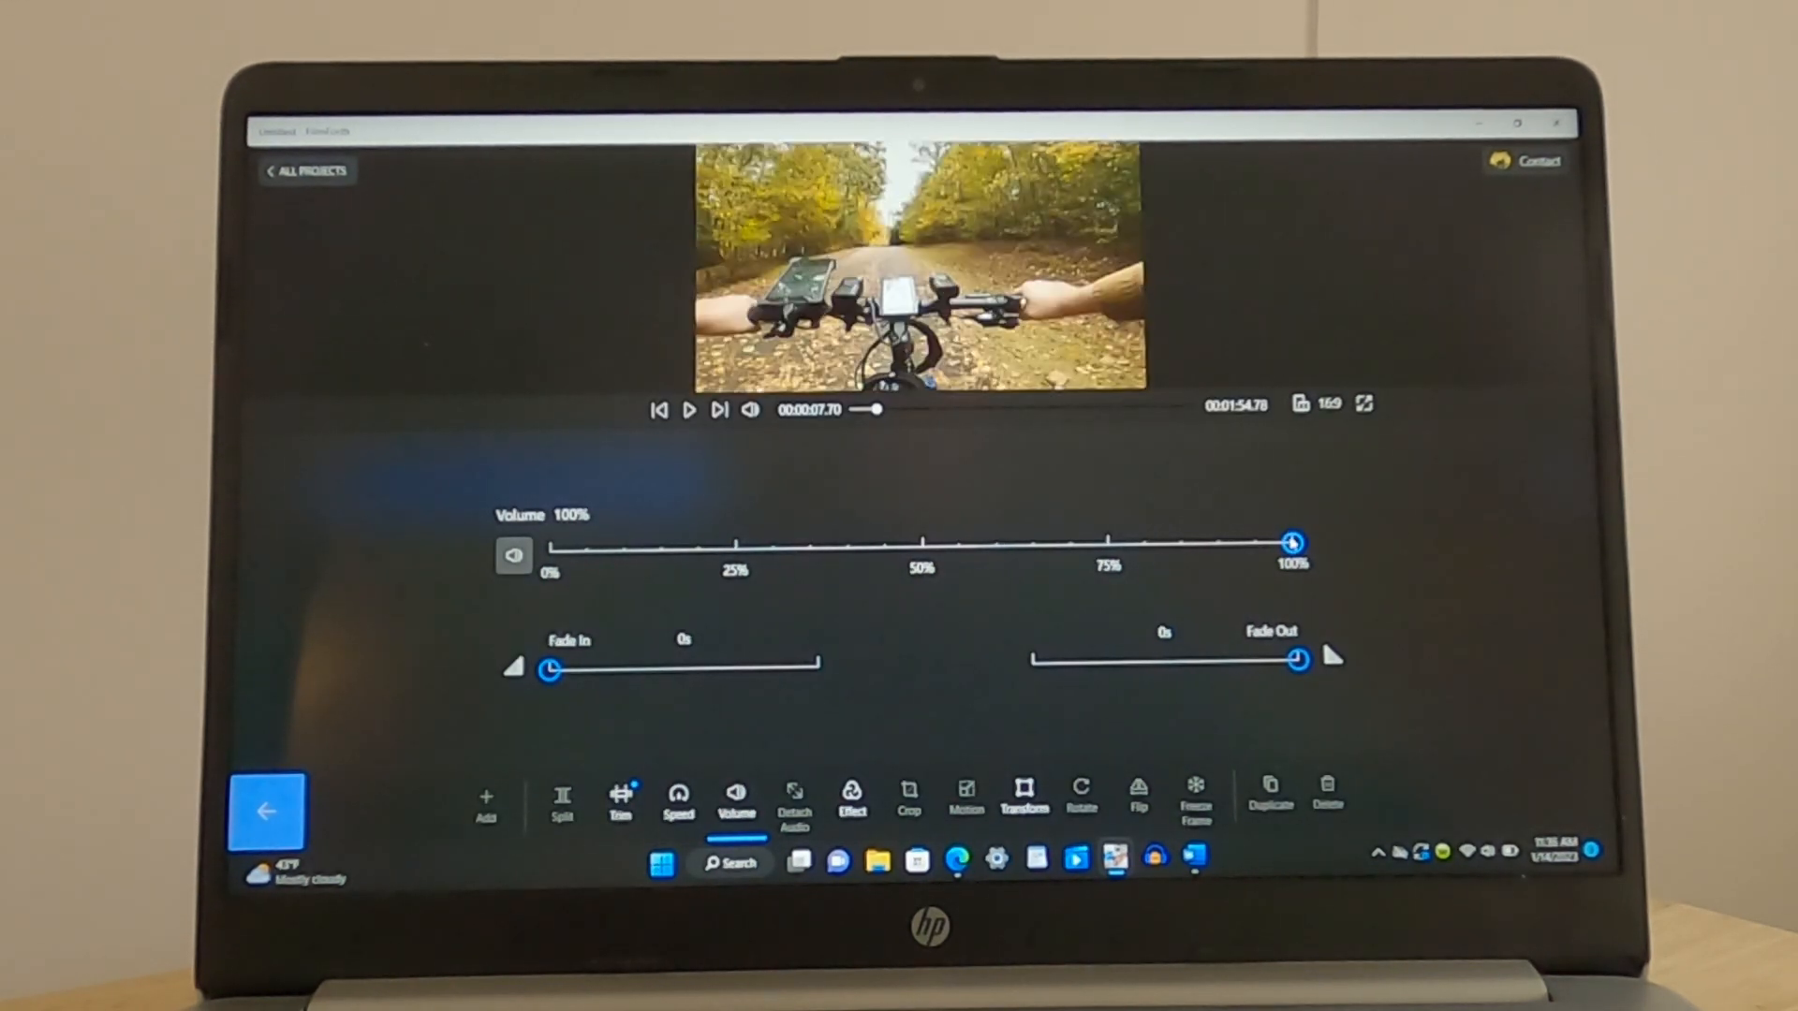
left_click_drag(1294, 543, 550, 554)
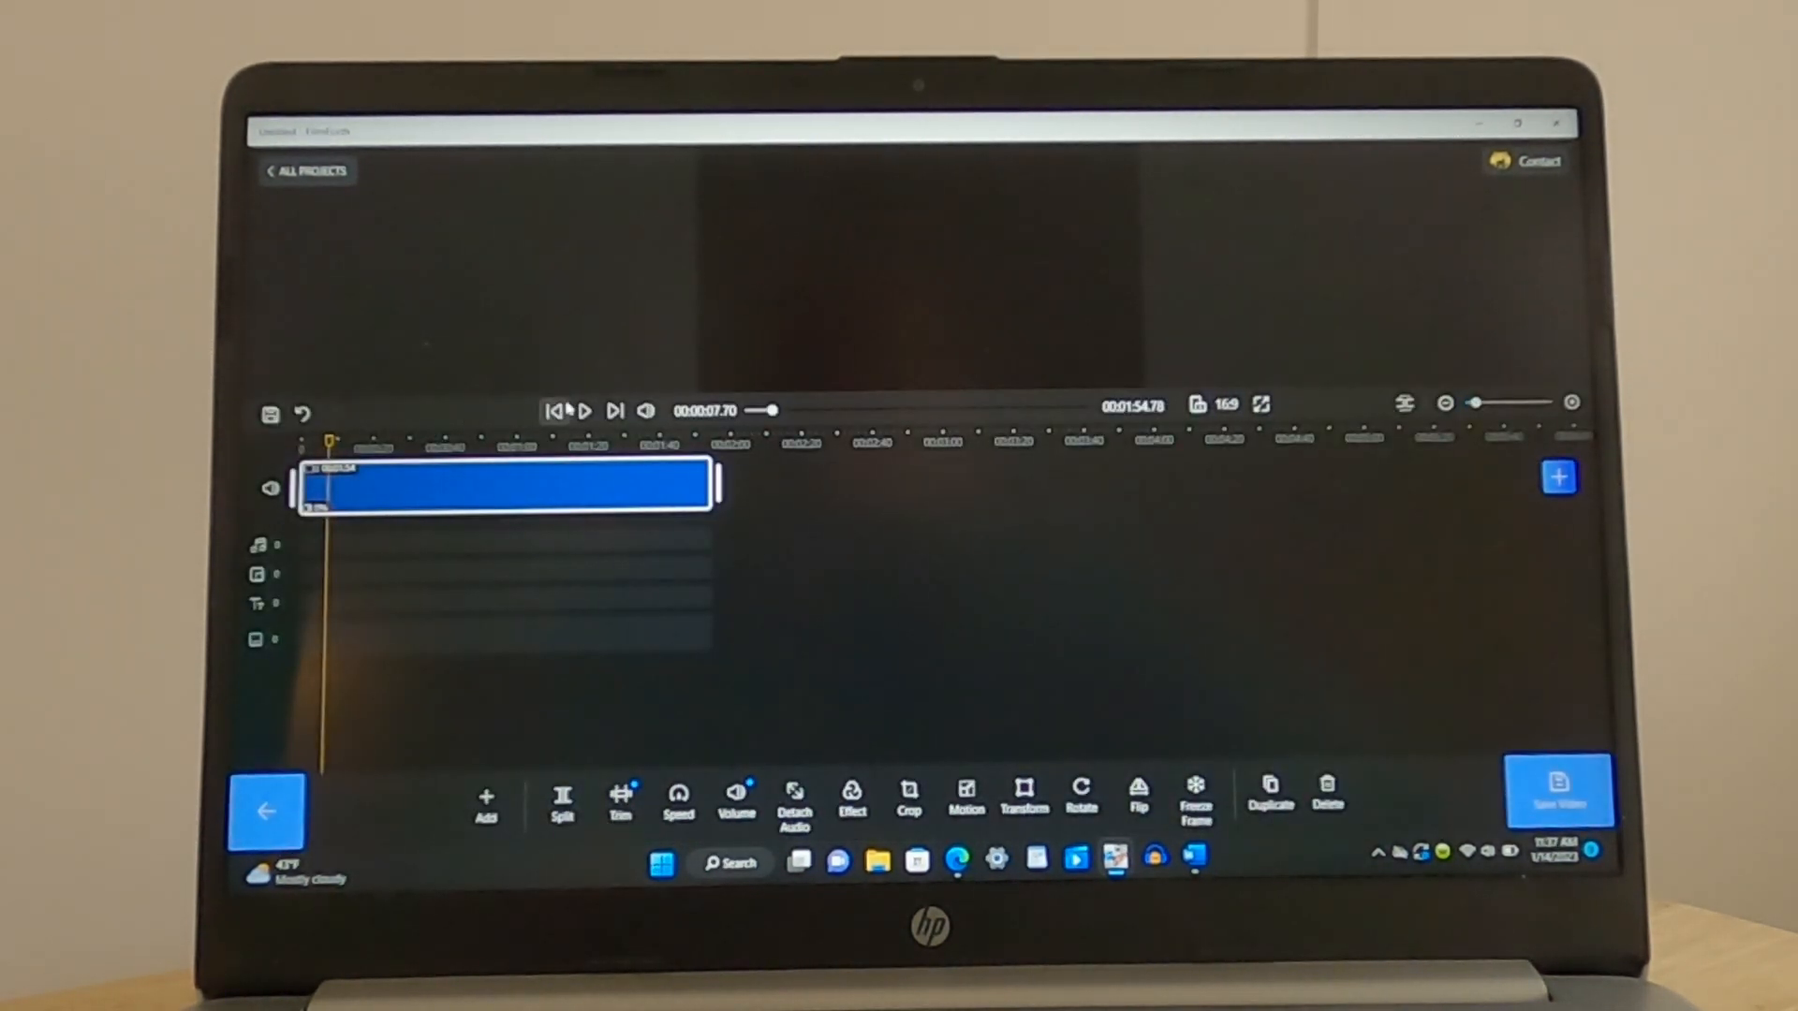
left_click(584, 410)
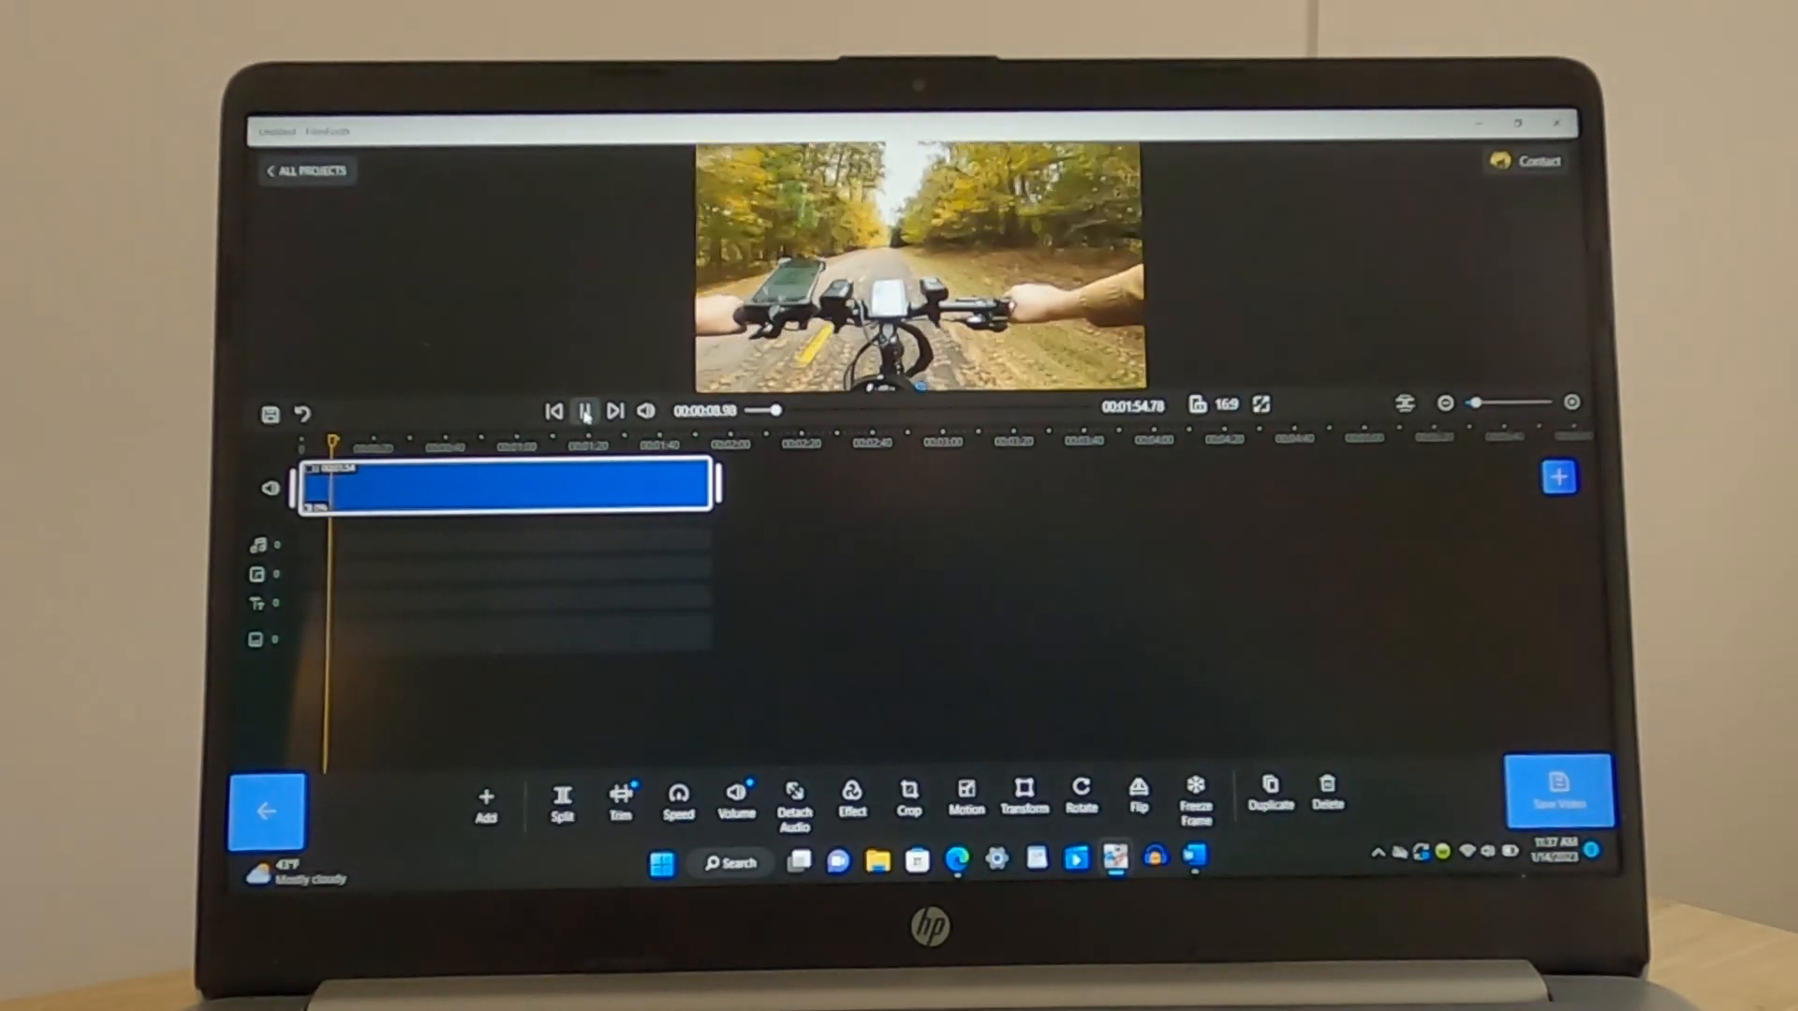
left_click(584, 410)
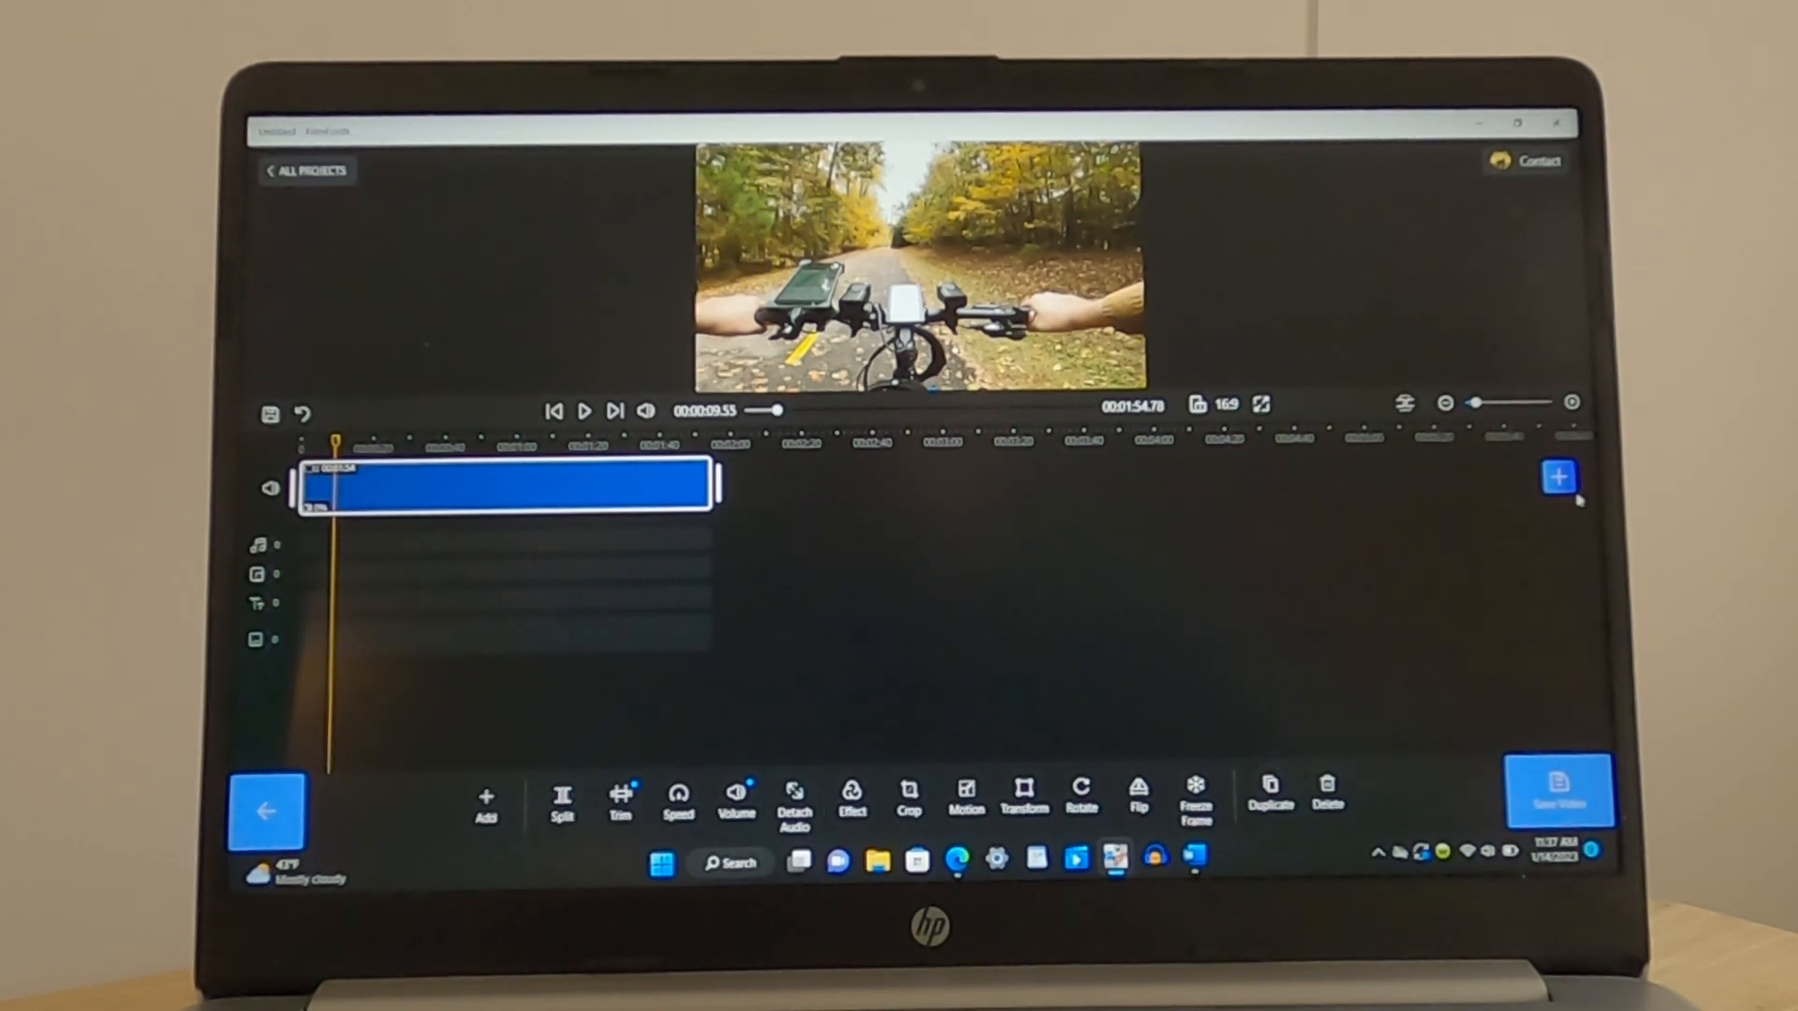
Append the second forest-path ride clip to the timeline and preview the join
left_click(1556, 476)
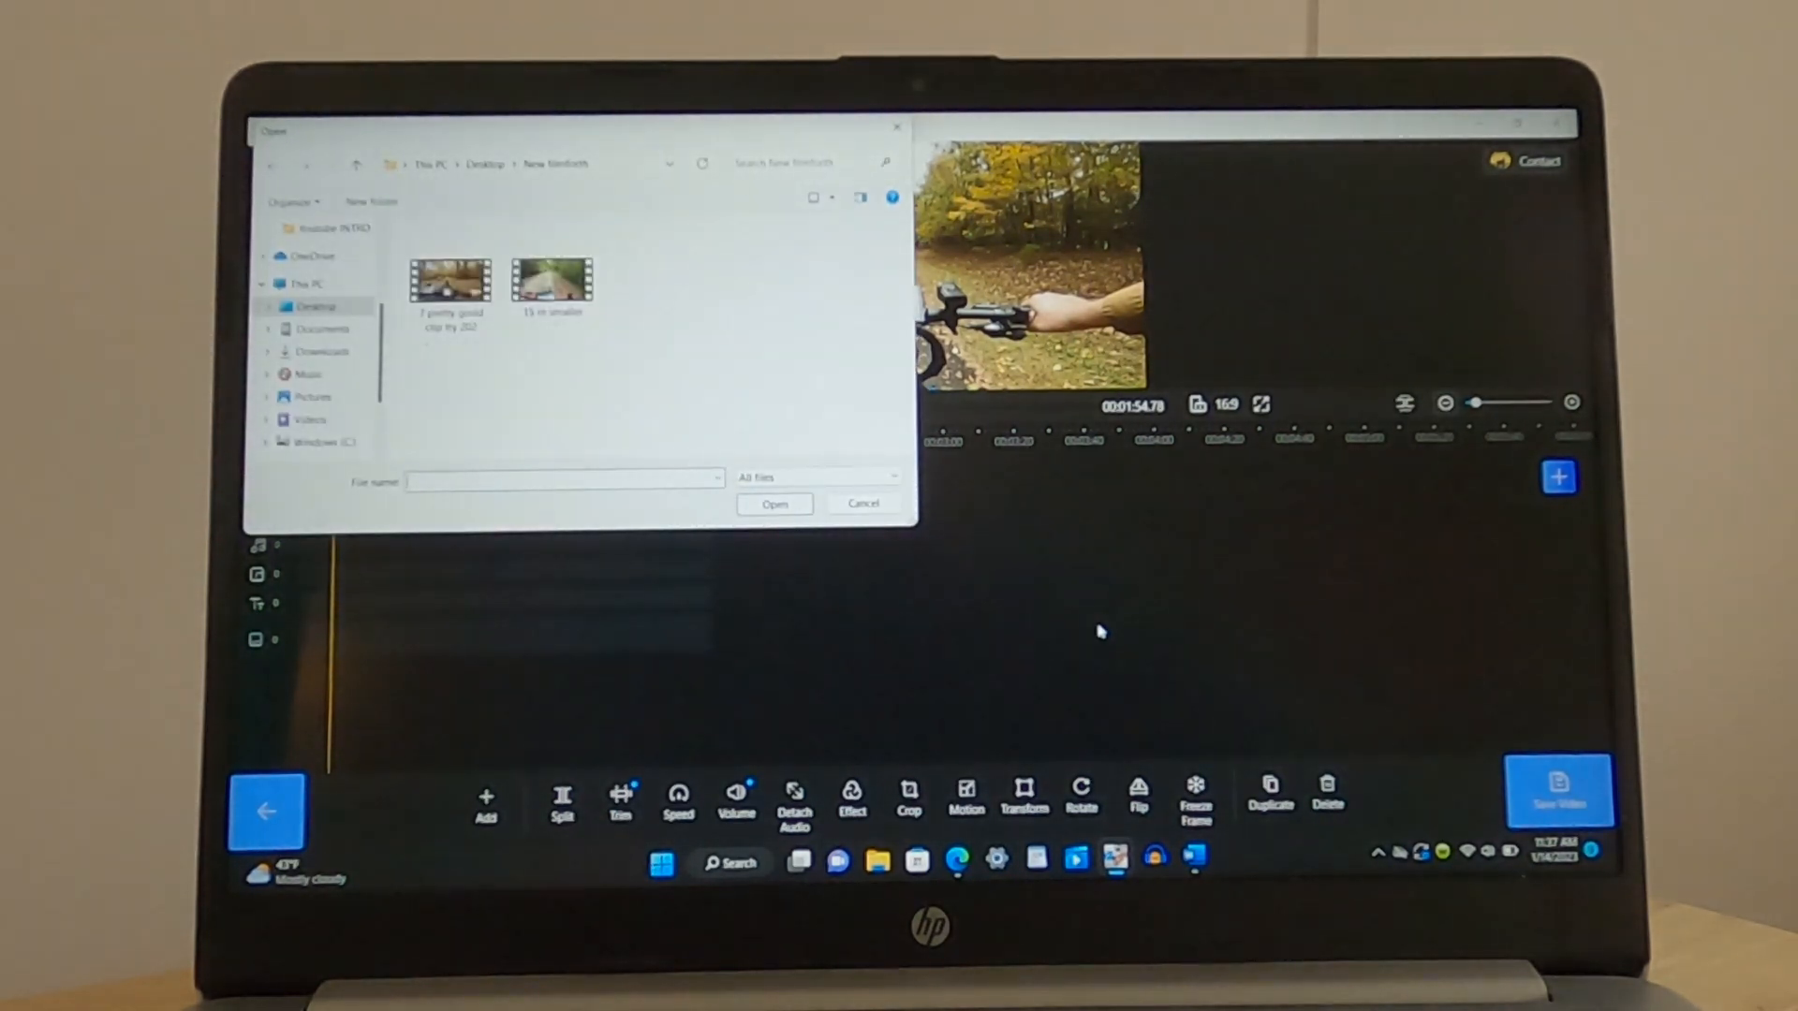
left_click(774, 503)
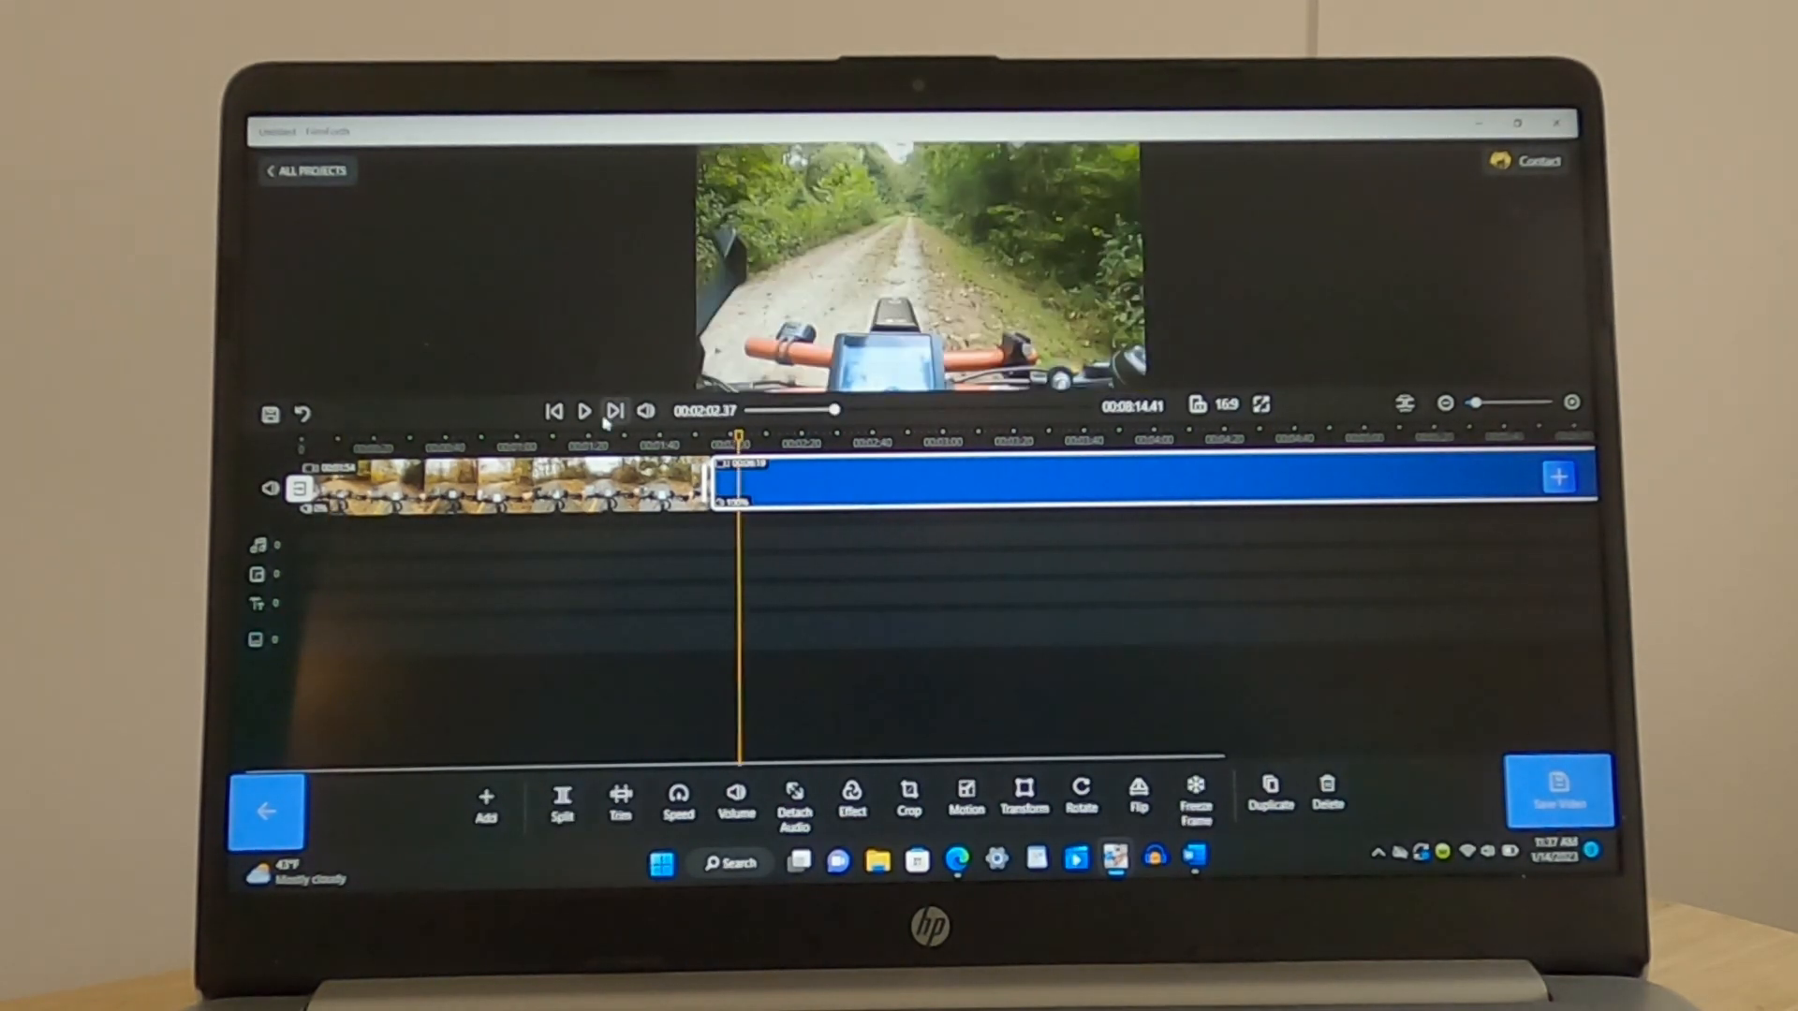
left_click(583, 410)
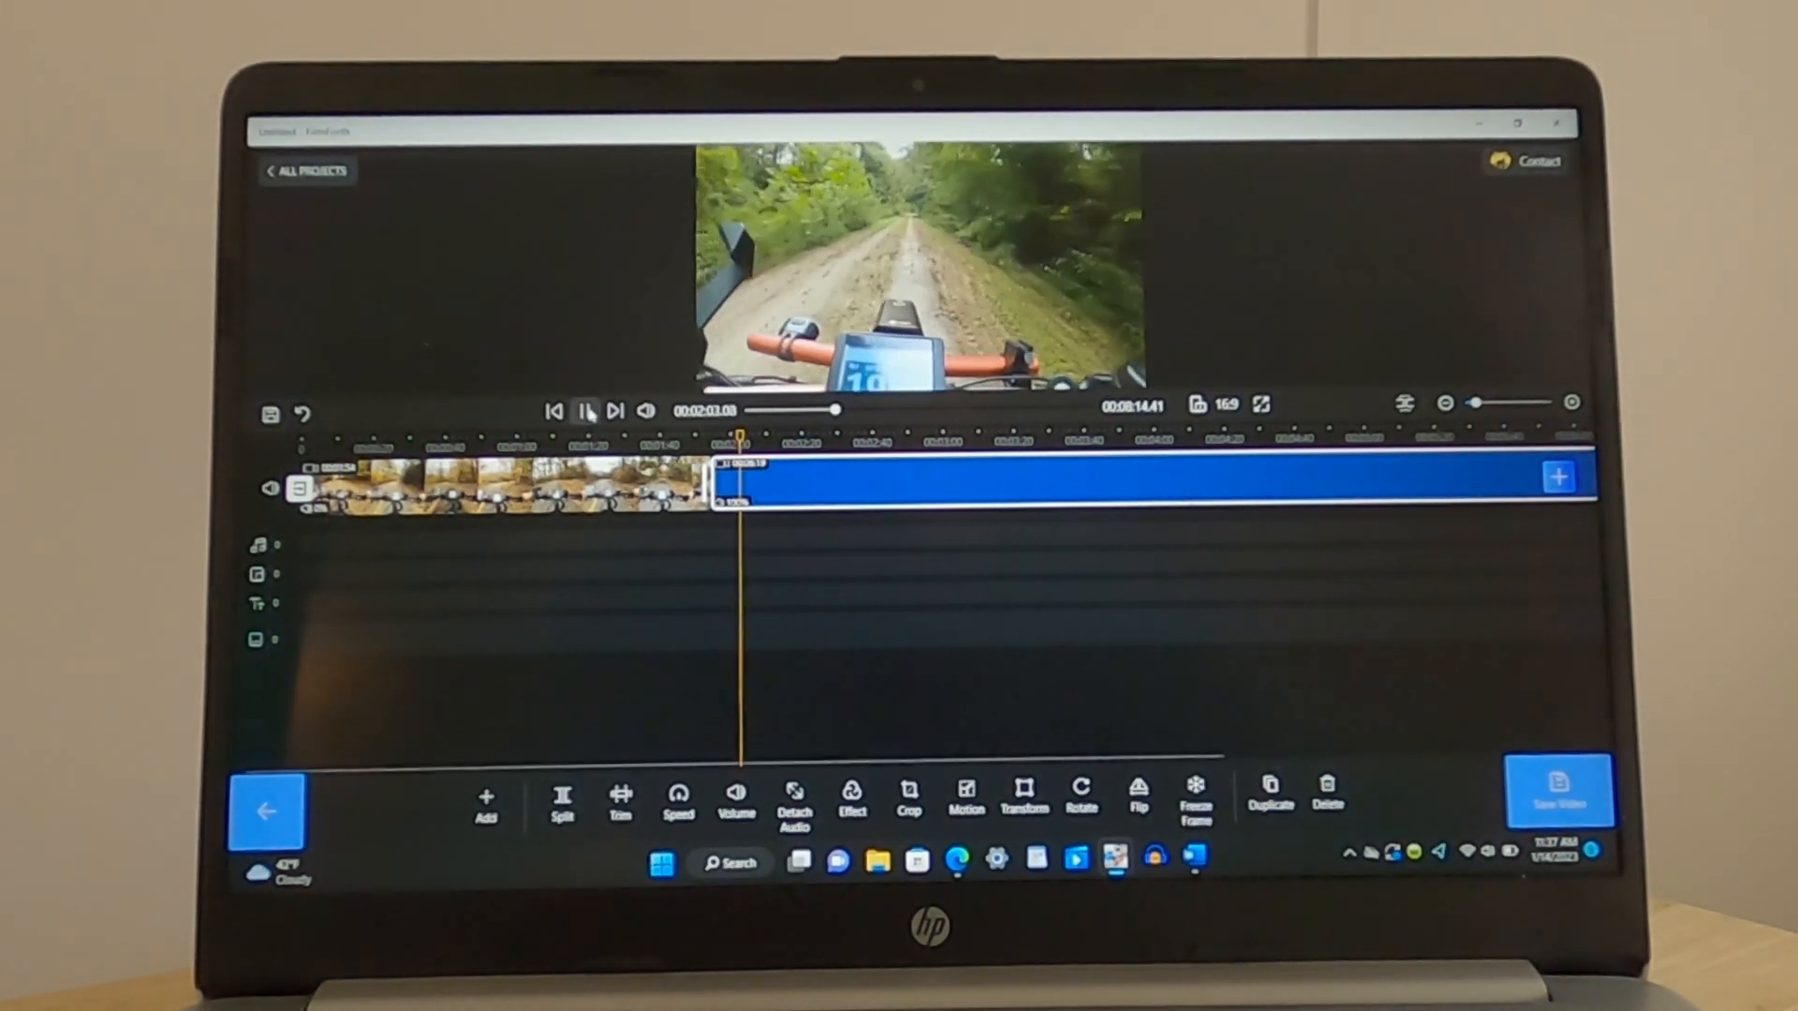
left_click(588, 410)
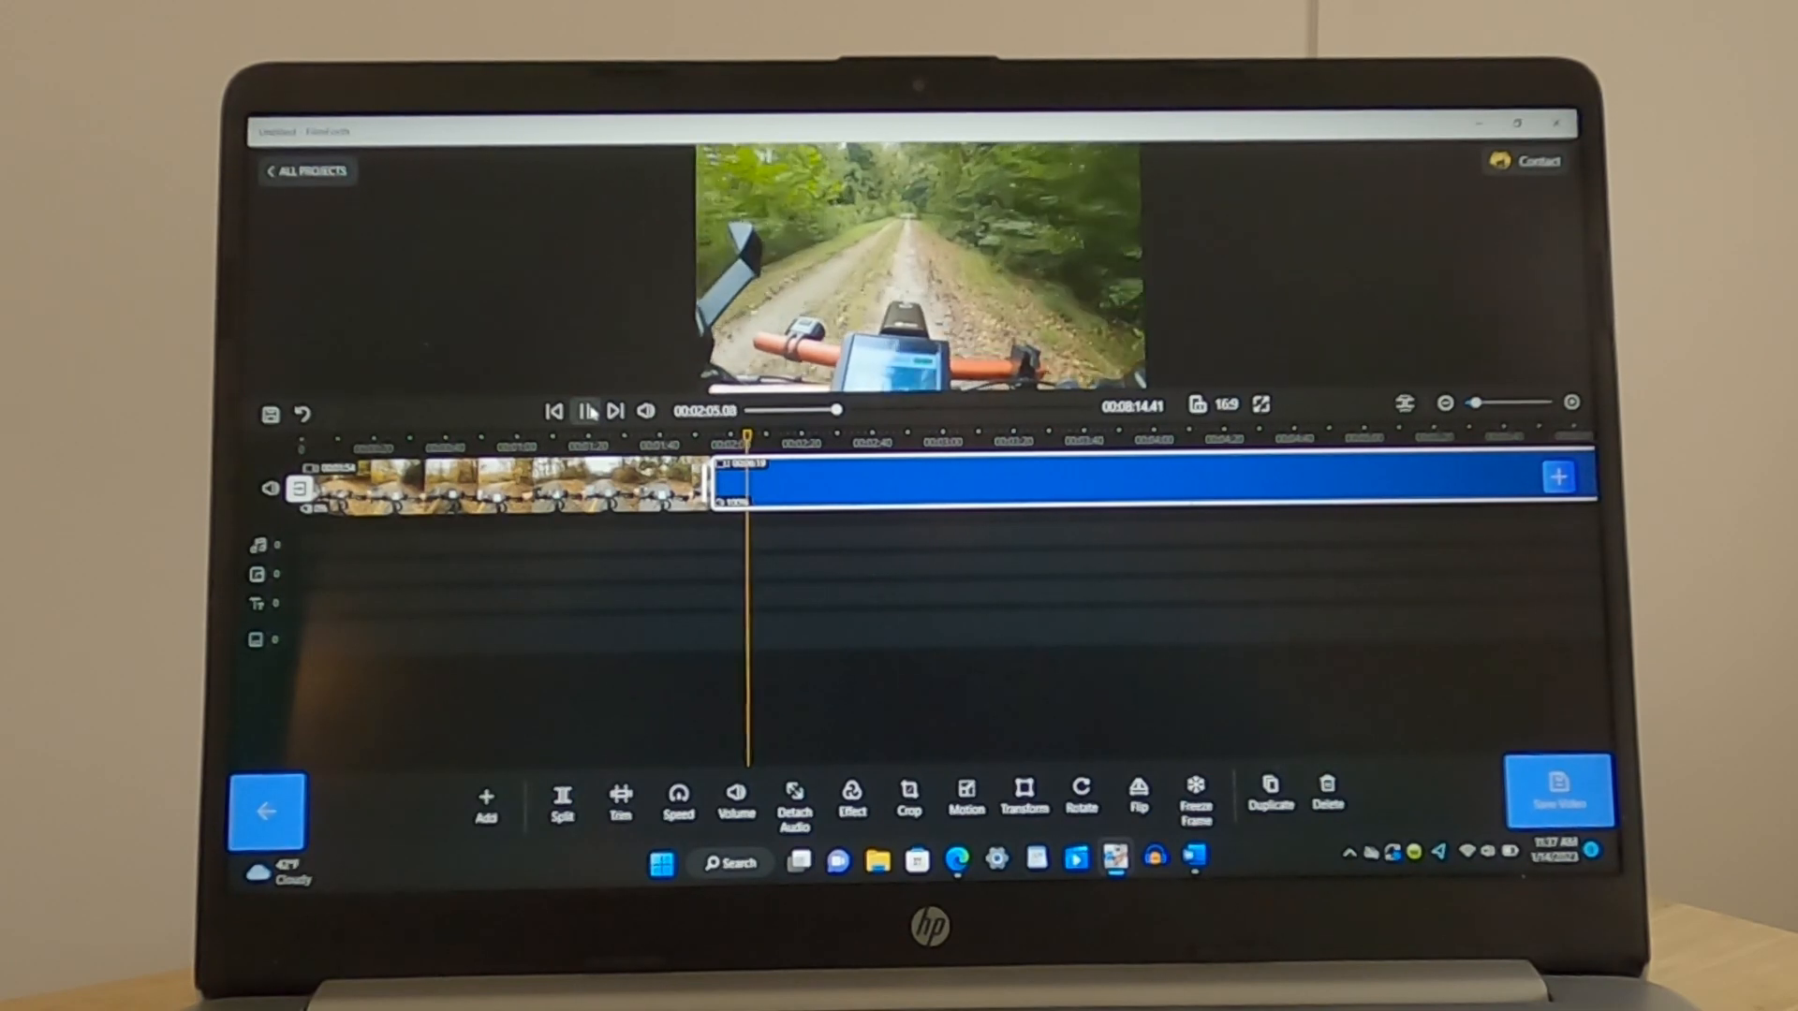
left_click(588, 410)
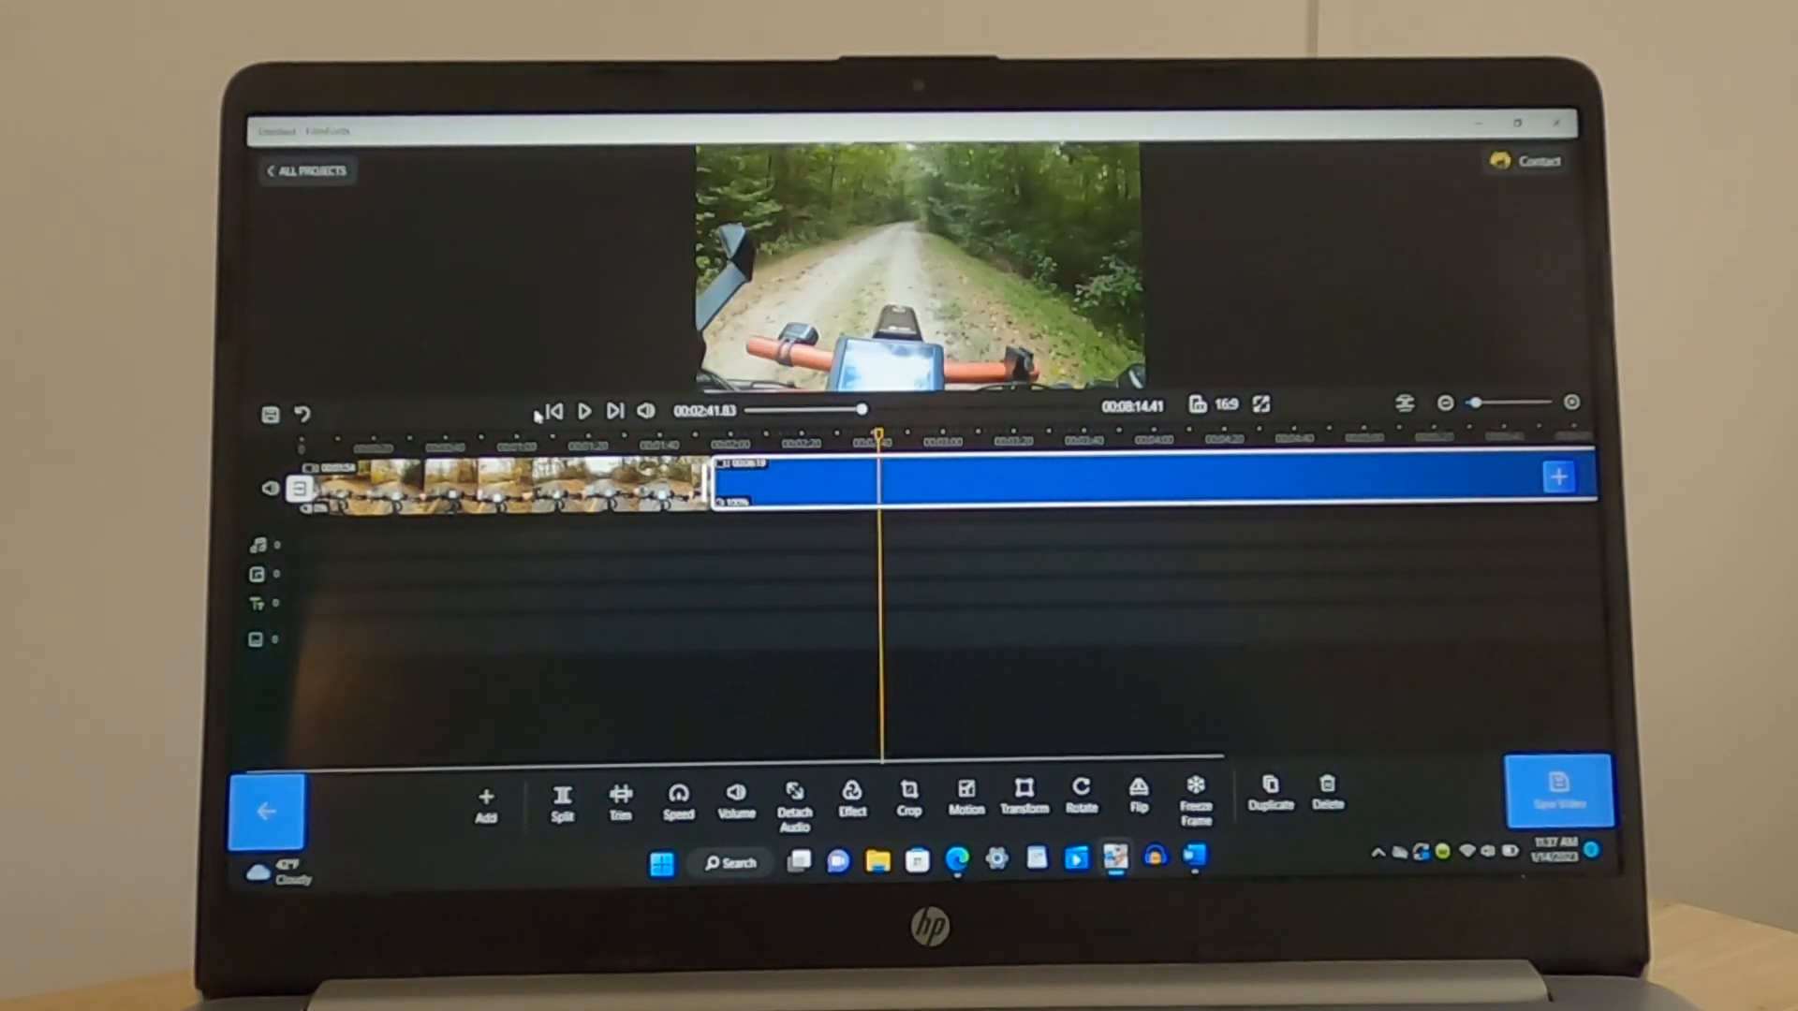
Play and pause the preview, then select the second clip on the timeline
left_click(584, 408)
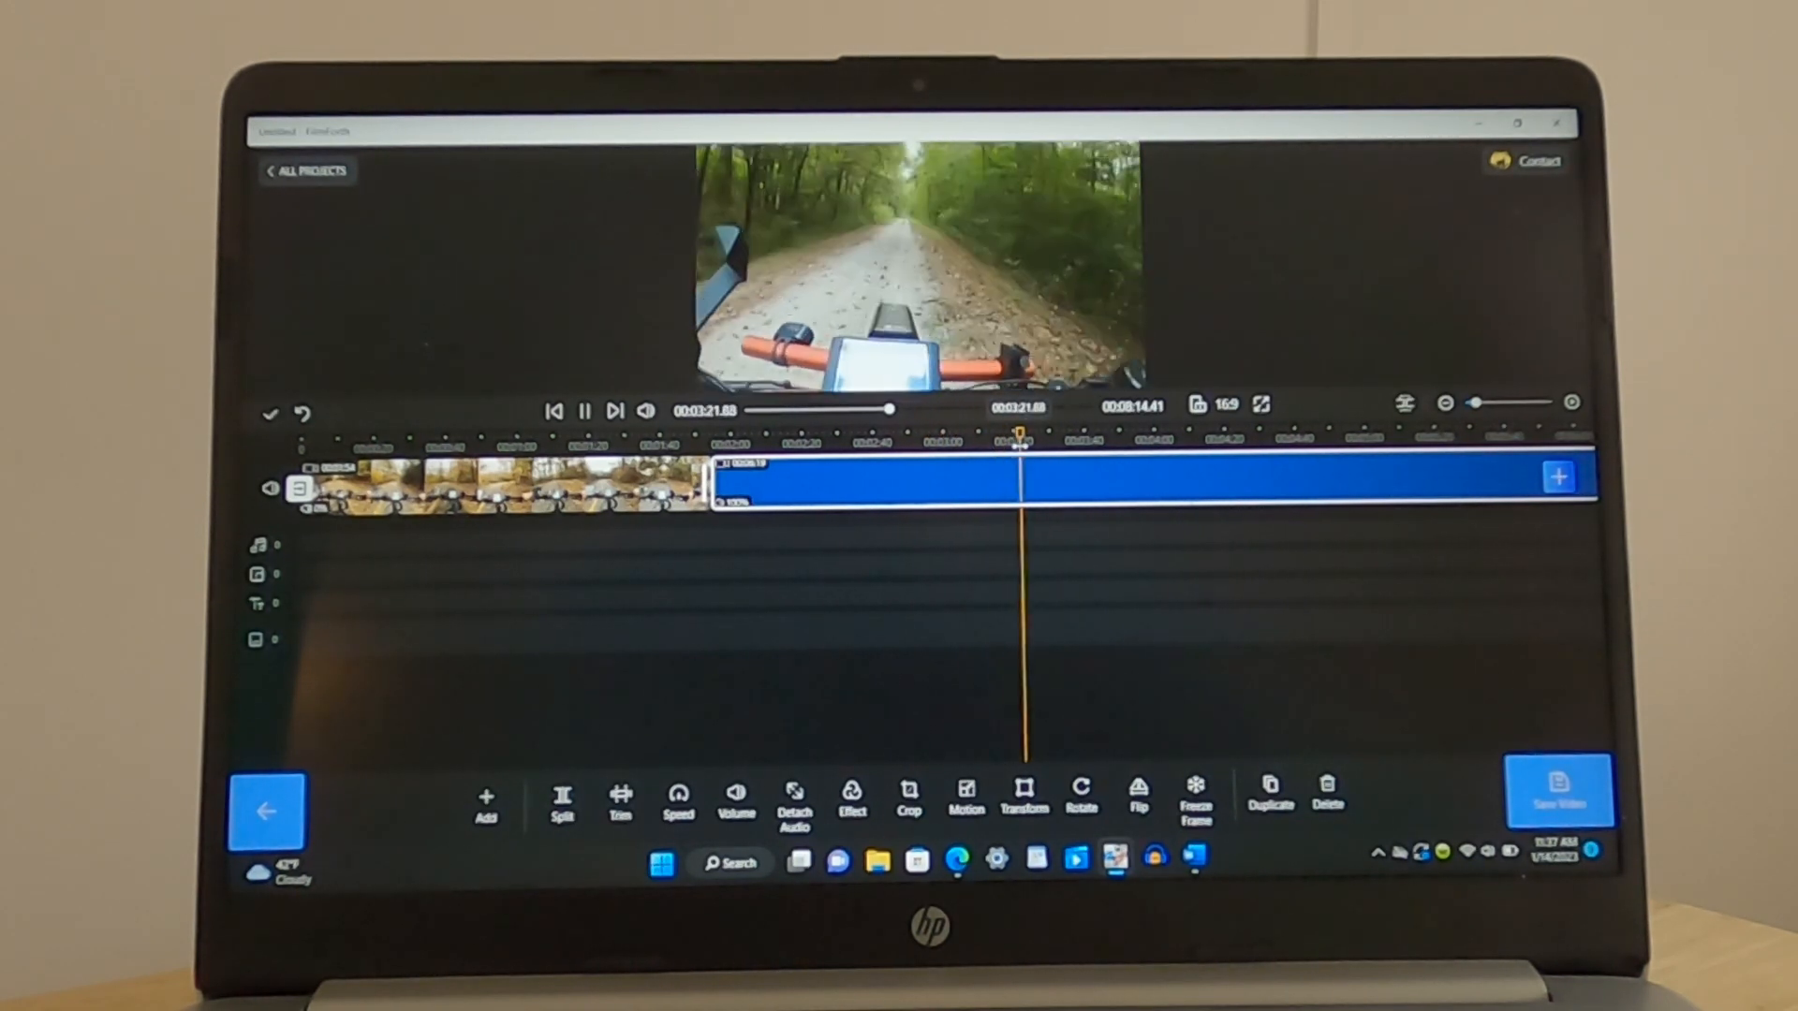
left_click(582, 406)
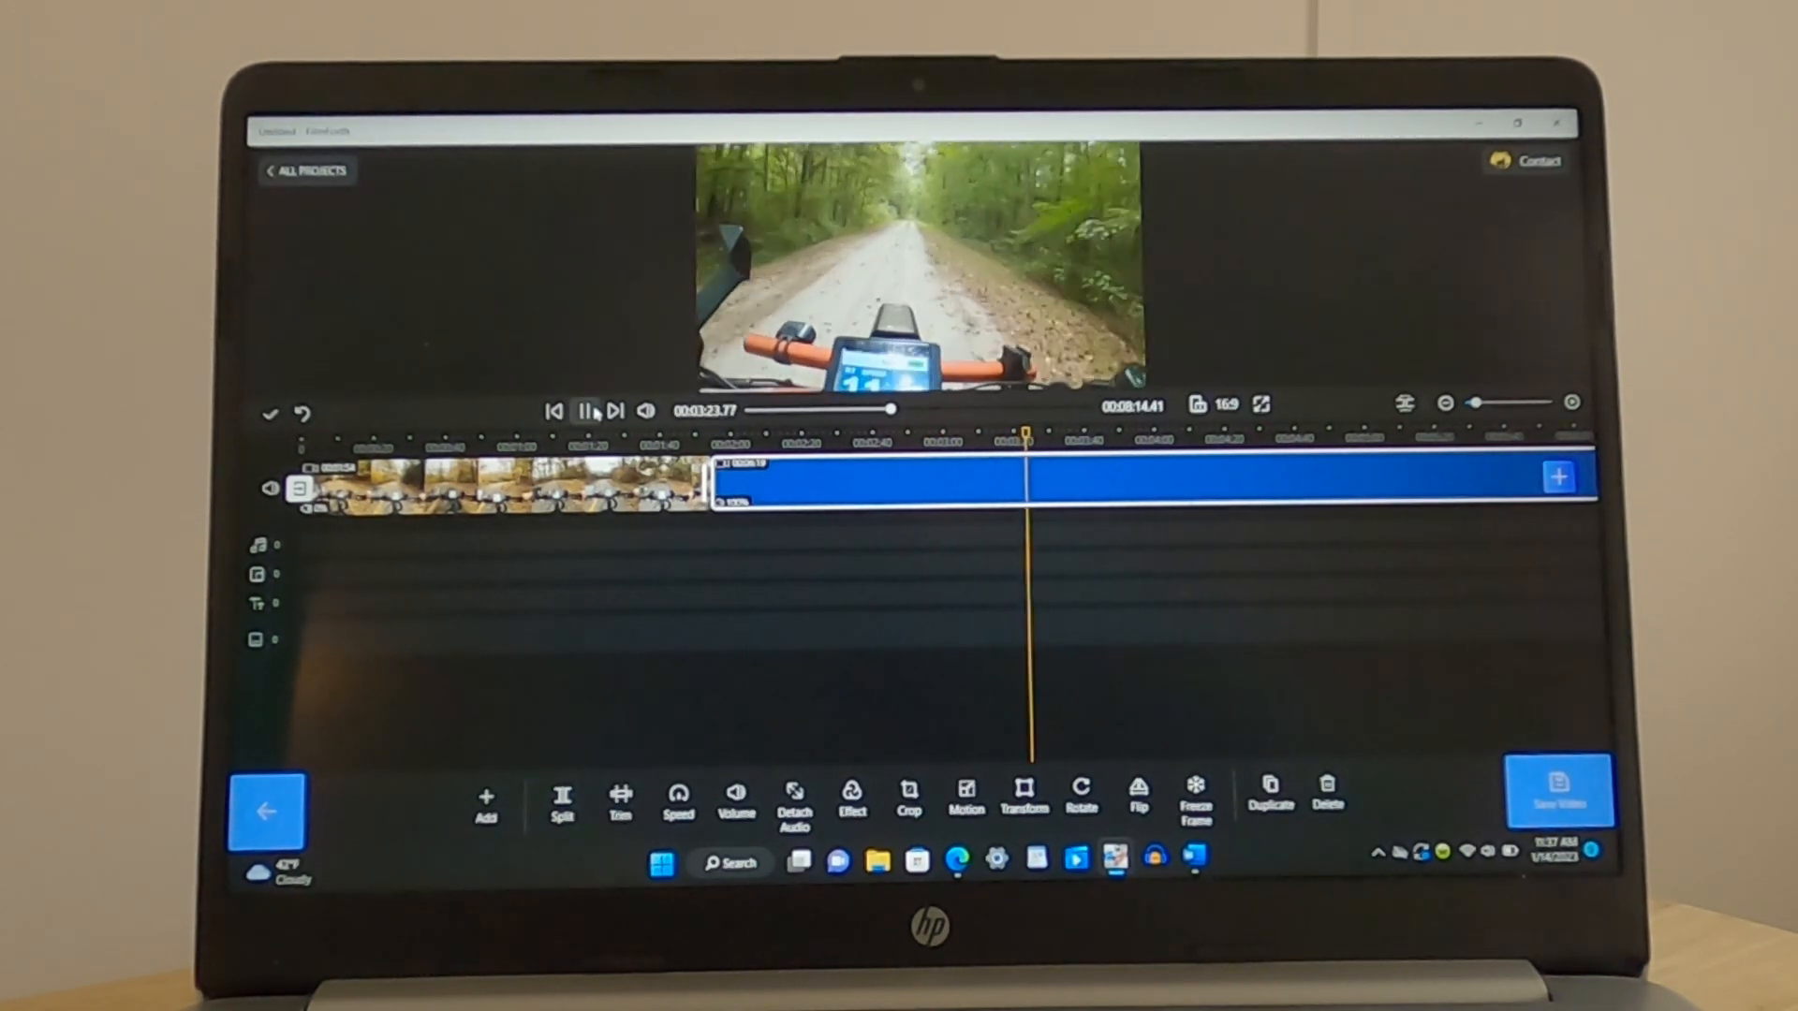
left_click(586, 410)
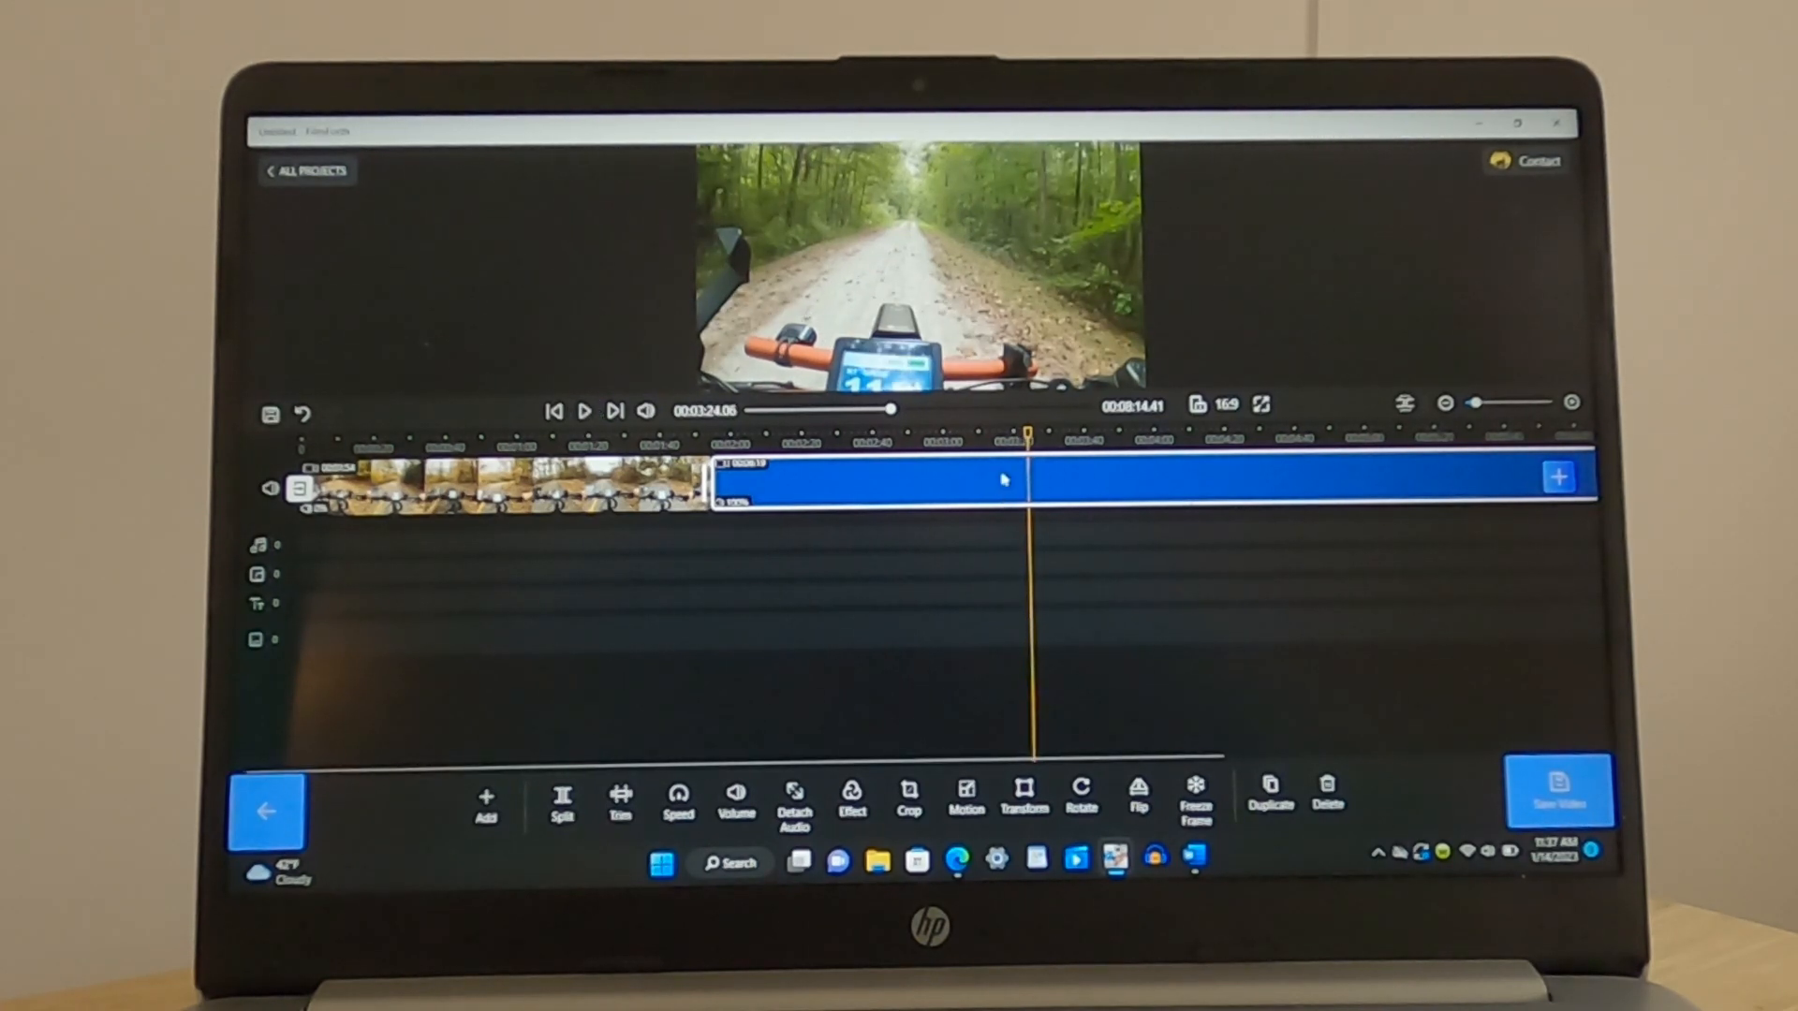
left_click(562, 803)
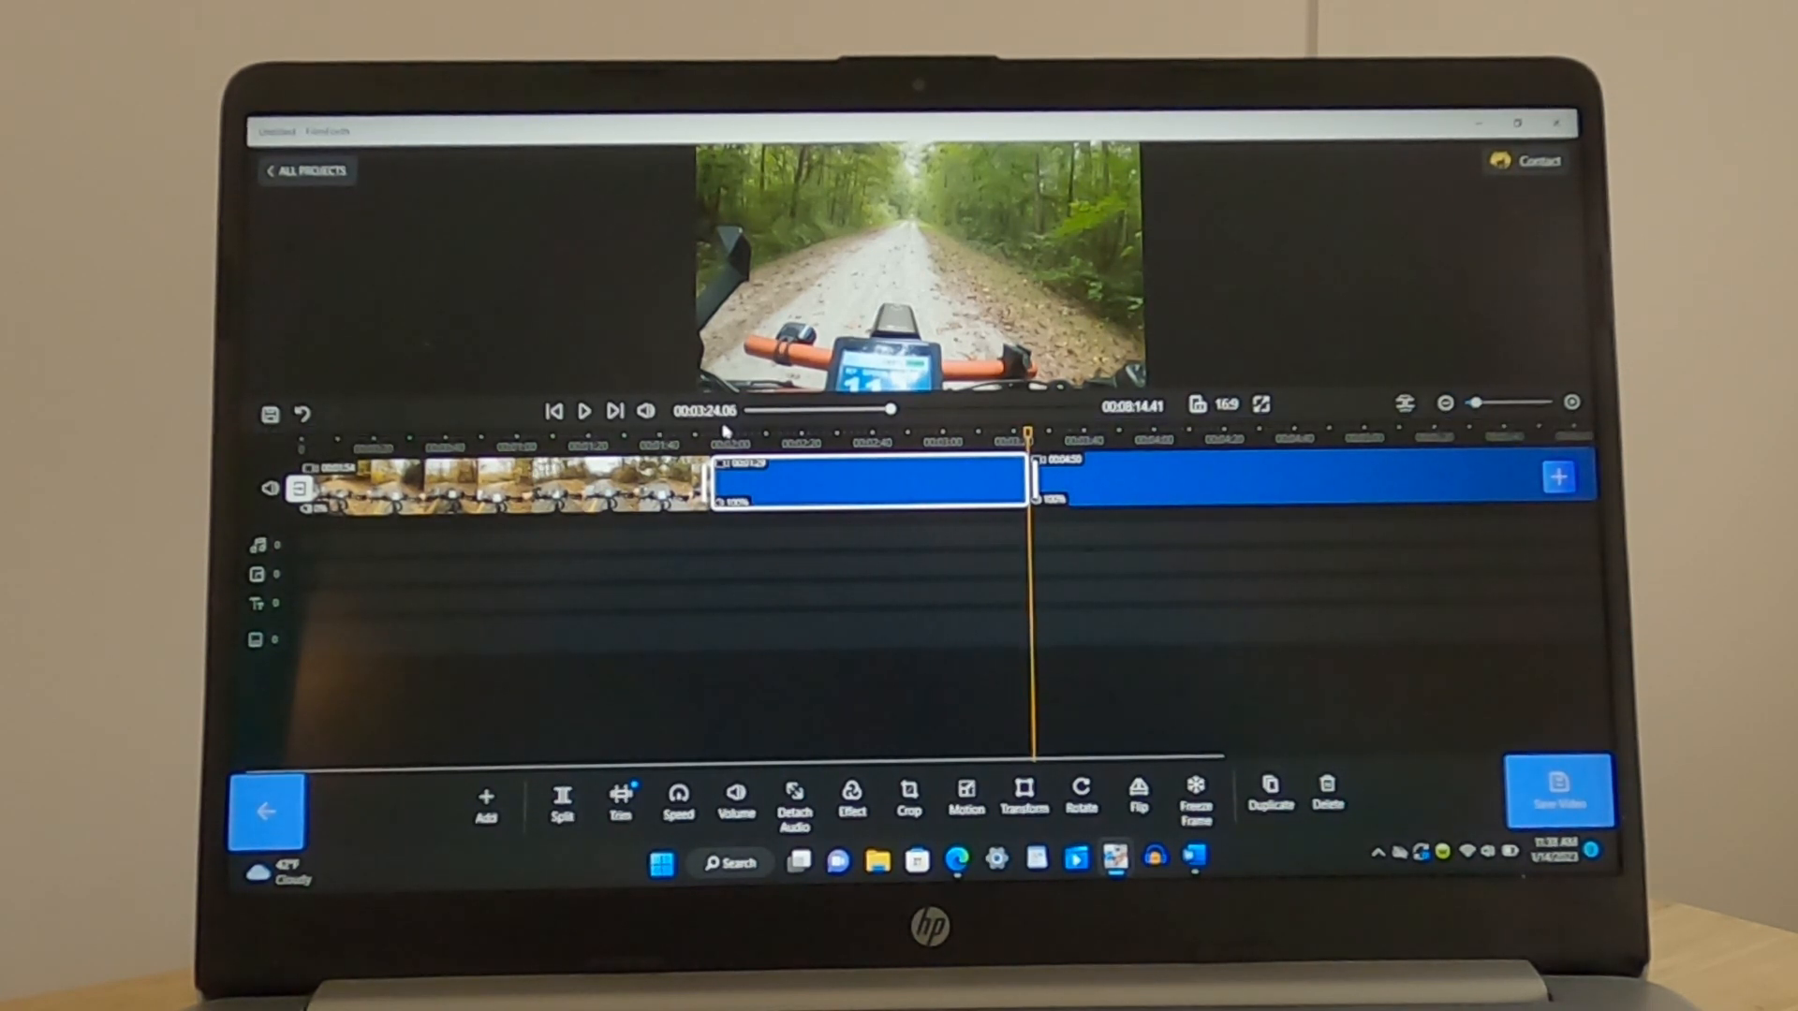
Play the video through the join between the clips, then stop playback
left_click(584, 410)
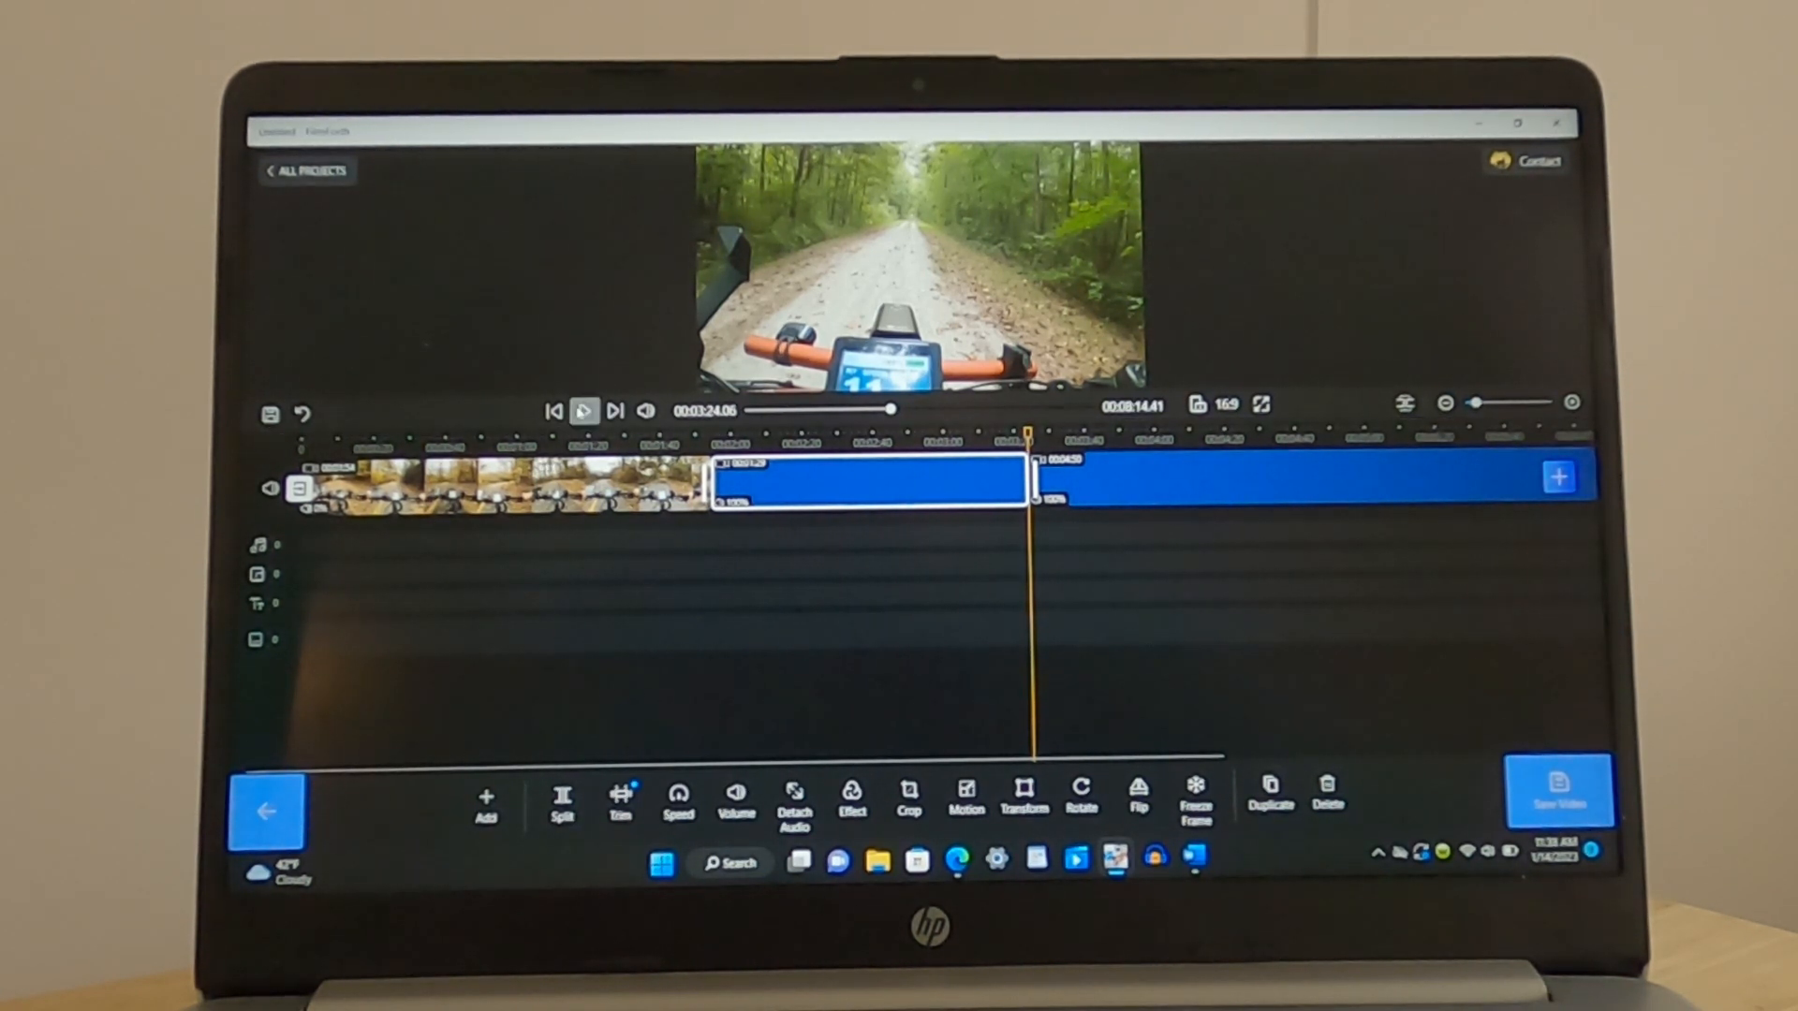
left_click(585, 411)
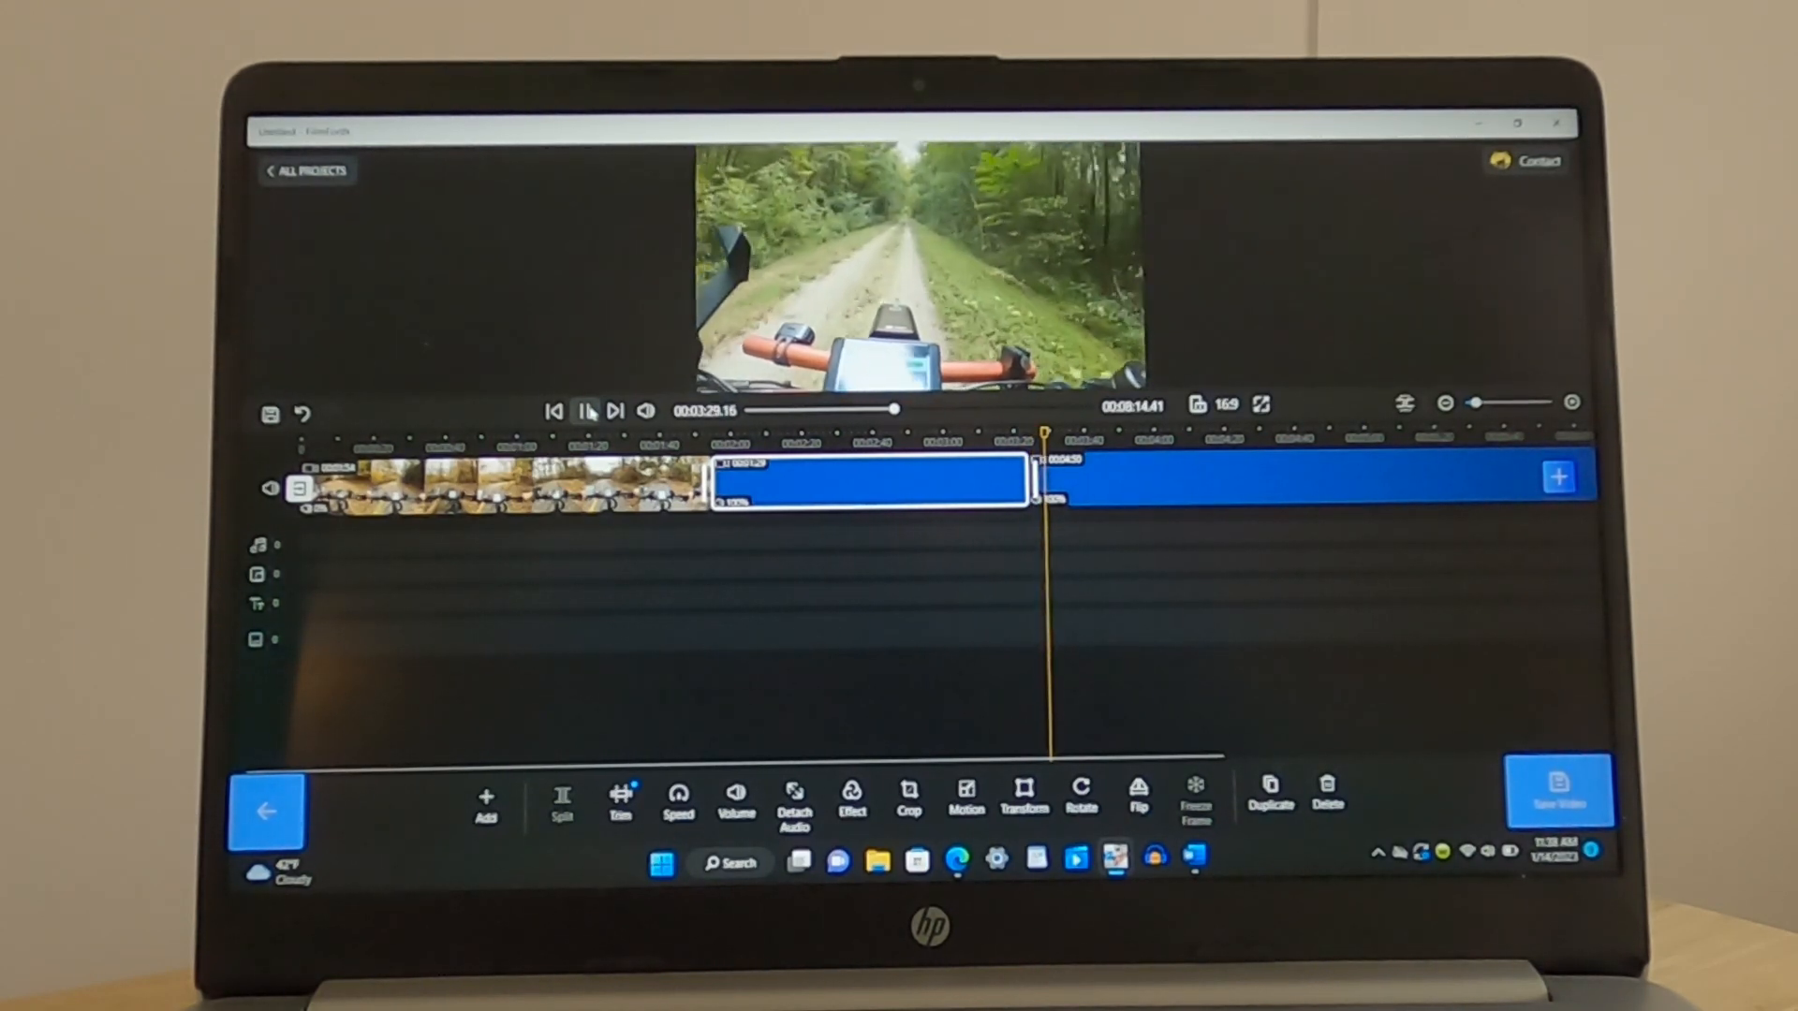
left_click(588, 410)
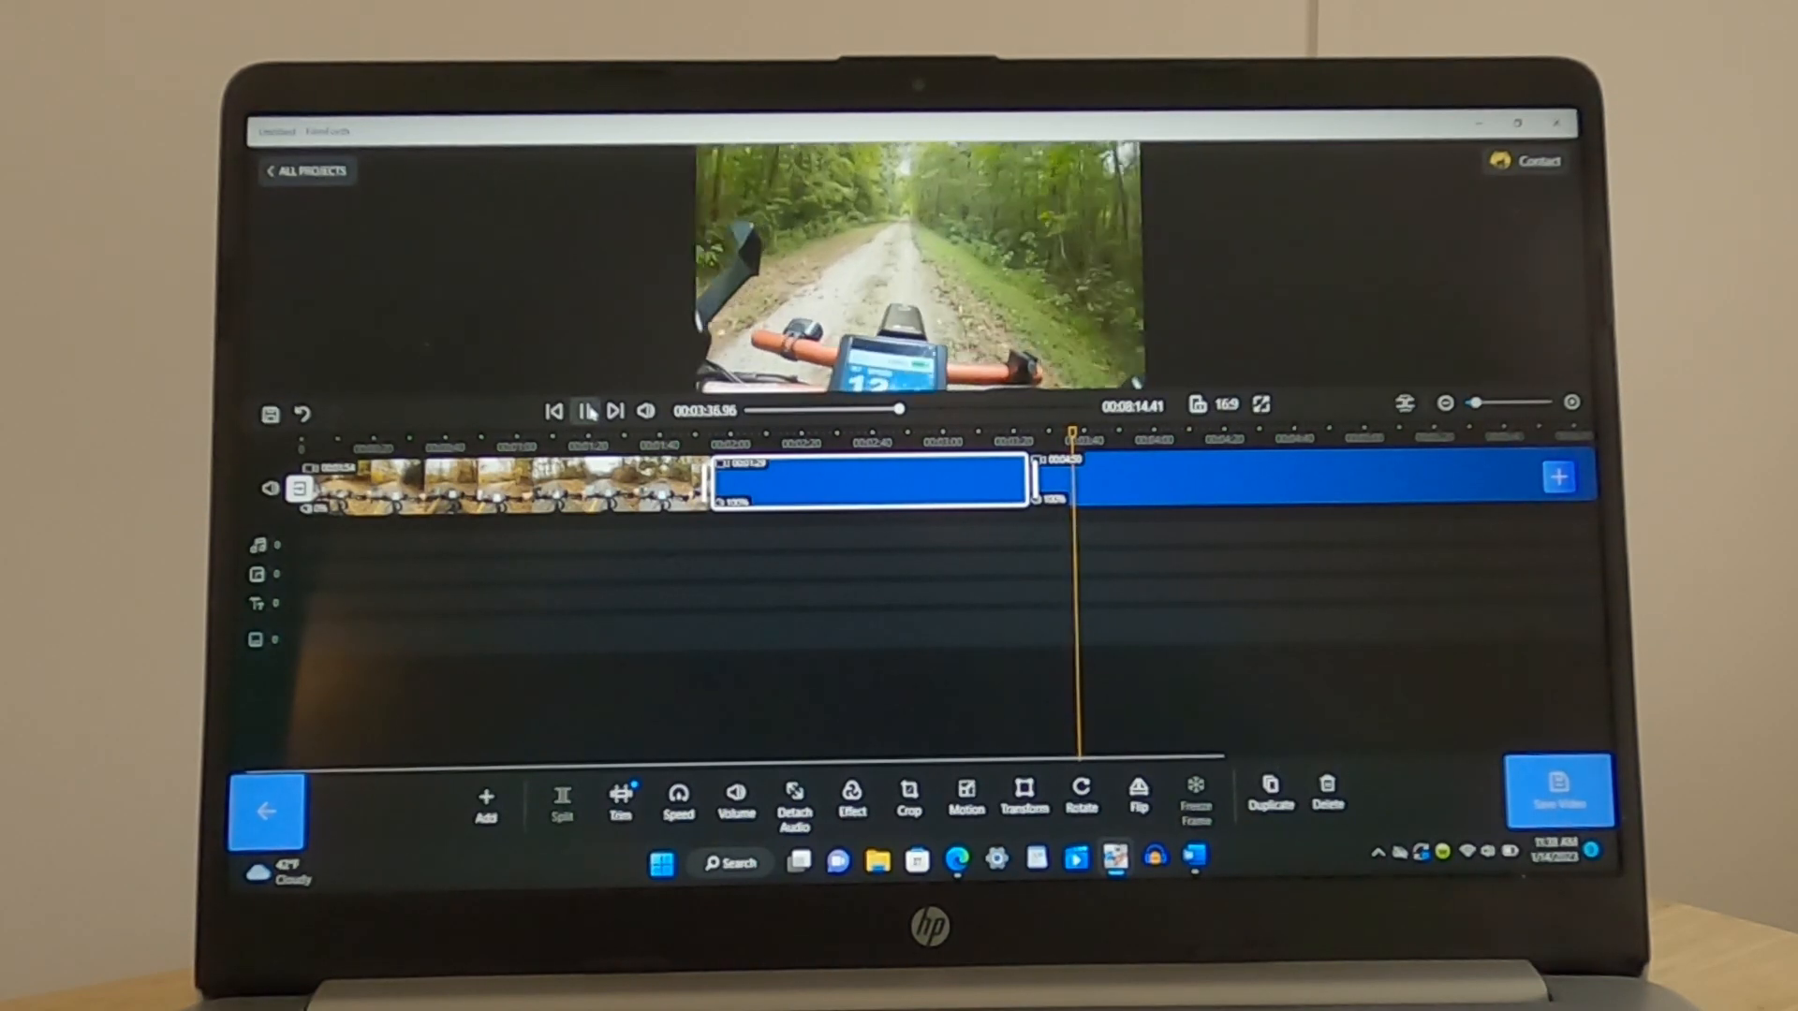
left_click(588, 410)
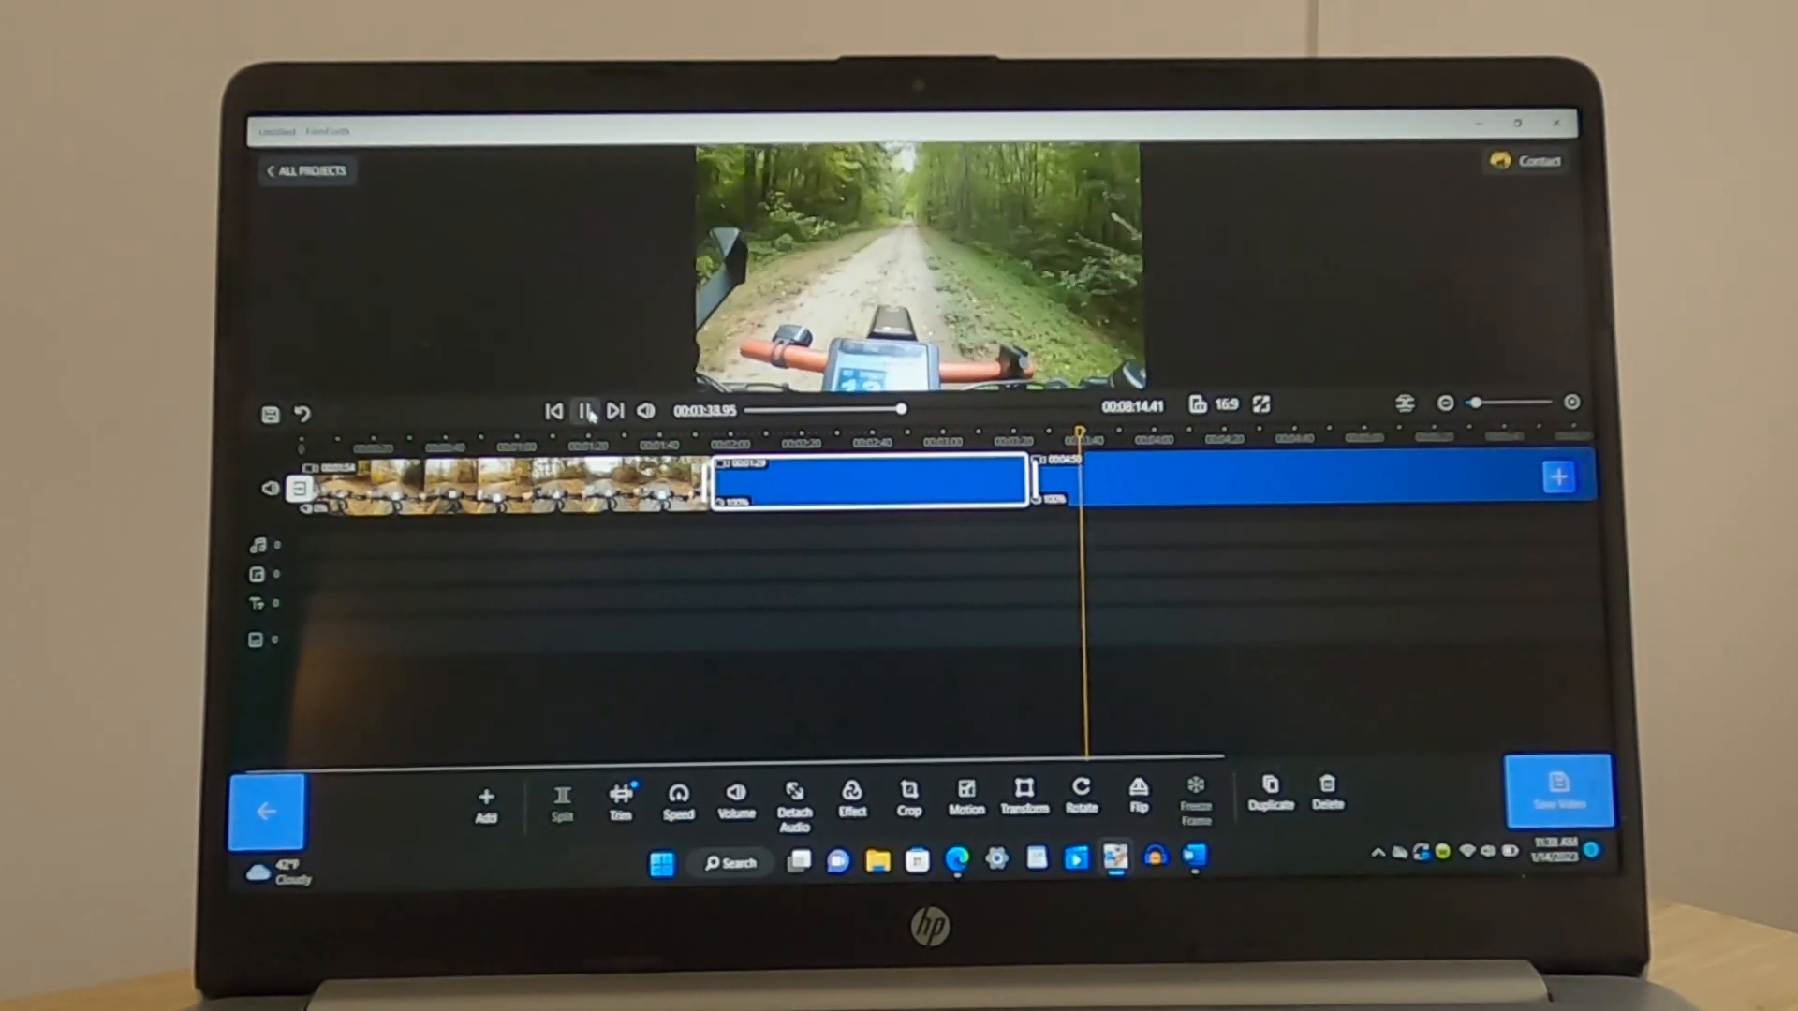
left_click(584, 410)
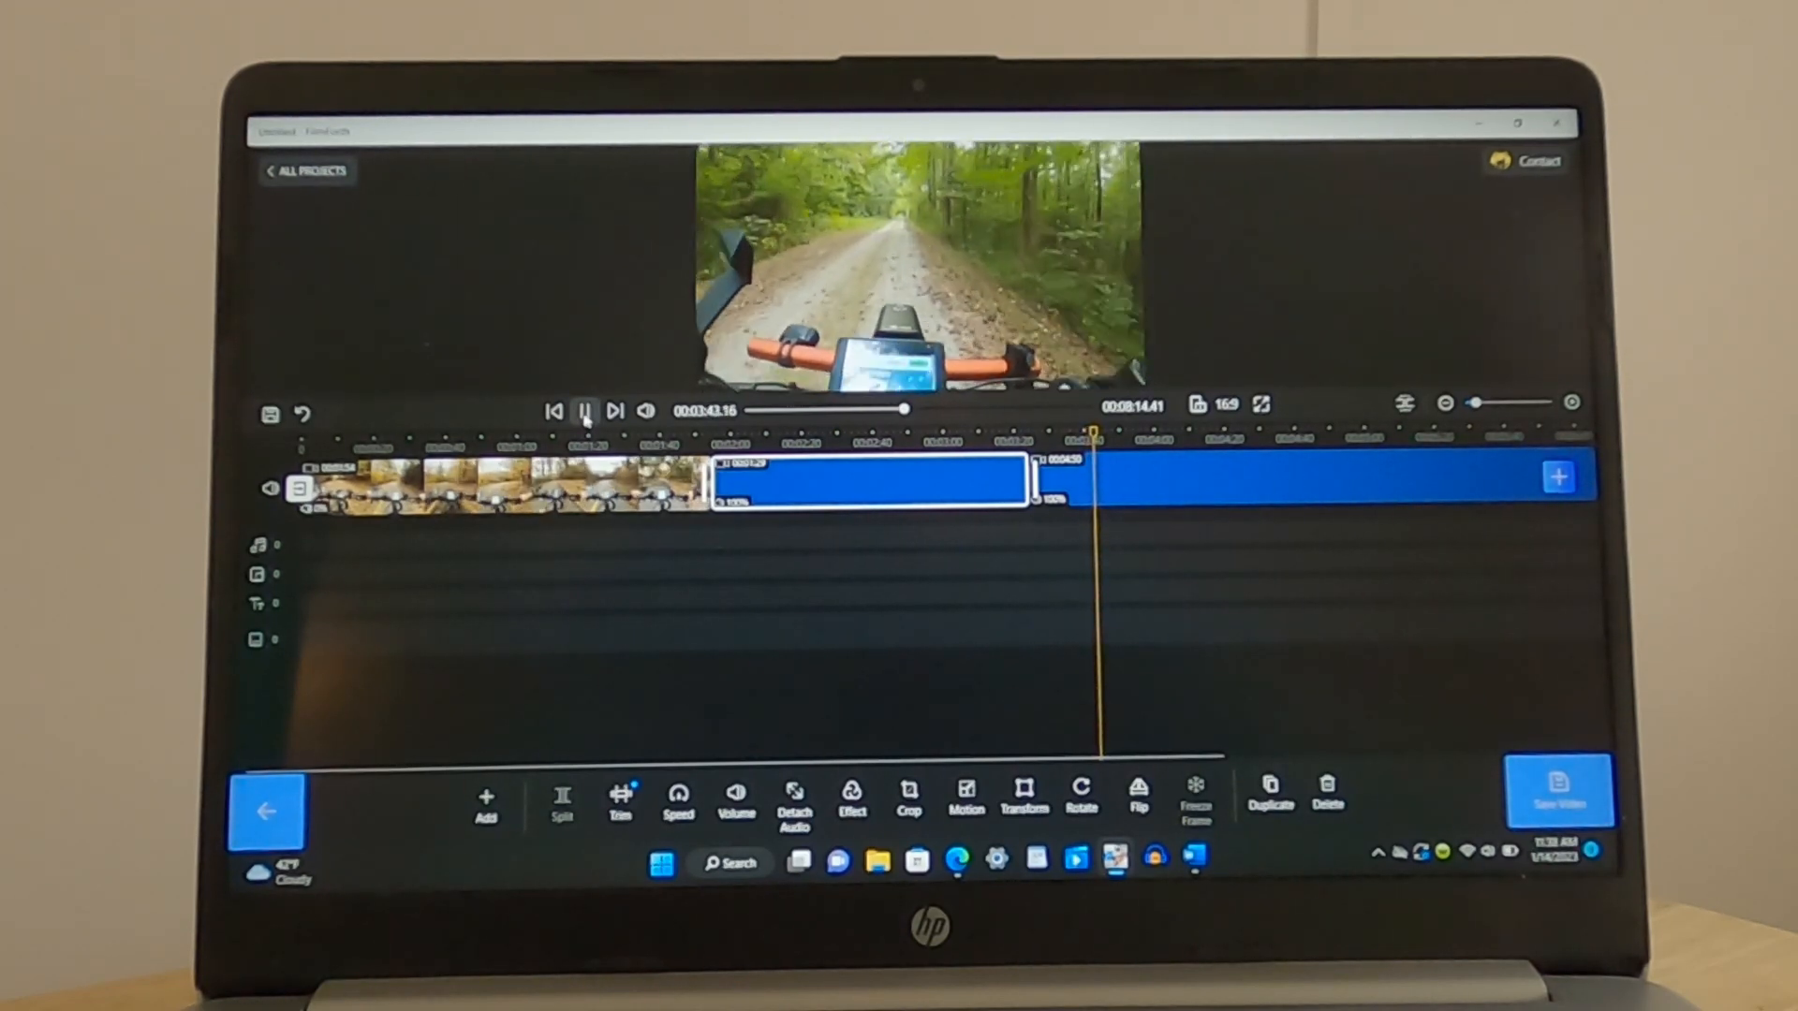
left_click(584, 410)
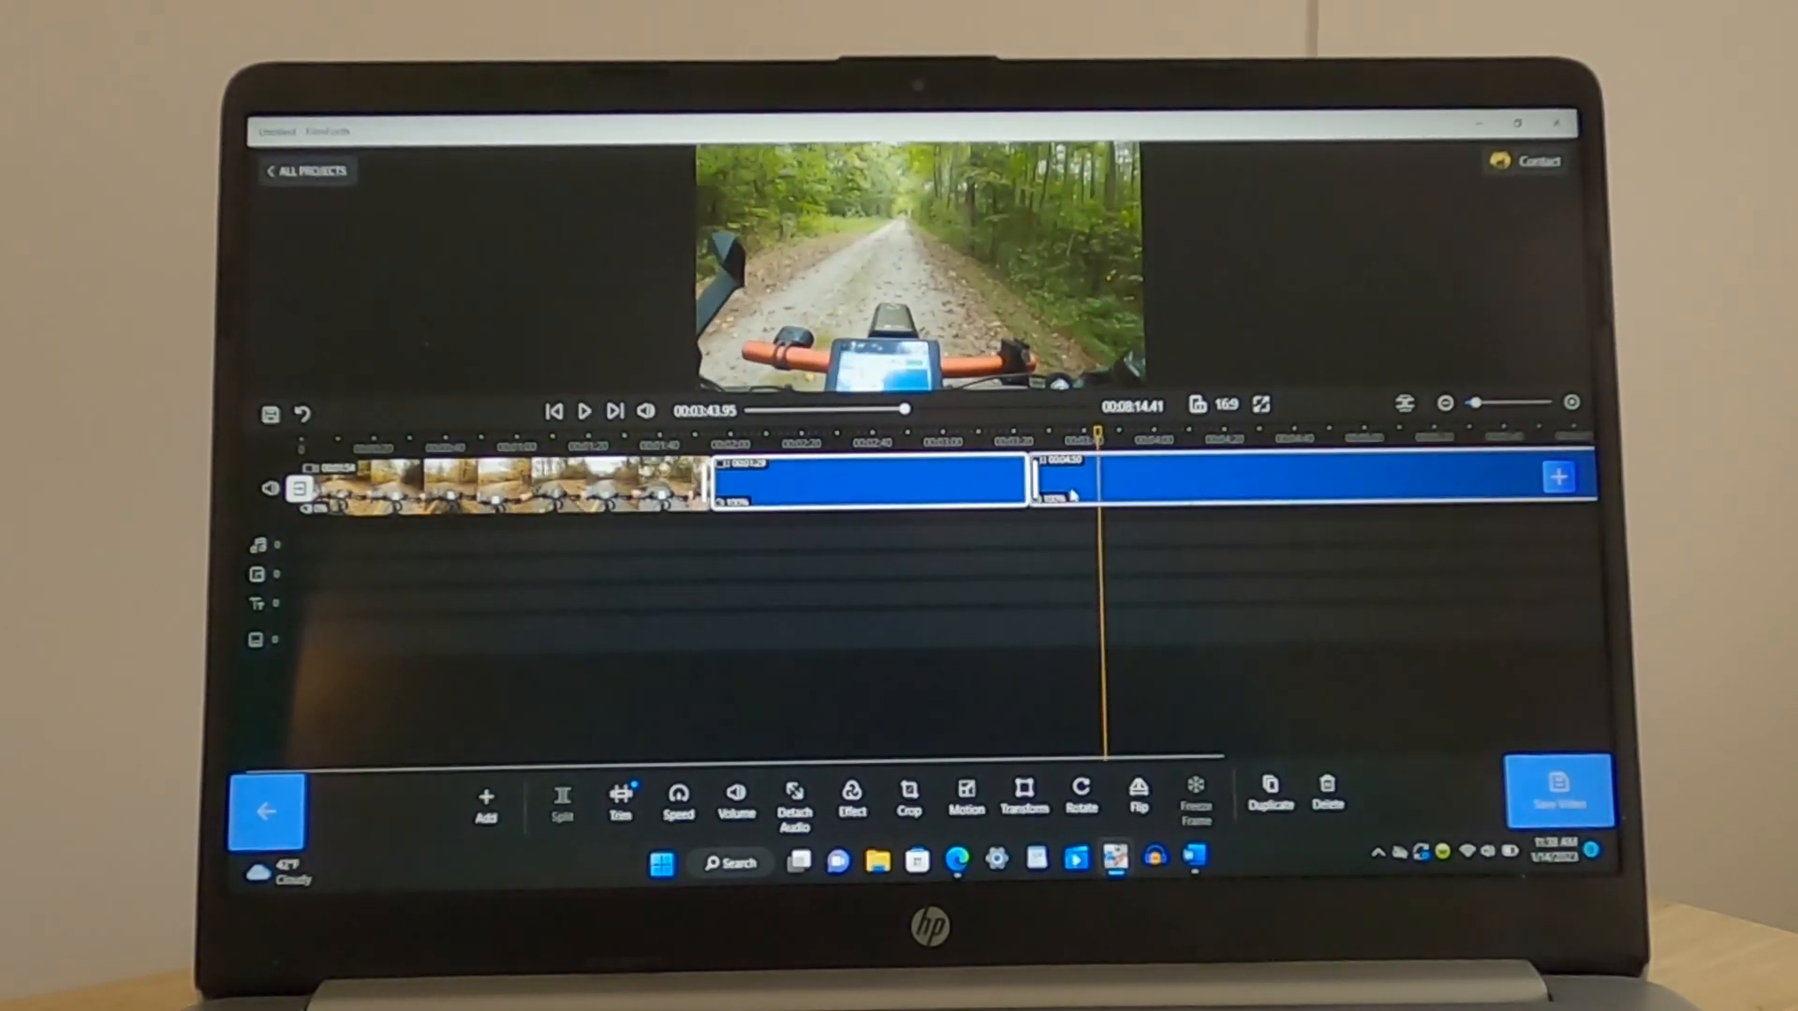
Detach the short clip's audio, move it to the track start, and delete the later clips
left_click(560, 799)
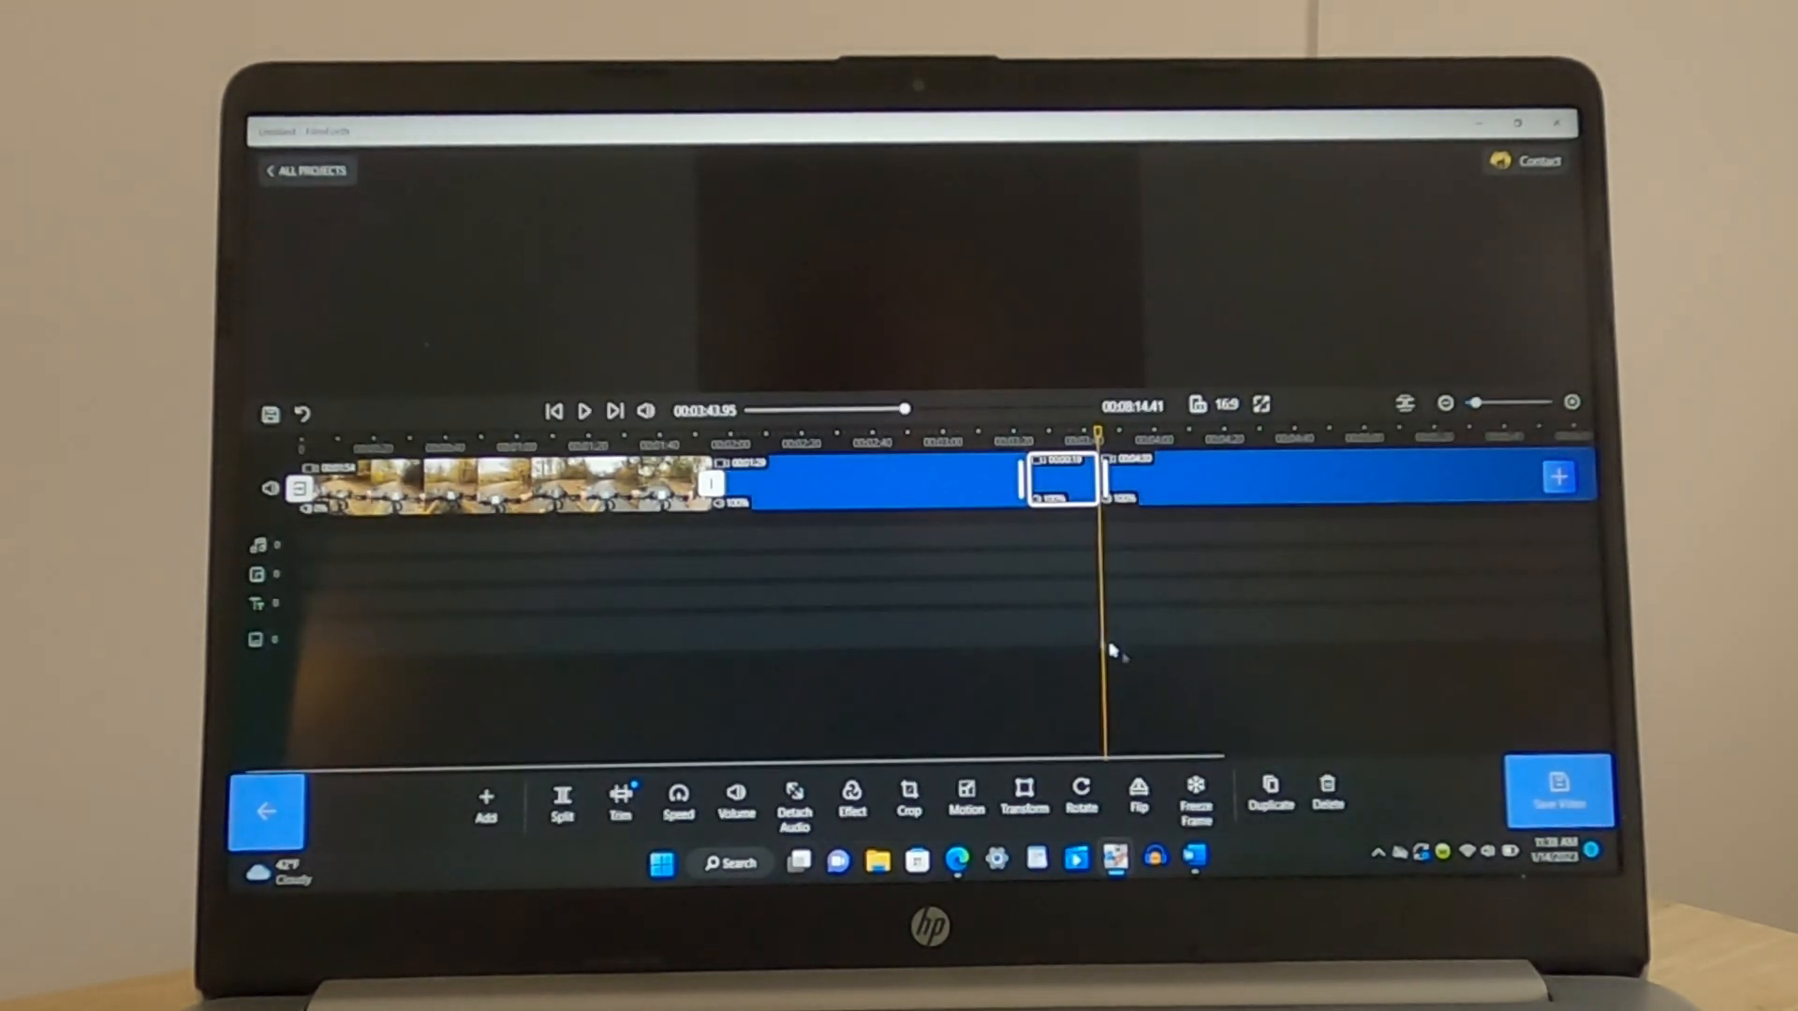
left_click(966, 799)
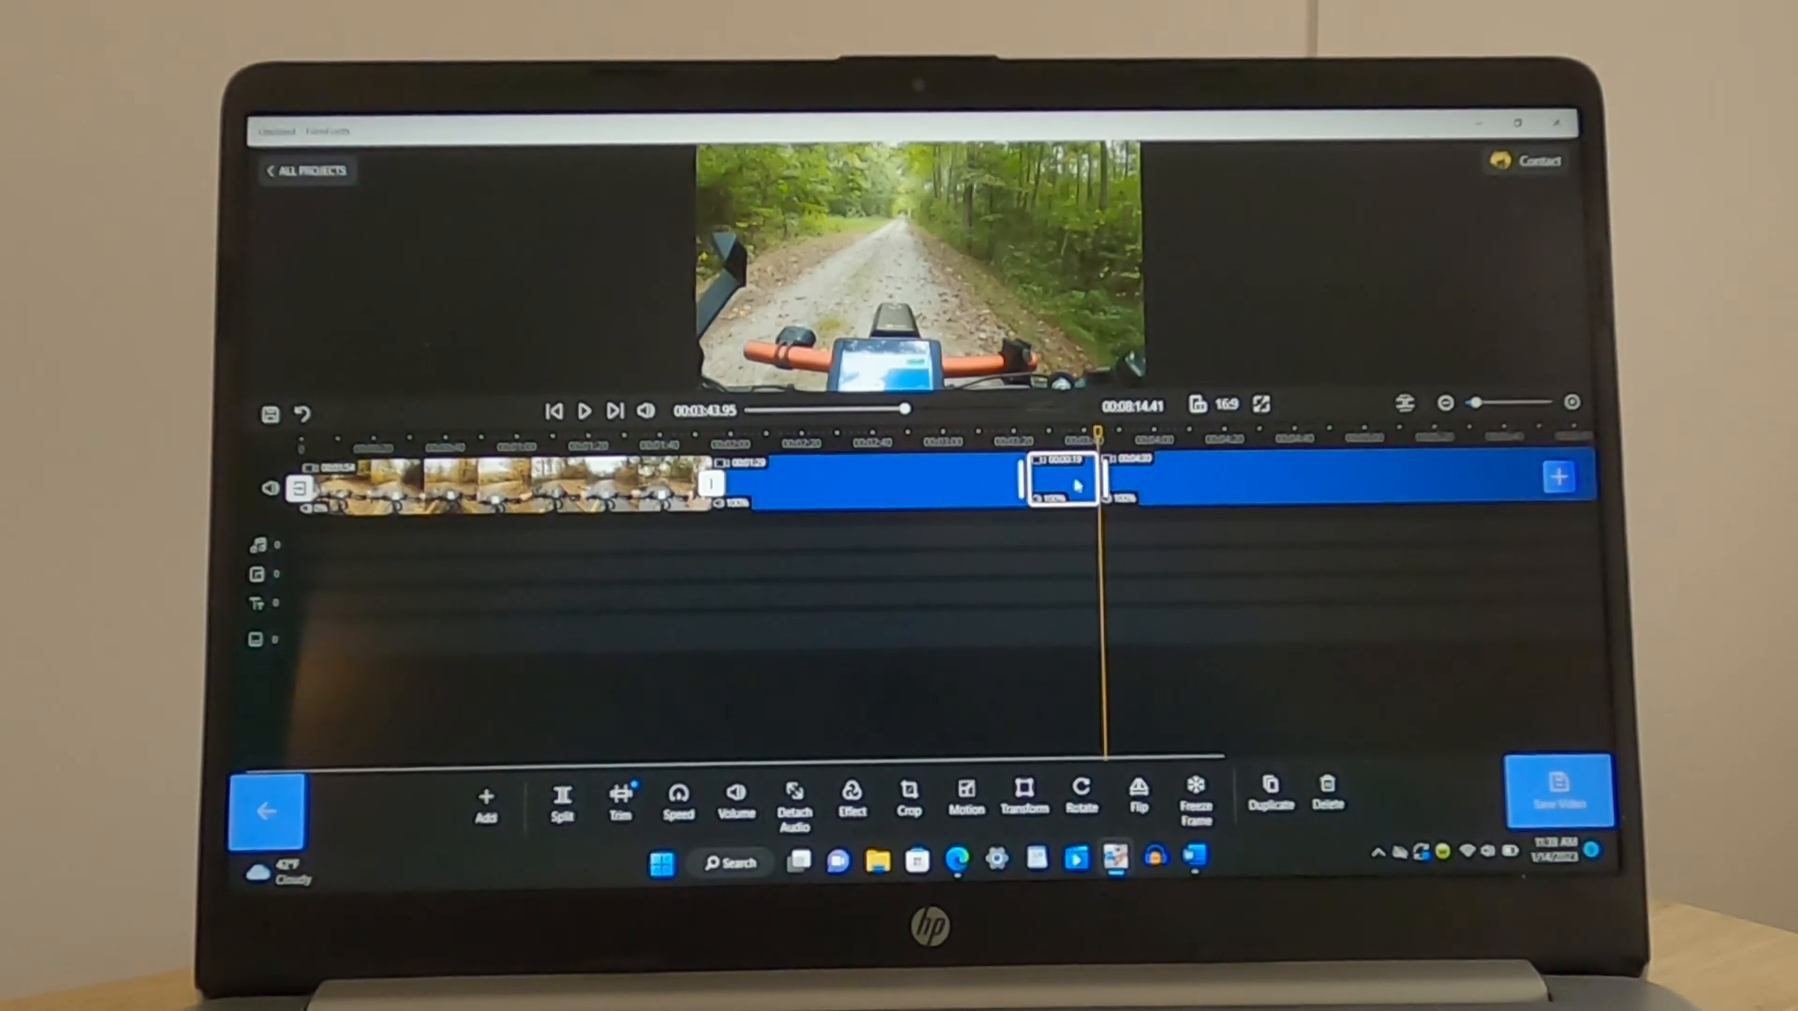
left_click(678, 803)
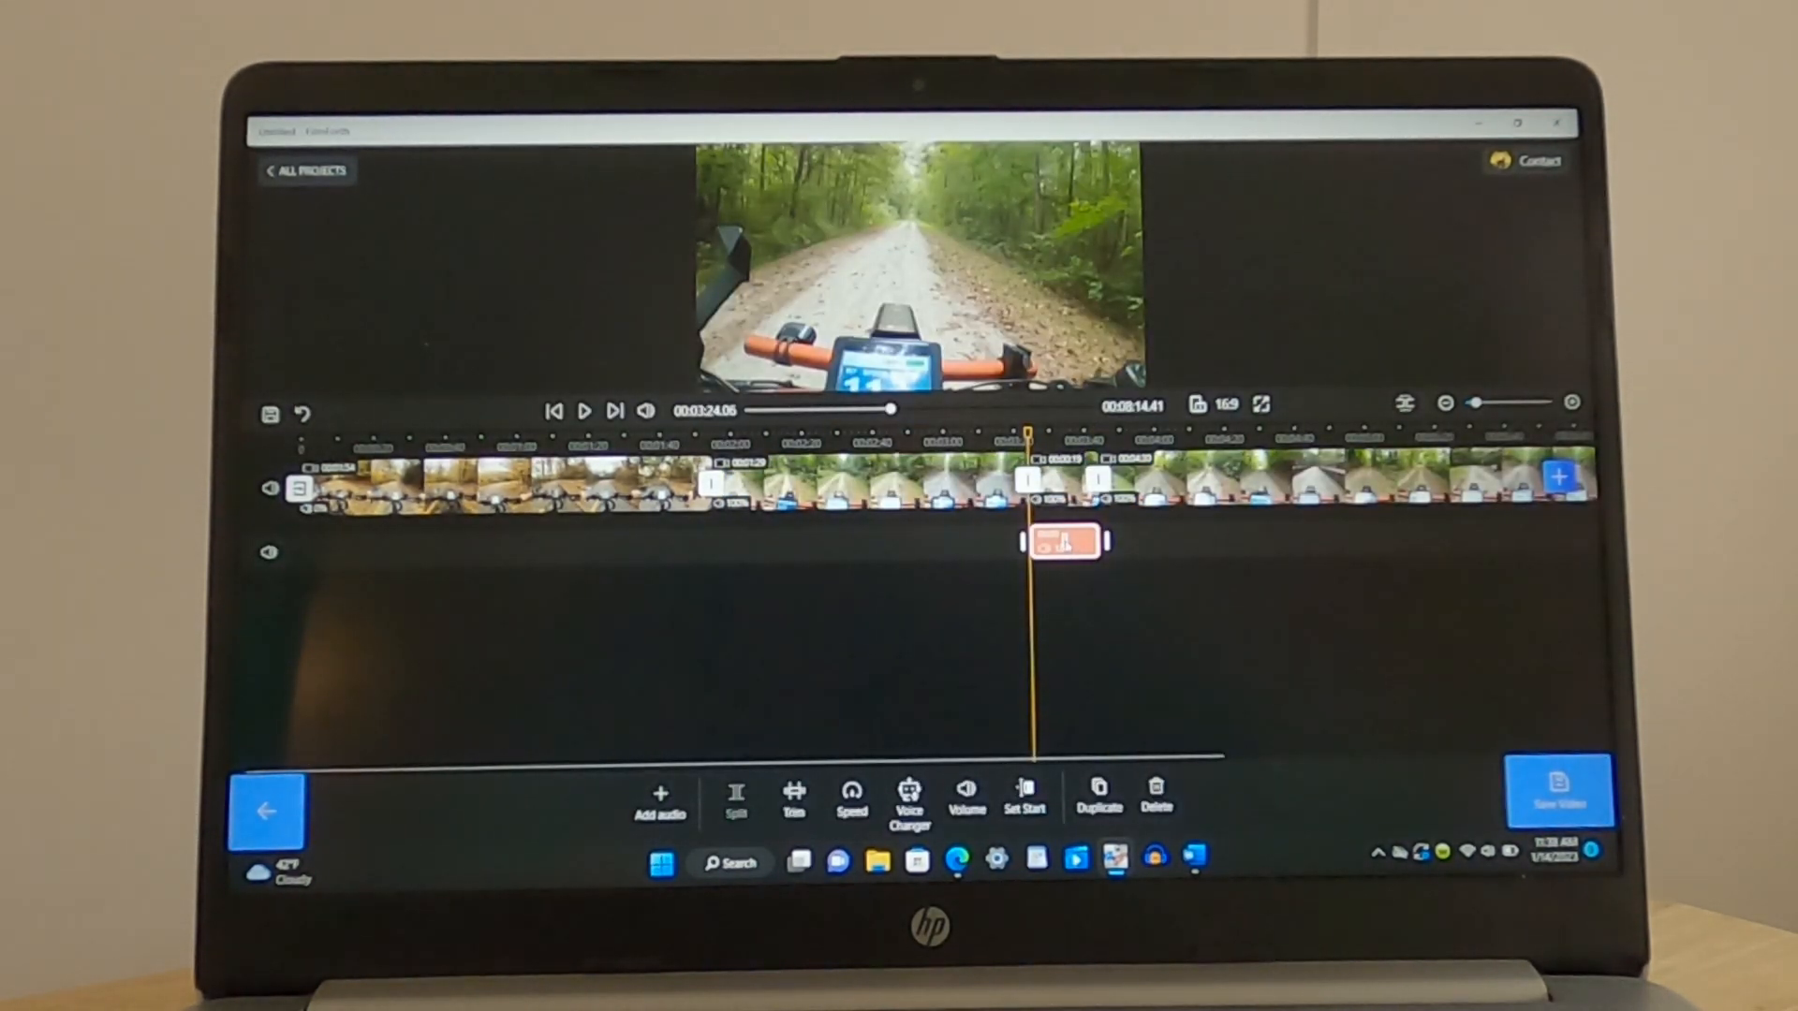
left_click_drag(1066, 539, 324, 550)
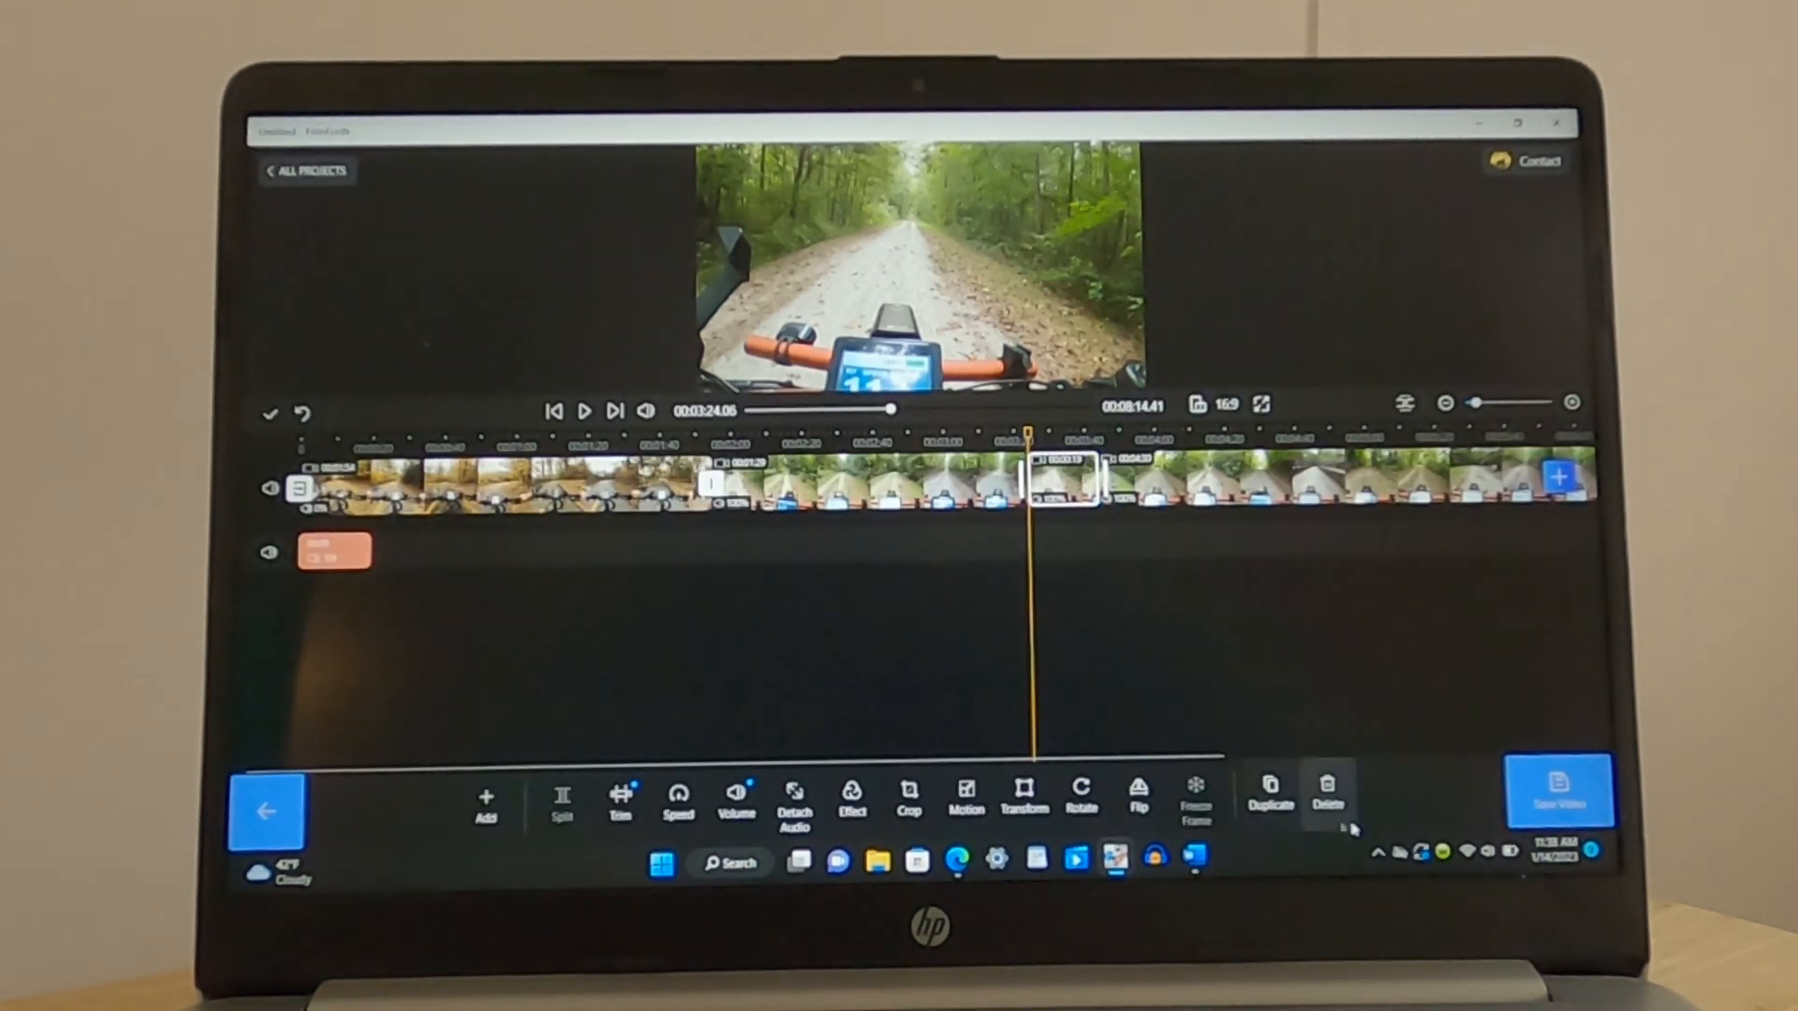
left_click(1326, 794)
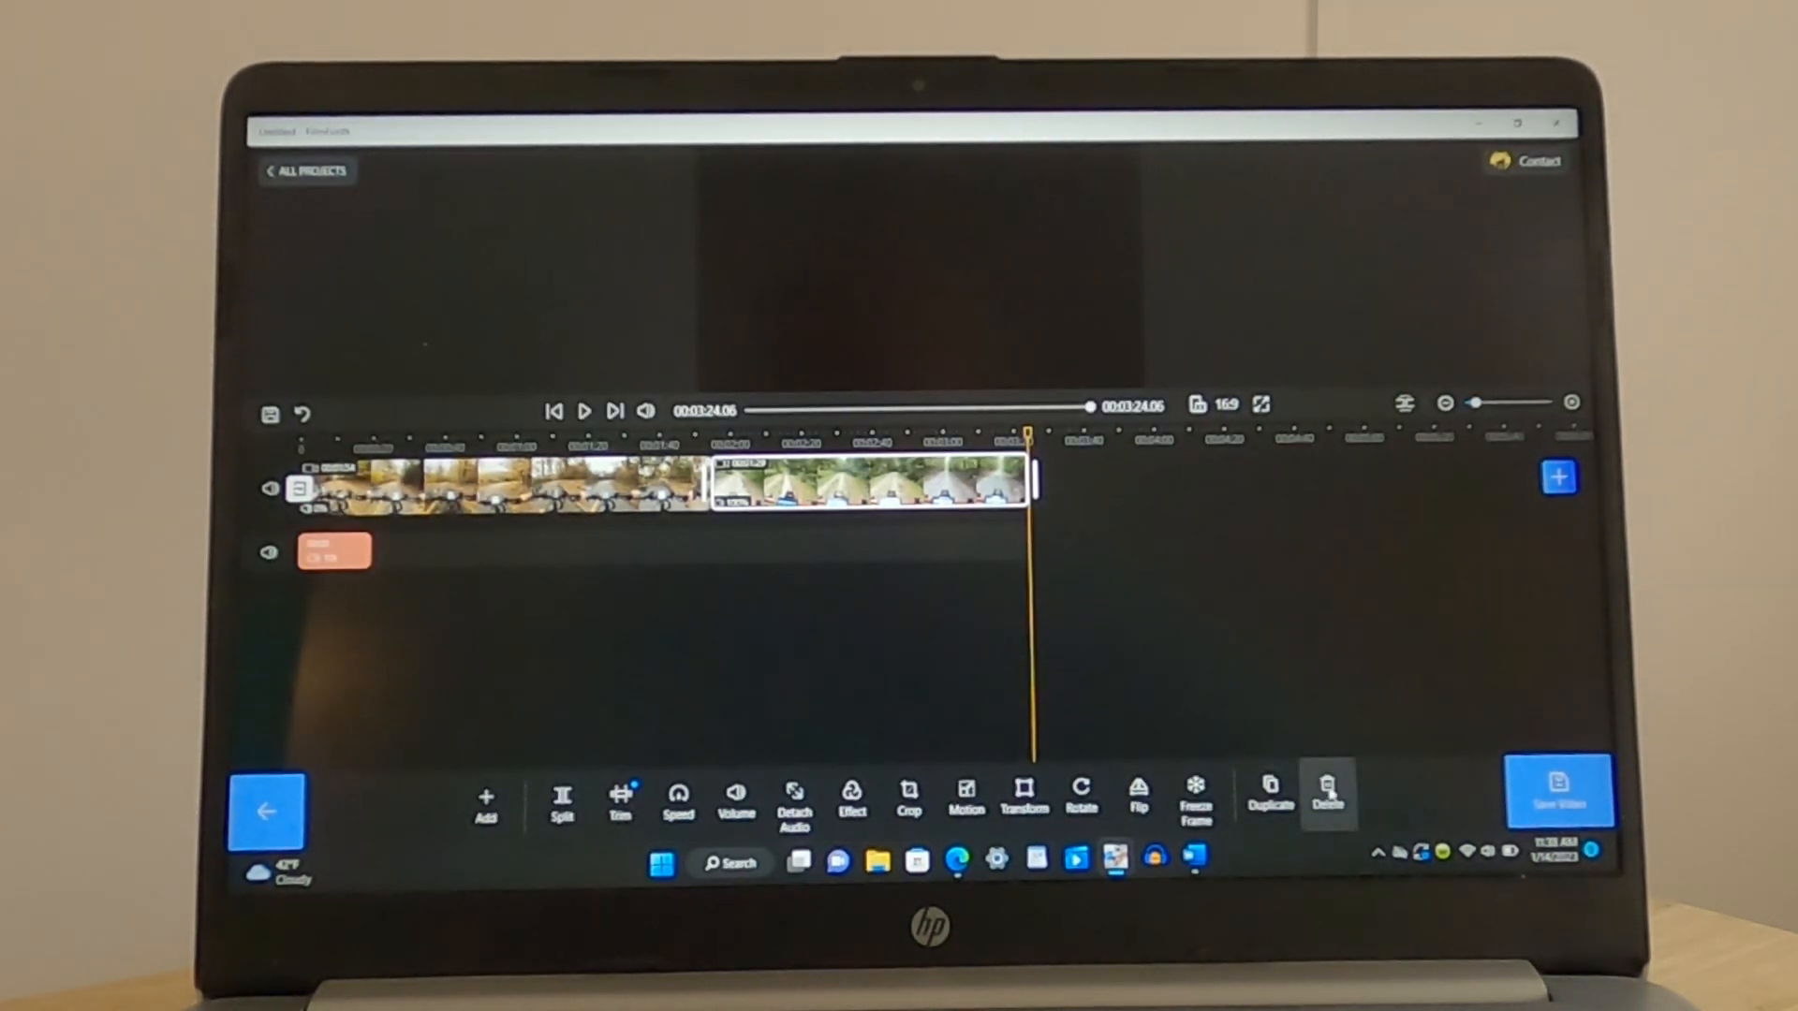
Delete the second clip, play the autumn ride clip from the start and stop near 0:16.5
left_click(1326, 800)
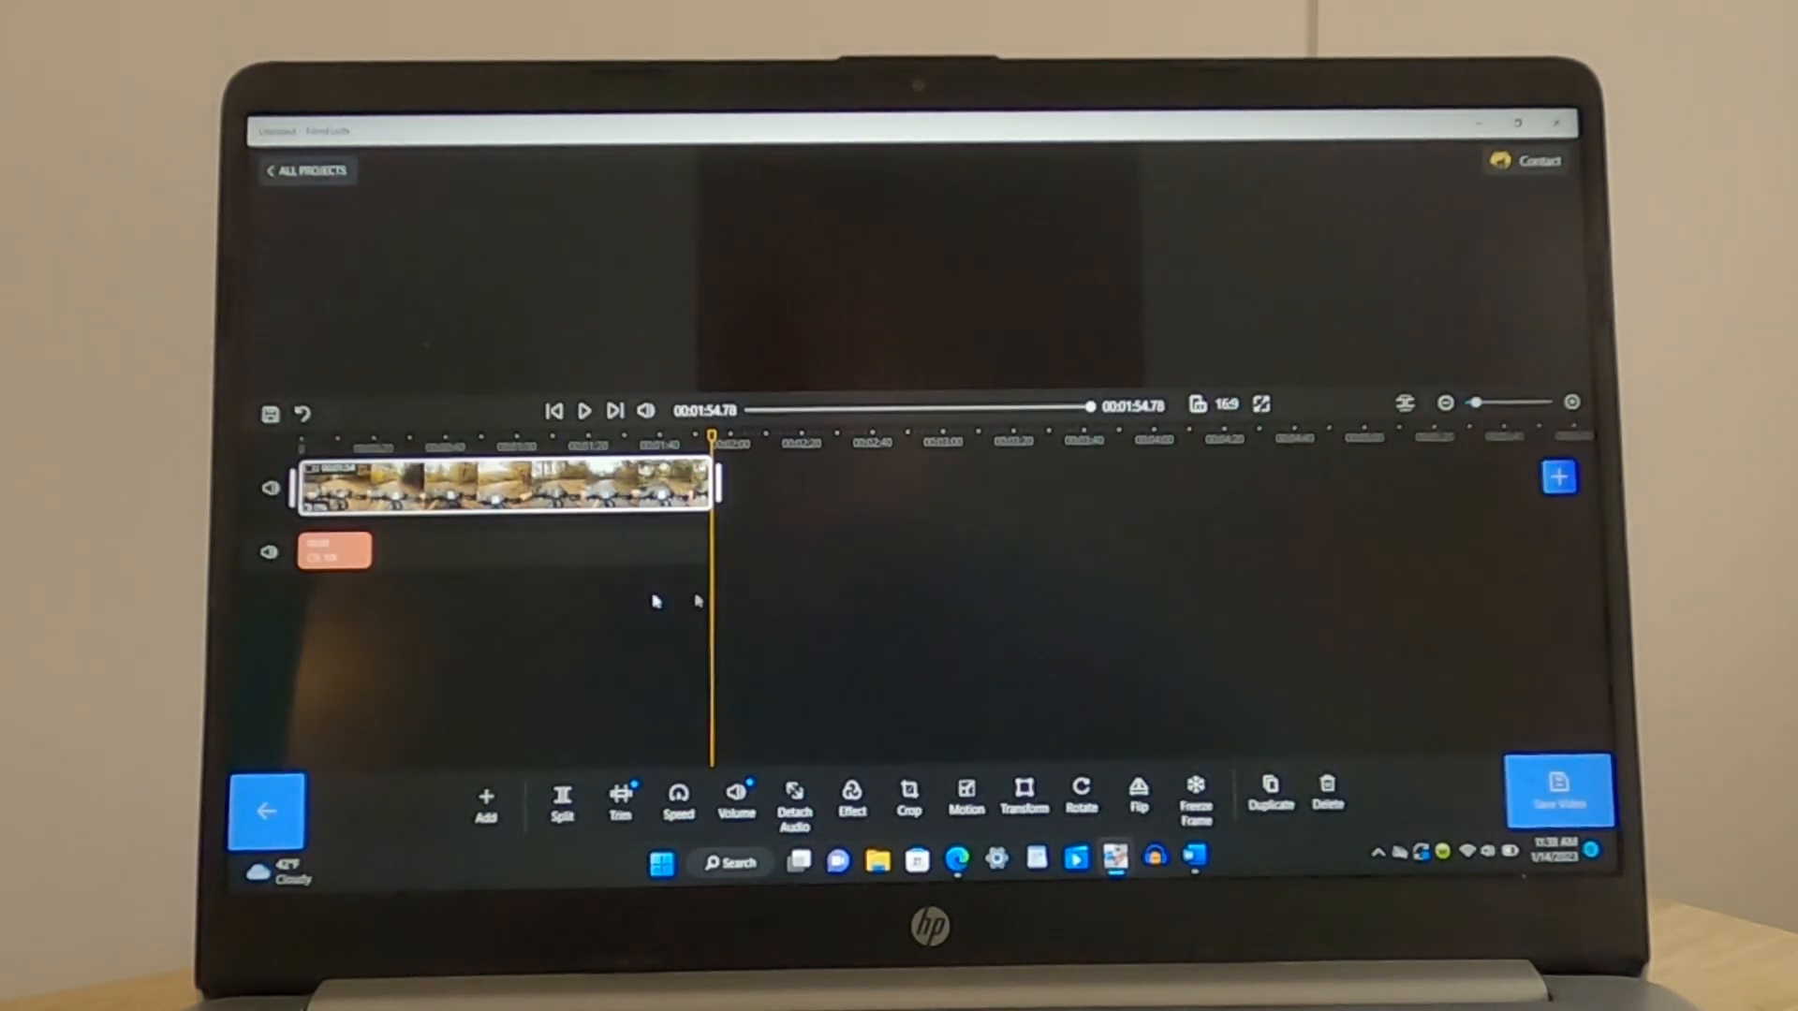
left_click(554, 410)
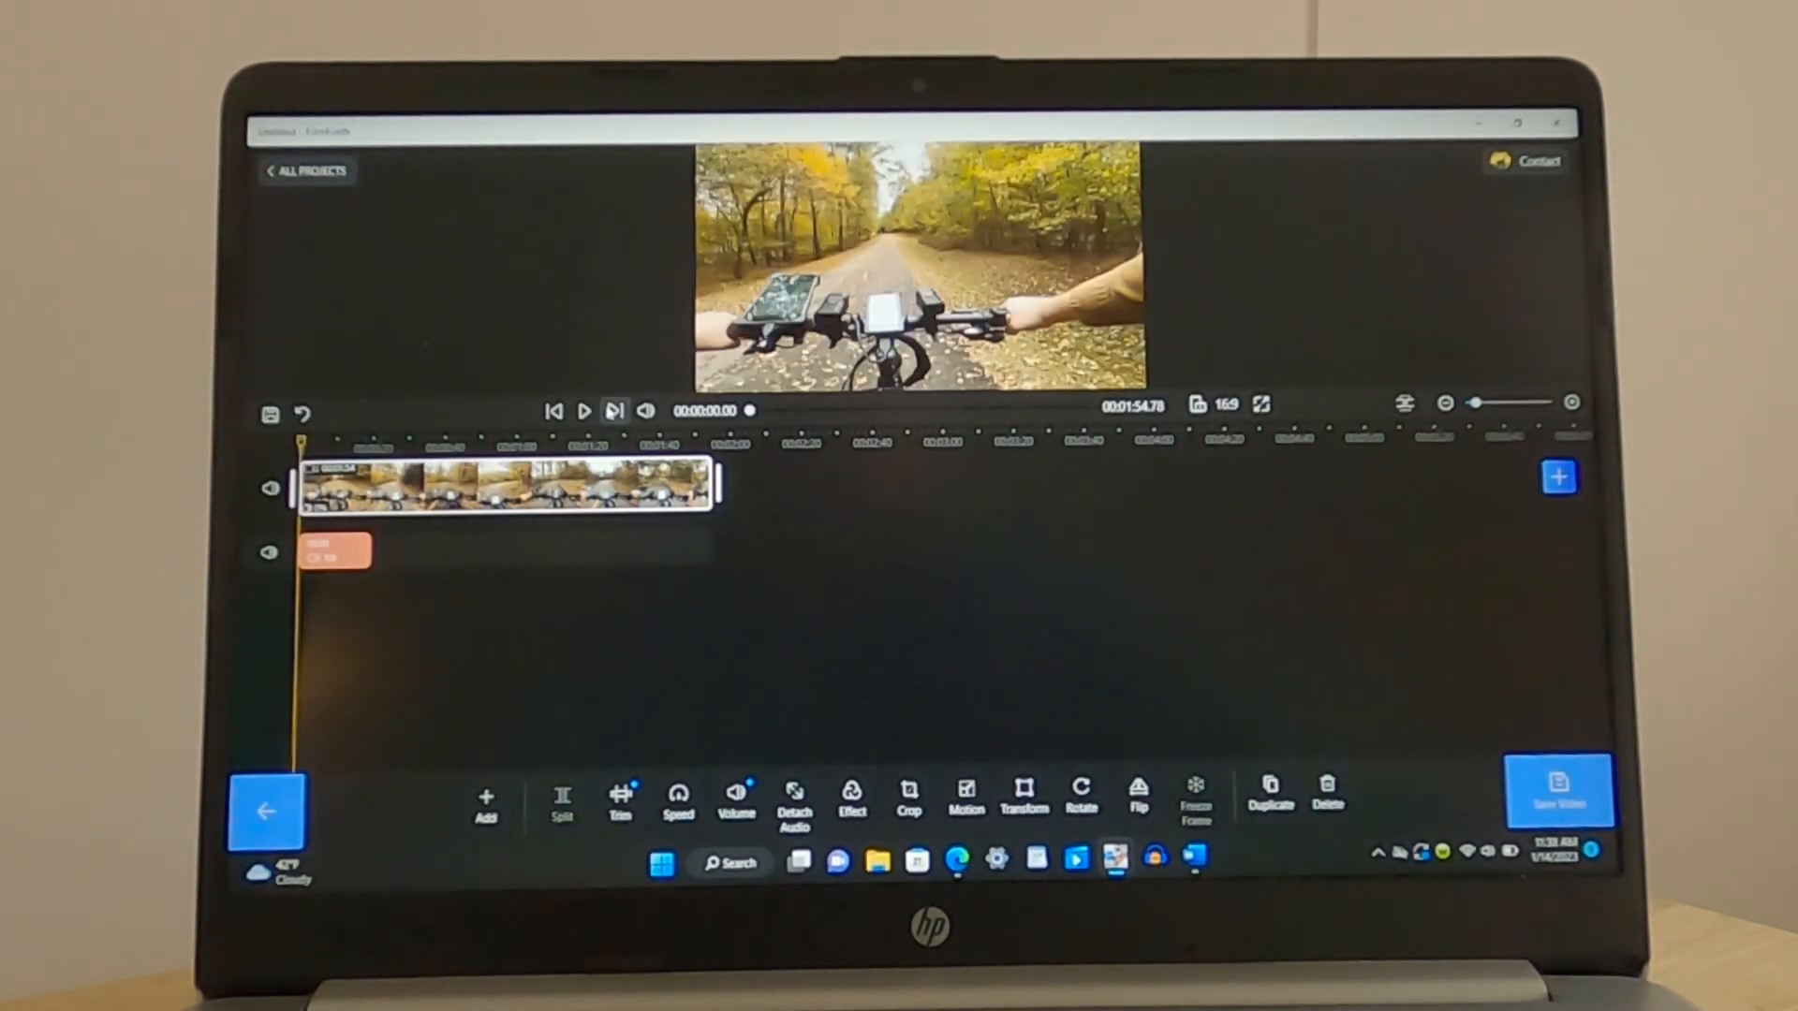
left_click(585, 410)
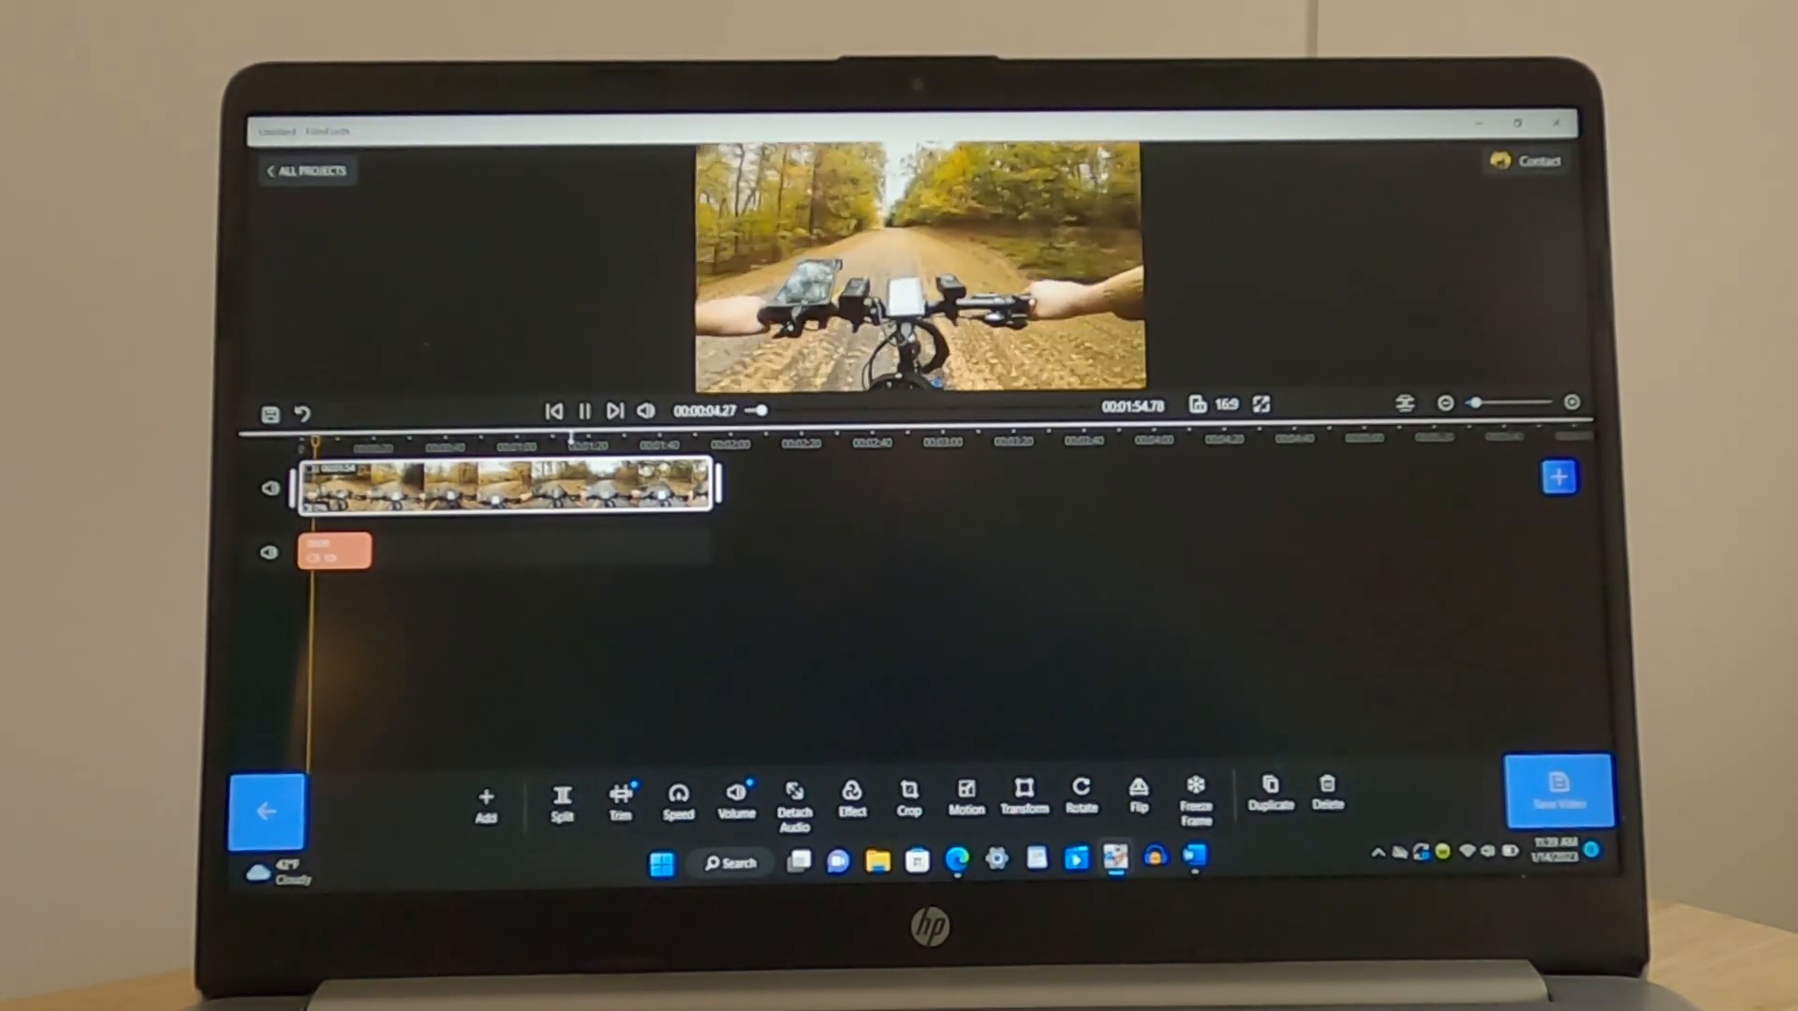
left_click(582, 410)
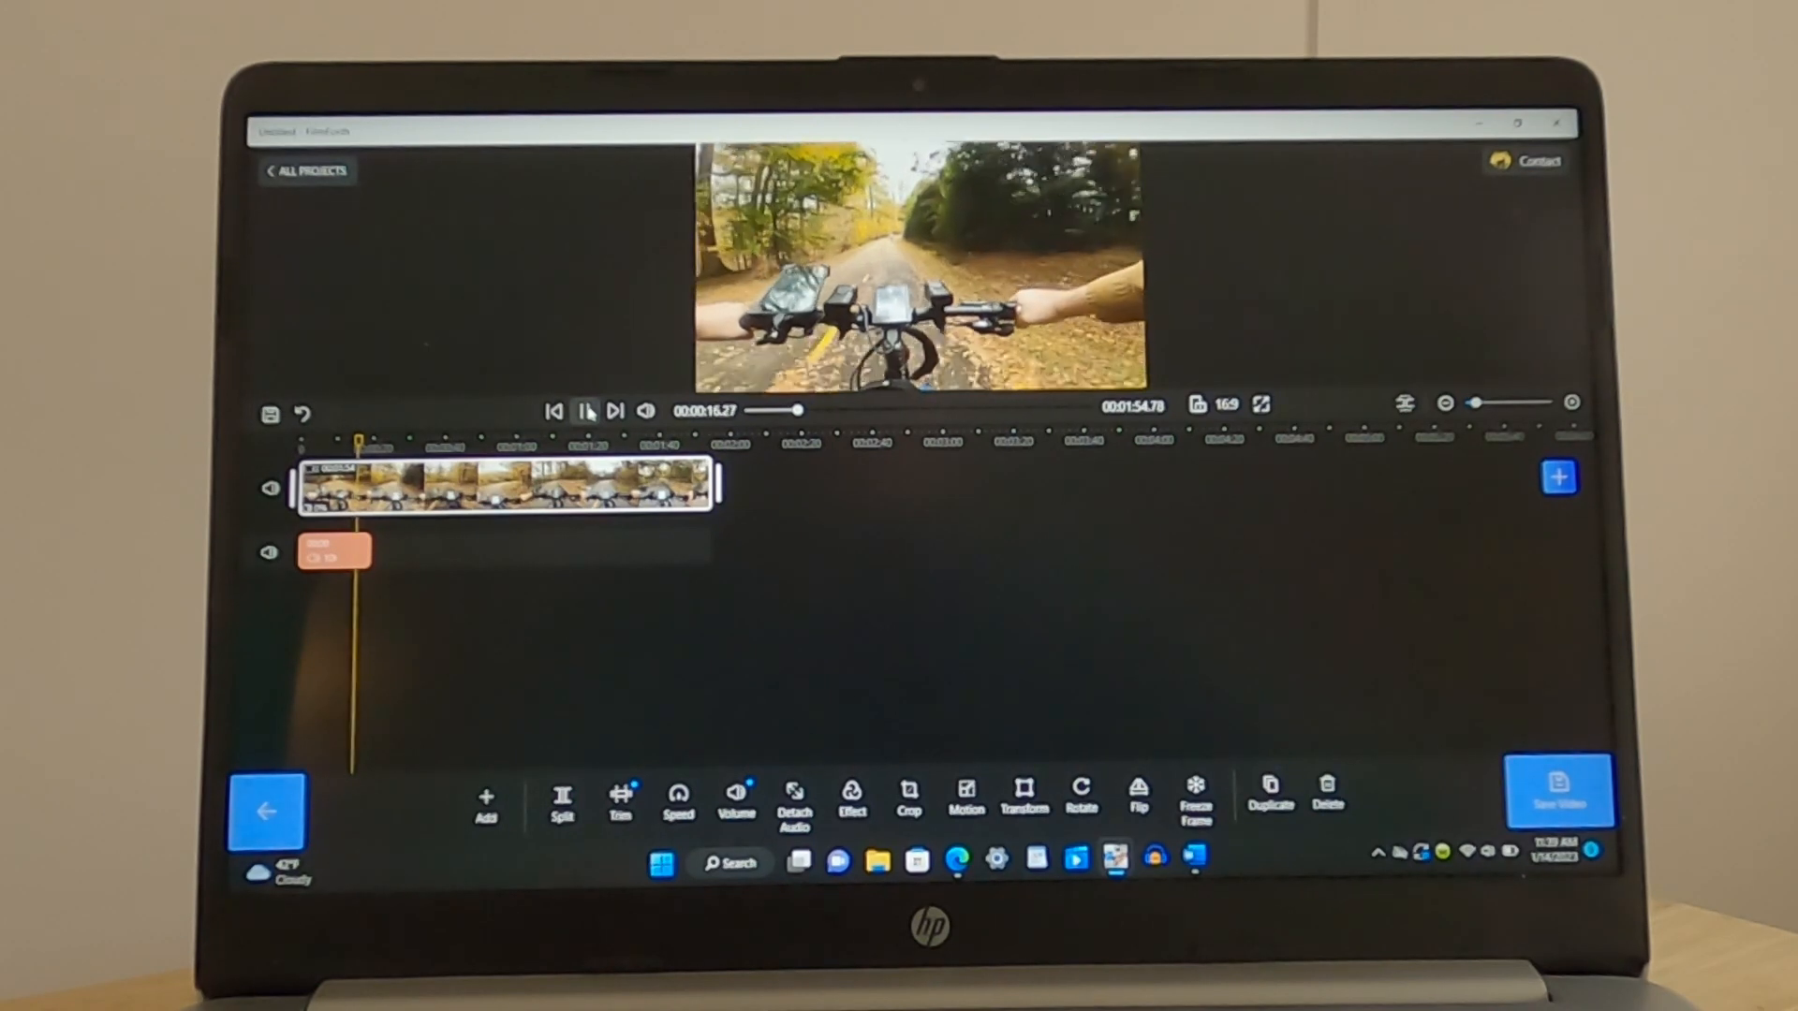
left_click(584, 410)
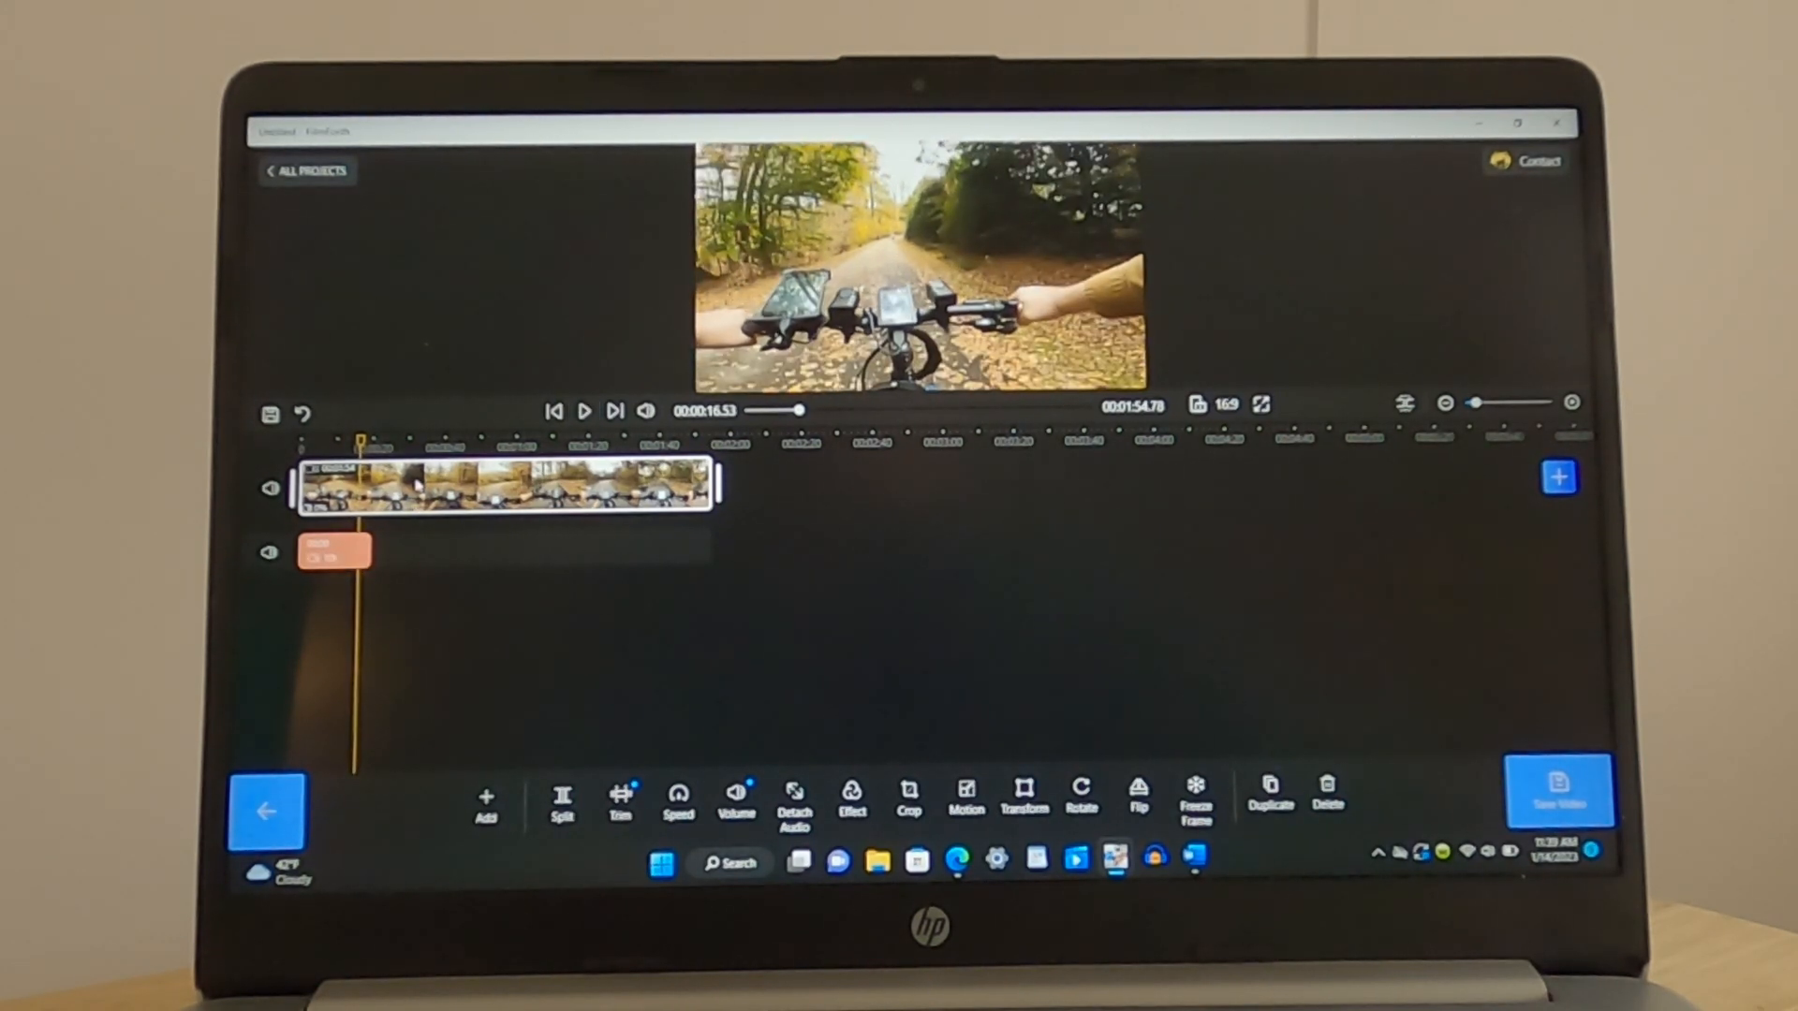
mouse_move(560, 704)
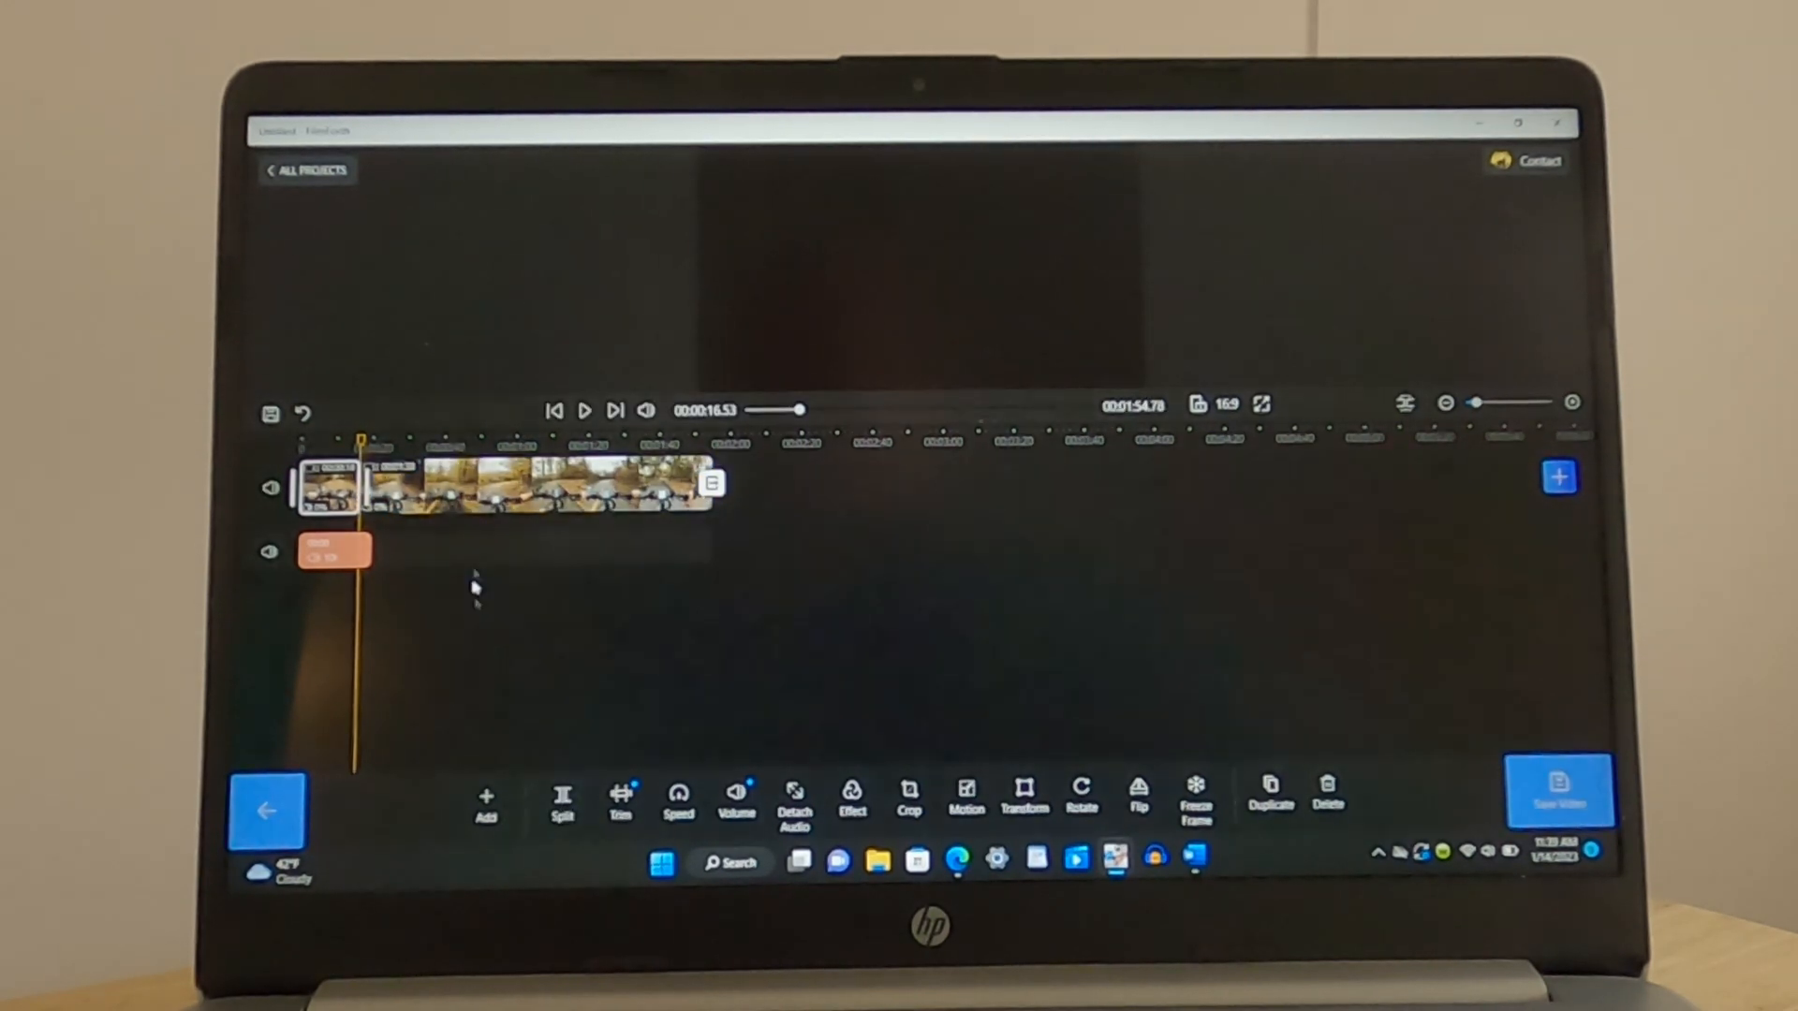
Remove the part after the split and the audio piece, then zoom in on the 16.53-second clip
left_click(504, 481)
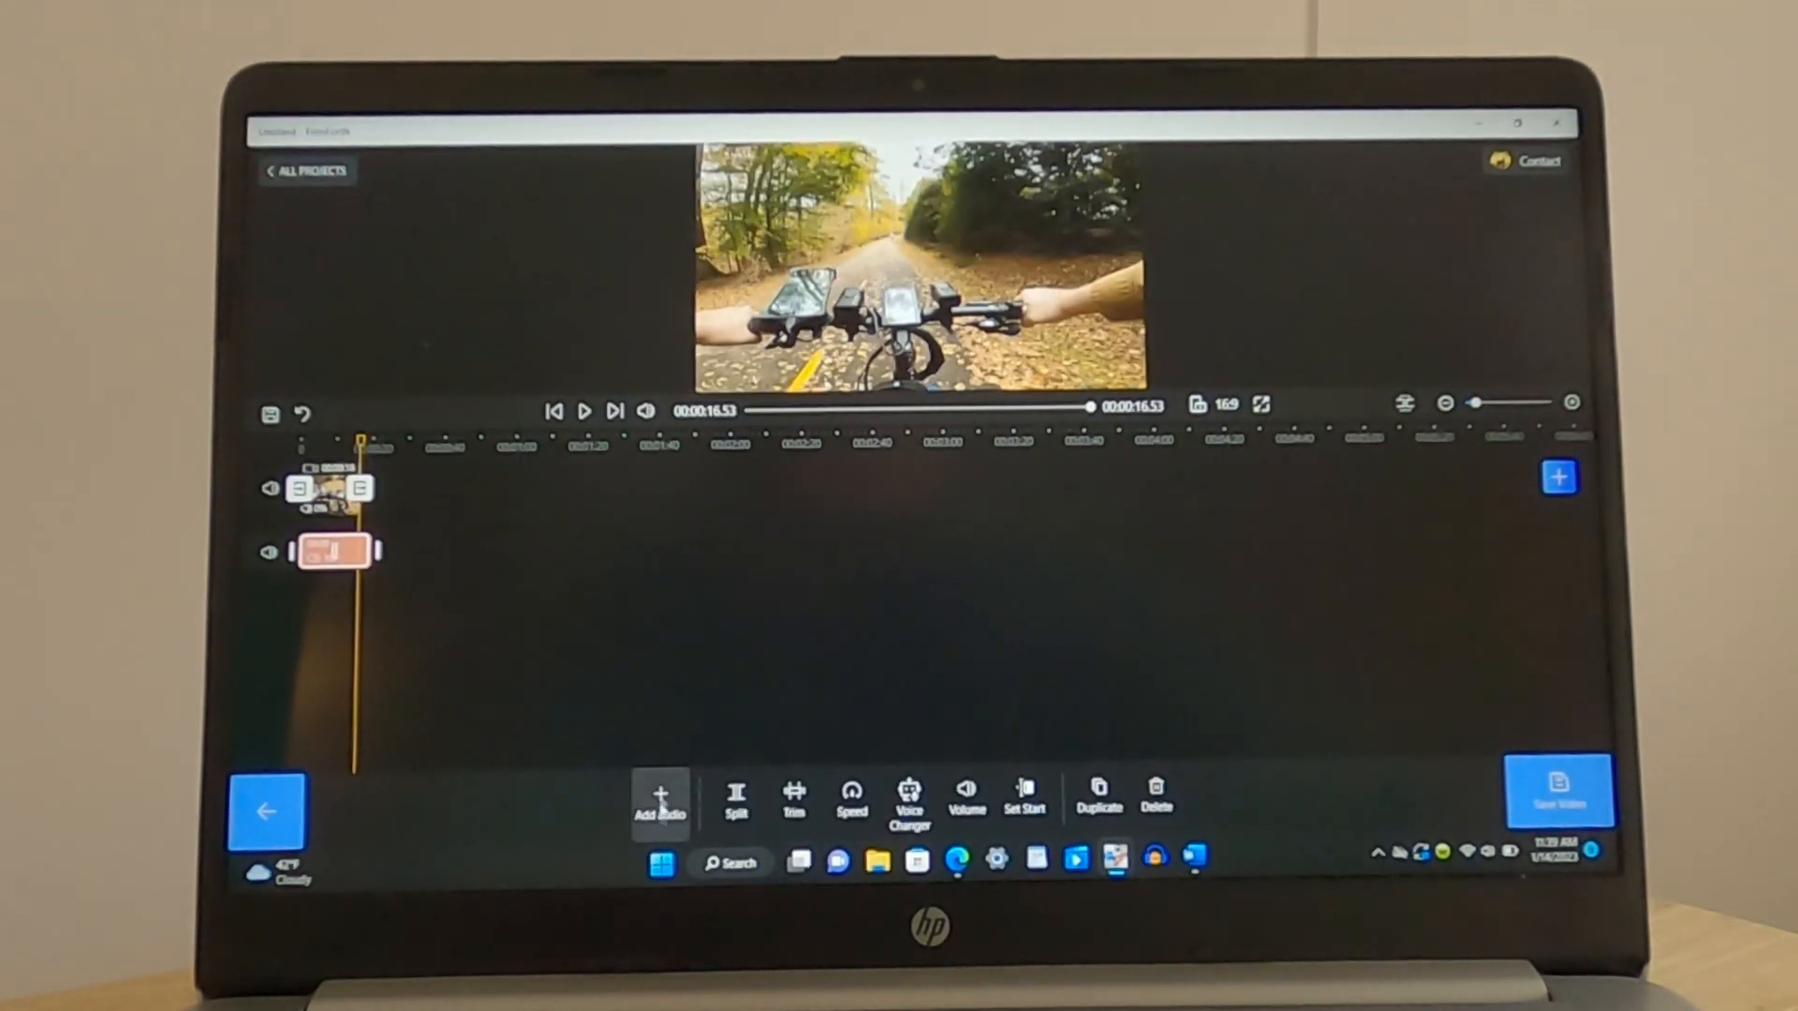
left_click(736, 799)
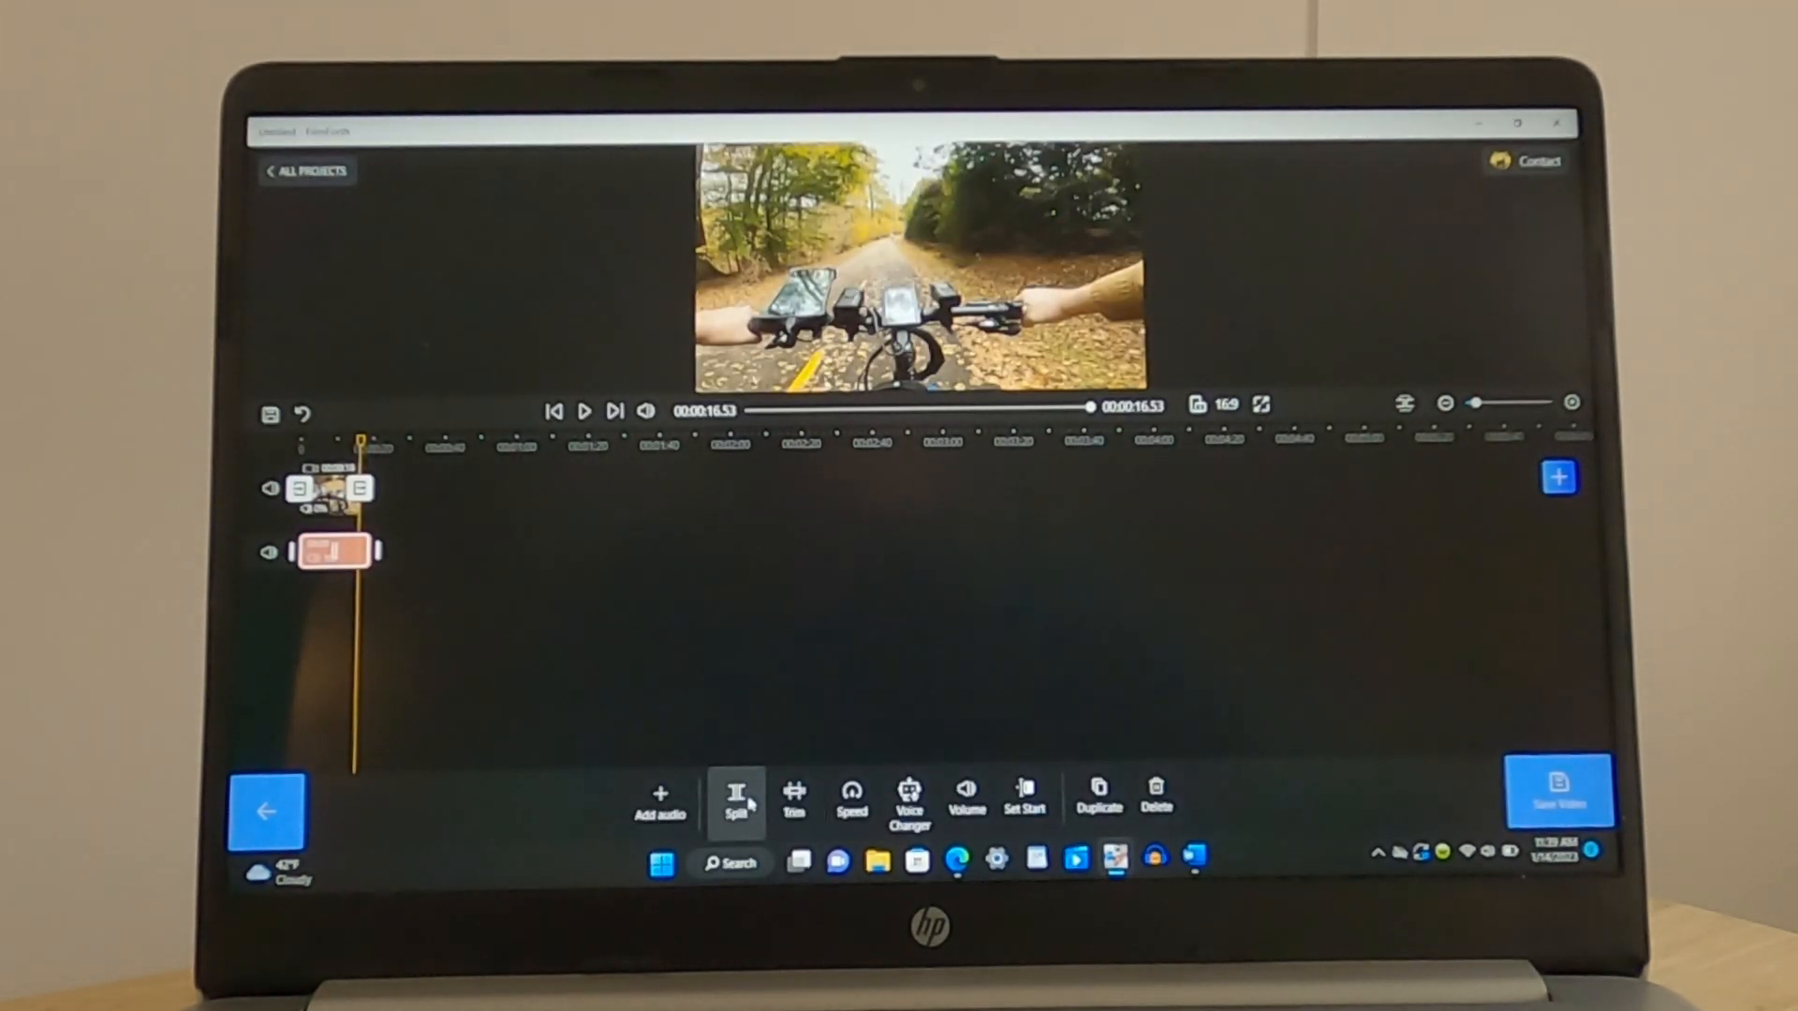
left_click(734, 796)
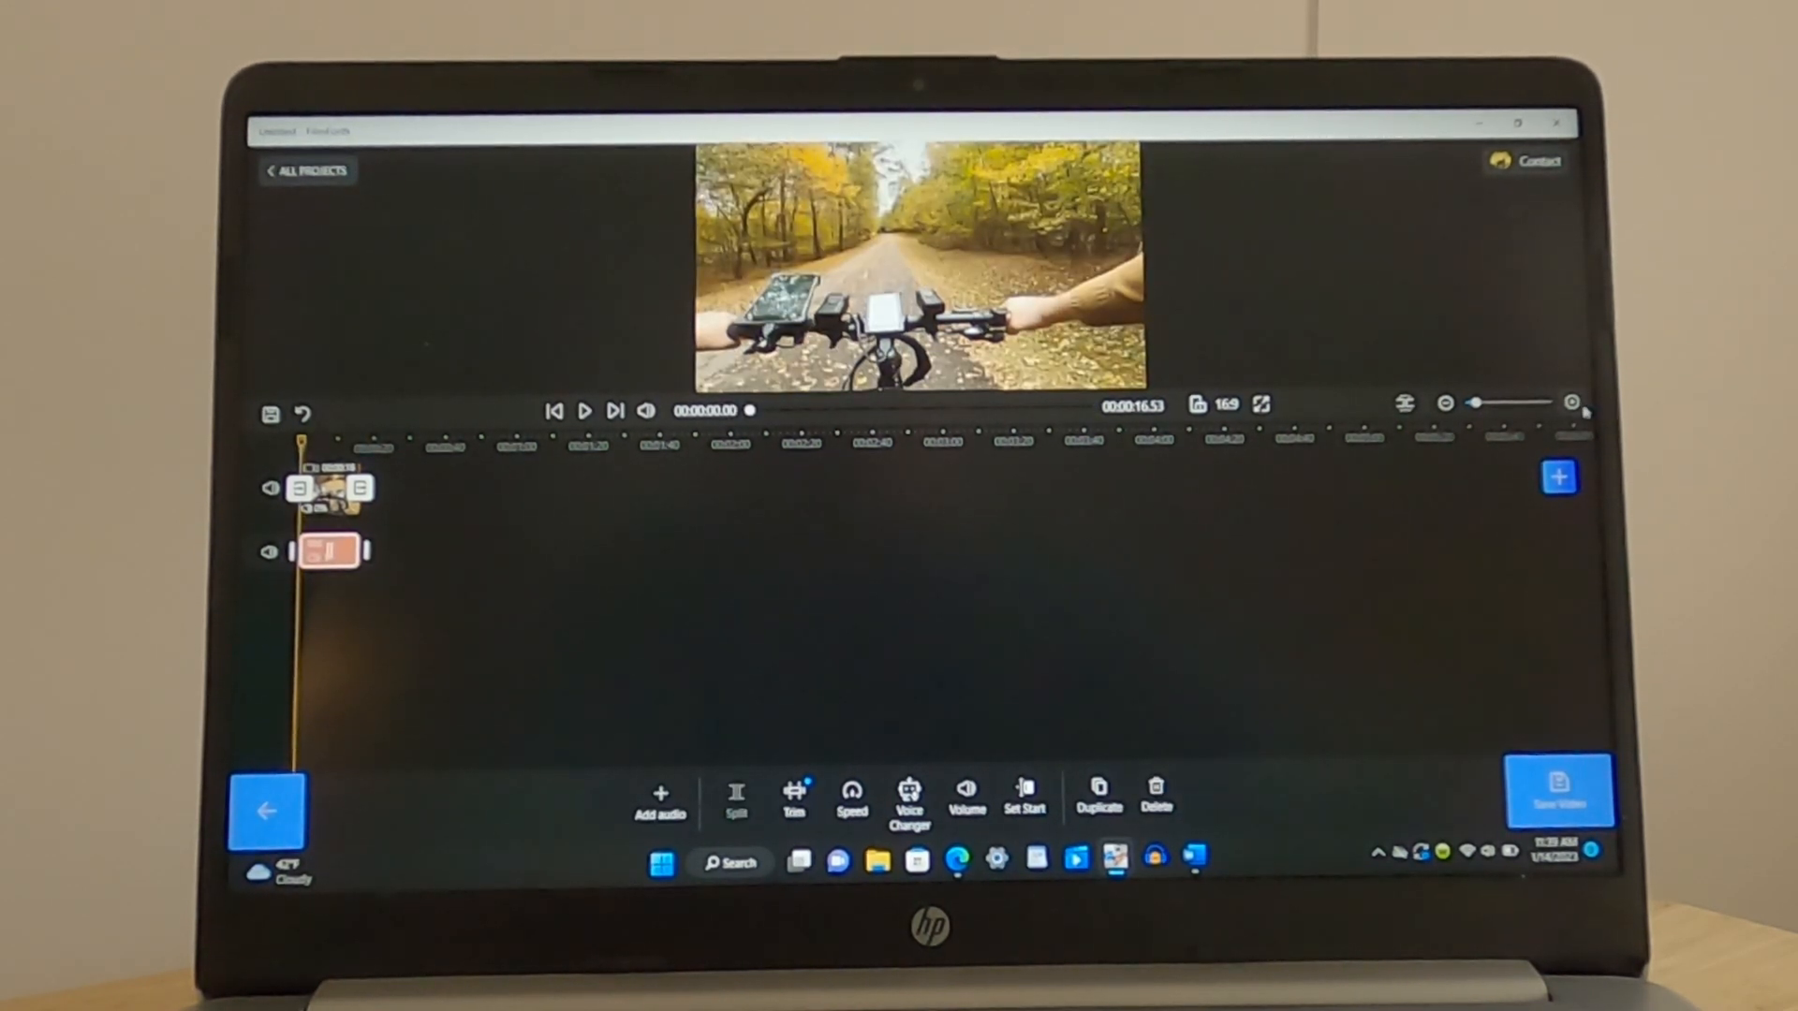
left_click_drag(1474, 404, 1513, 405)
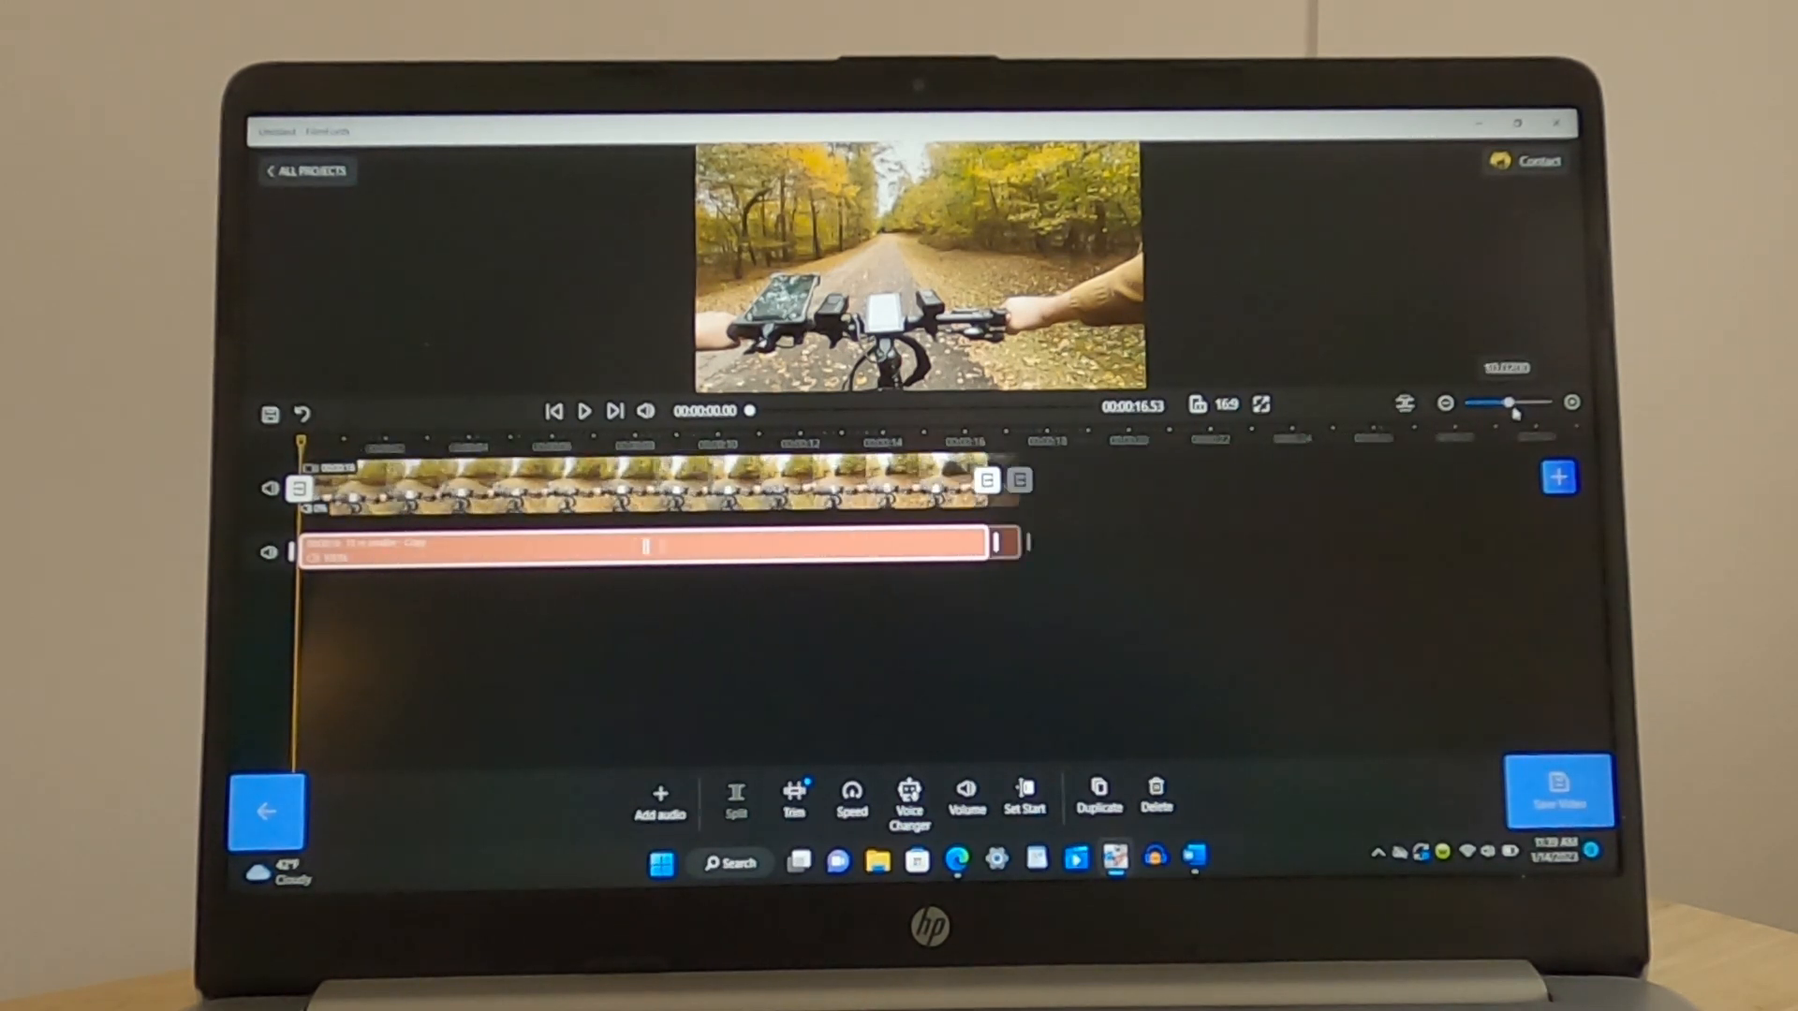
left_click_drag(1511, 402, 1535, 403)
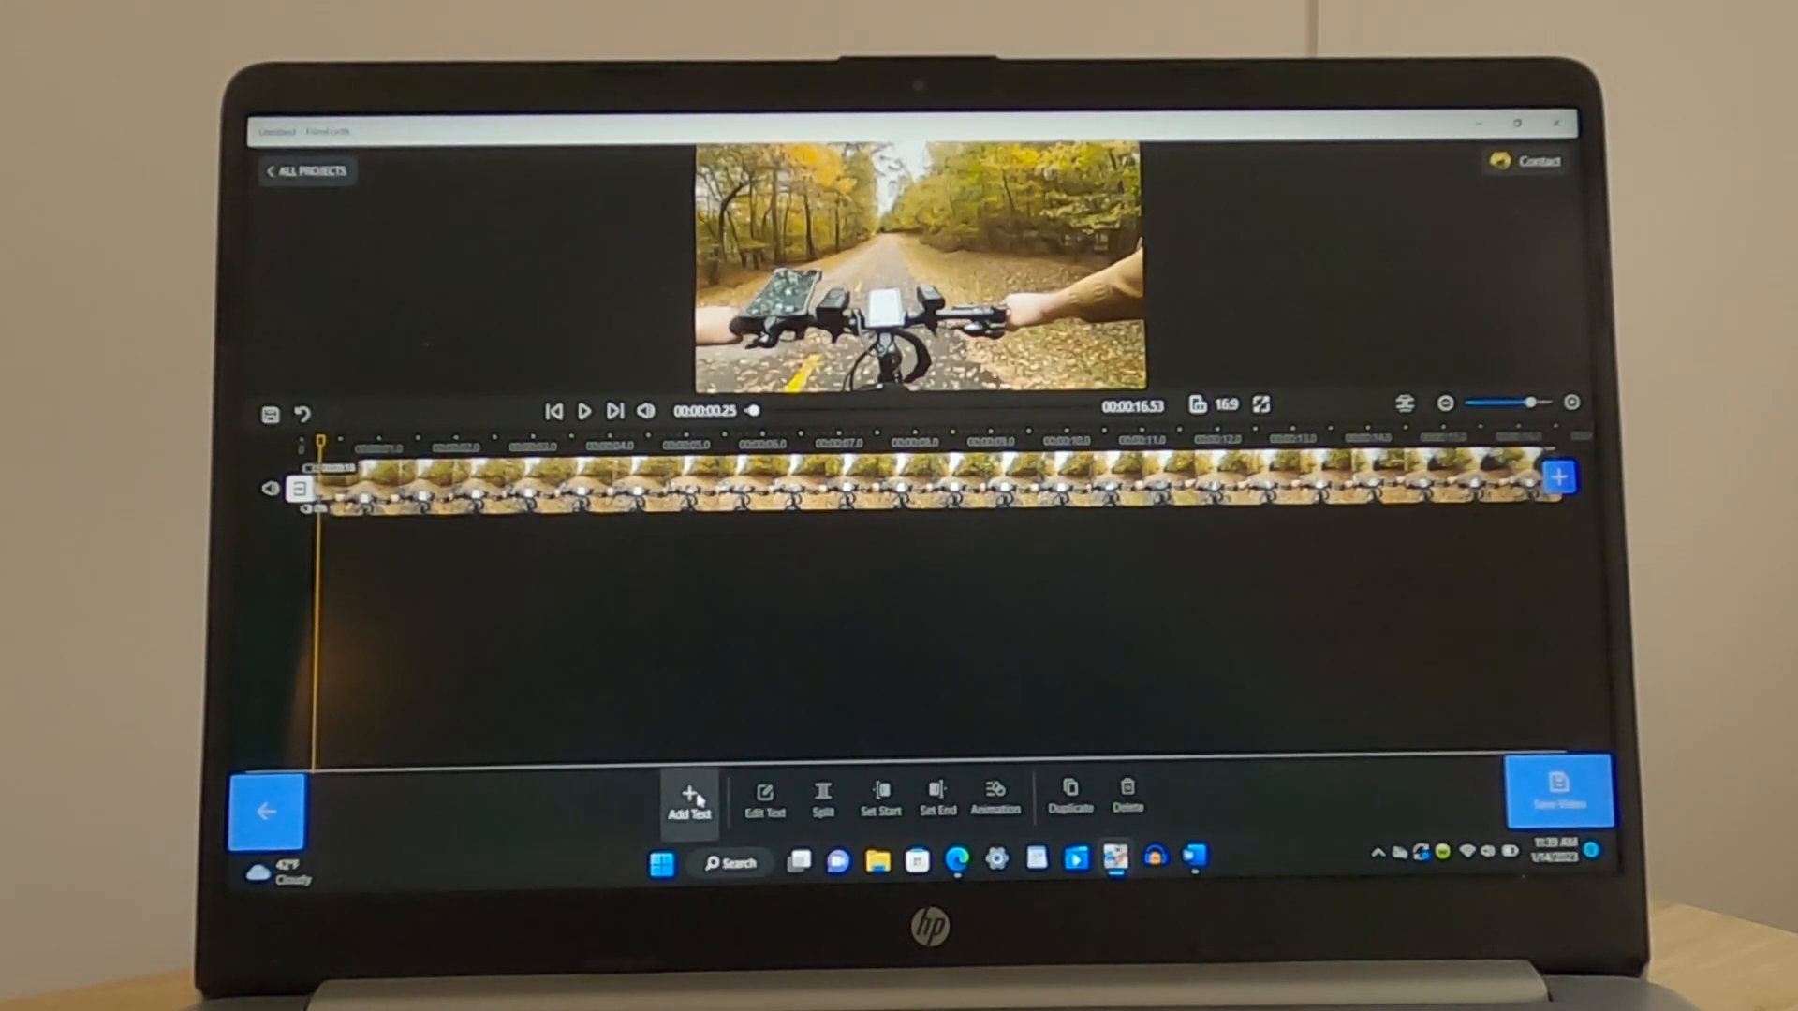
Add a text caption and type the title 'Souther E-biking'
left_click(687, 799)
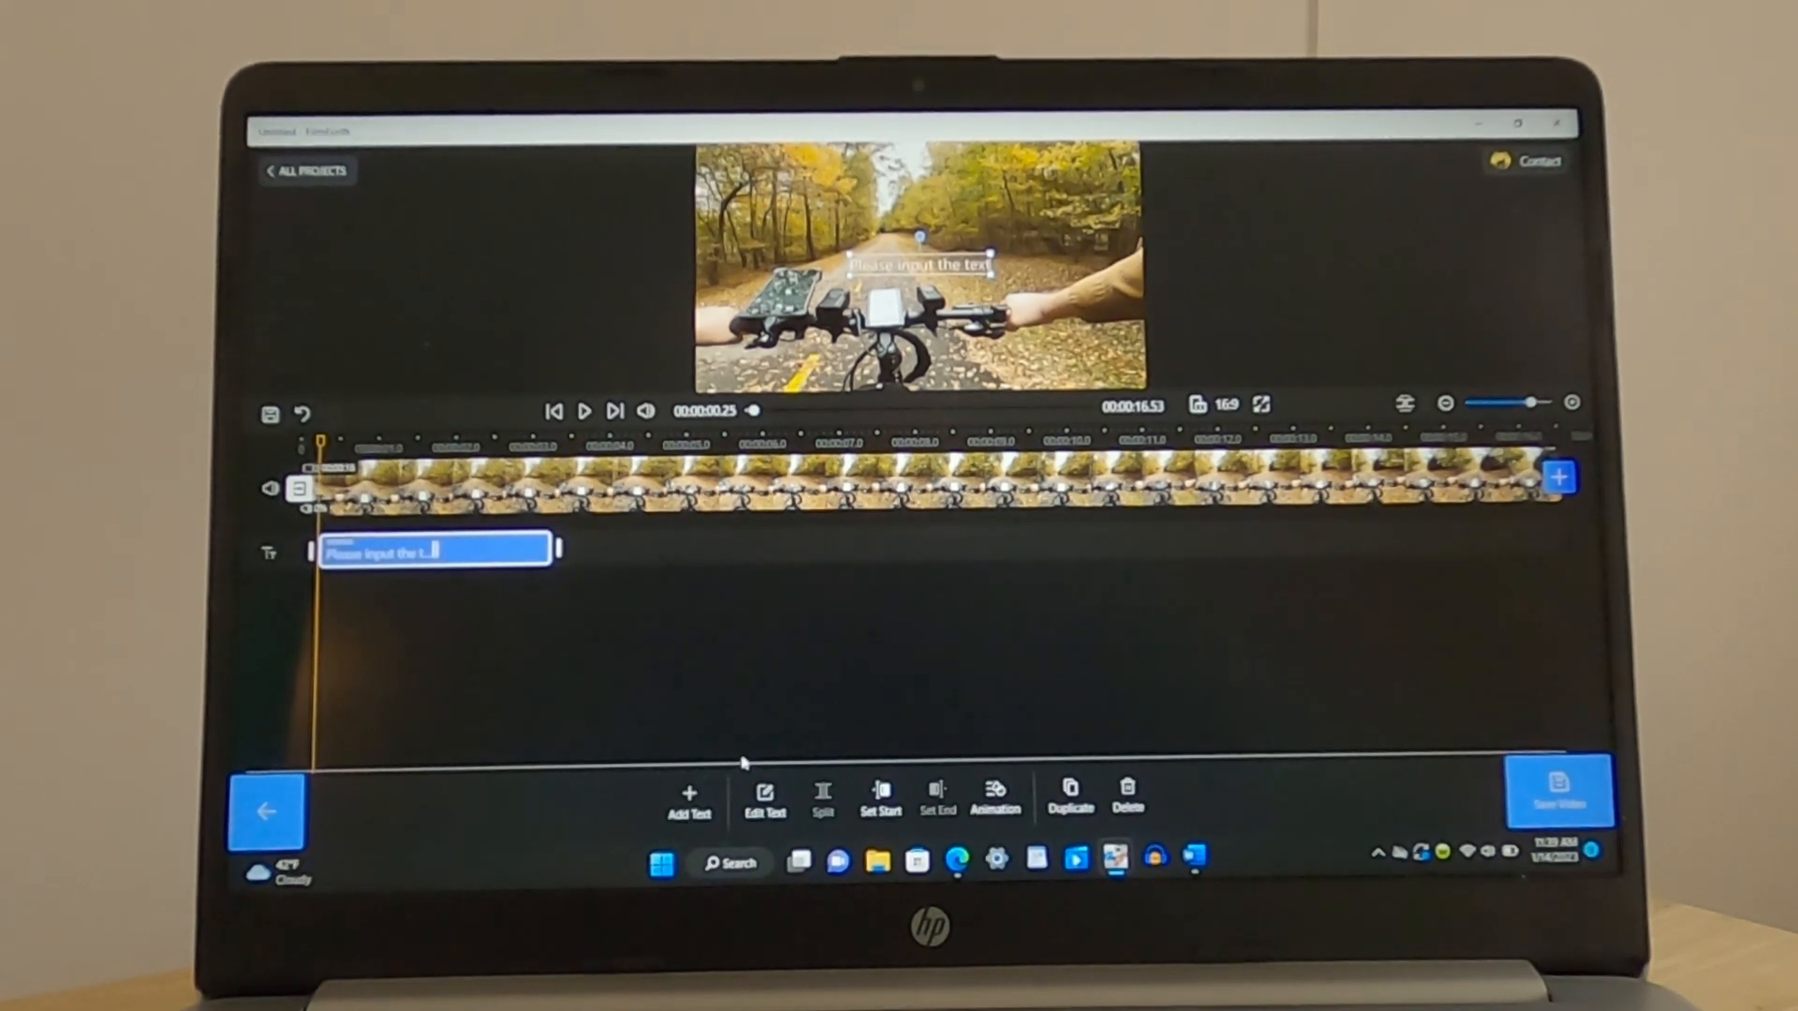
left_click(764, 799)
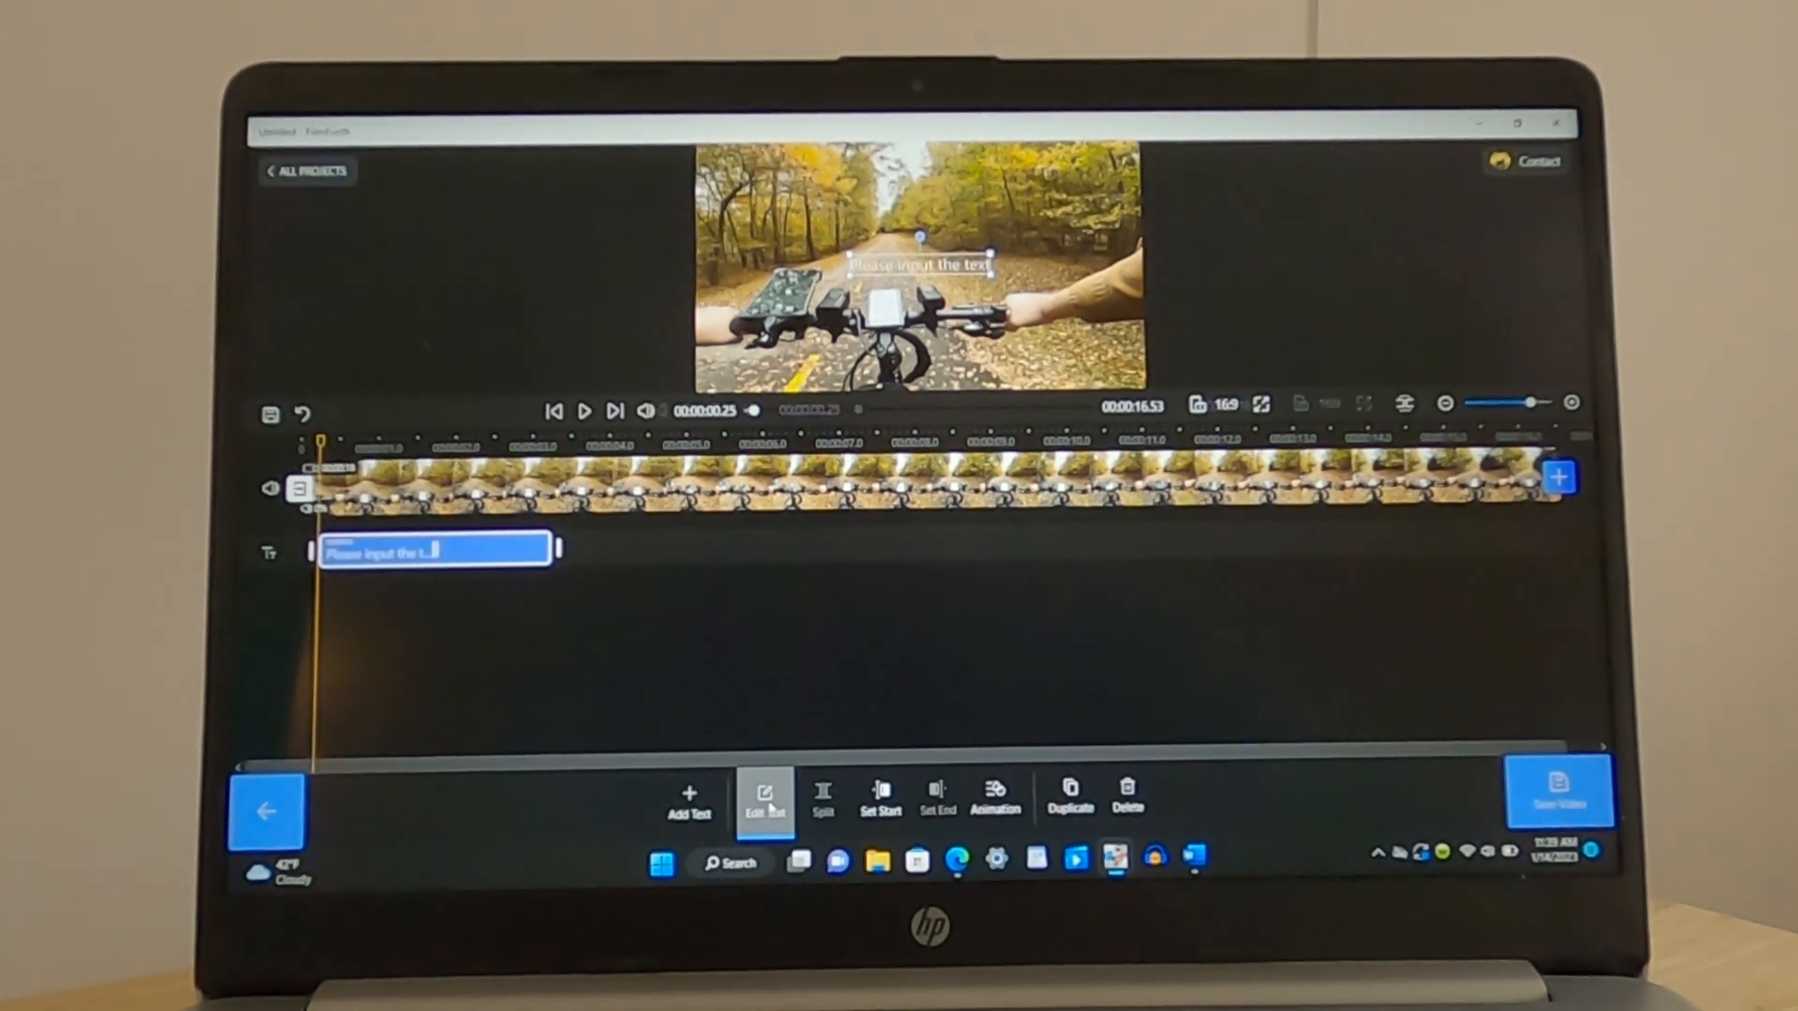
left_click(764, 799)
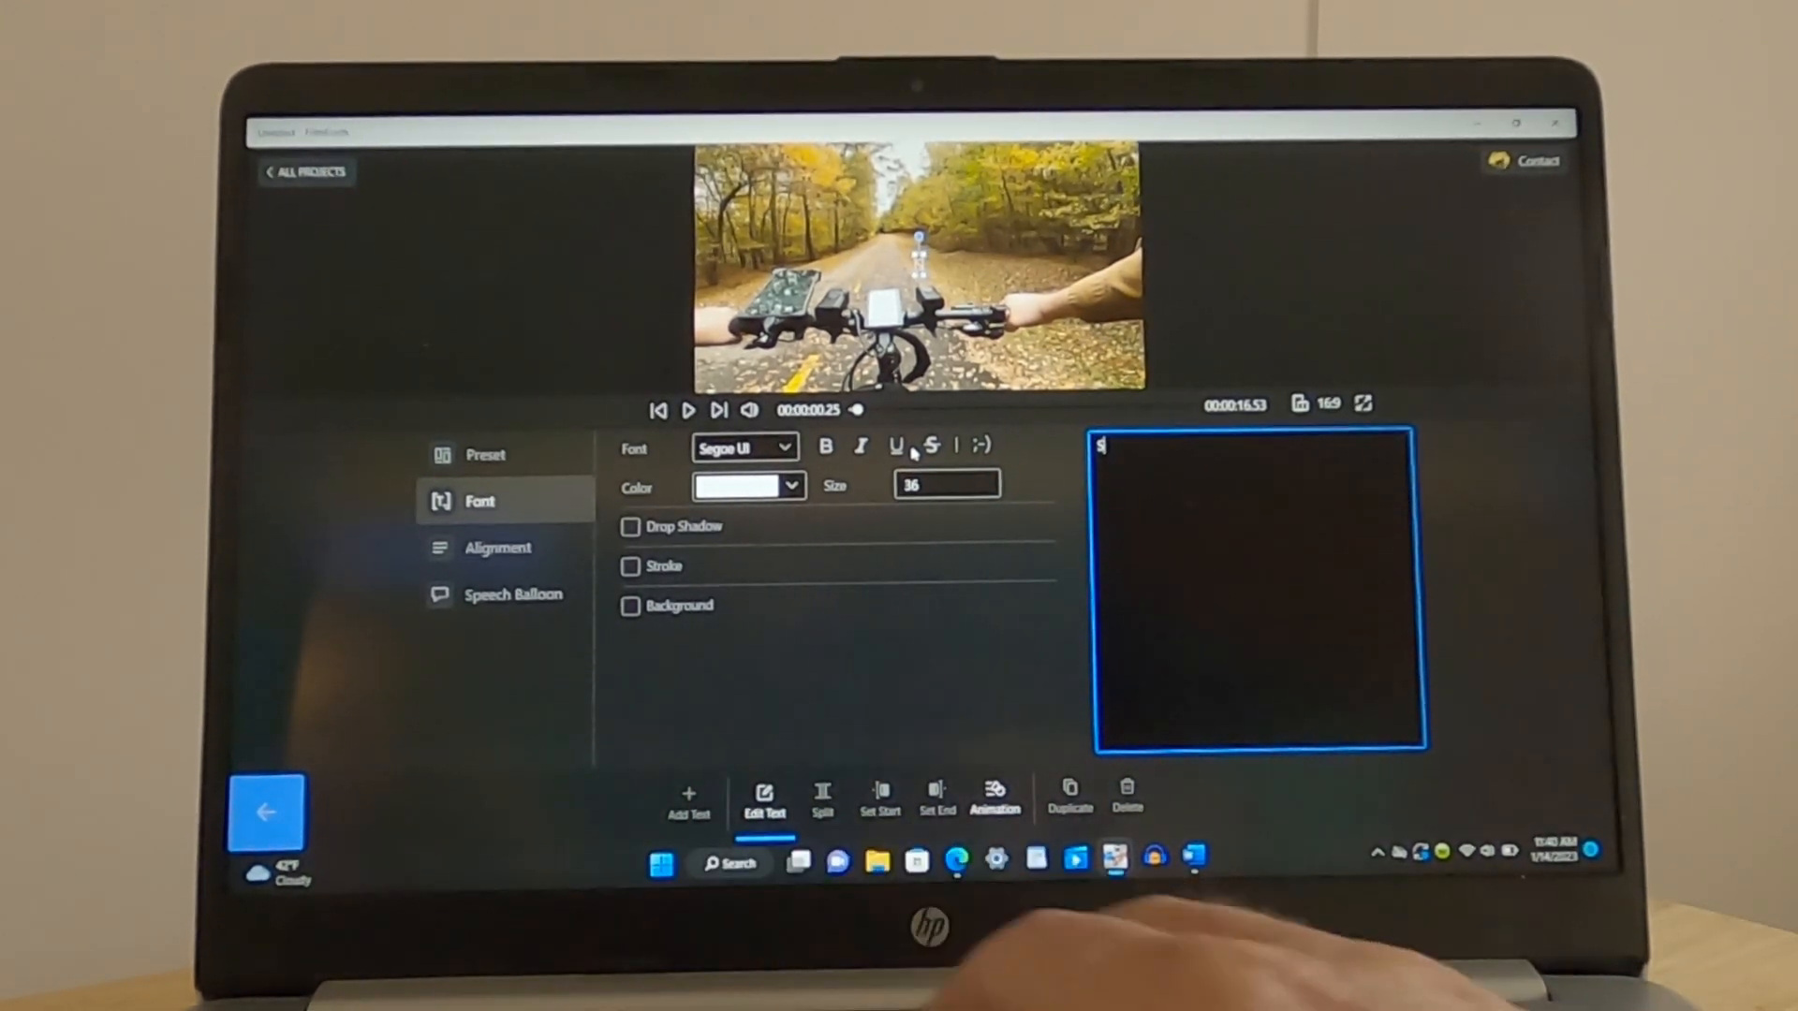
type("South")
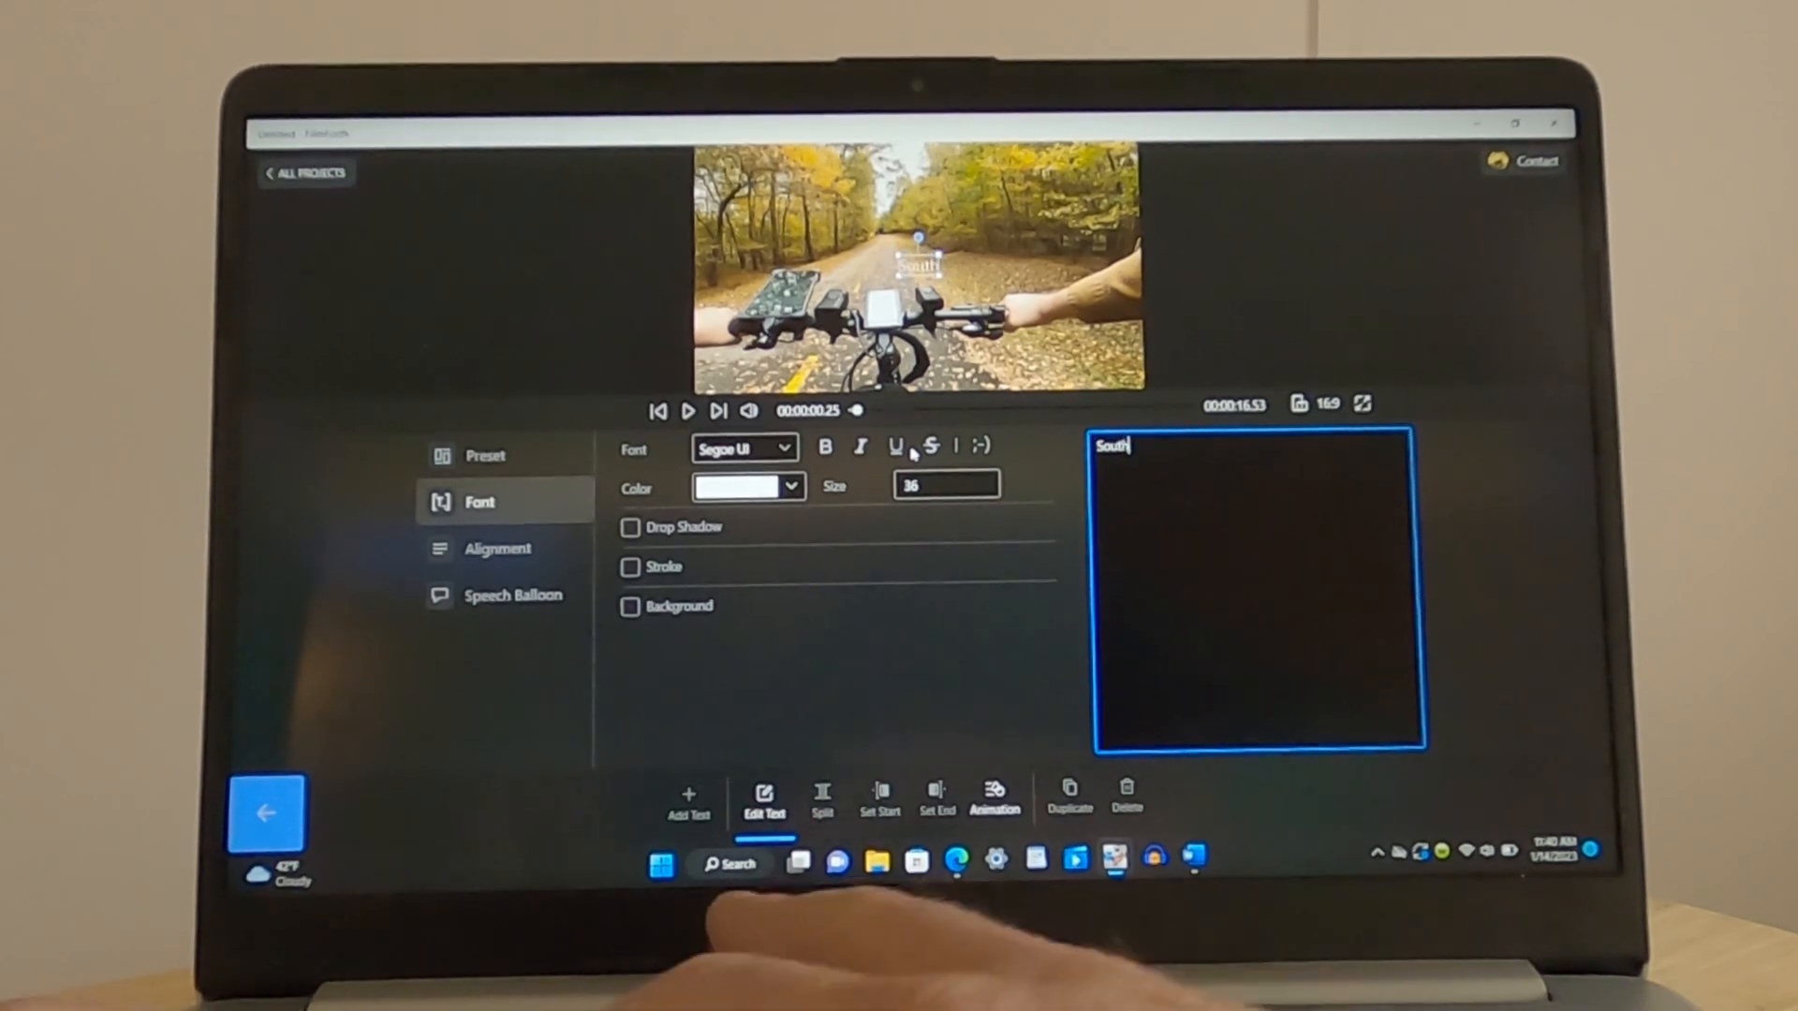
type("er")
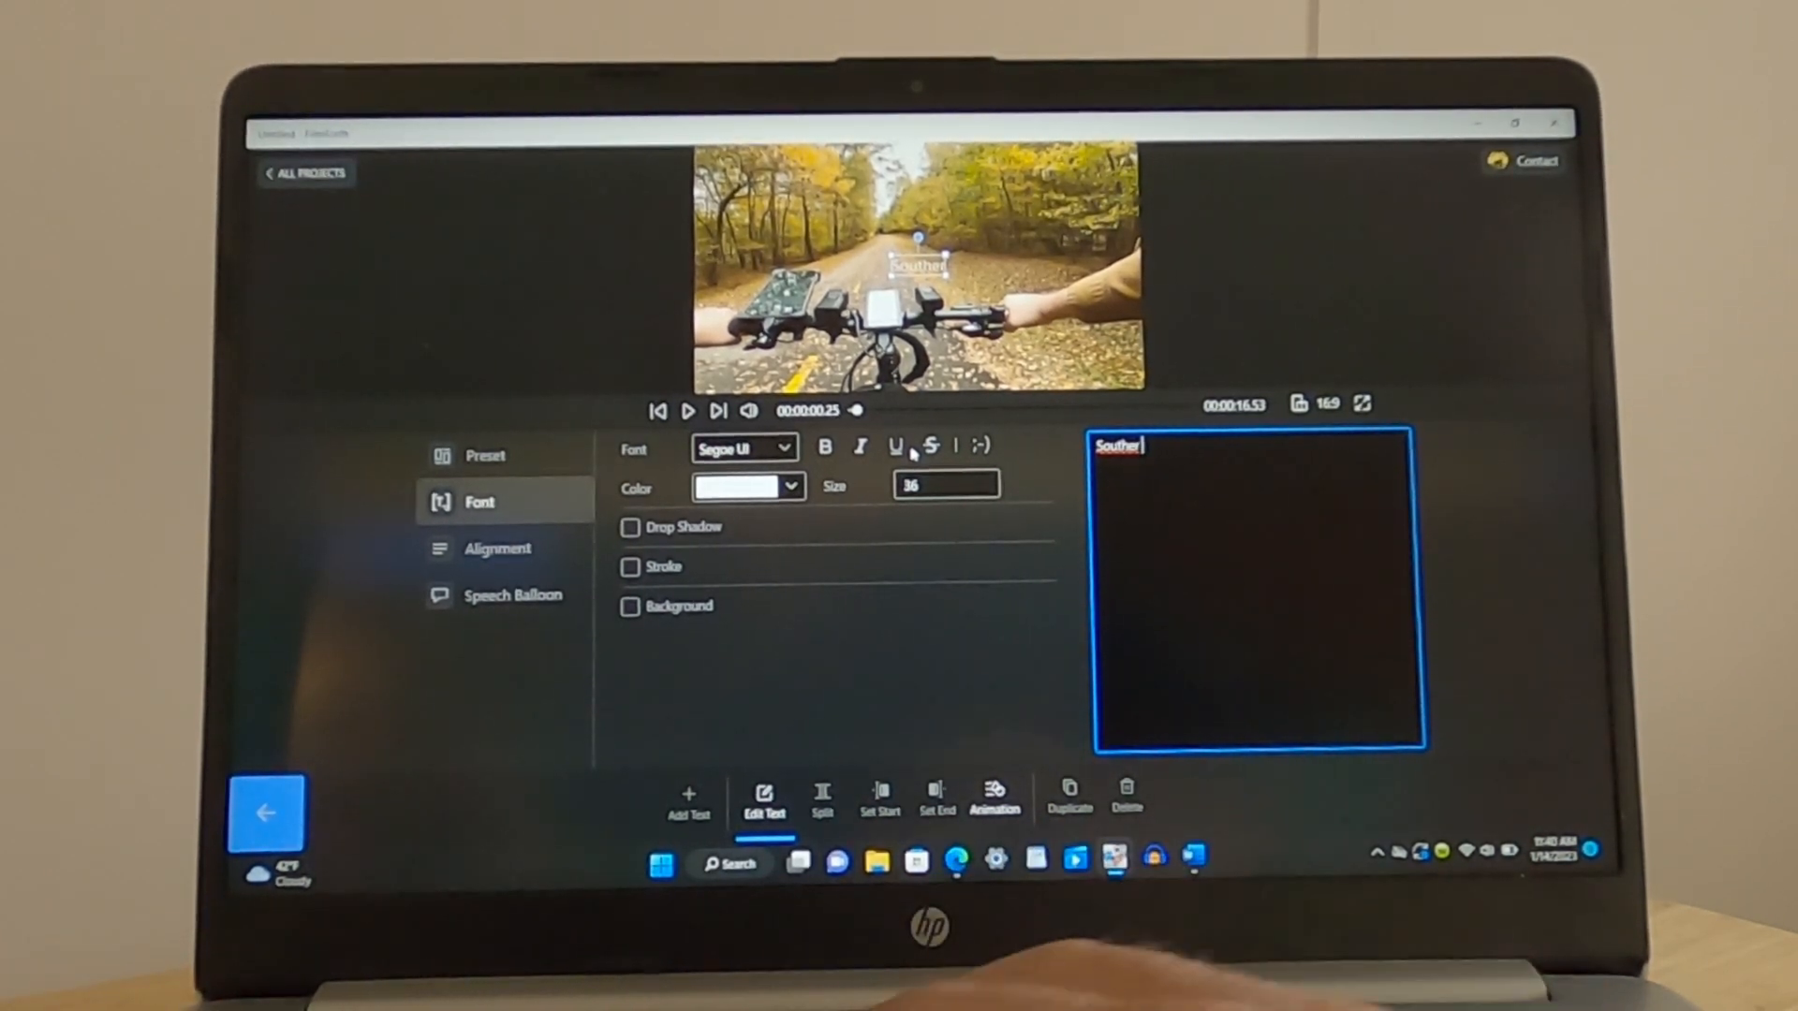
type("E-")
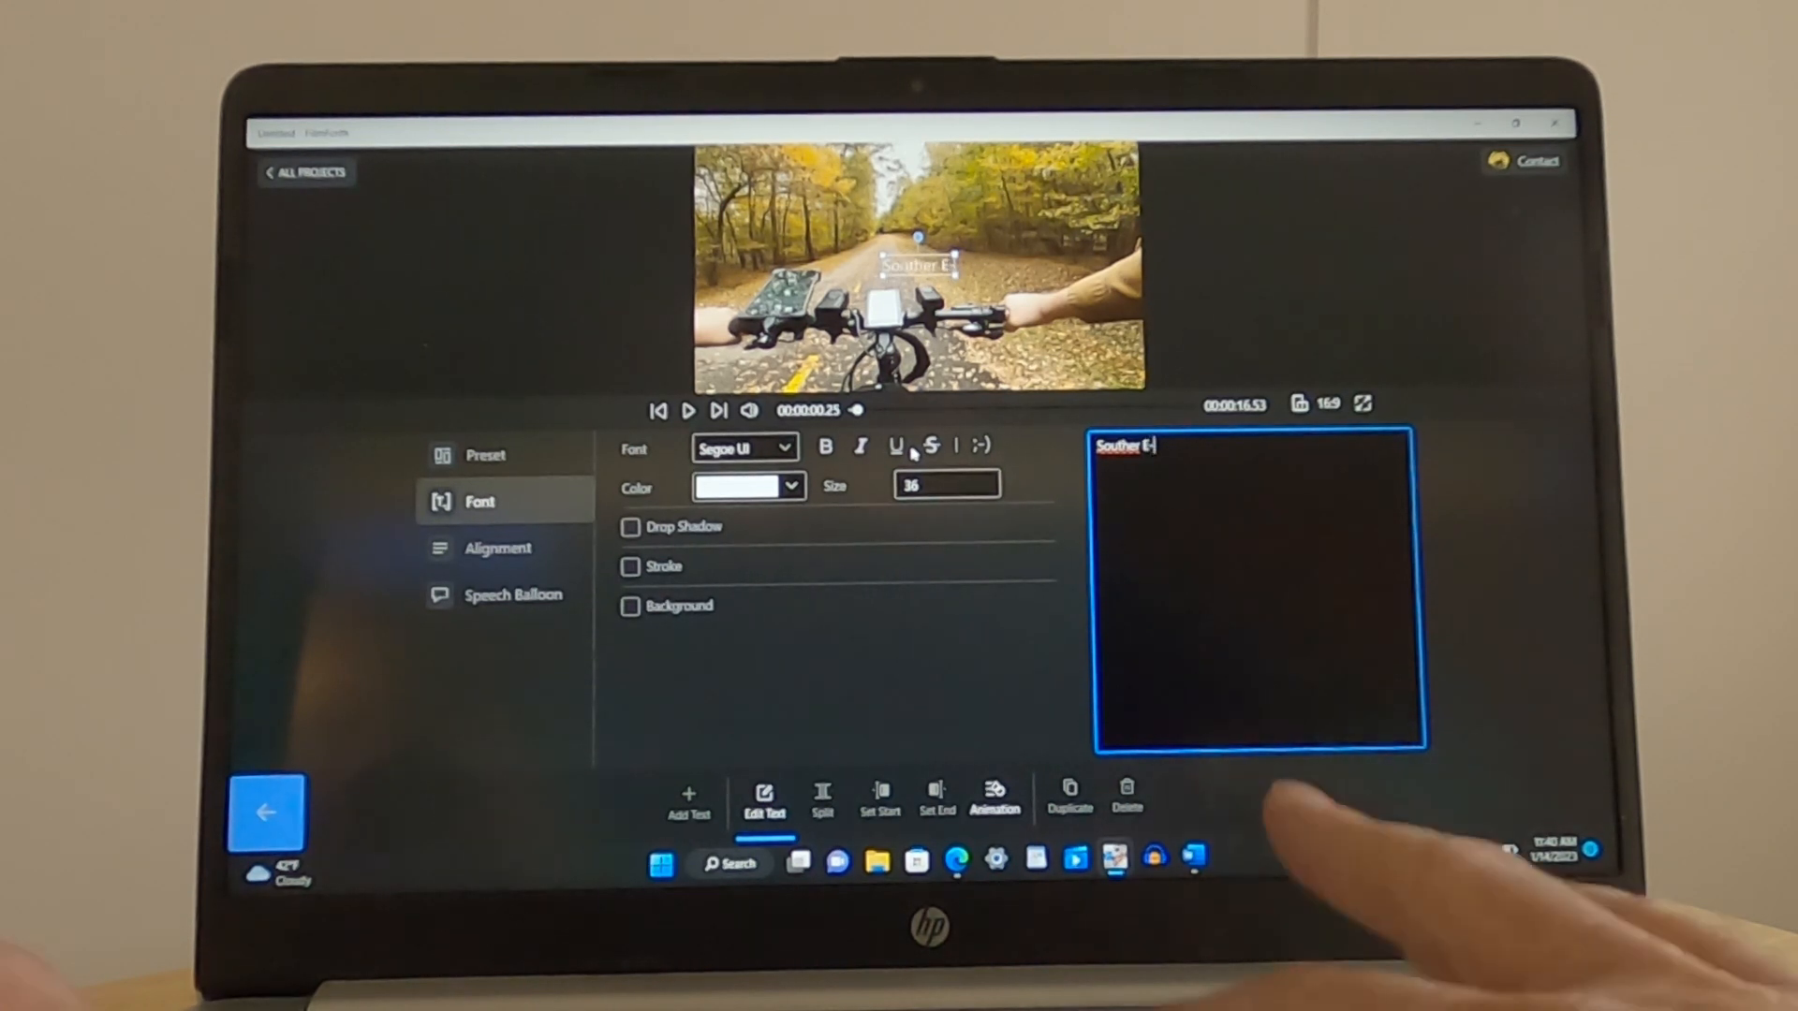
type("bike")
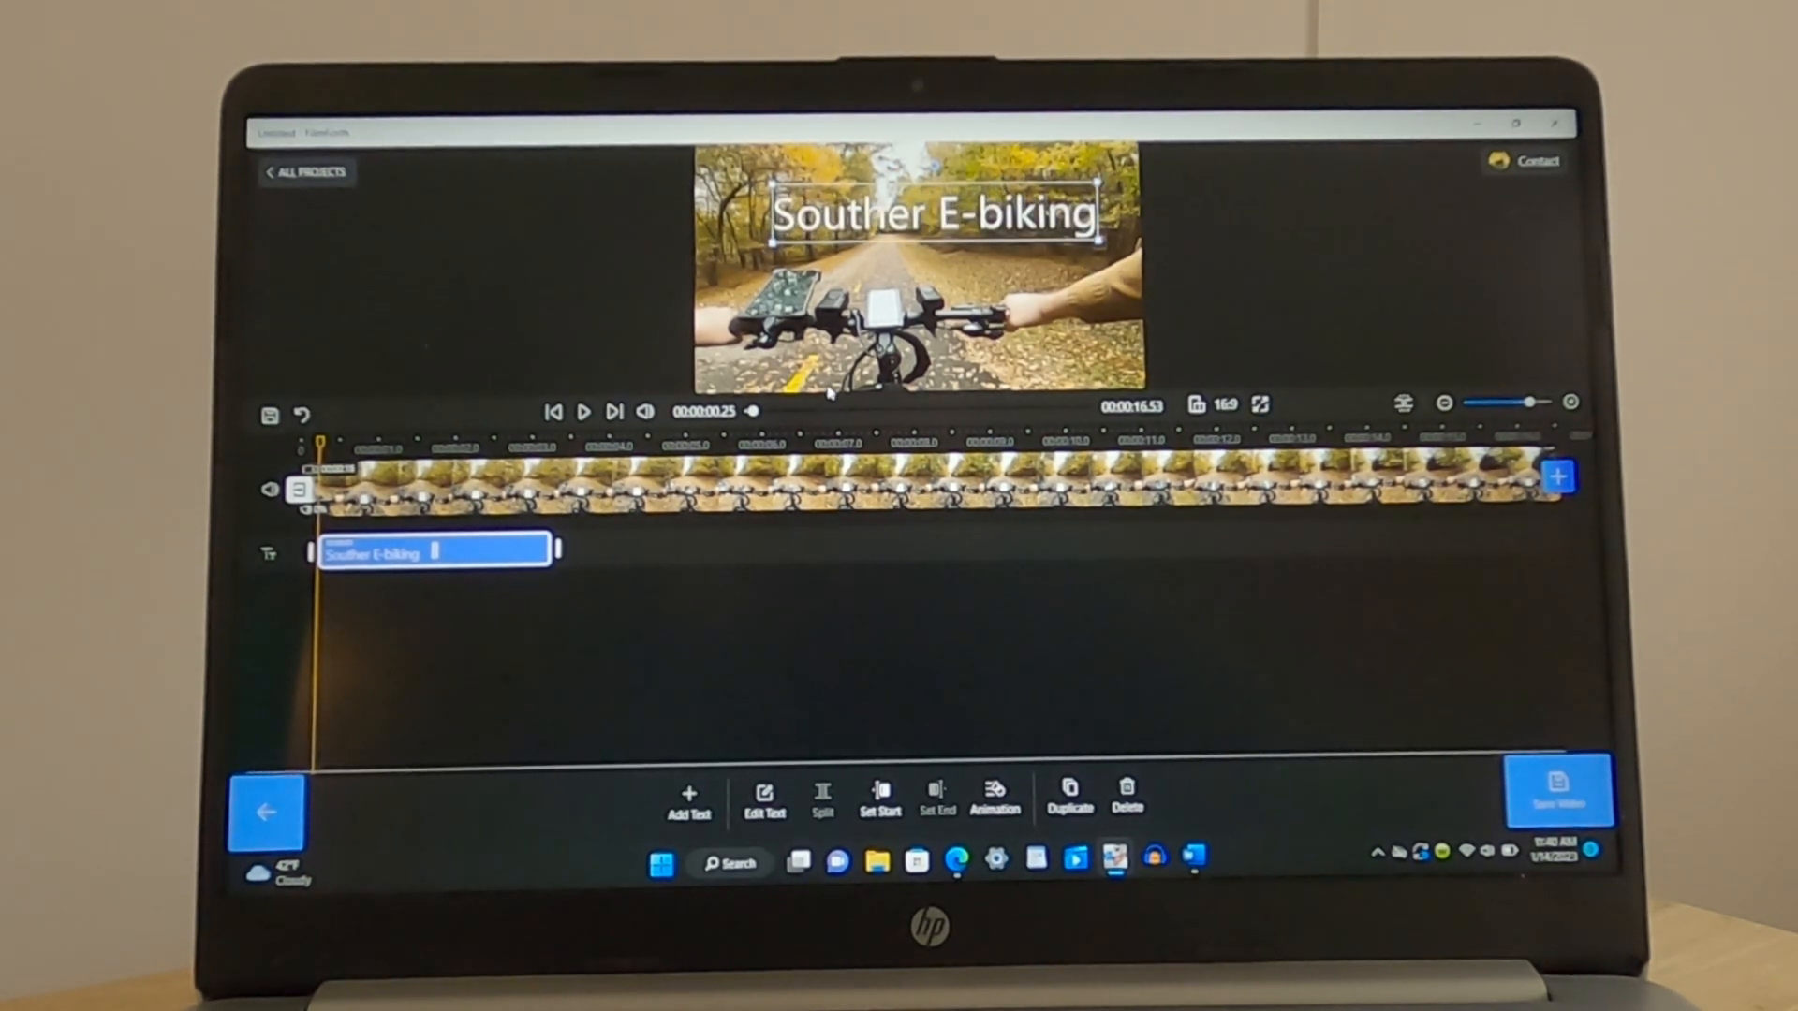
Set the title font to Lucida Calligraphy and its colour to yellow
left_click(764, 800)
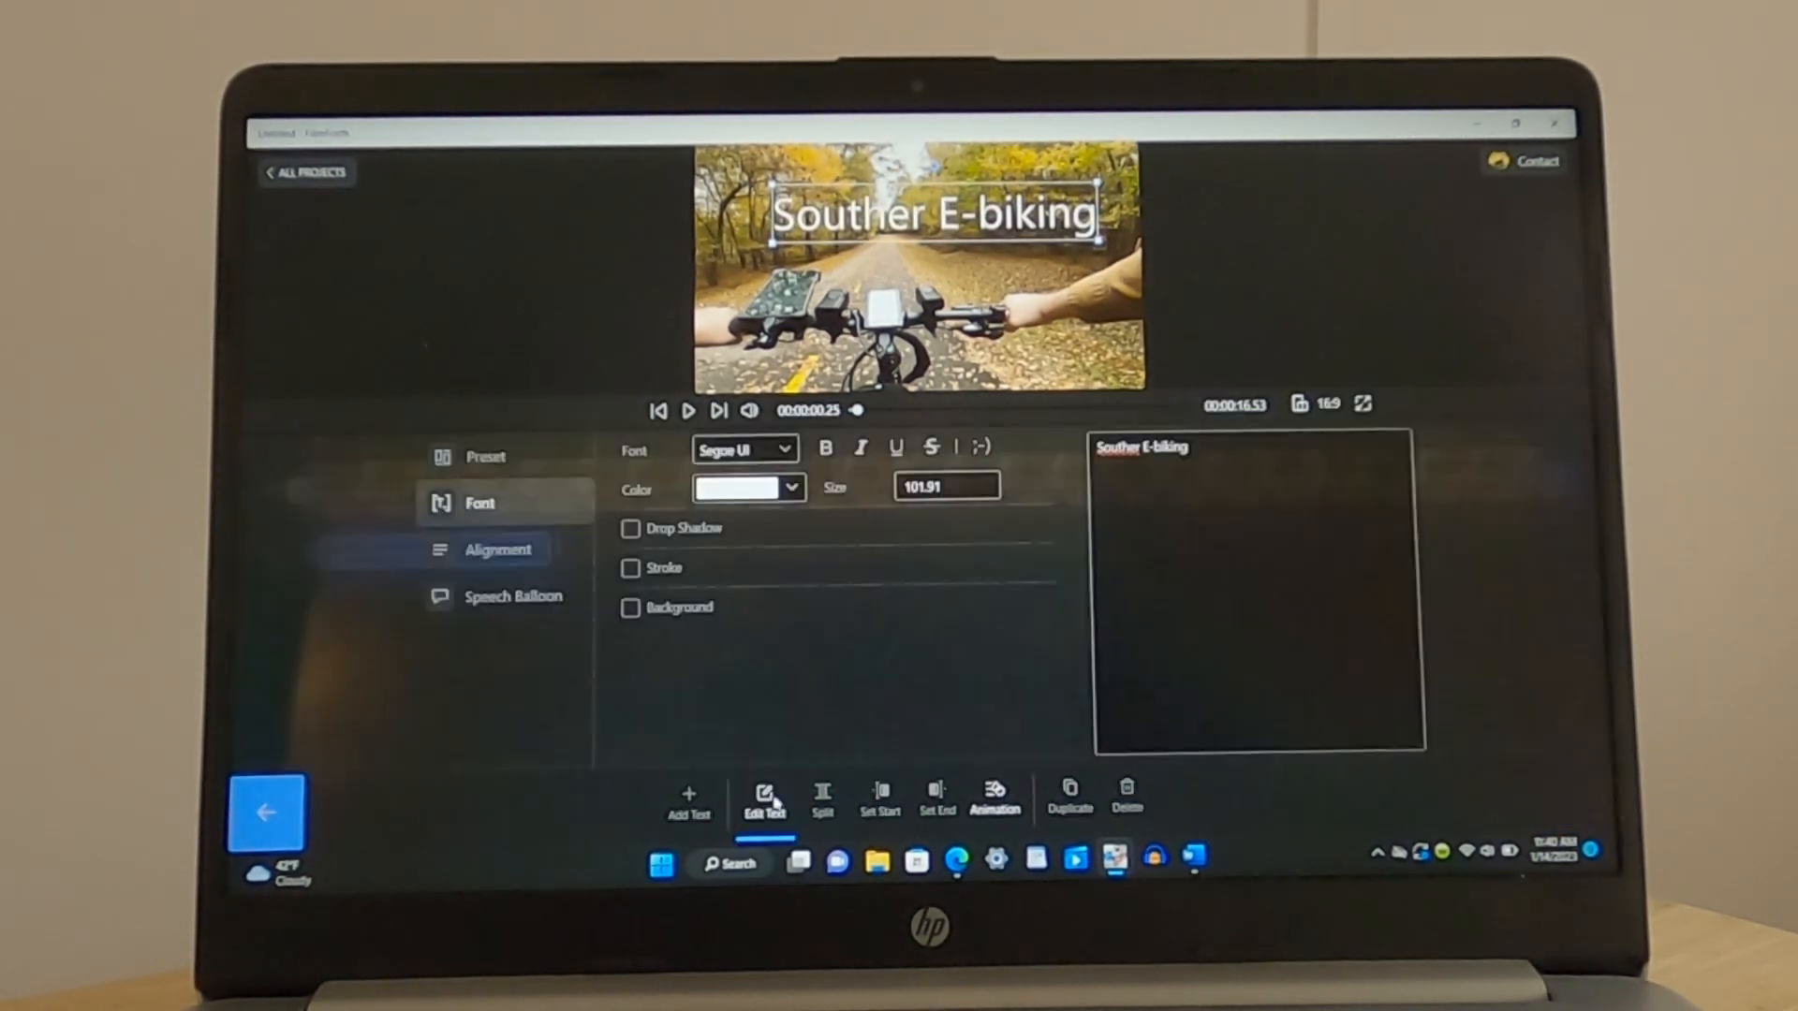
left_click(743, 447)
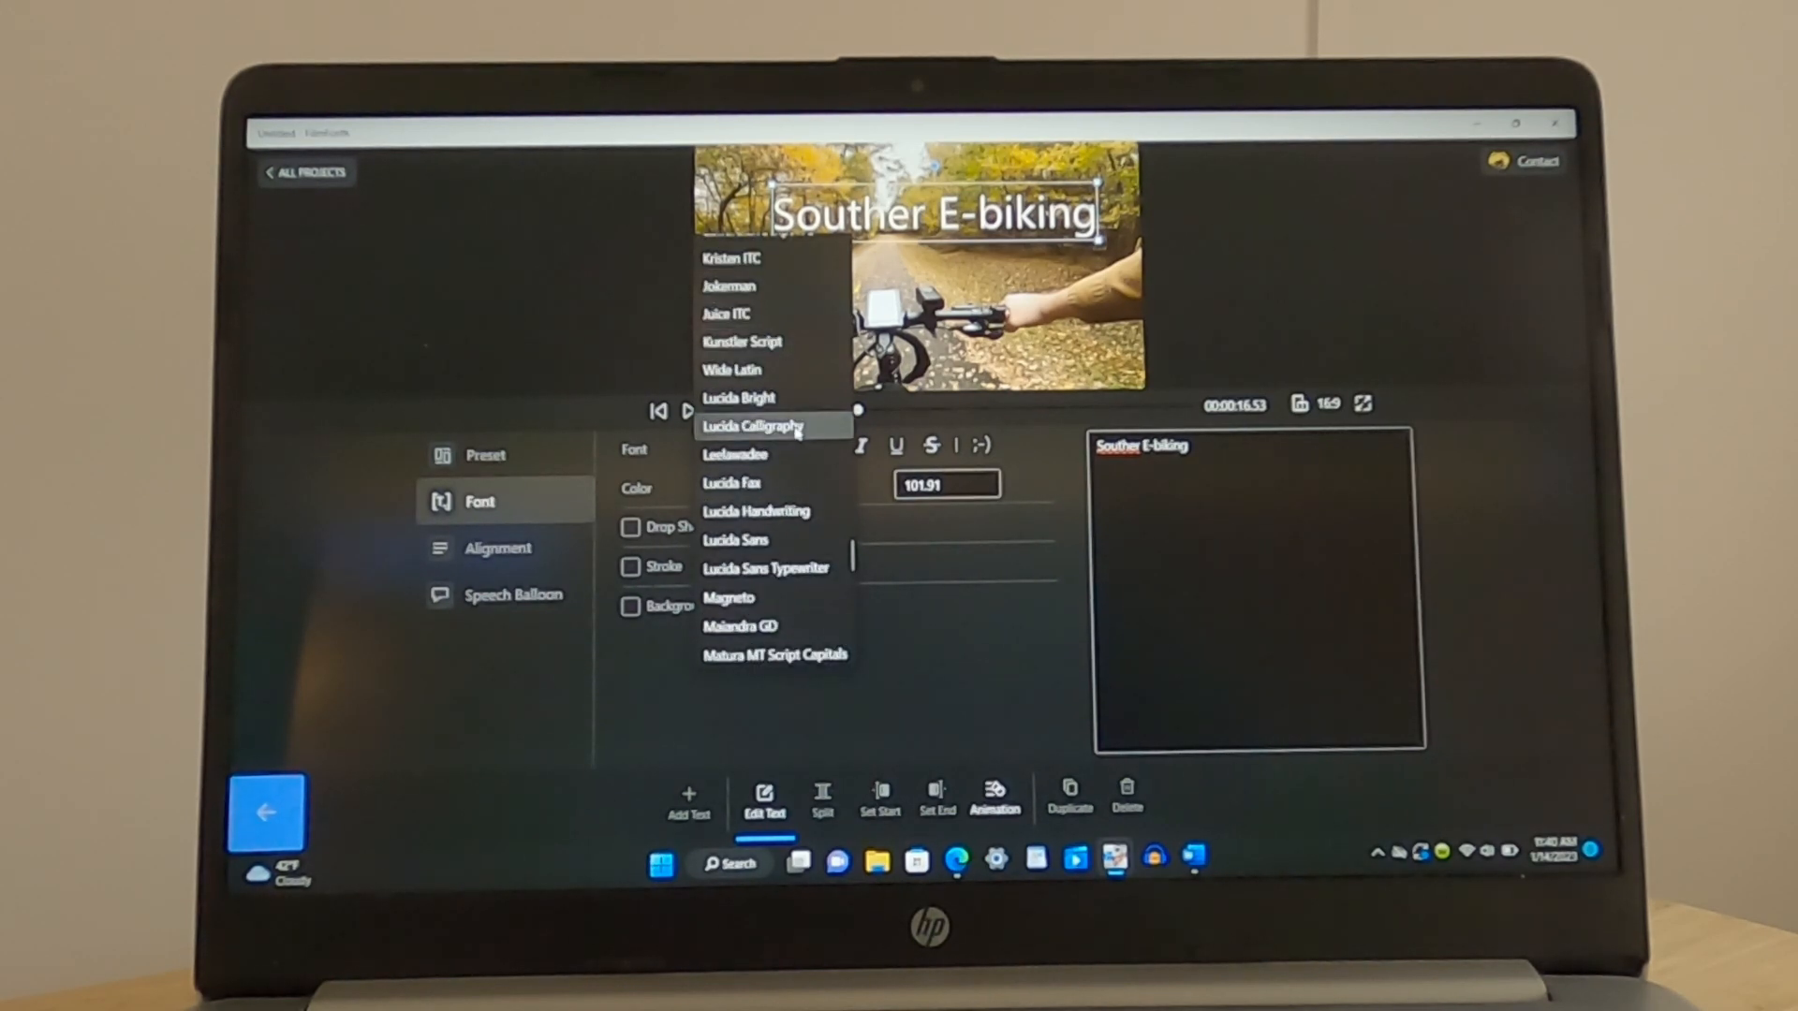
left_click(752, 425)
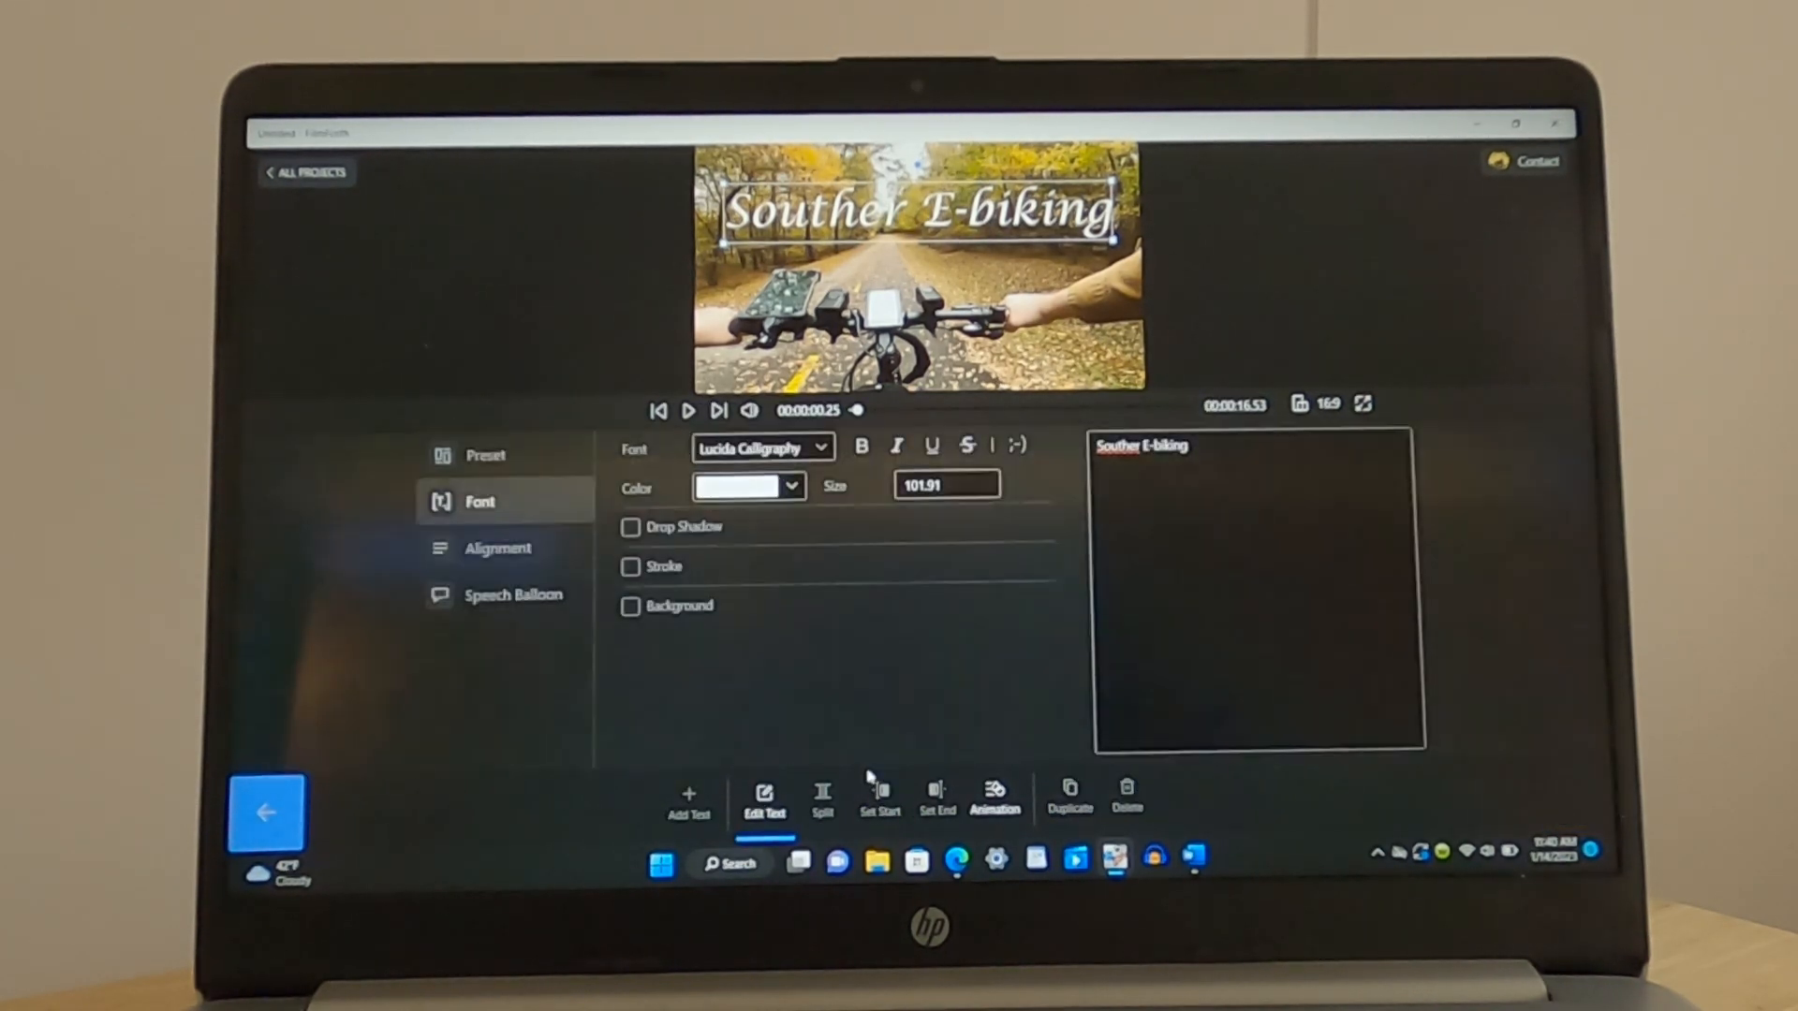
left_click(738, 487)
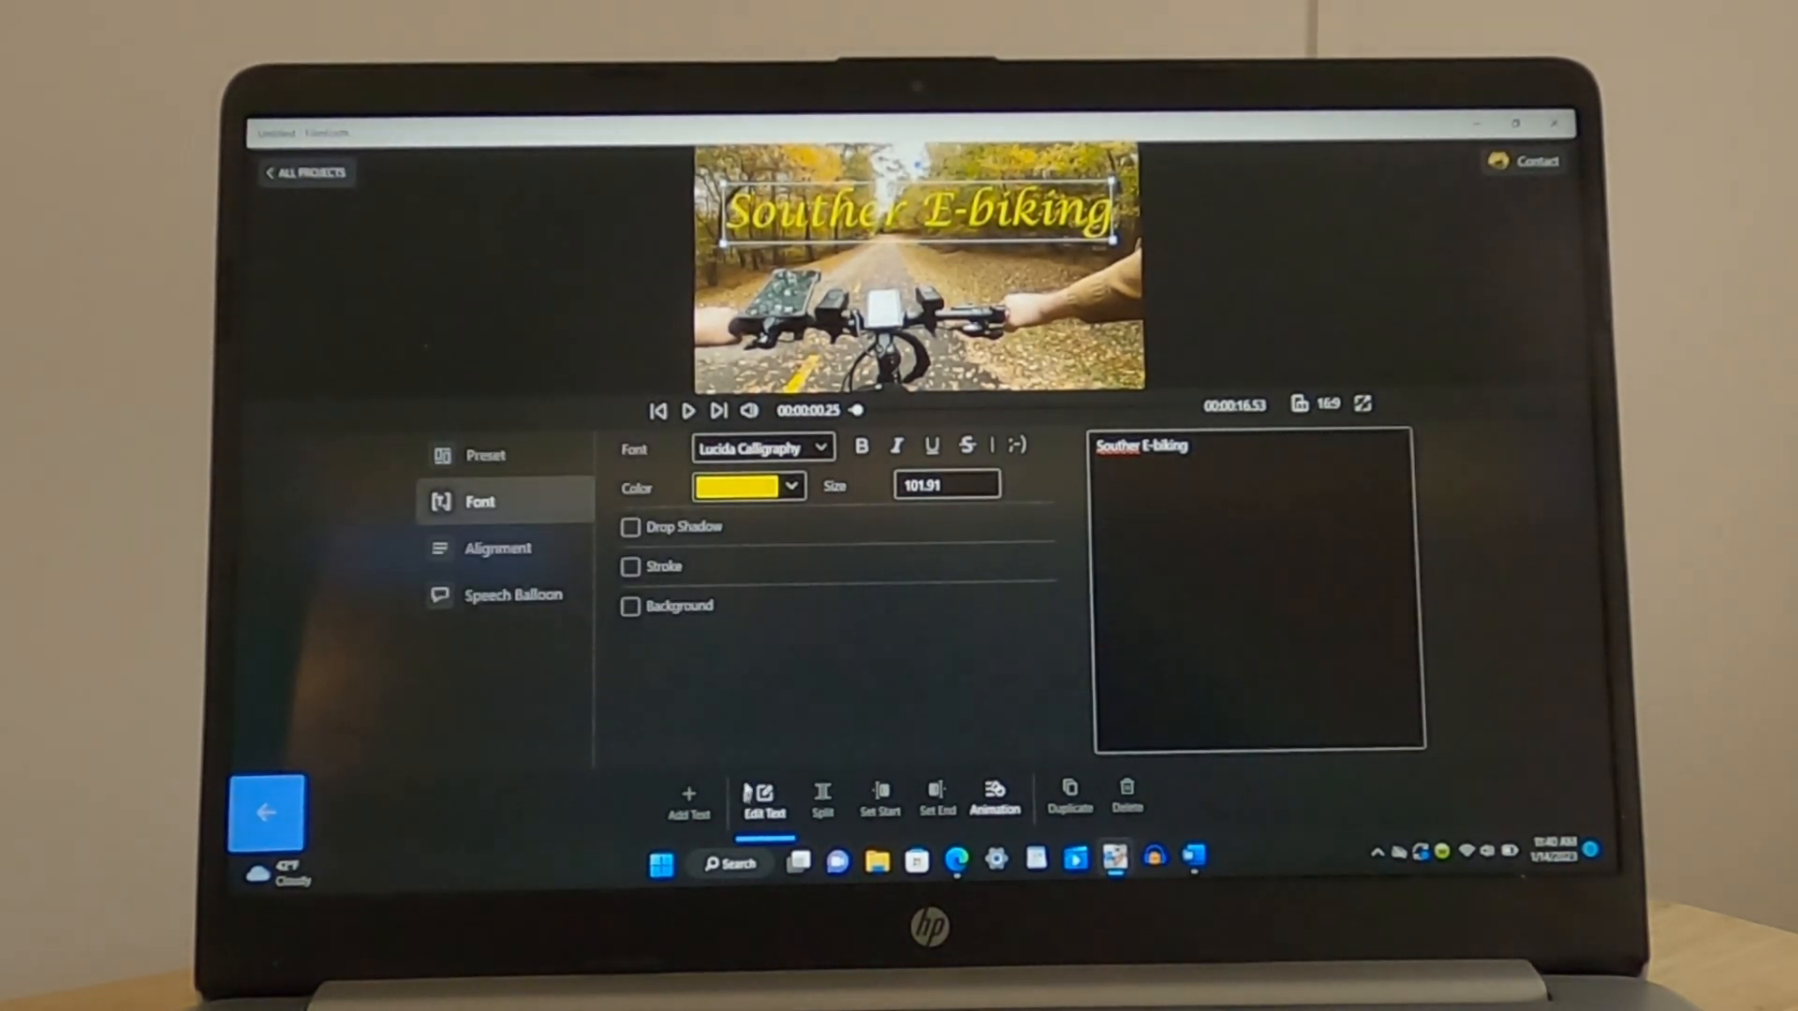
left_click(629, 526)
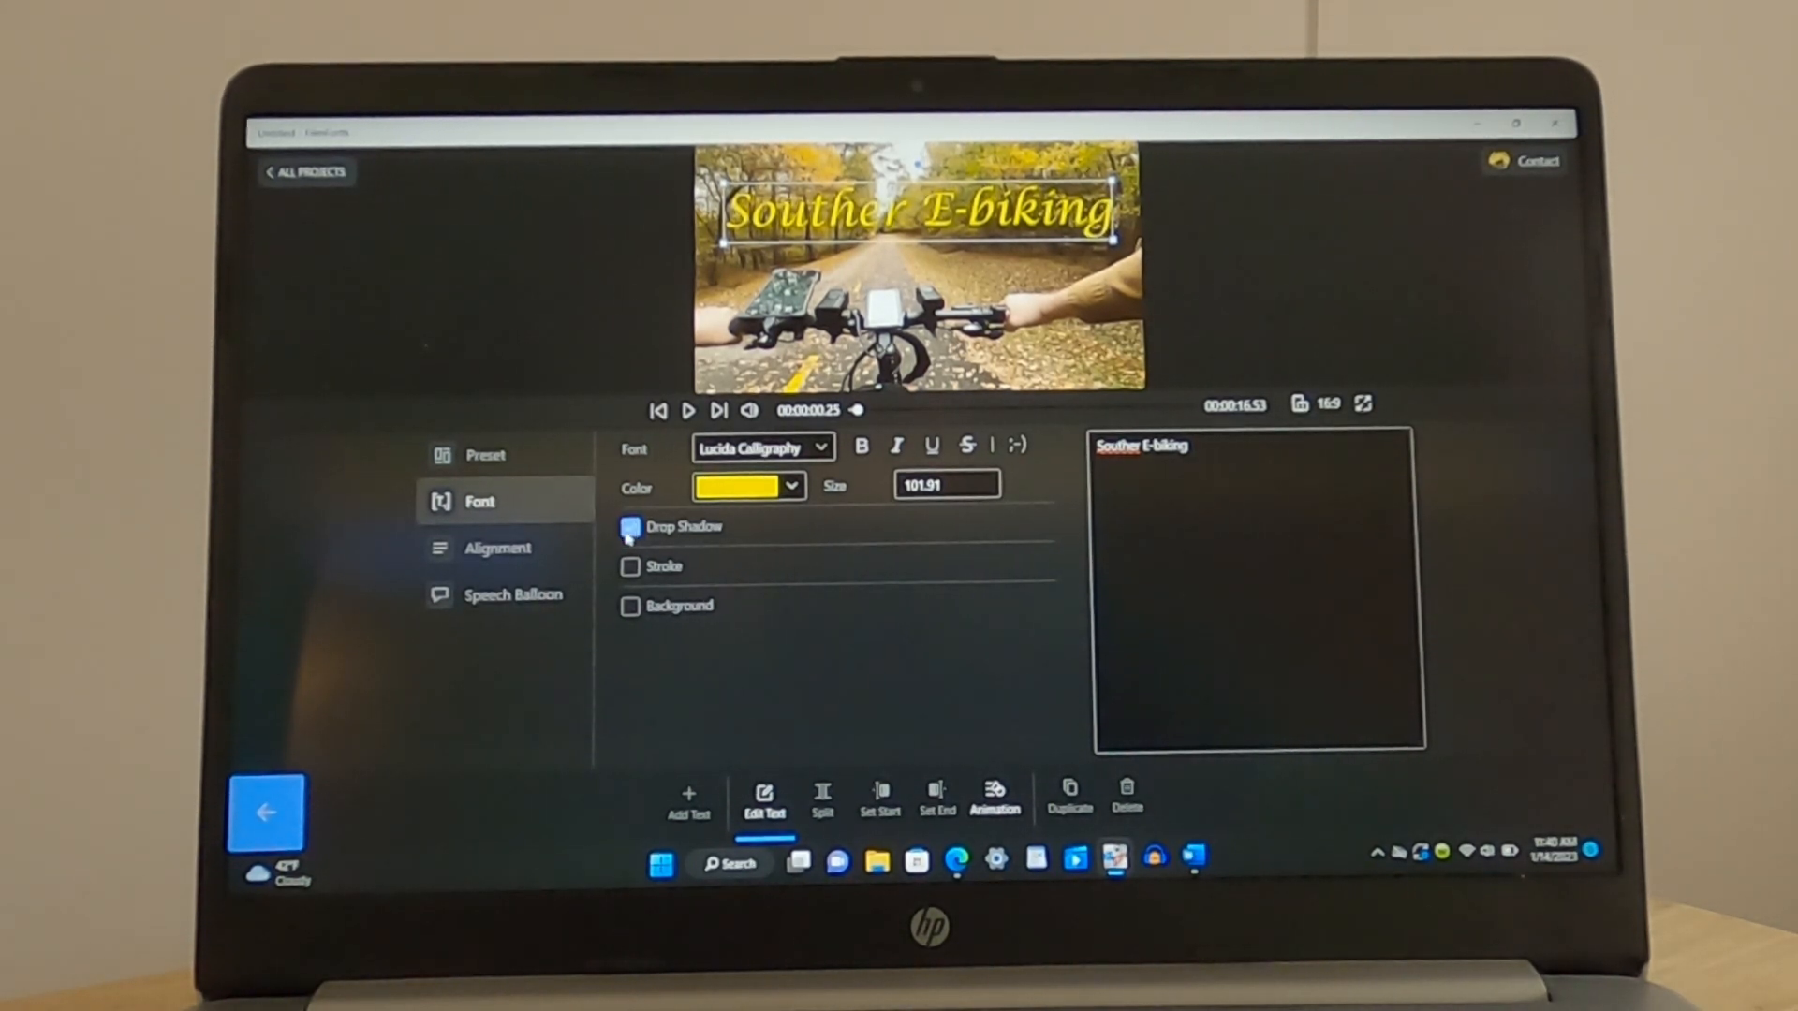
Add a drop shadow and an orange outline of thickness 10 to the title
left_click(630, 526)
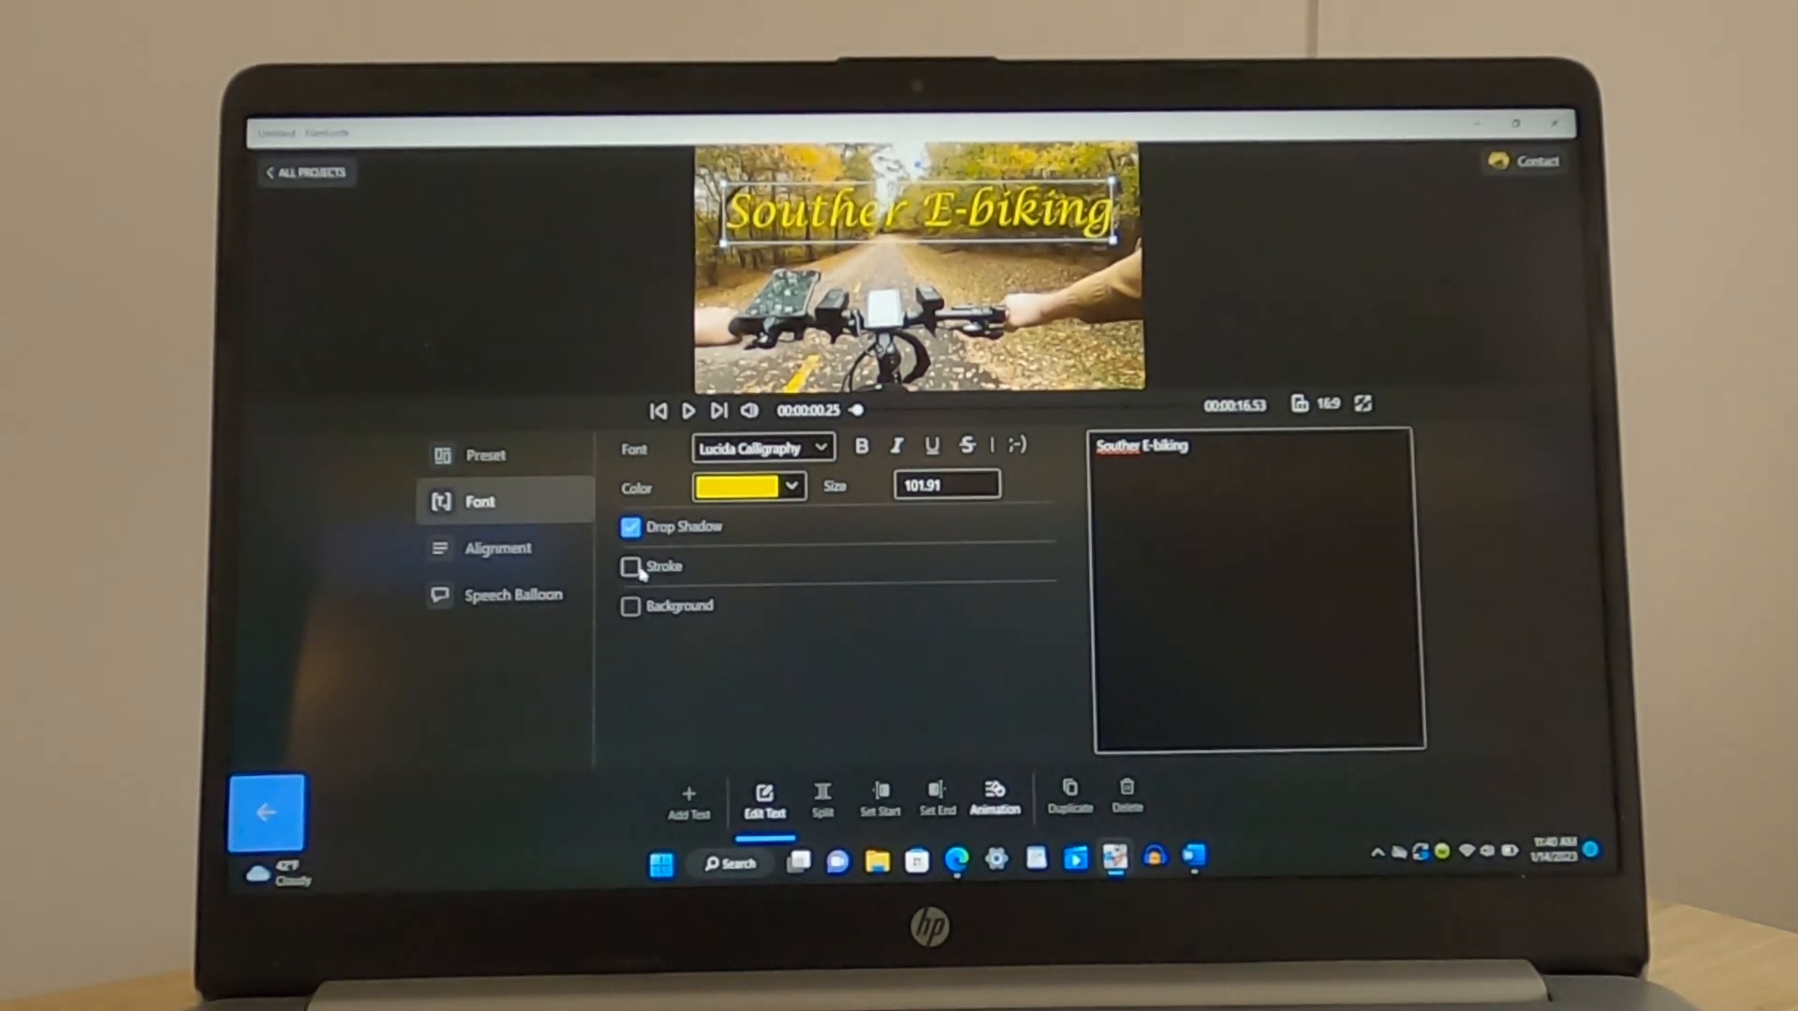
left_click(629, 566)
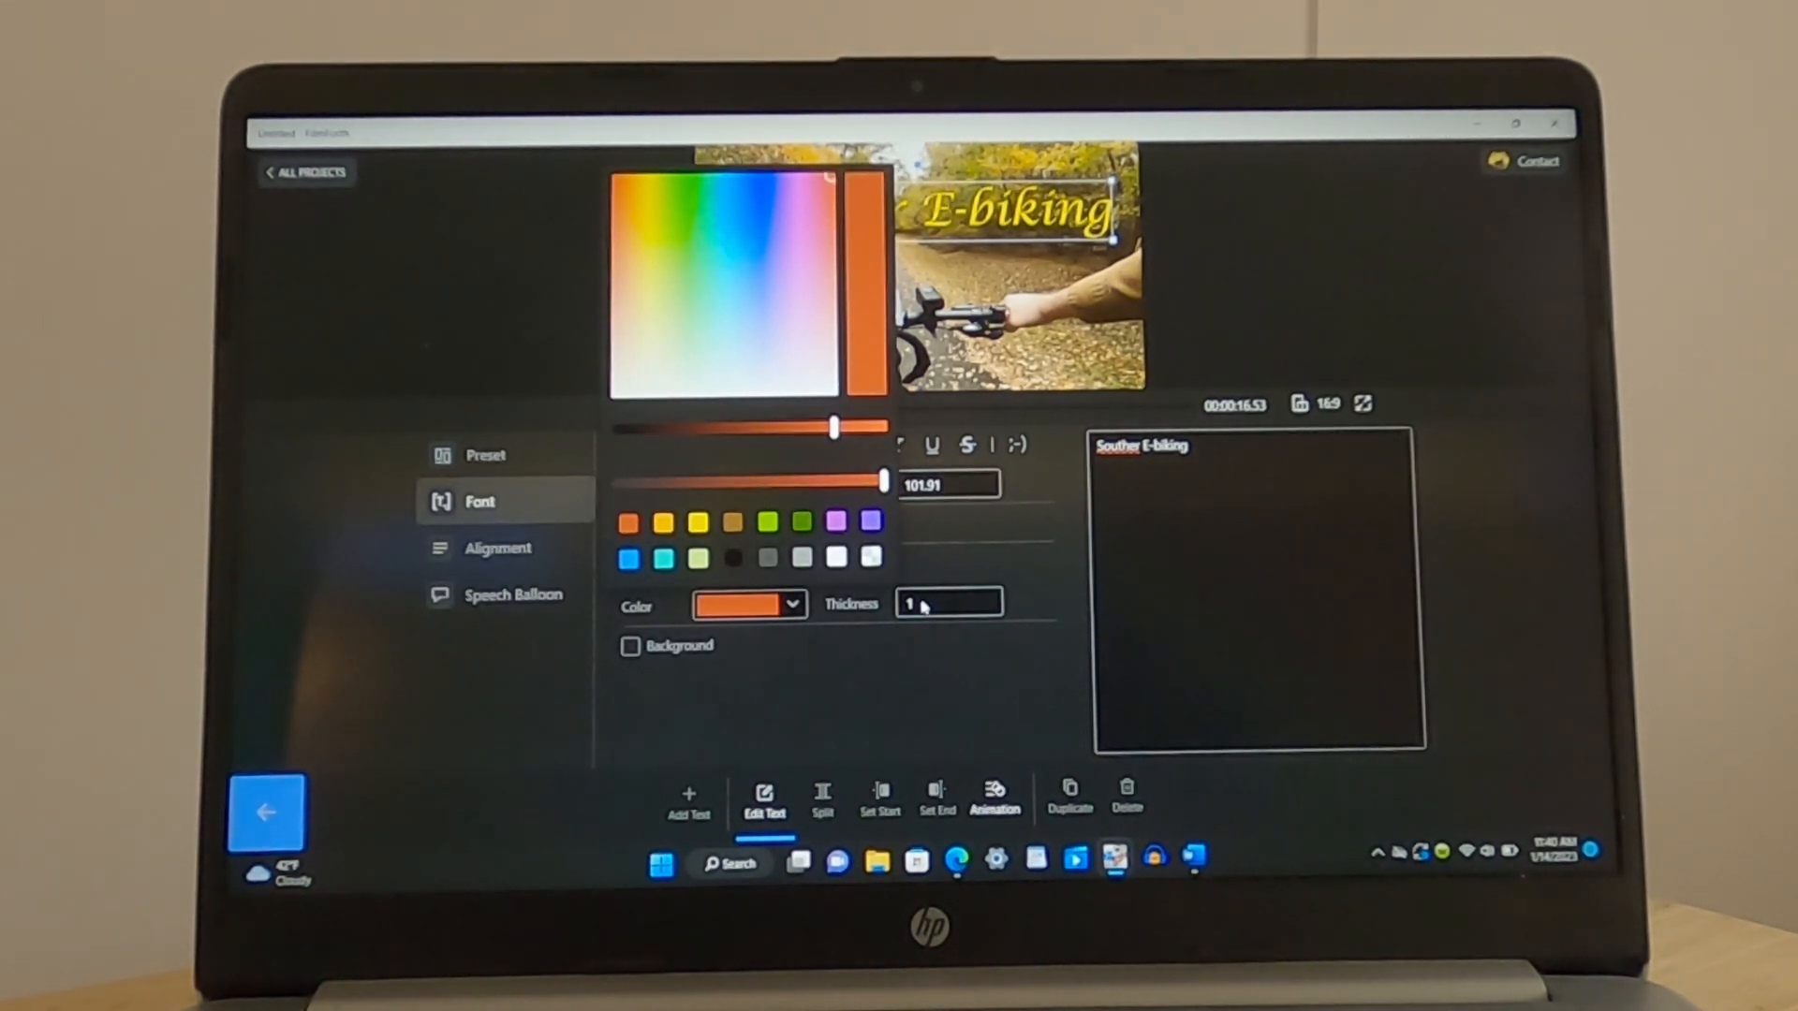
left_click(948, 603)
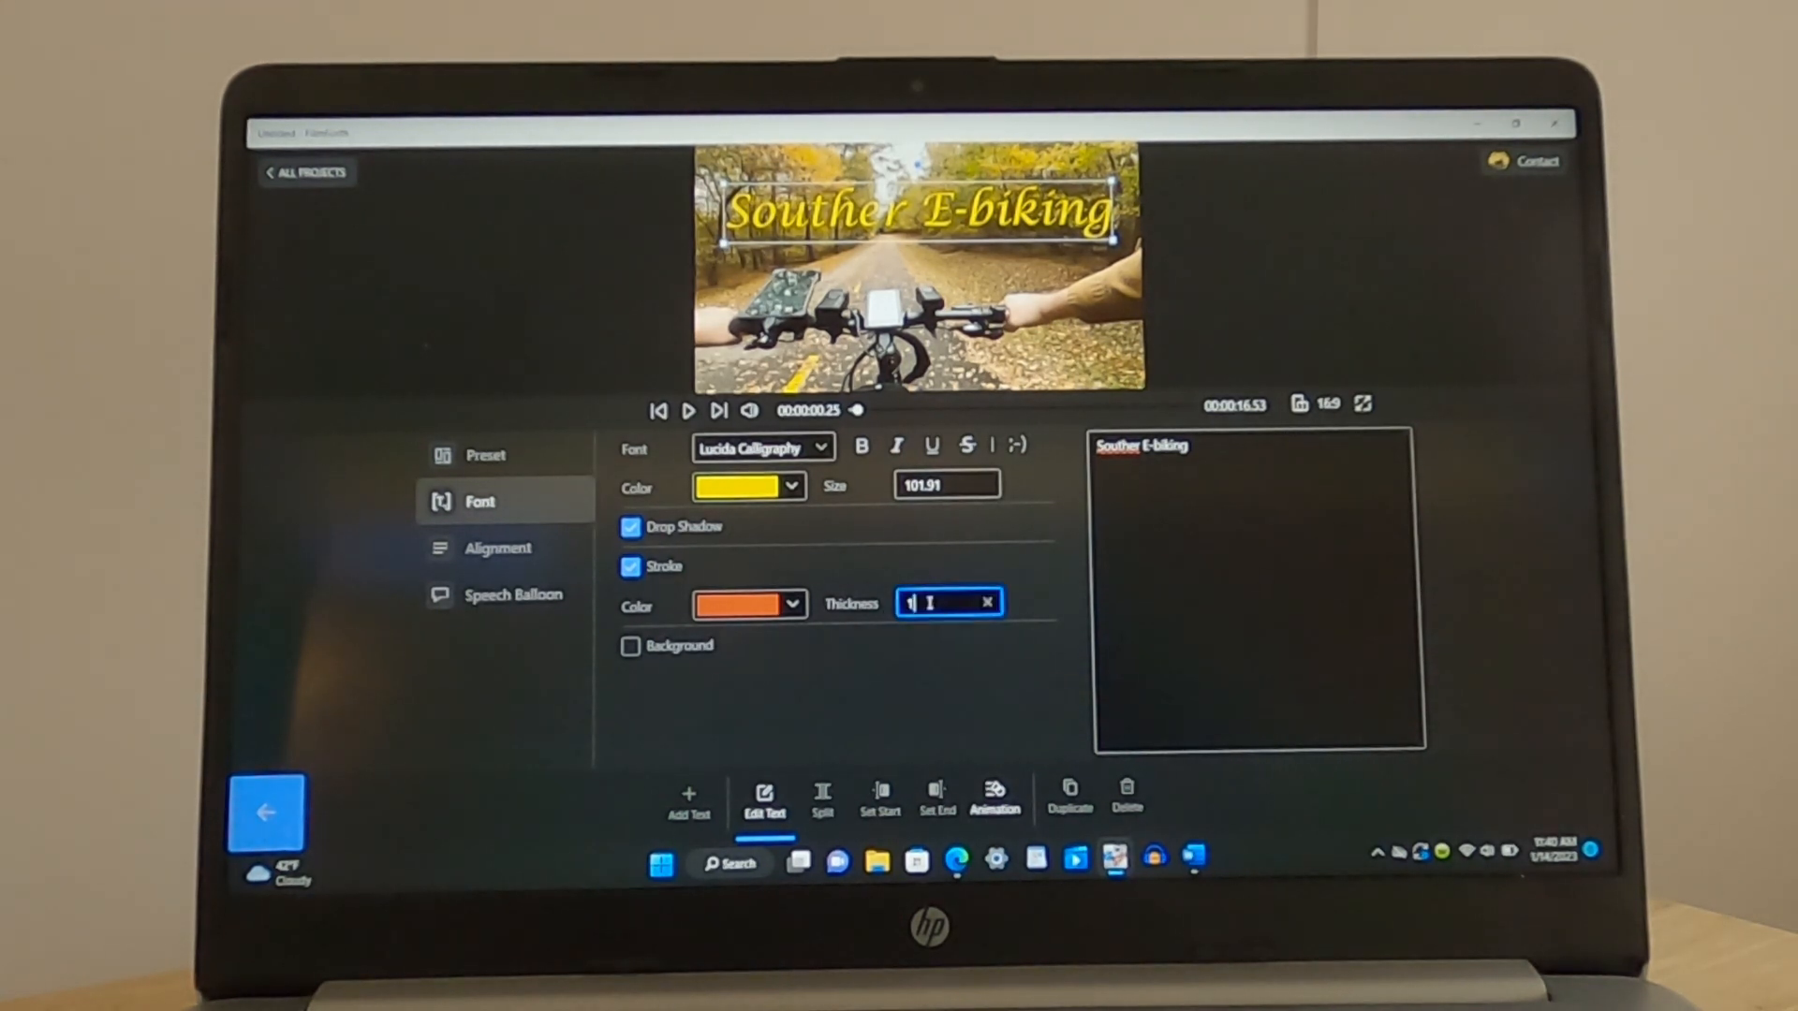
type("10")
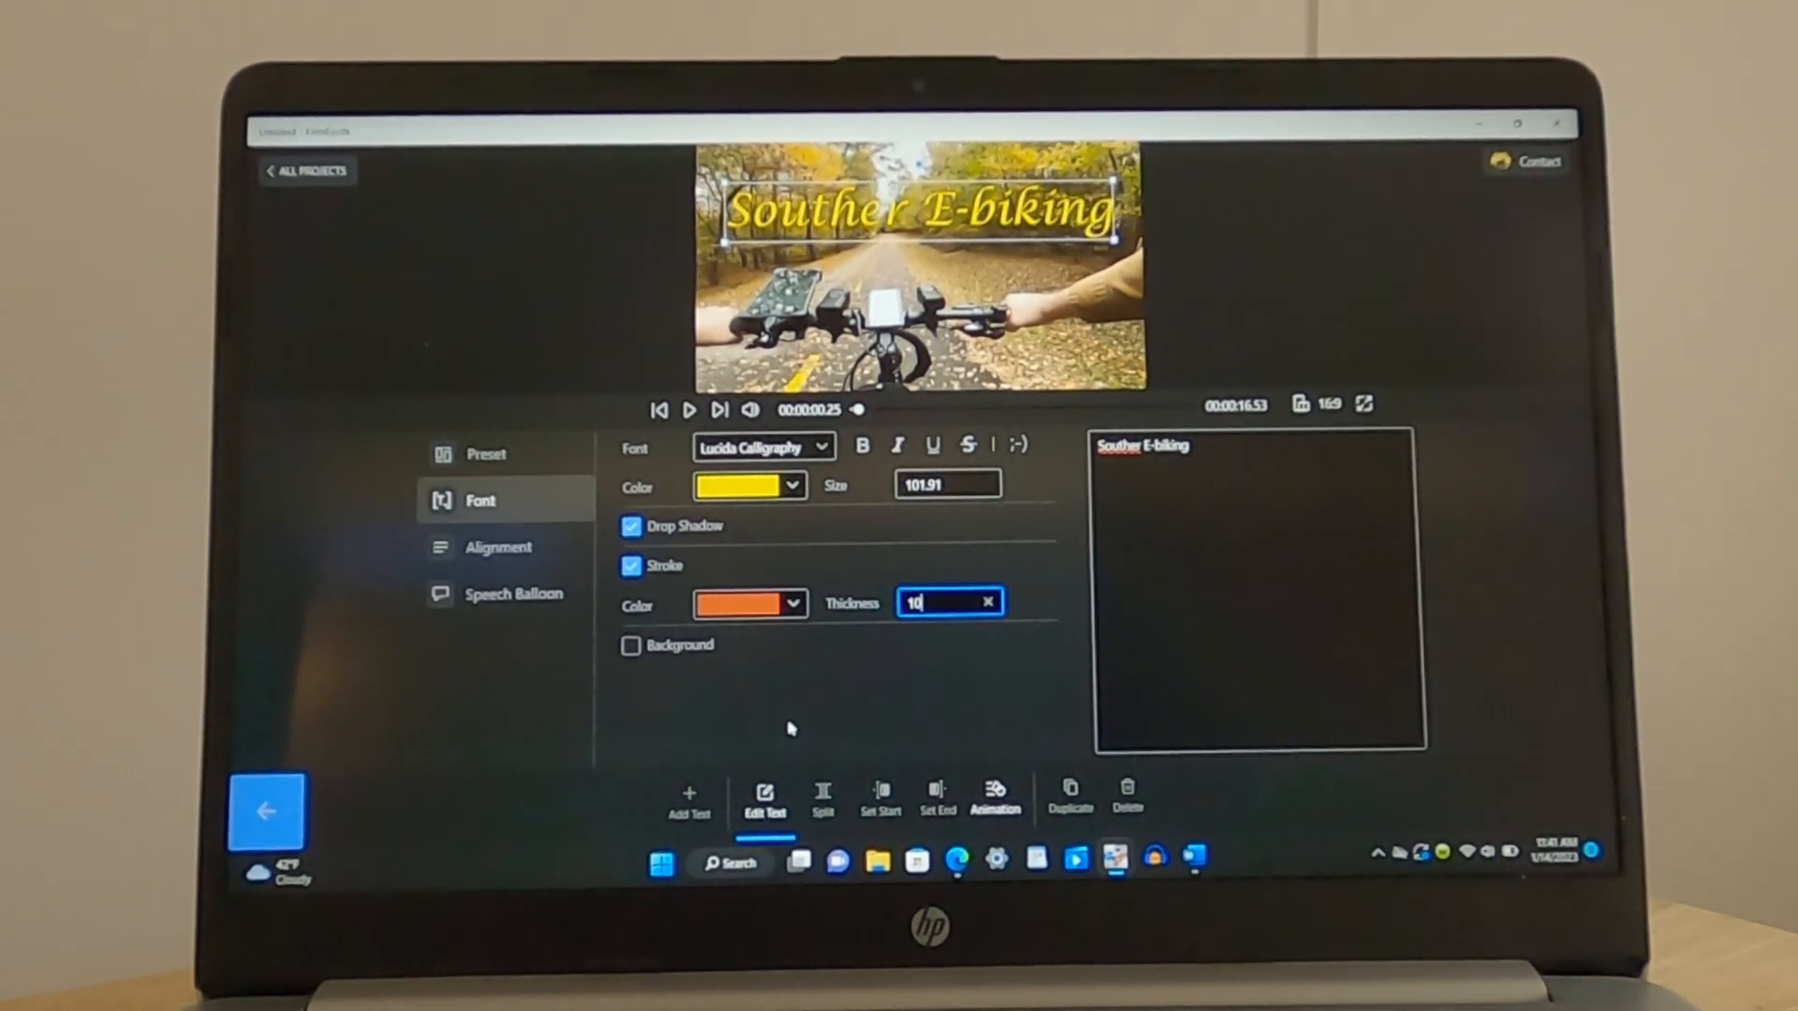
left_click(817, 707)
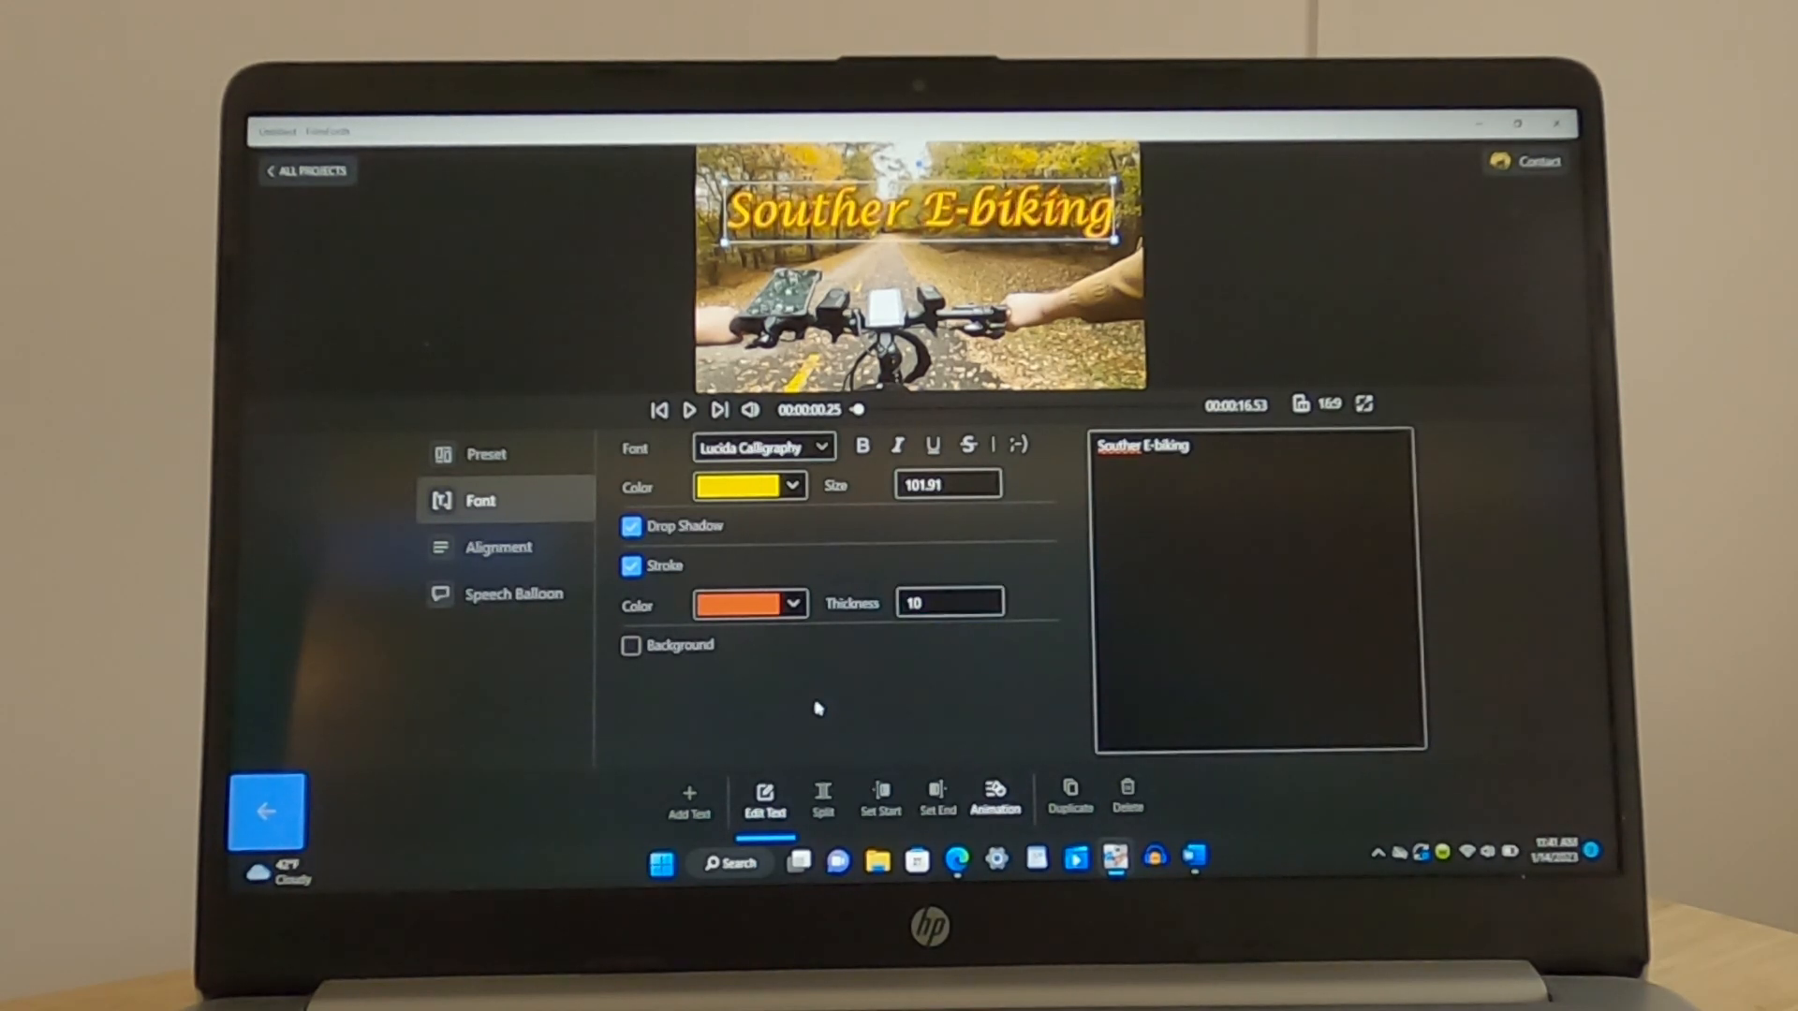
mouse_move(820, 637)
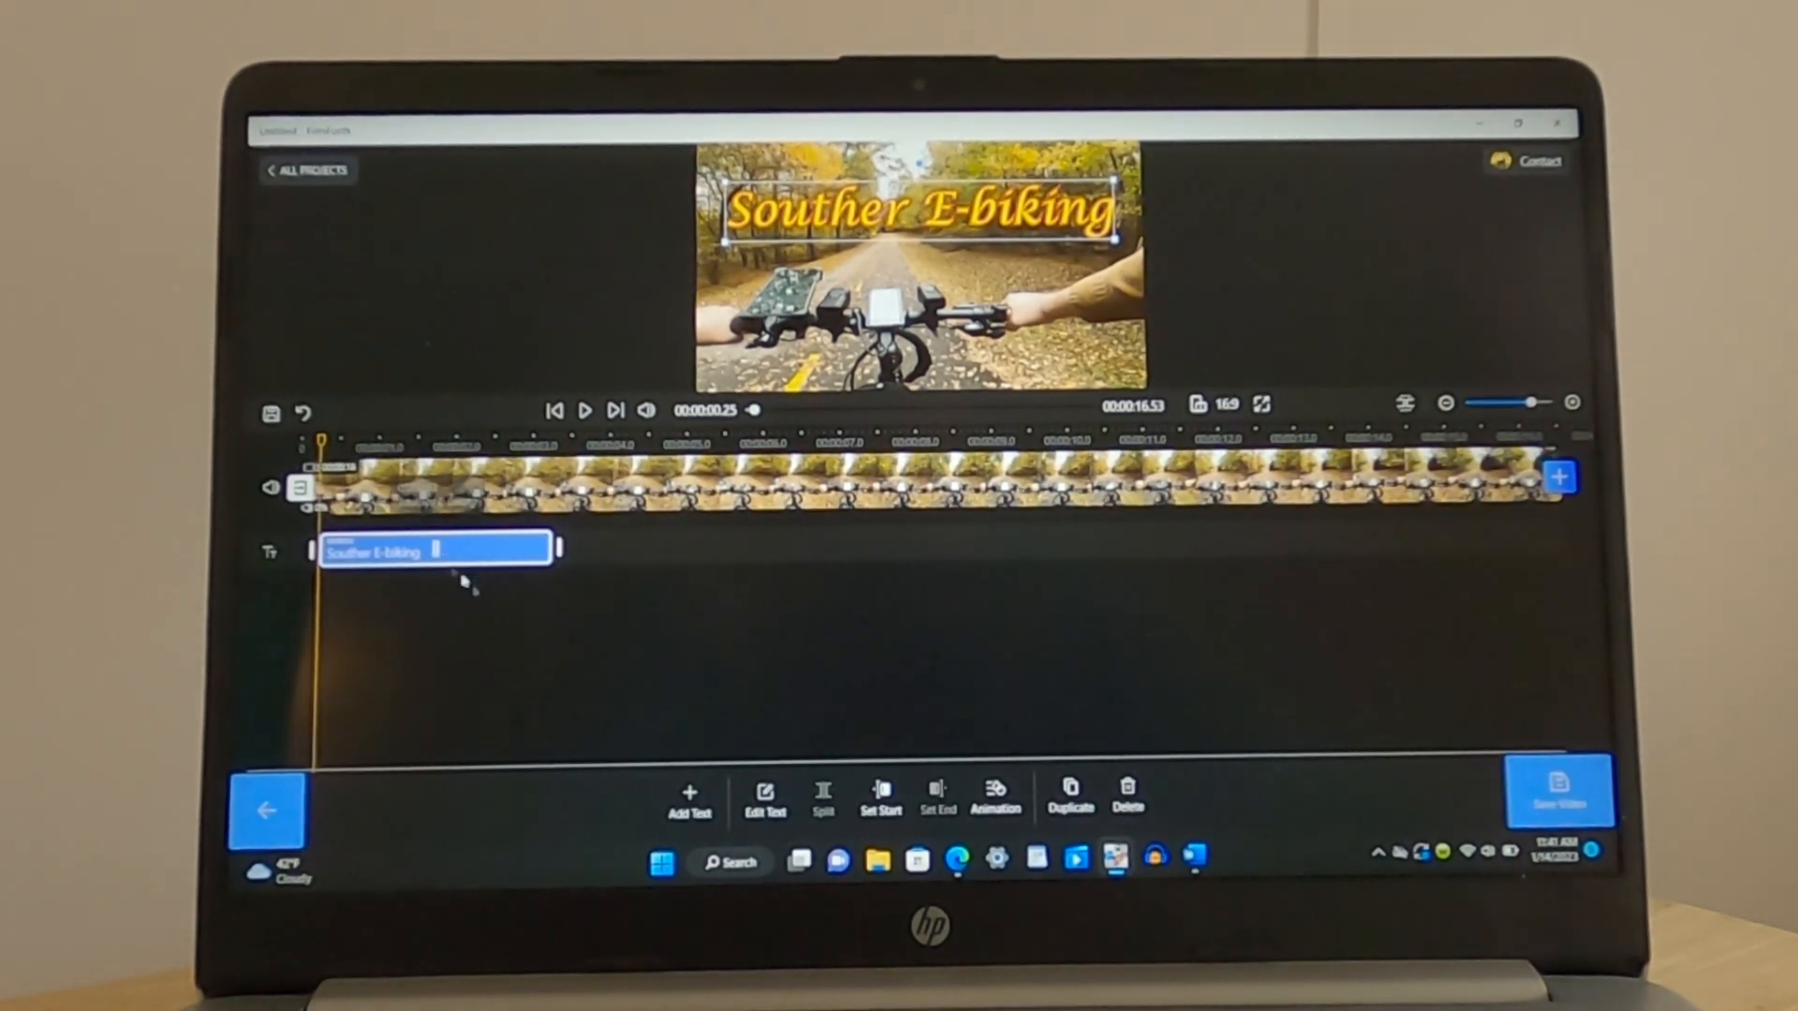
Correct the title to 'Southern E-biking', try outline thickness 15, then restore it to 10
left_click(764, 800)
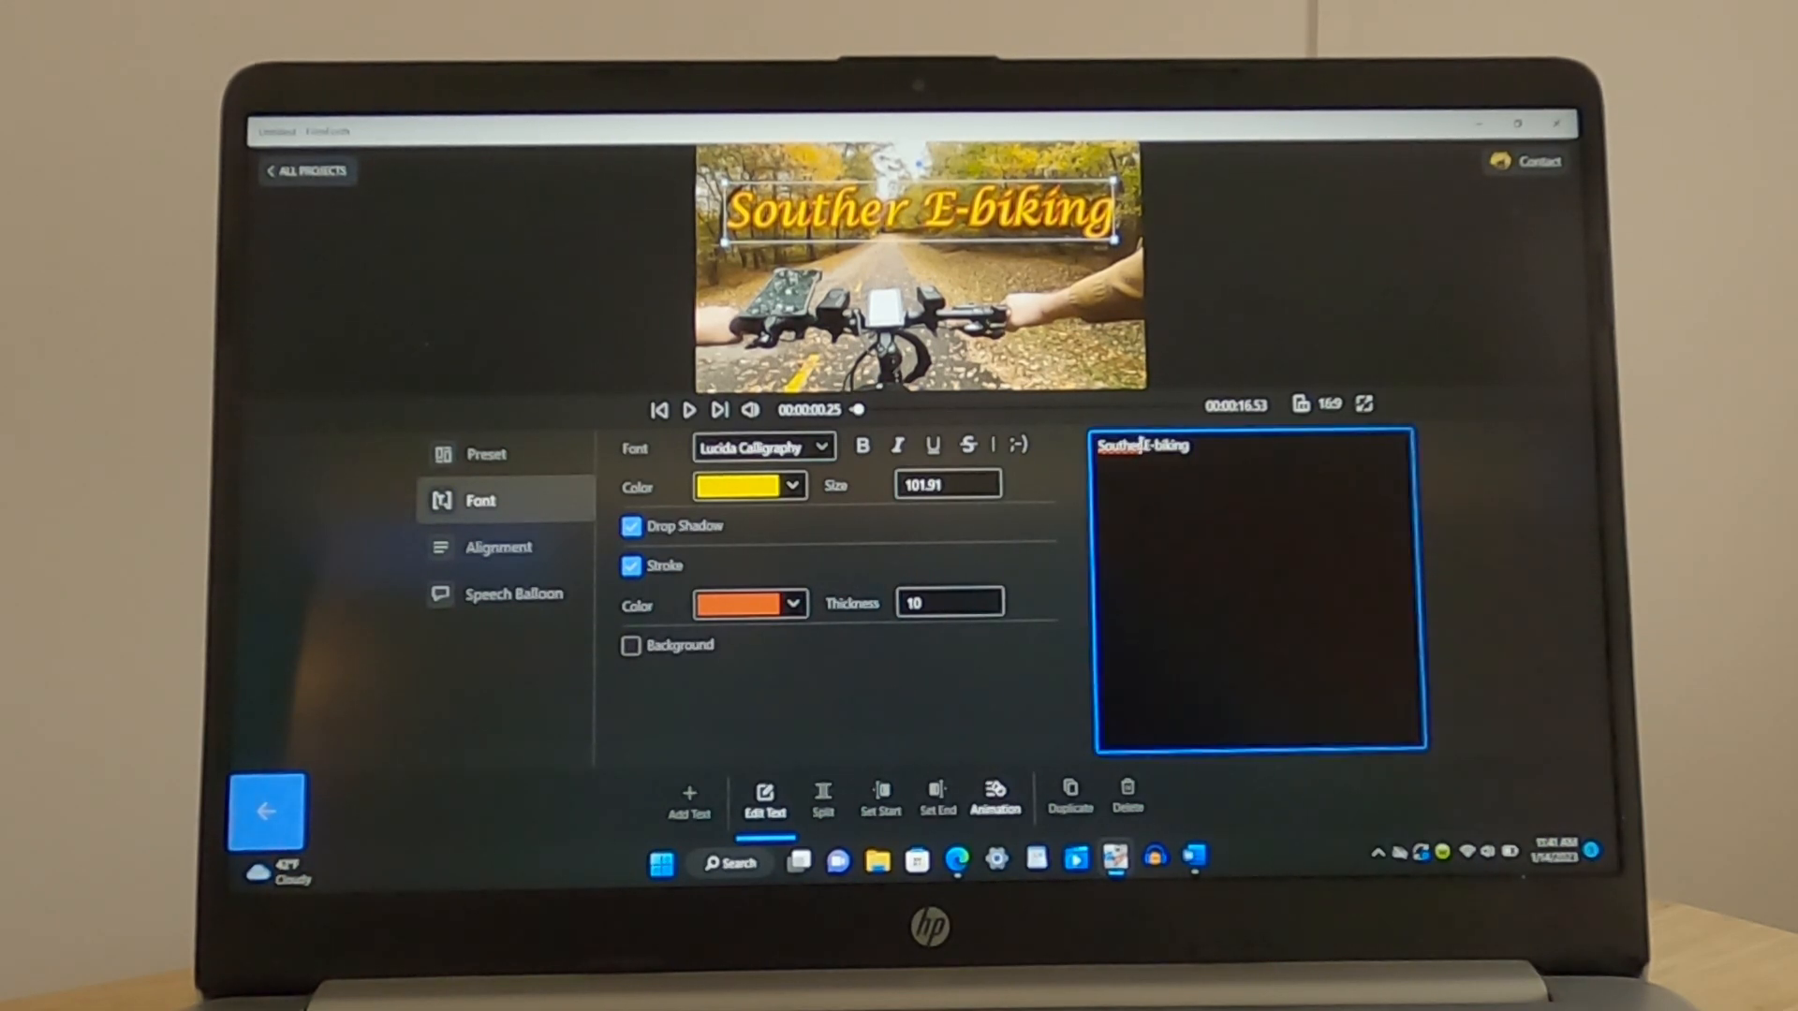
type("n")
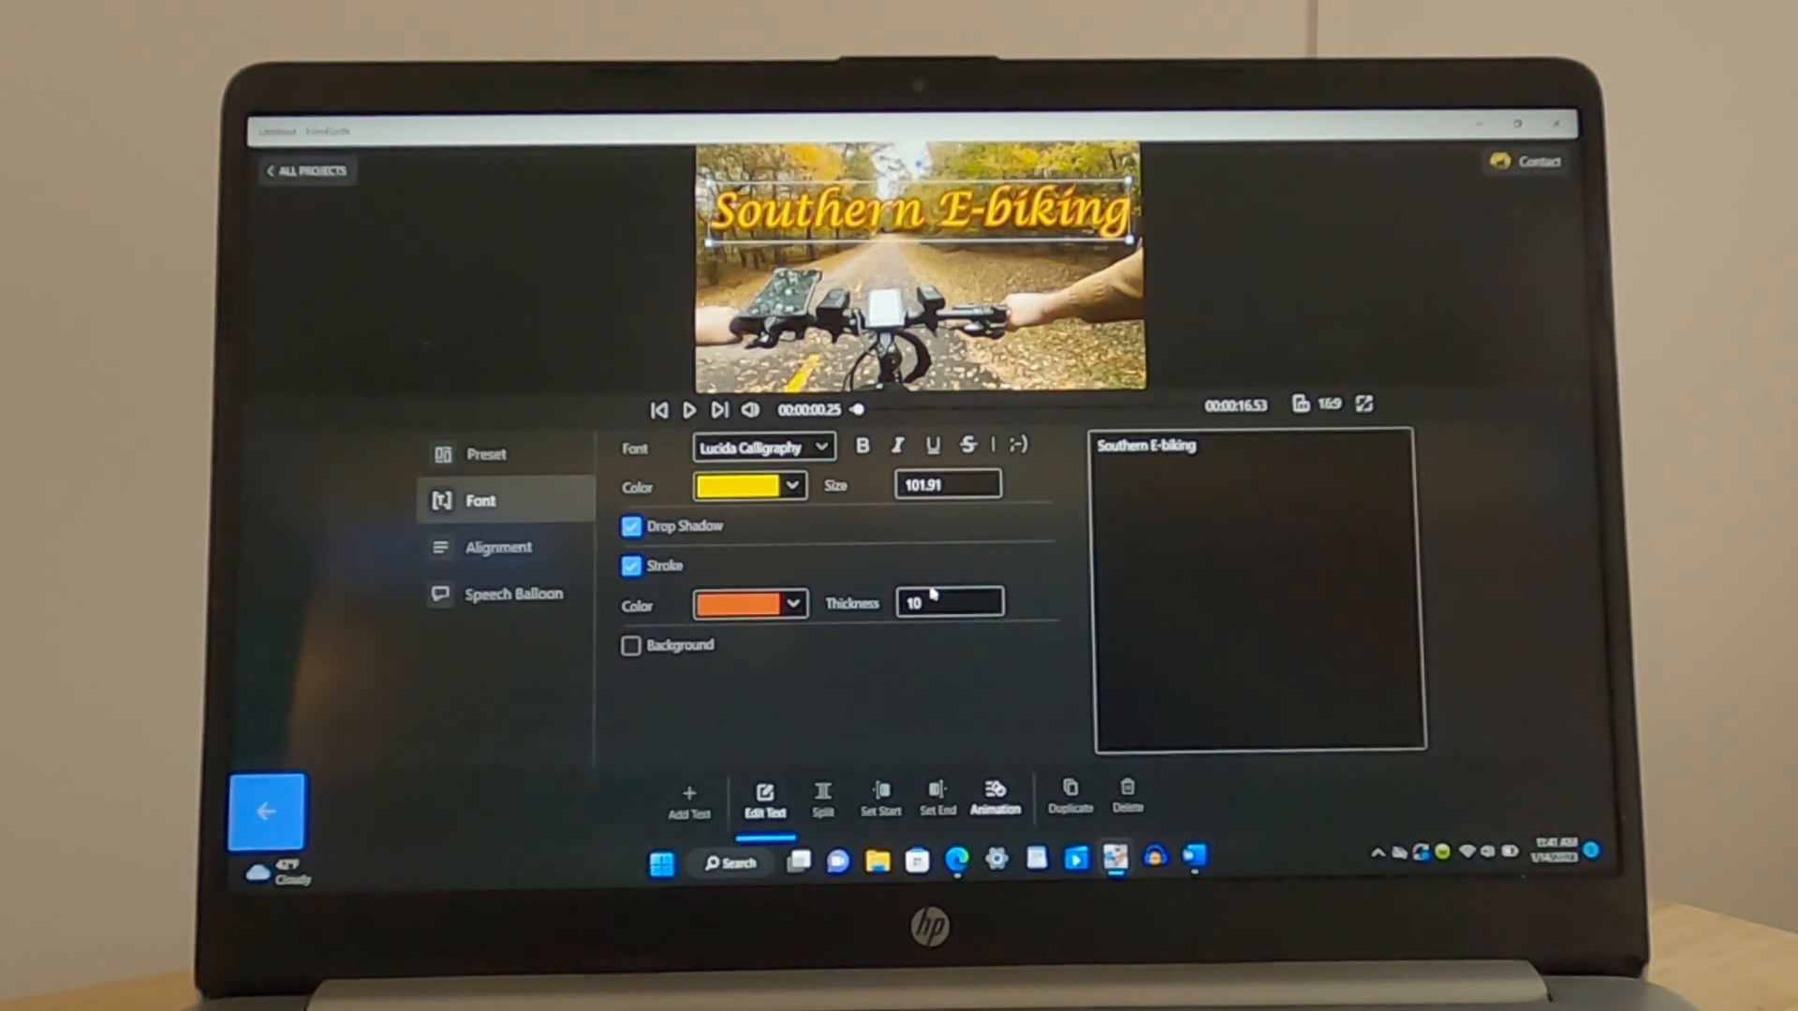
left_click(948, 601)
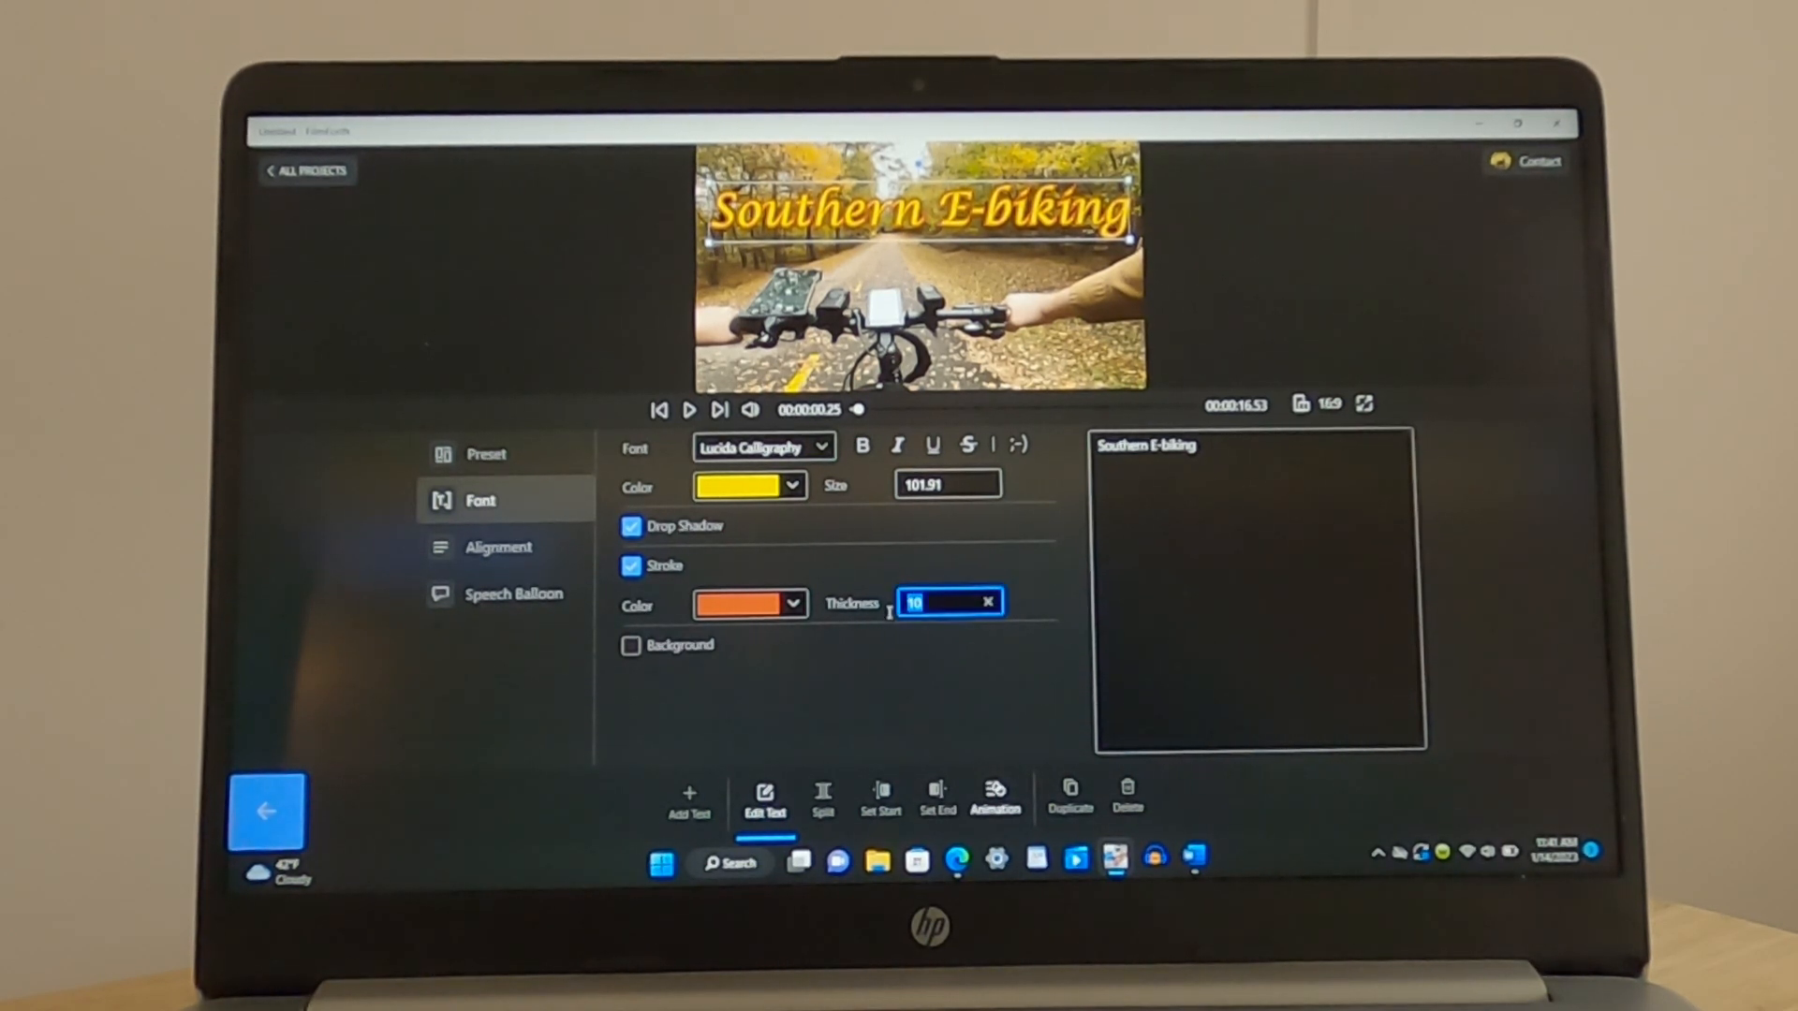
type("15")
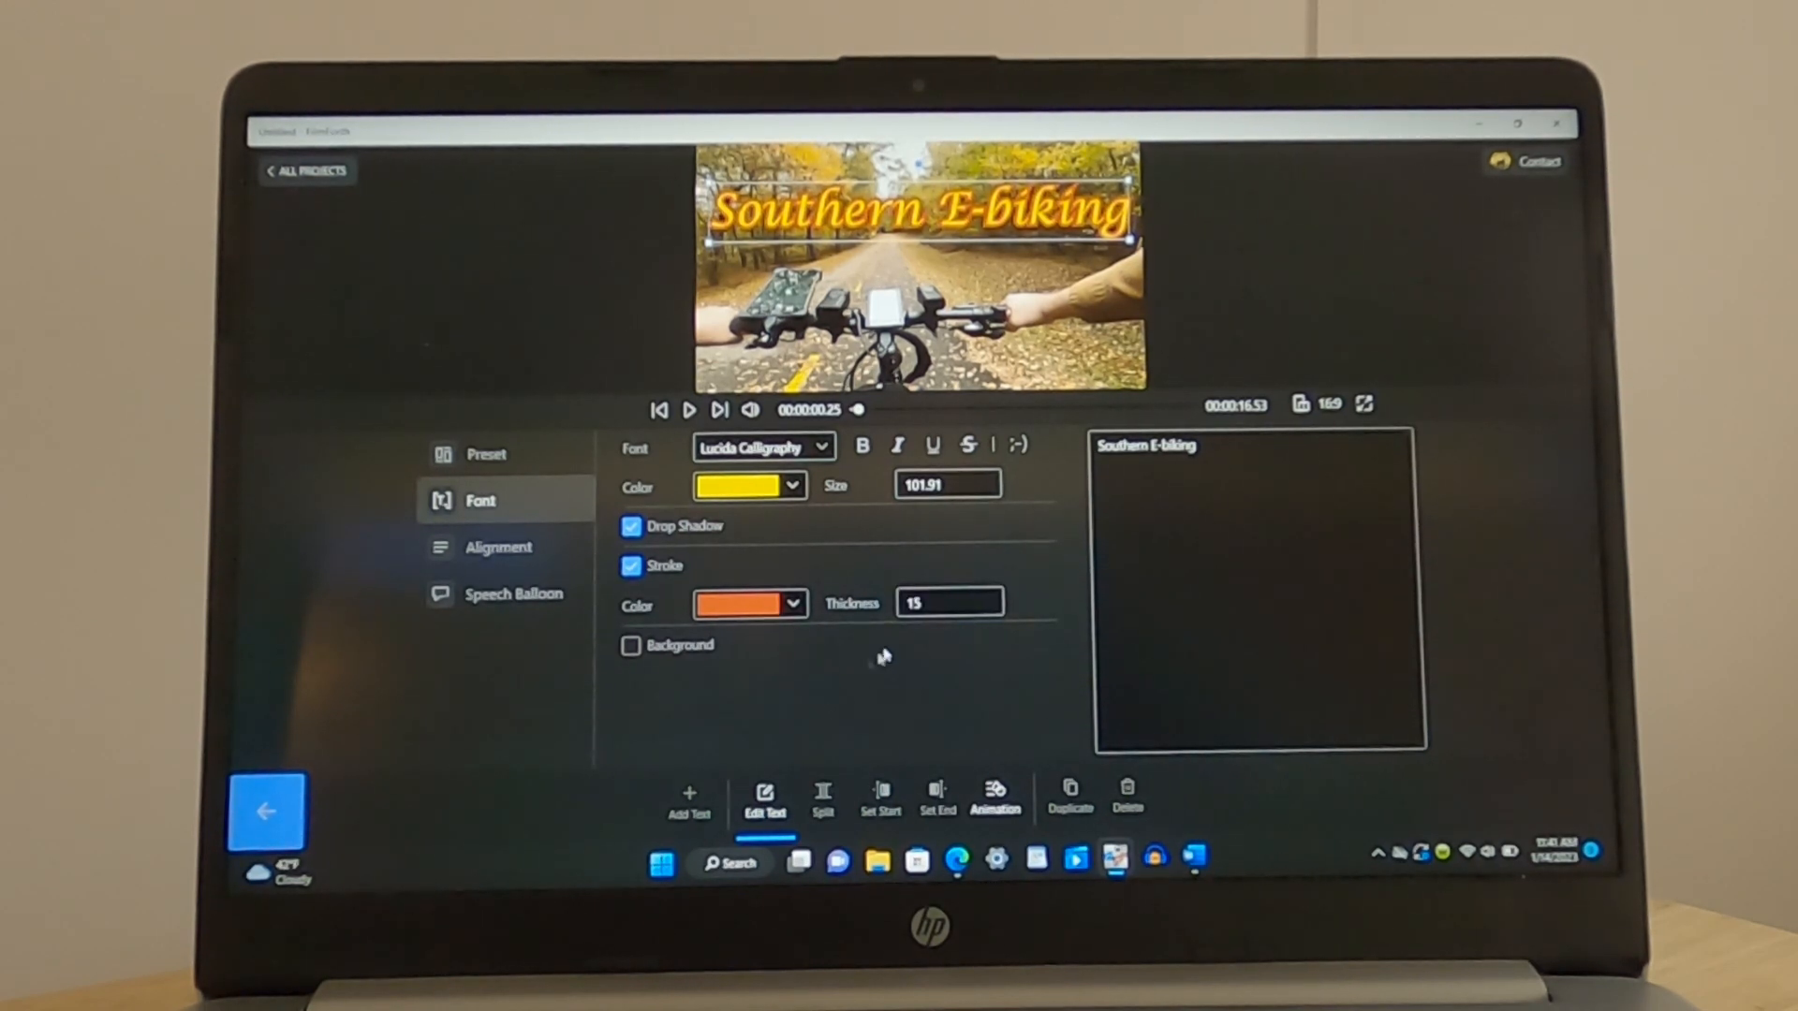
left_click(950, 601)
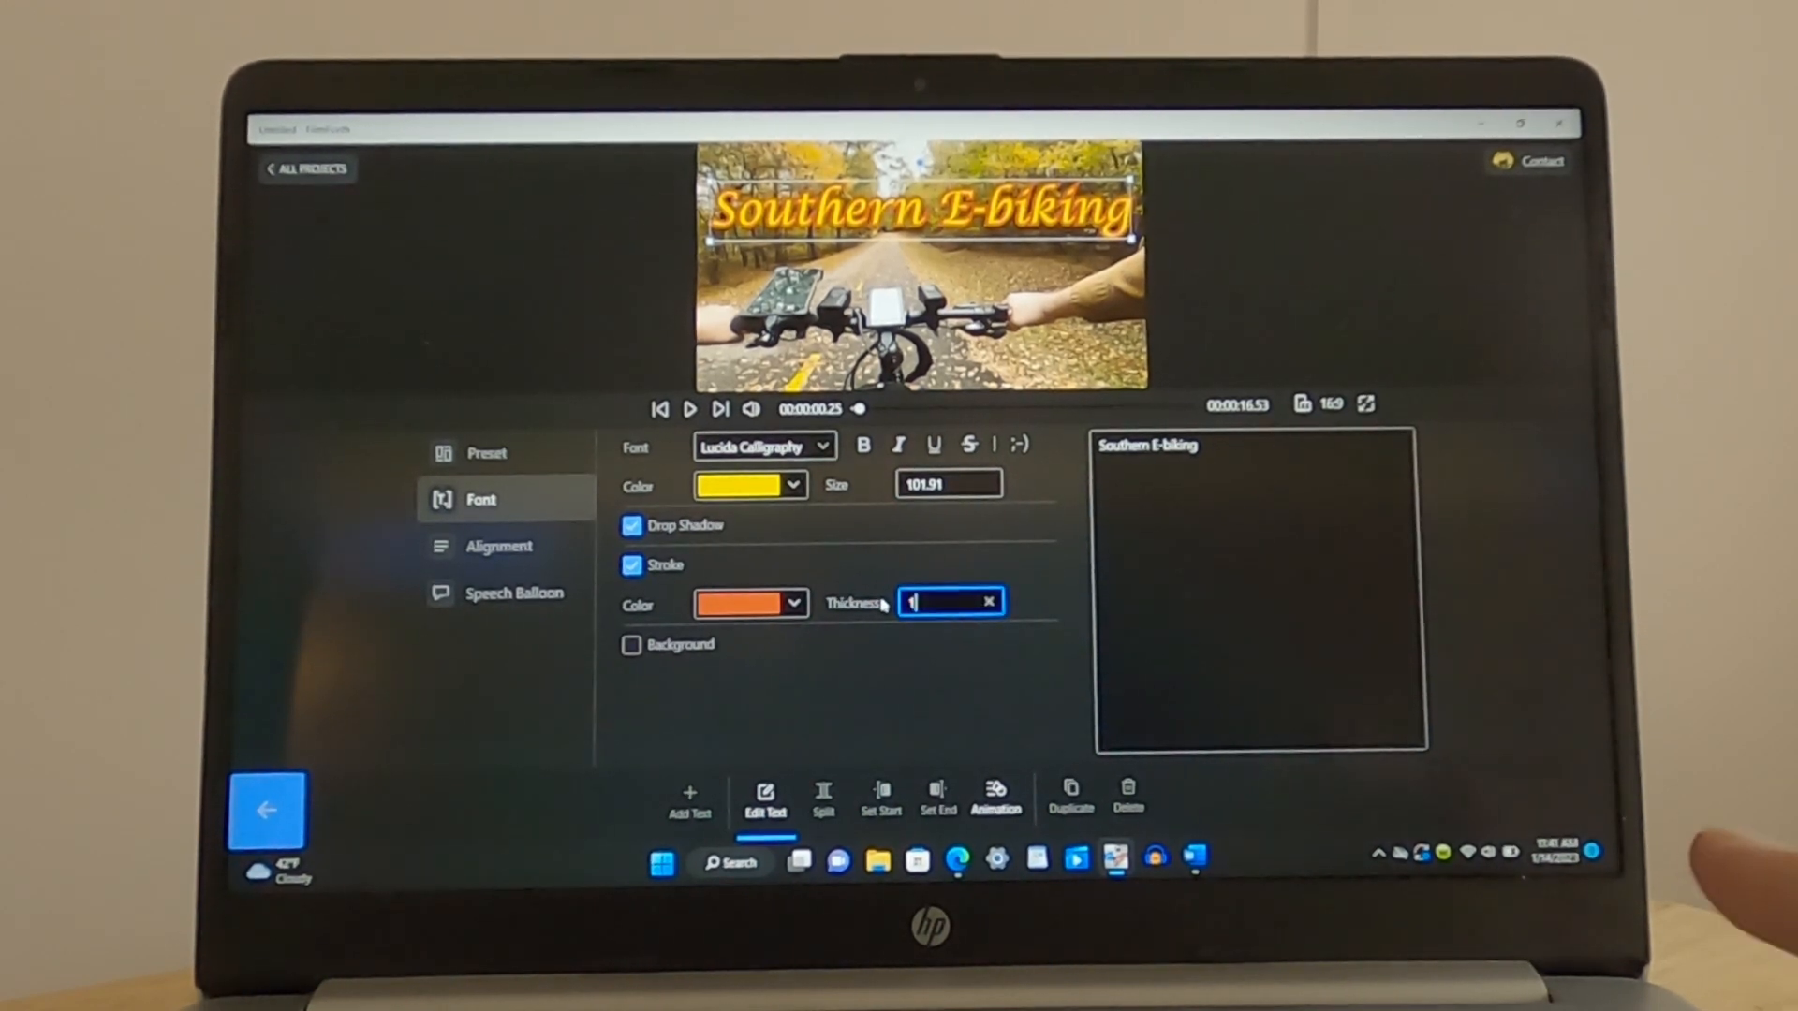
type("0")
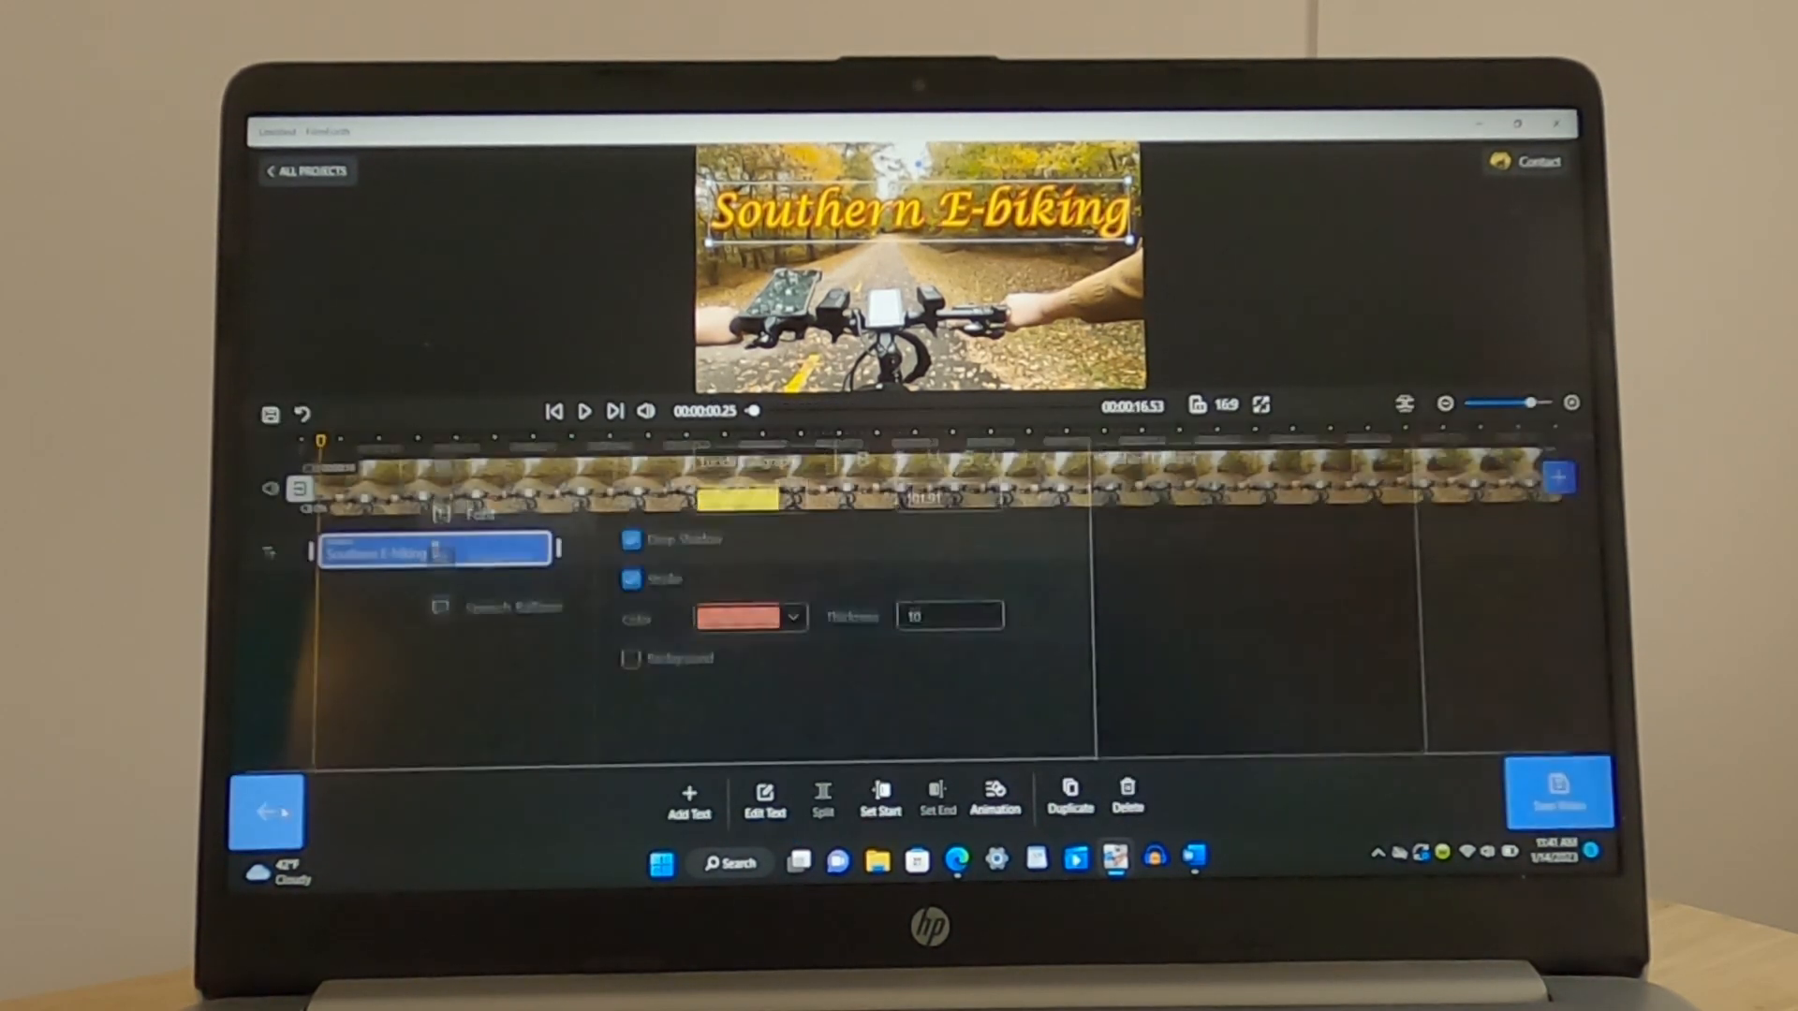
Give the title a Show Fade Character entrance with a lengthened duration and preview it
left_click(994, 799)
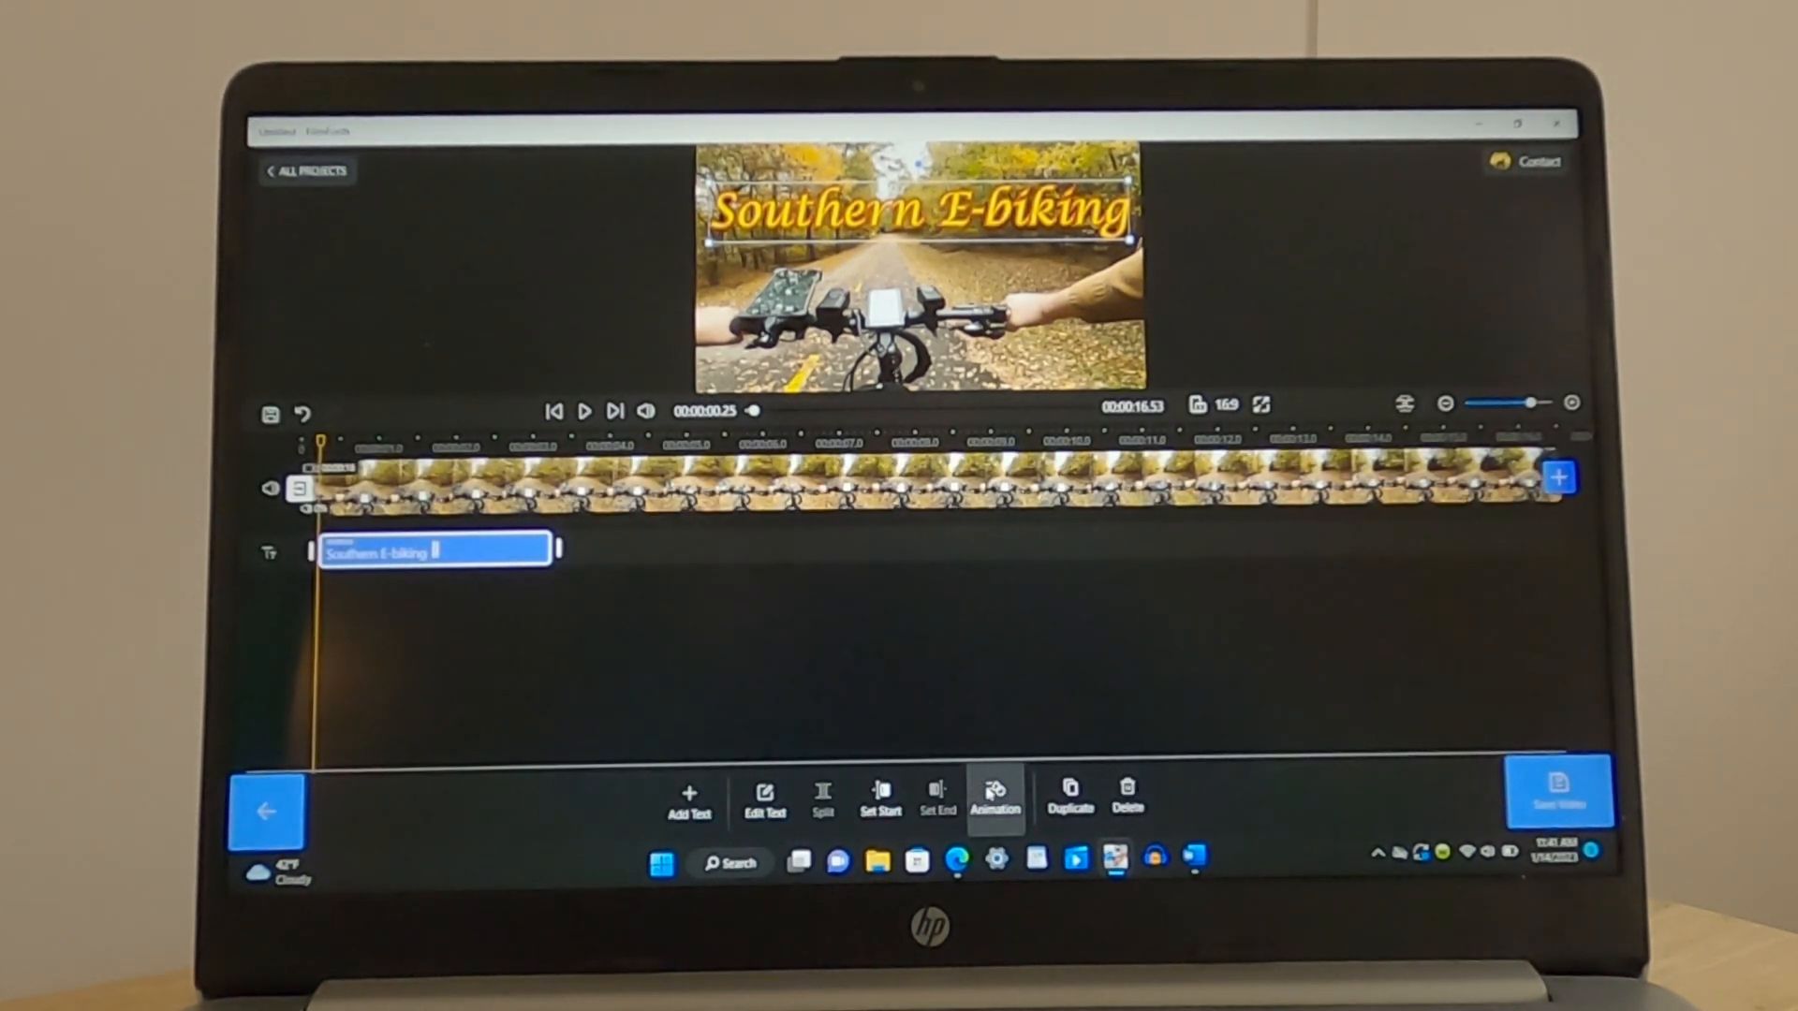
left_click(995, 800)
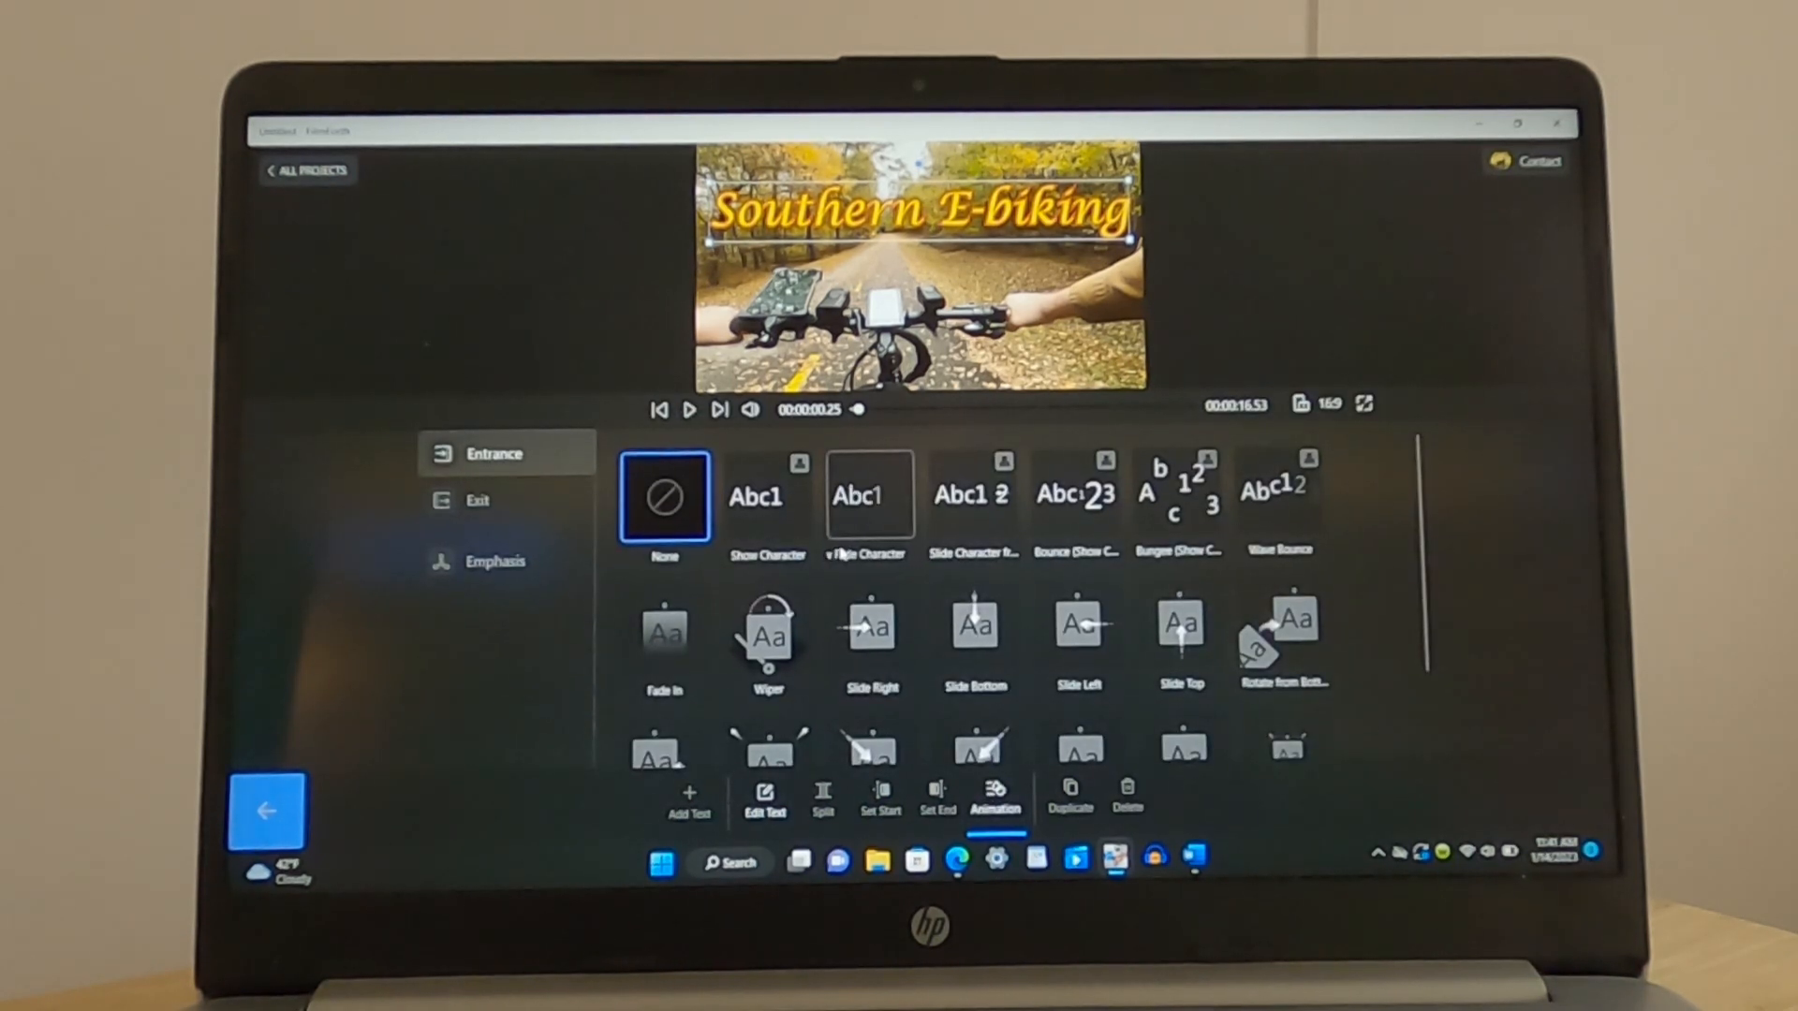
mouse_move(869, 494)
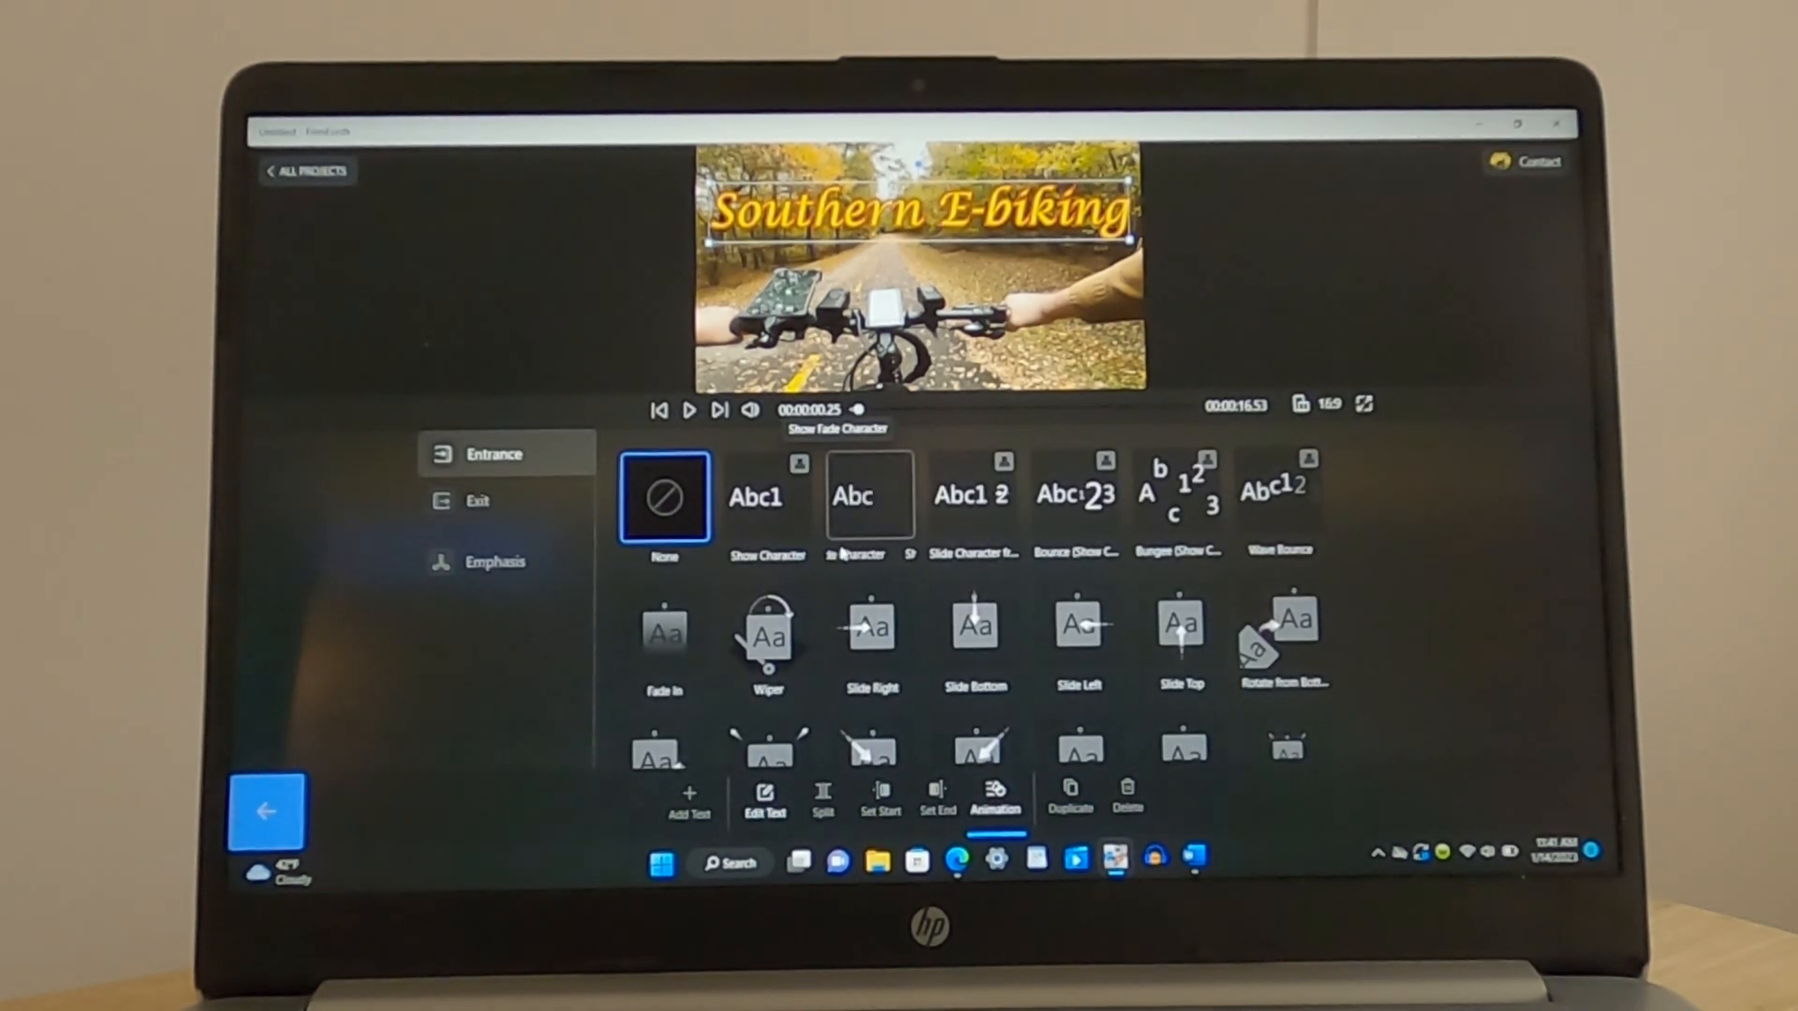
left_click(869, 495)
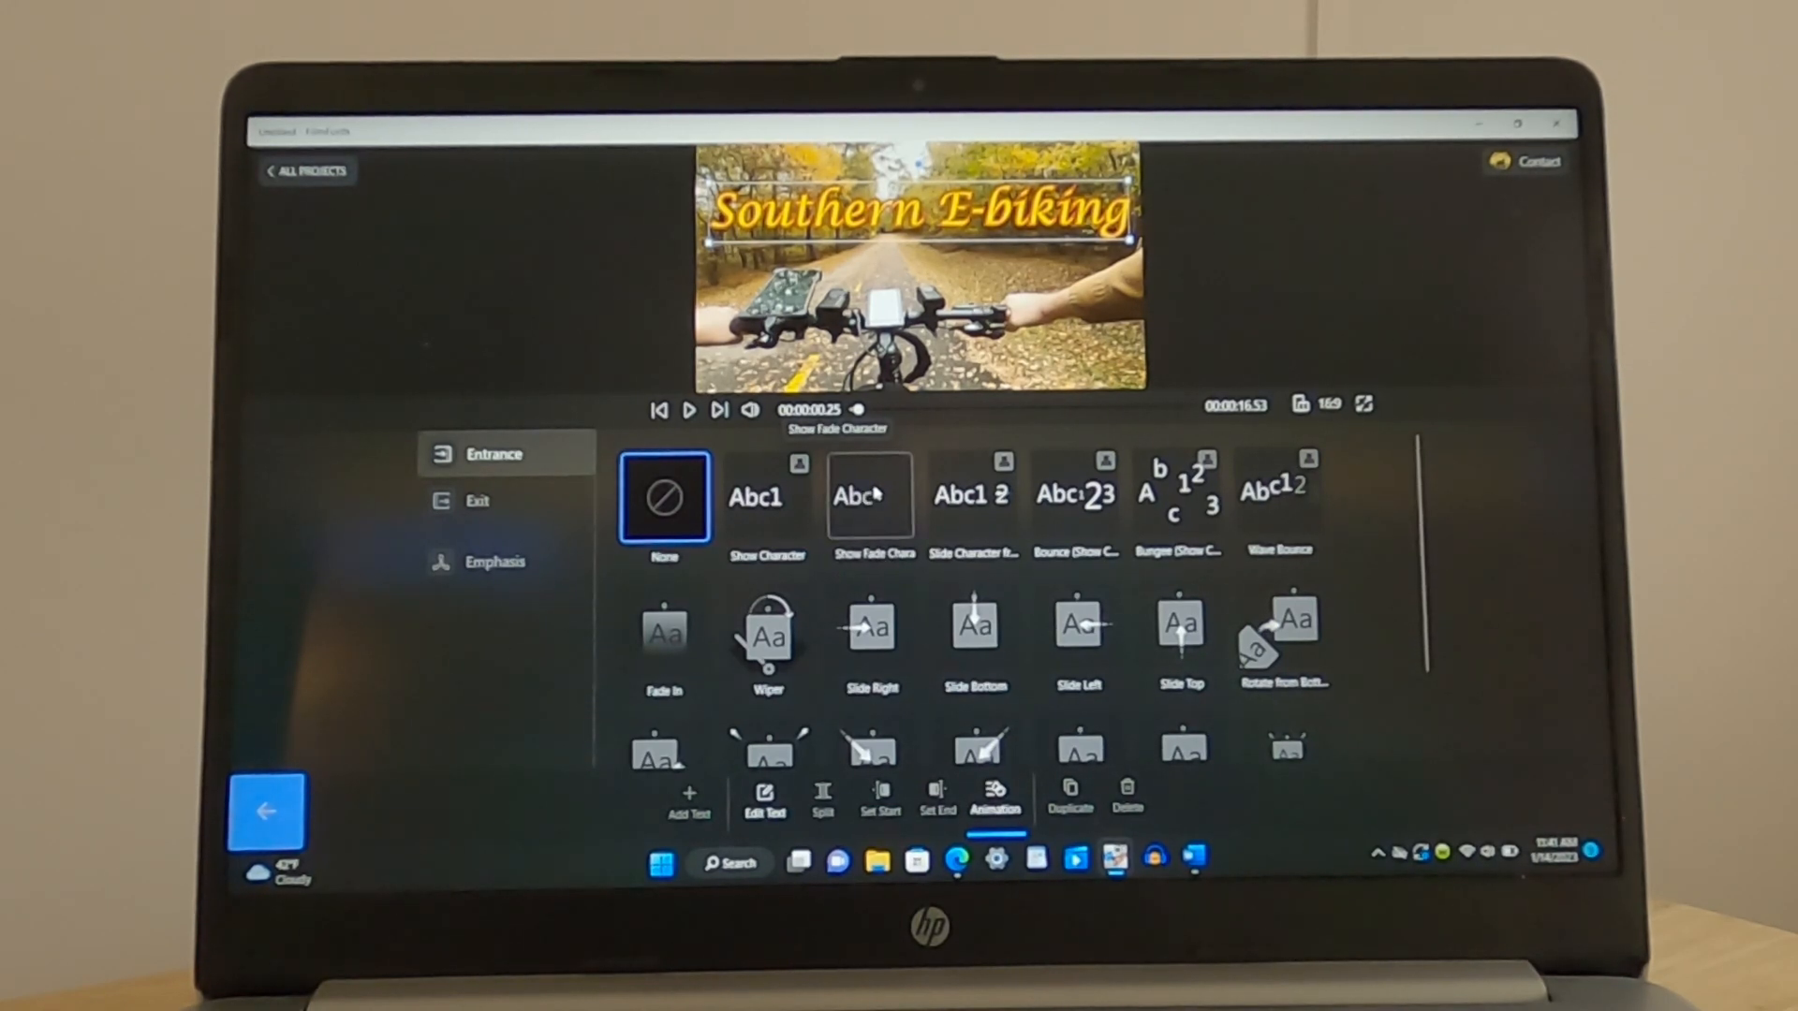
left_click(869, 494)
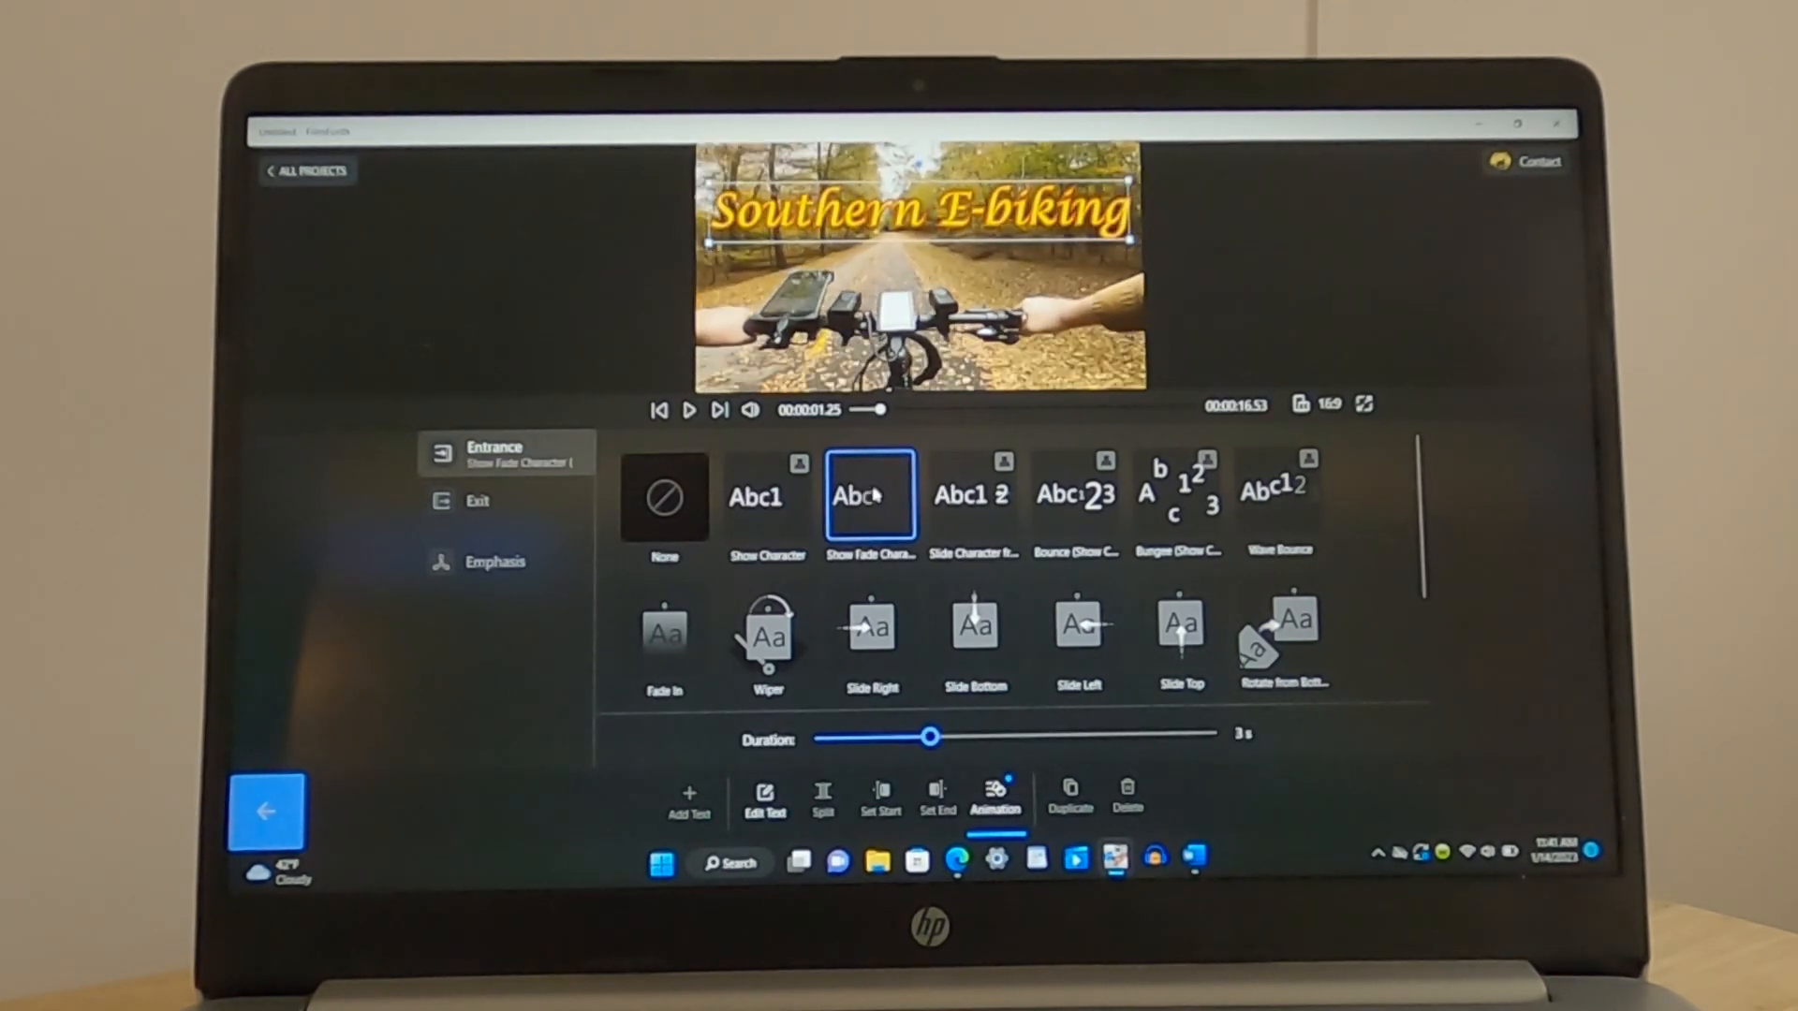
left_click_drag(929, 736, 1007, 736)
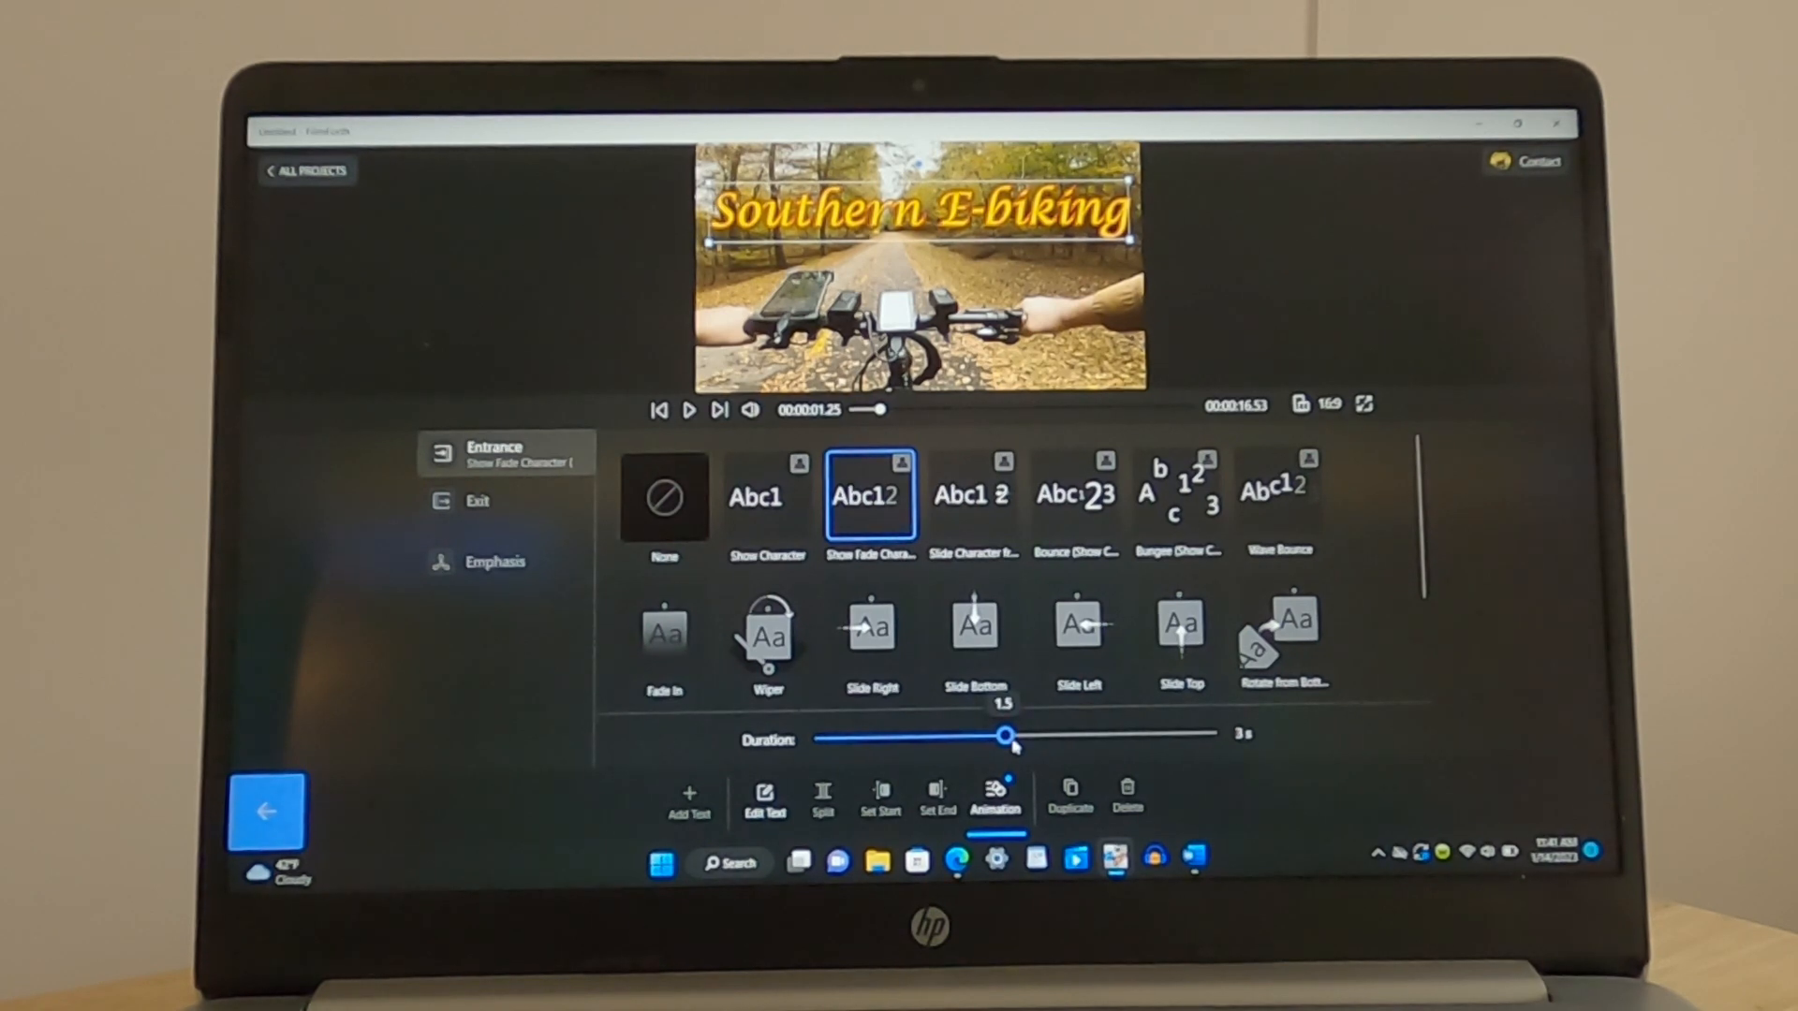
left_click_drag(1008, 734, 1079, 734)
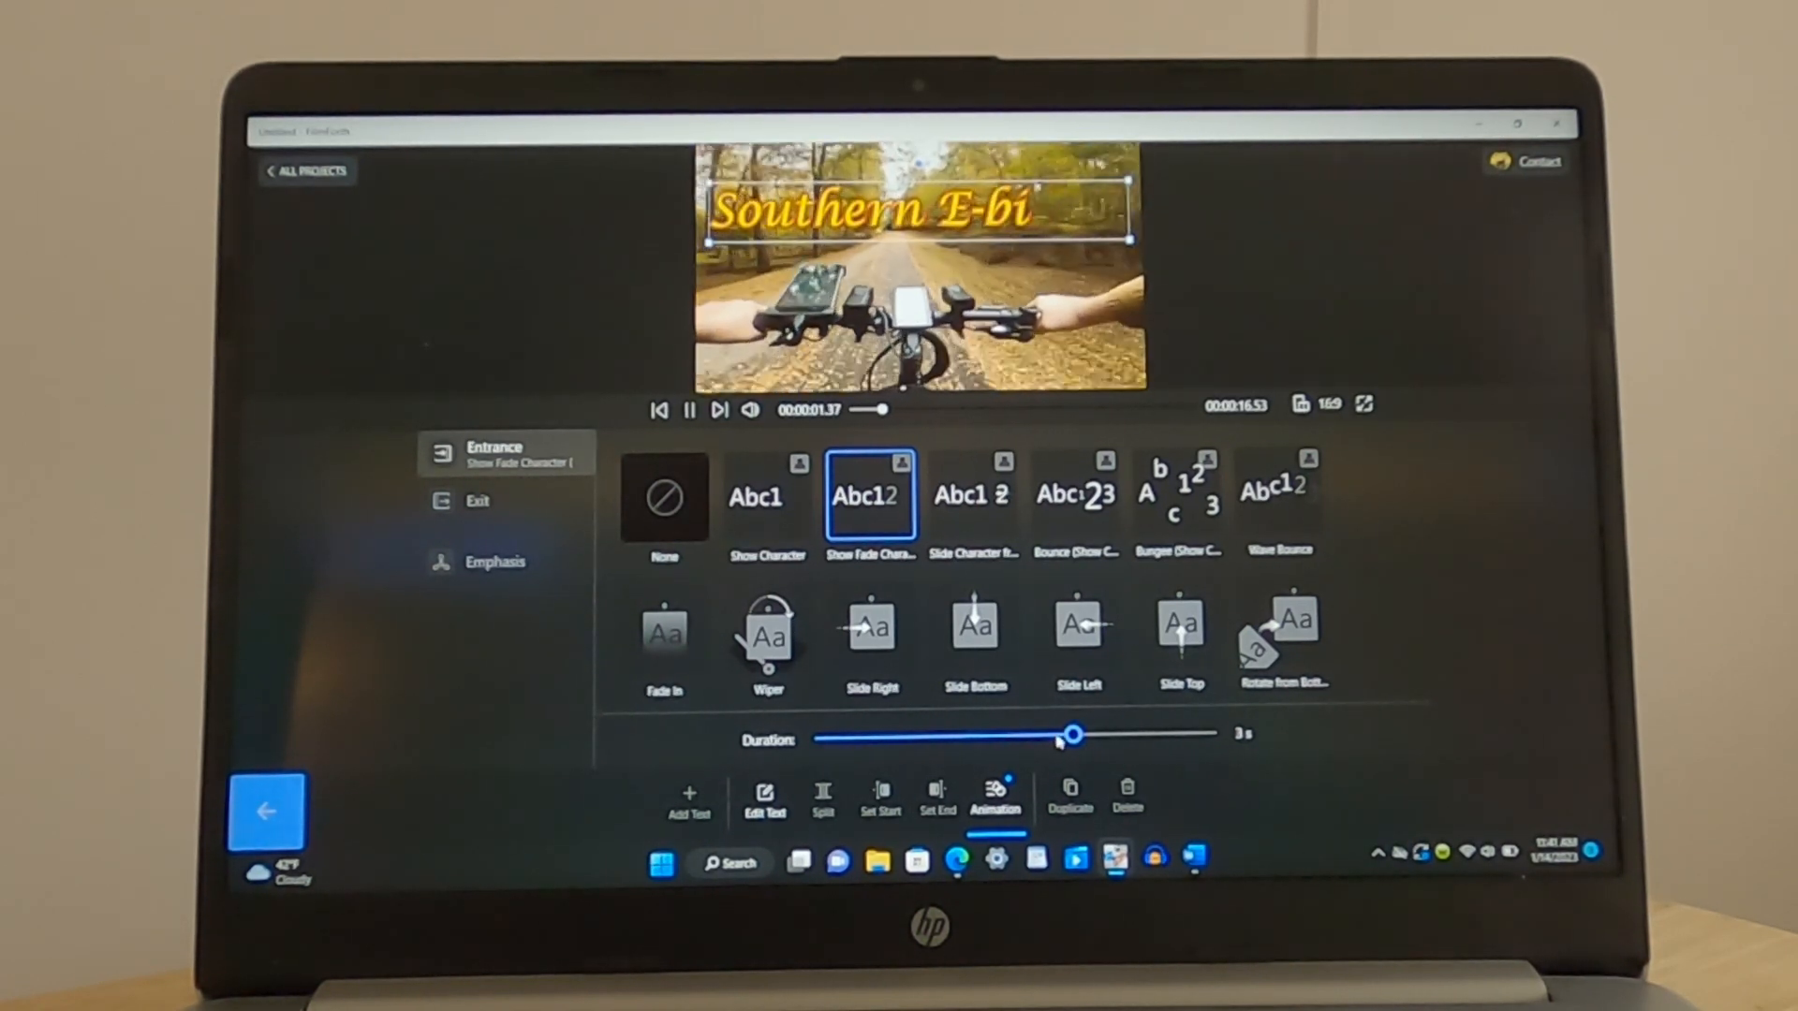
left_click(690, 410)
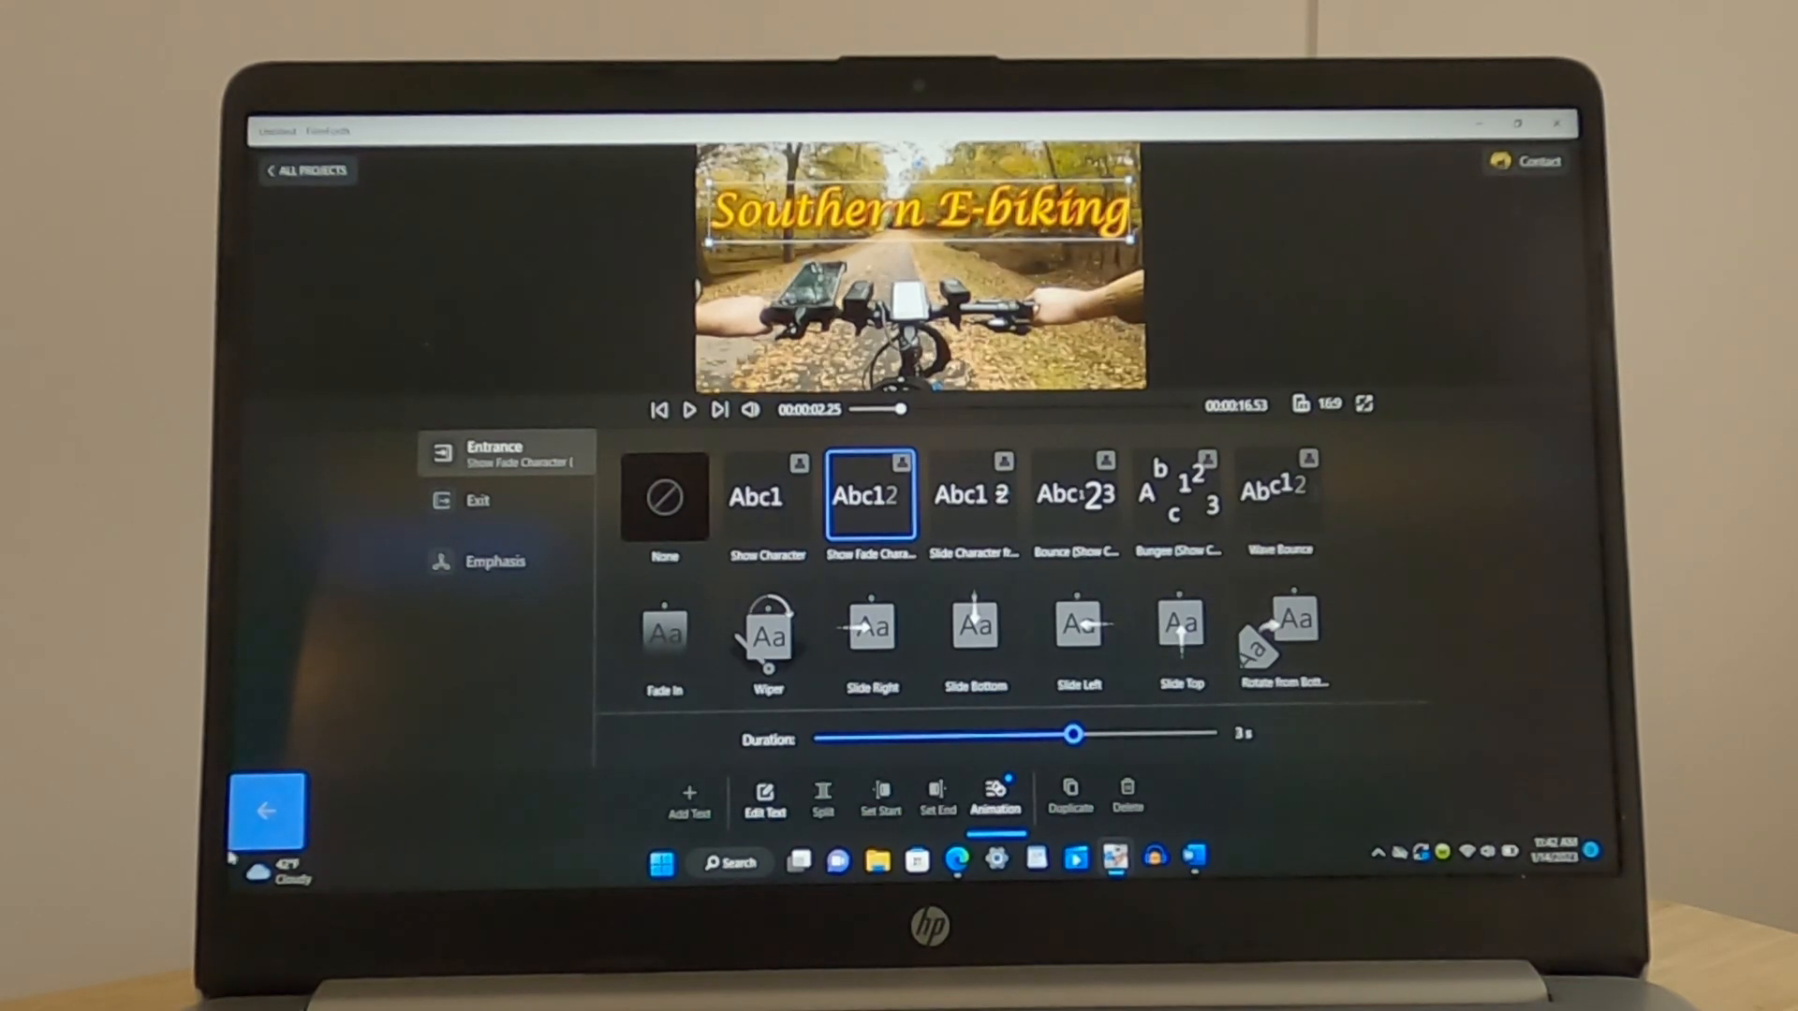
Choose a Zoom Out exit animation for the title
left_click(478, 502)
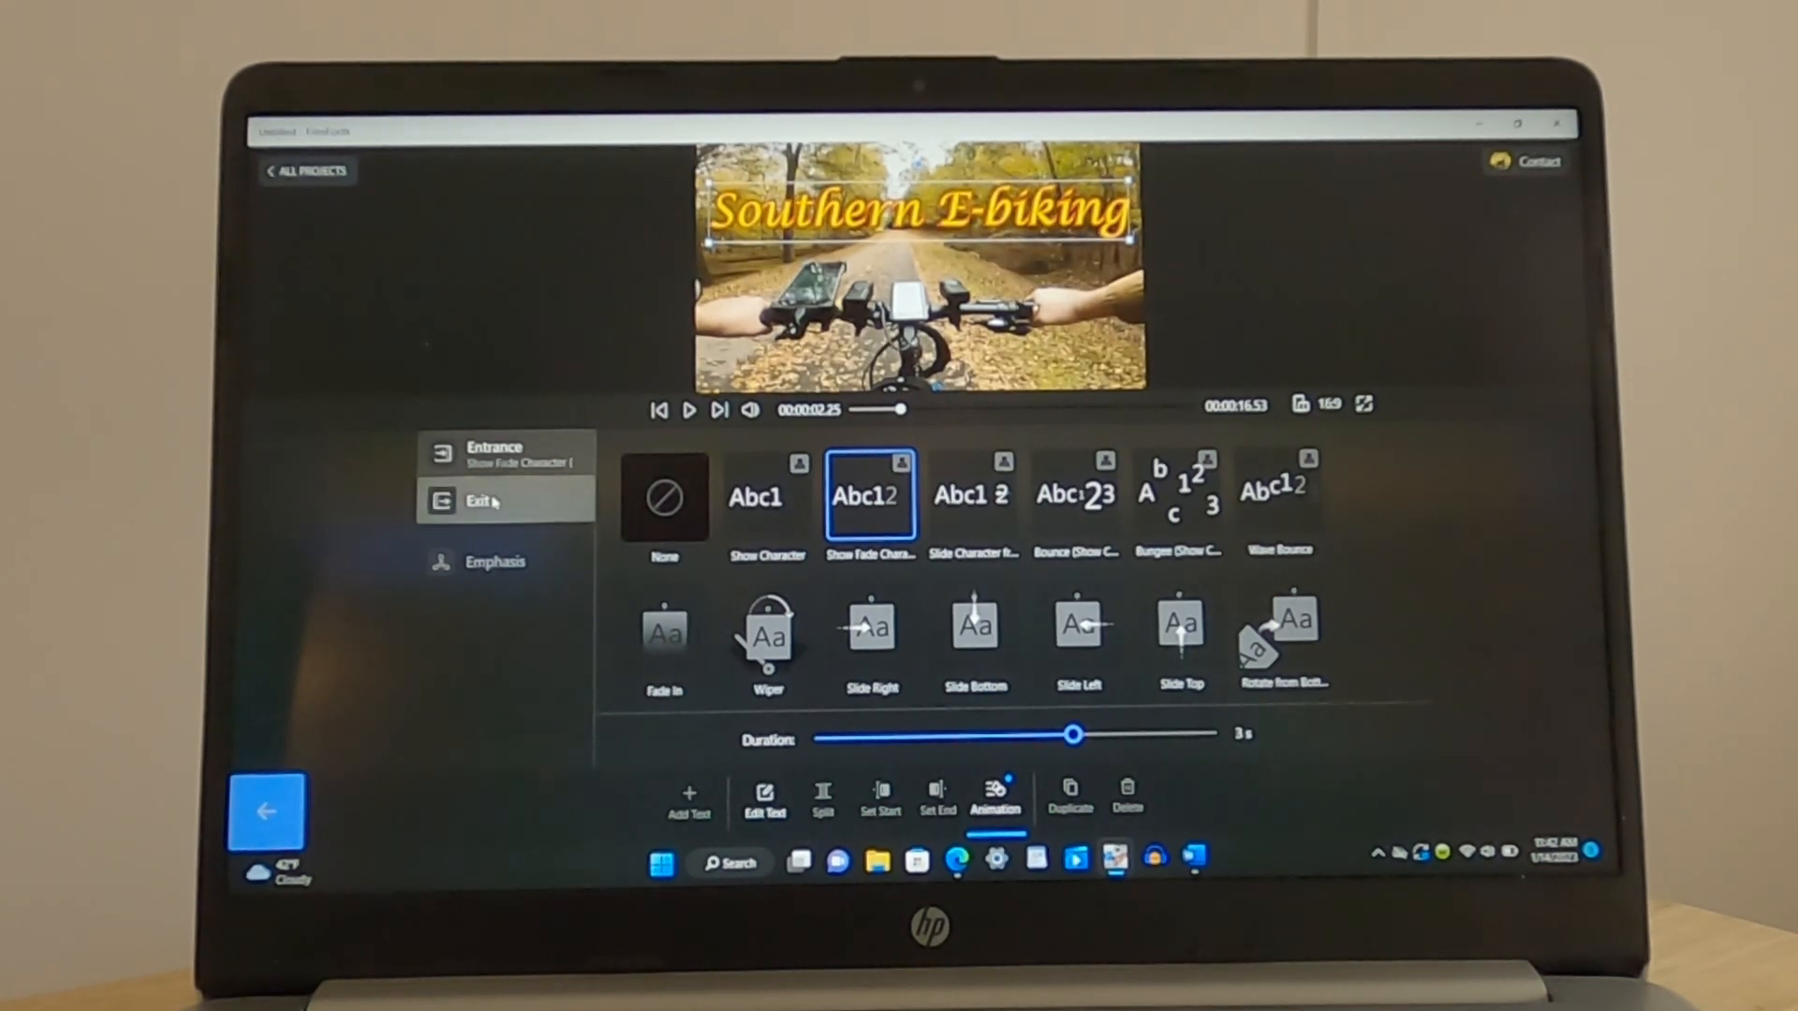
left_click(477, 502)
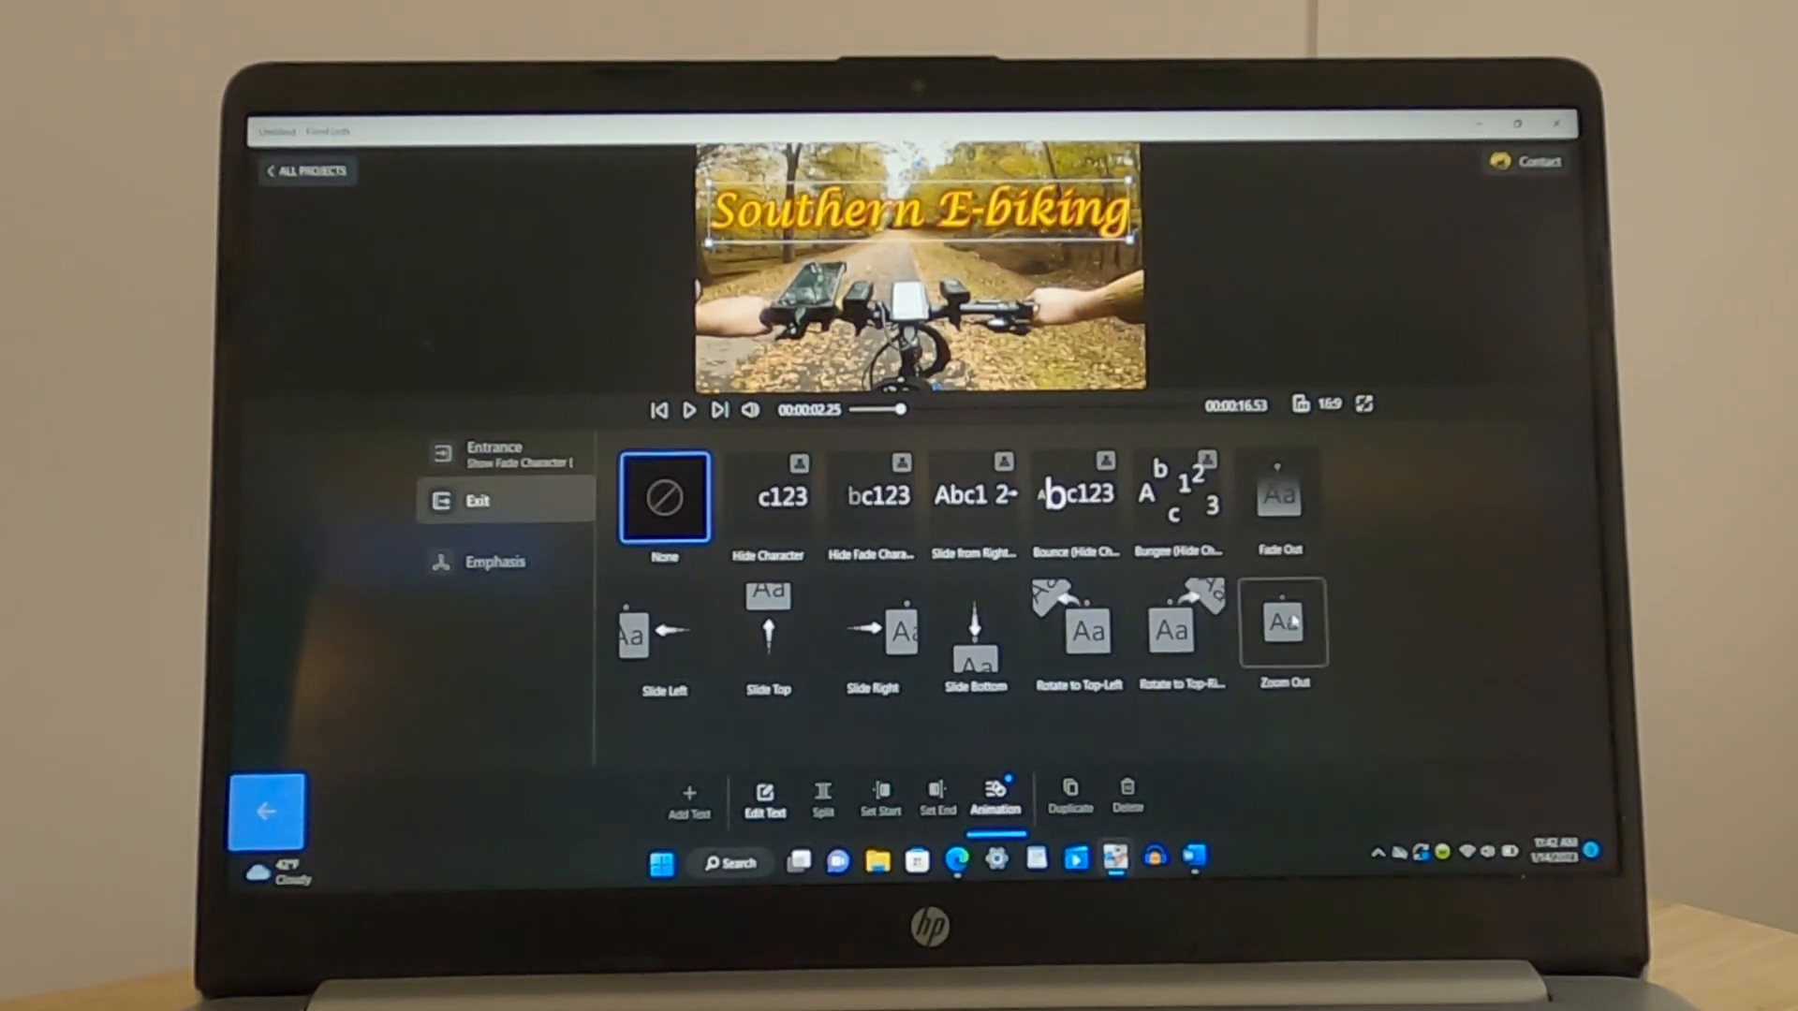
left_click(1282, 622)
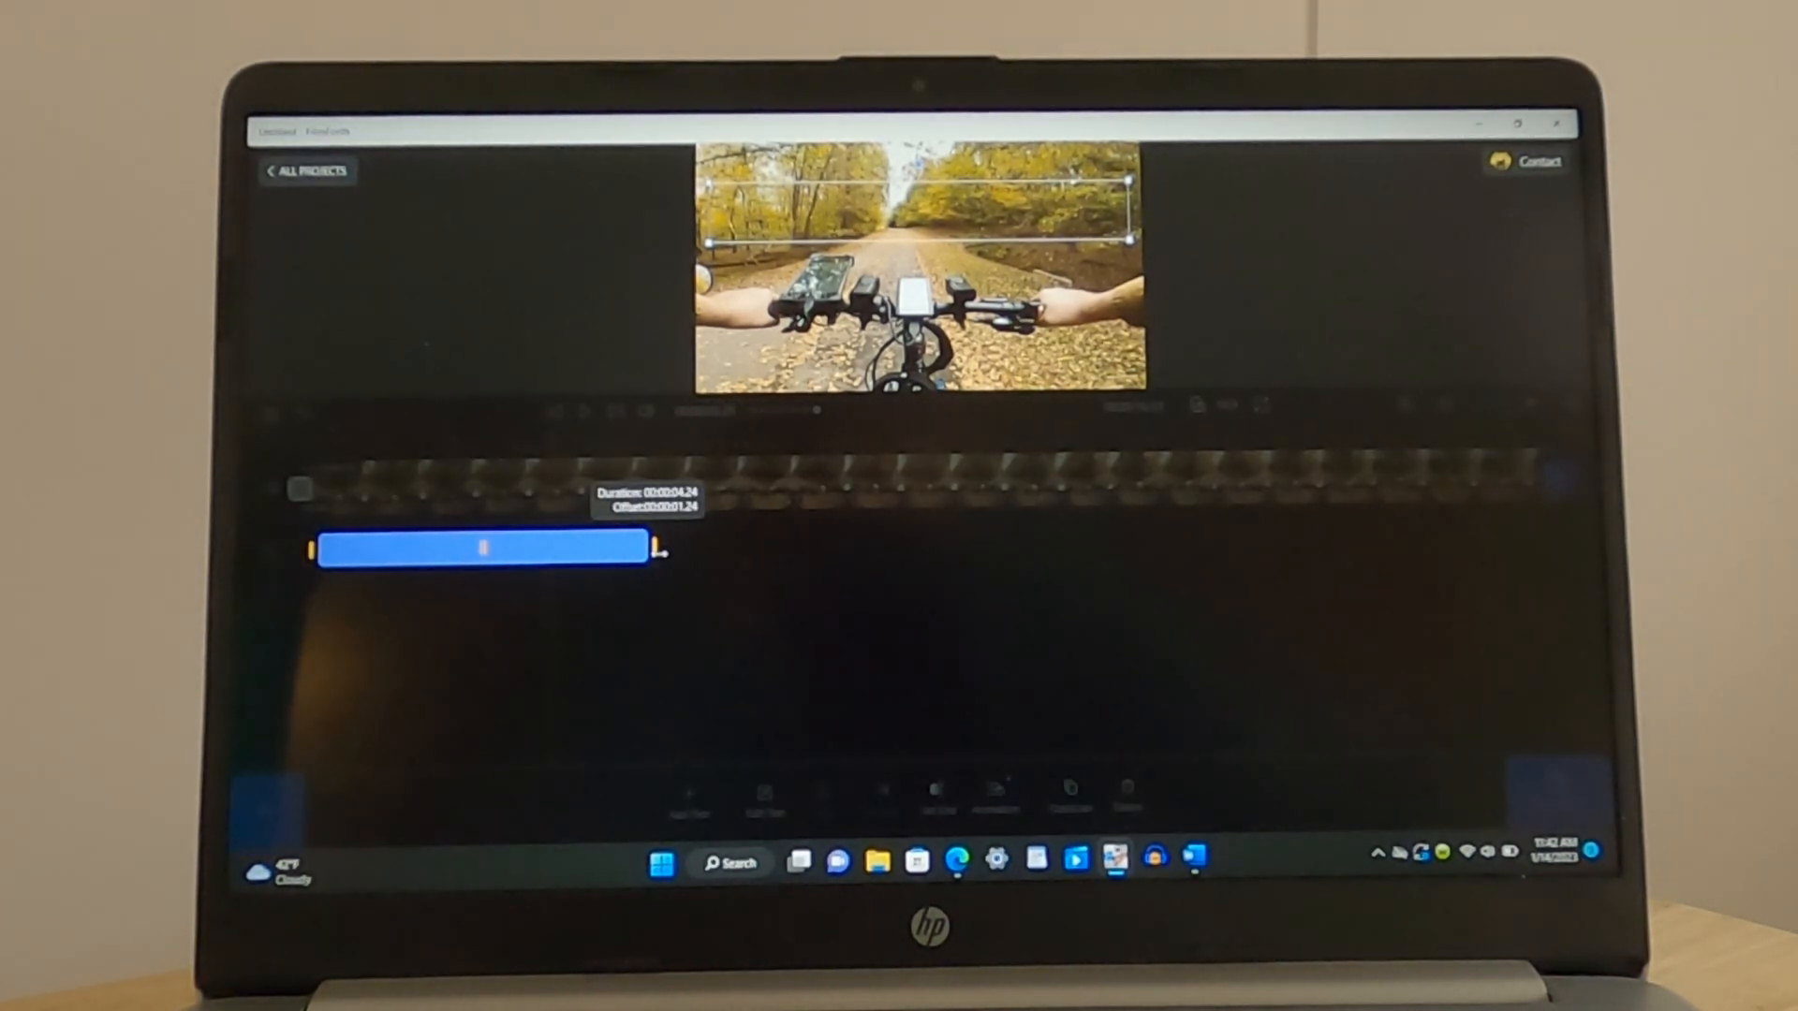
Stretch the title clip to about 4.24 s and set its Zoom Out exit to 1.5 s, previewed
left_click_drag(663, 549, 681, 548)
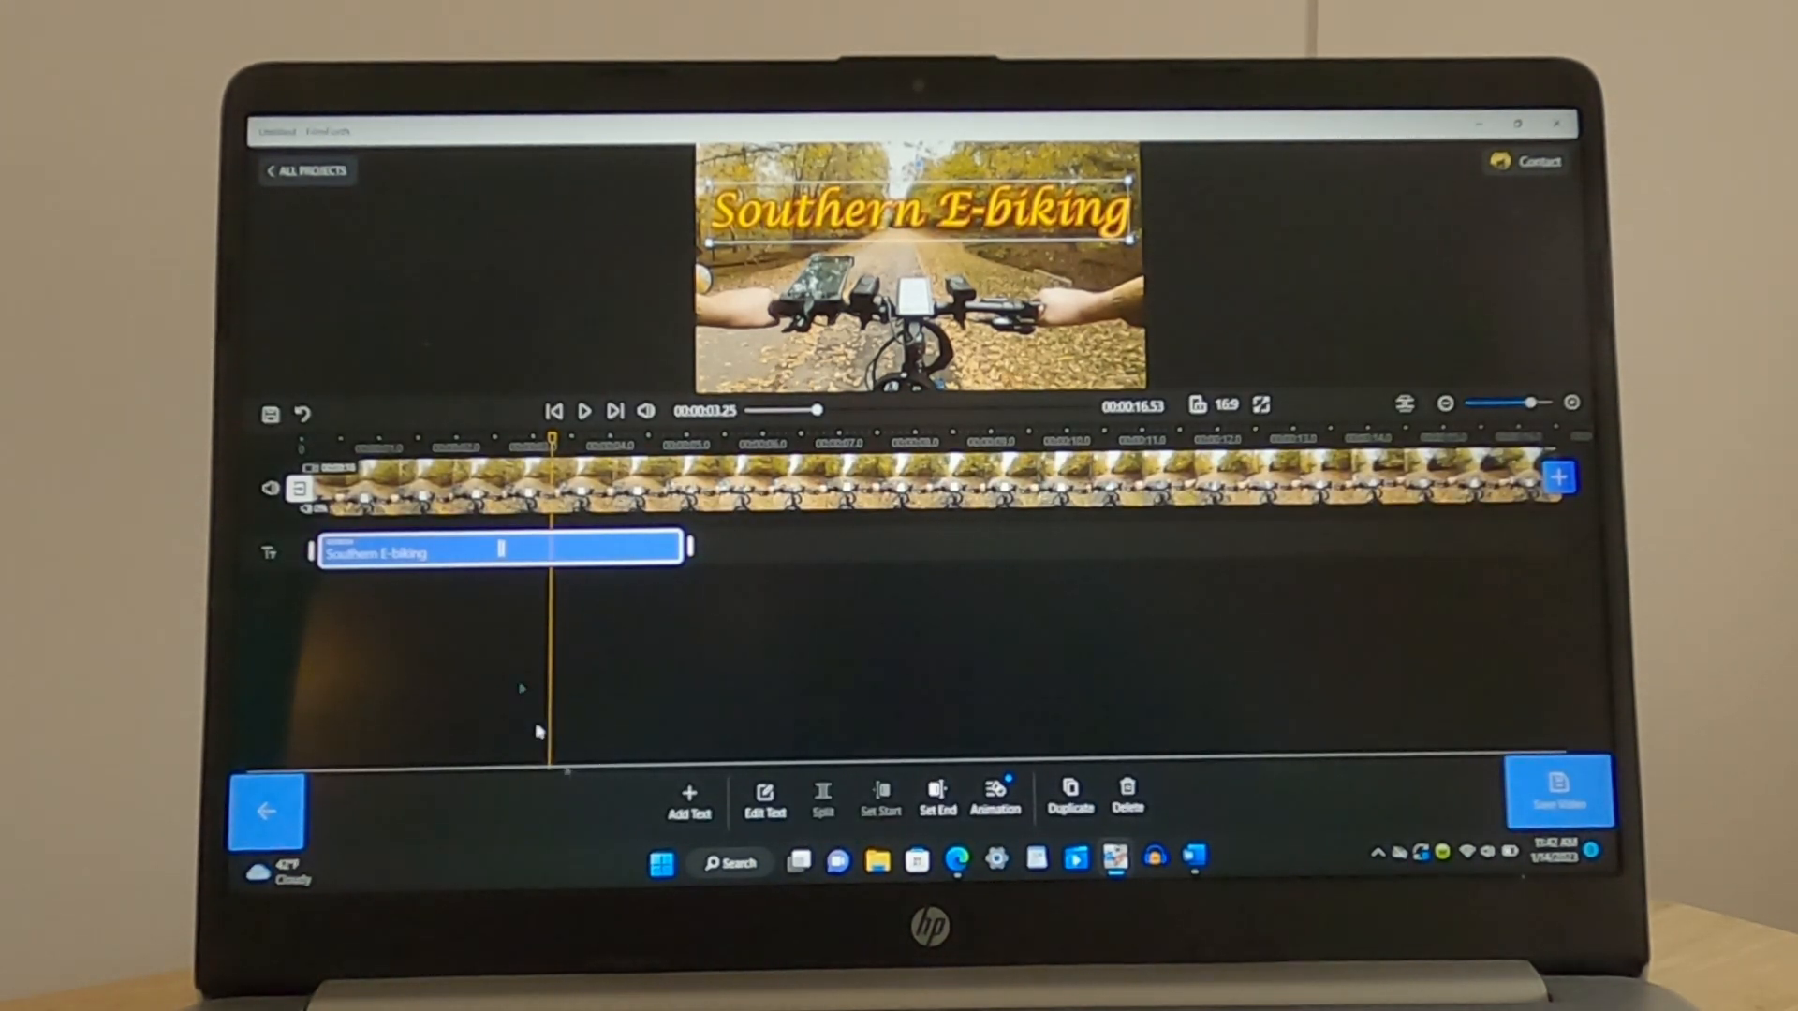
left_click(764, 798)
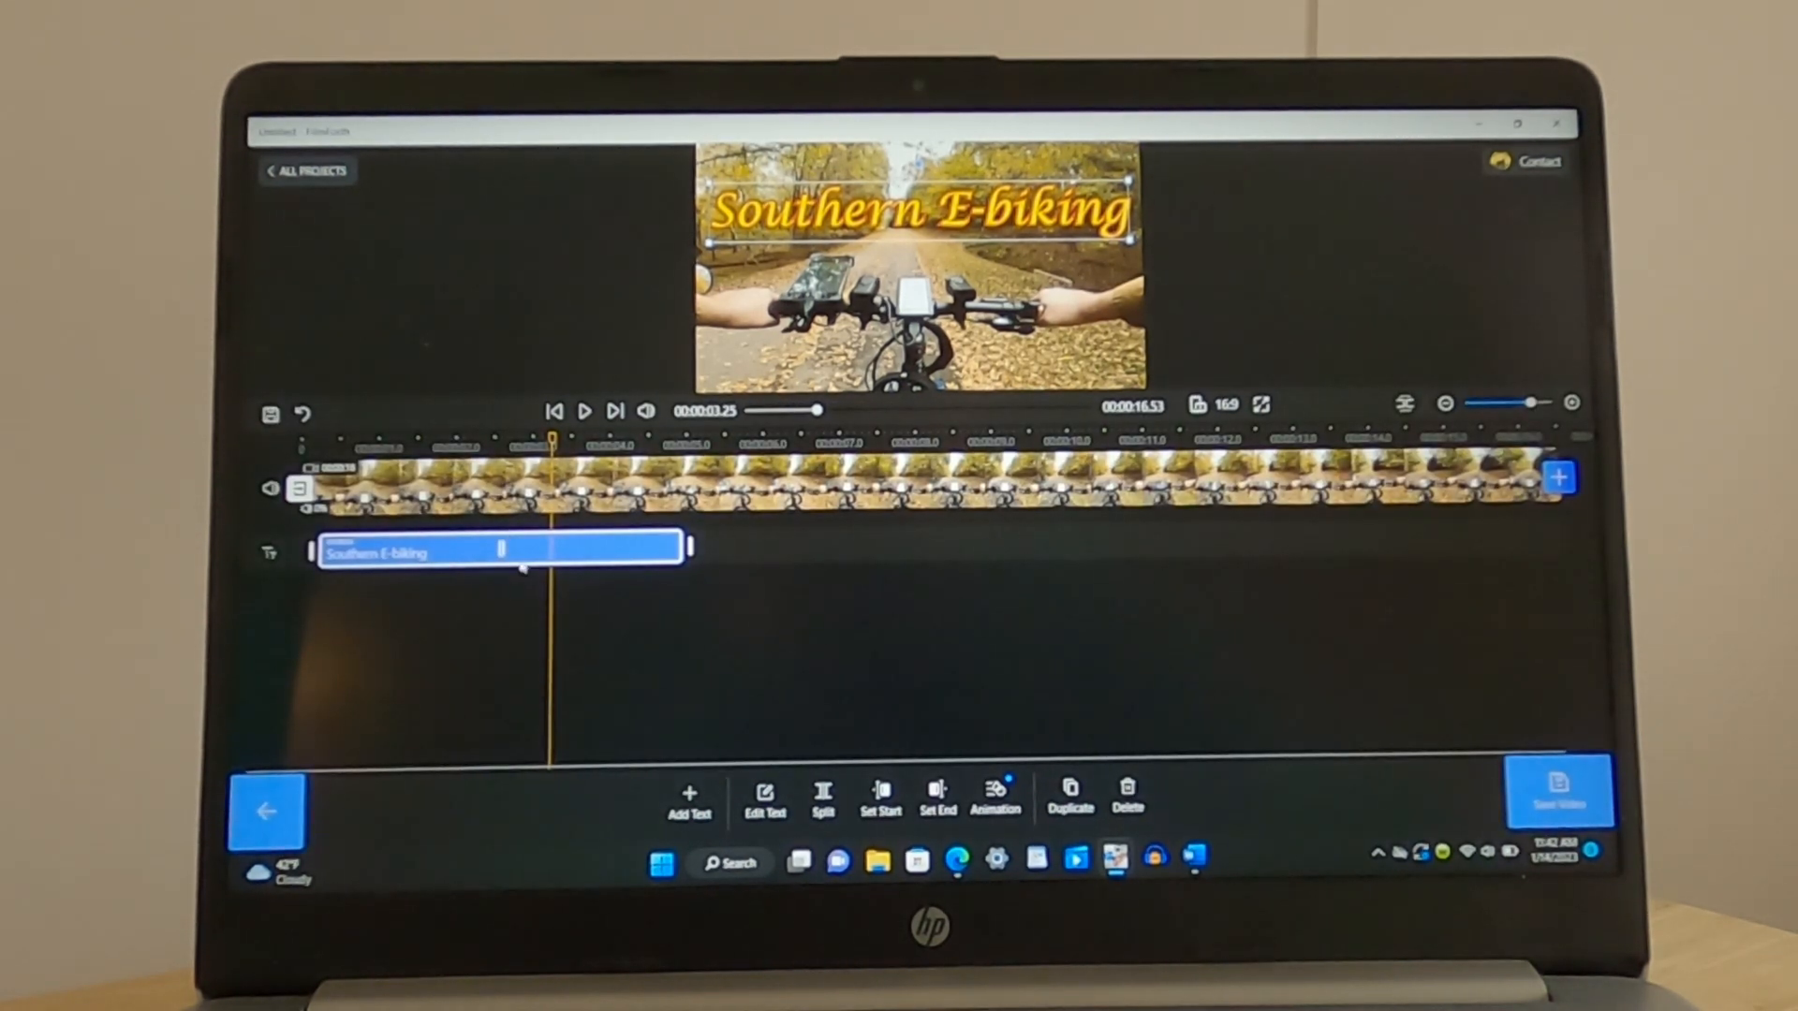
left_click(936, 800)
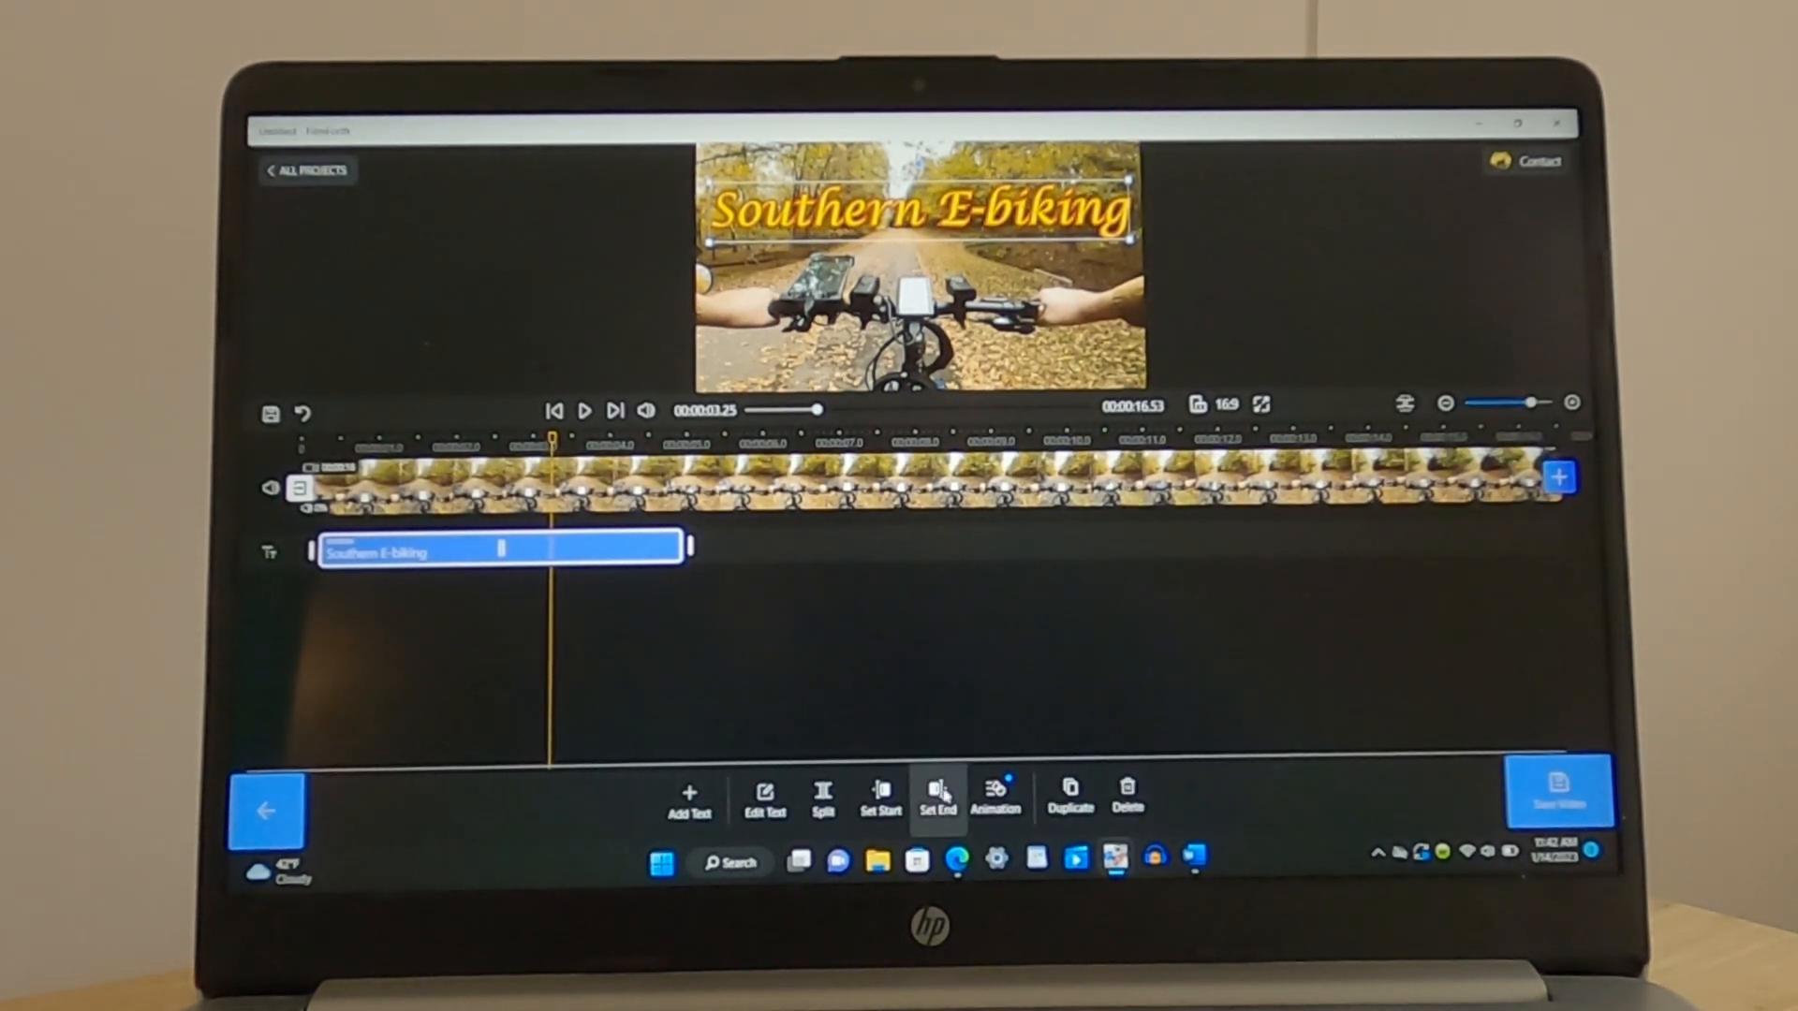
left_click(995, 798)
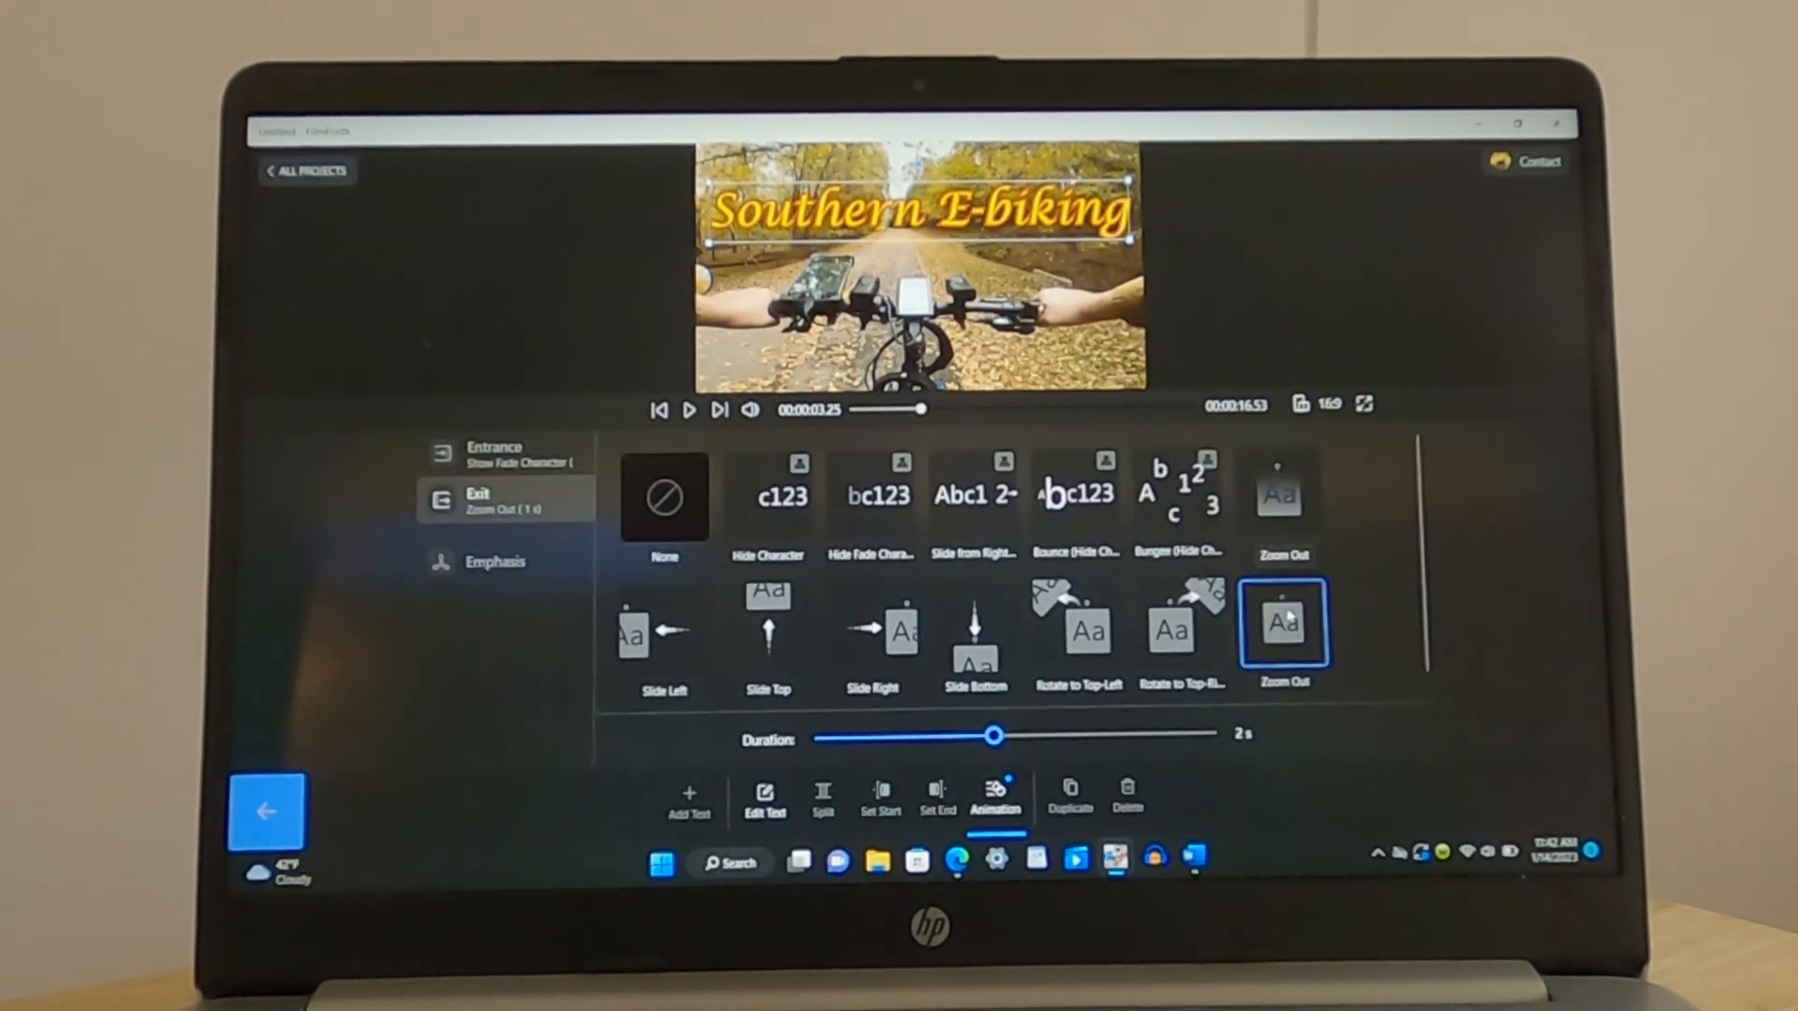
left_click_drag(994, 734, 1101, 734)
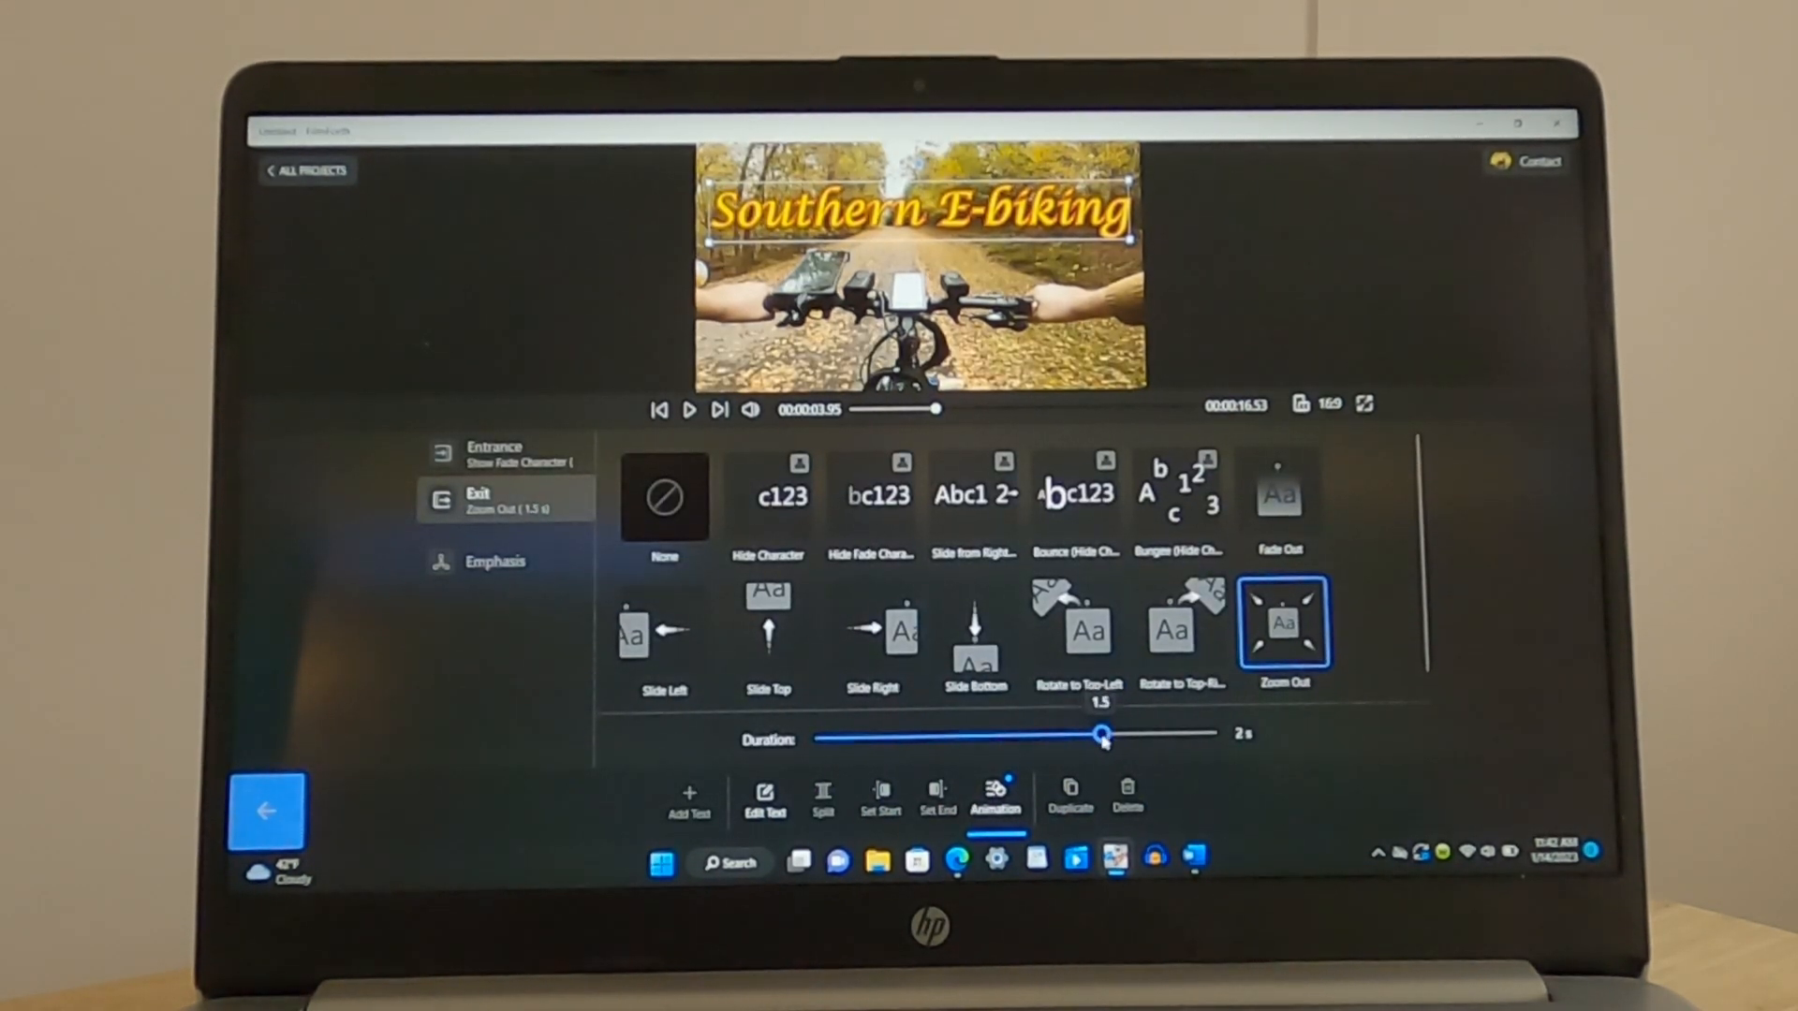
left_click(689, 410)
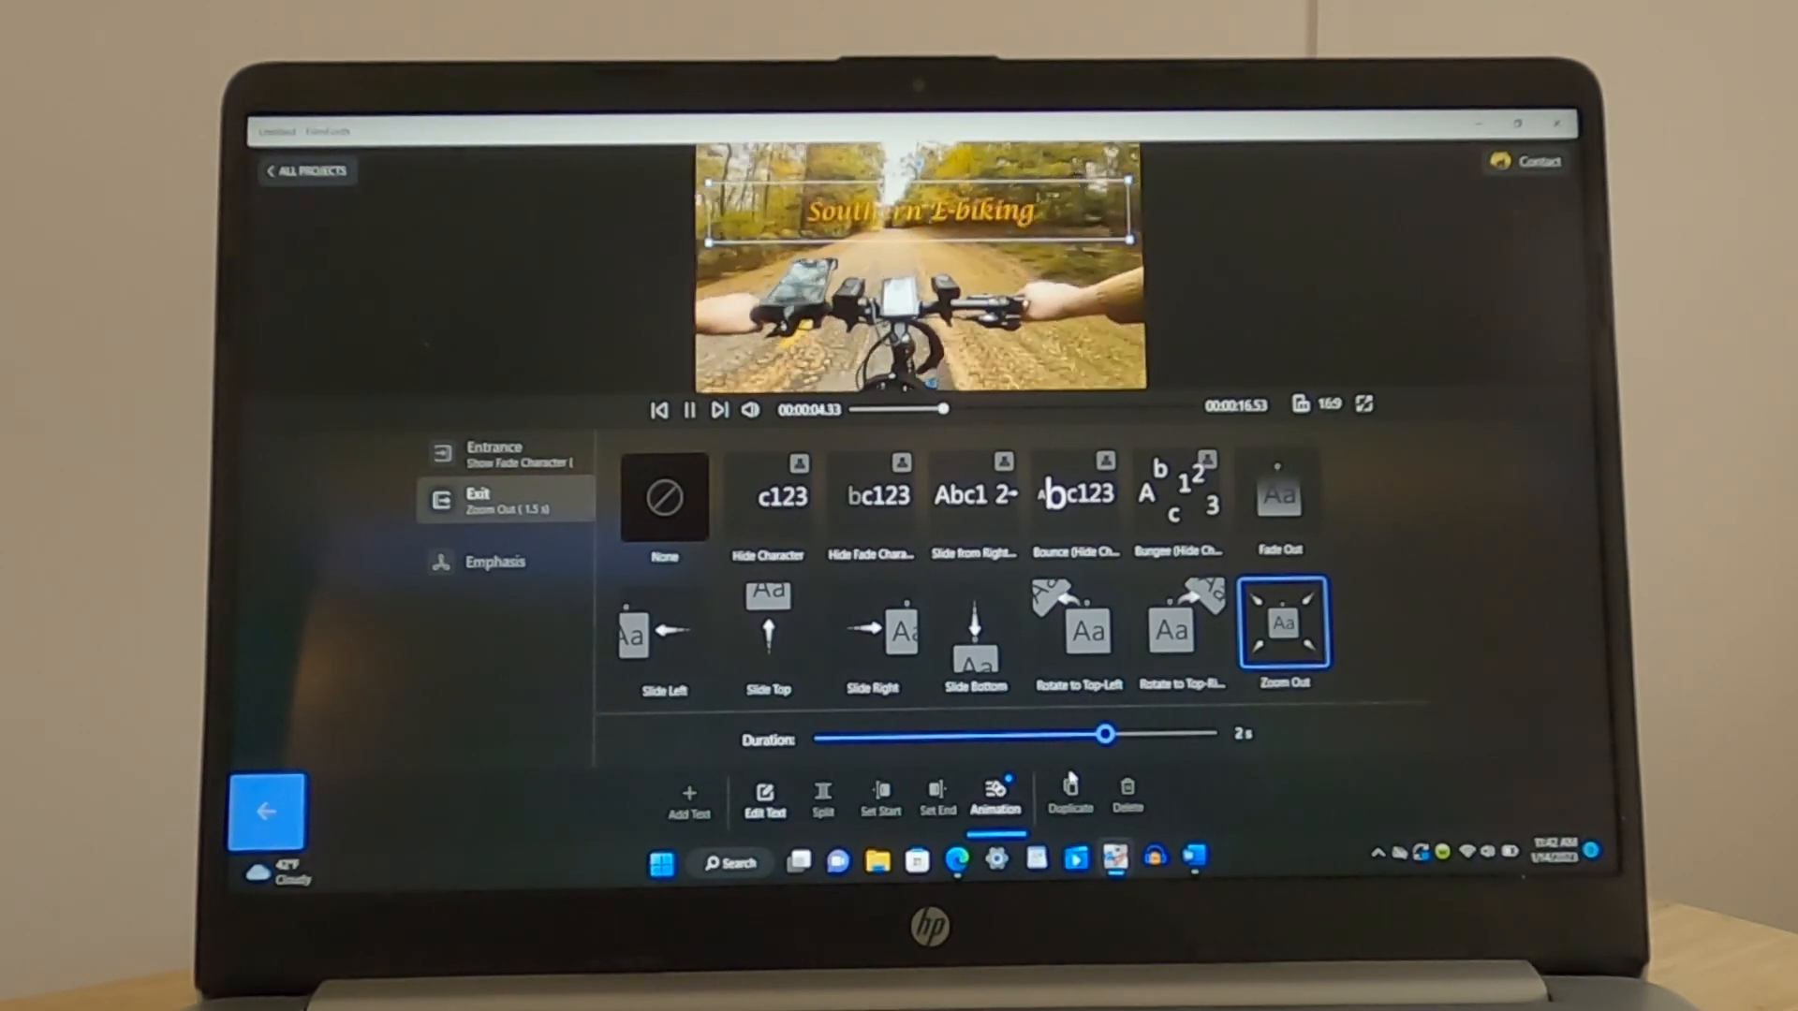
left_click(689, 410)
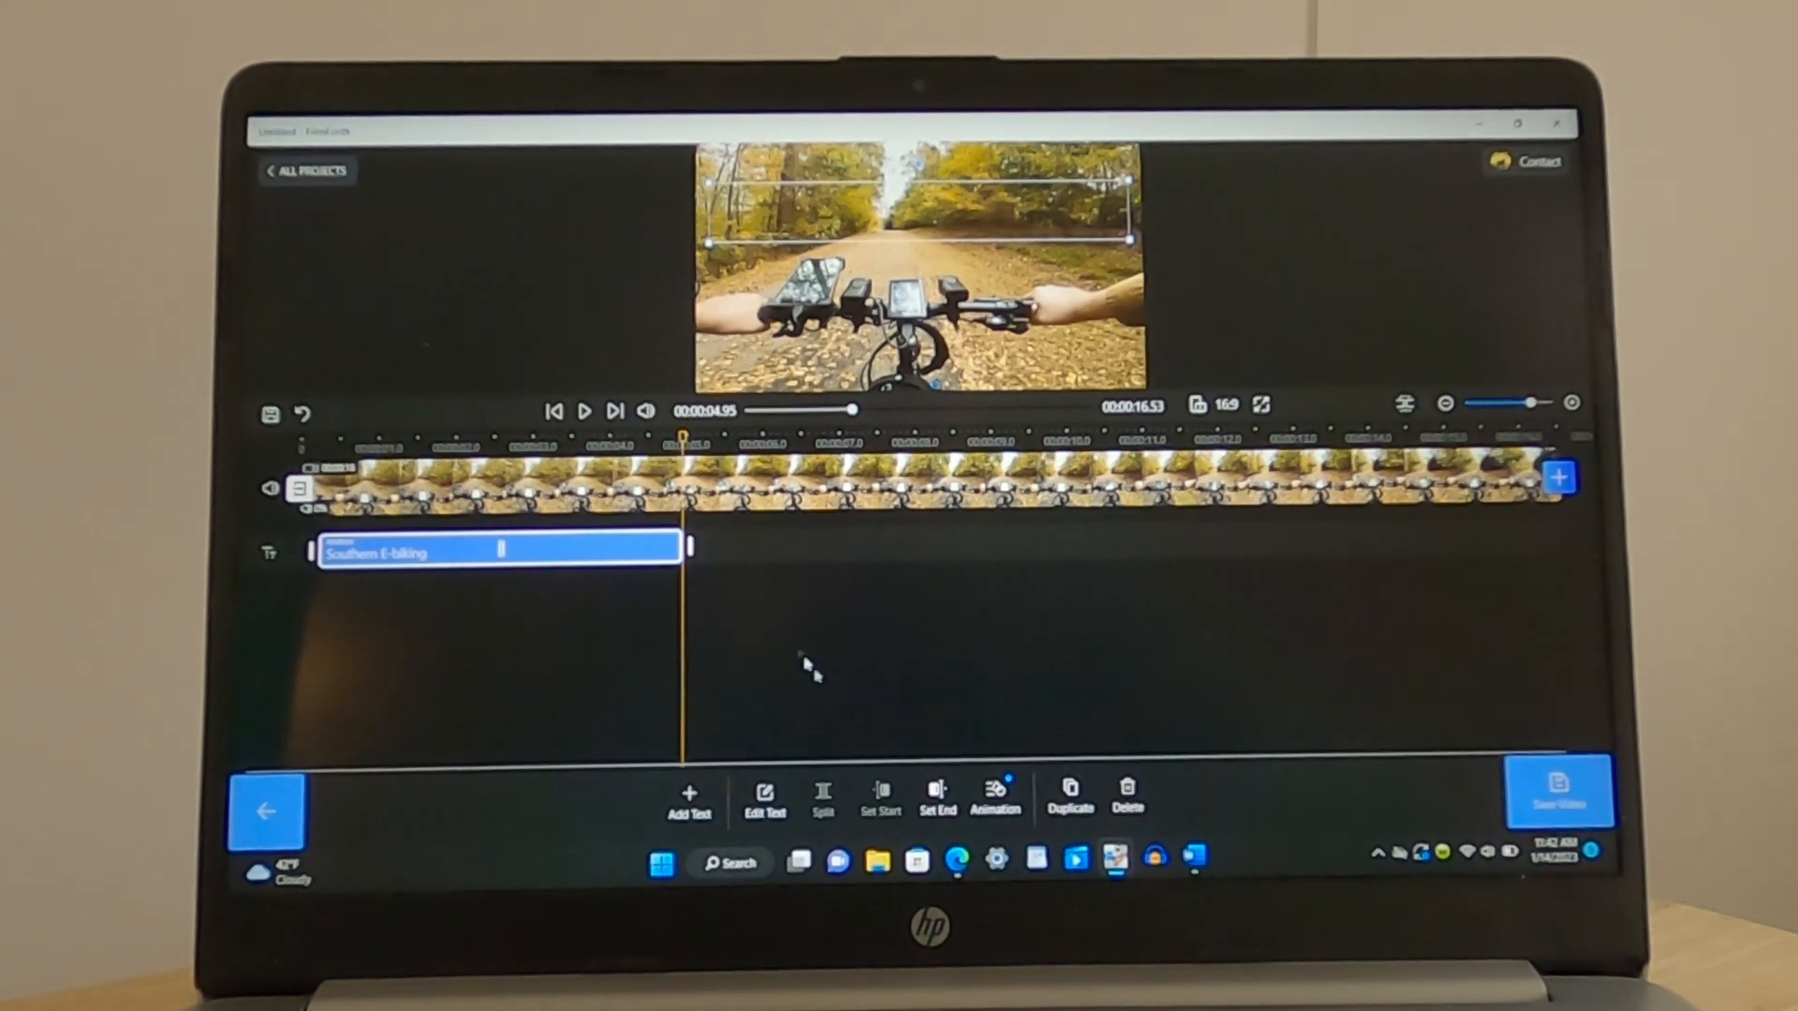
Add a second text clip after the title reading 'Like & Subscribe'
left_click(687, 800)
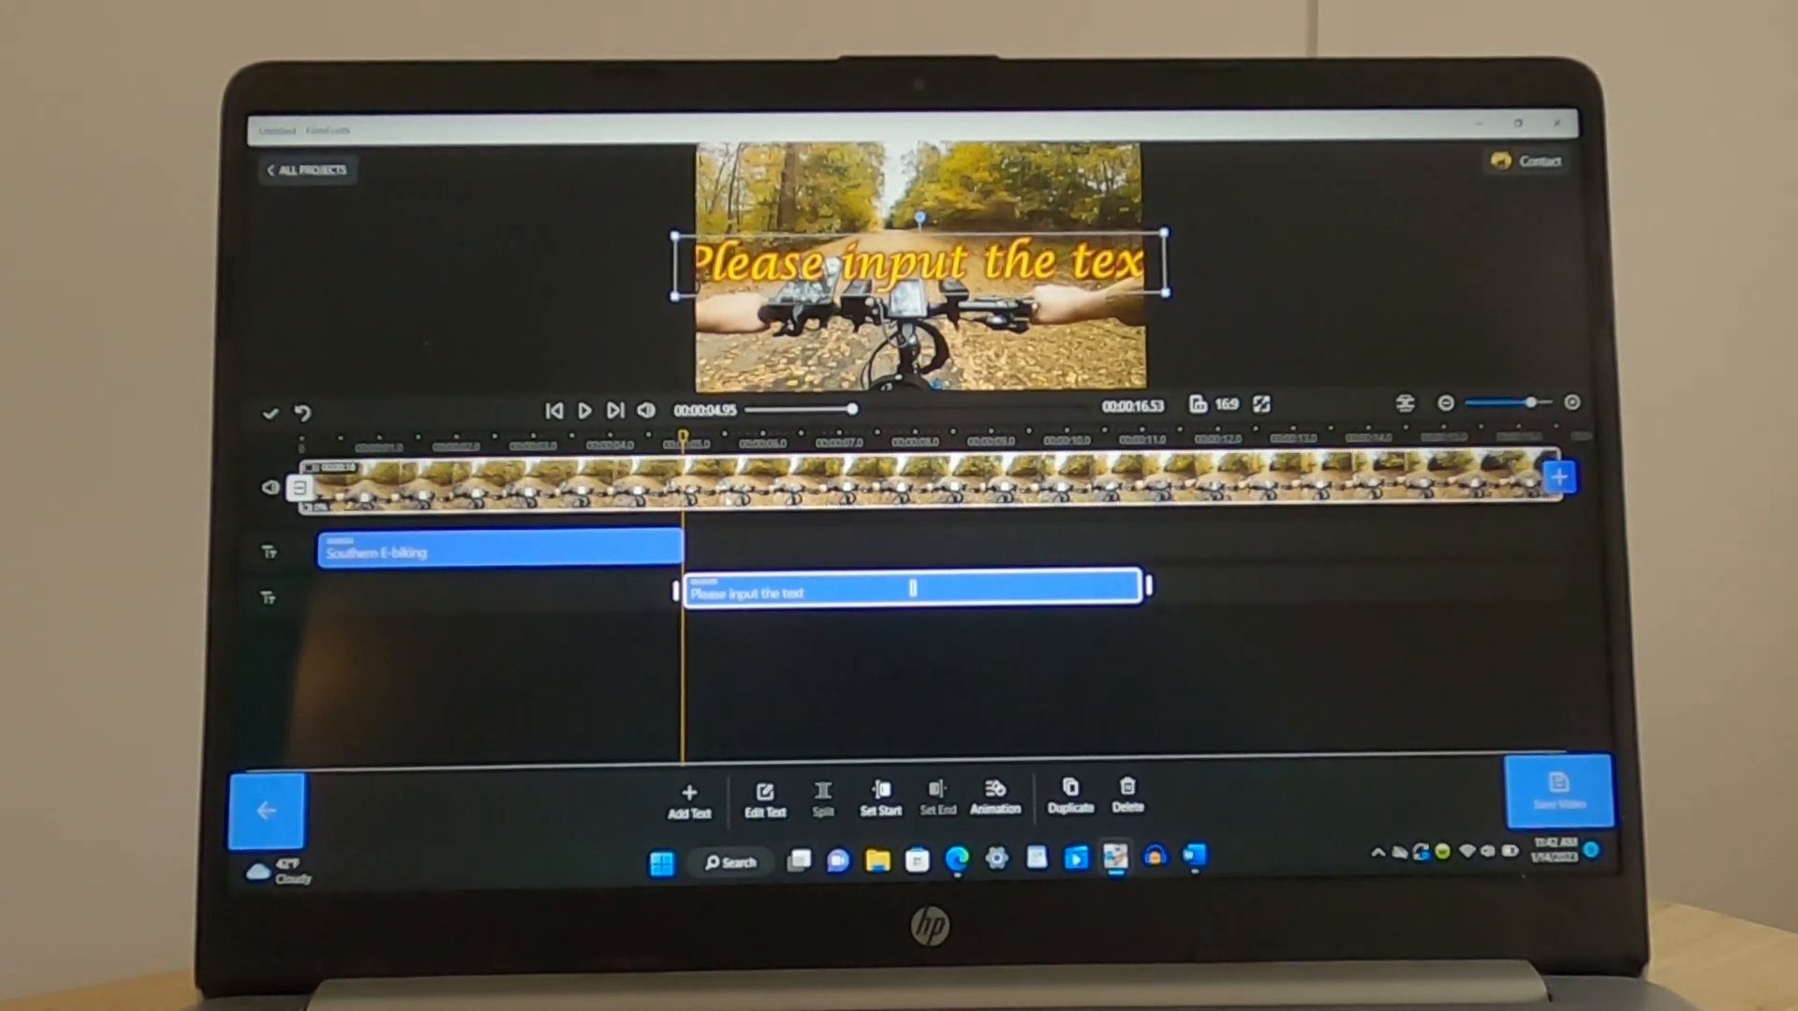
left_click(764, 799)
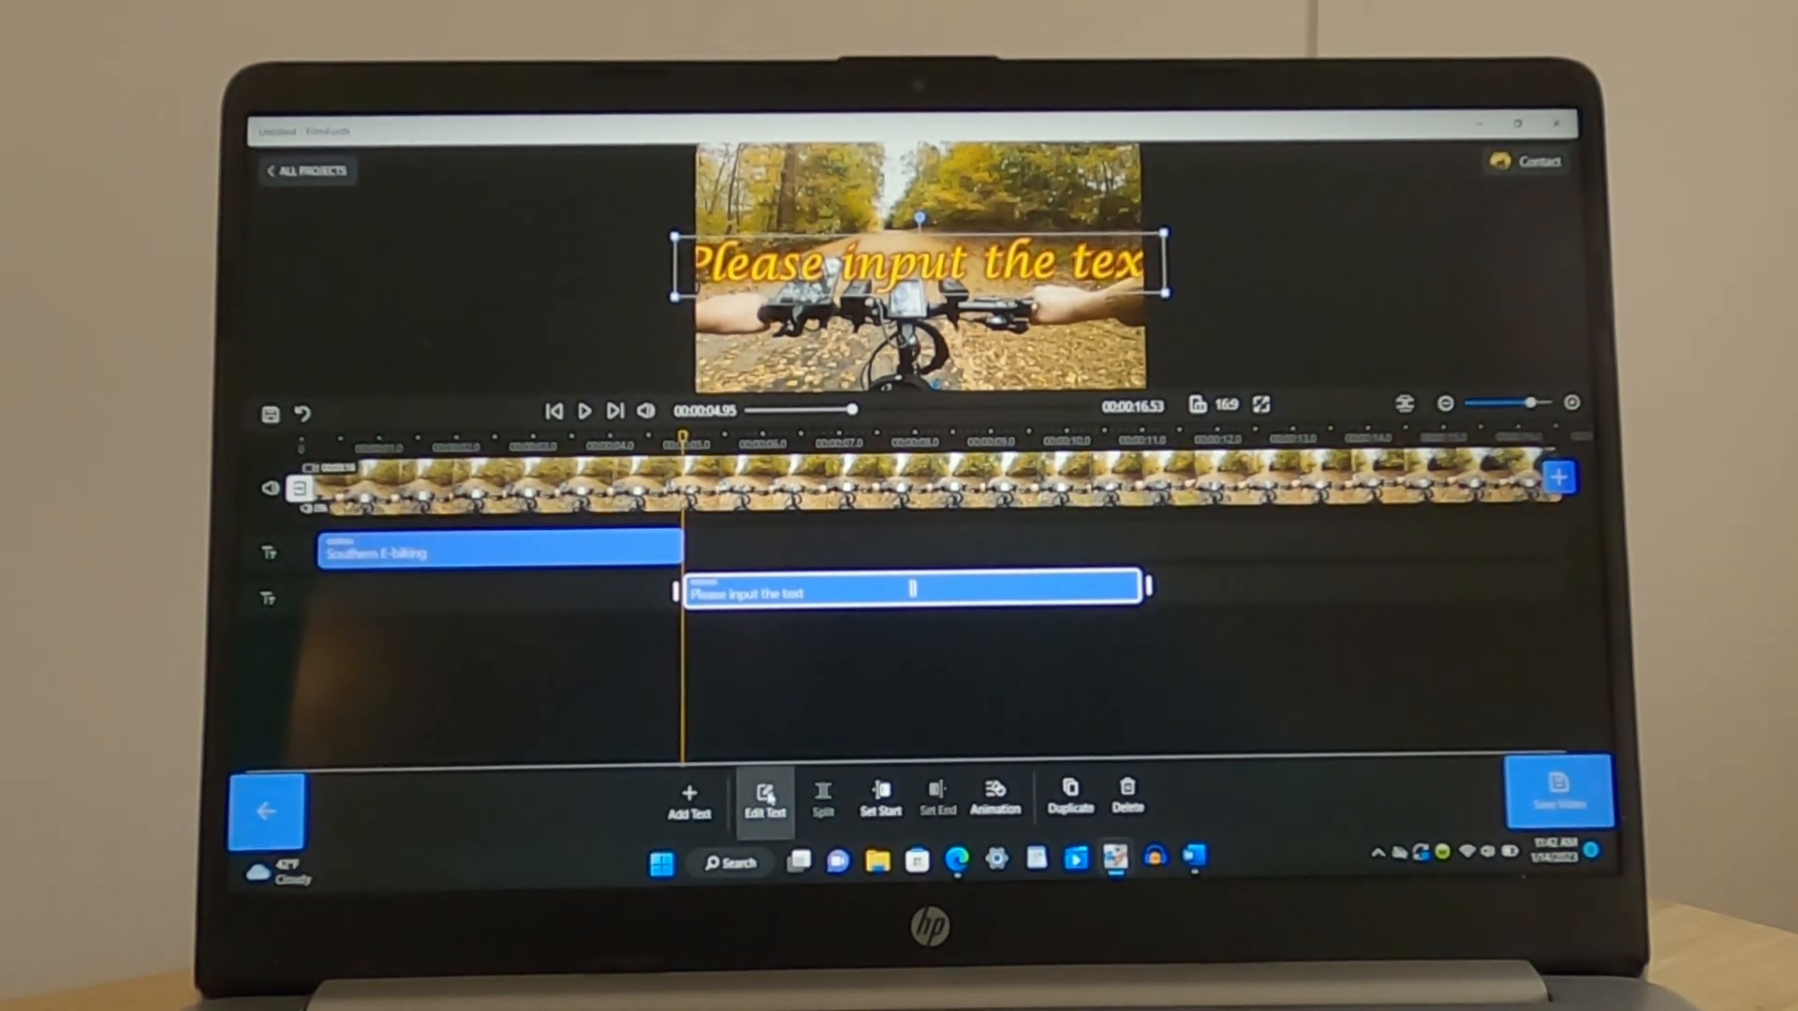
left_click(764, 799)
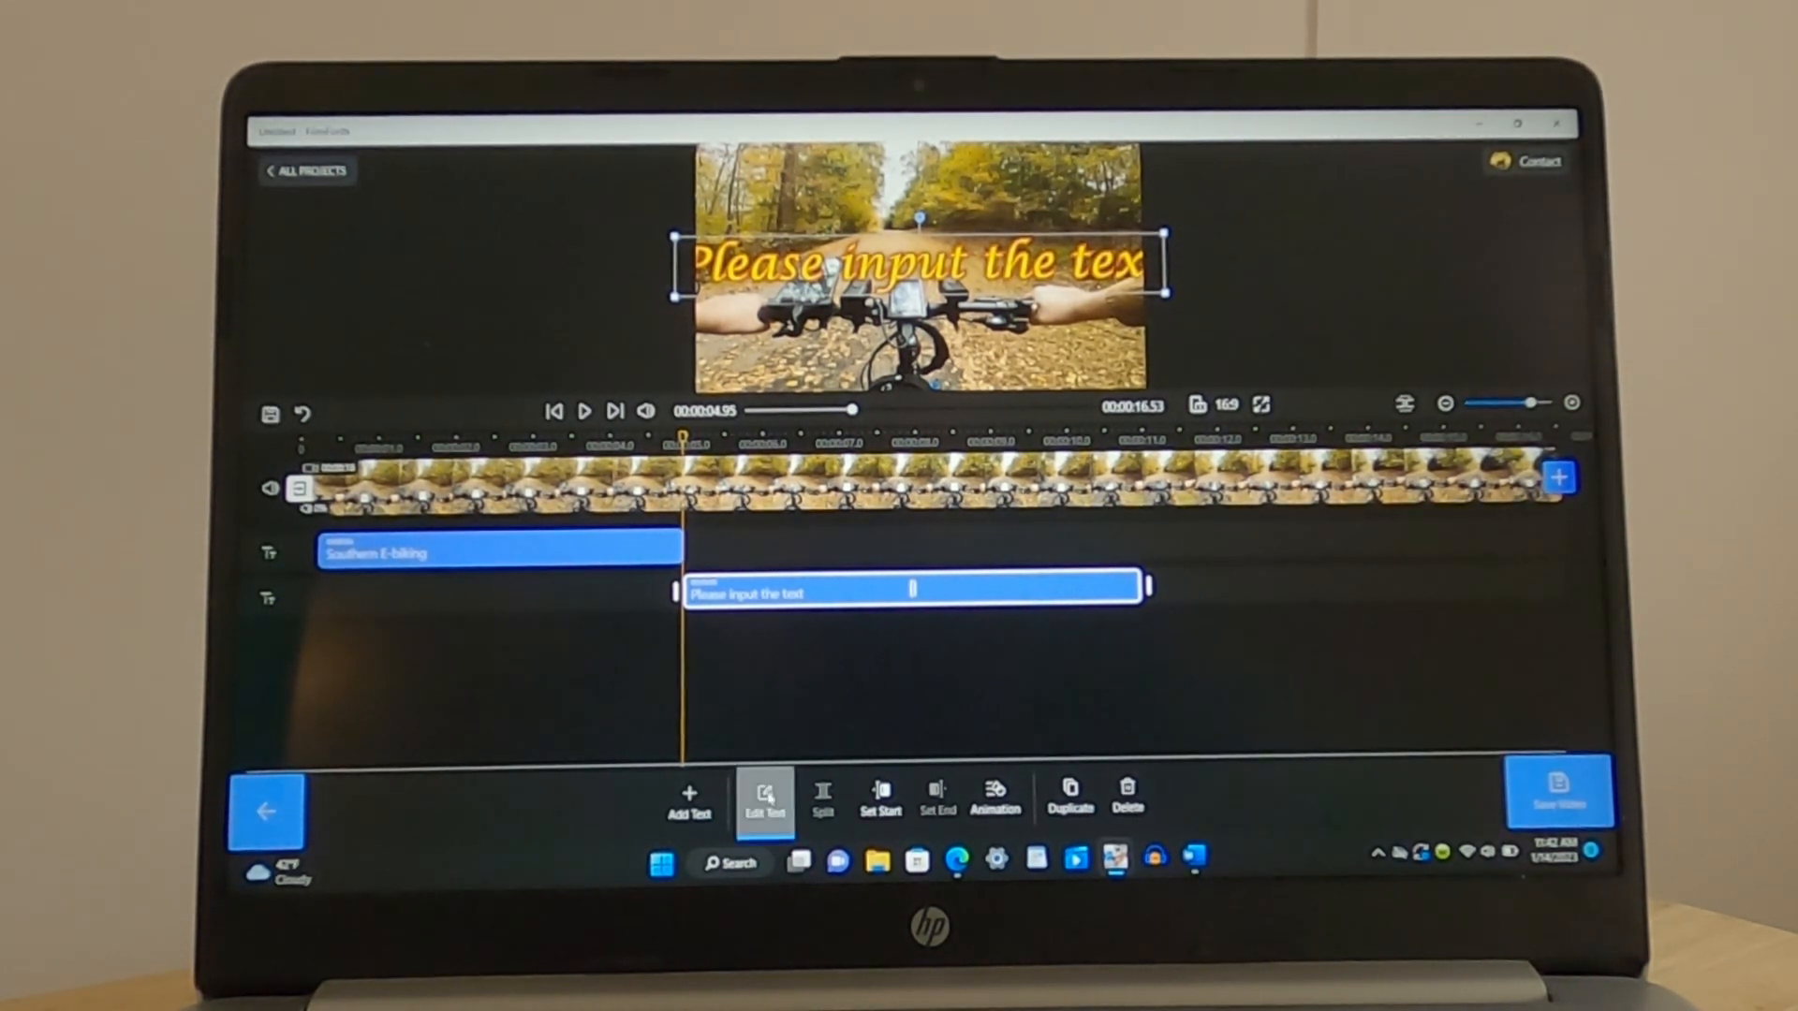
left_click(764, 798)
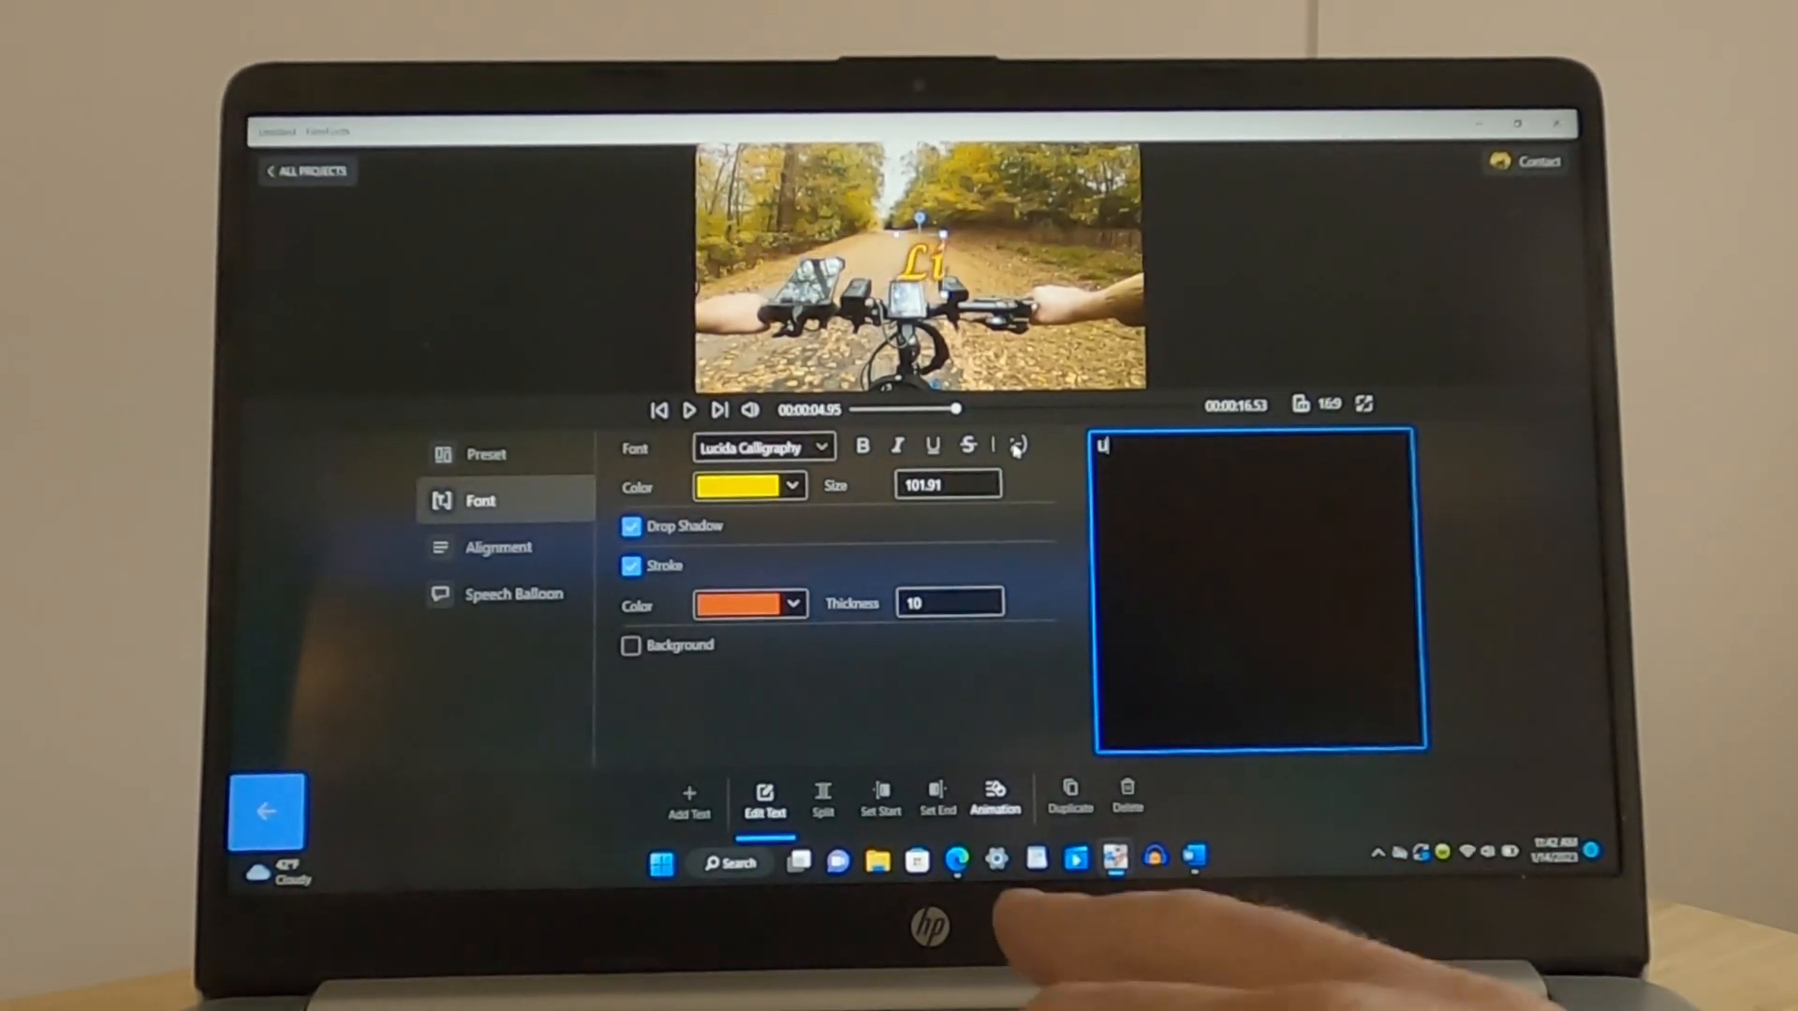
type("Like &")
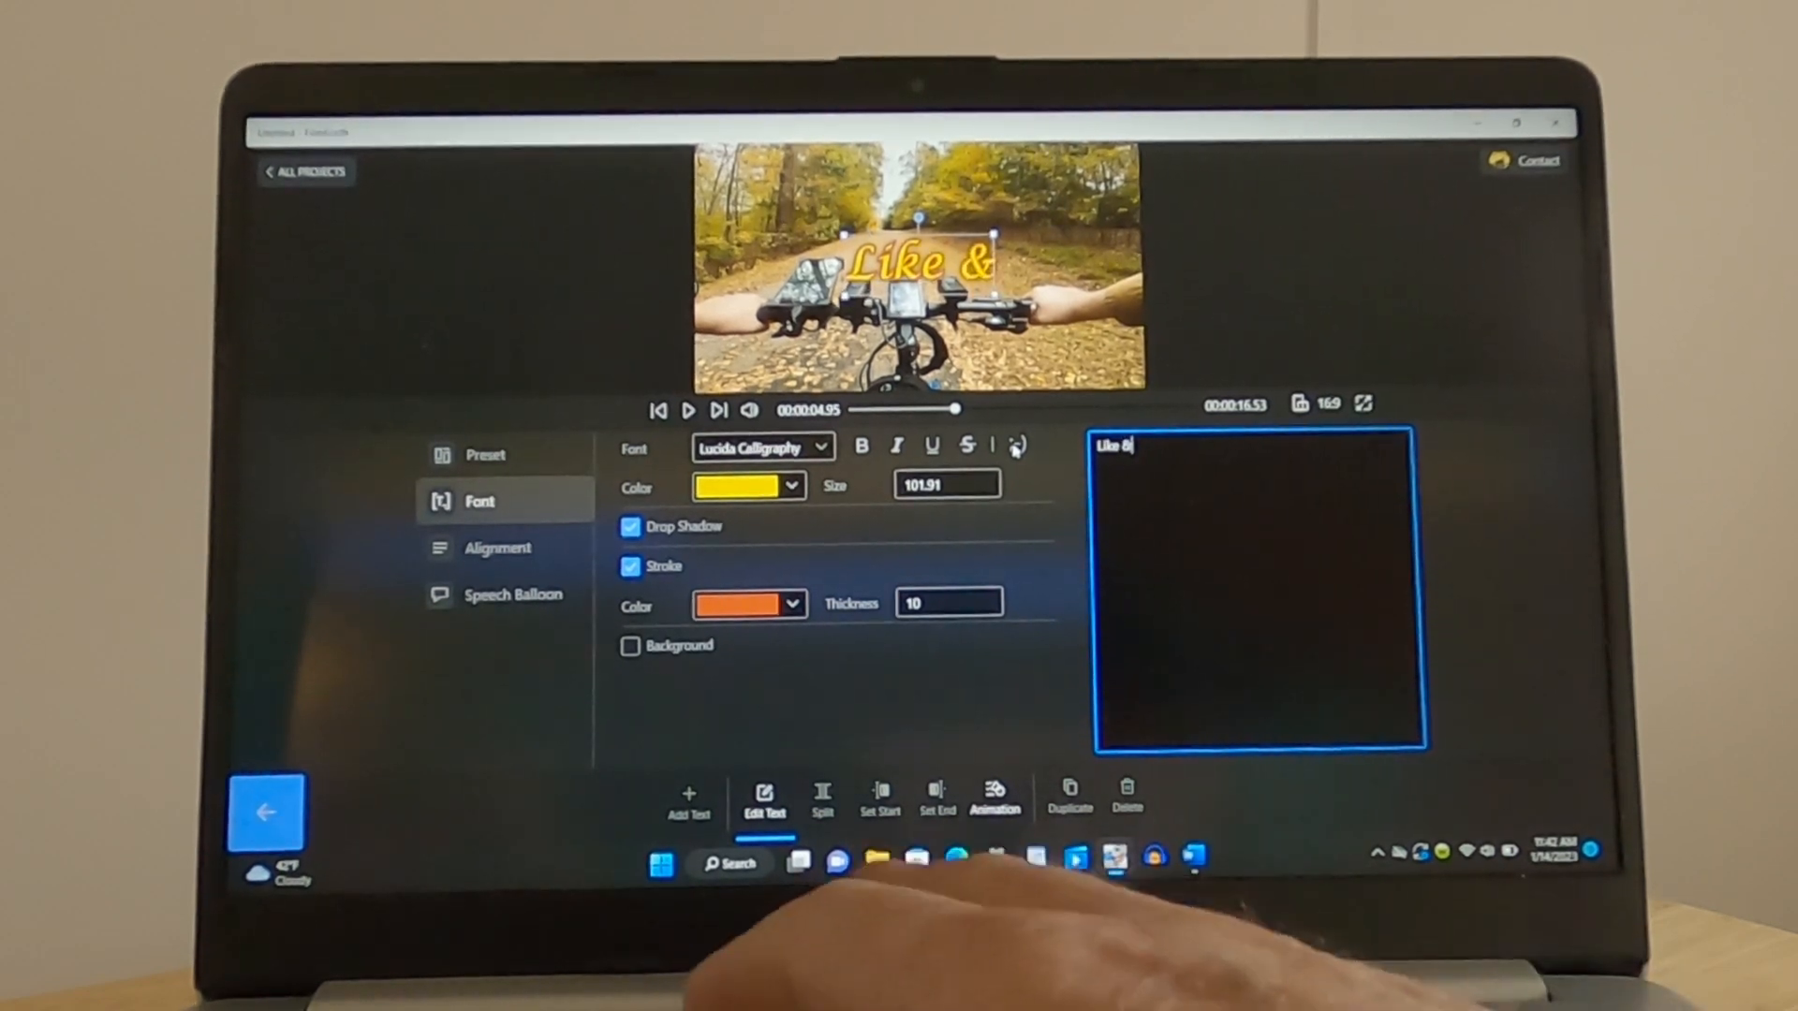
type("S")
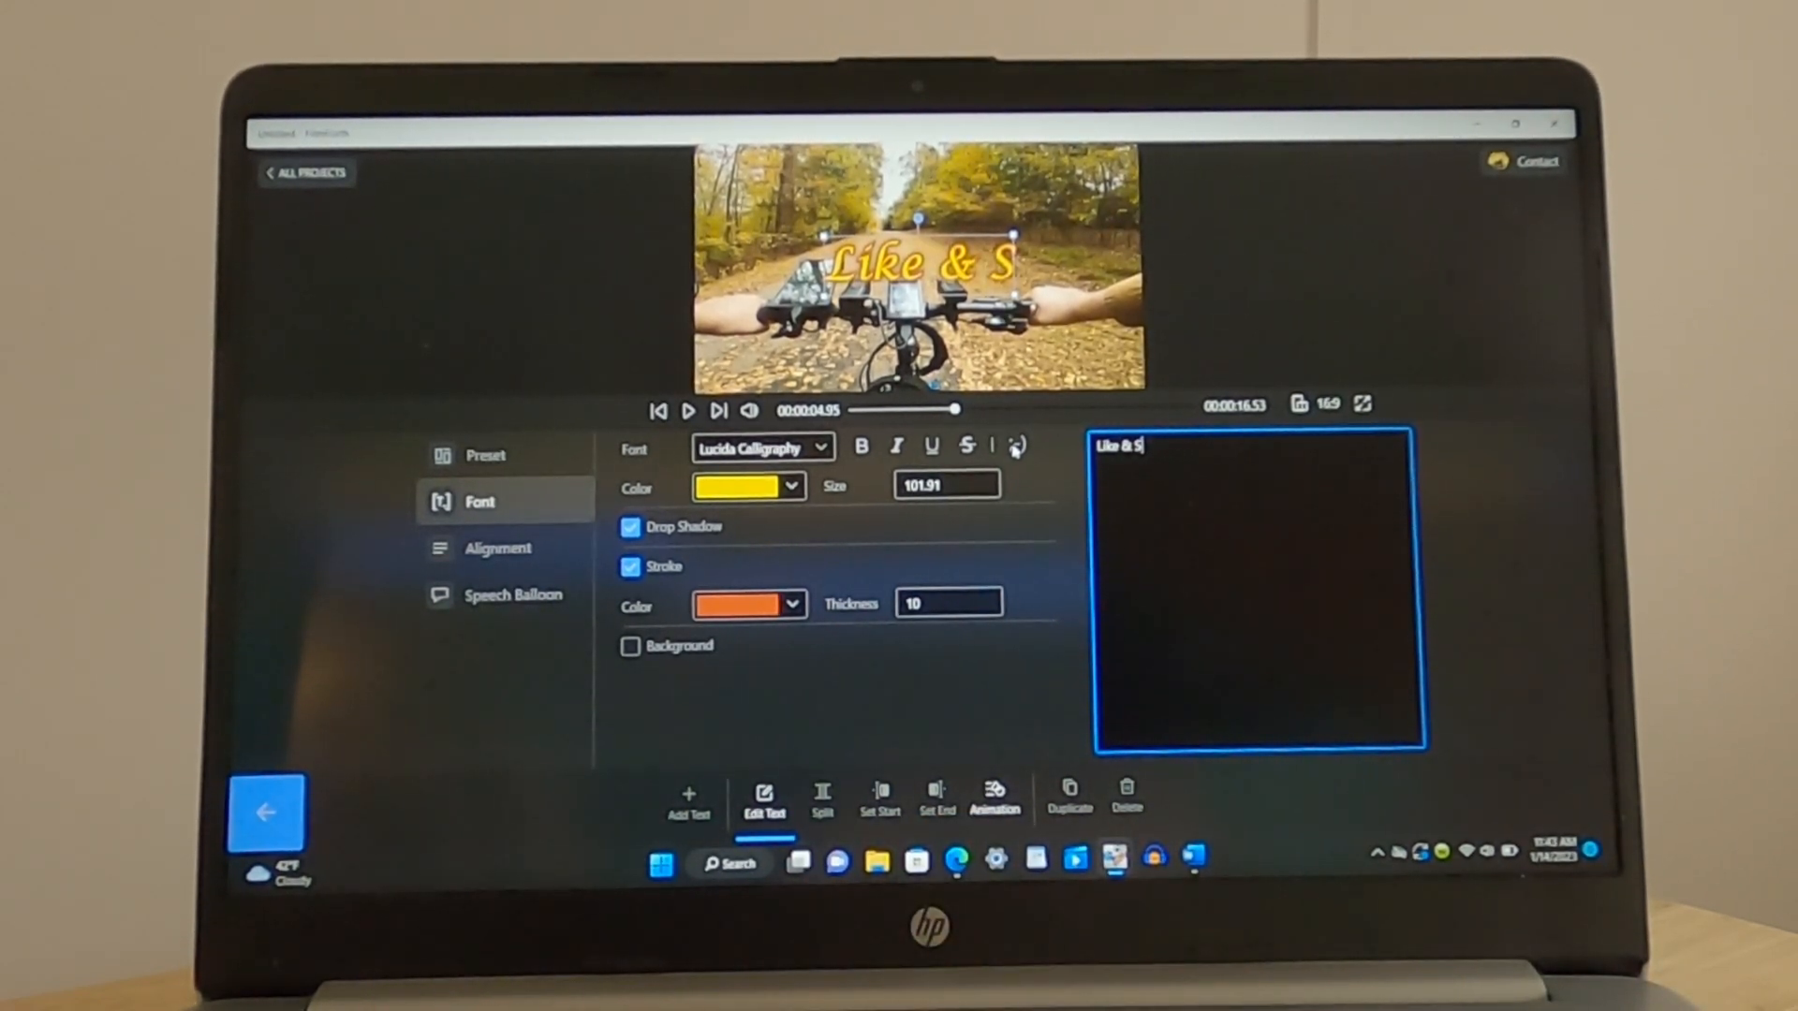
type("ubscri")
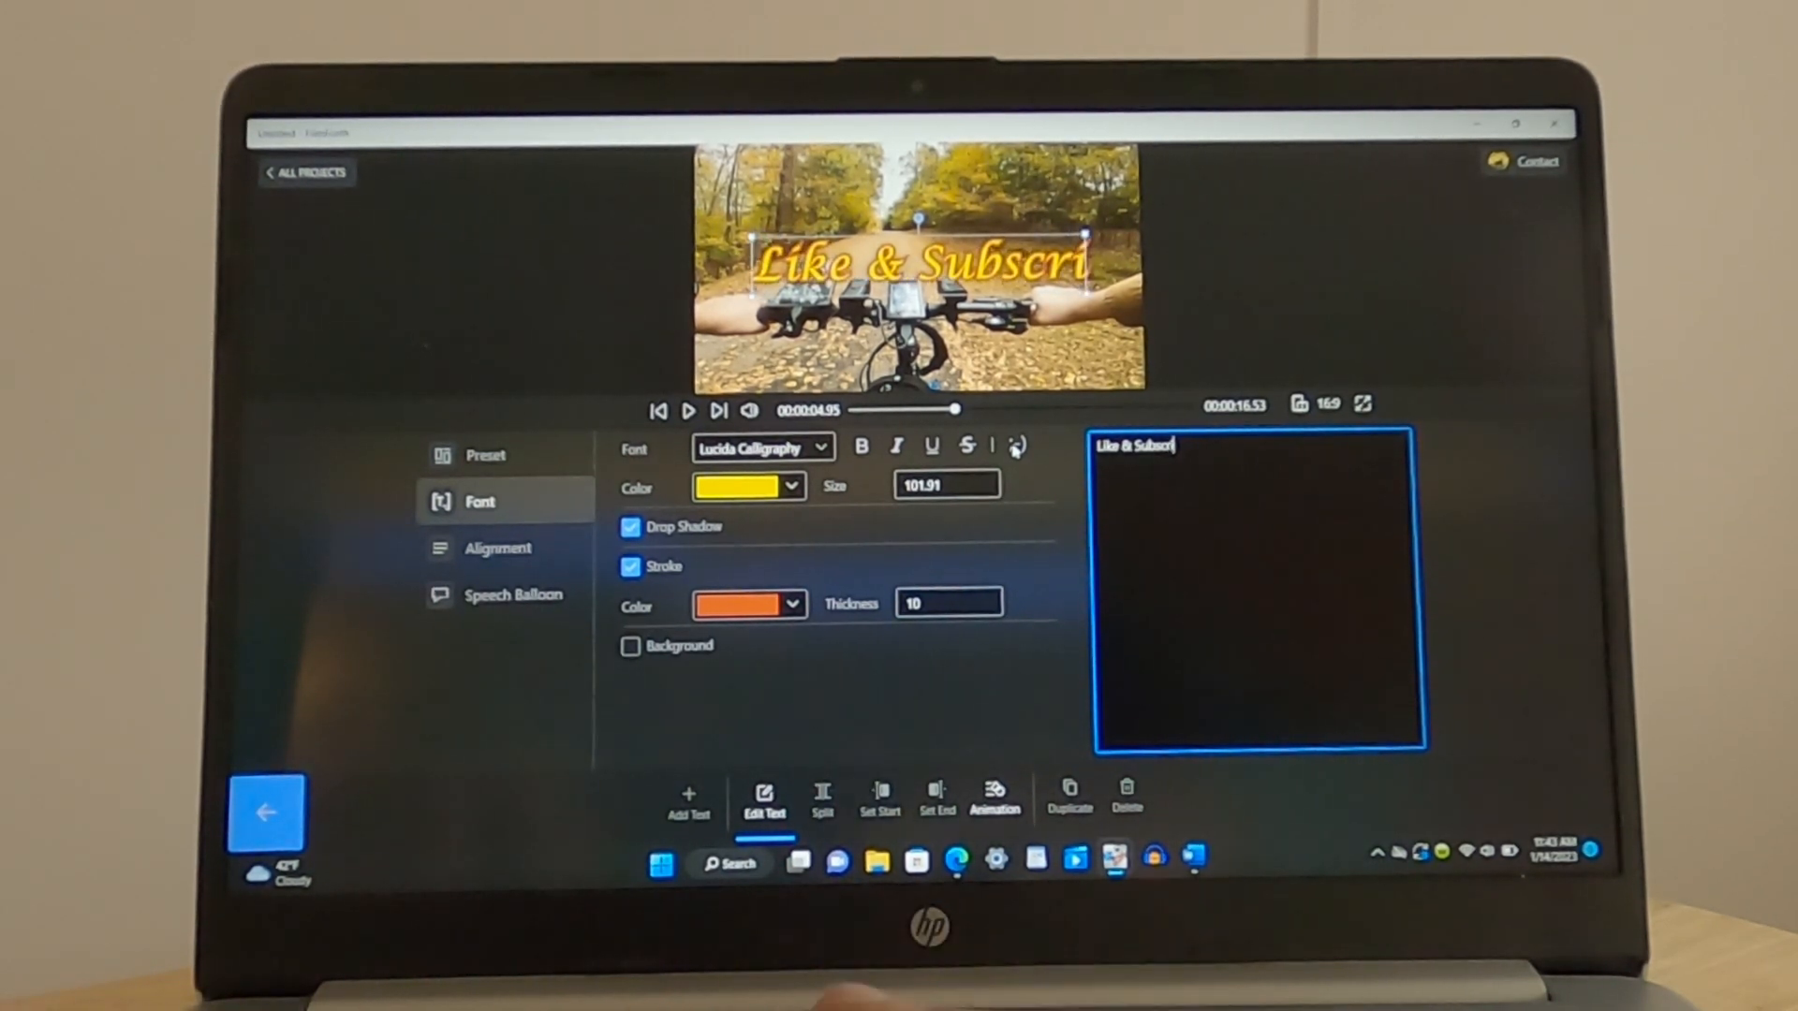
type("be")
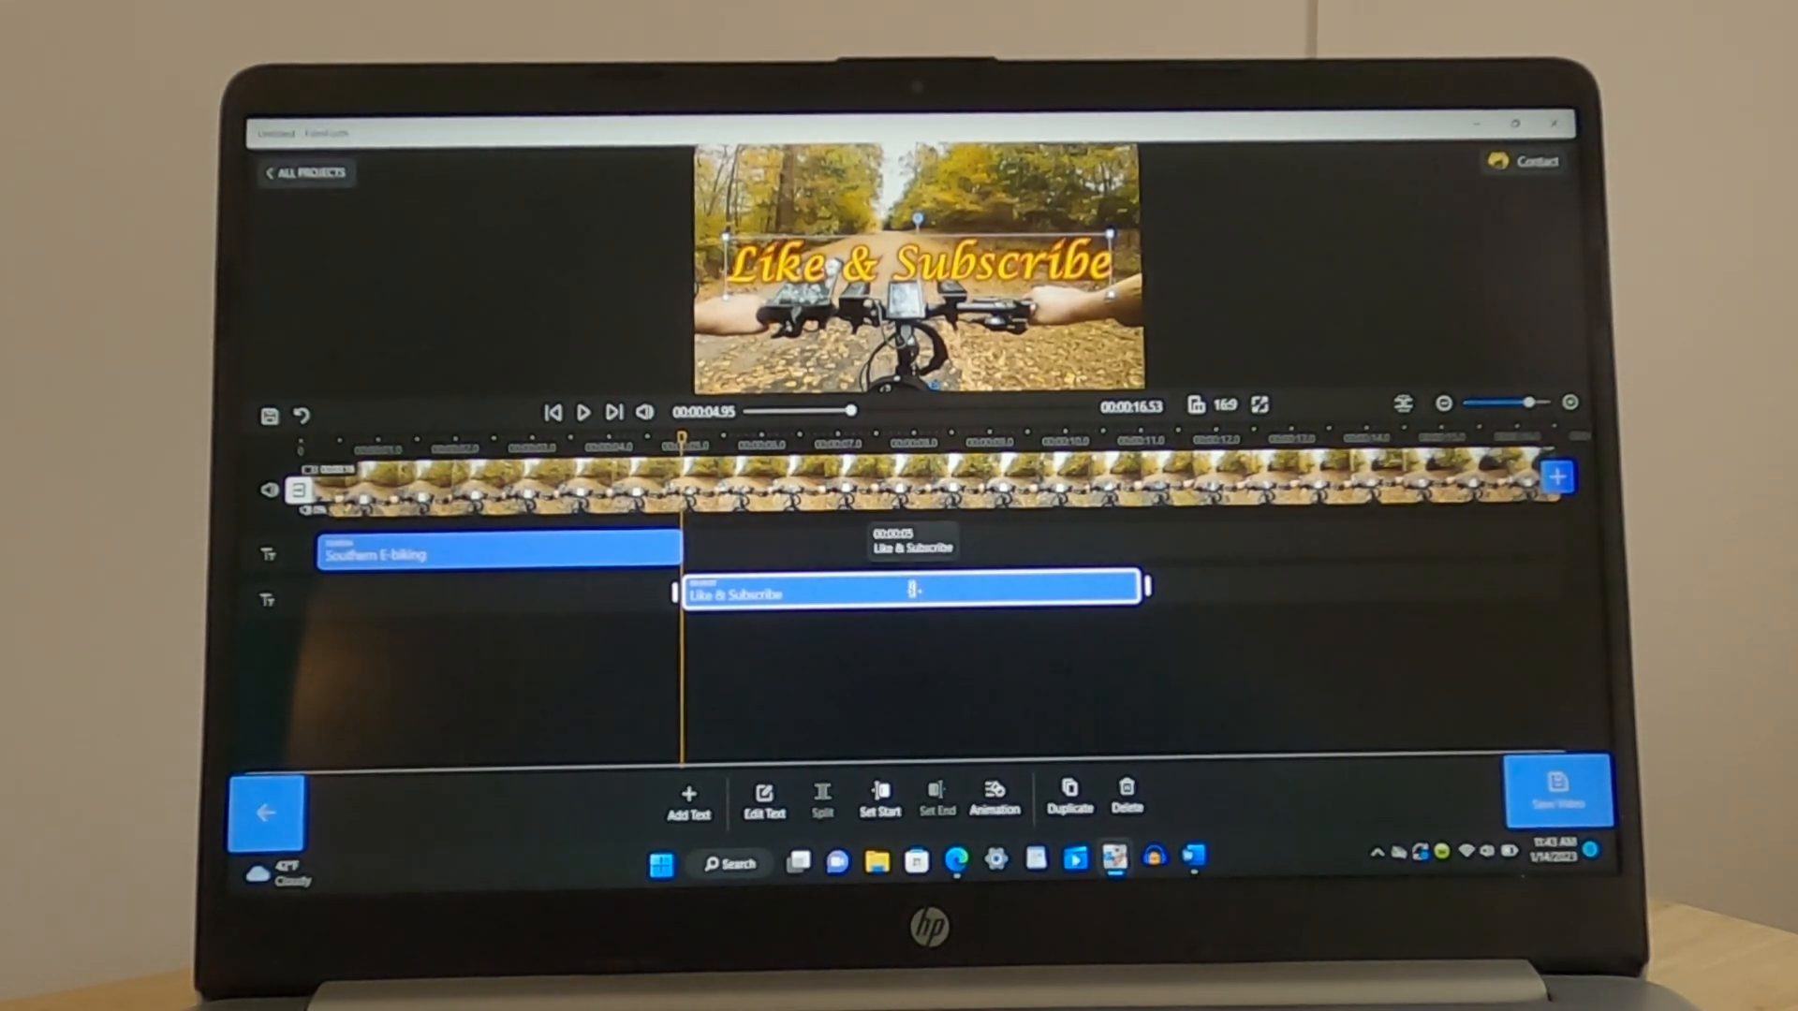
Move Like & Subscribe earlier to overlap the title's end and give it a 1.5 s Zoom Out exit
left_click_drag(918, 590, 762, 590)
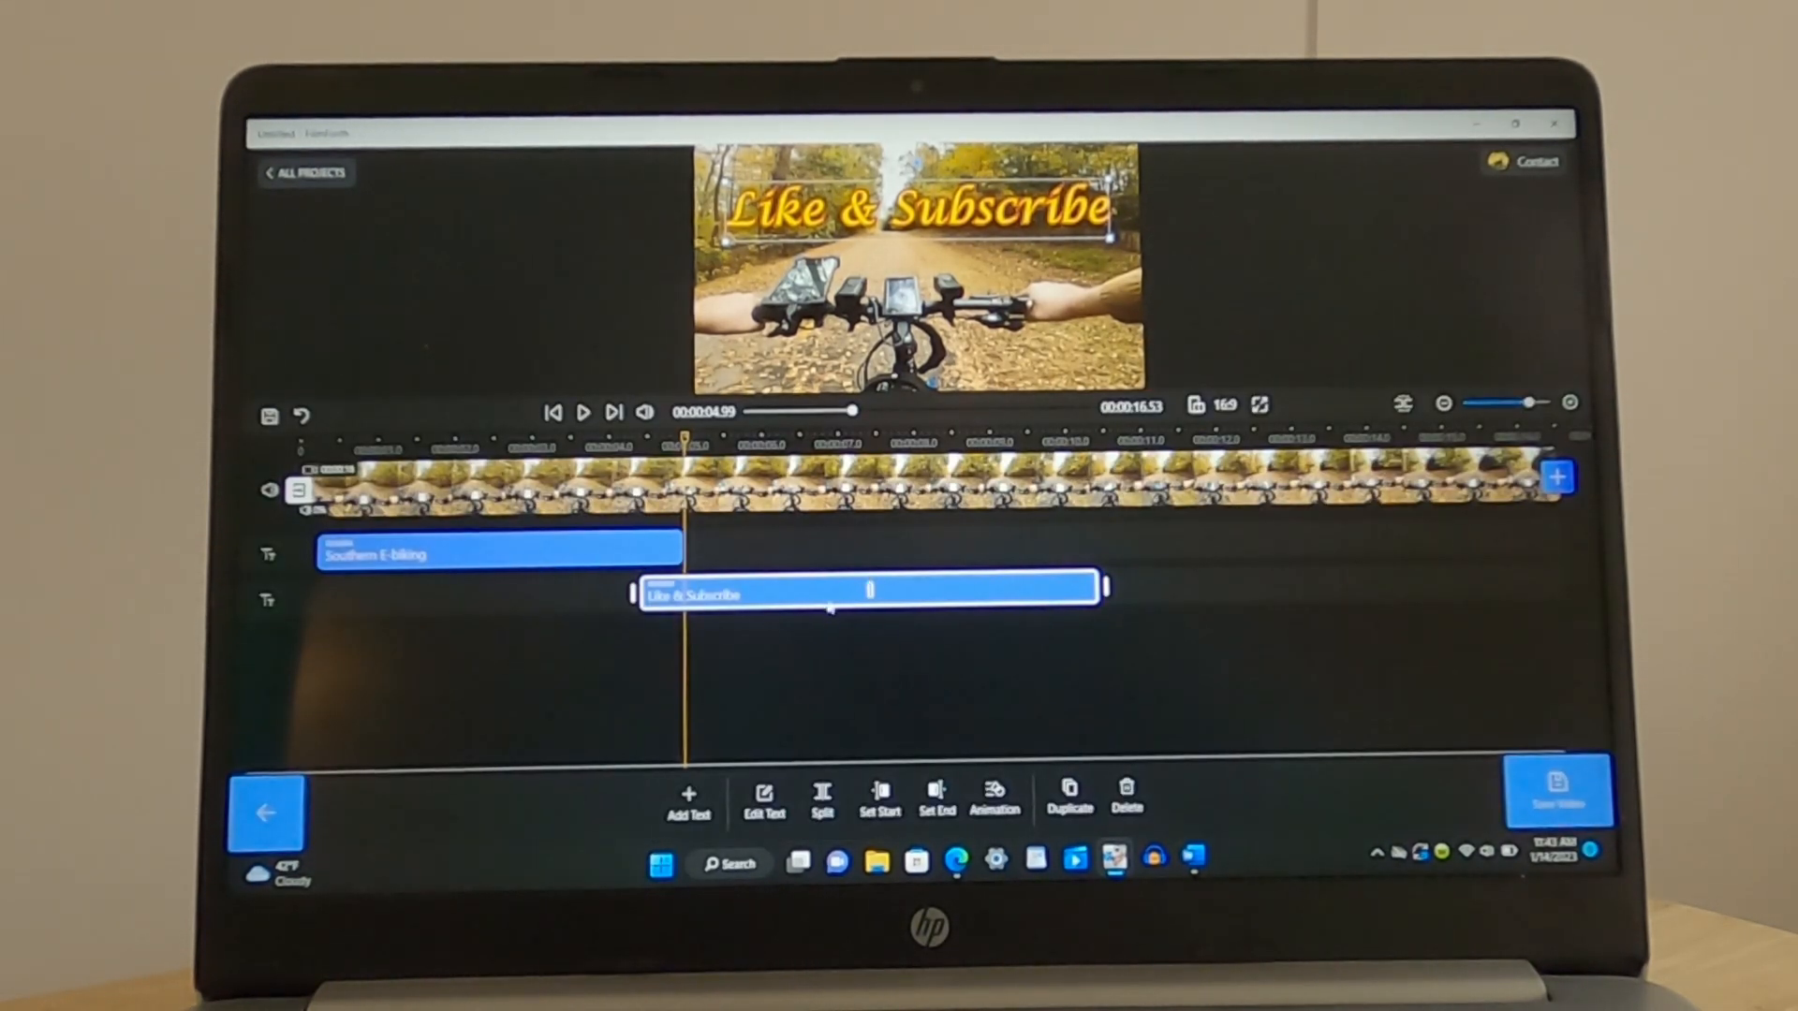
left_click(992, 799)
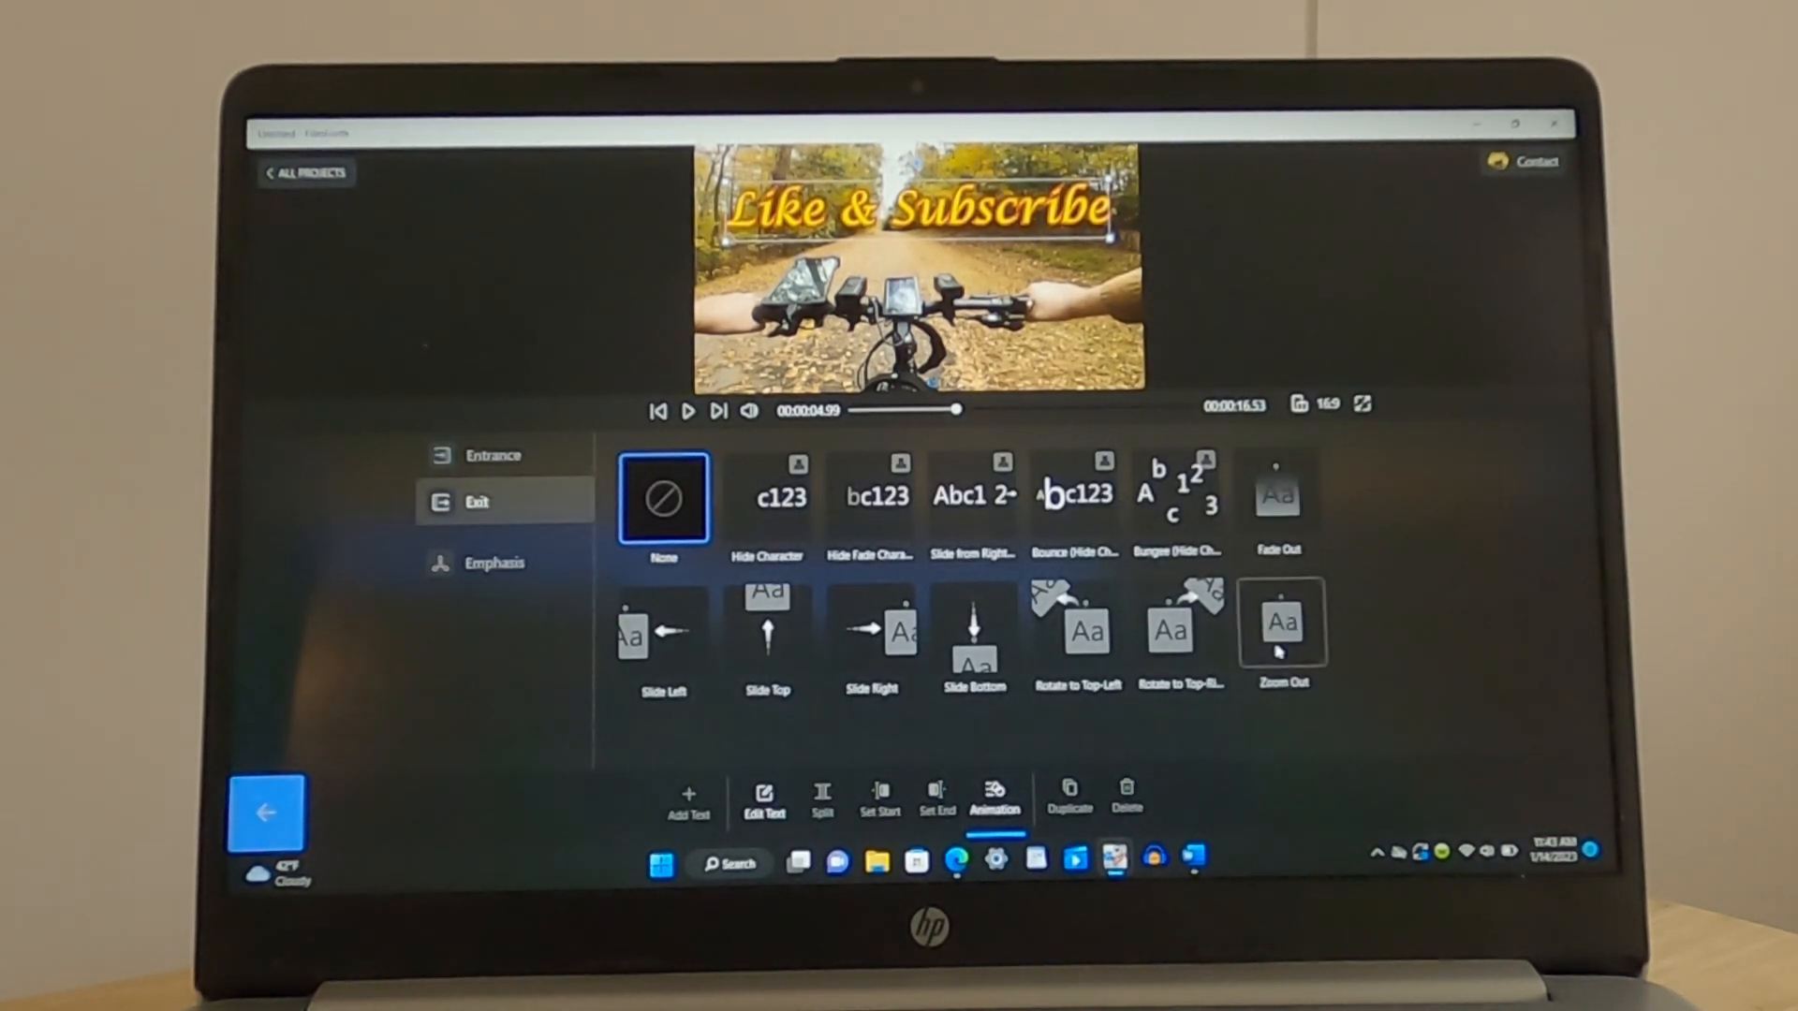
left_click(1280, 621)
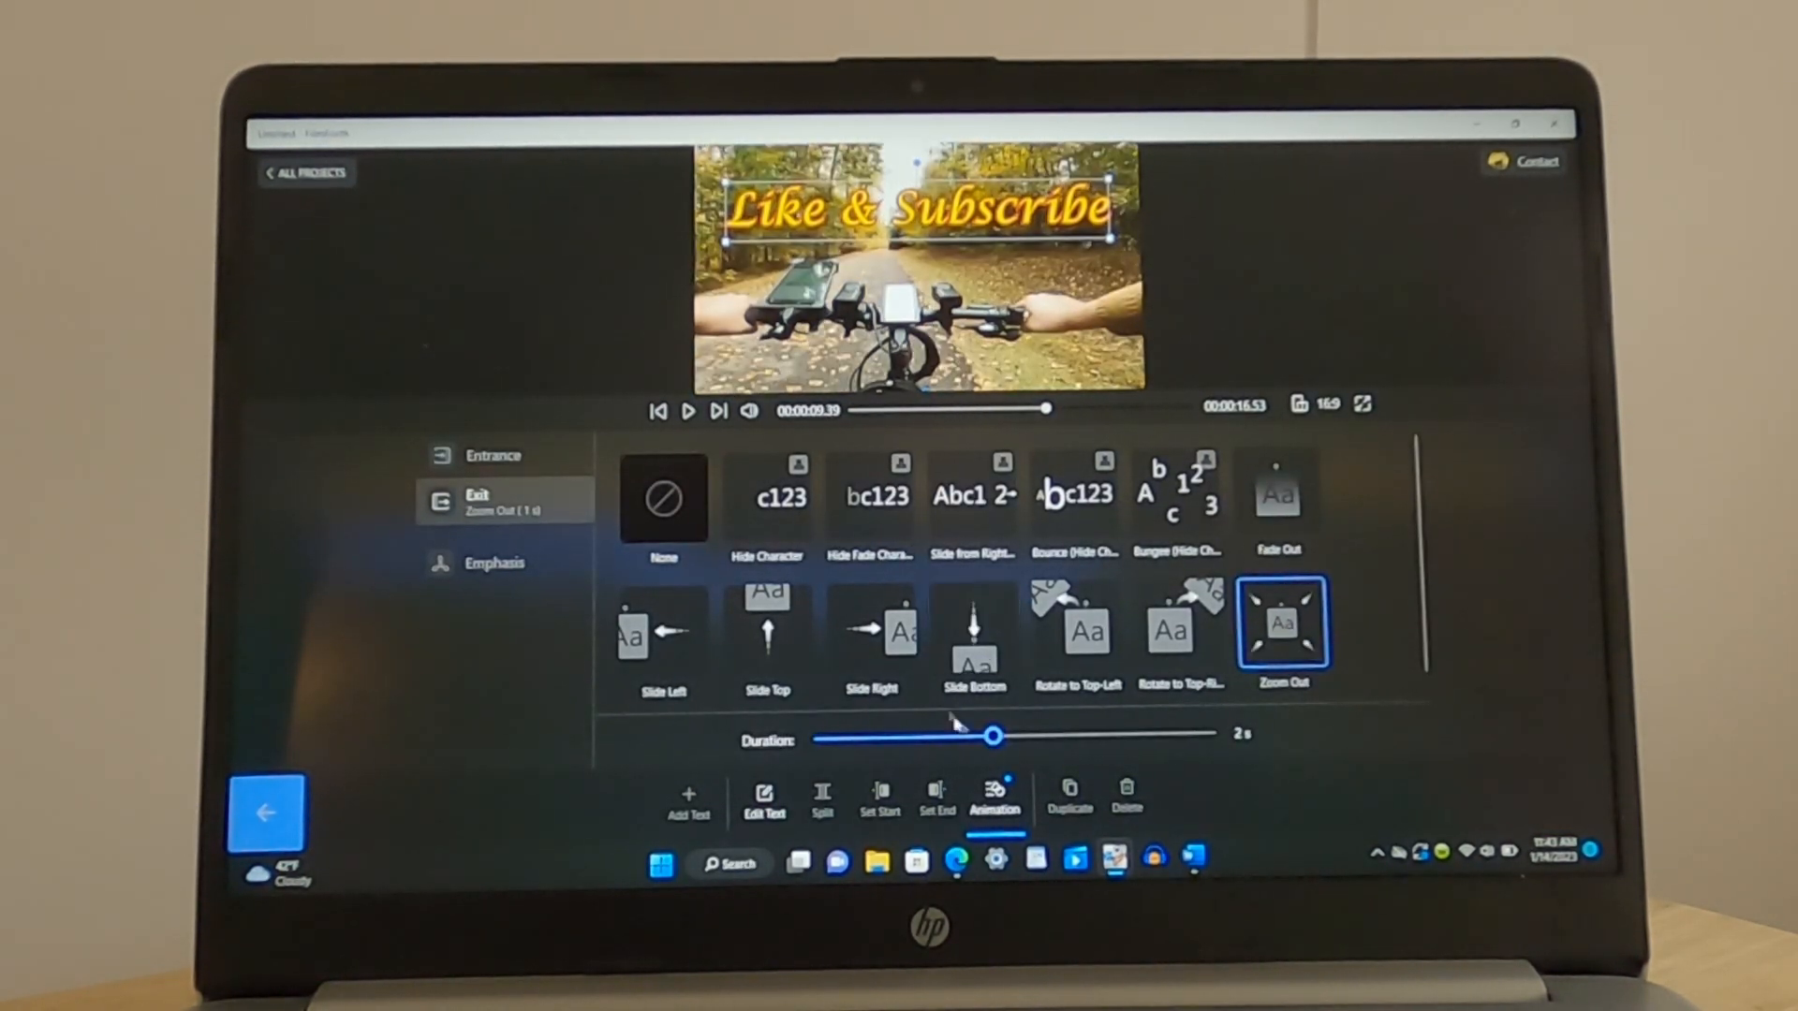
left_click_drag(995, 734, 1108, 734)
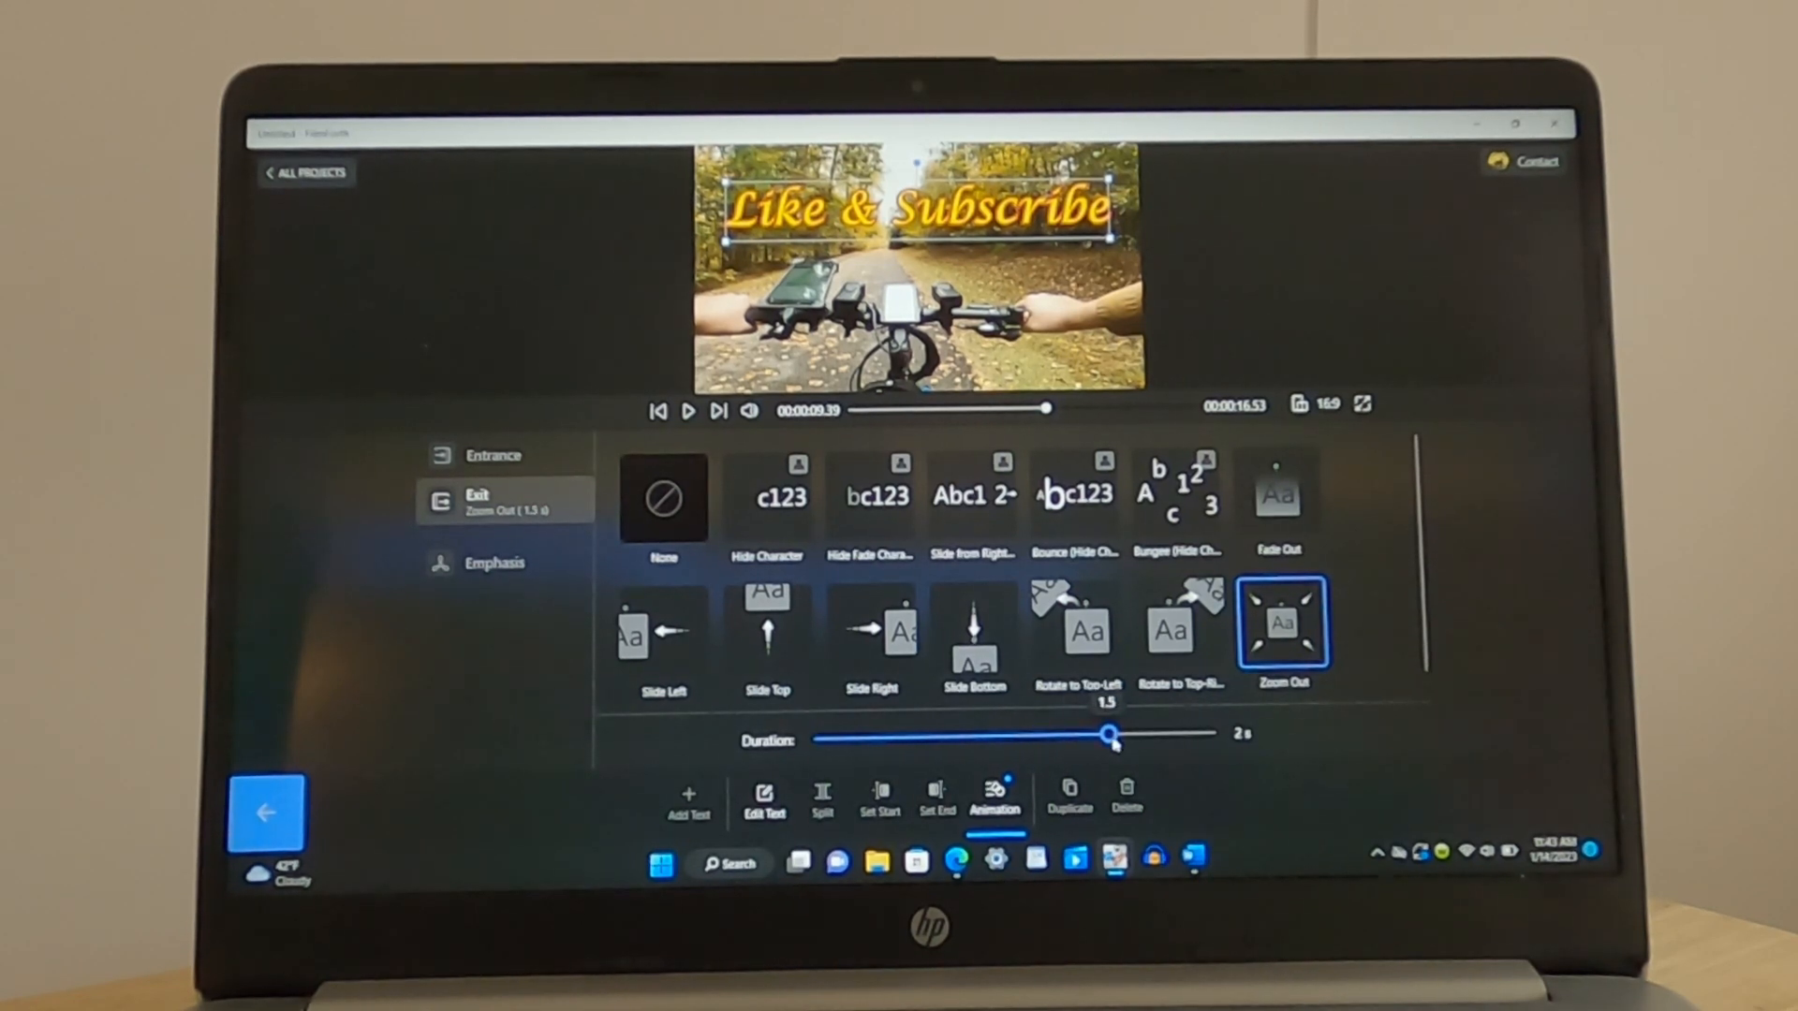
left_click(266, 811)
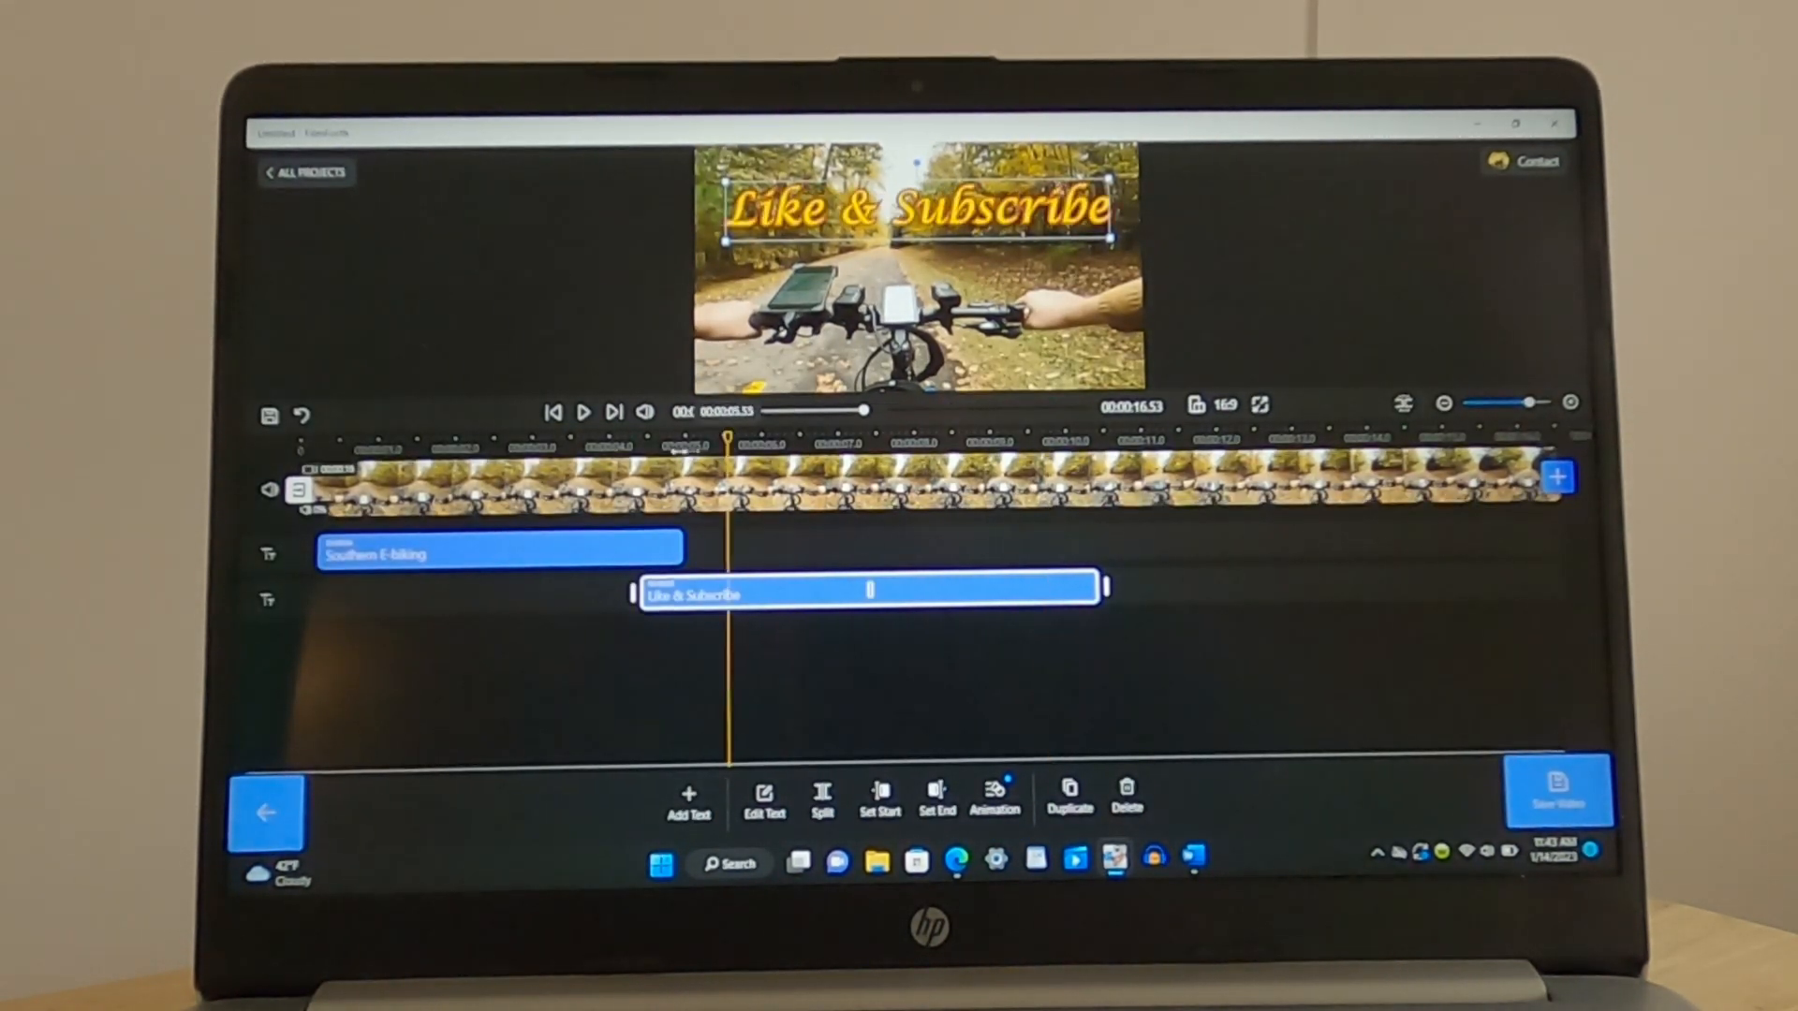
left_click(582, 411)
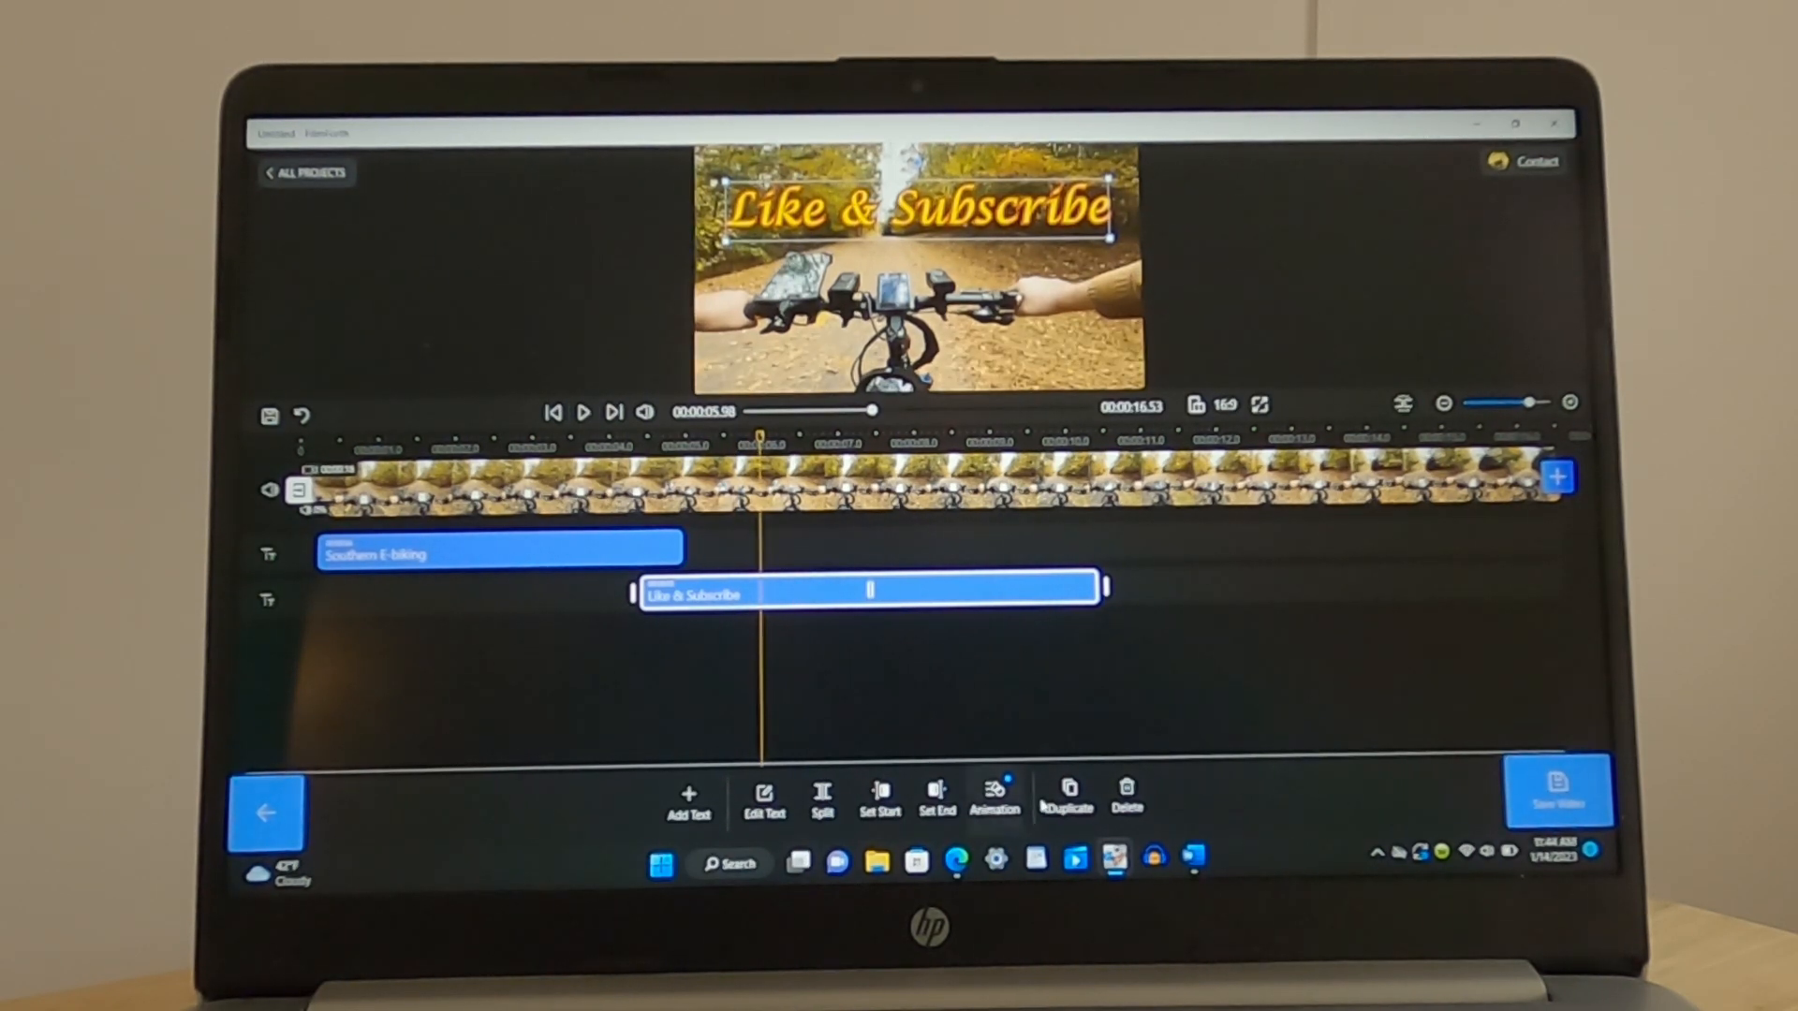
Give Like & Subscribe a 1-second Zoom In entrance, then play back from the title to preview
left_click(993, 800)
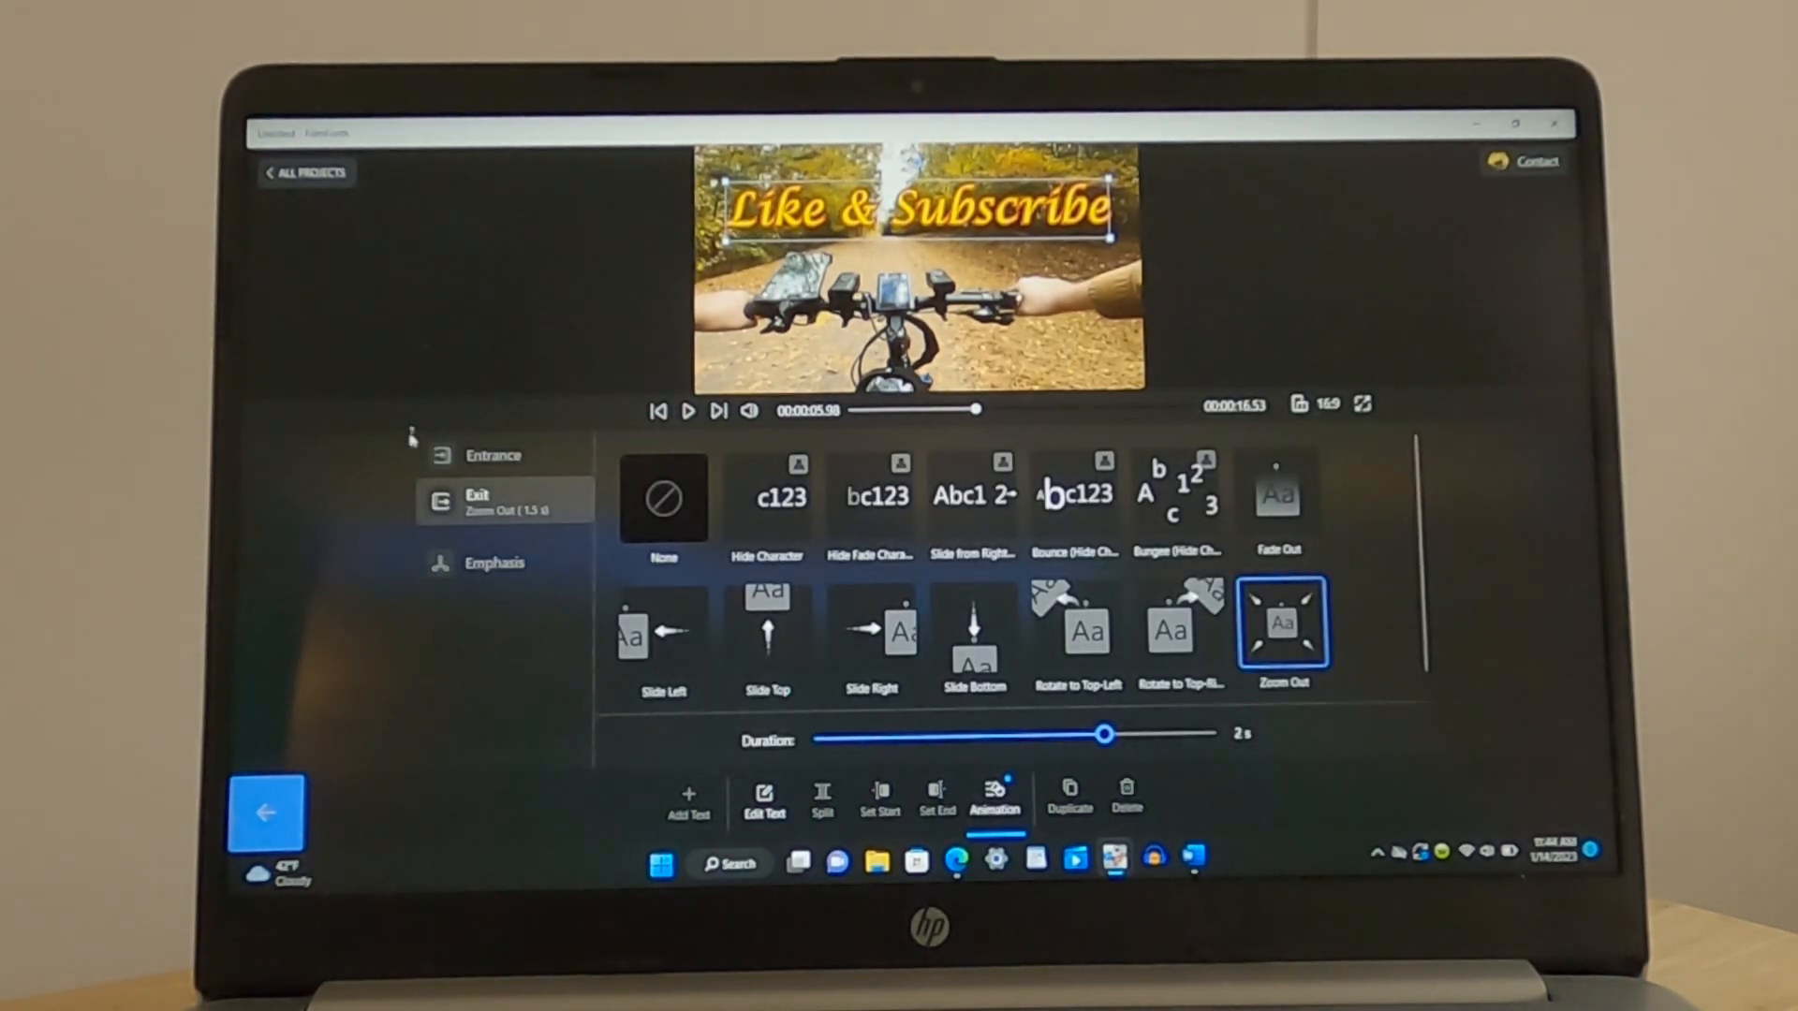
left_click(493, 455)
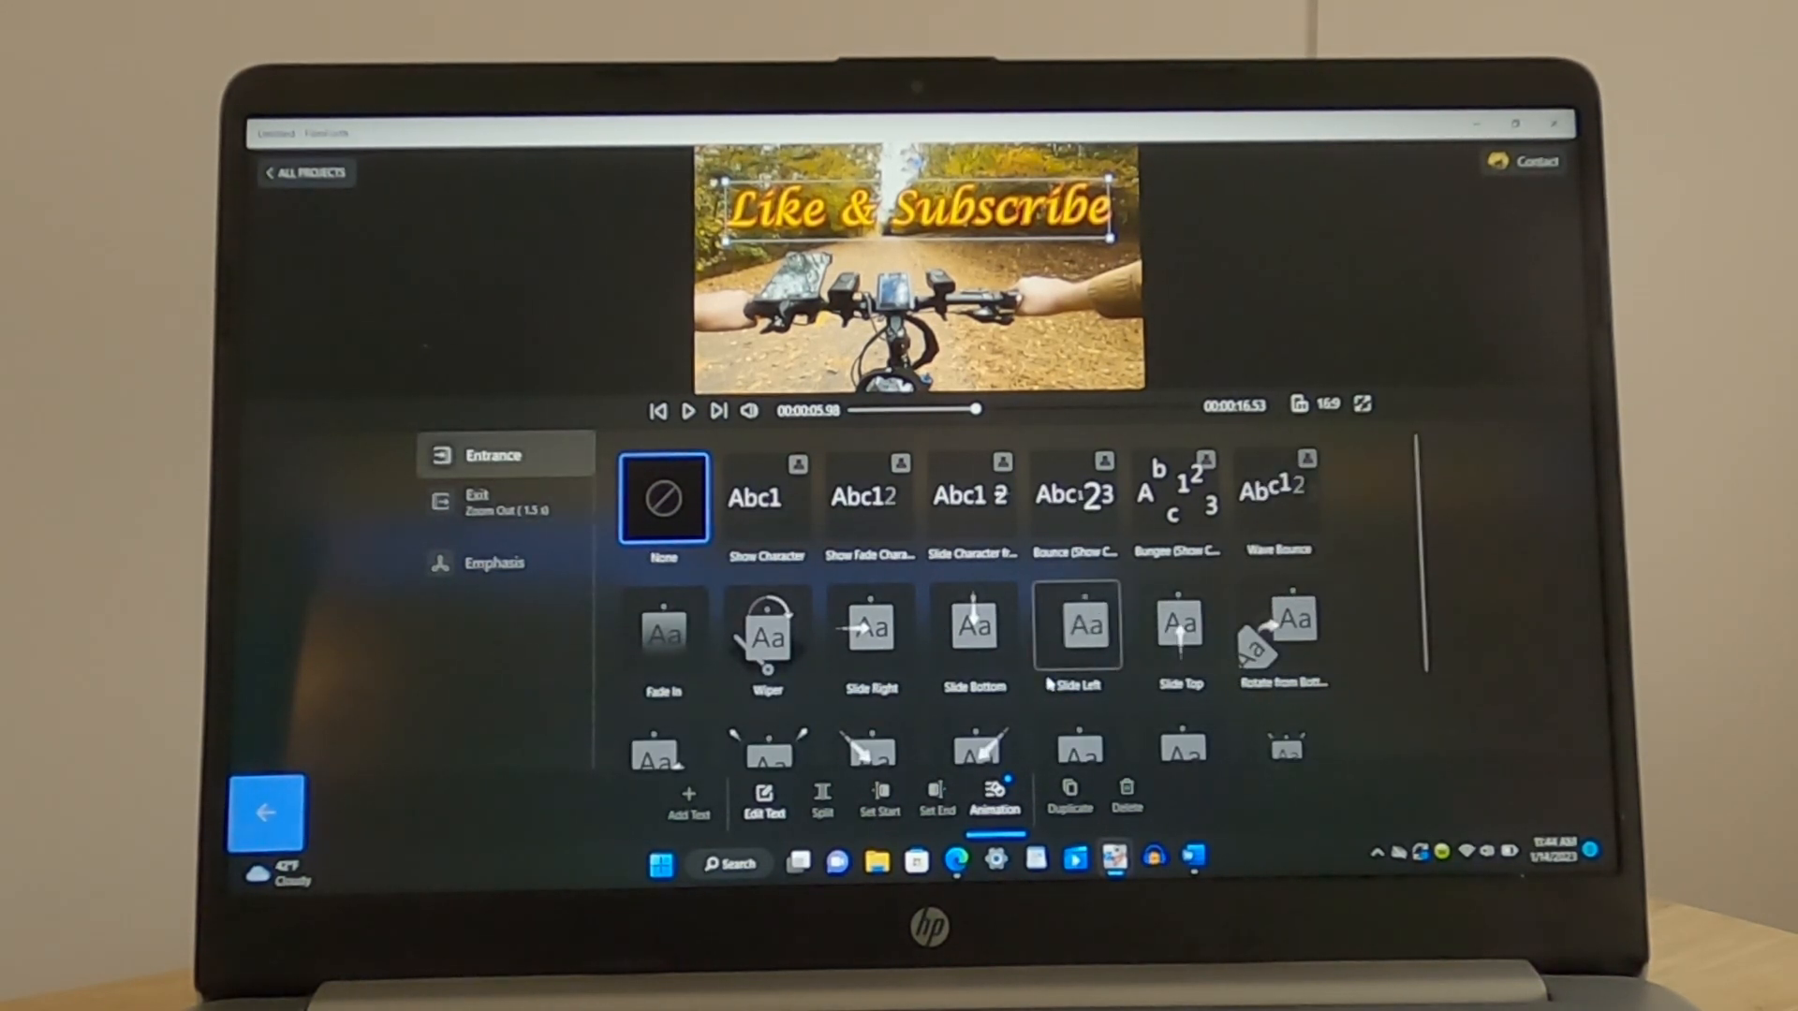
scroll("down", 3)
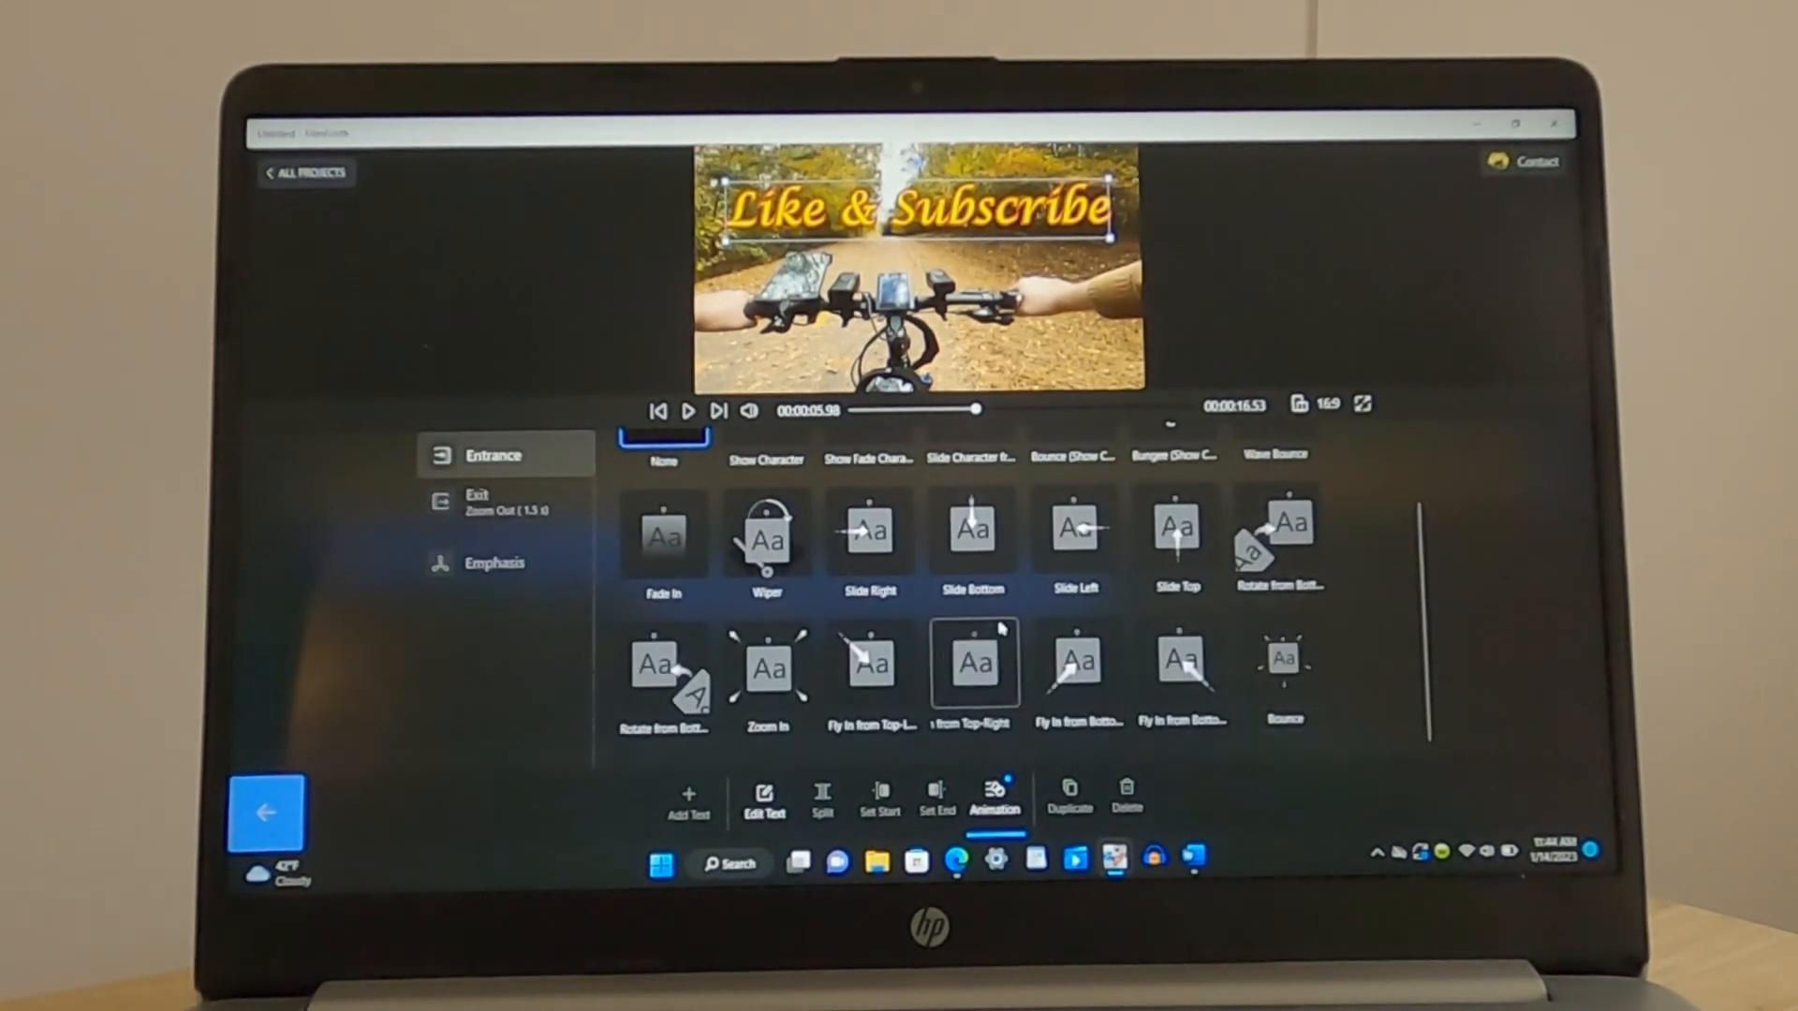
left_click(766, 663)
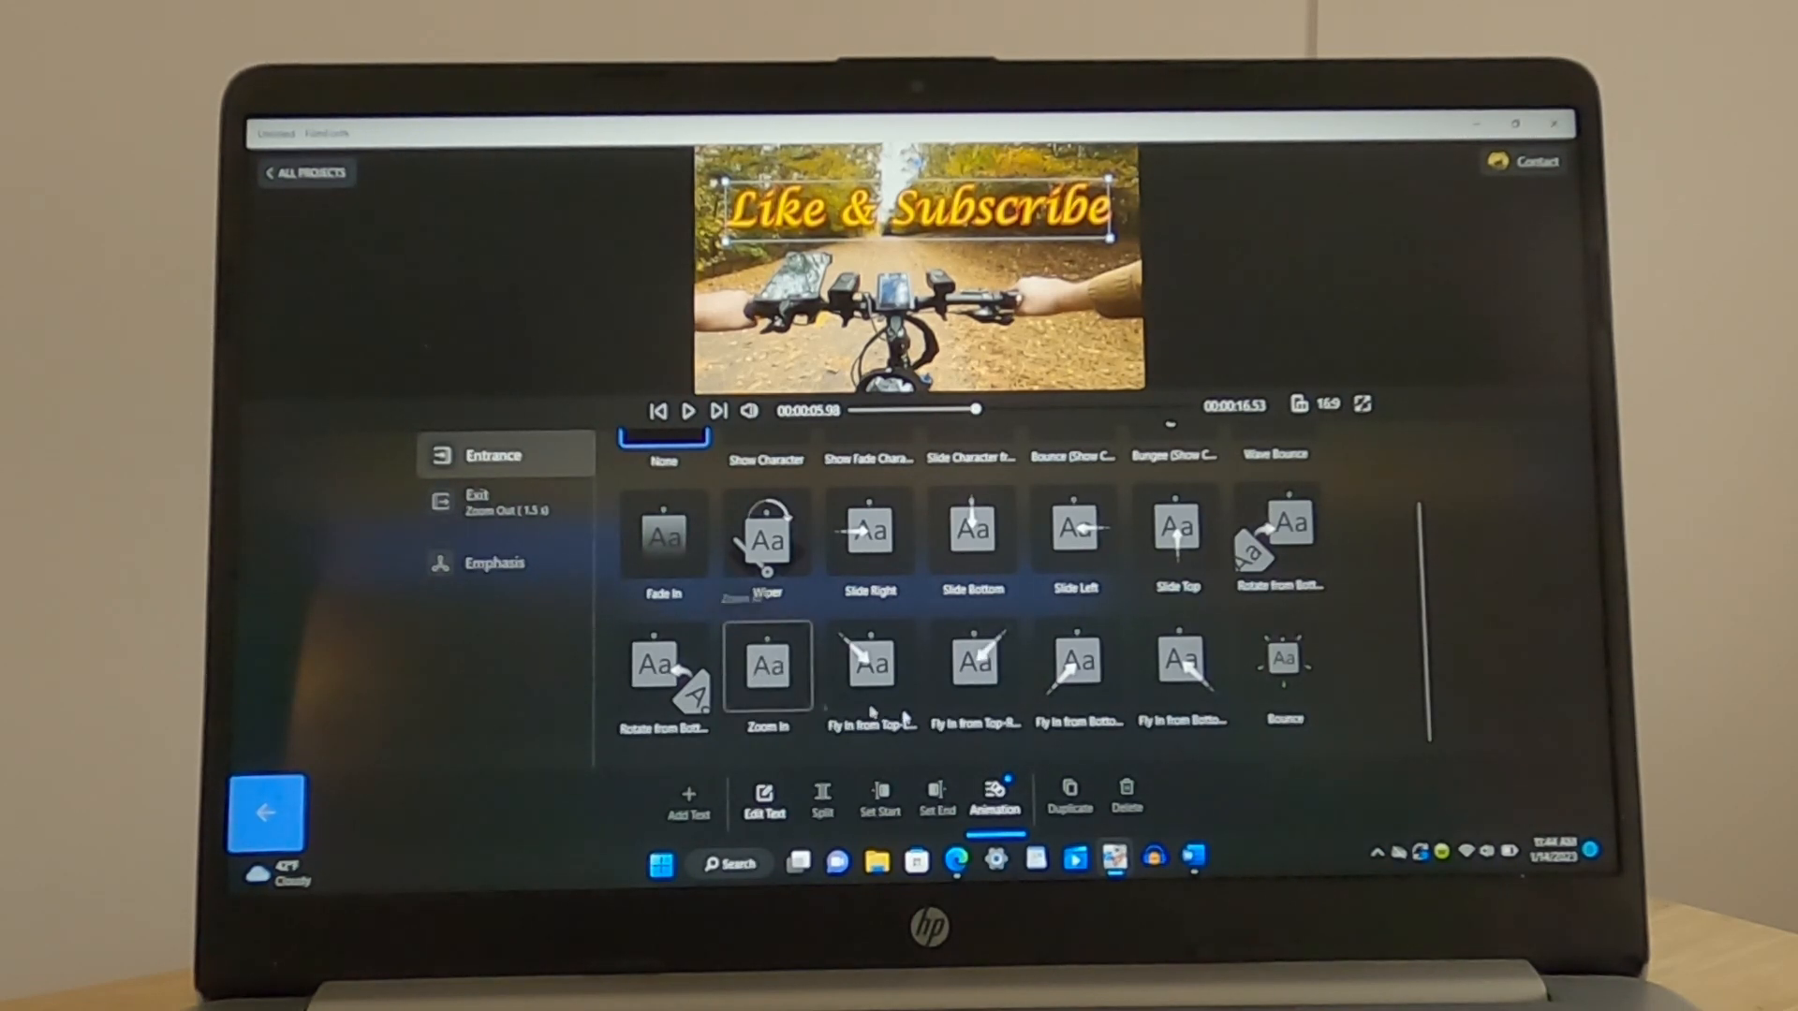
left_click(768, 665)
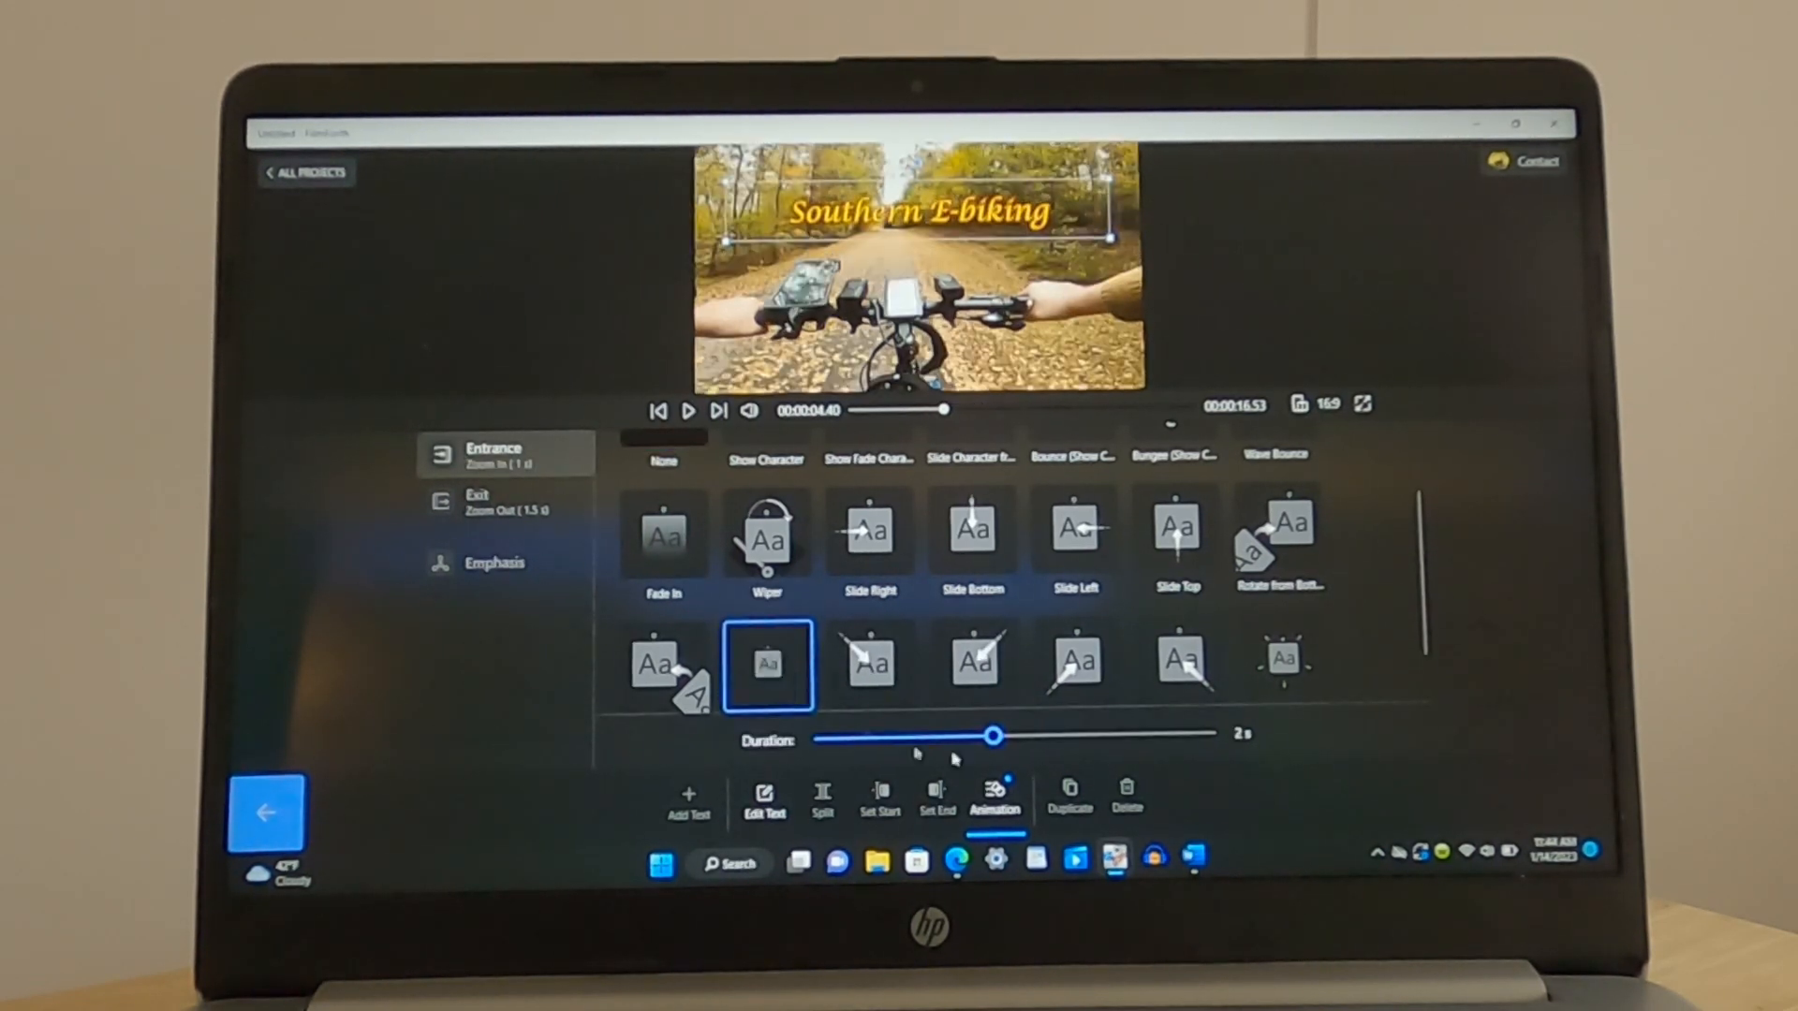
left_click_drag(995, 734, 1124, 733)
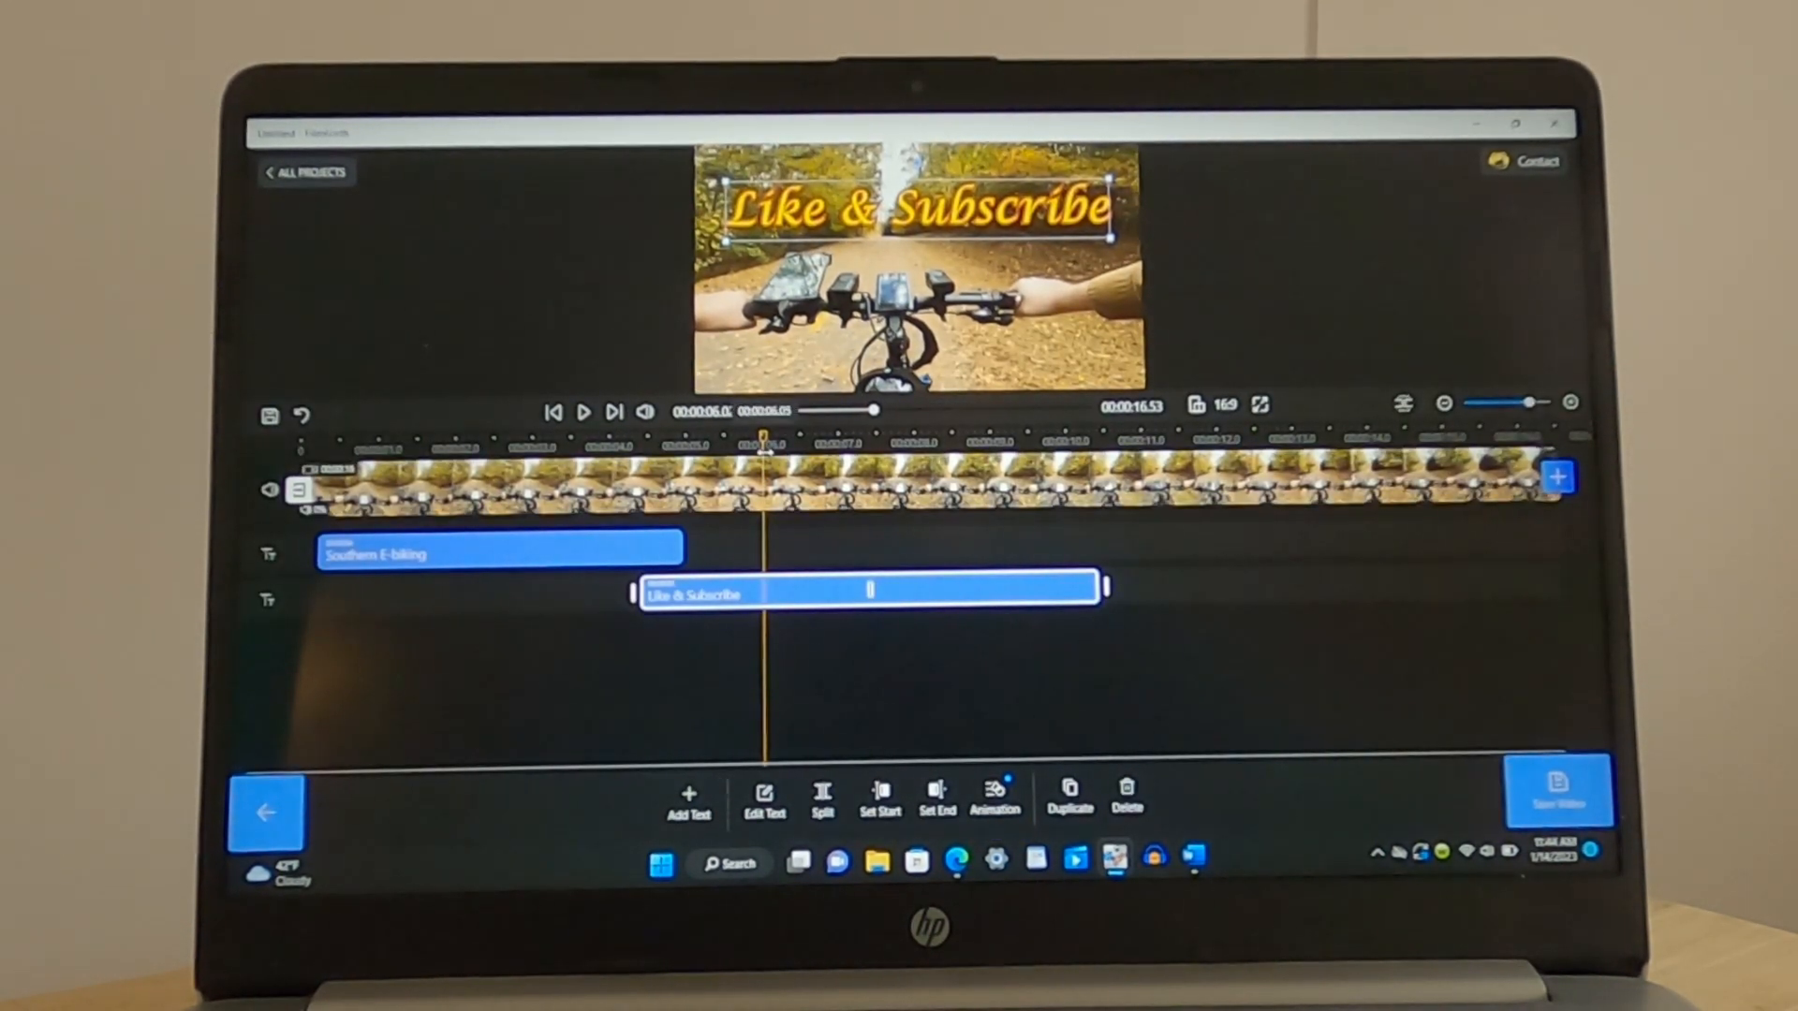
left_click(581, 410)
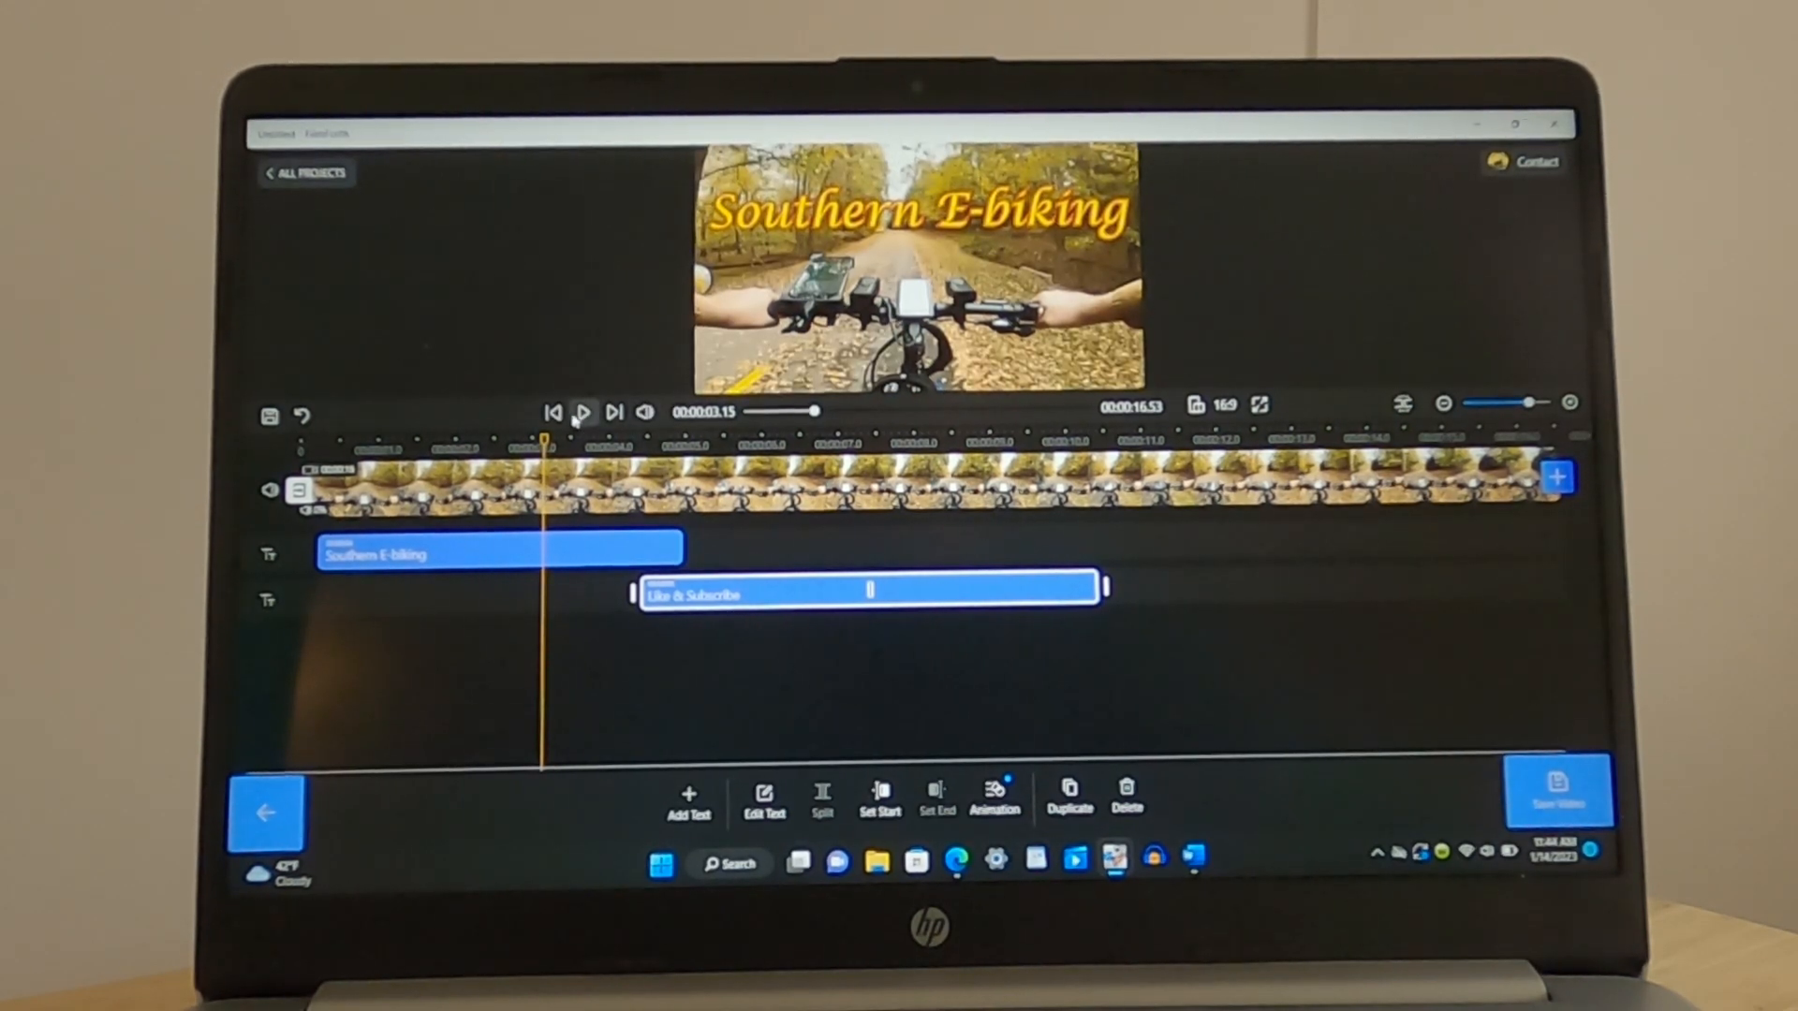
left_click(581, 412)
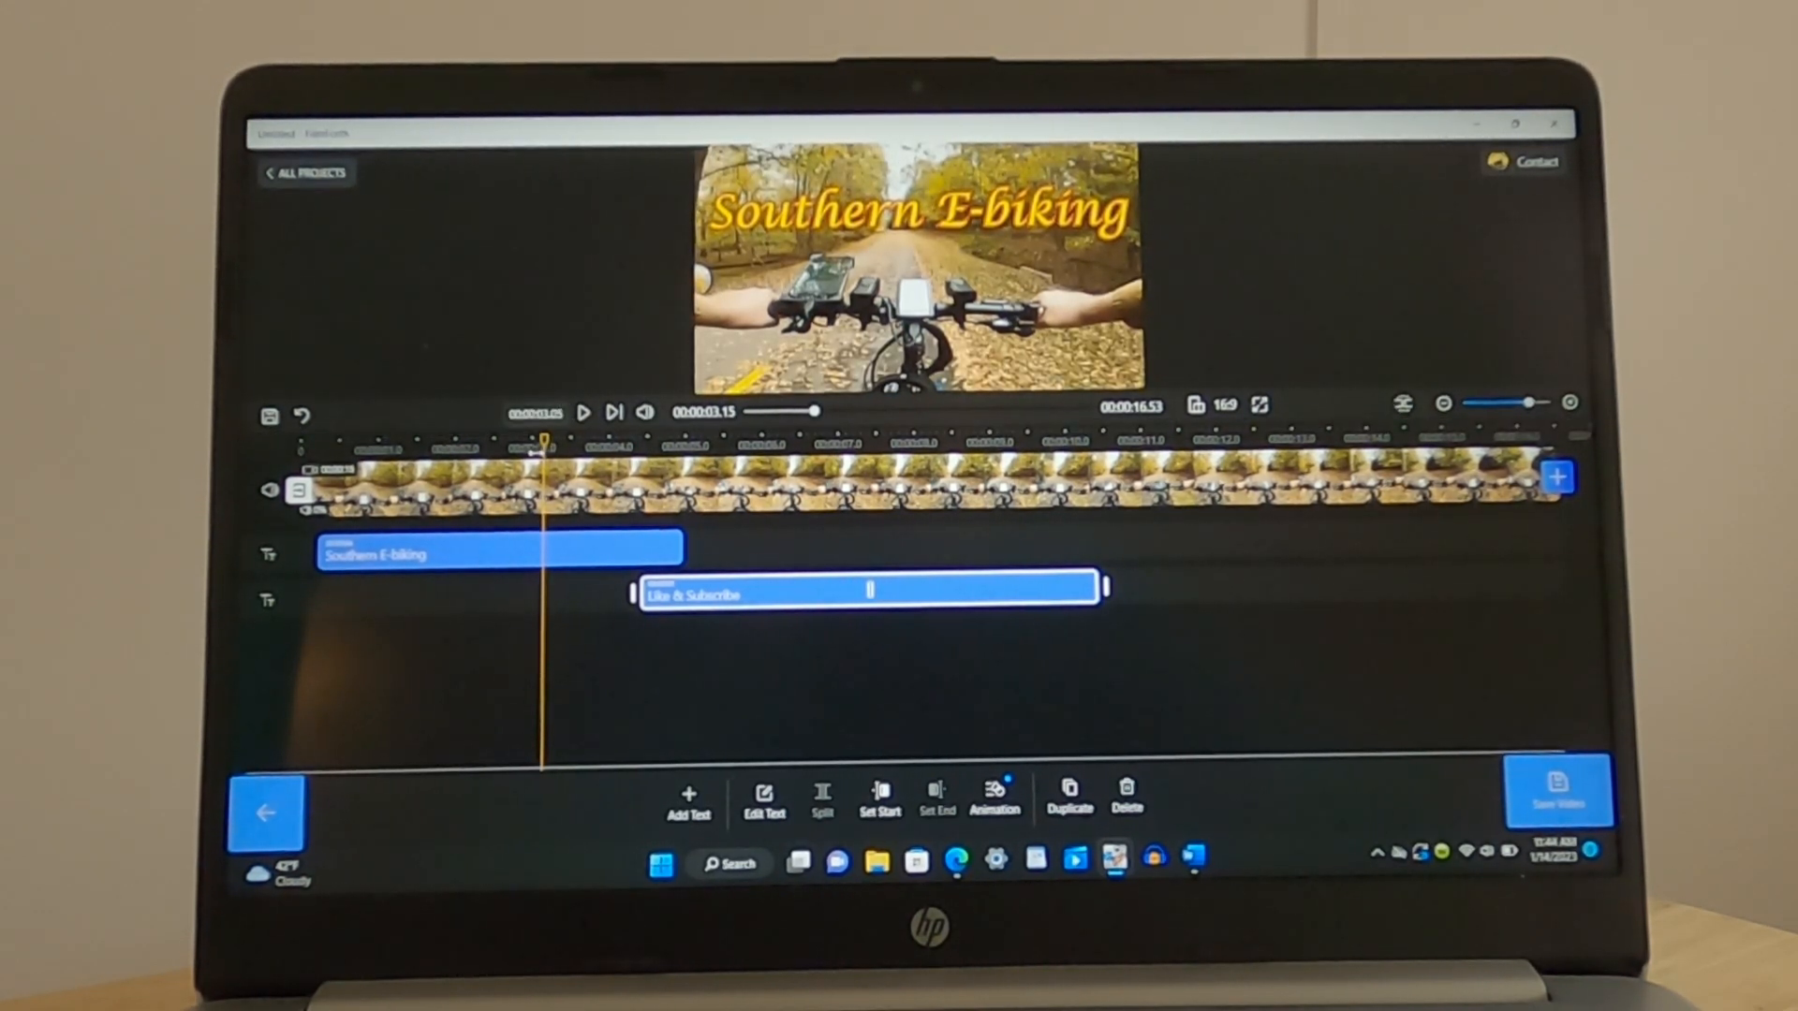
left_click(555, 410)
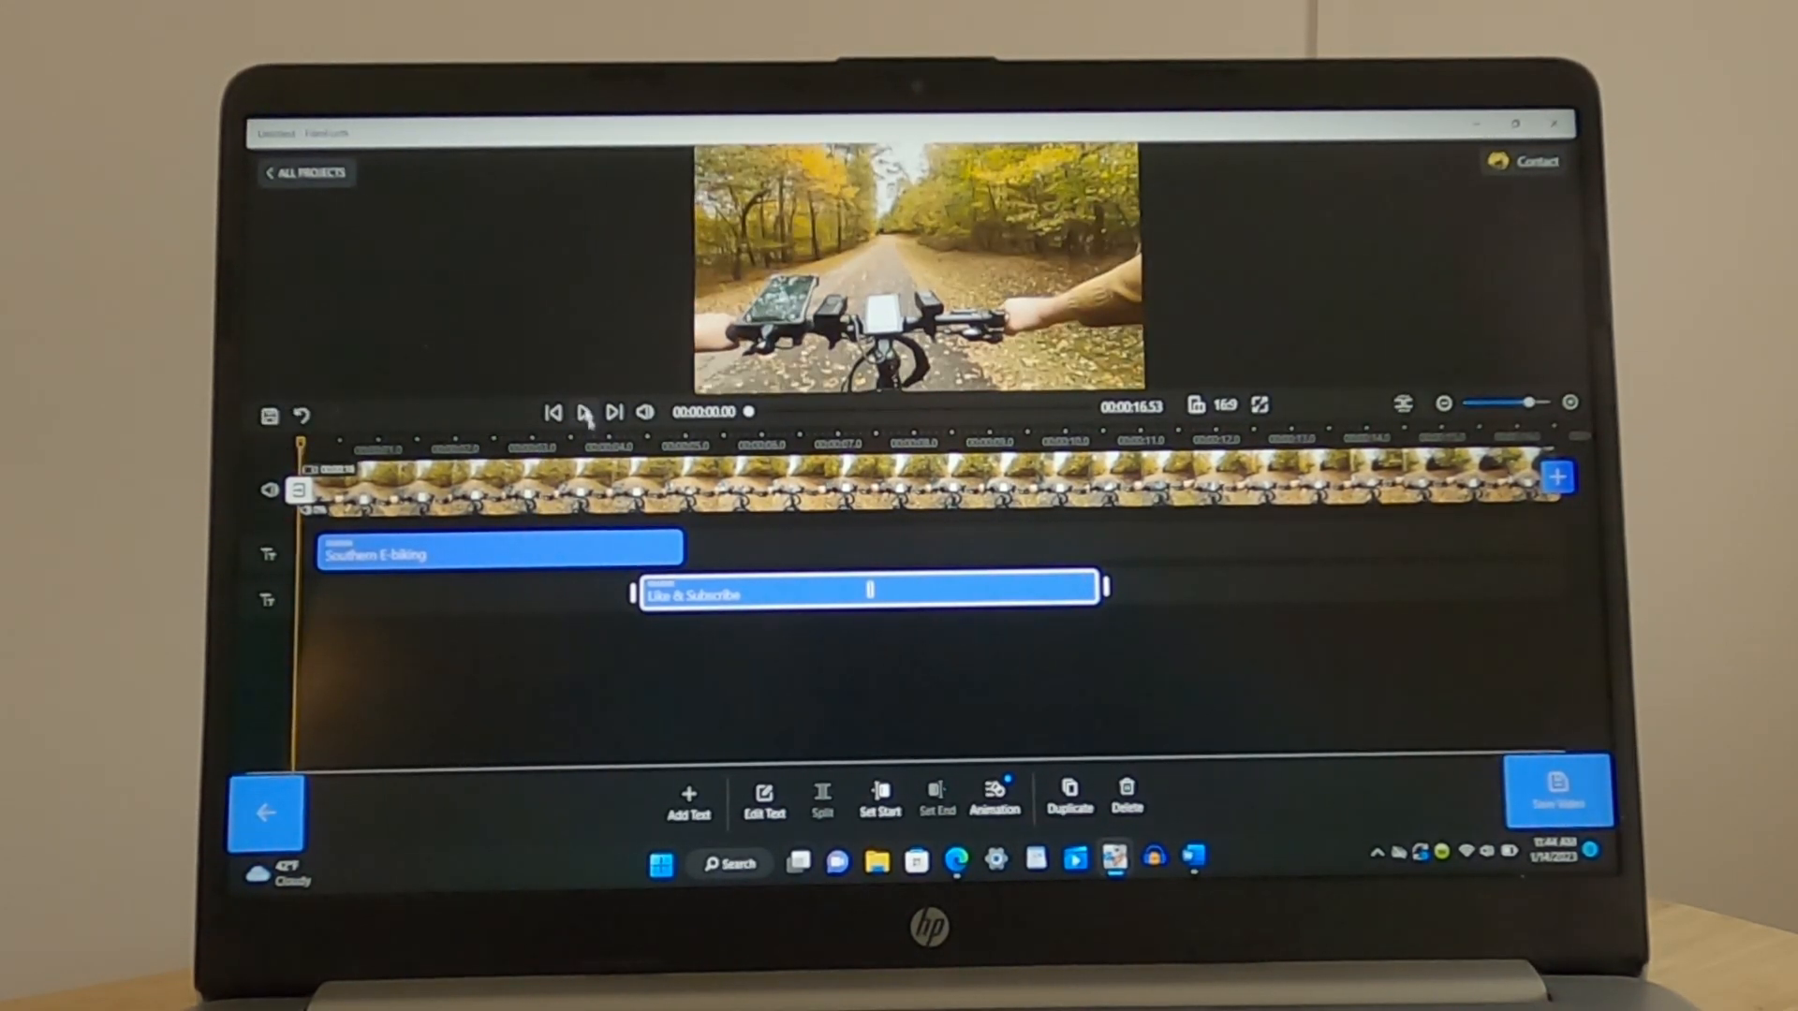
left_click(582, 412)
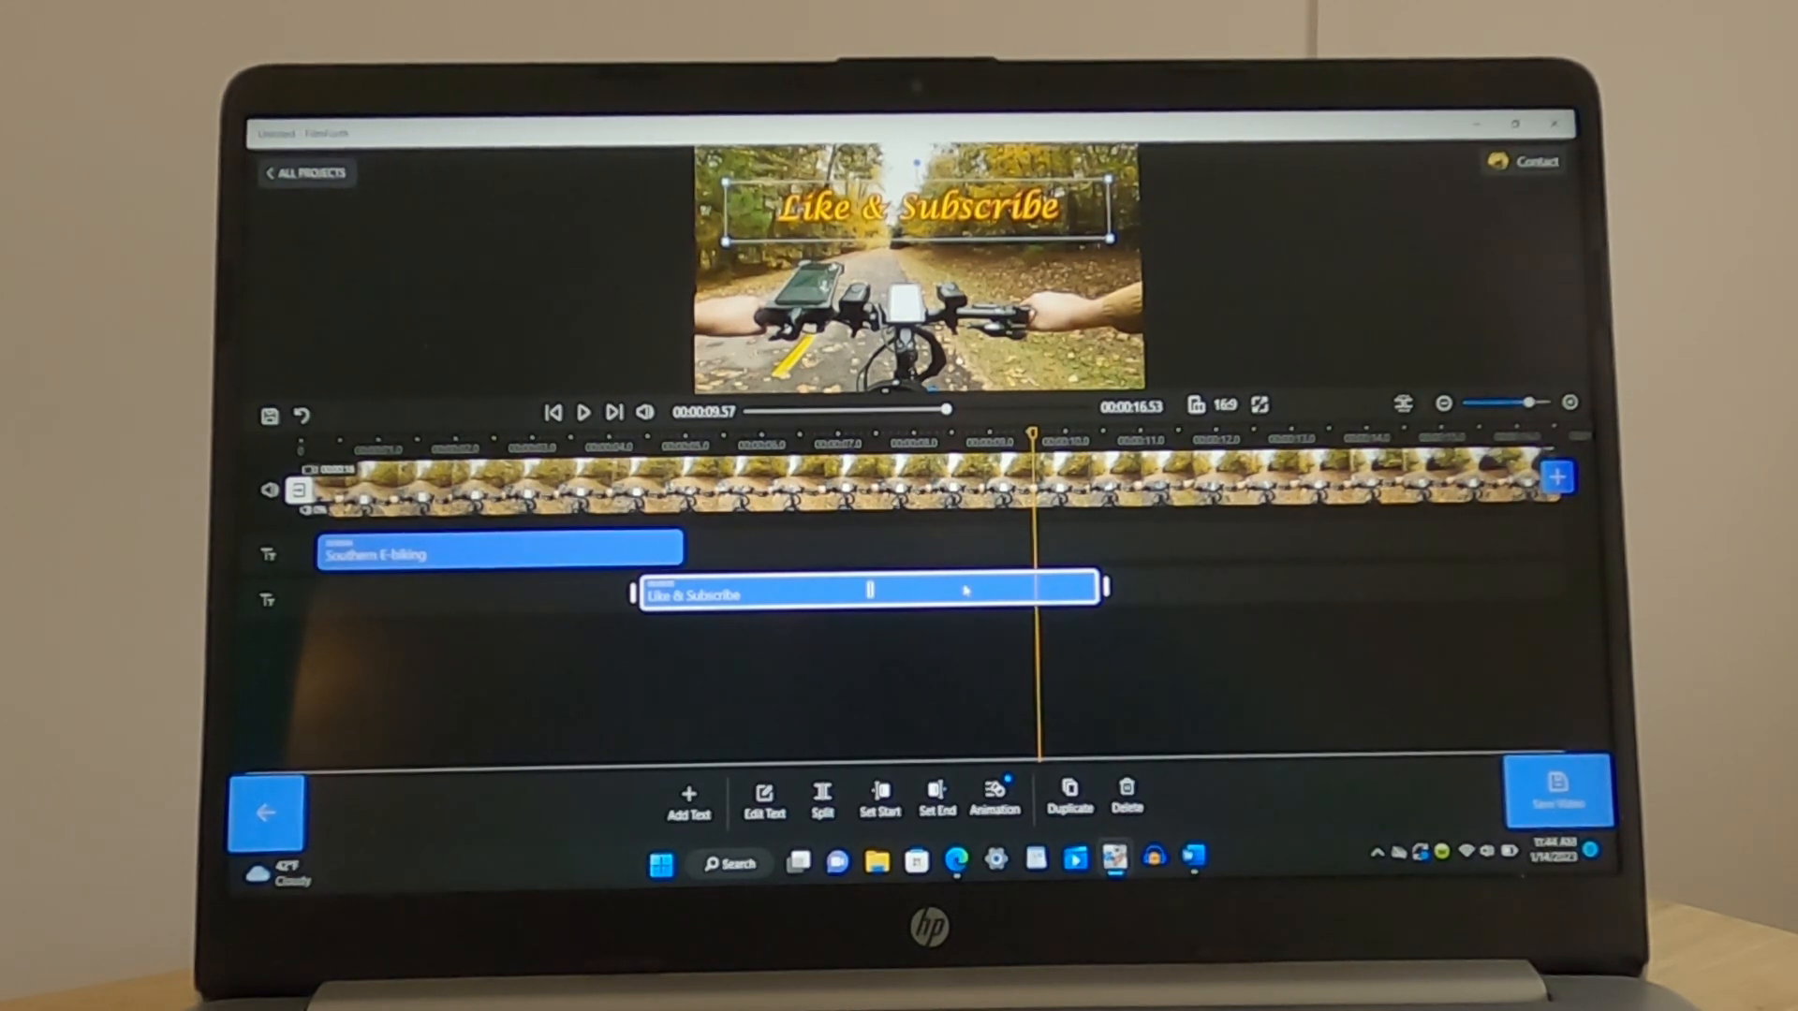
Change the Like & Subscribe exit to a 2-second Fade Out
left_click(992, 800)
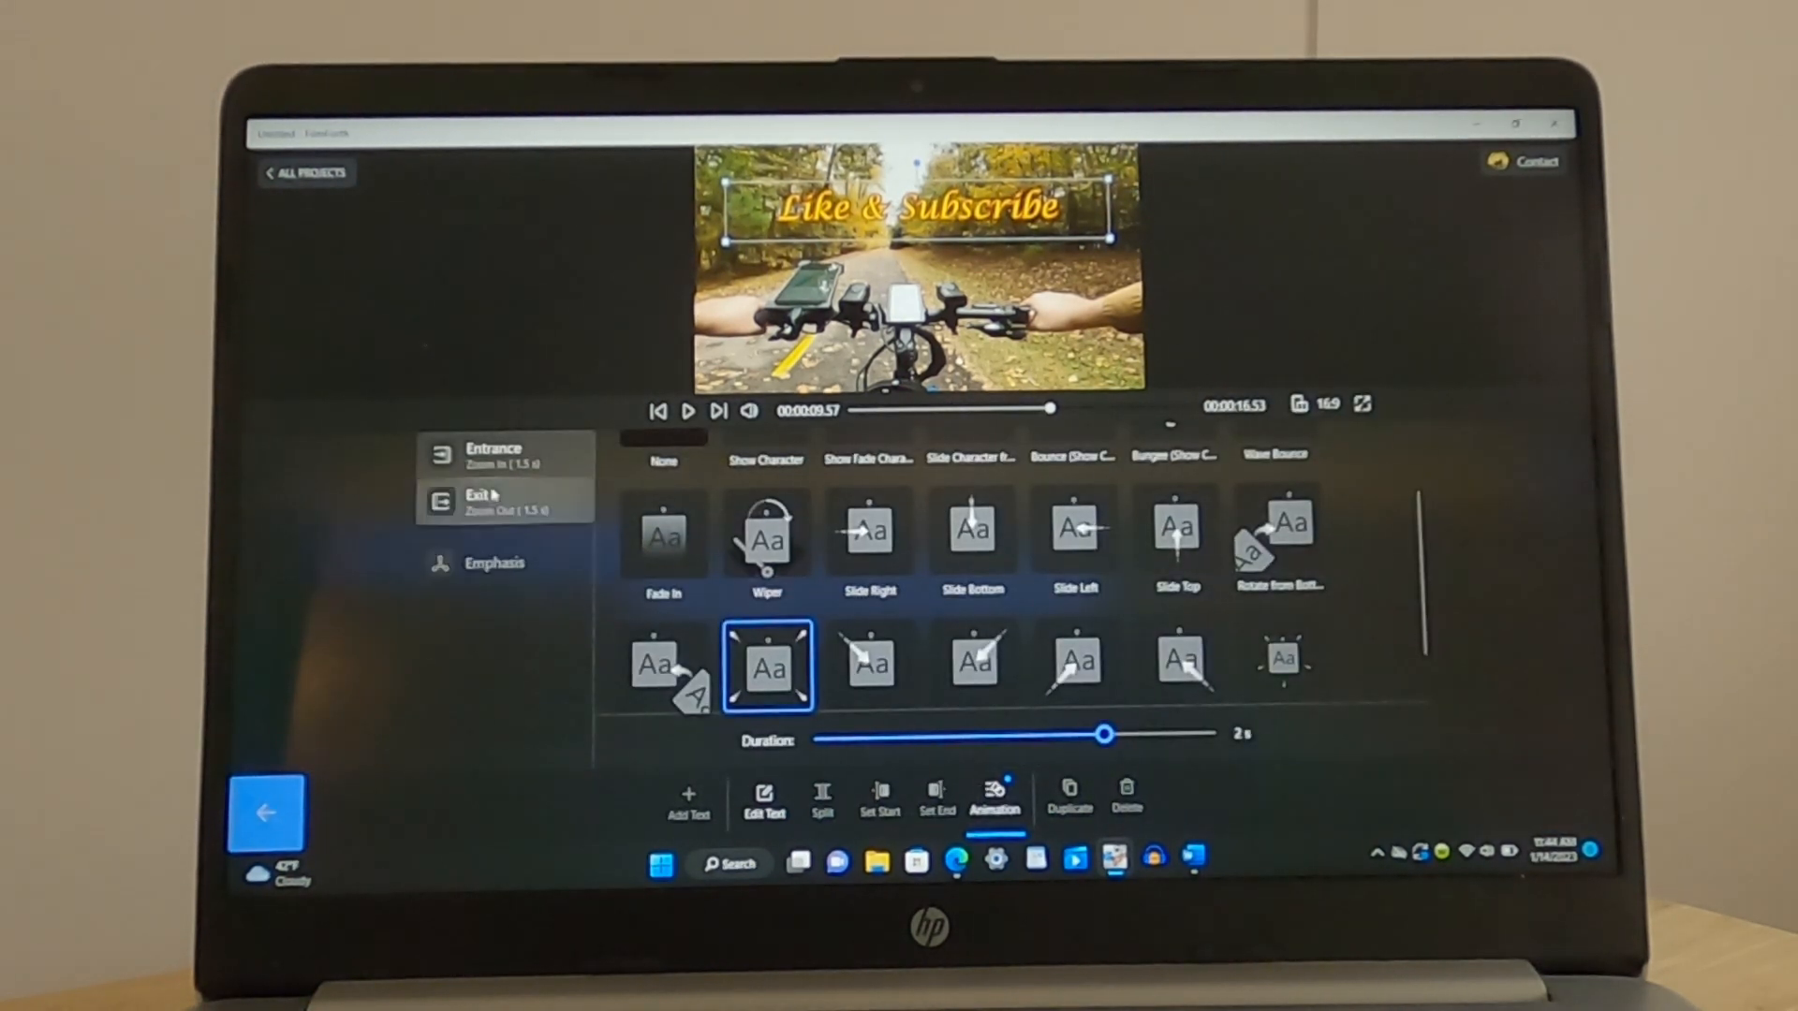
left_click(478, 500)
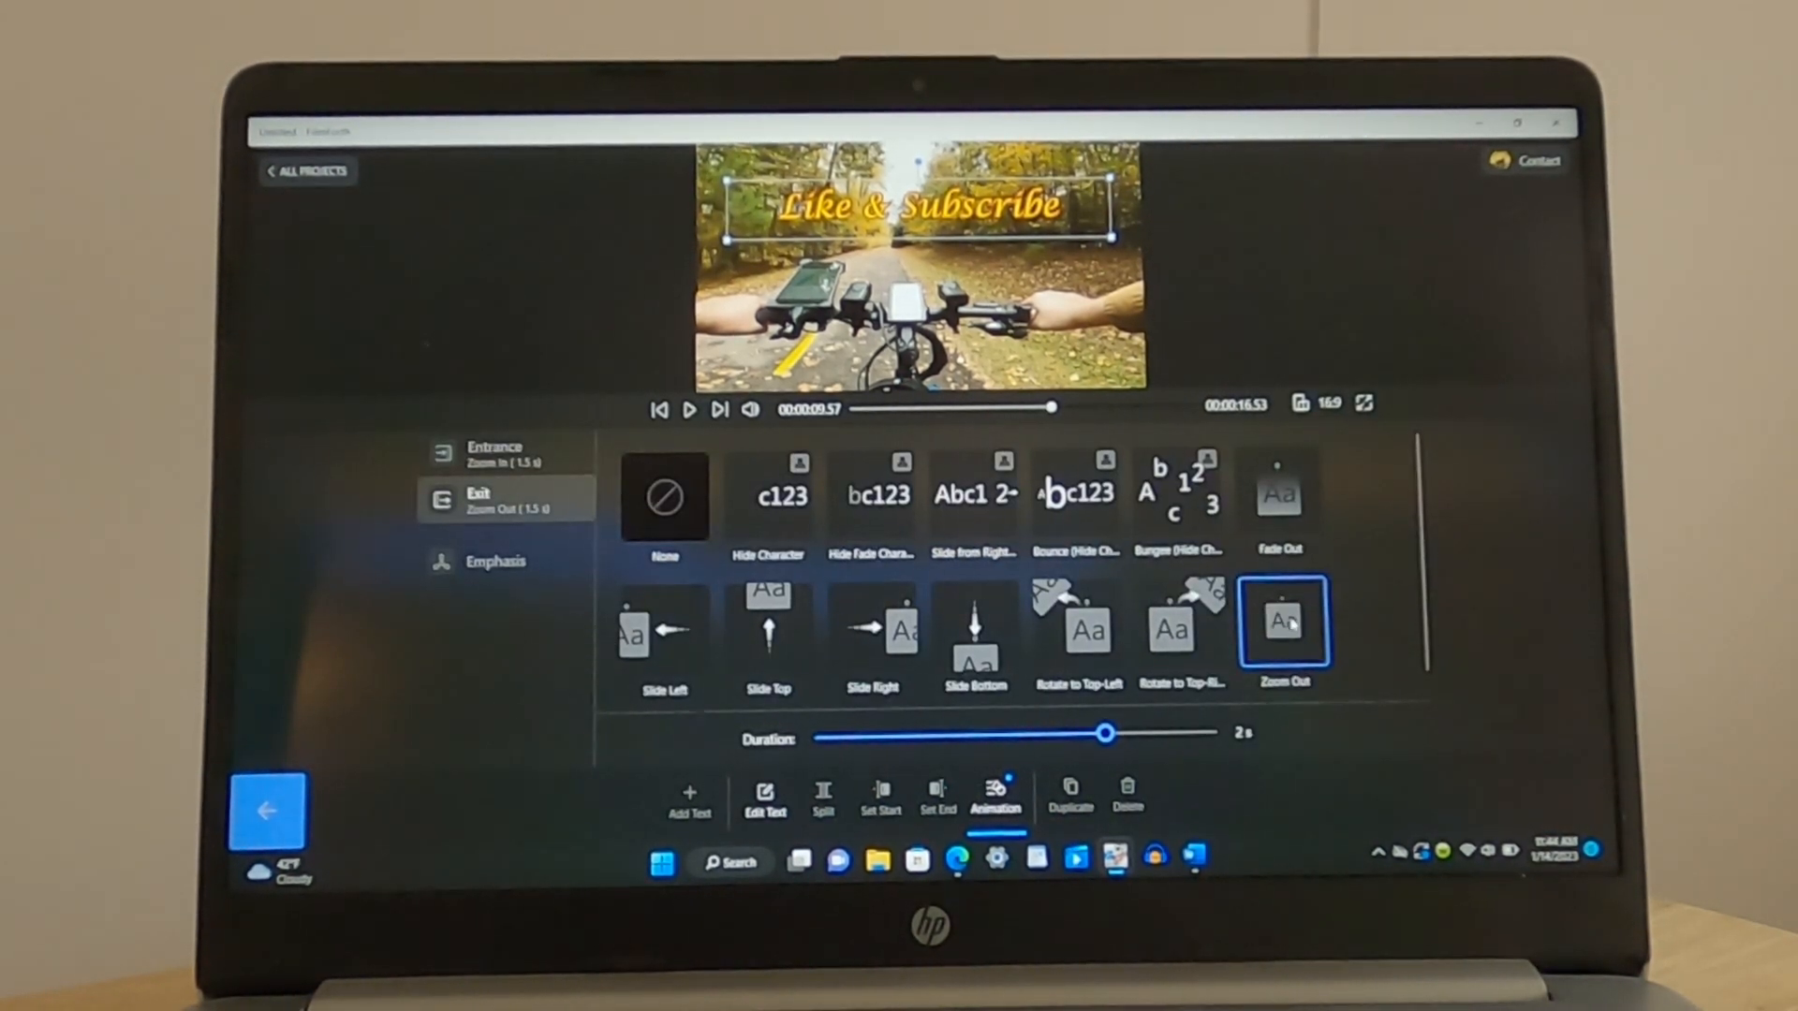
left_click(1279, 494)
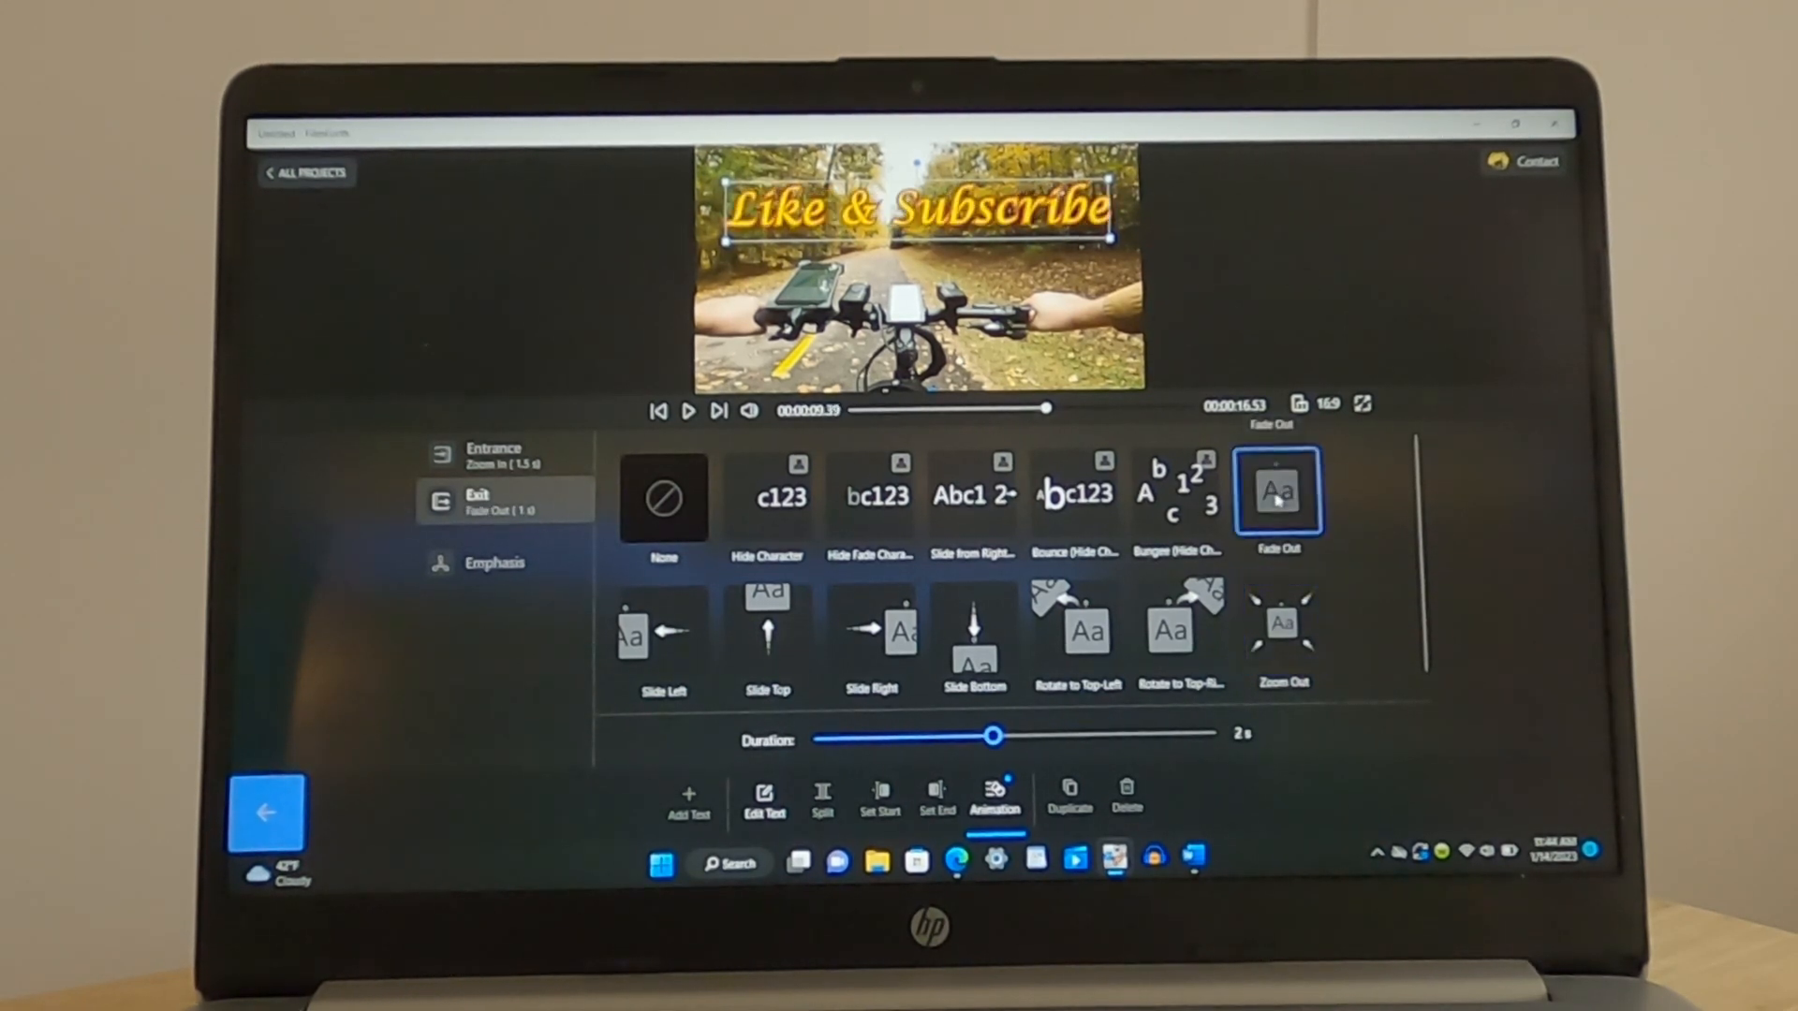
left_click_drag(992, 734, 1096, 734)
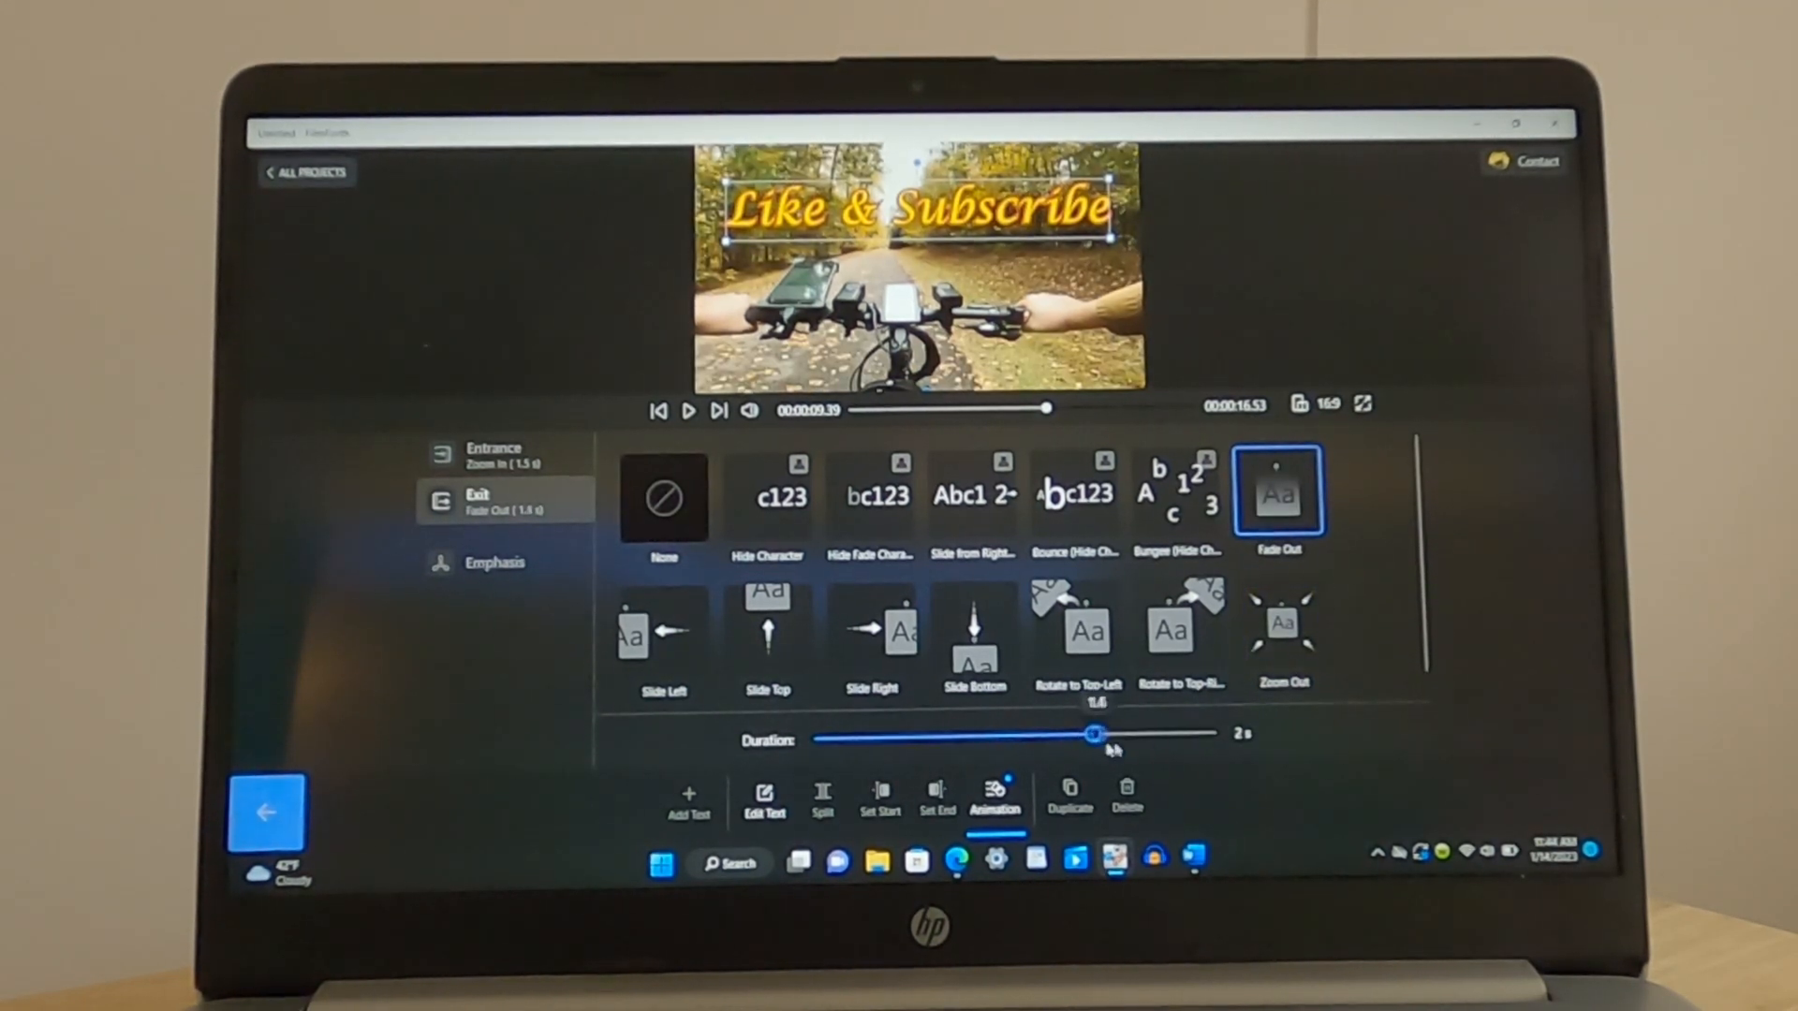
left_click_drag(1095, 735, 1215, 734)
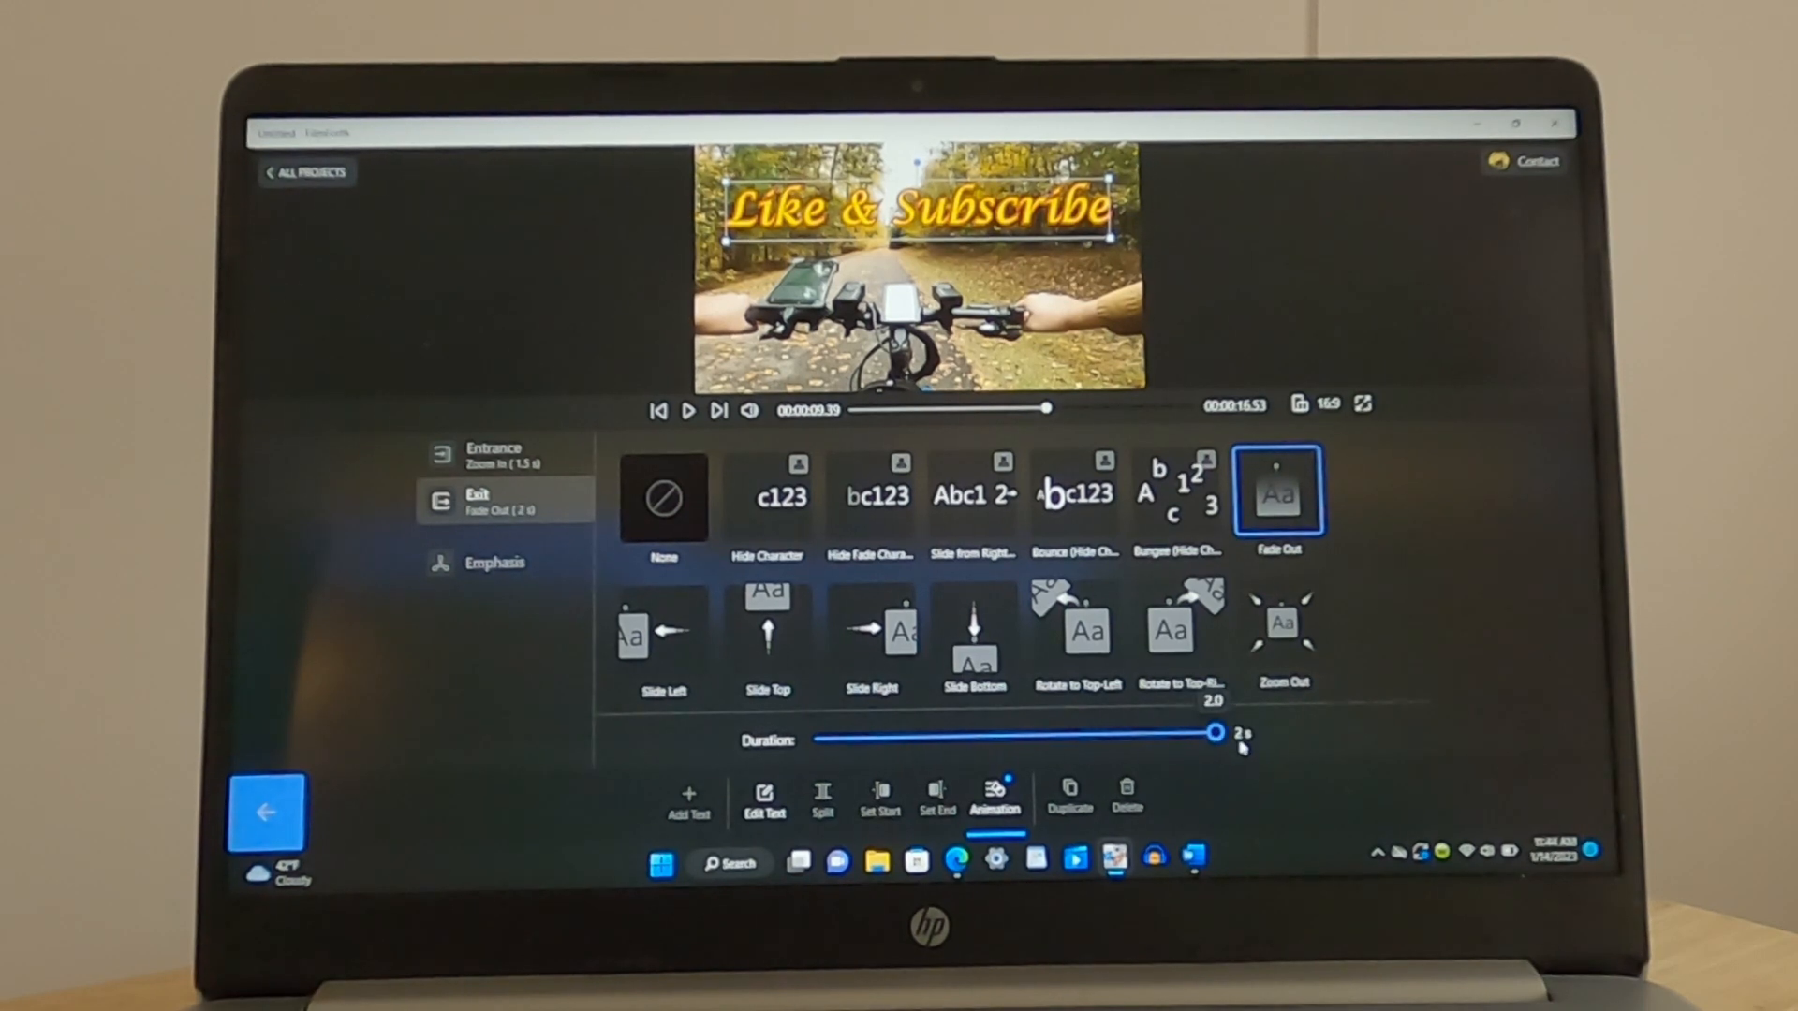
left_click(687, 410)
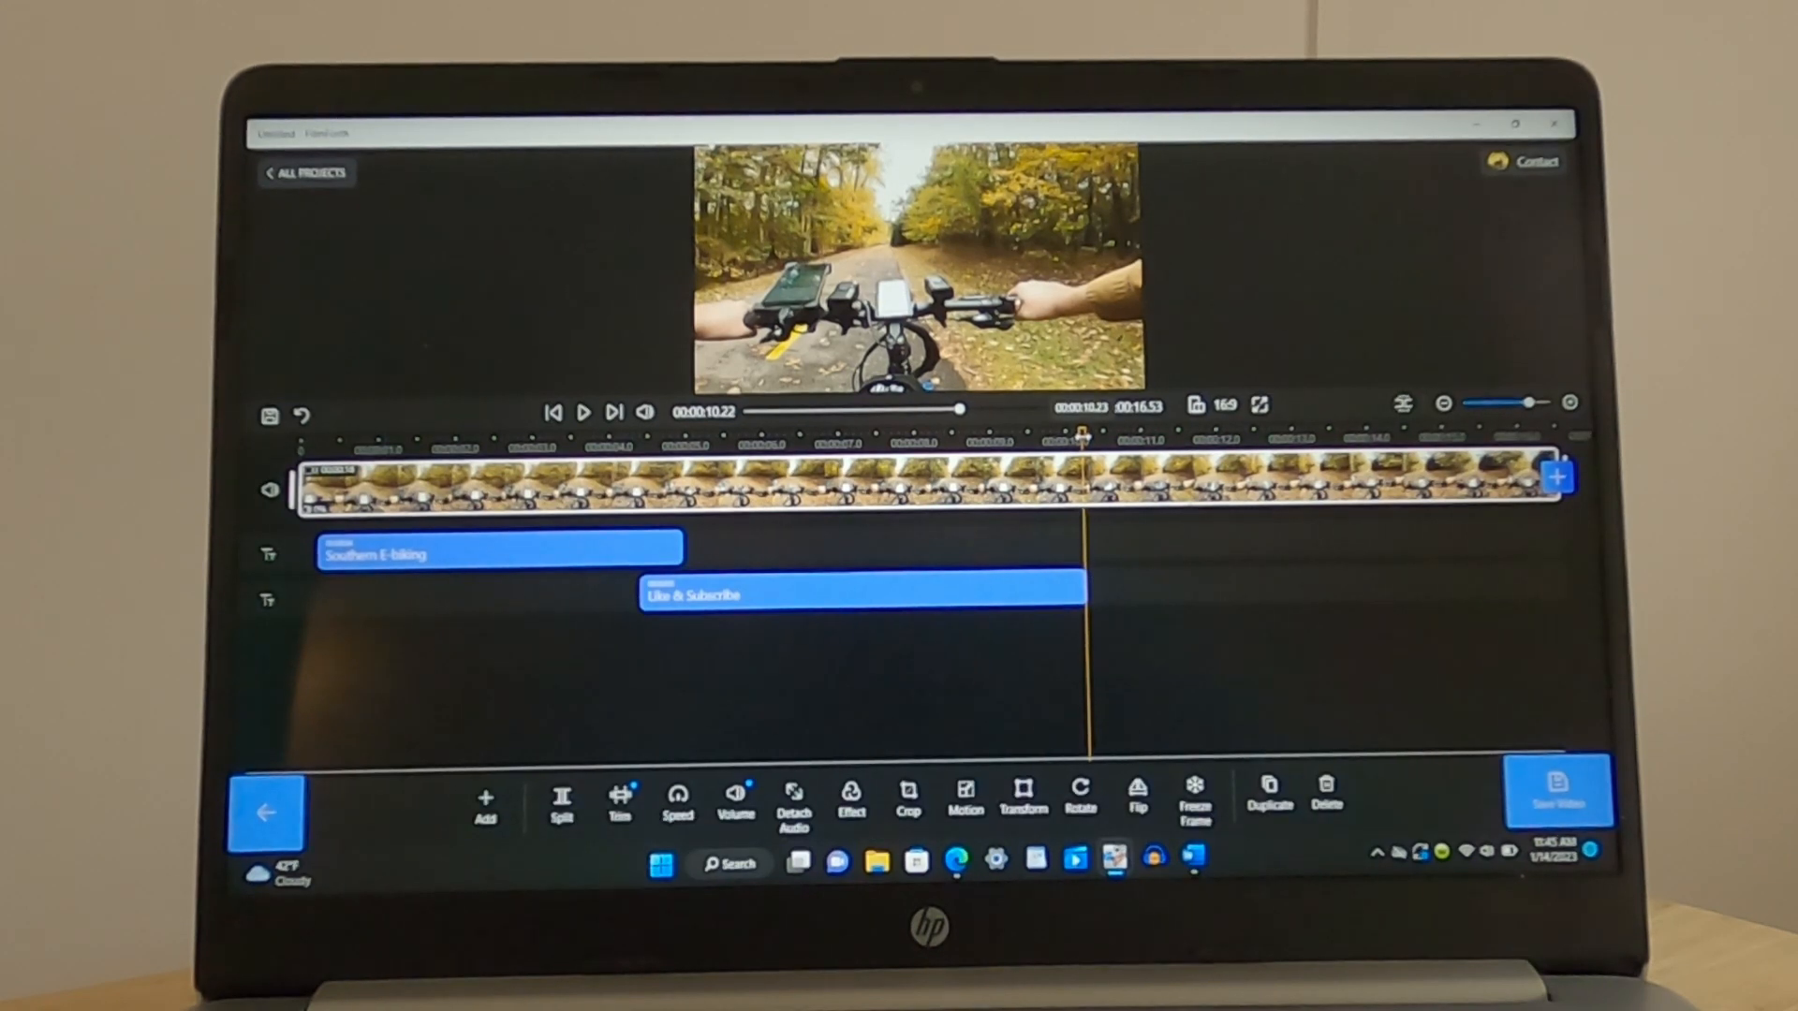
Play the project from the start to review both titles
left_click(555, 410)
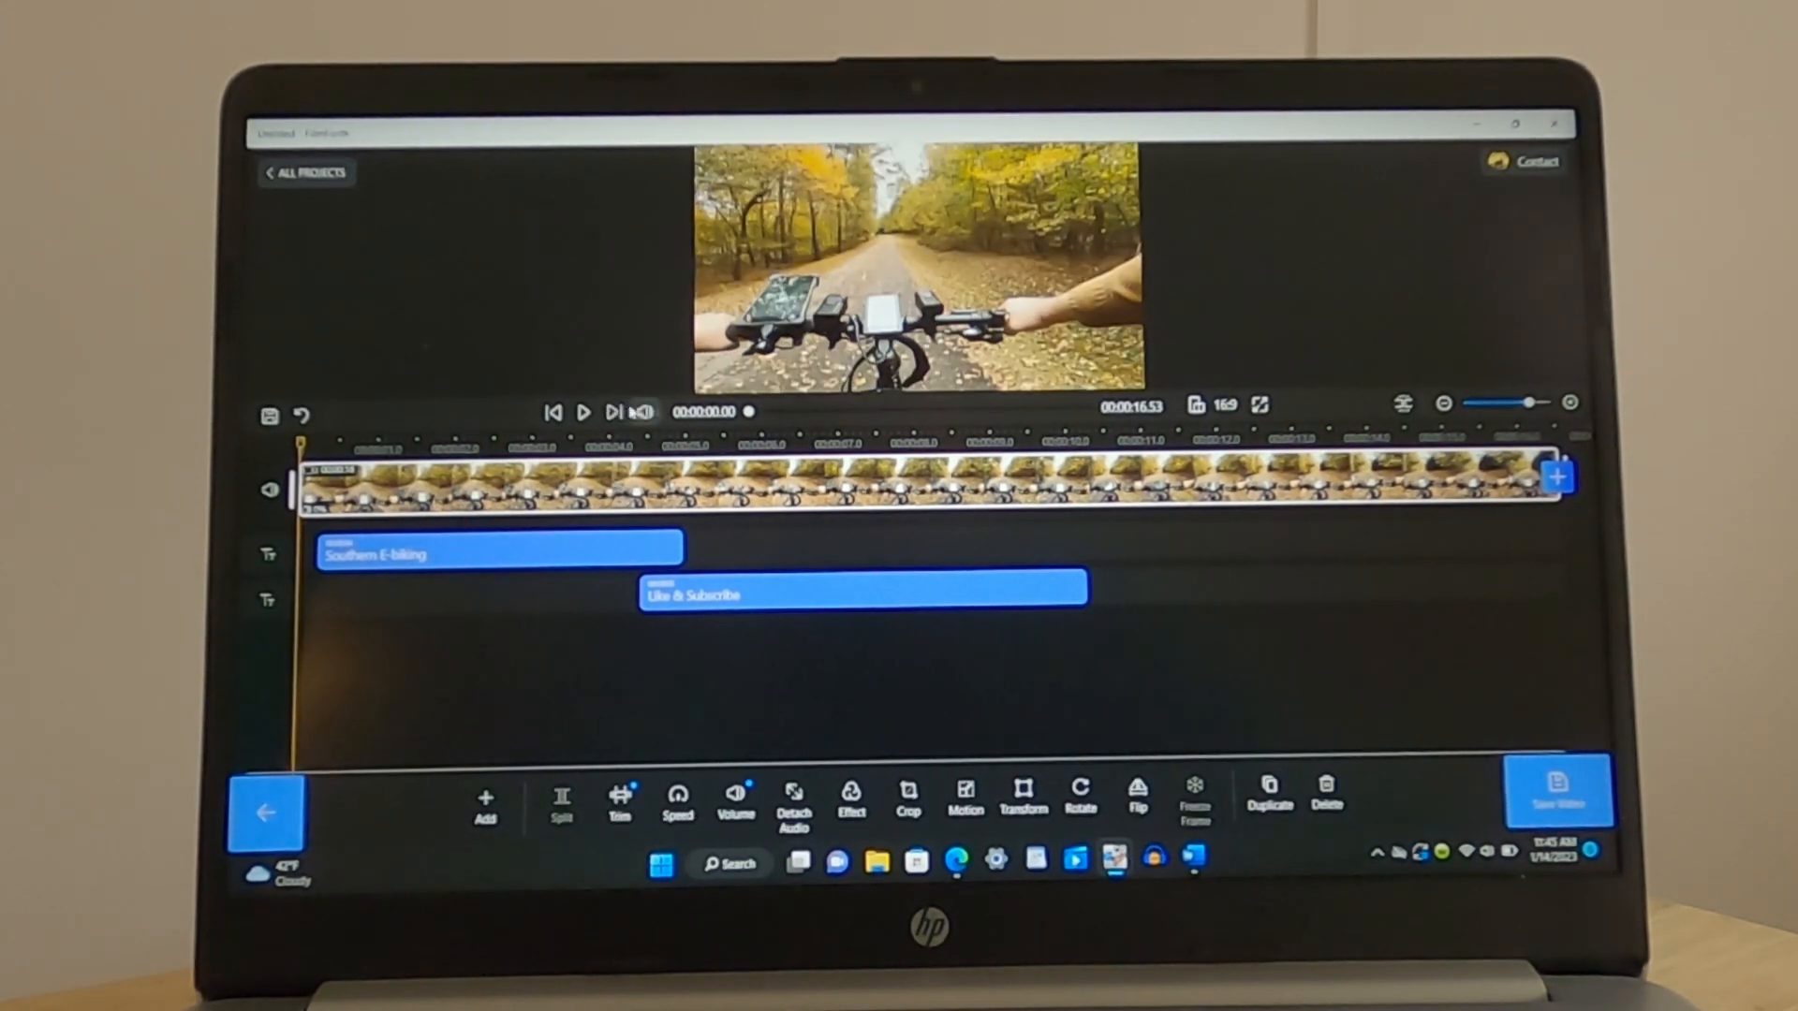
left_click(582, 412)
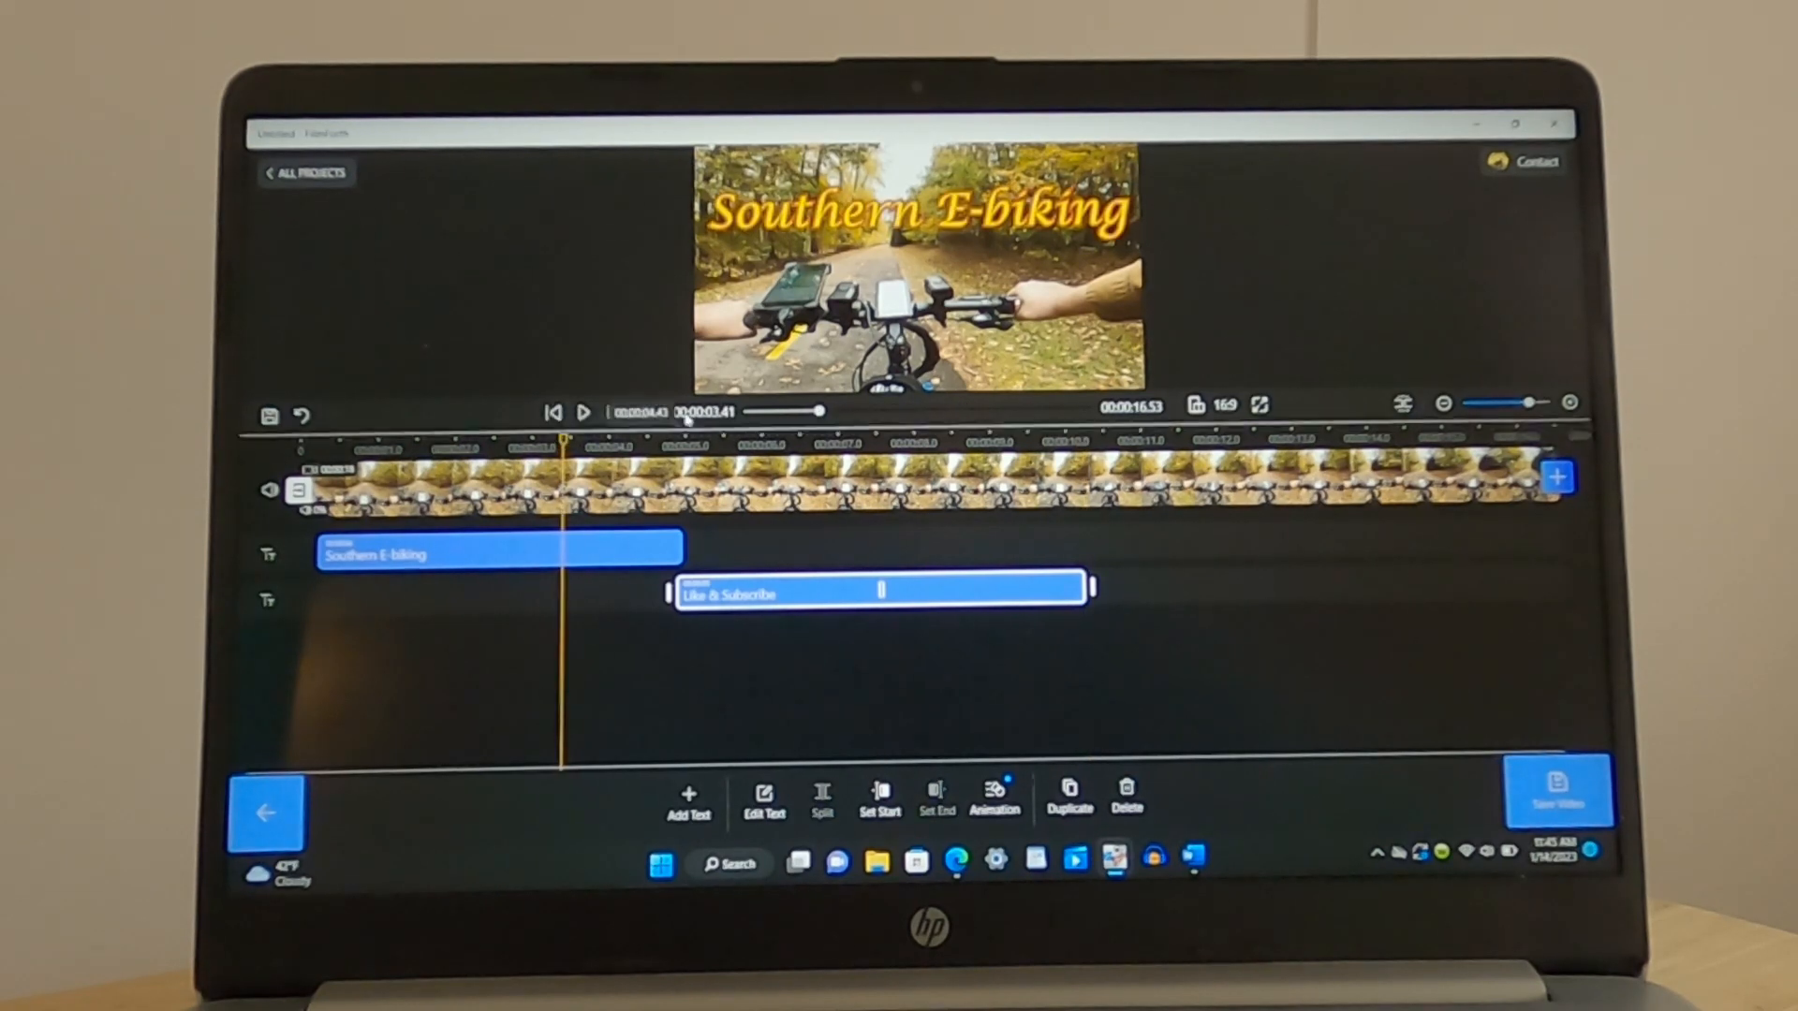
left_click(582, 410)
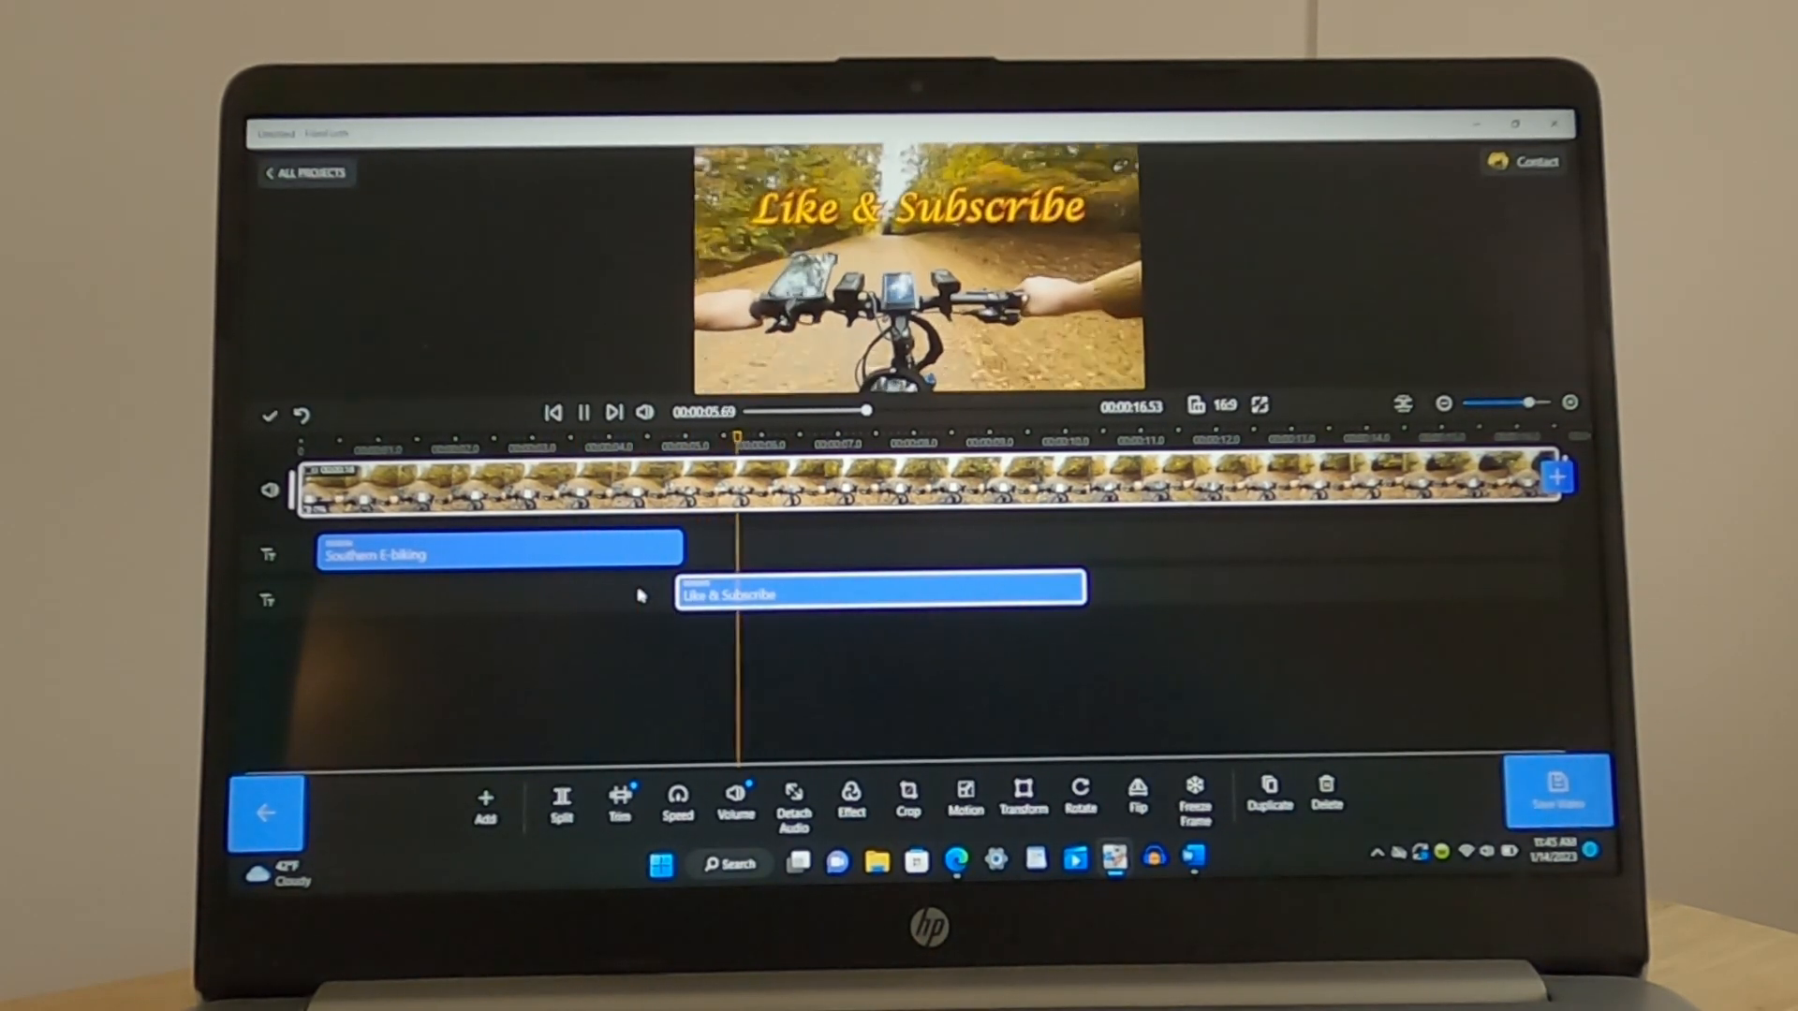
left_click(584, 410)
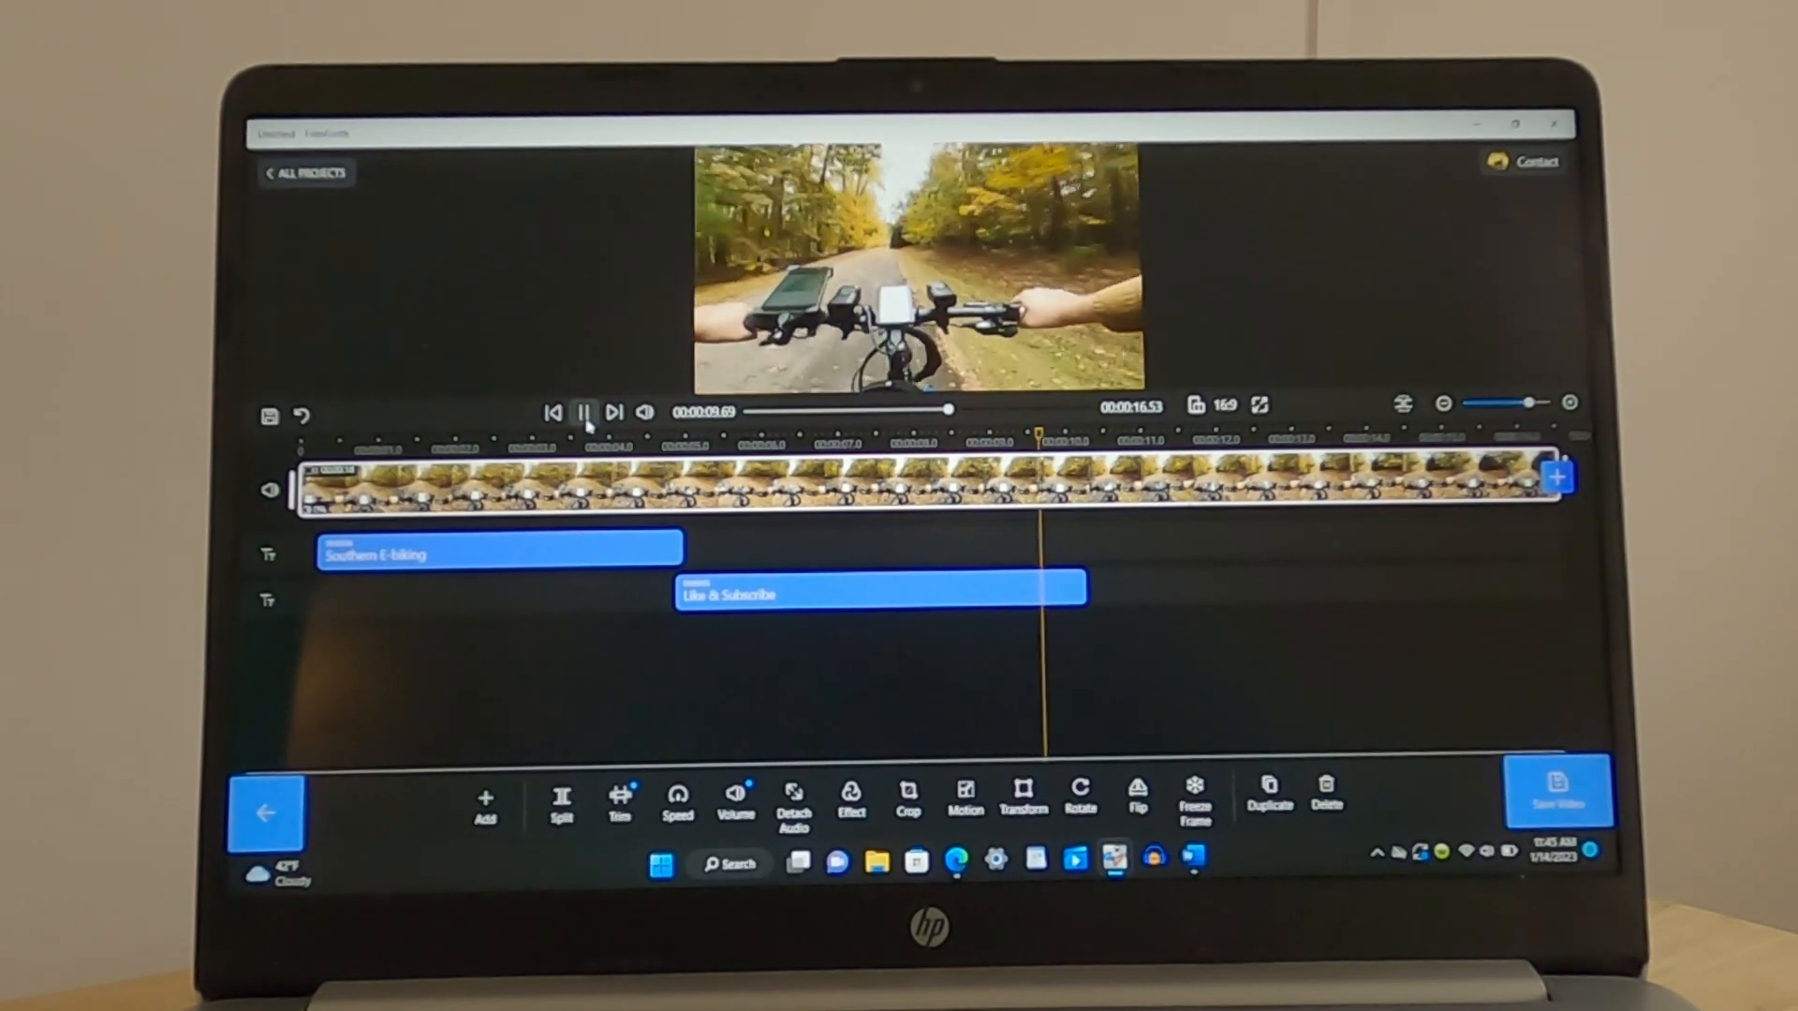
left_click(582, 412)
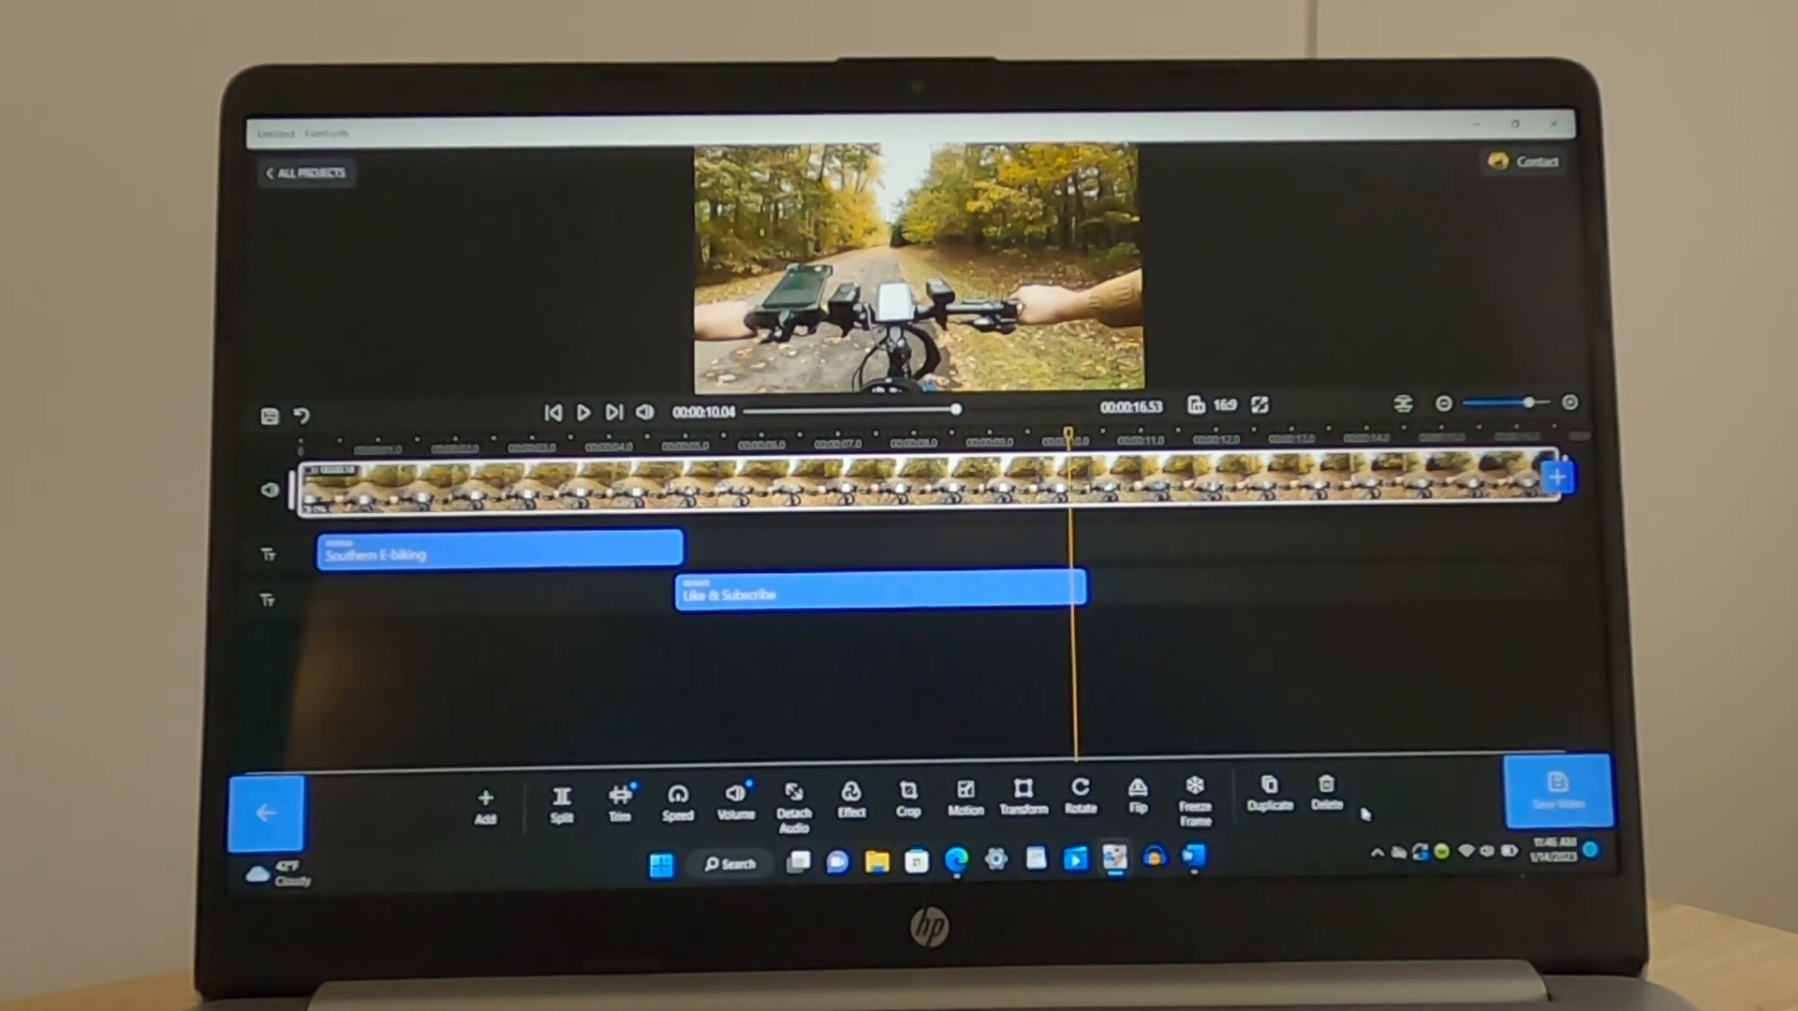
Split the ride clip at about 10 seconds and delete the trailing part, leaving 10.04 s
left_click(560, 803)
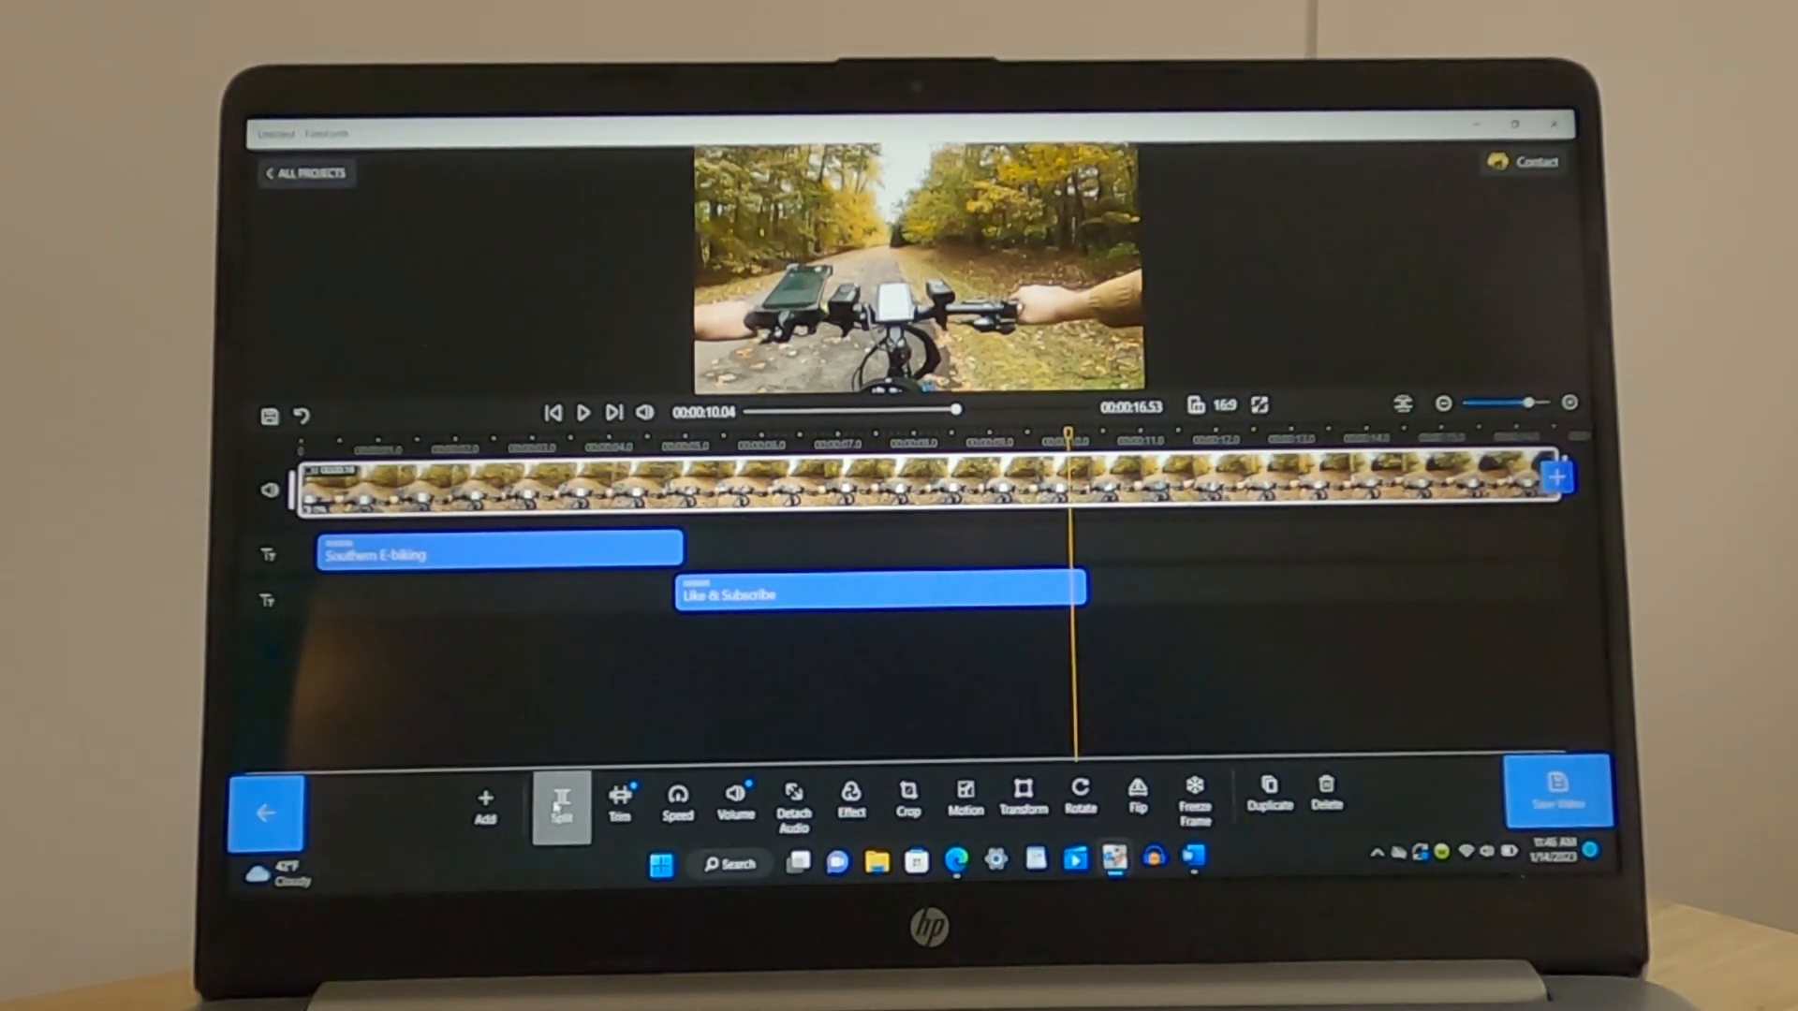
left_click(560, 803)
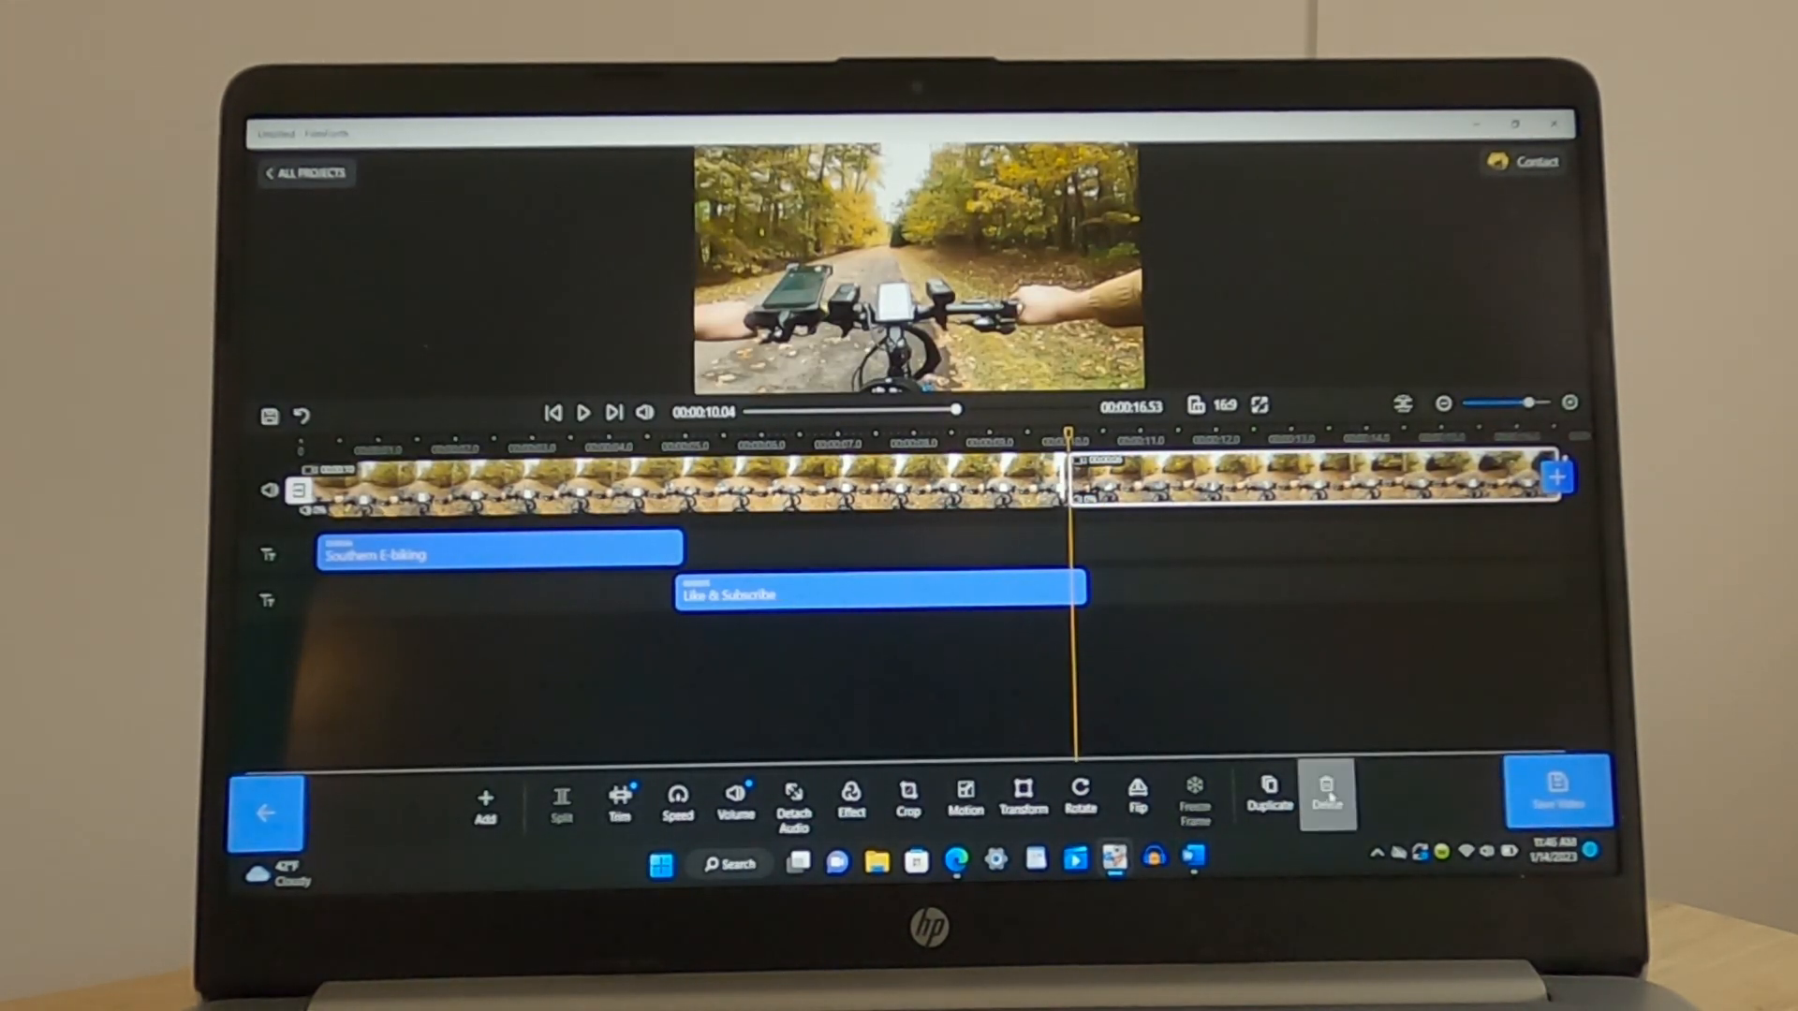
left_click(877, 594)
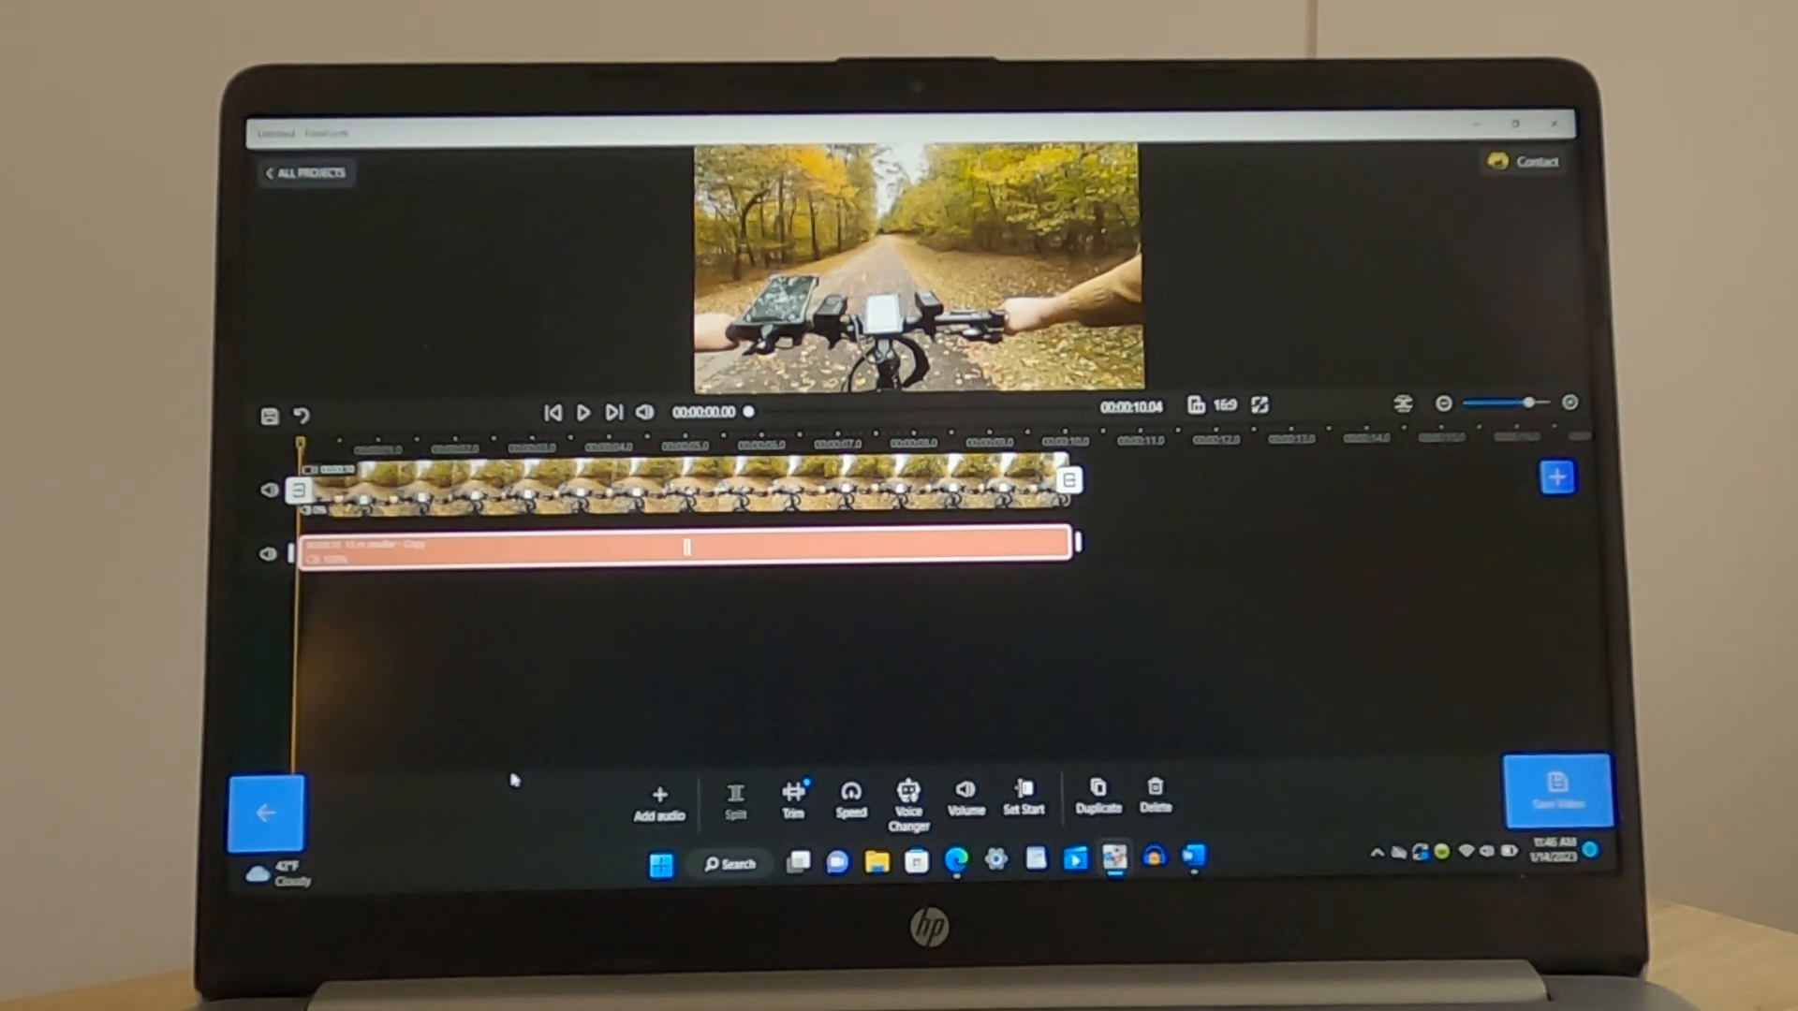
Import a music file as a second audio track and play the project to hear it
left_click(657, 803)
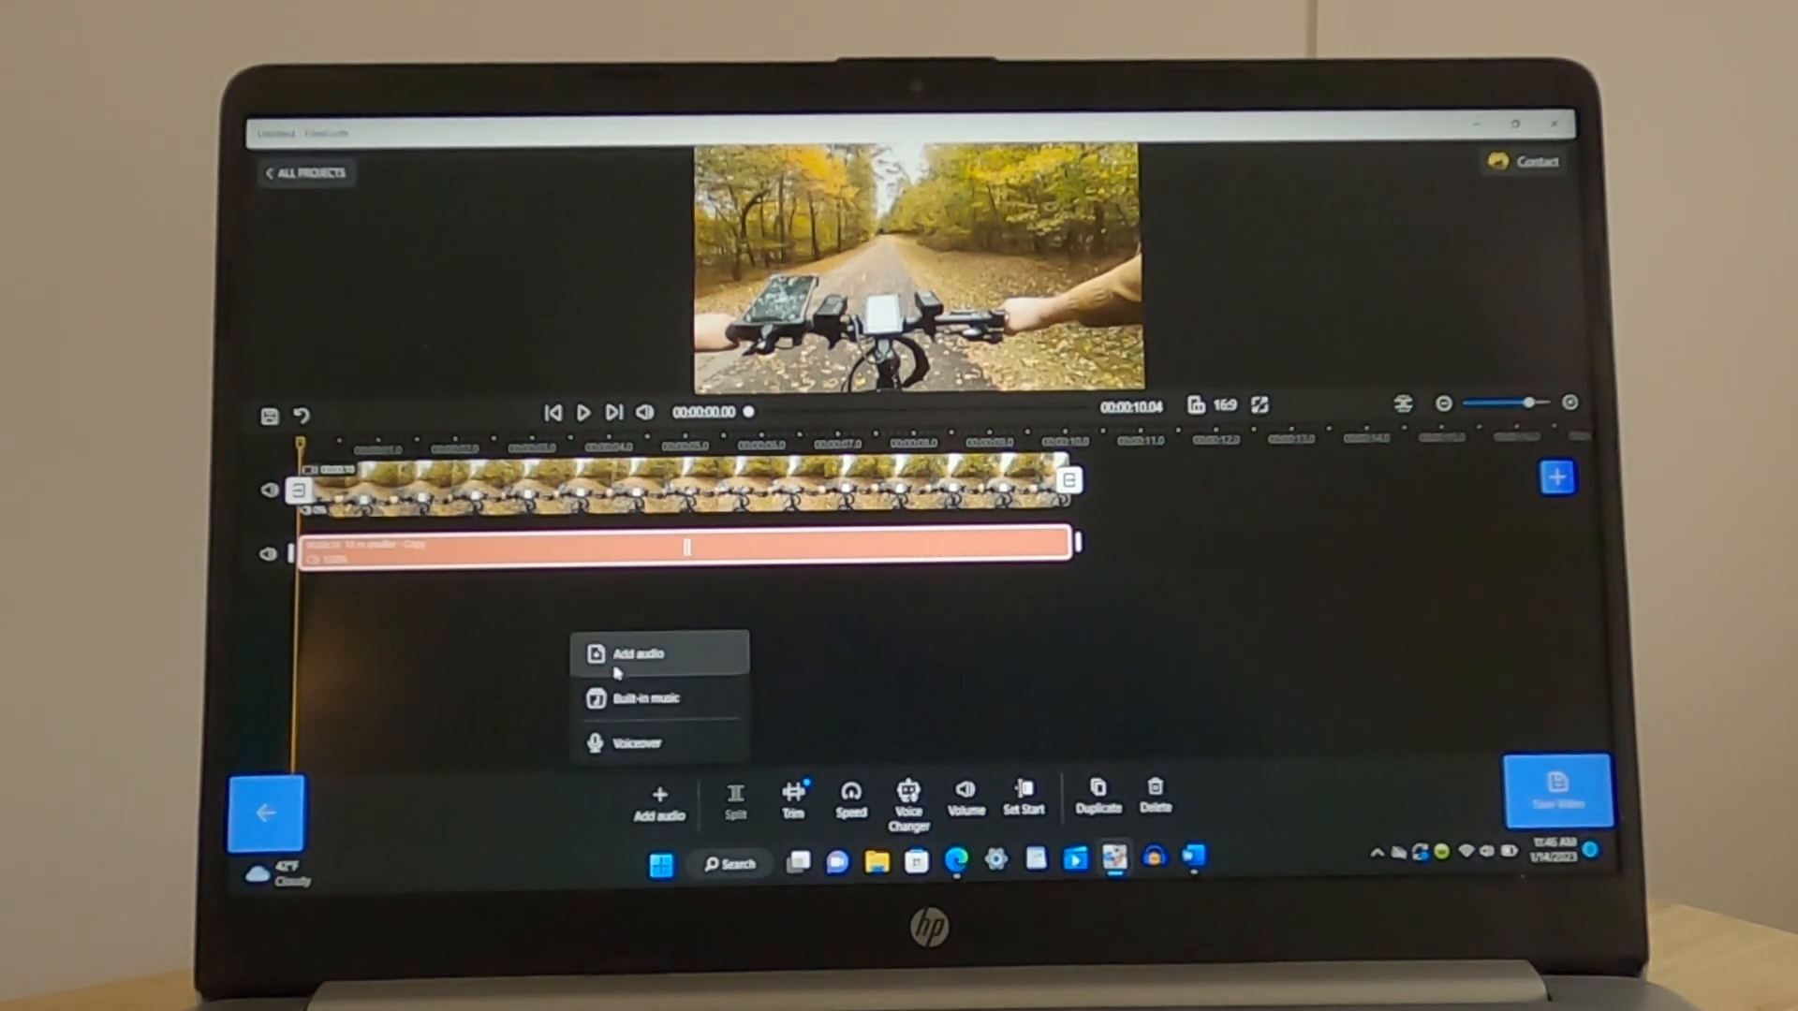
left_click(636, 654)
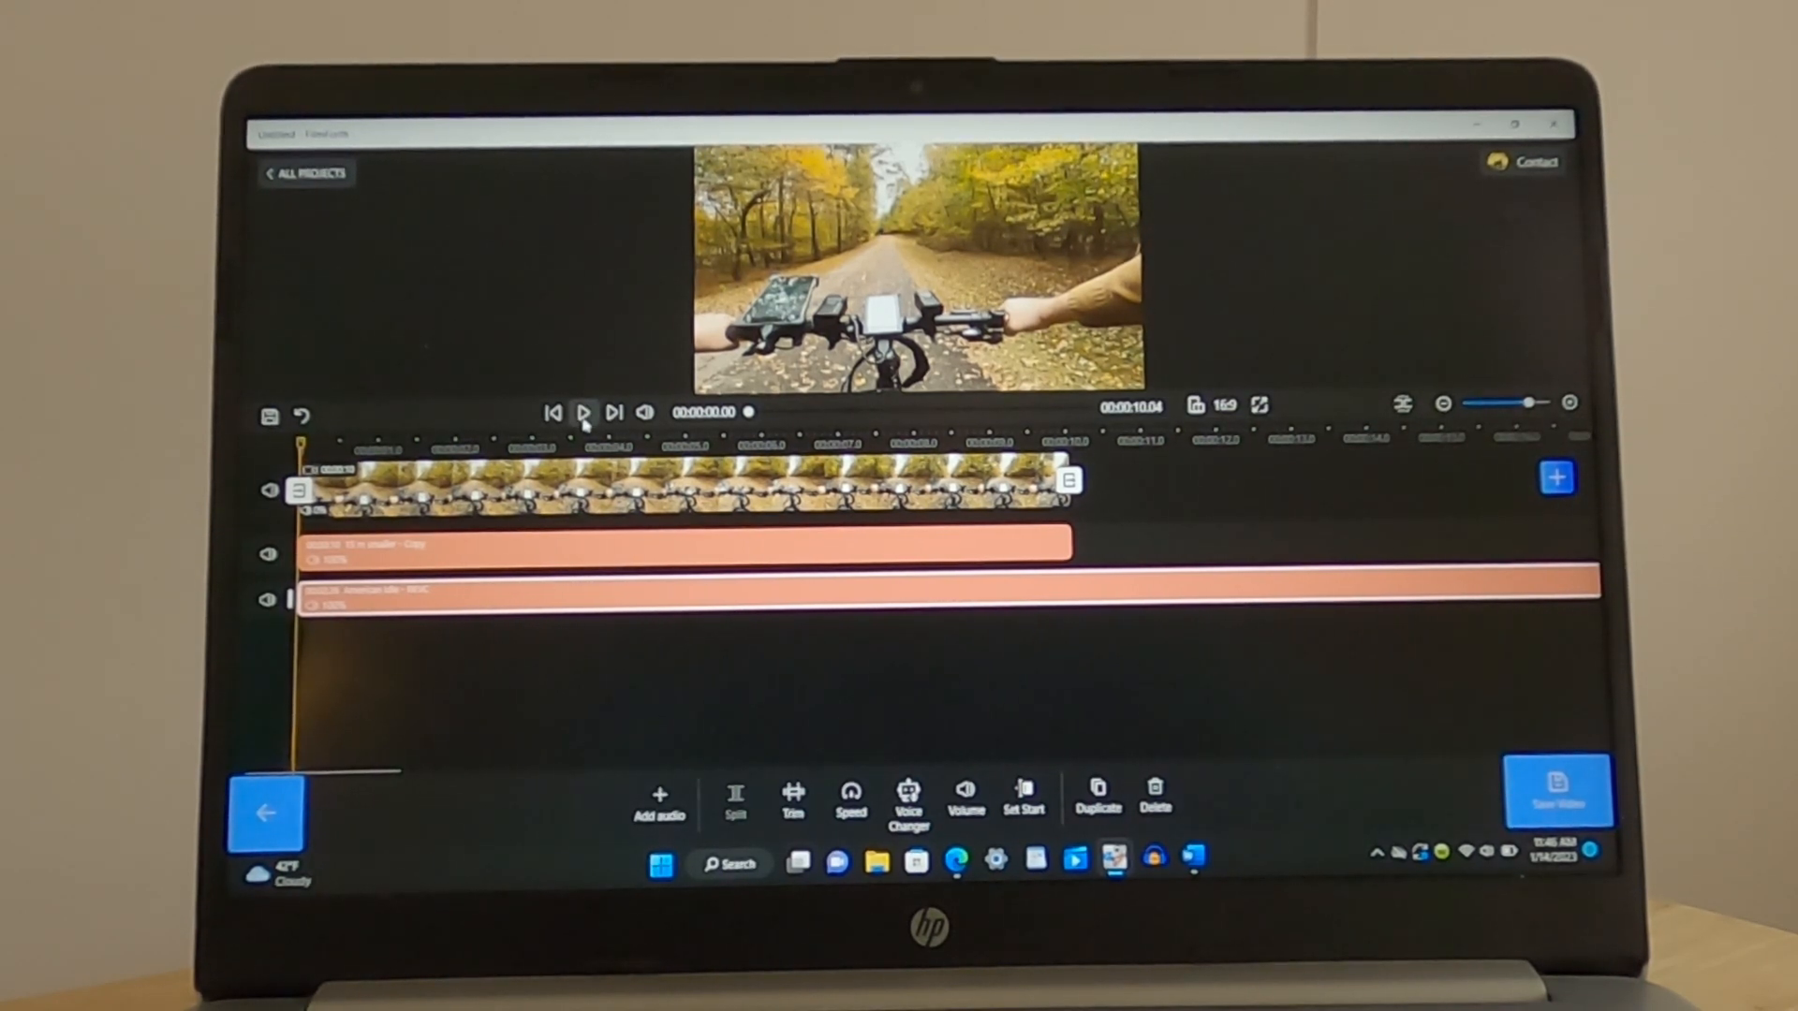
left_click(583, 411)
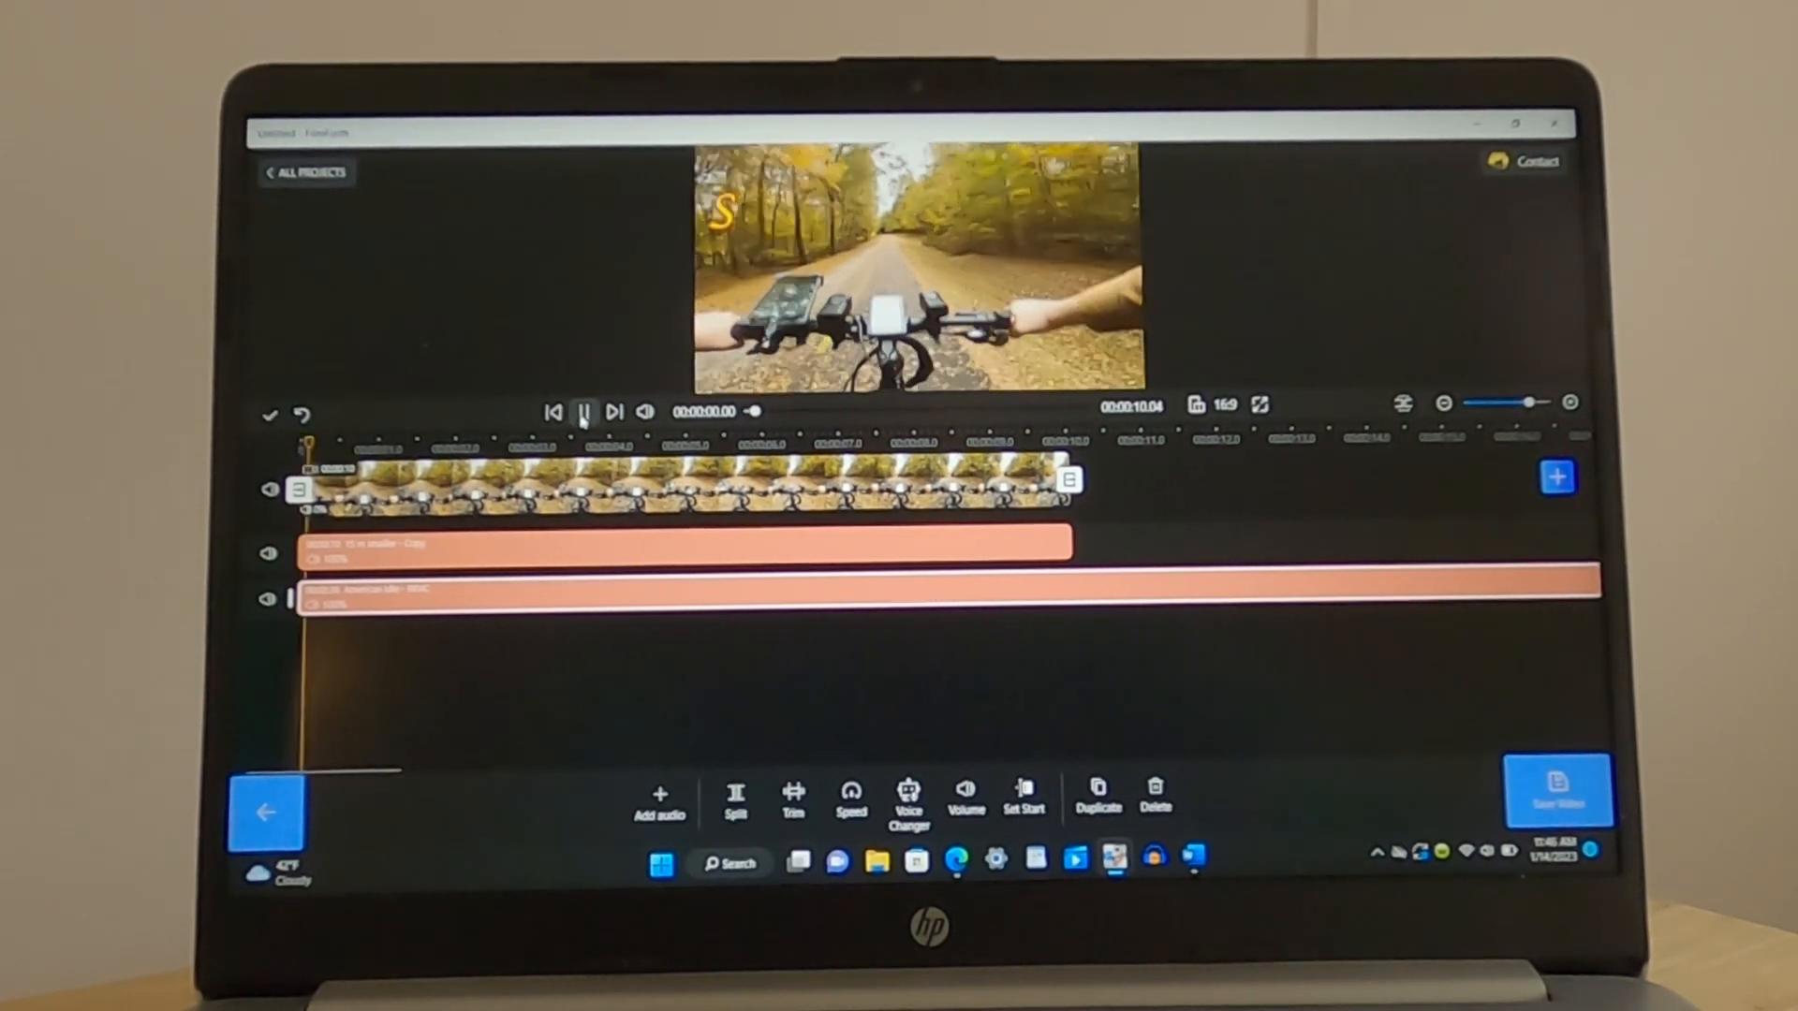
left_click(582, 410)
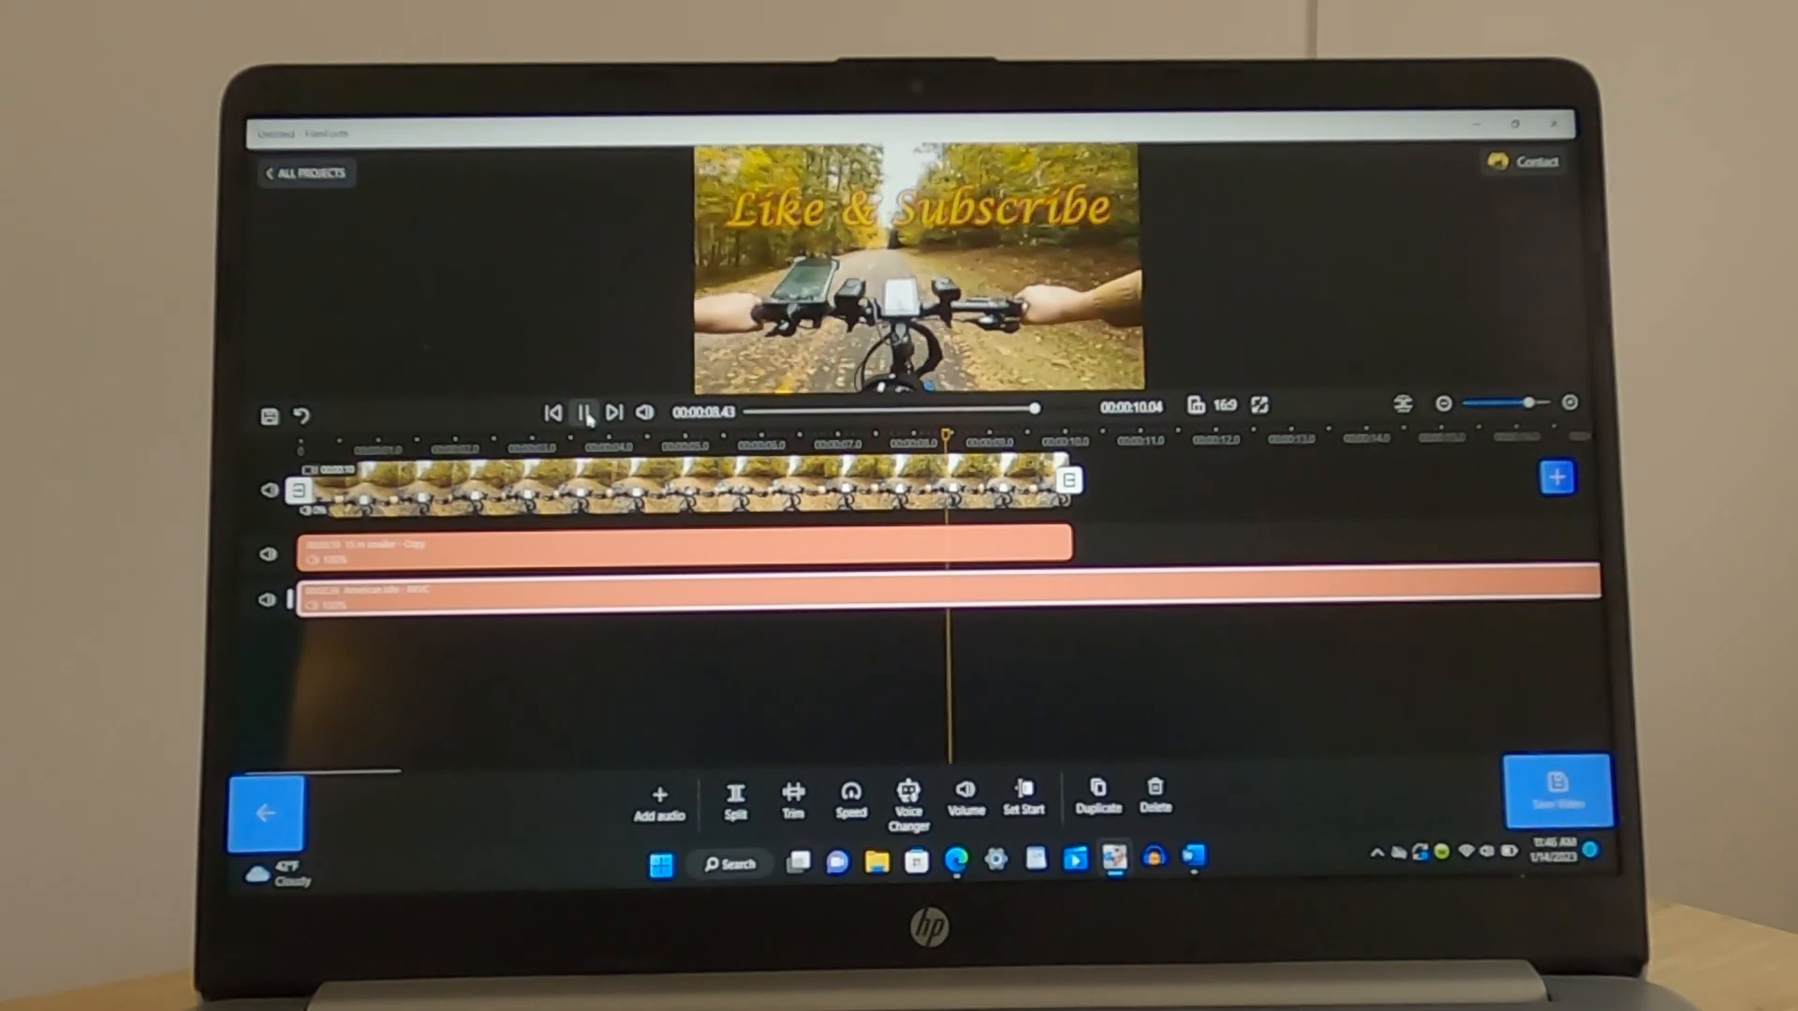
left_click(590, 411)
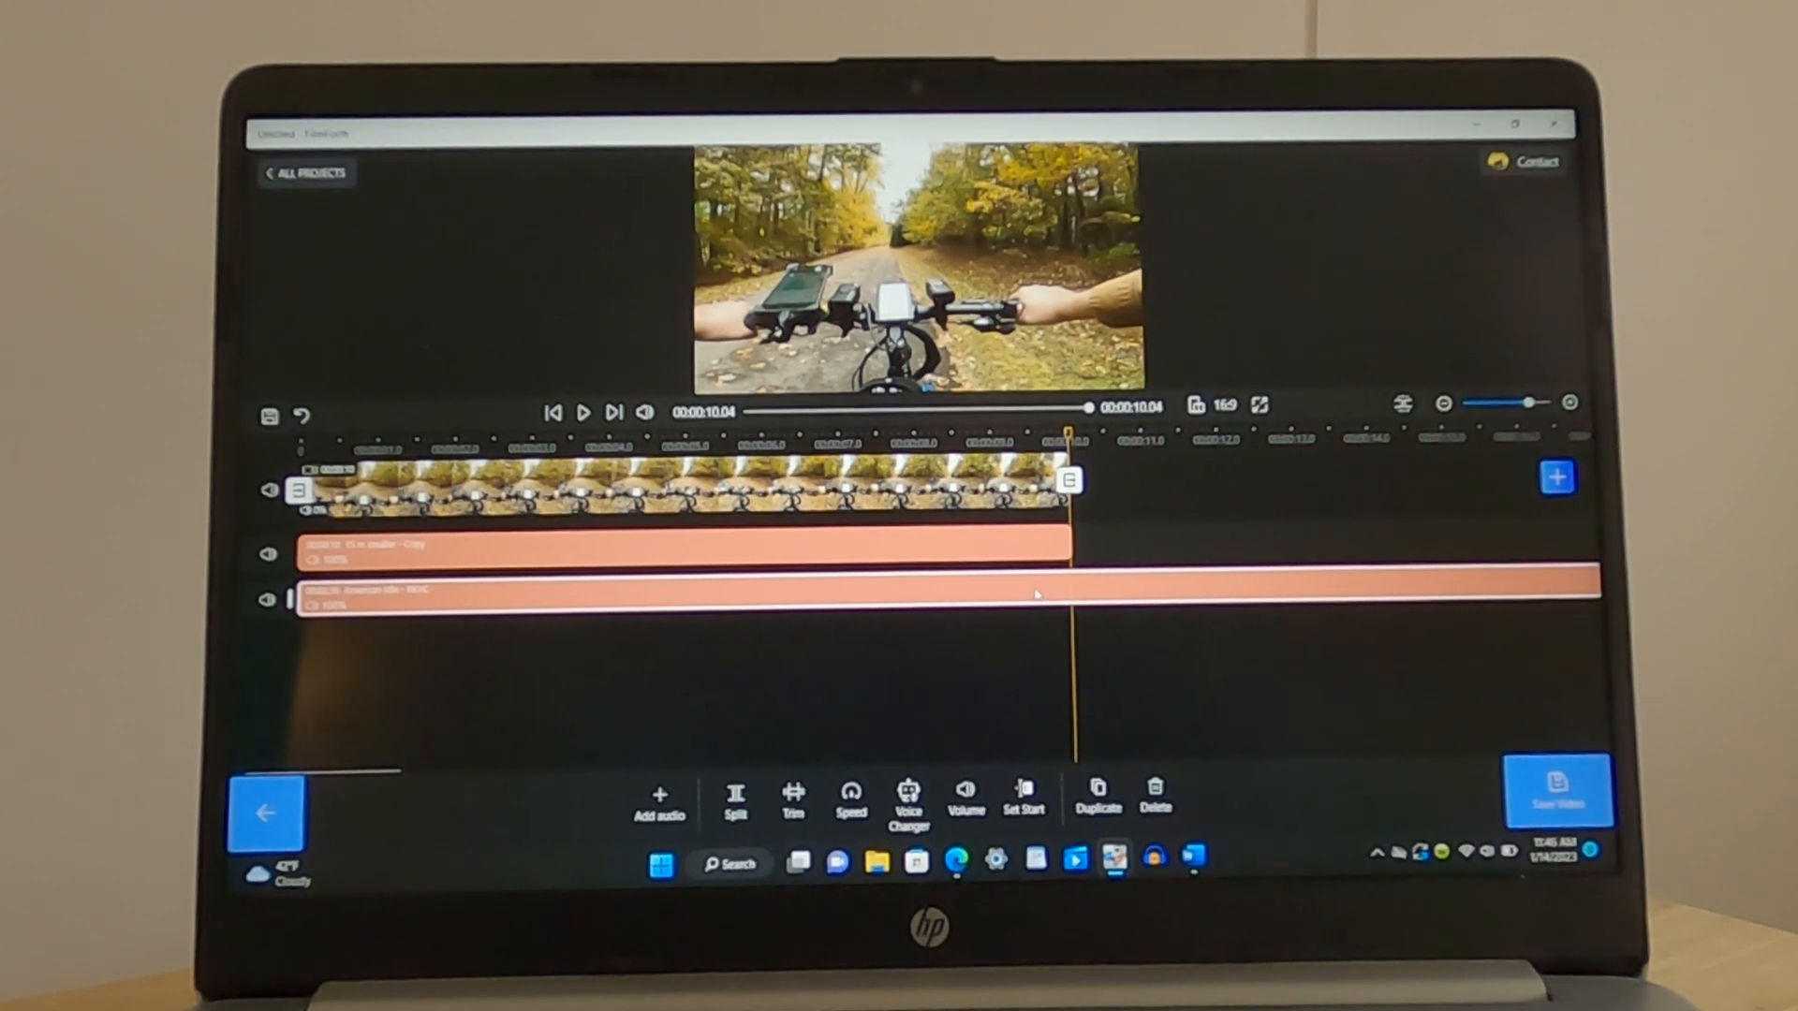
Split the music track at the video's end, delete the overflow, and play the result
left_click(734, 800)
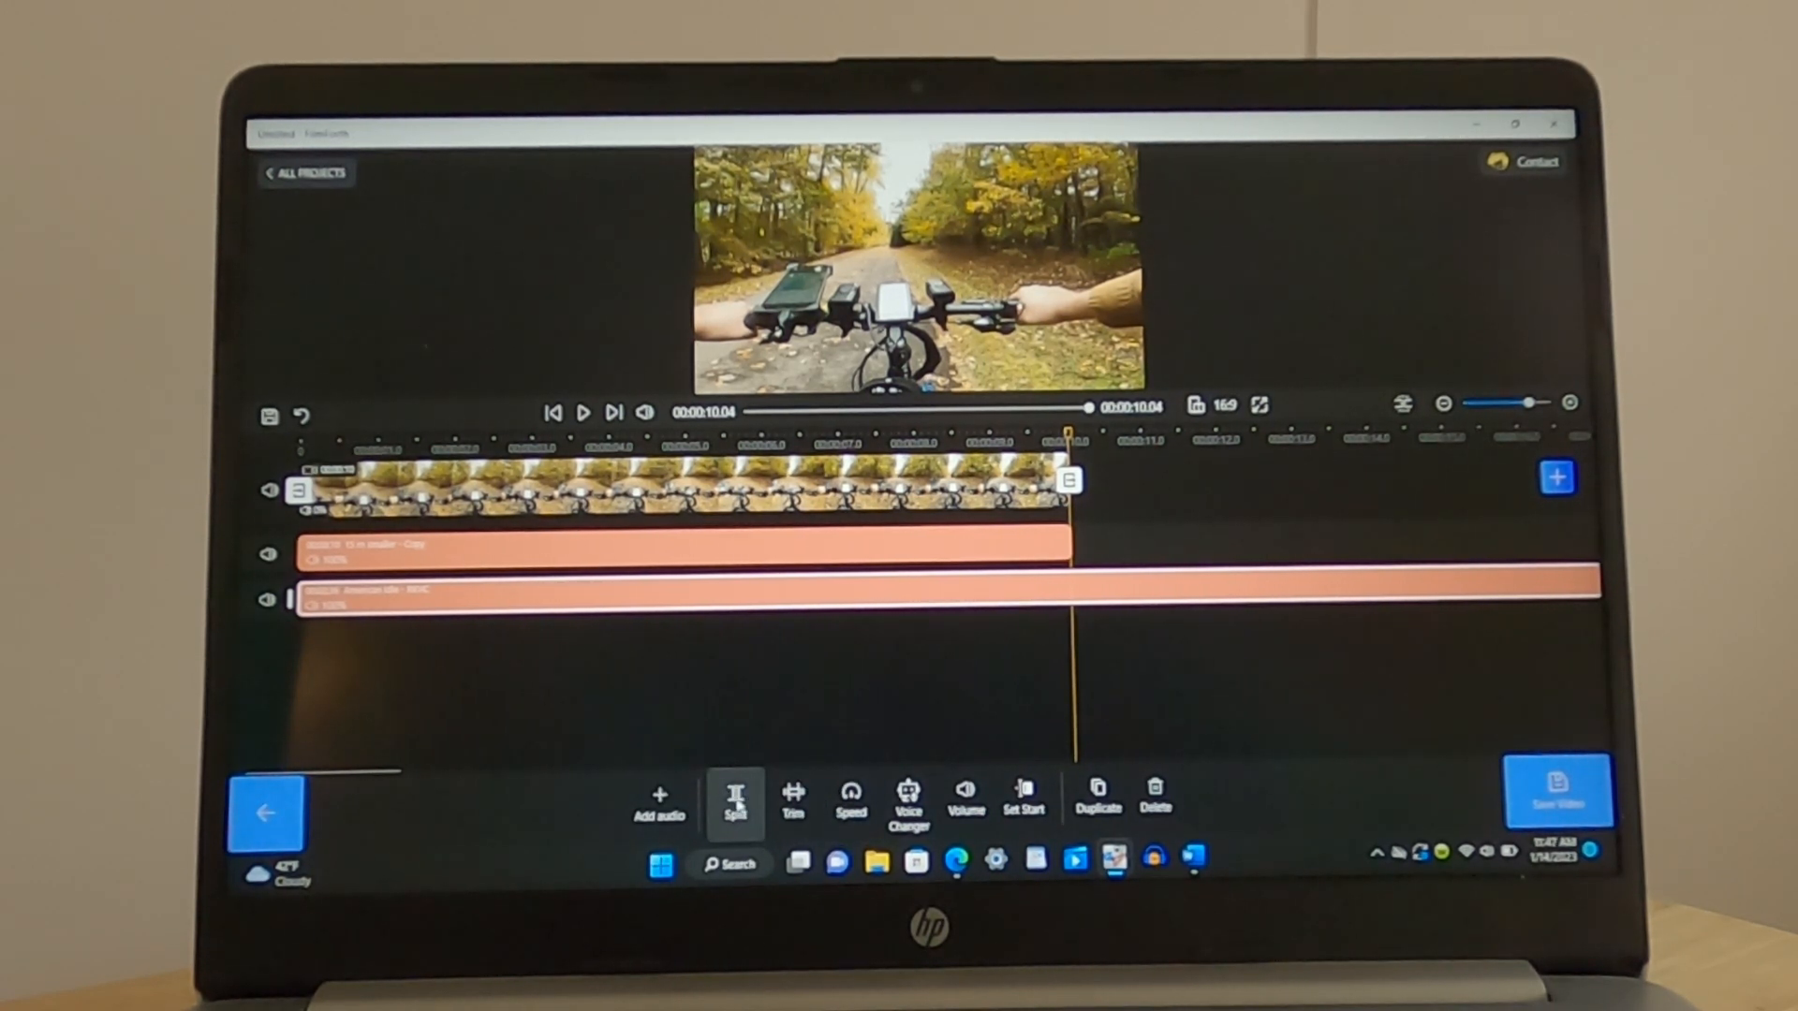
left_click(734, 804)
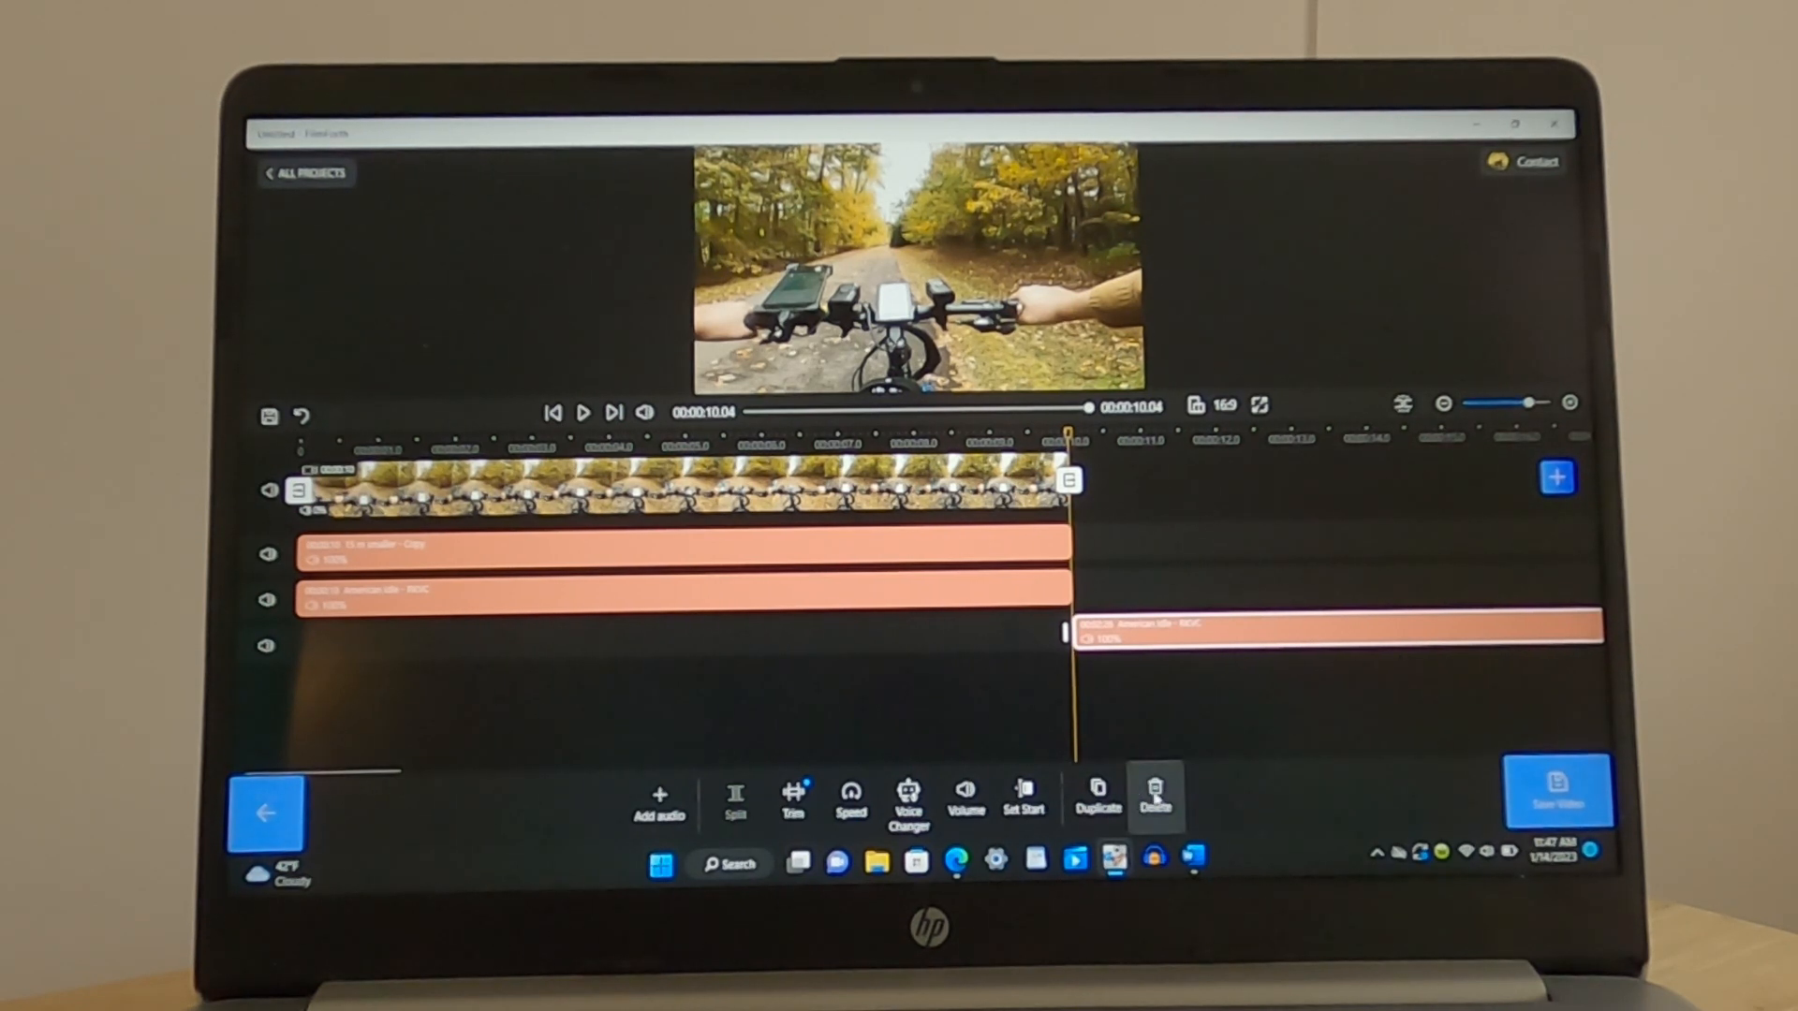
left_click(1155, 800)
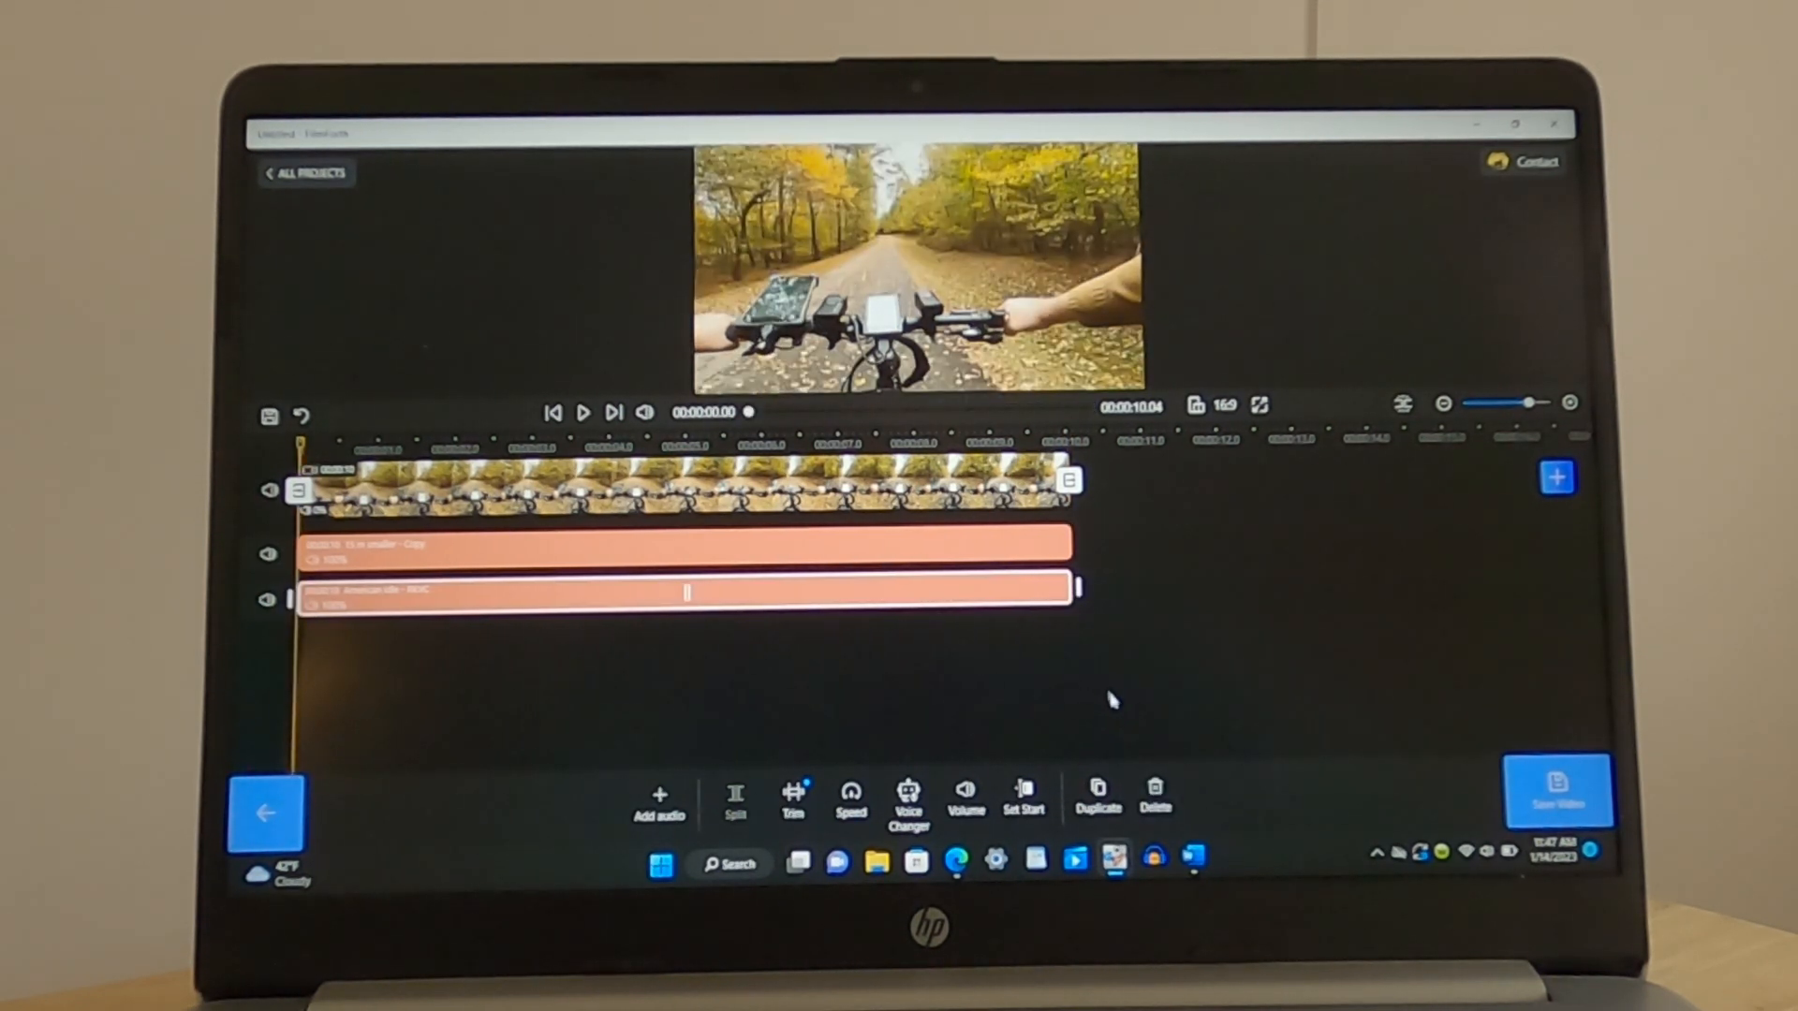
left_click(631, 555)
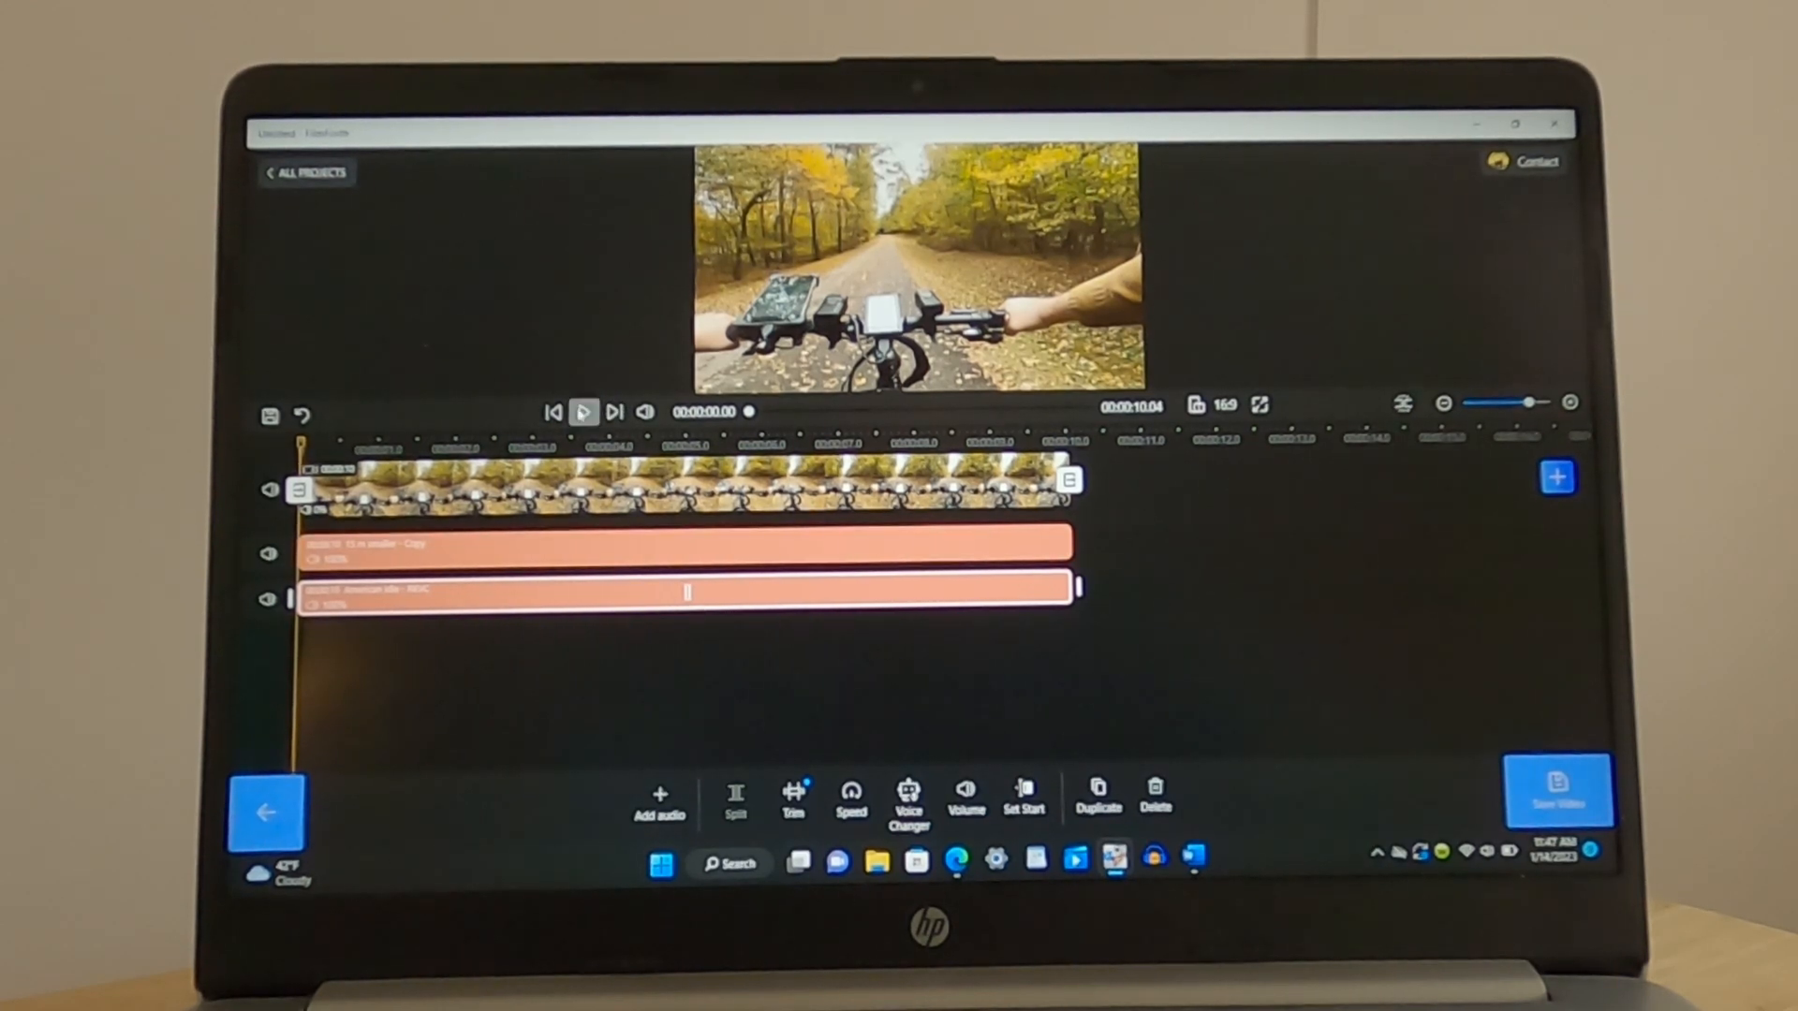
left_click(581, 410)
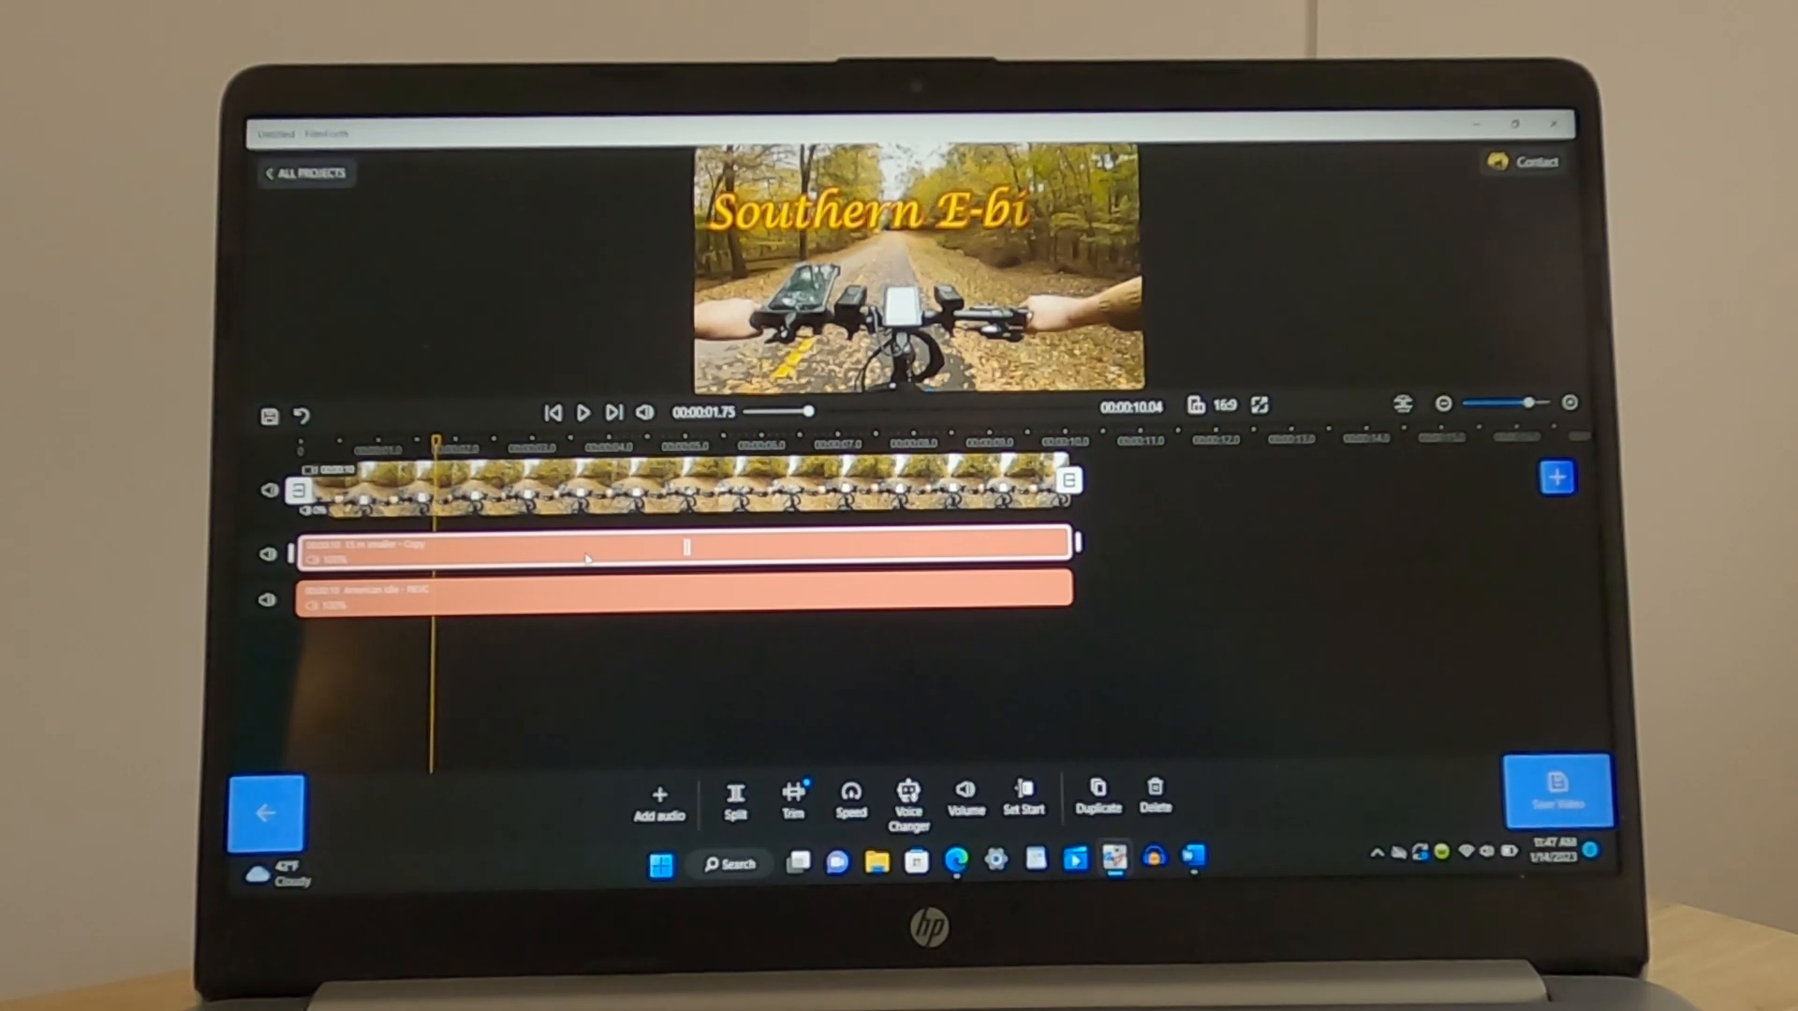
Lower the ride clip's detached audio track to 50% volume
left_click(964, 799)
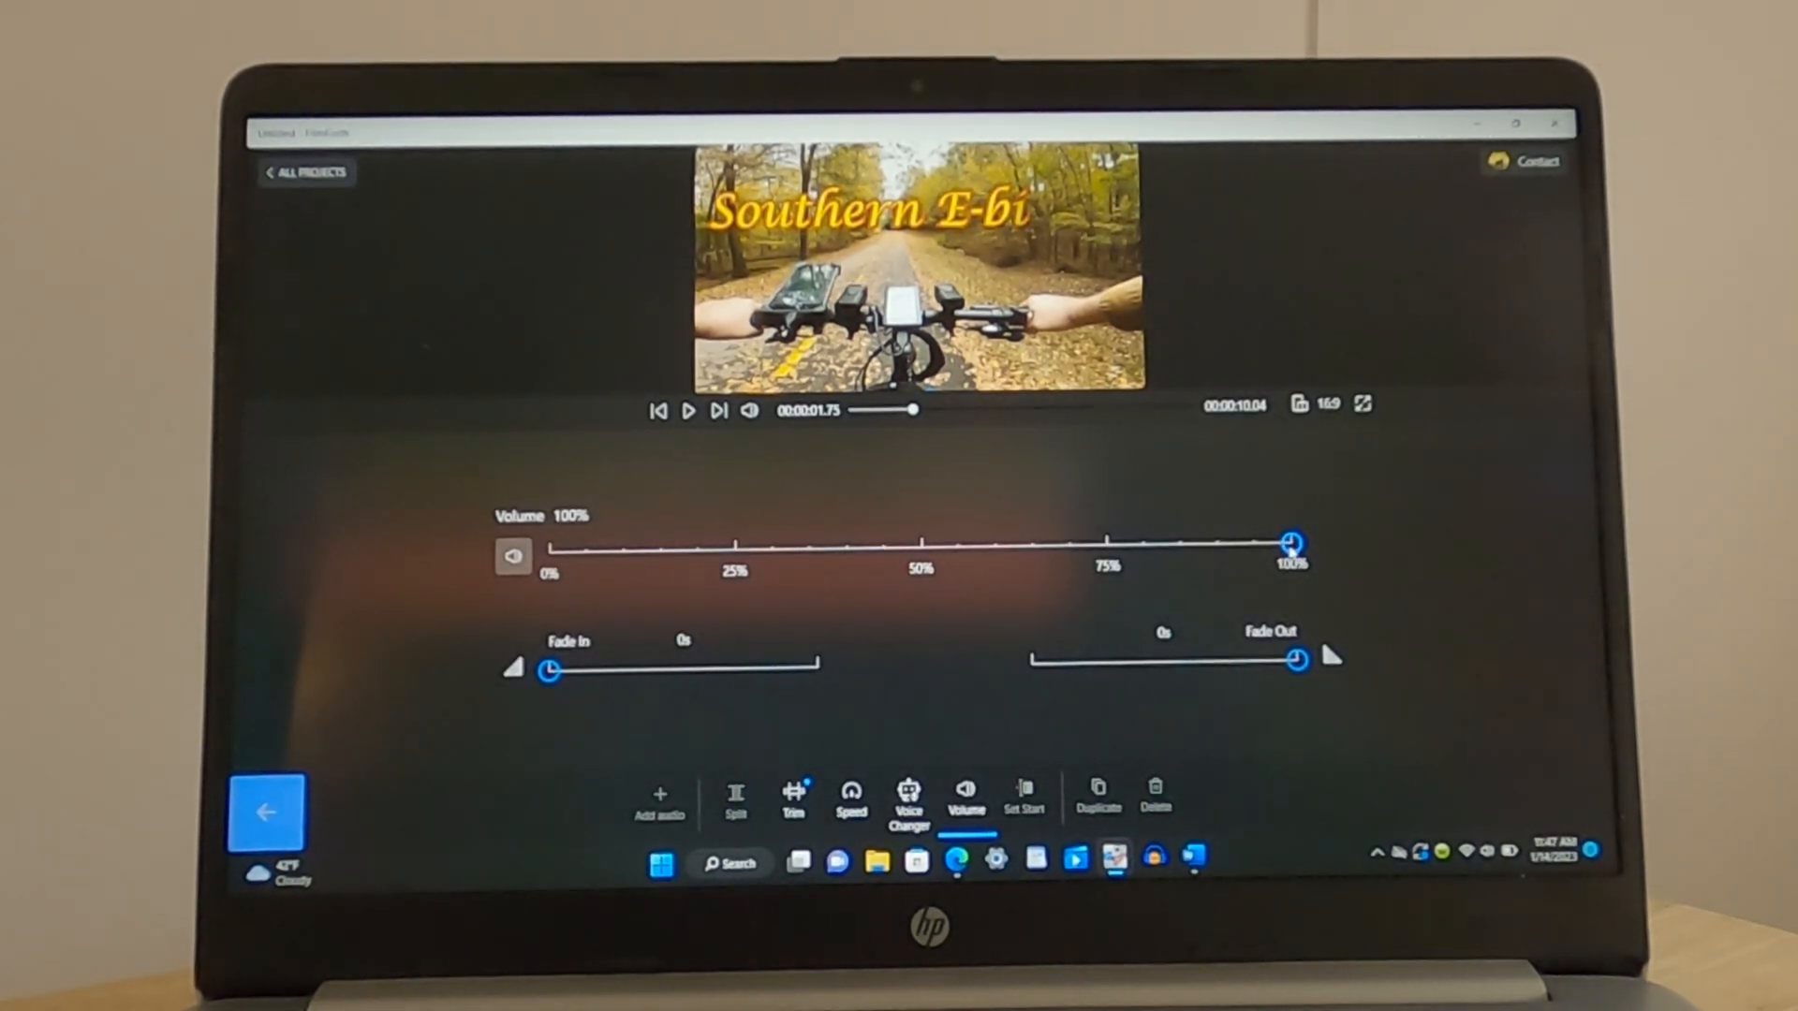
left_click_drag(1294, 544, 921, 549)
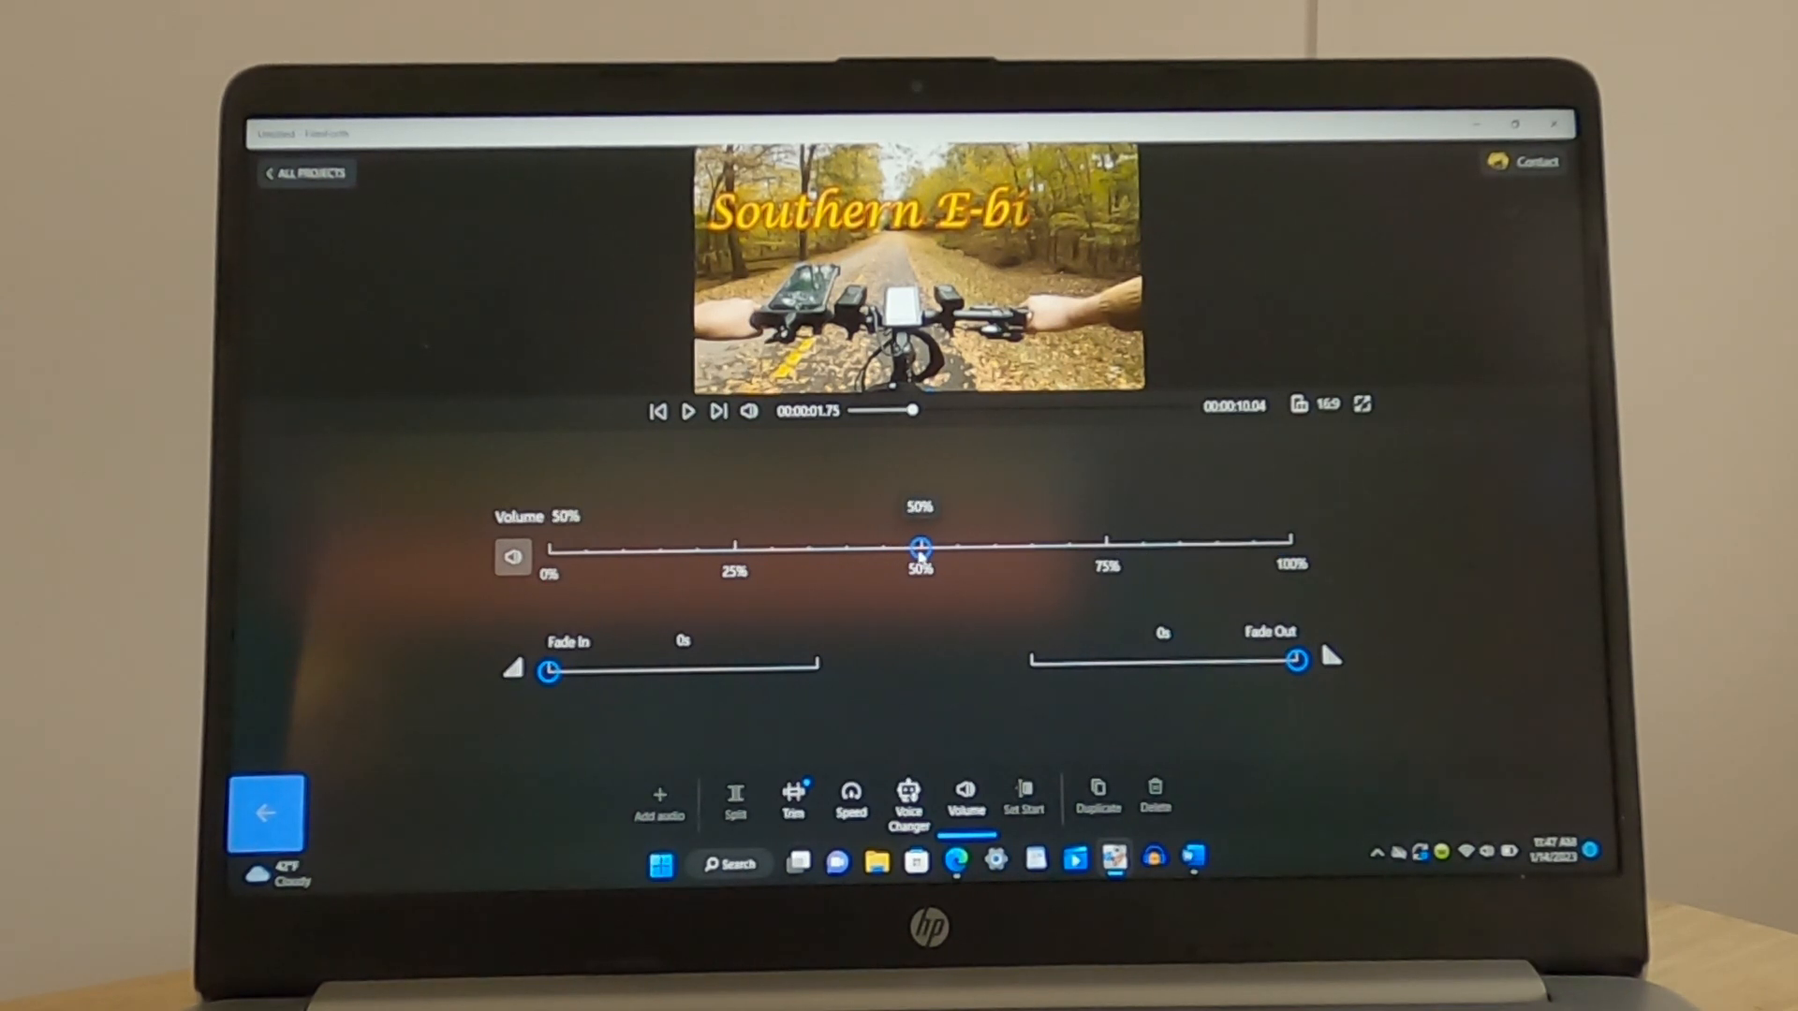
mouse_move(799, 597)
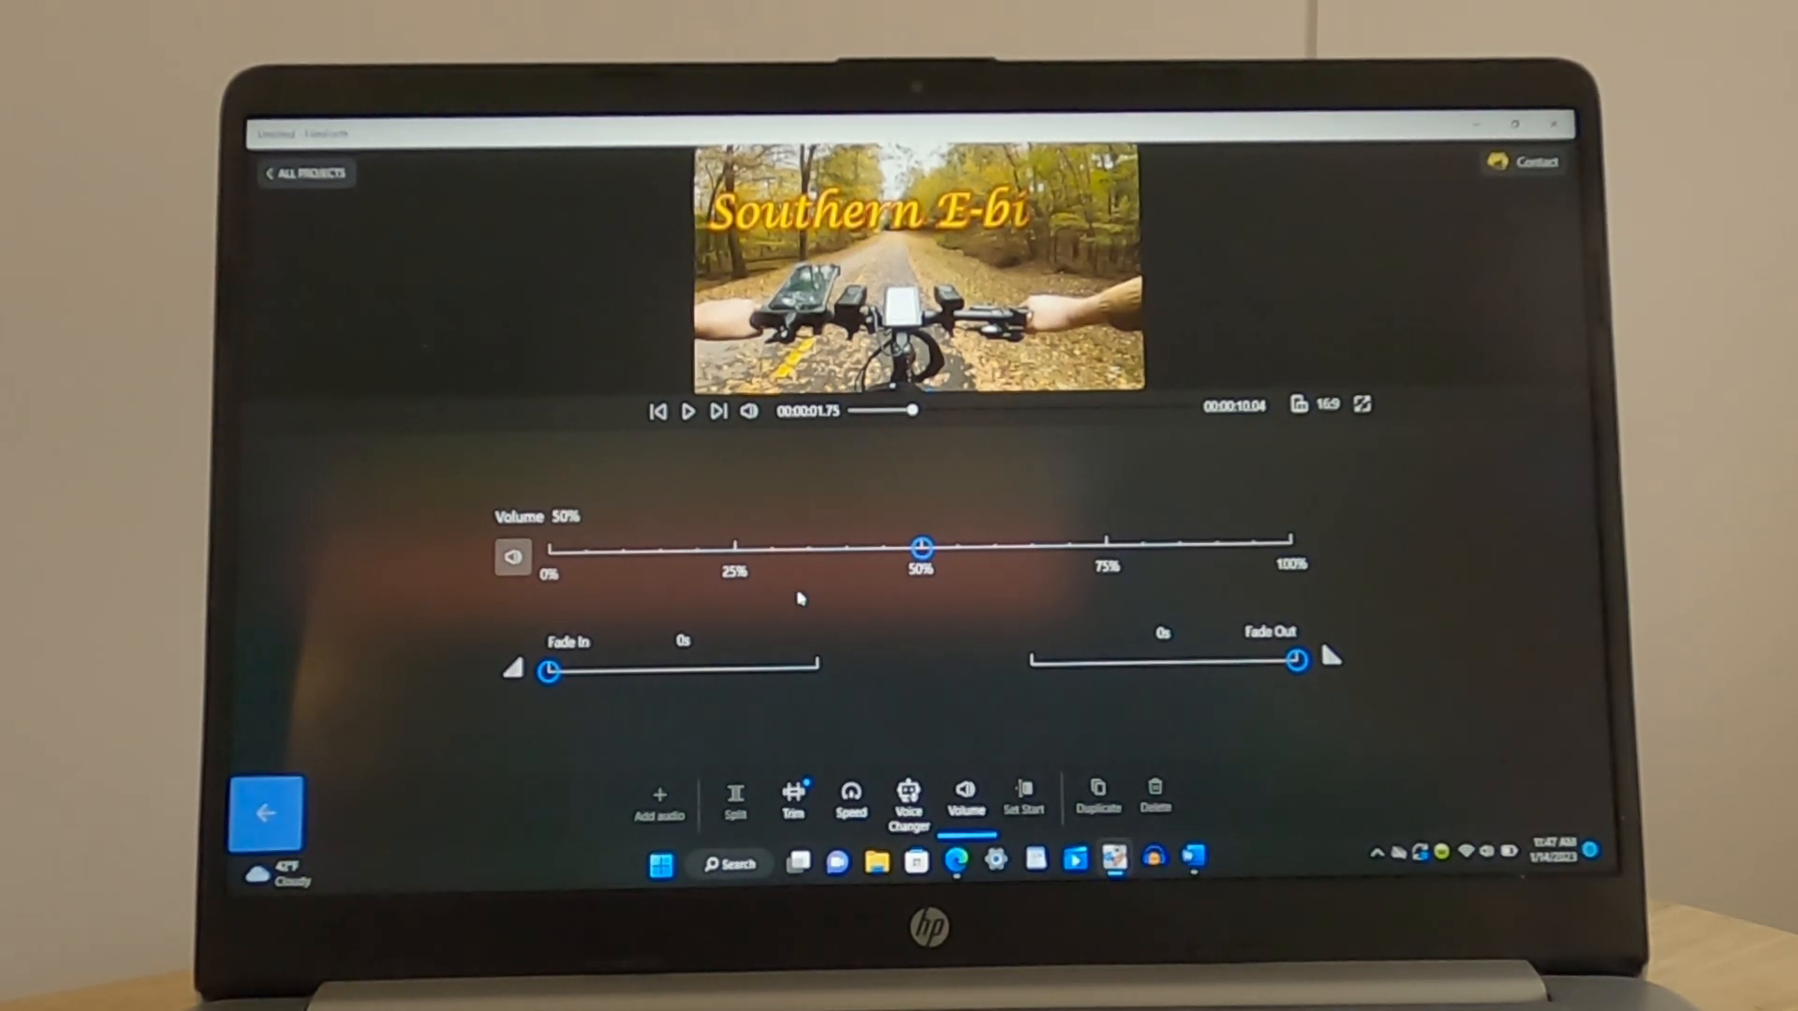
left_click(967, 798)
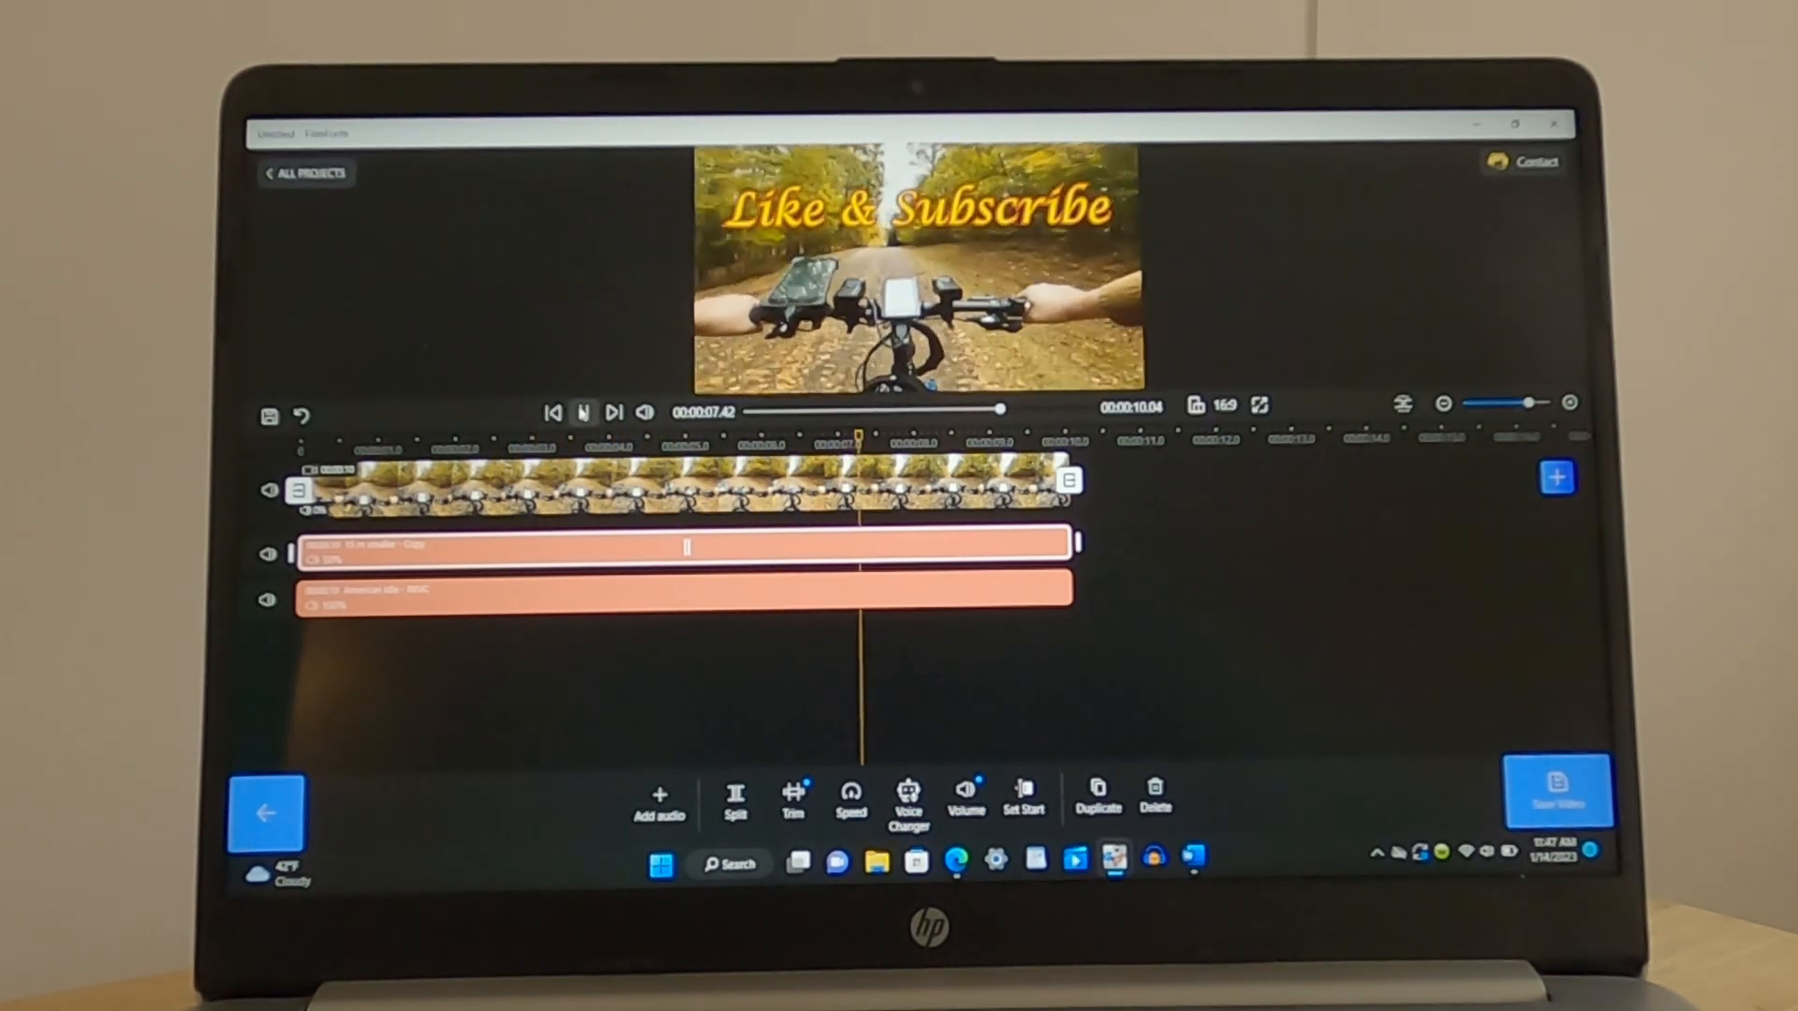
Preview the intro to its end, pause, and bring up the Save Video export settings
left_click(583, 412)
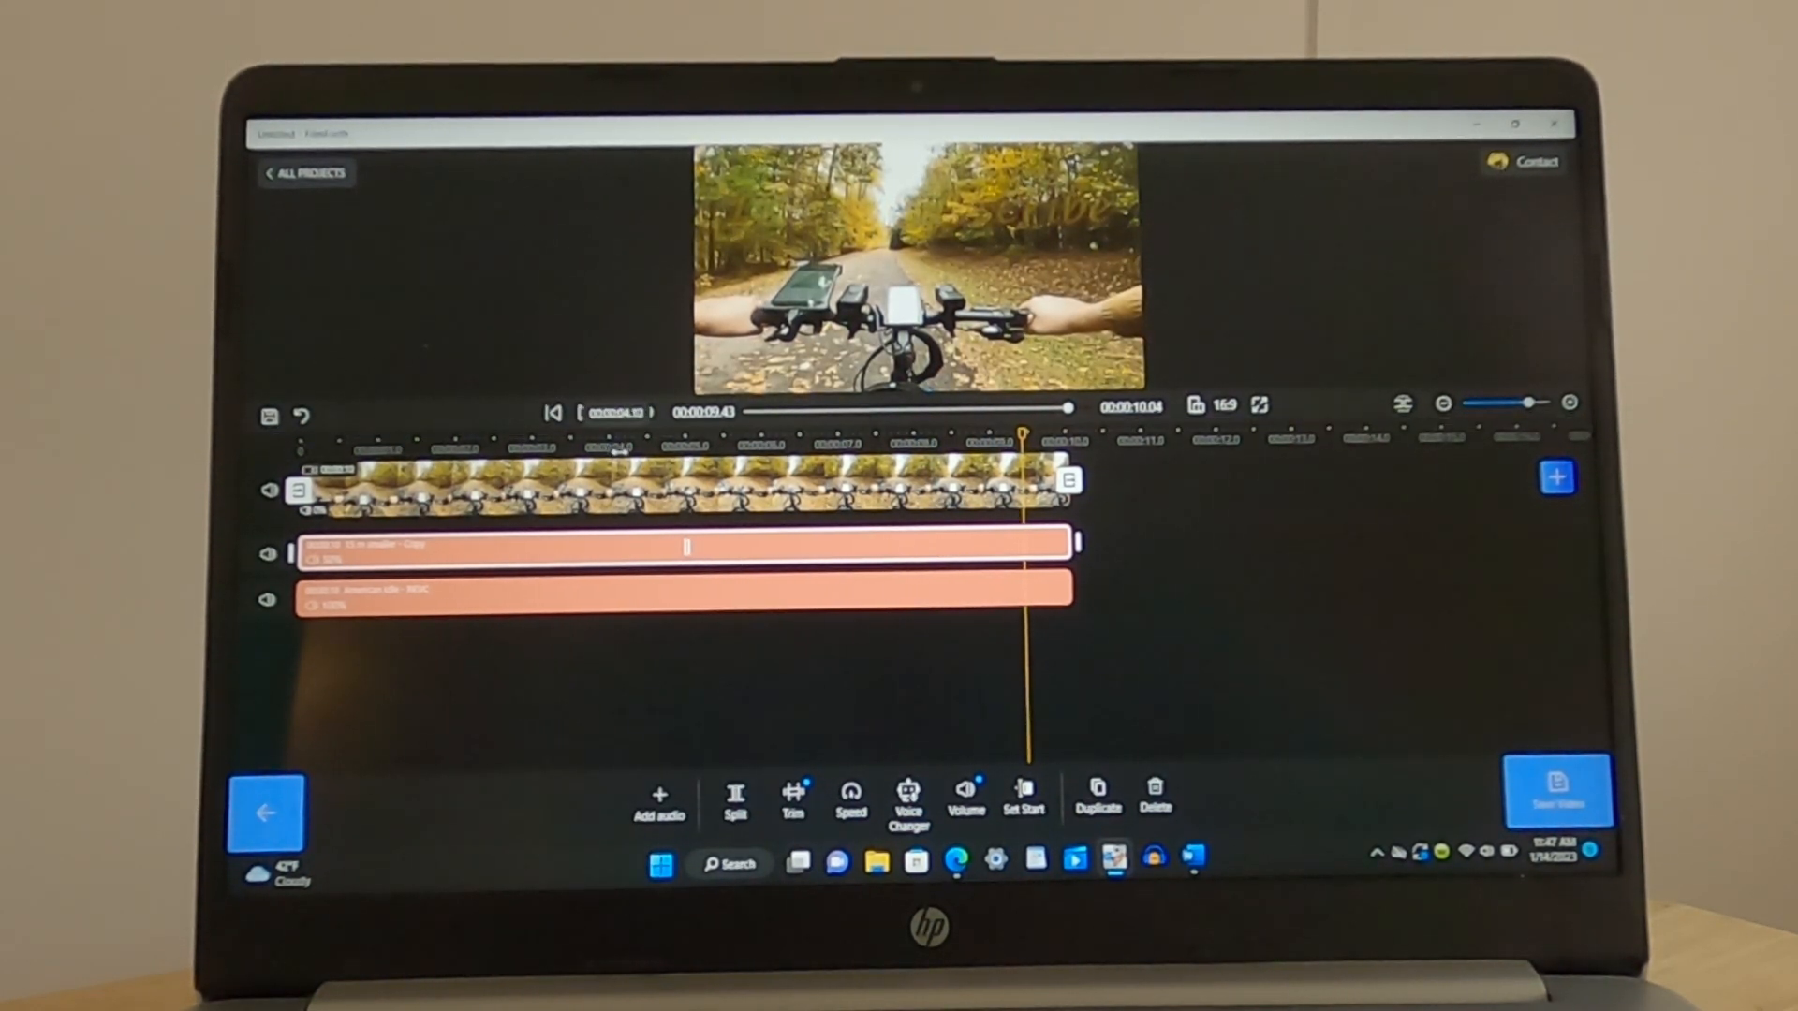
left_click(580, 410)
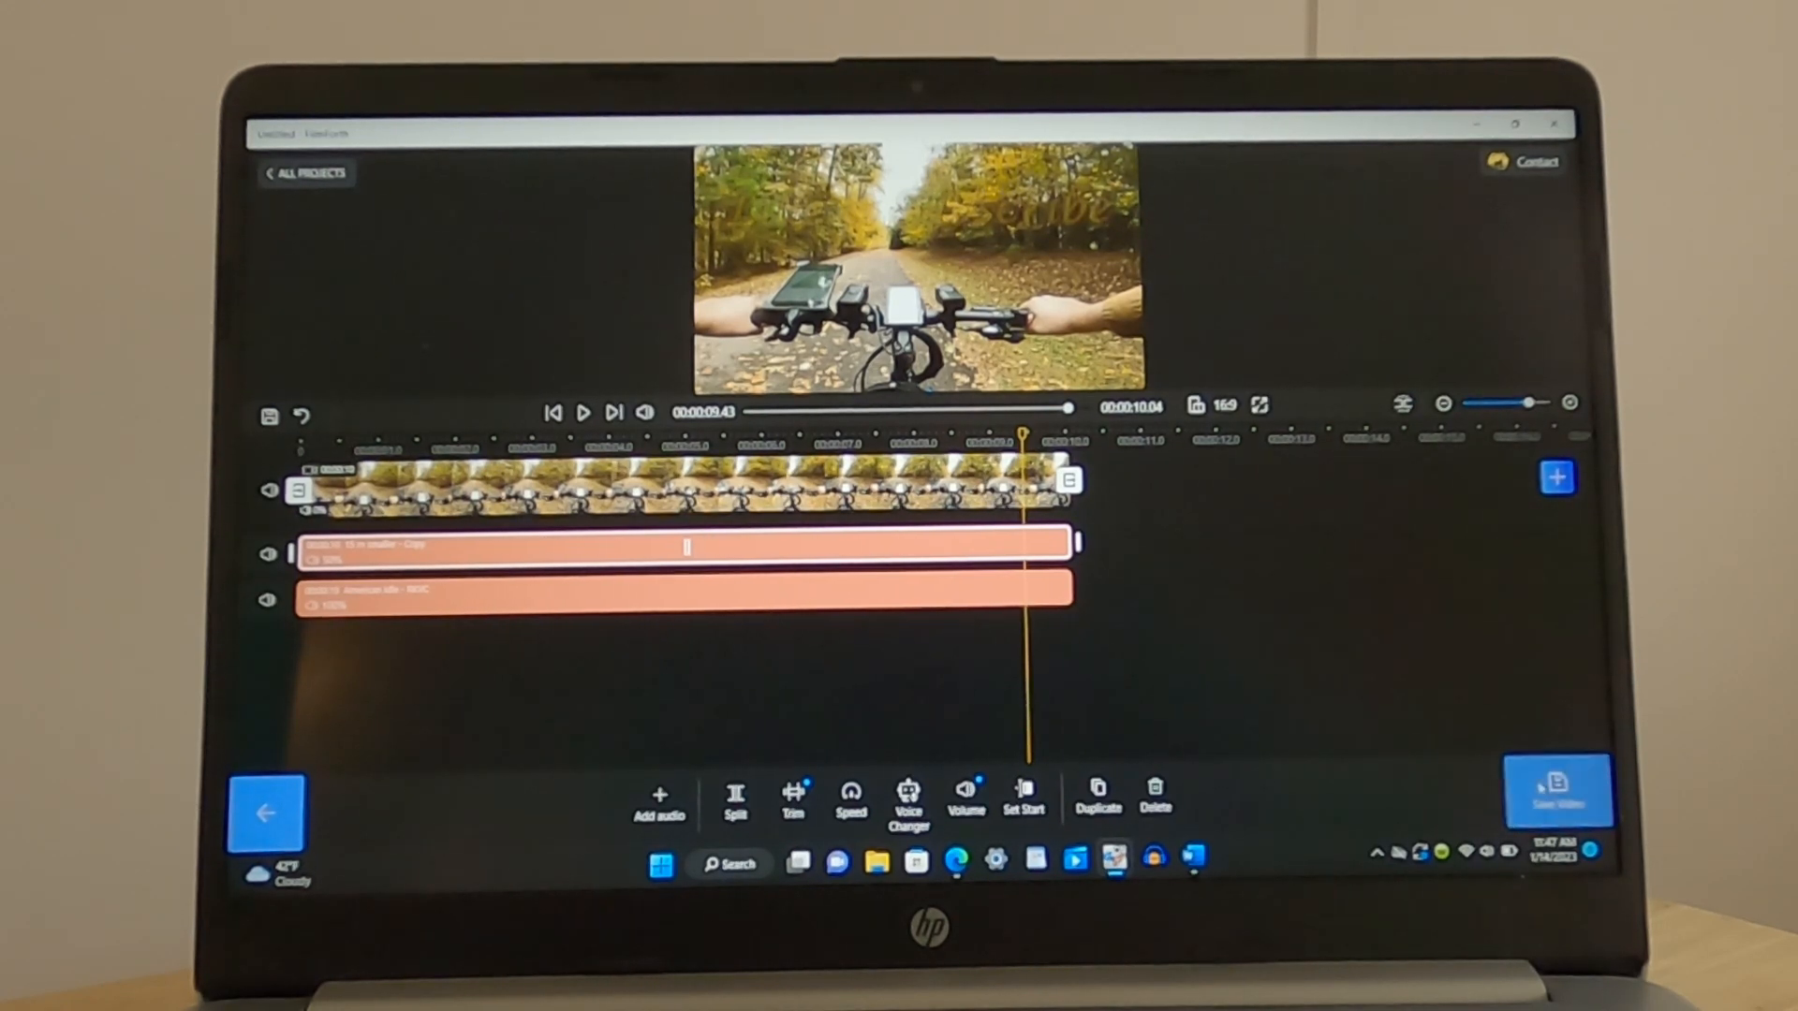
left_click(1560, 788)
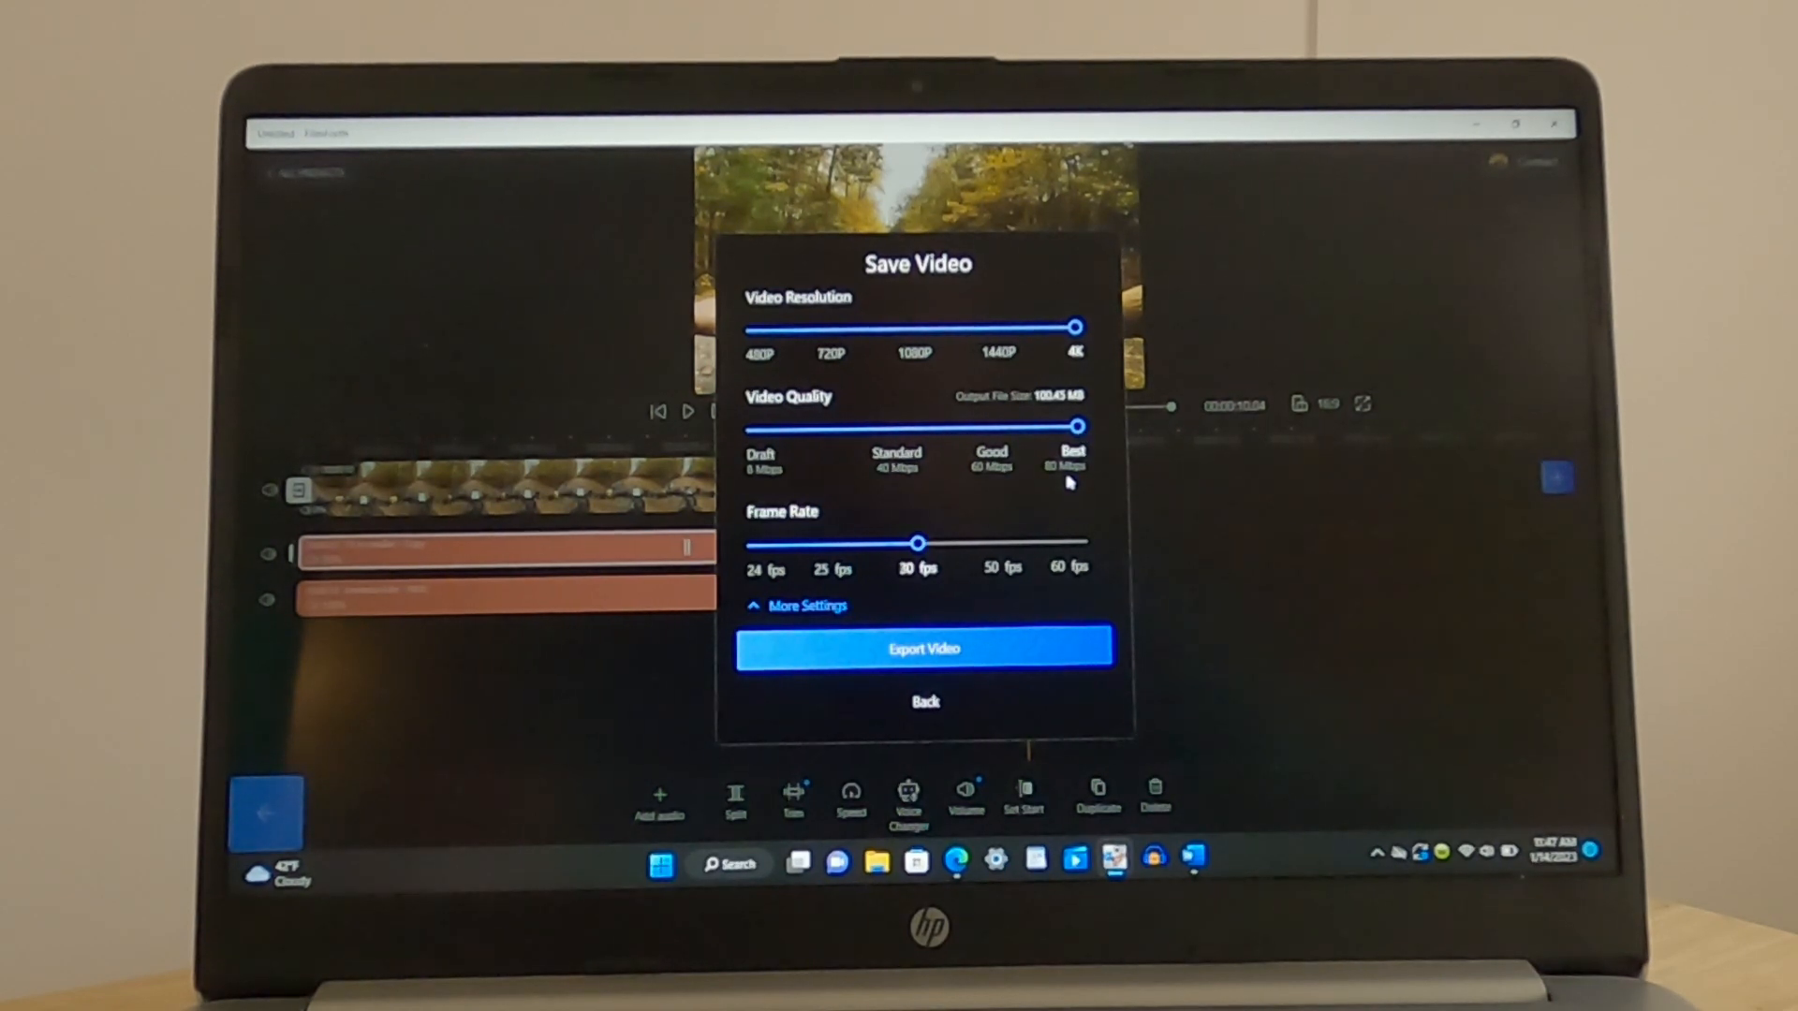
mouse_move(923, 650)
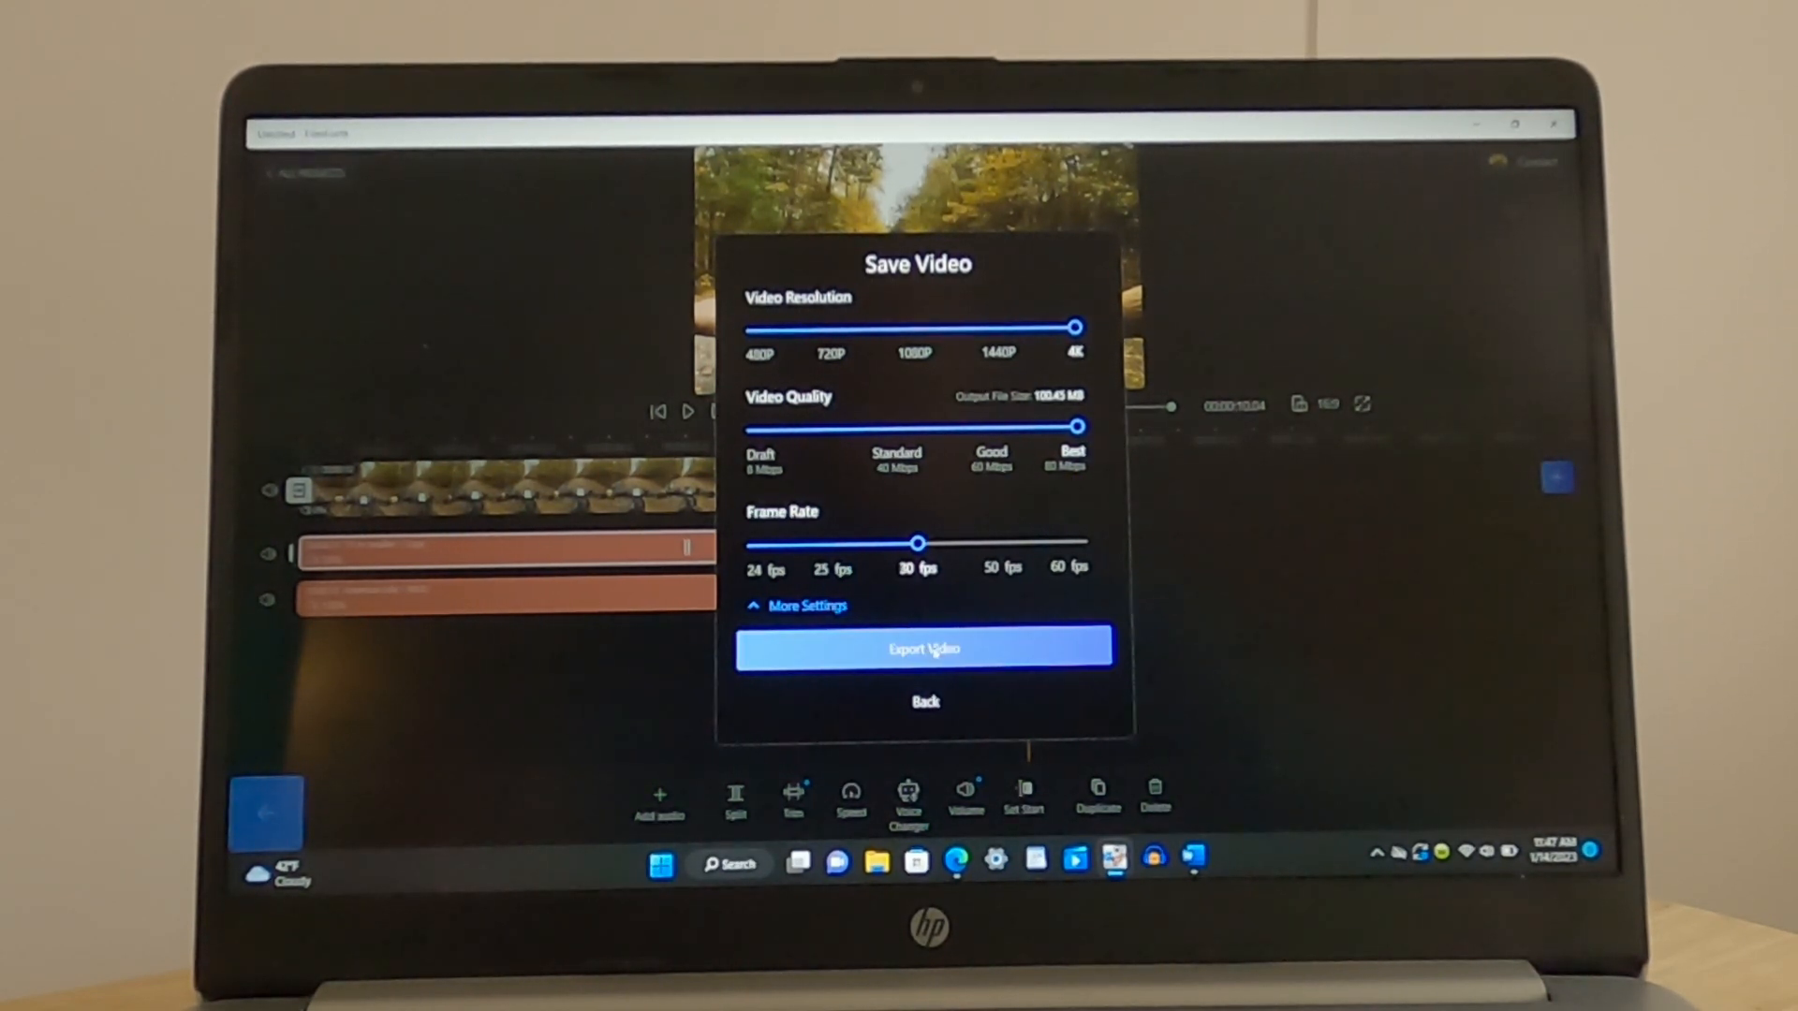
Export the intro at 4K, Best, 30 fps as Newest Intro in the Youtube INTRO folder
left_click(923, 650)
type("Newest Intro")
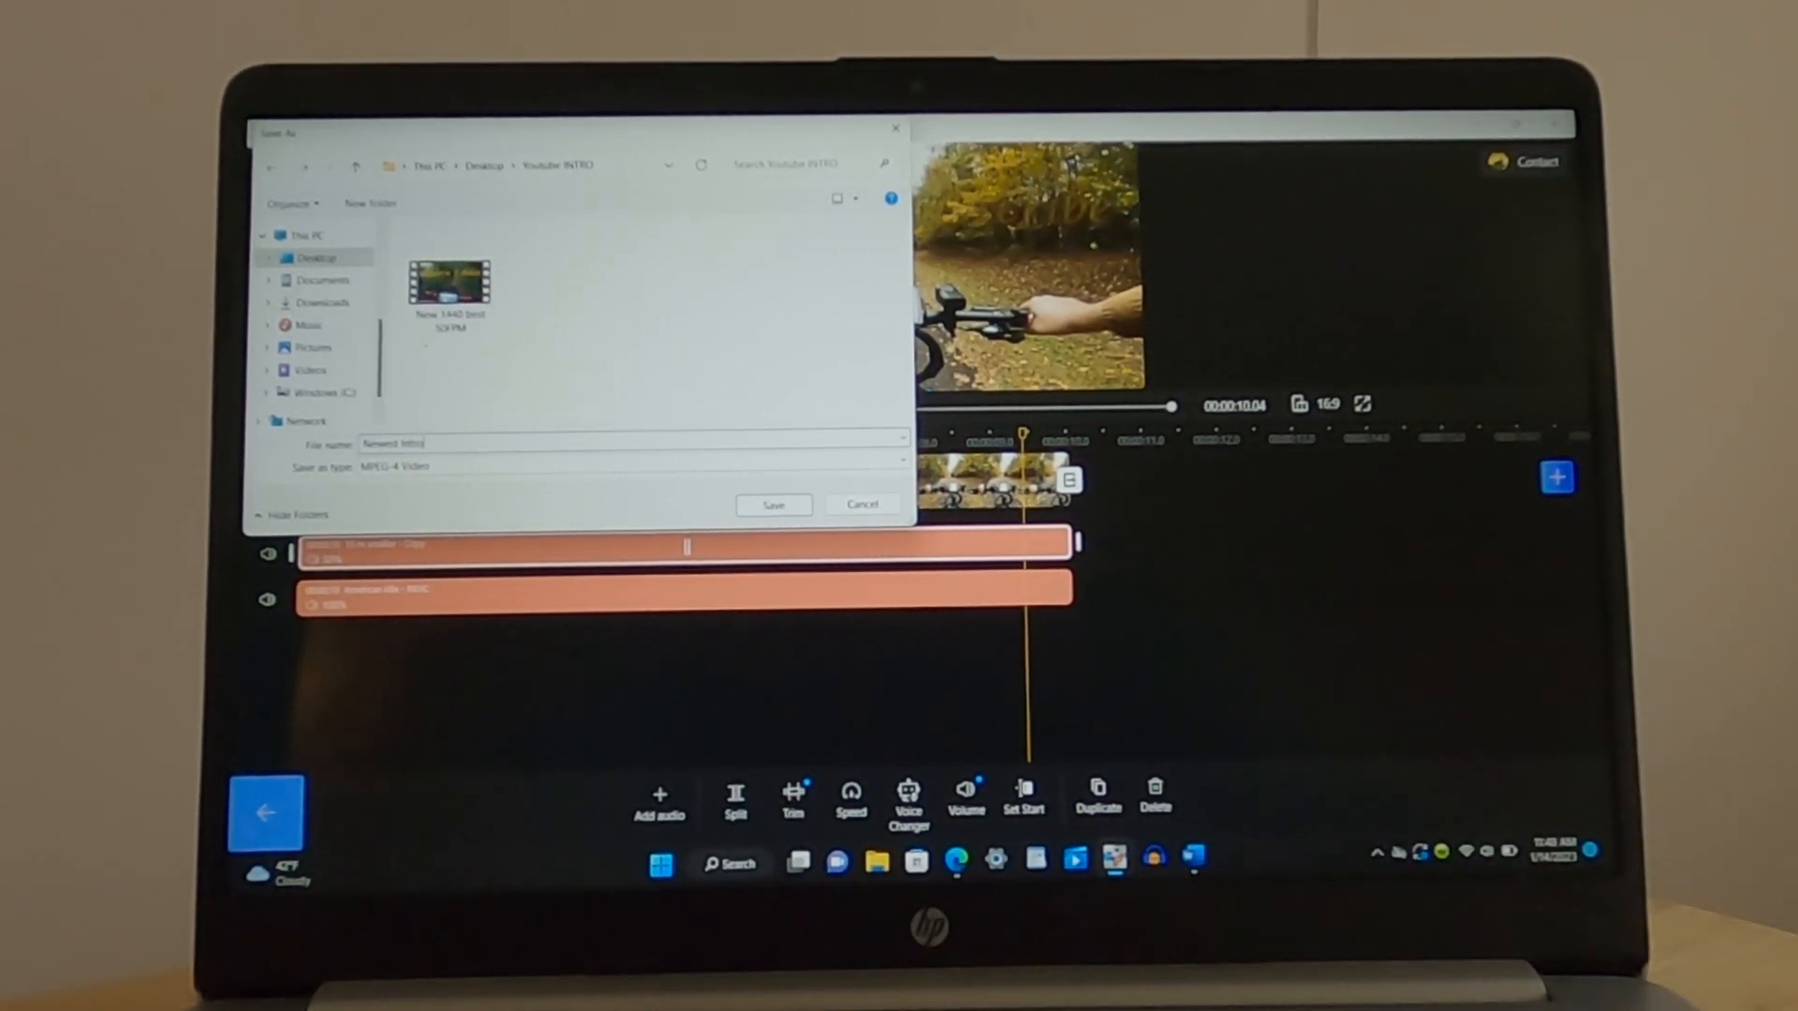
left_click(862, 504)
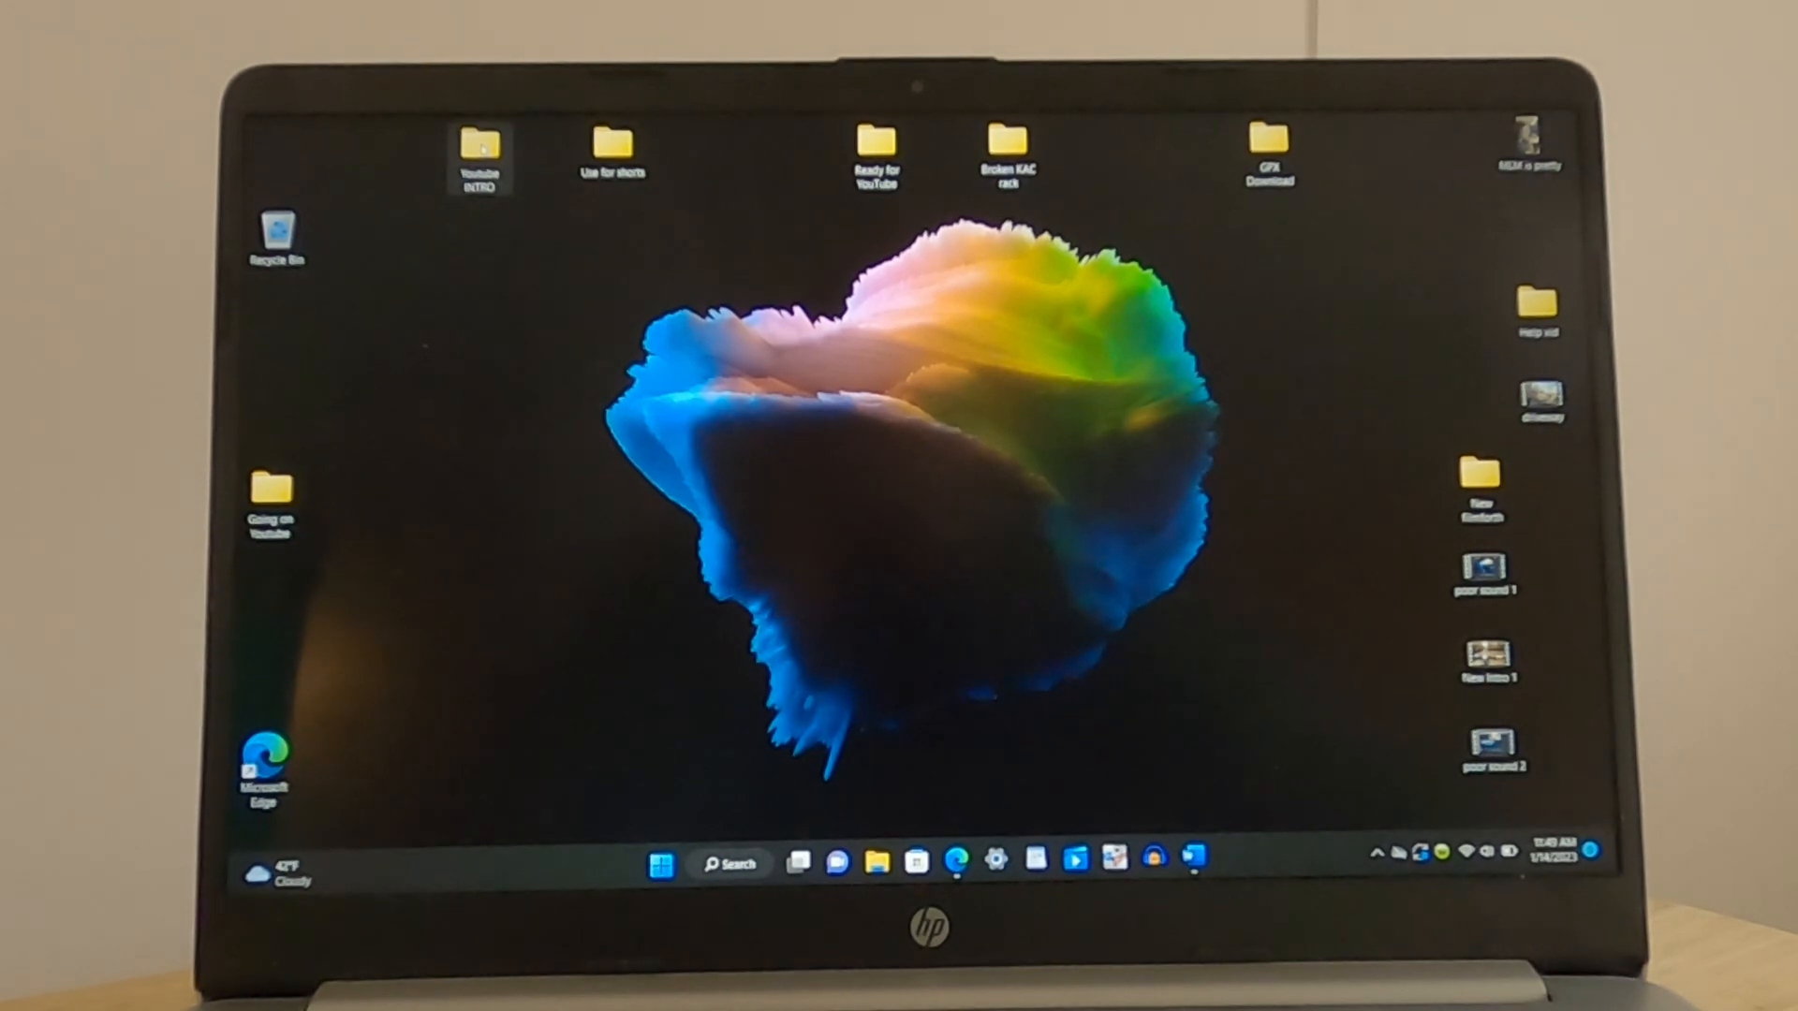
Check the exported Newest Intro video inside the Youtube INTRO desktop folder
double_click(479, 150)
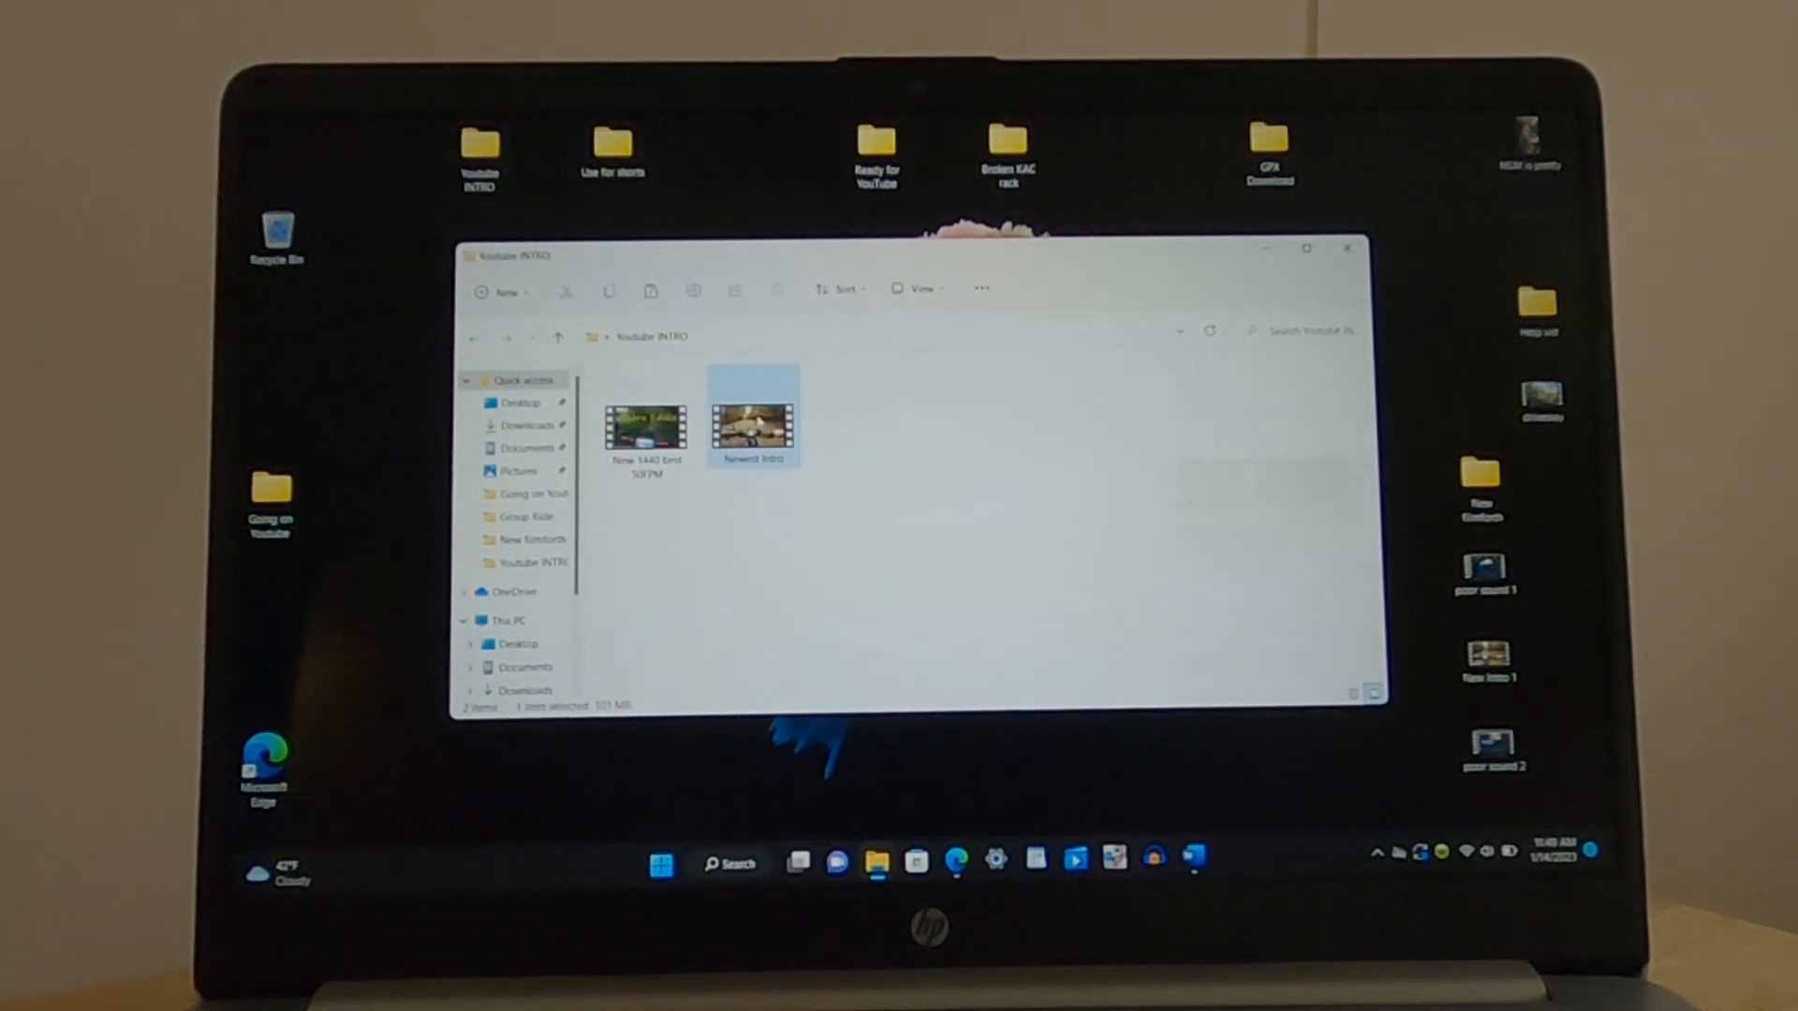
double_click(753, 421)
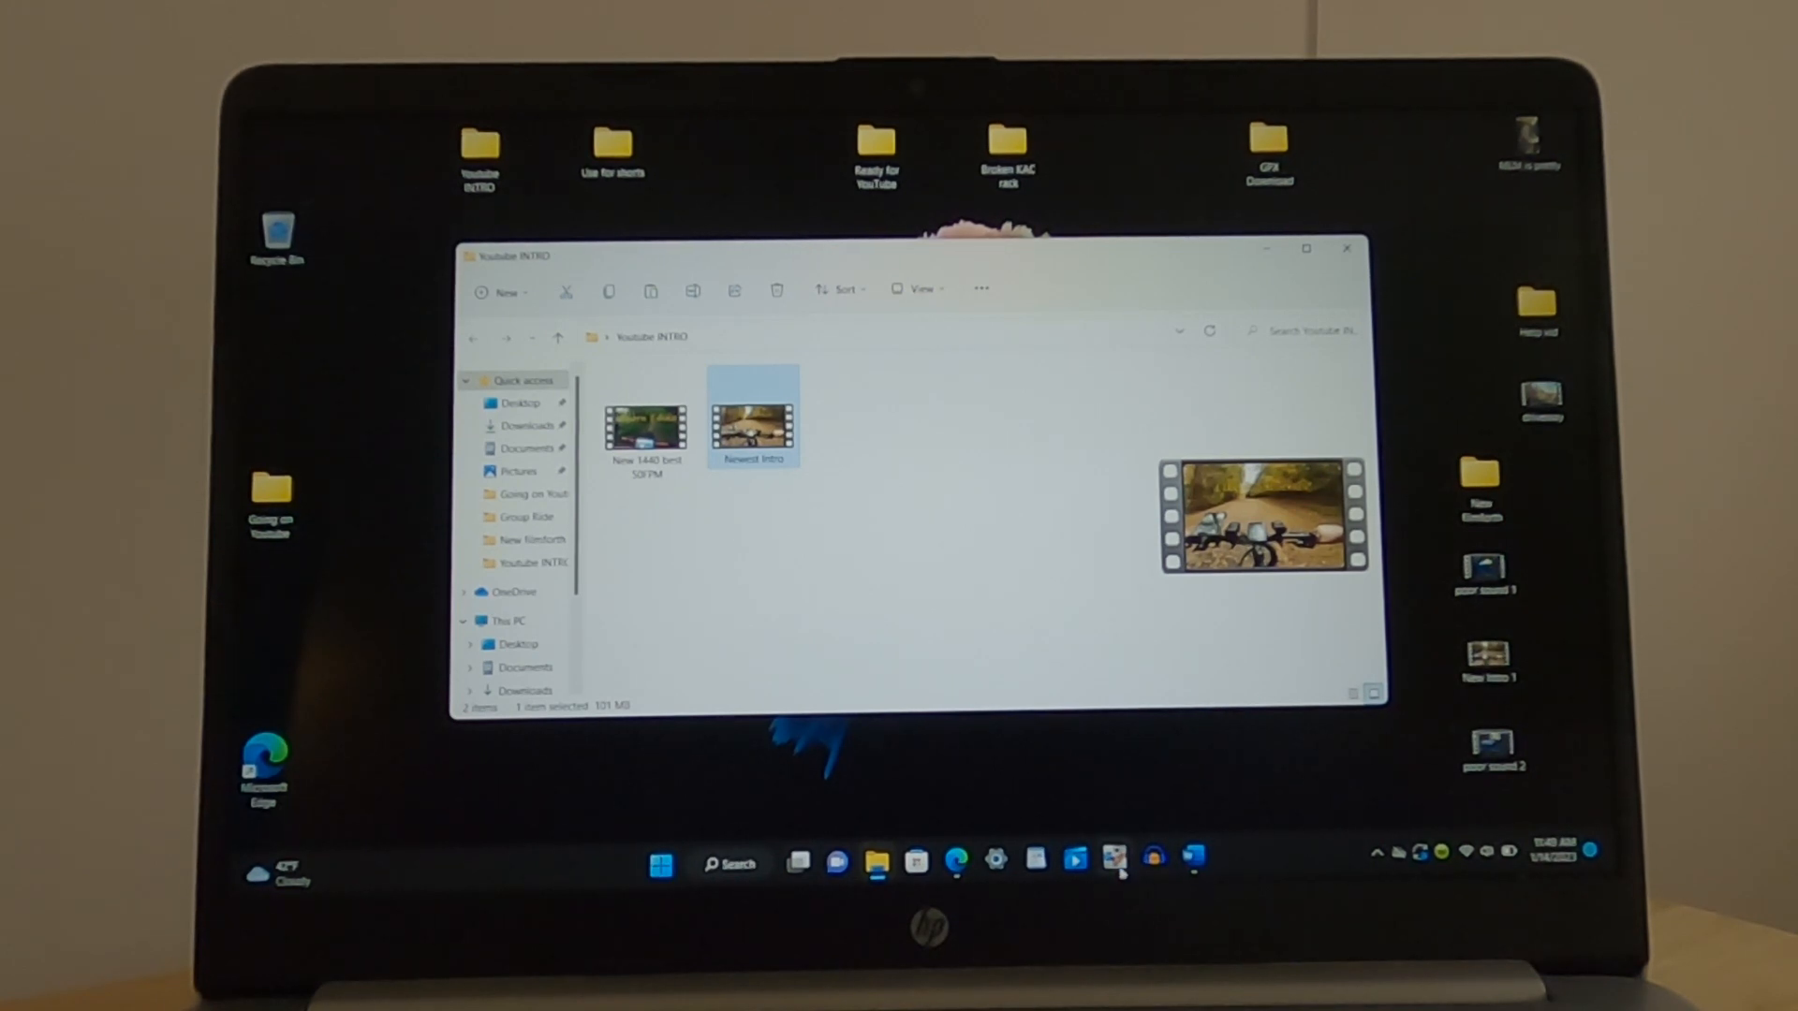
mouse_move(1112, 859)
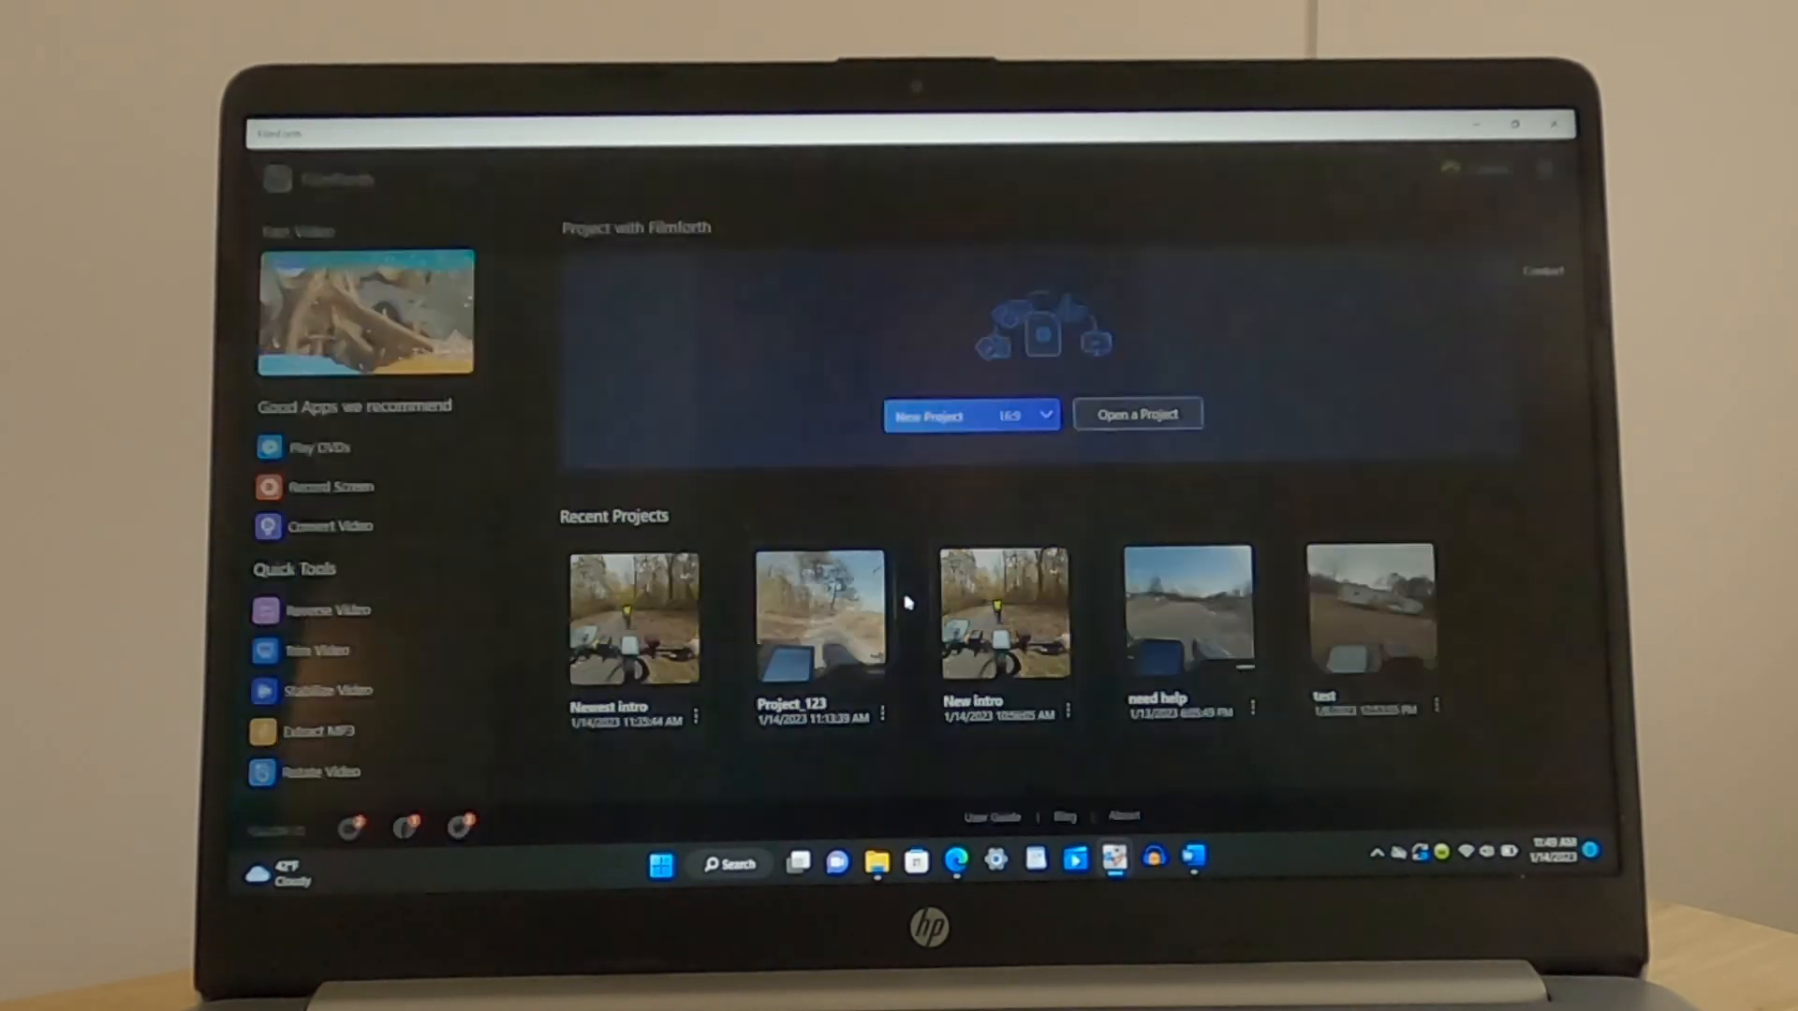
Start a new project and add the 1:12 ride video clip to its timeline
left_click(929, 415)
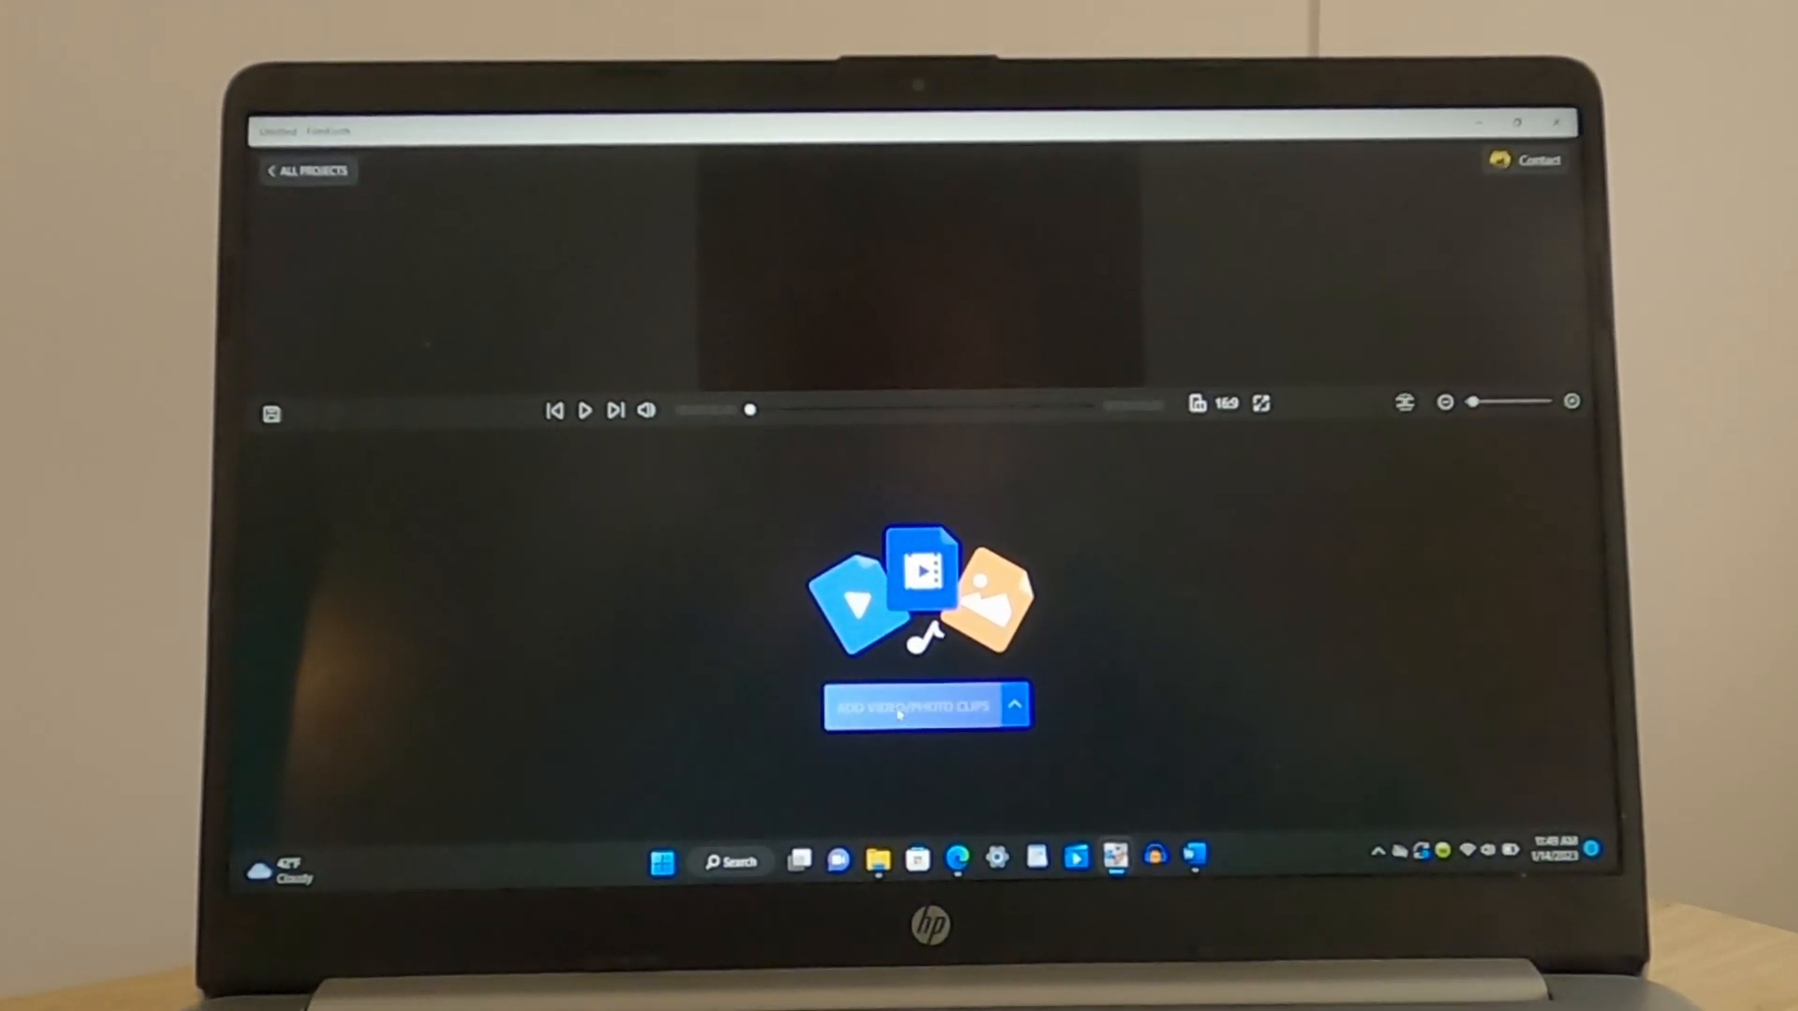
left_click(912, 708)
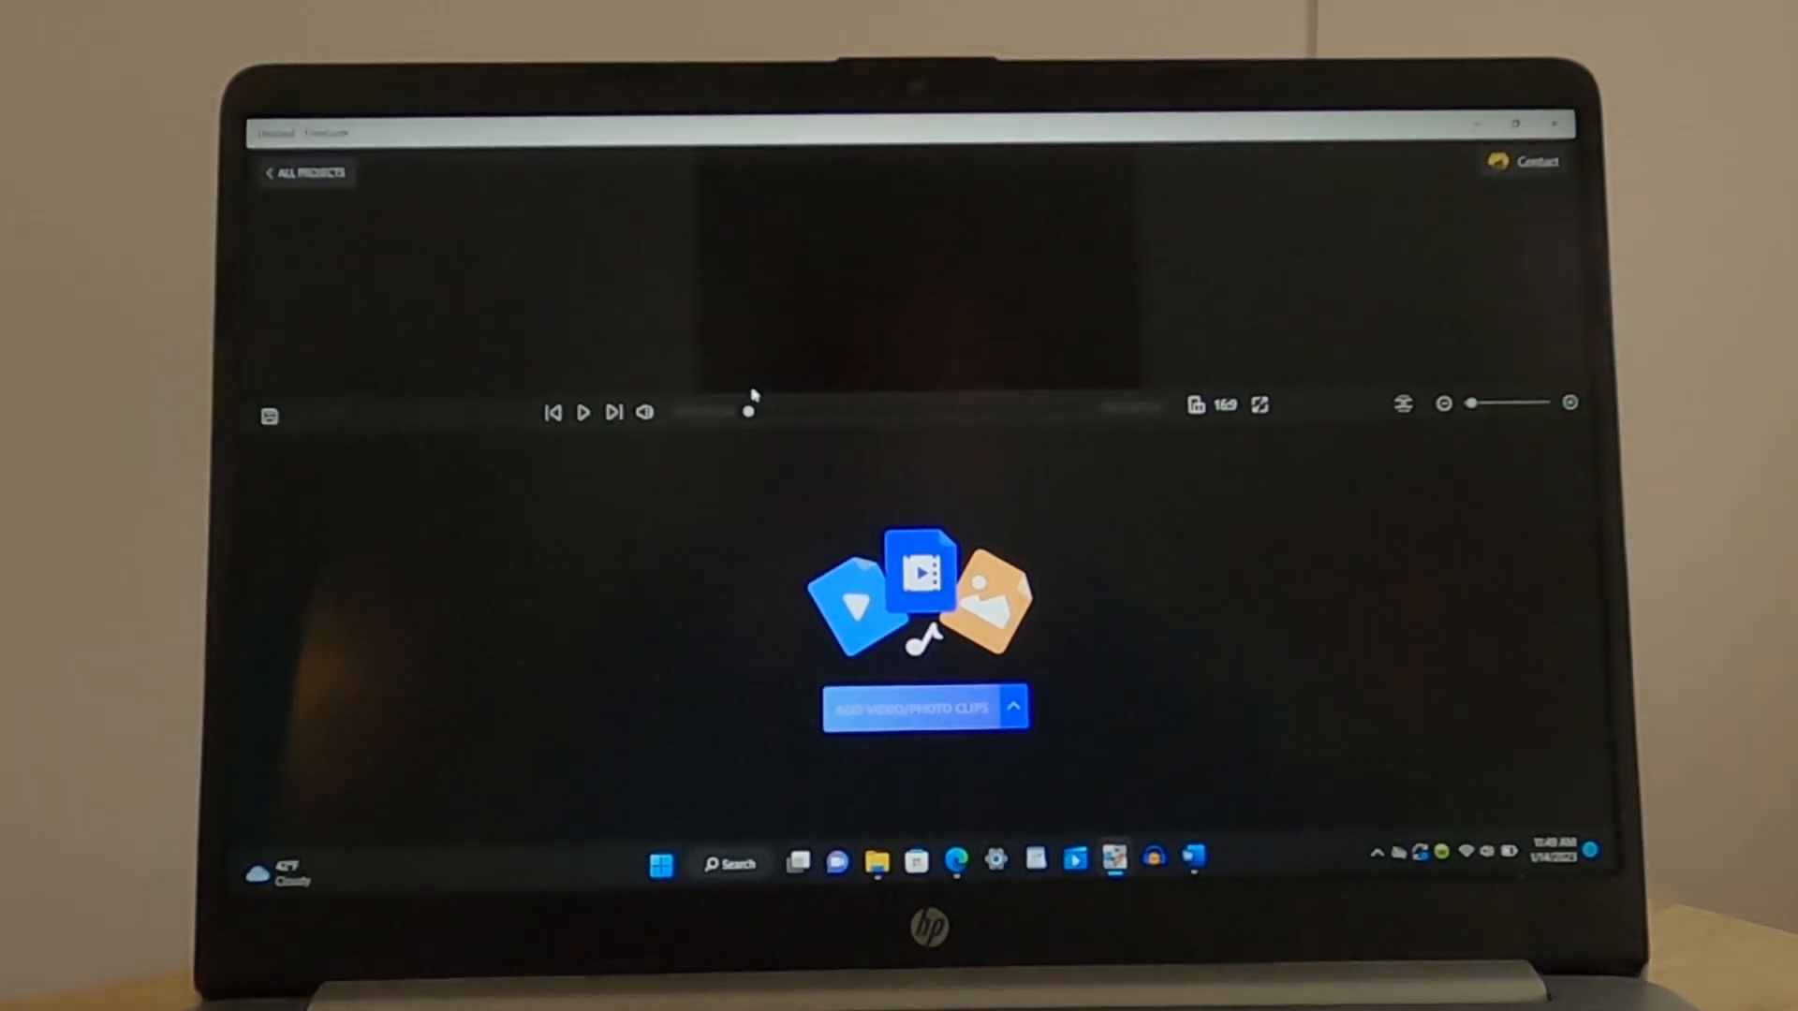
left_click(927, 708)
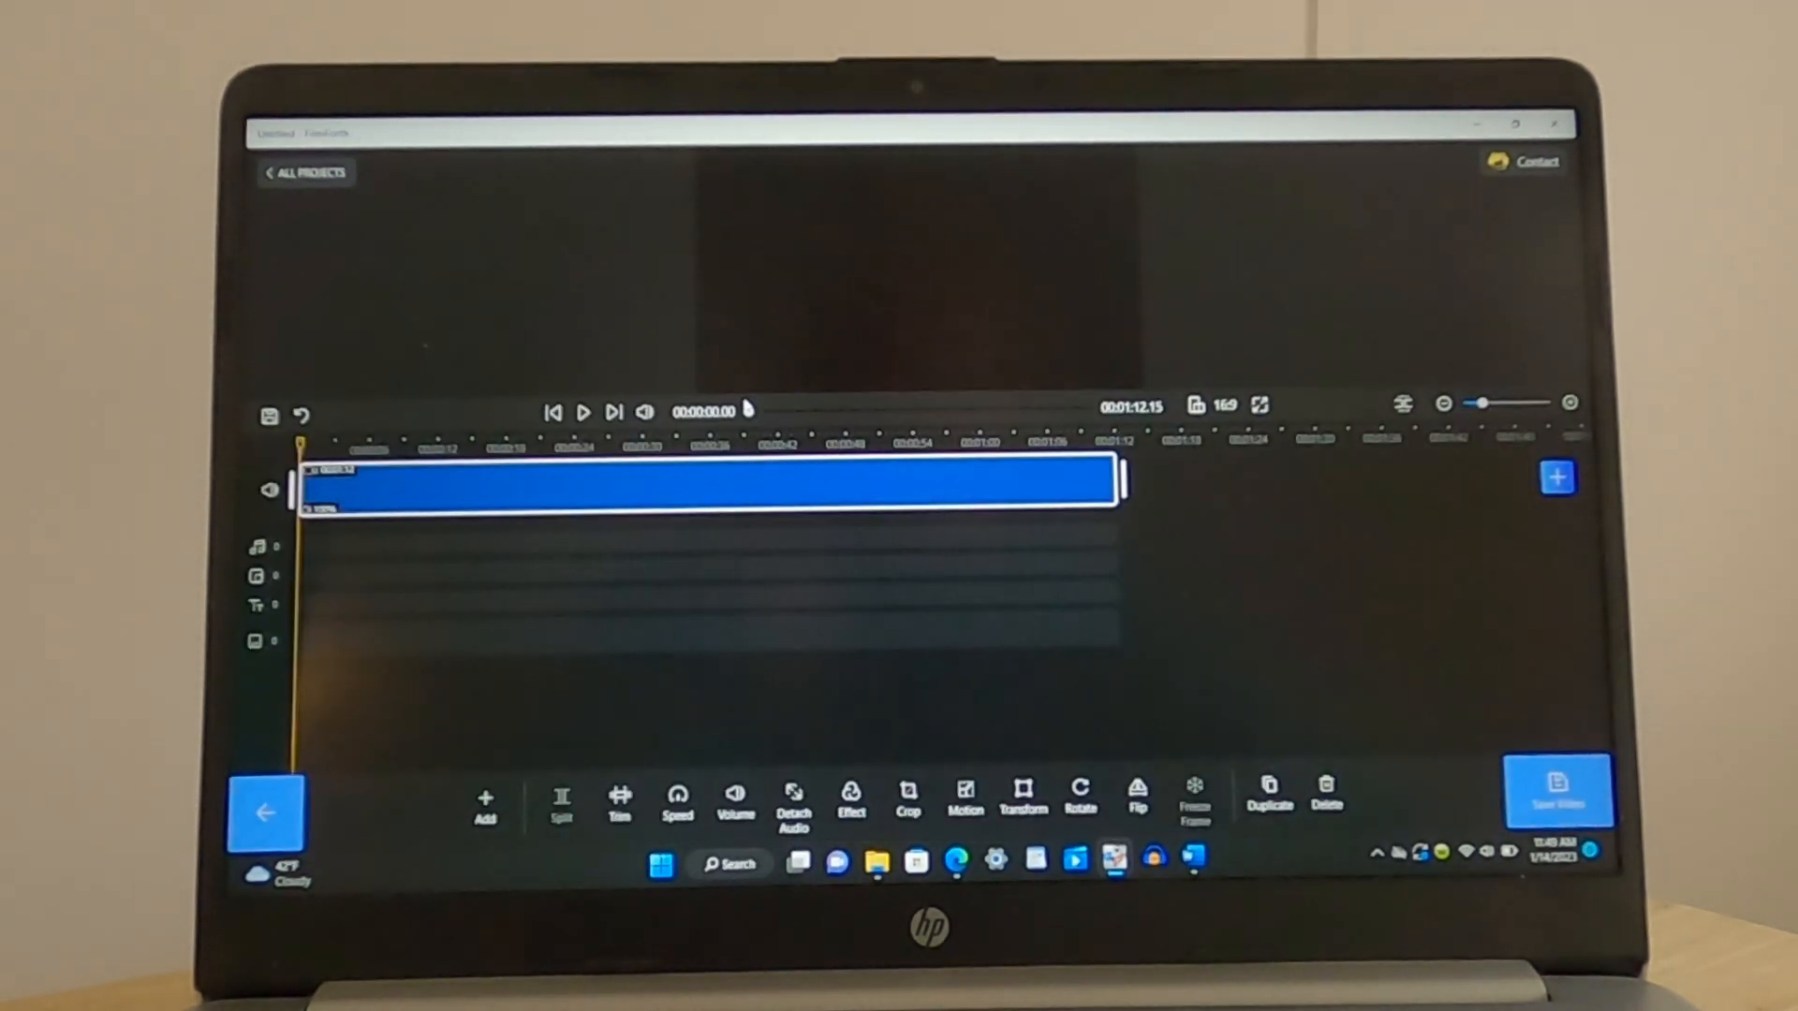
Play the ride clip and pause at about 00:00:10.14 where the intro will go
left_click(580, 410)
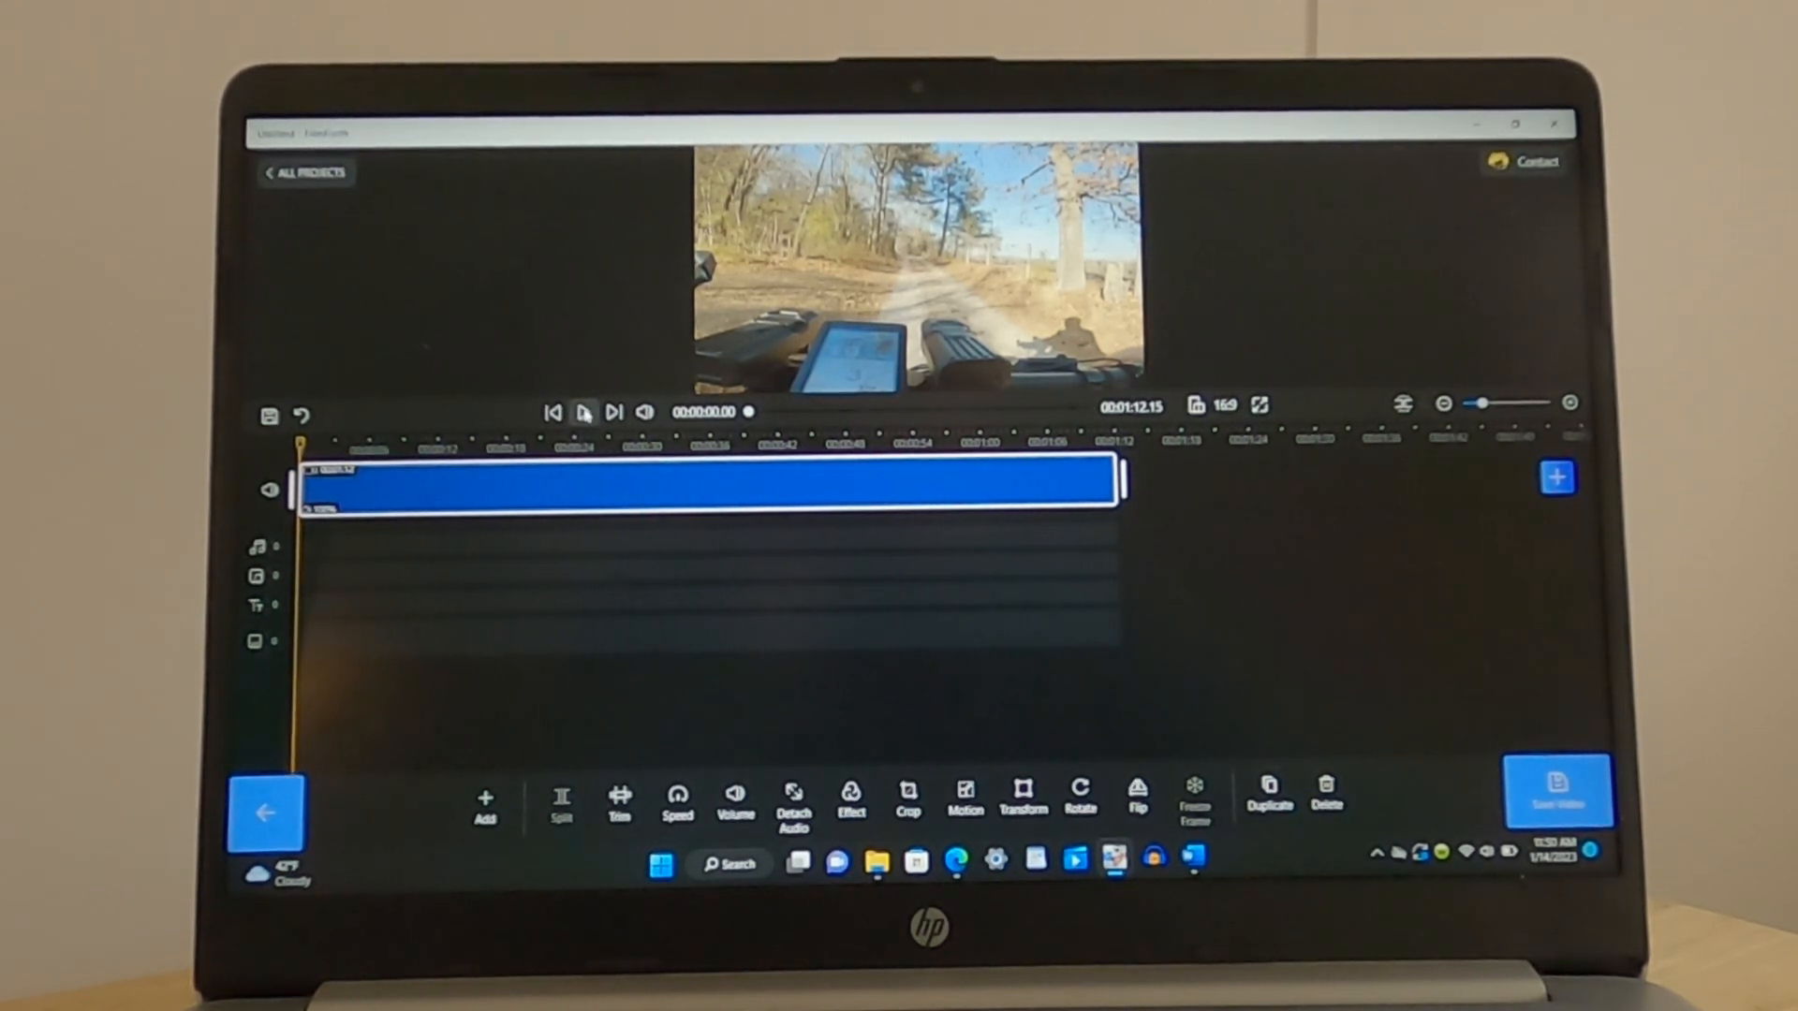
left_click(582, 410)
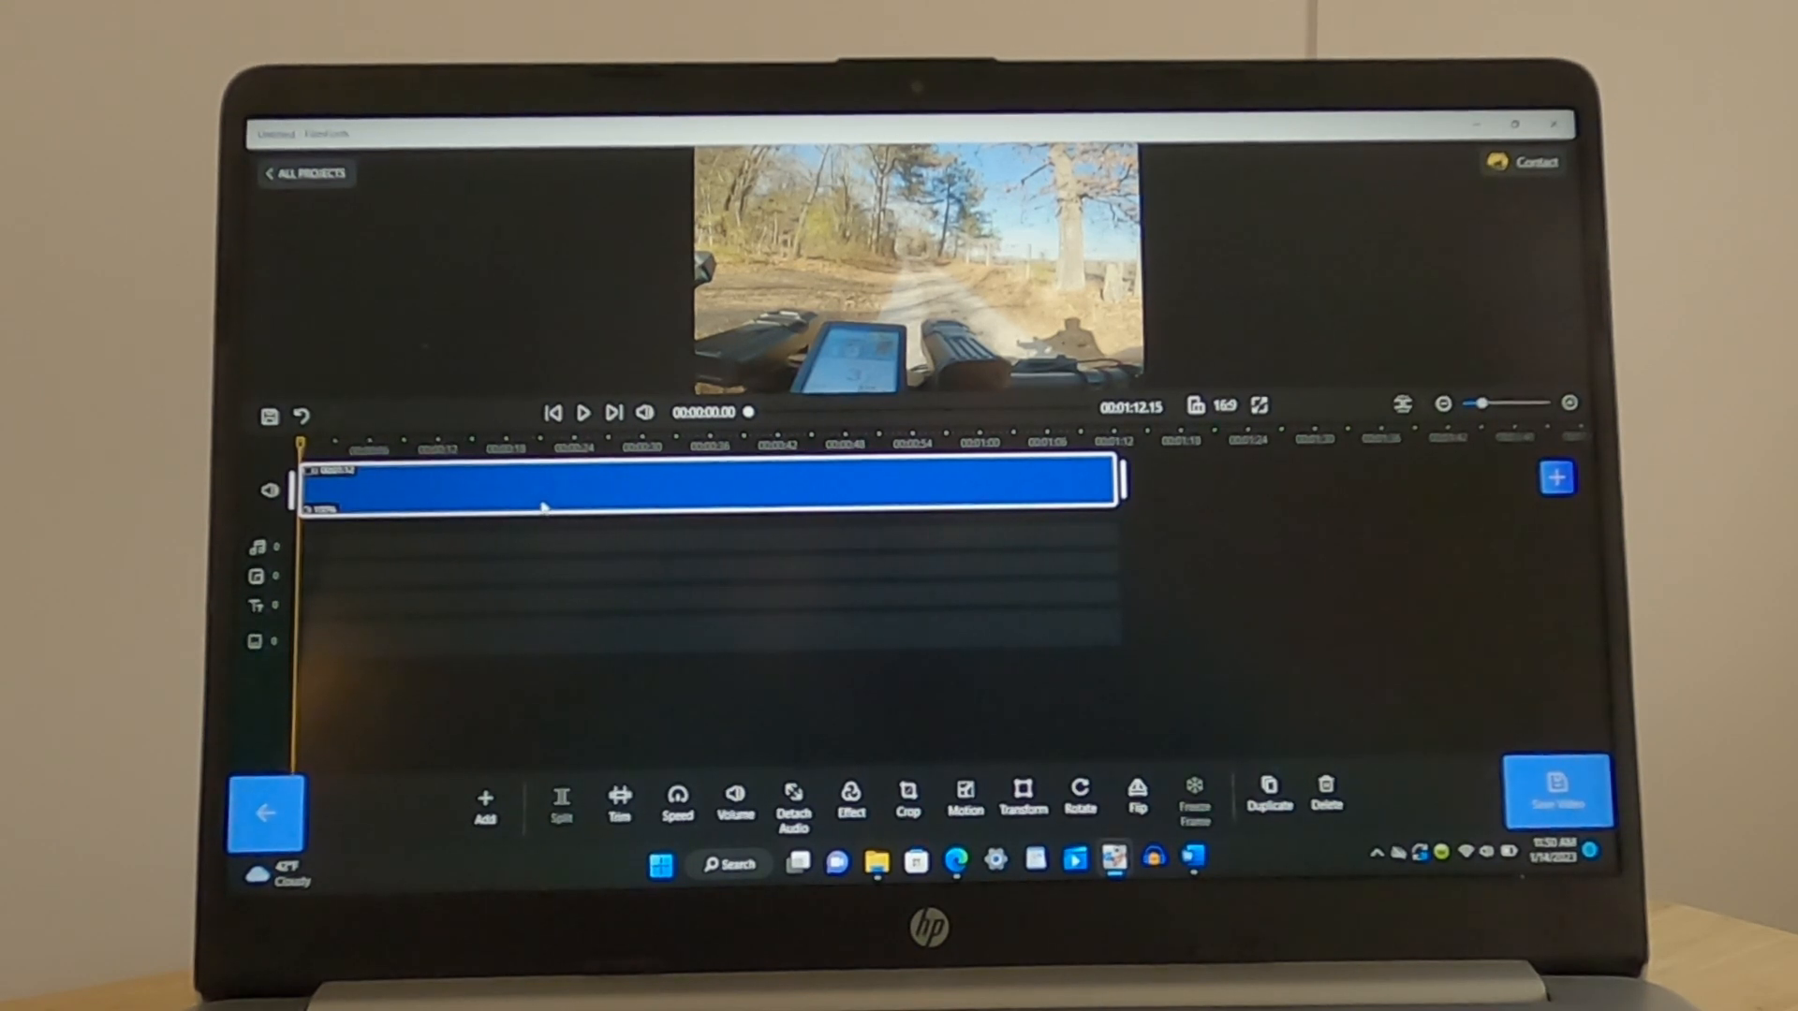
left_click(582, 412)
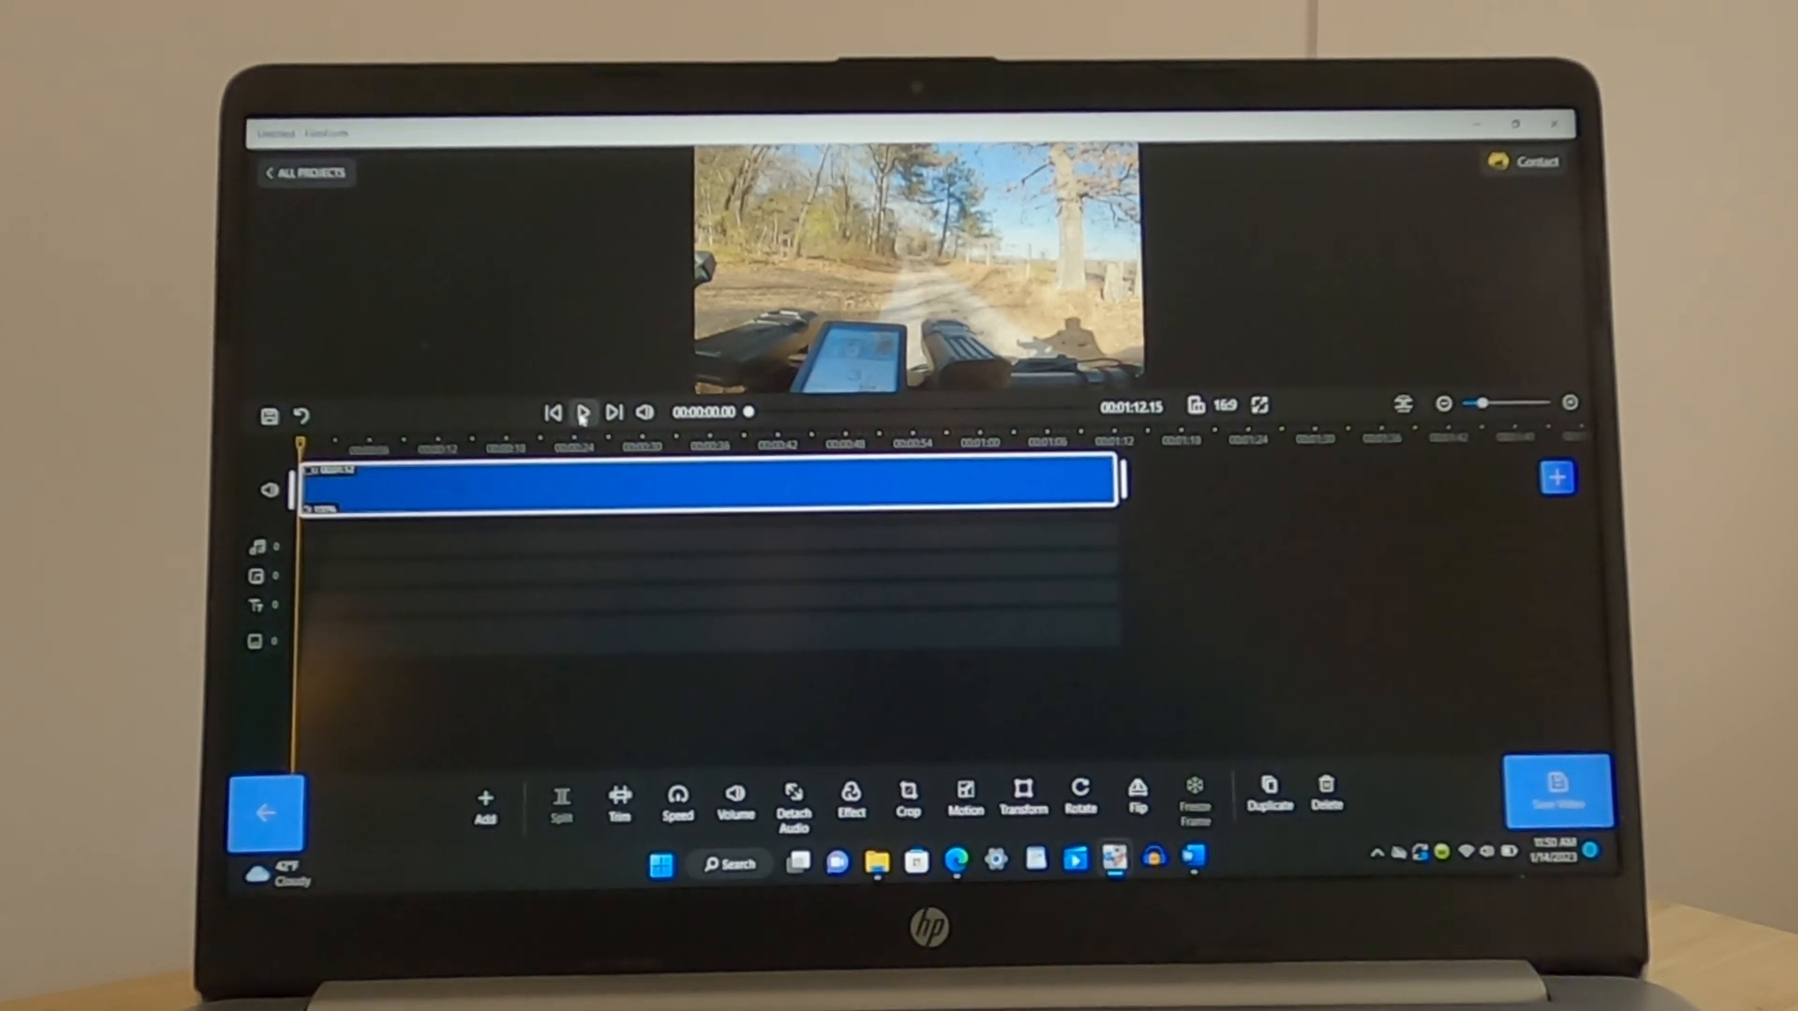
left_click(582, 412)
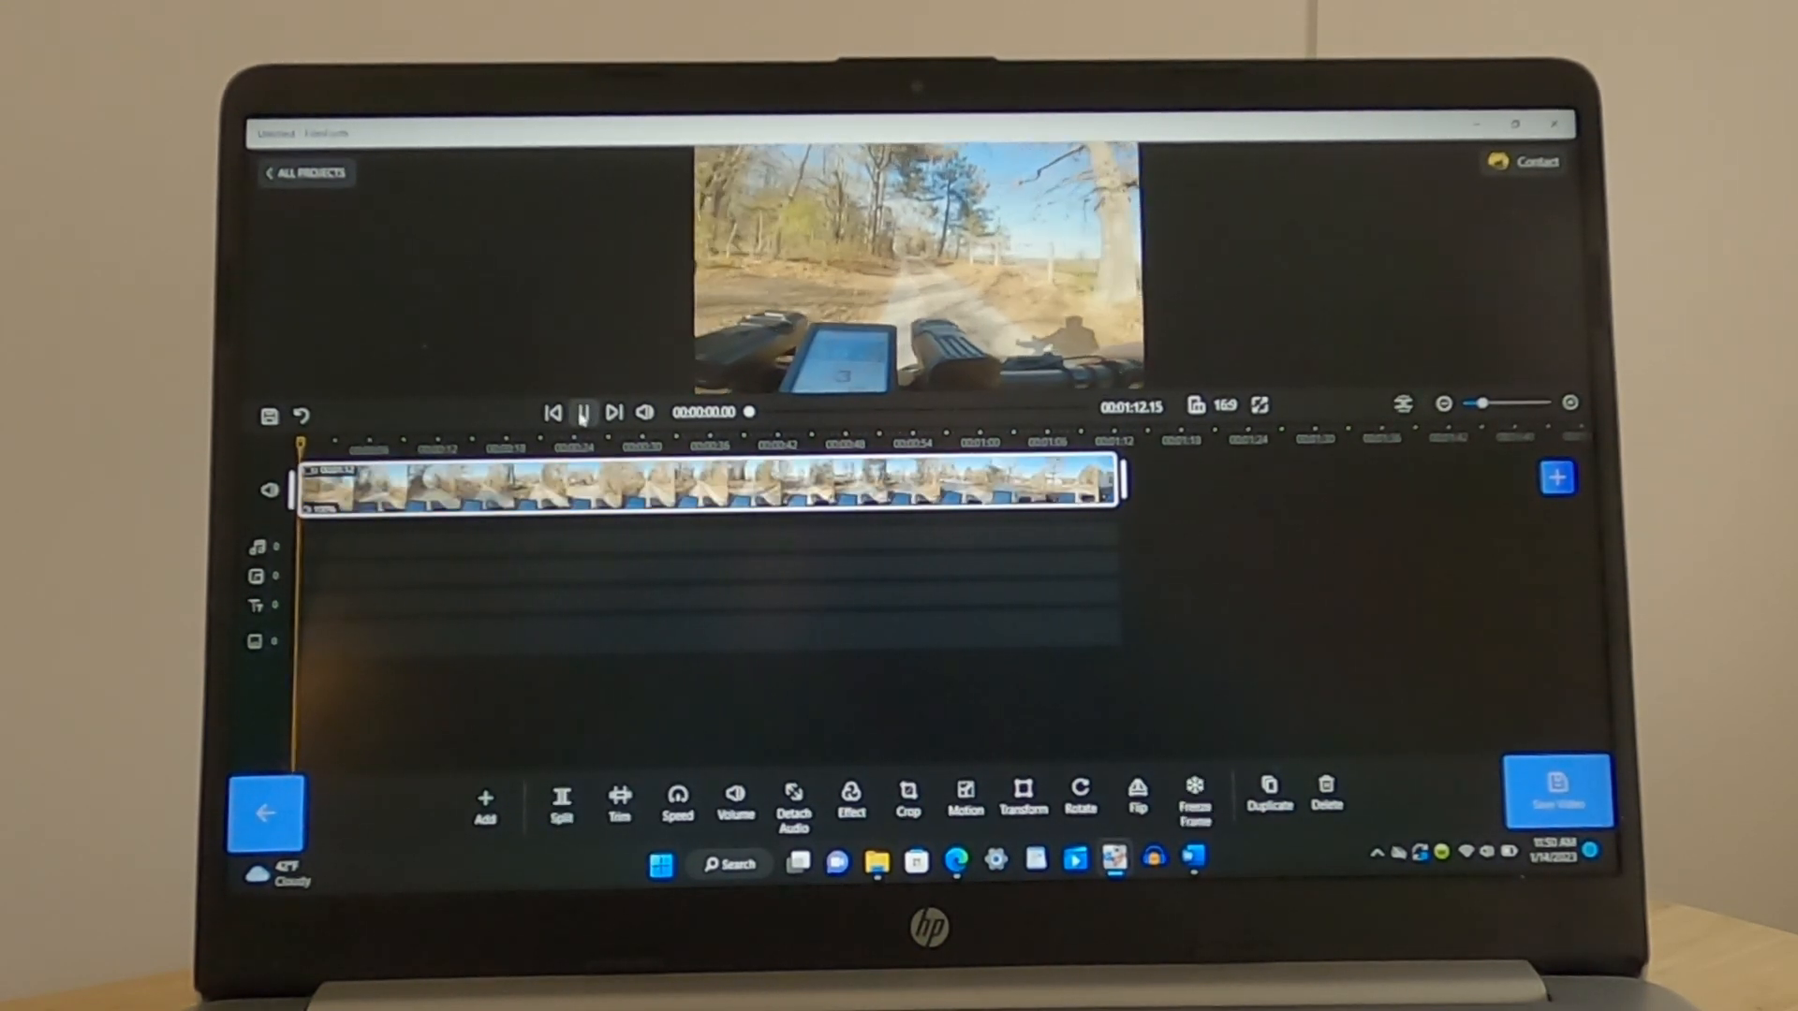
left_click(582, 412)
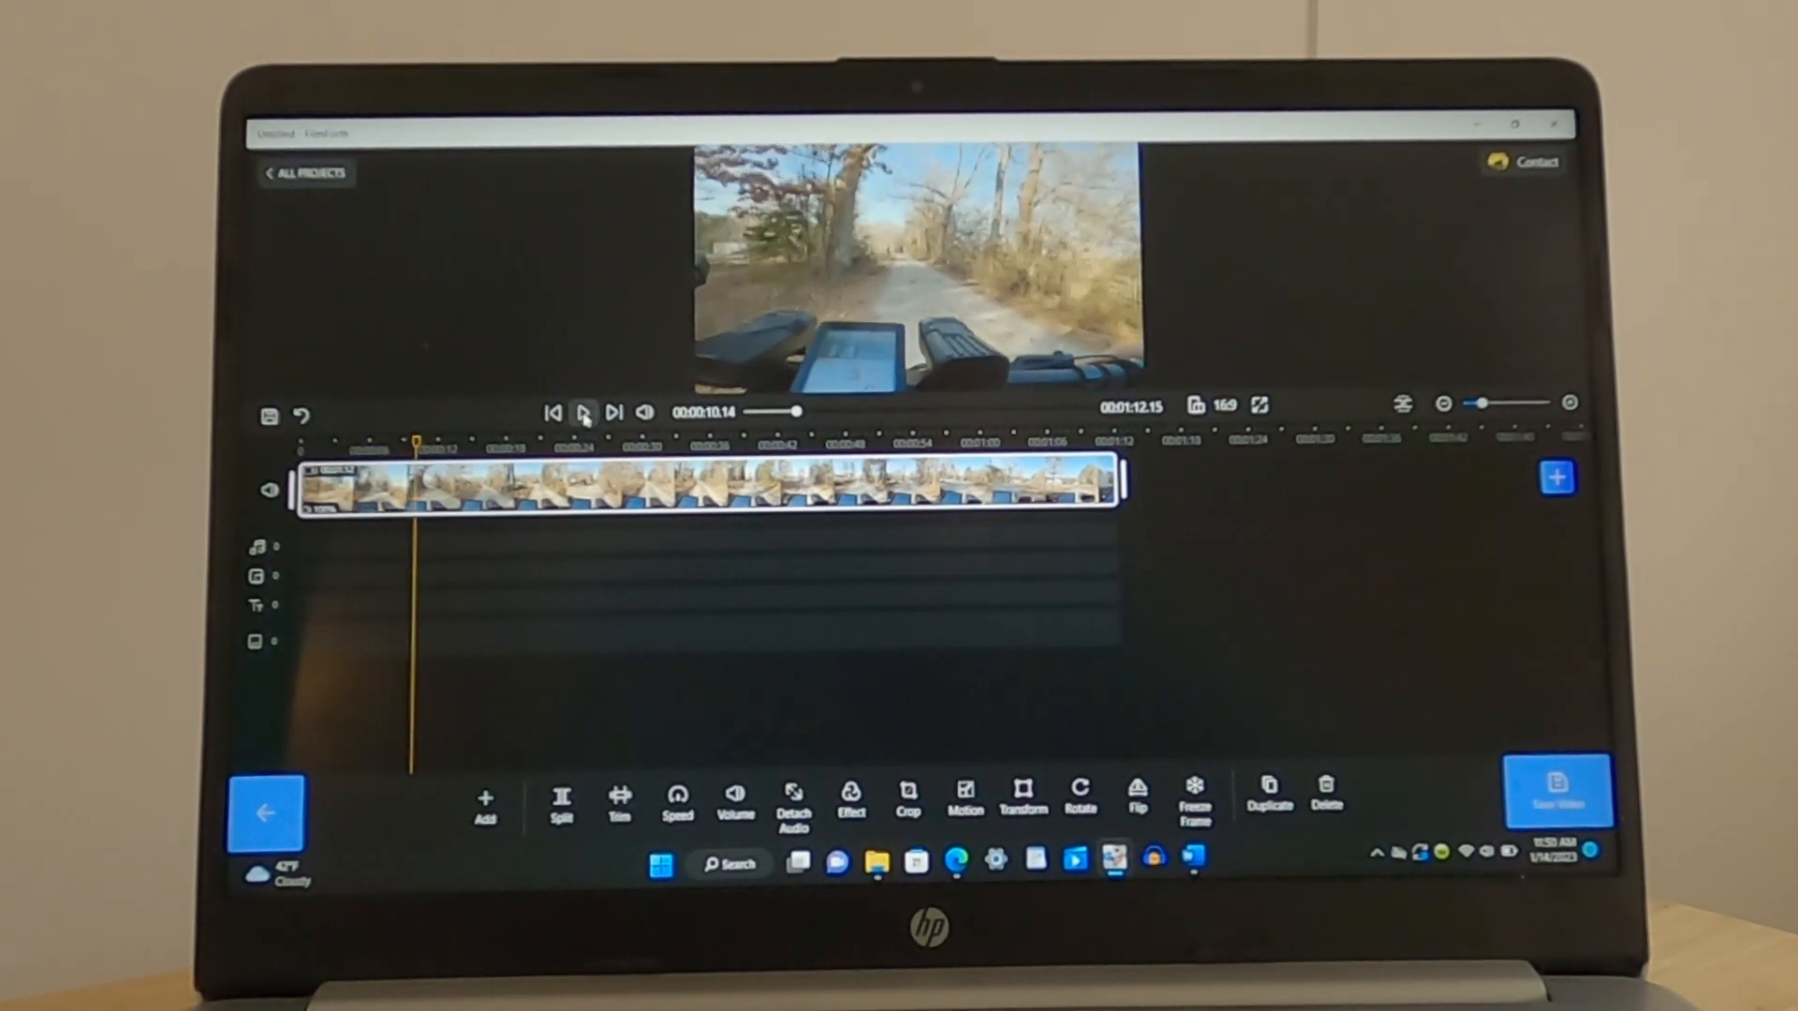
left_click(582, 412)
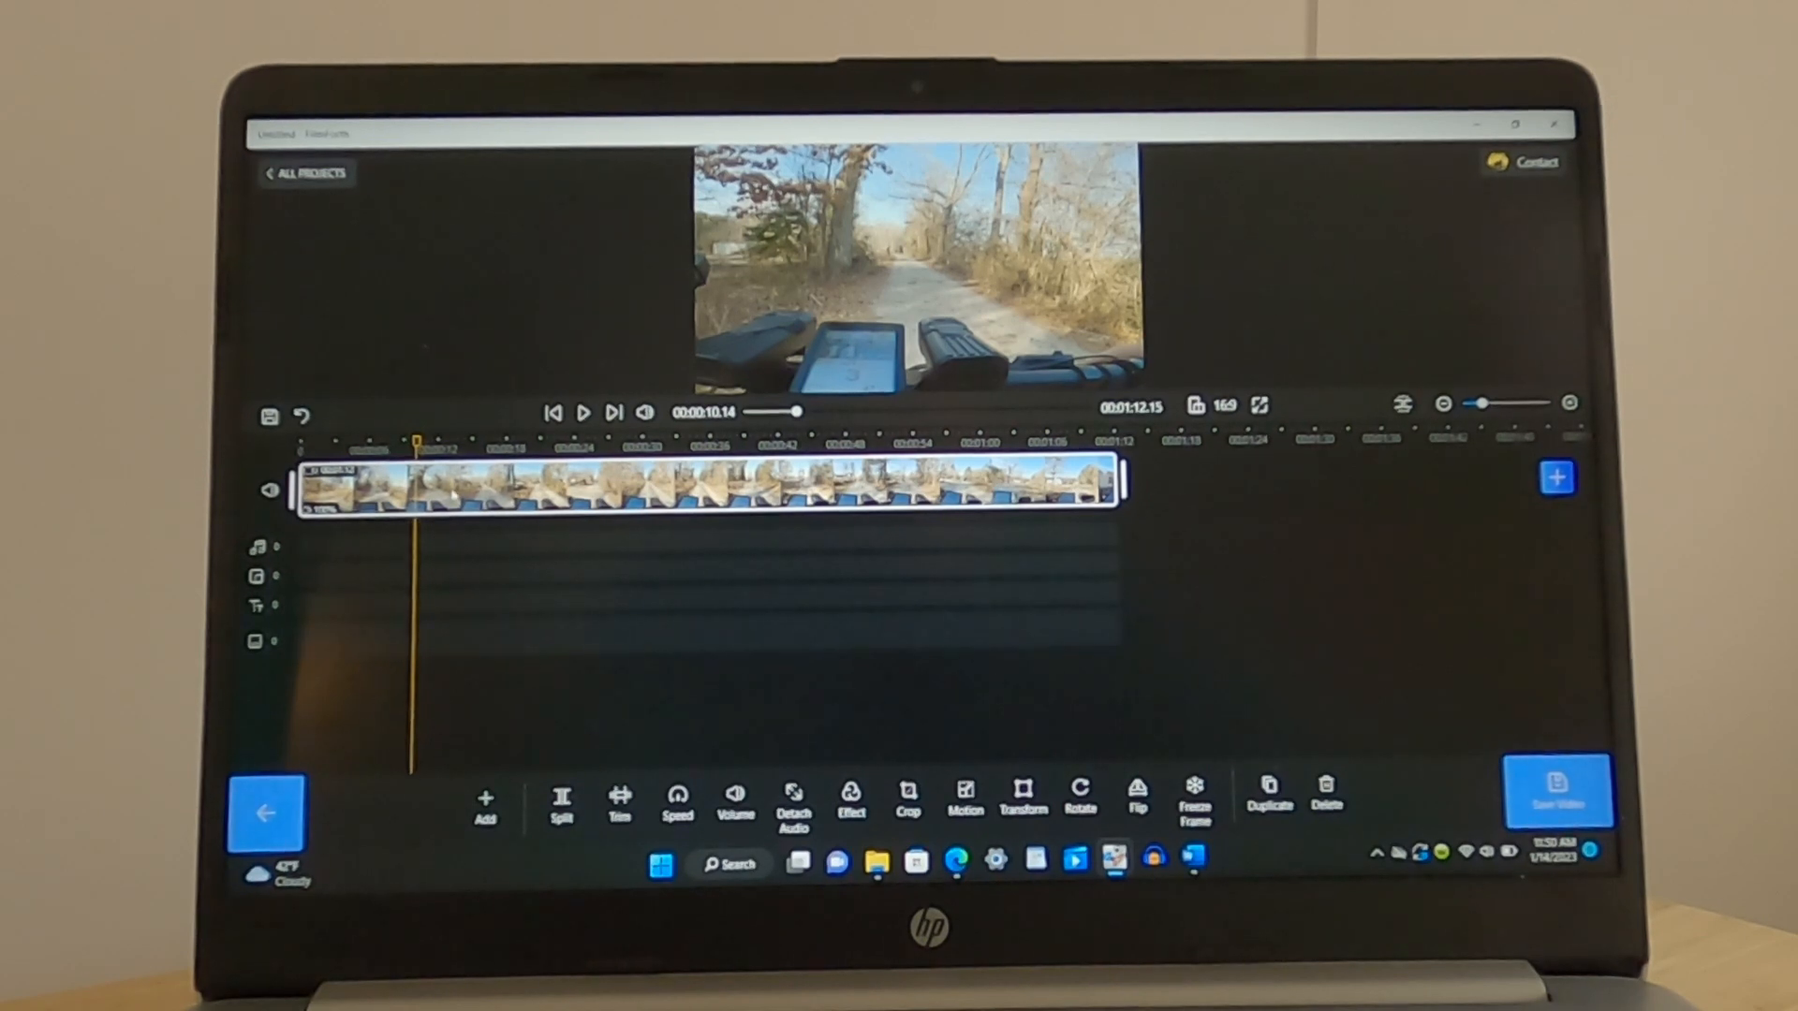
left_click(560, 803)
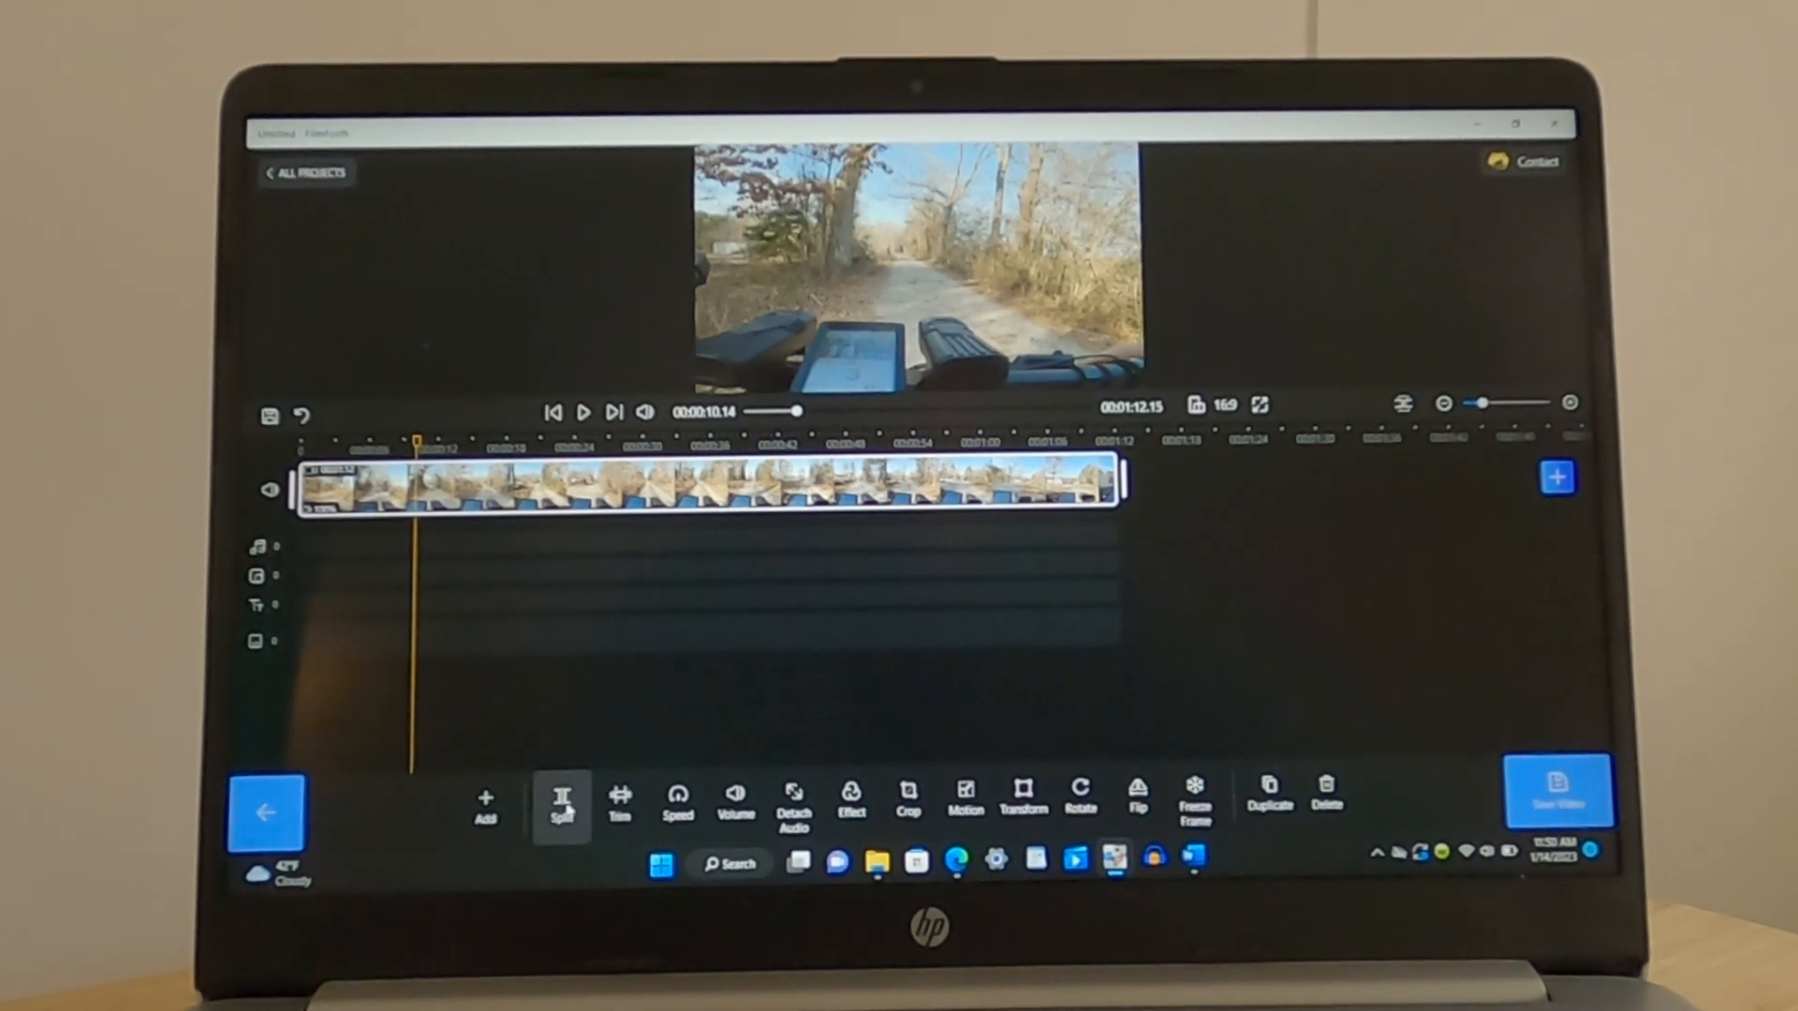
Split the ride clip near 0:10 and import the Newest Intro video into the project
left_click(560, 805)
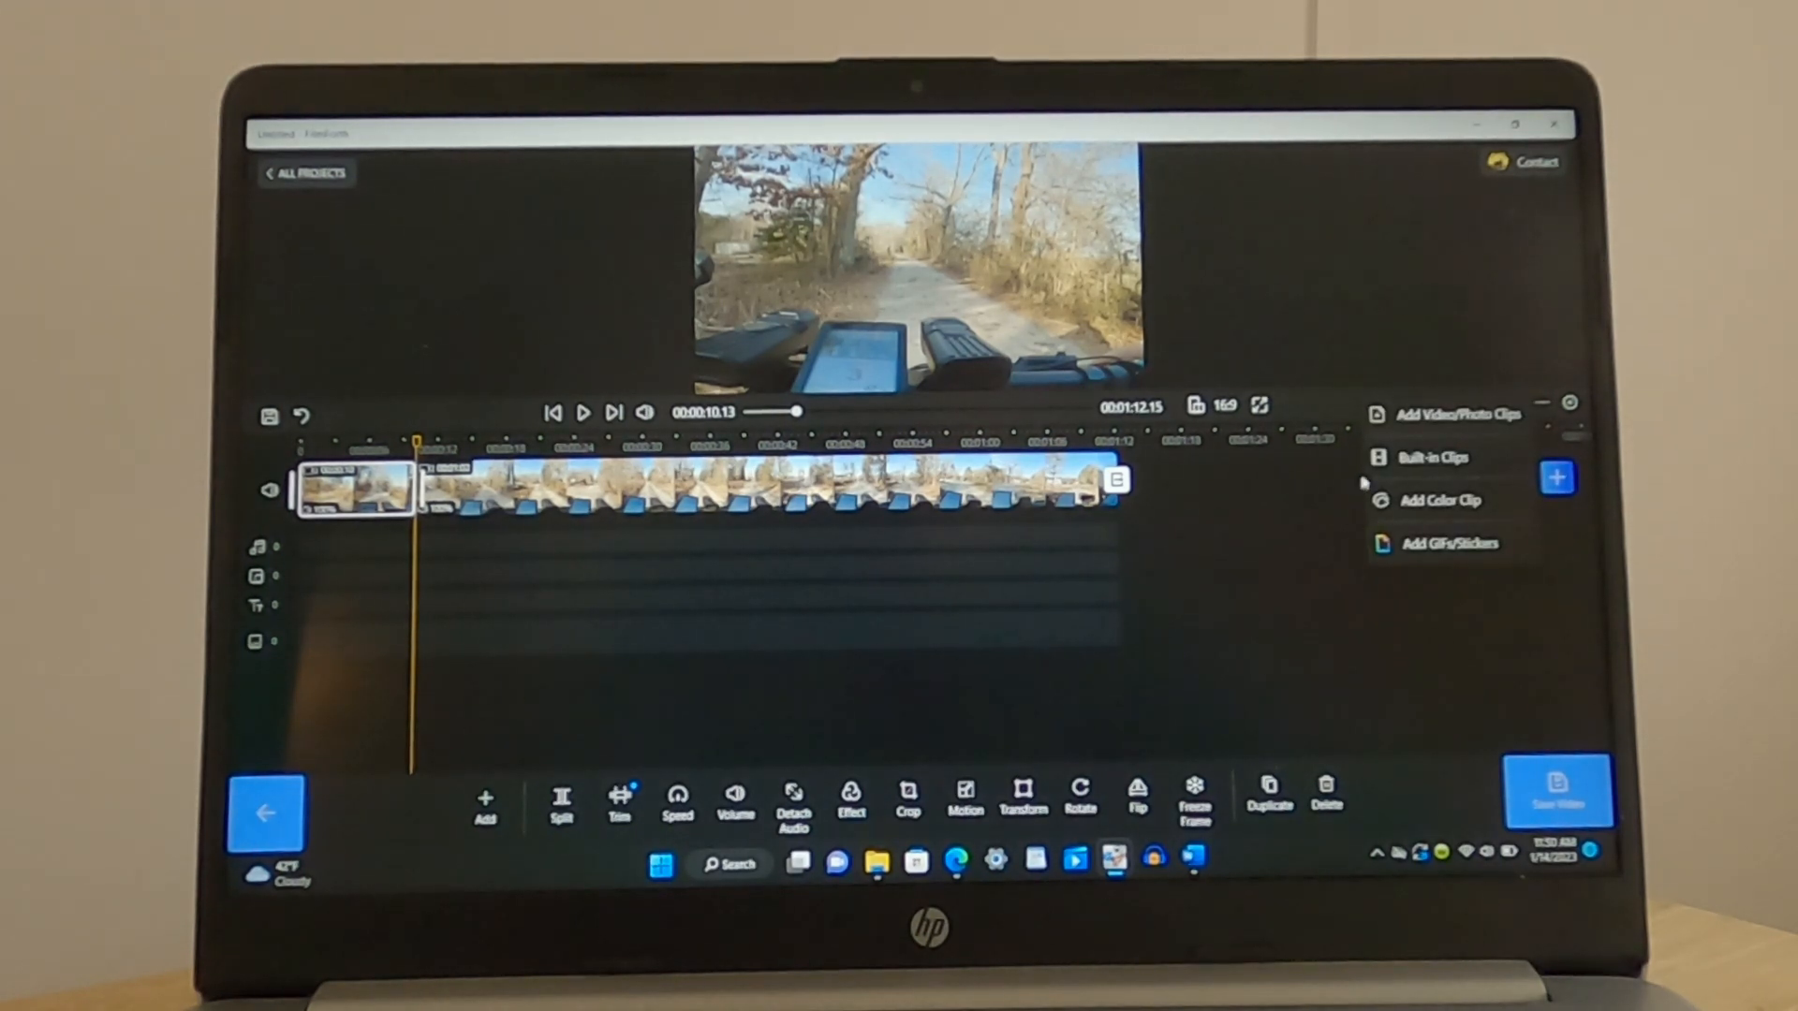
left_click(1457, 414)
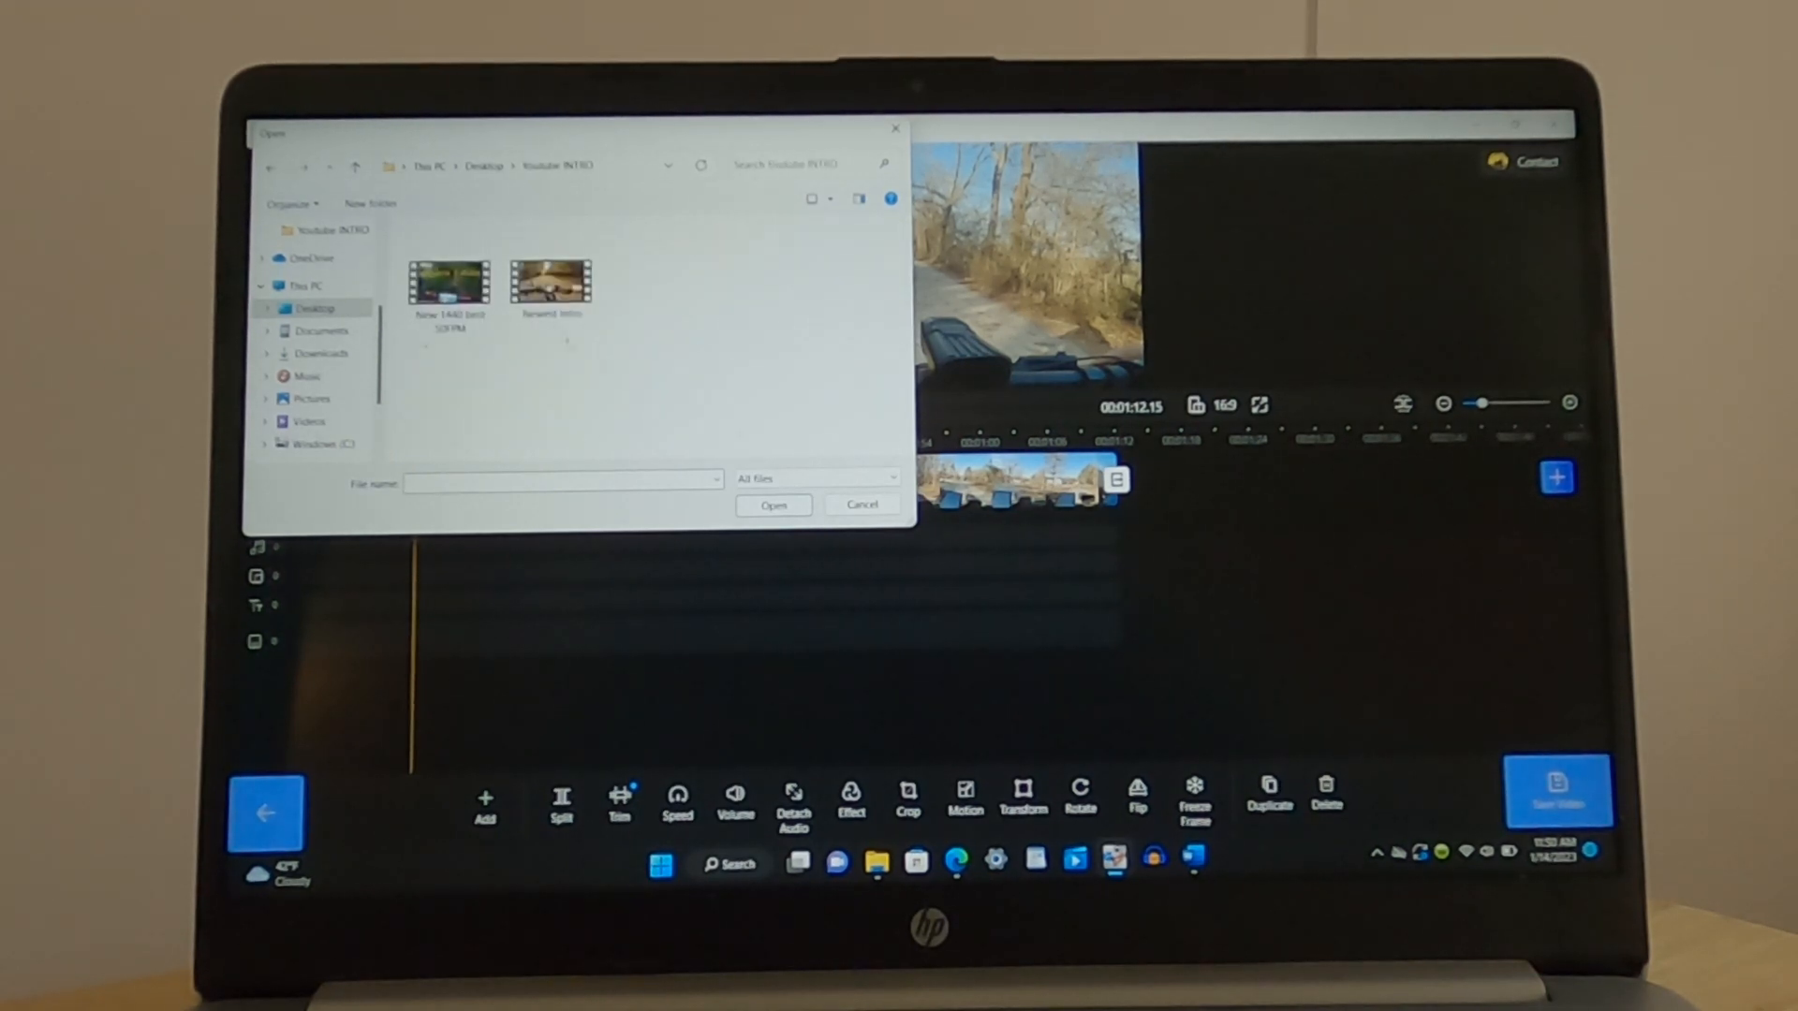
left_click(774, 503)
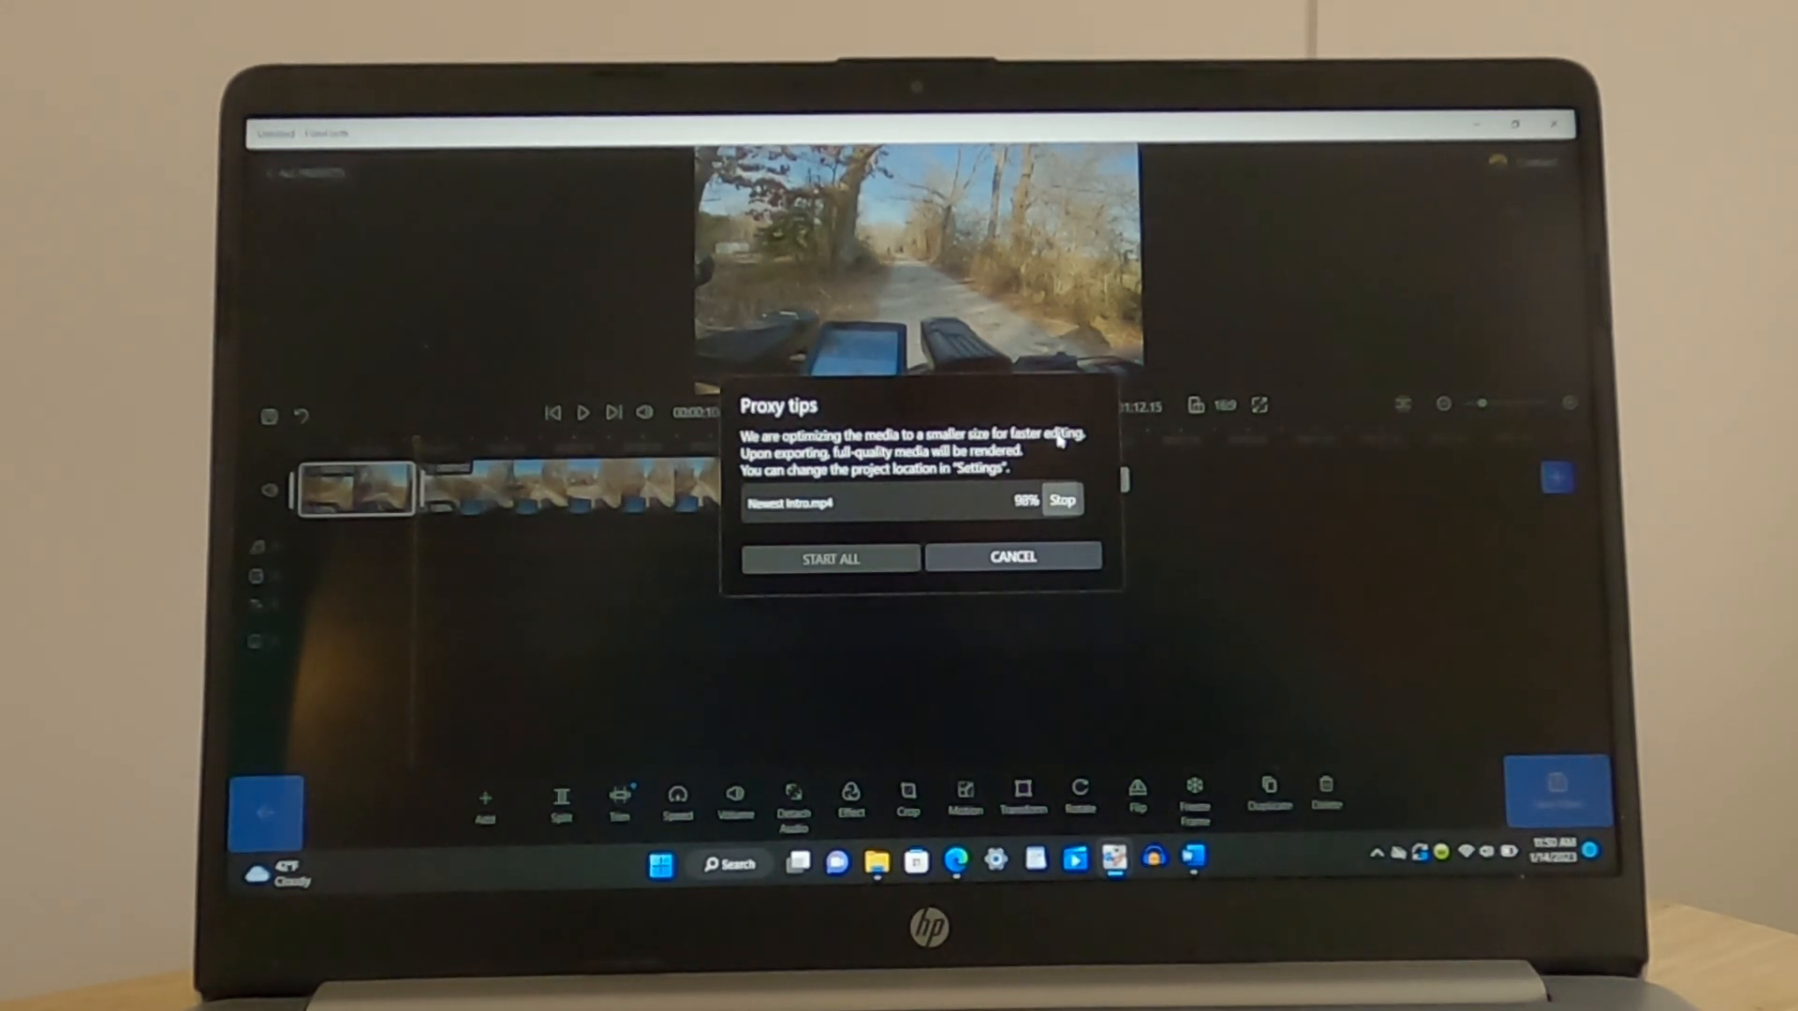
left_click(1011, 558)
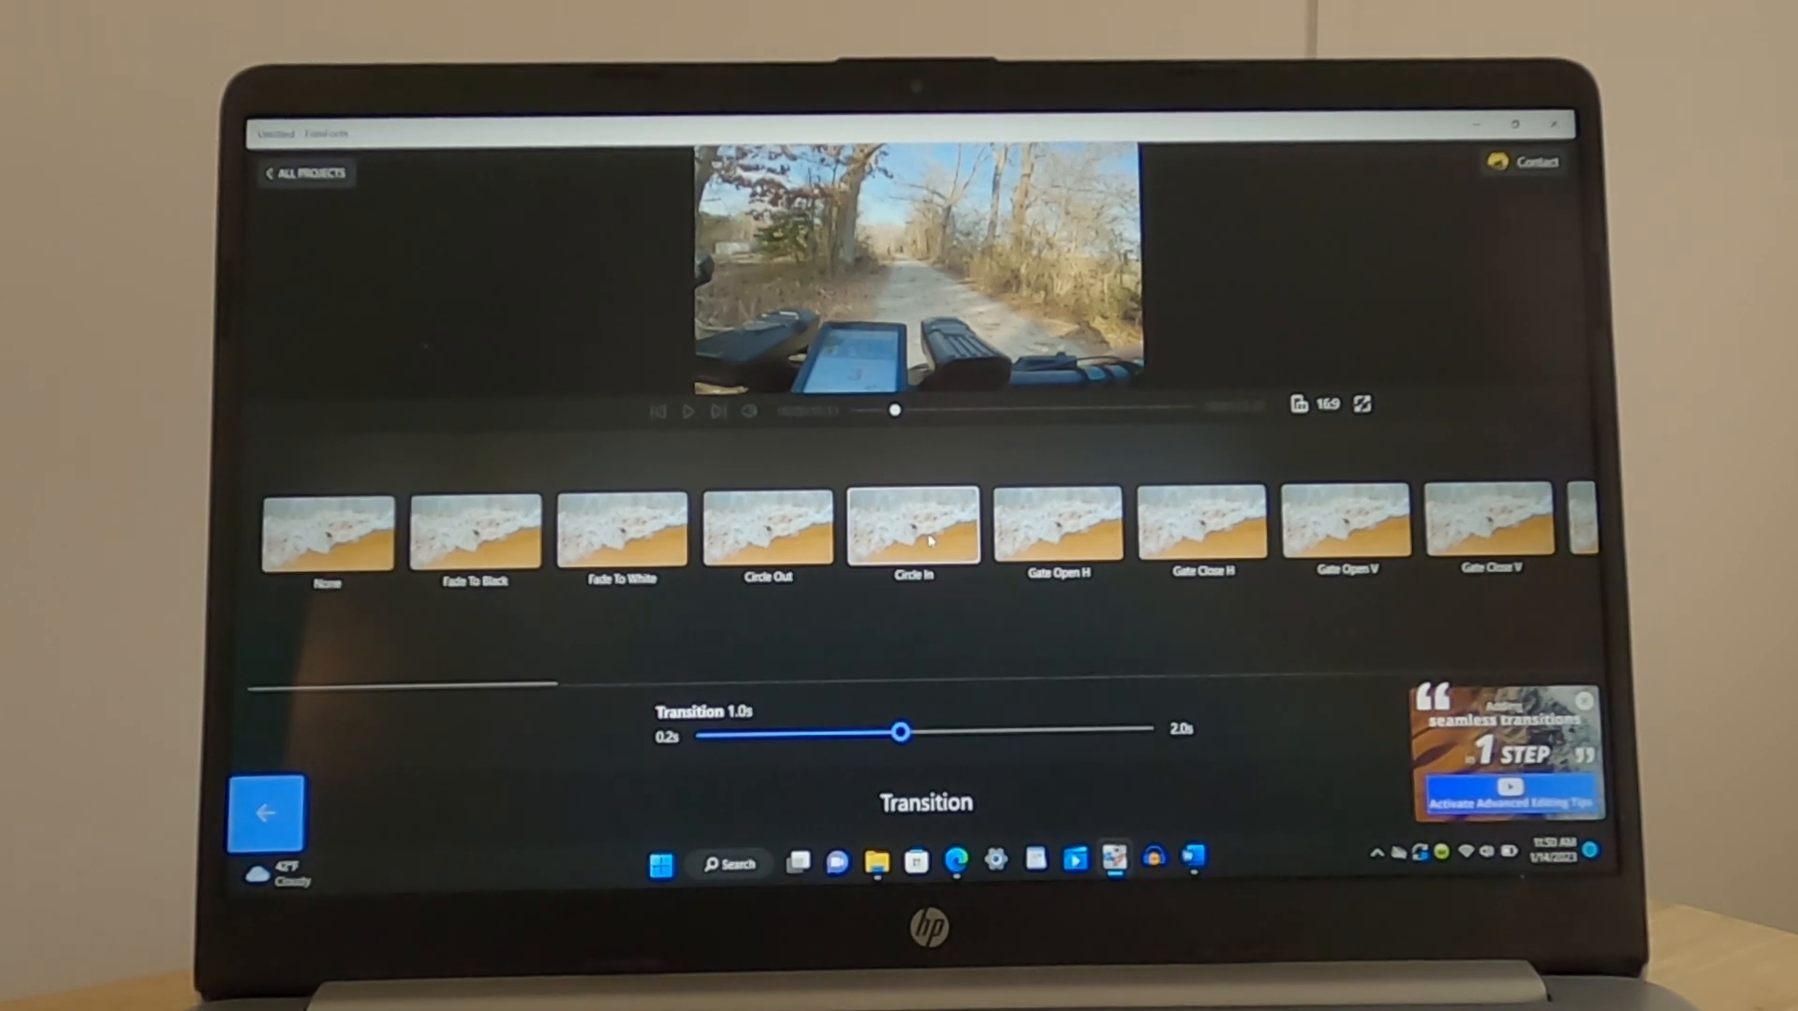
Apply Circle In before the intro and Blur after it, both at 1.0s duration
left_click_drag(901, 731, 1103, 730)
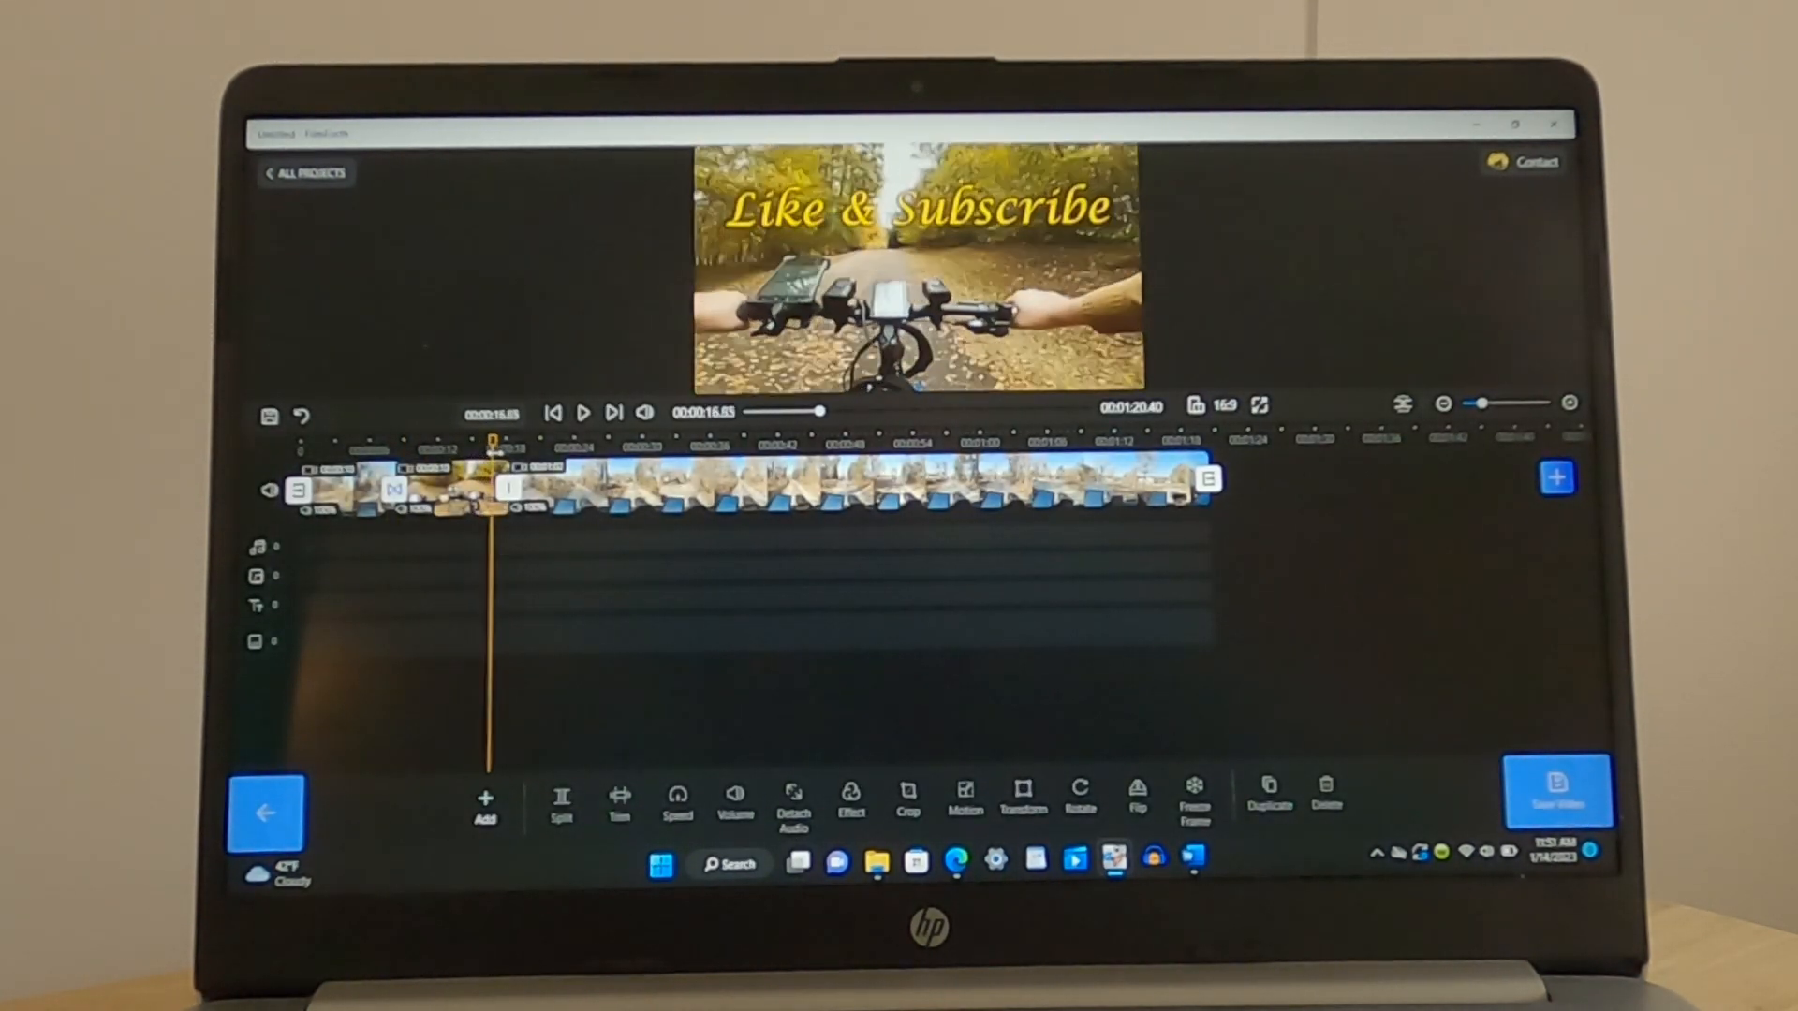
left_click(1023, 803)
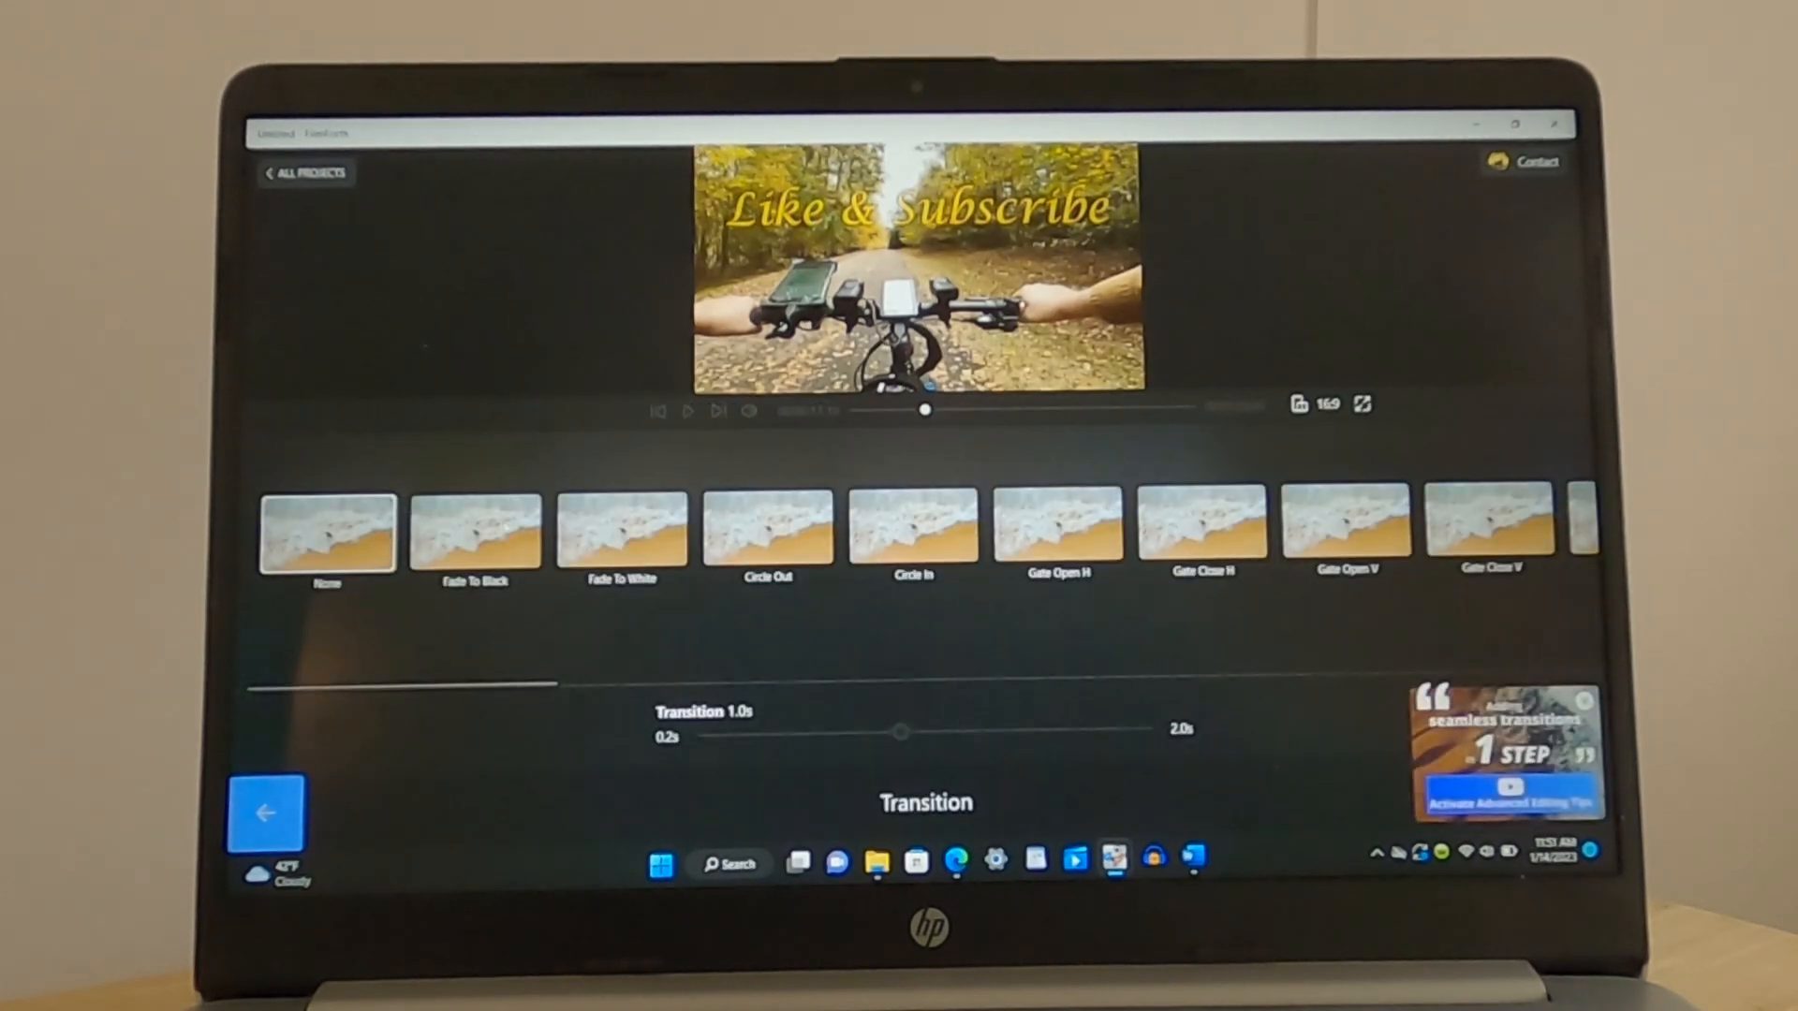
scroll("right", 3)
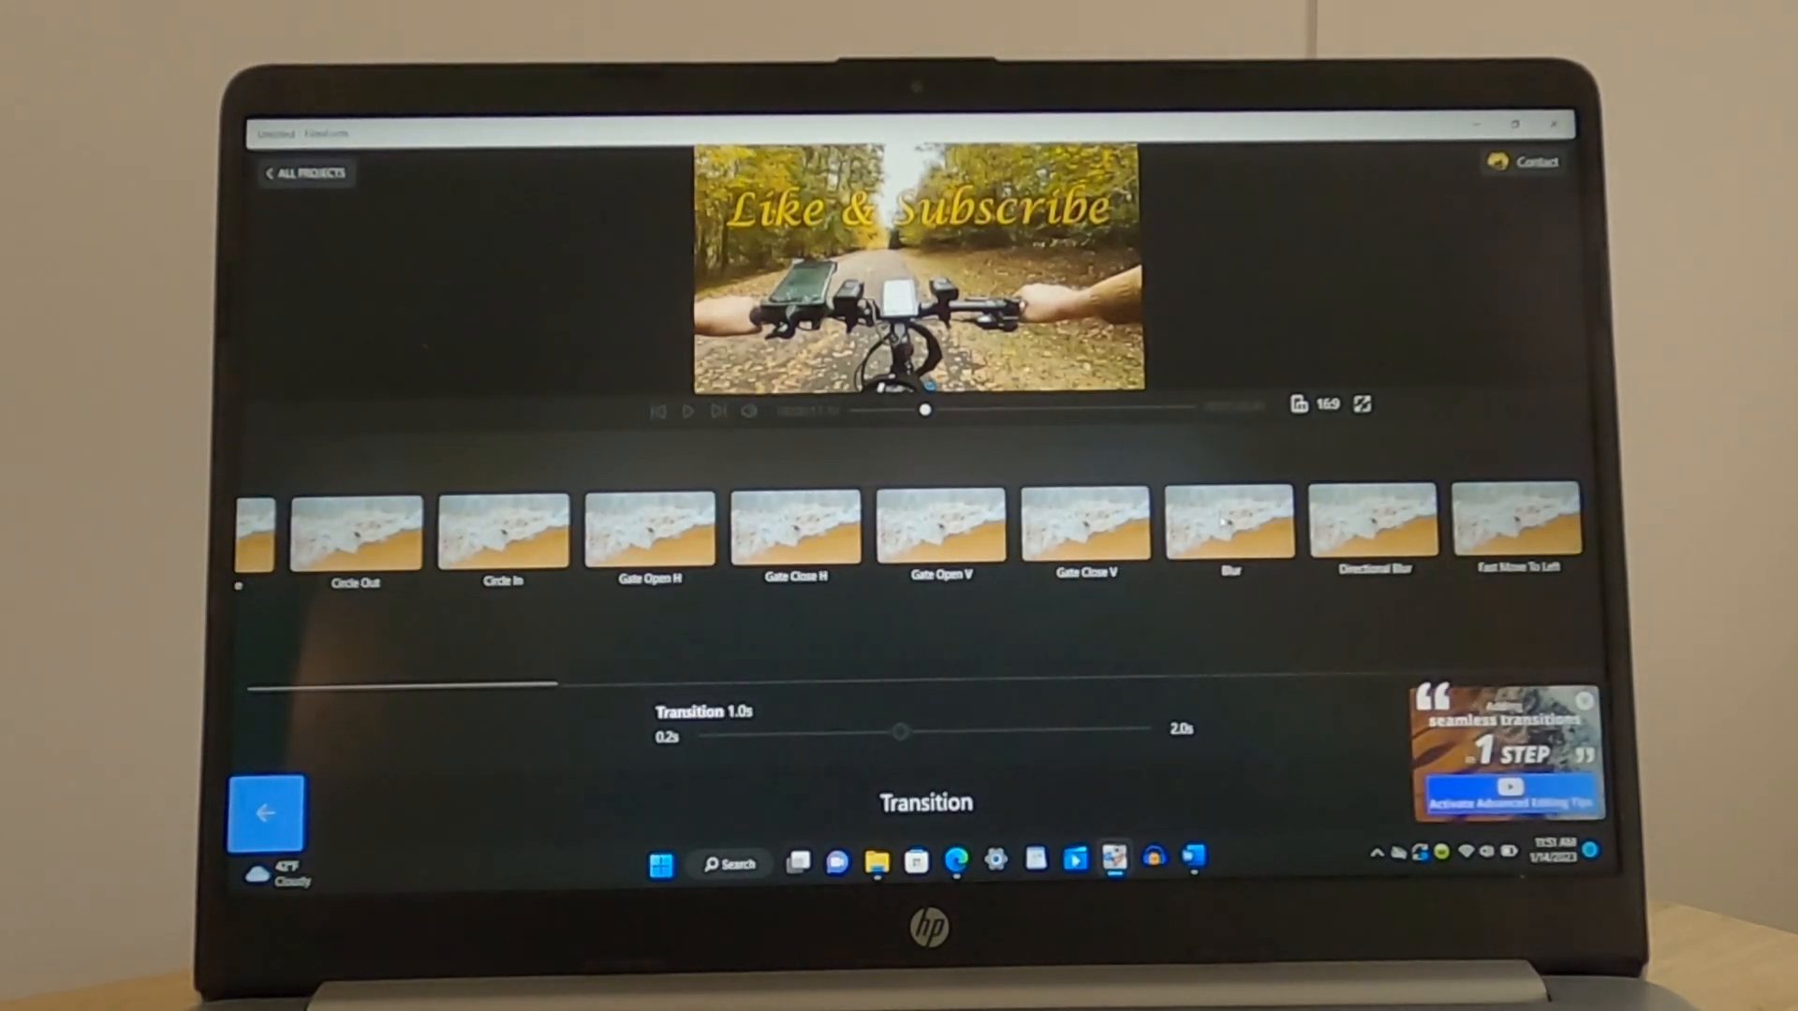
left_click(1229, 530)
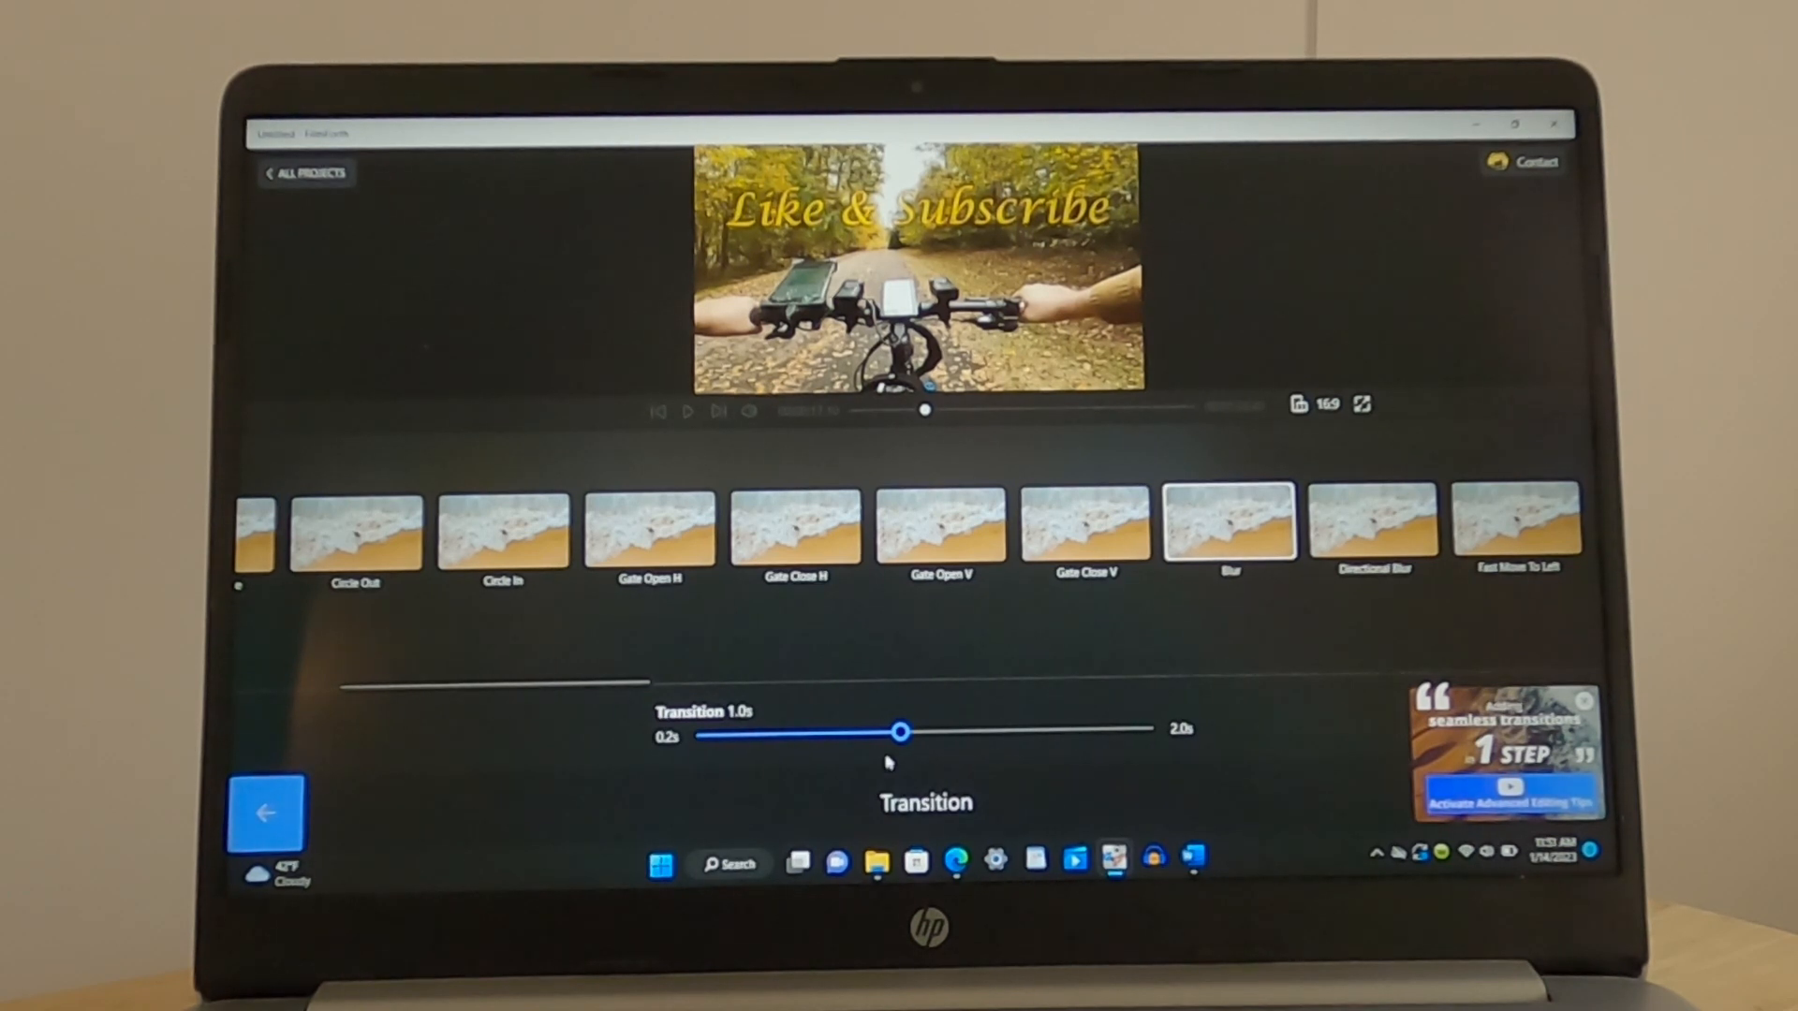
left_click_drag(900, 731, 1056, 732)
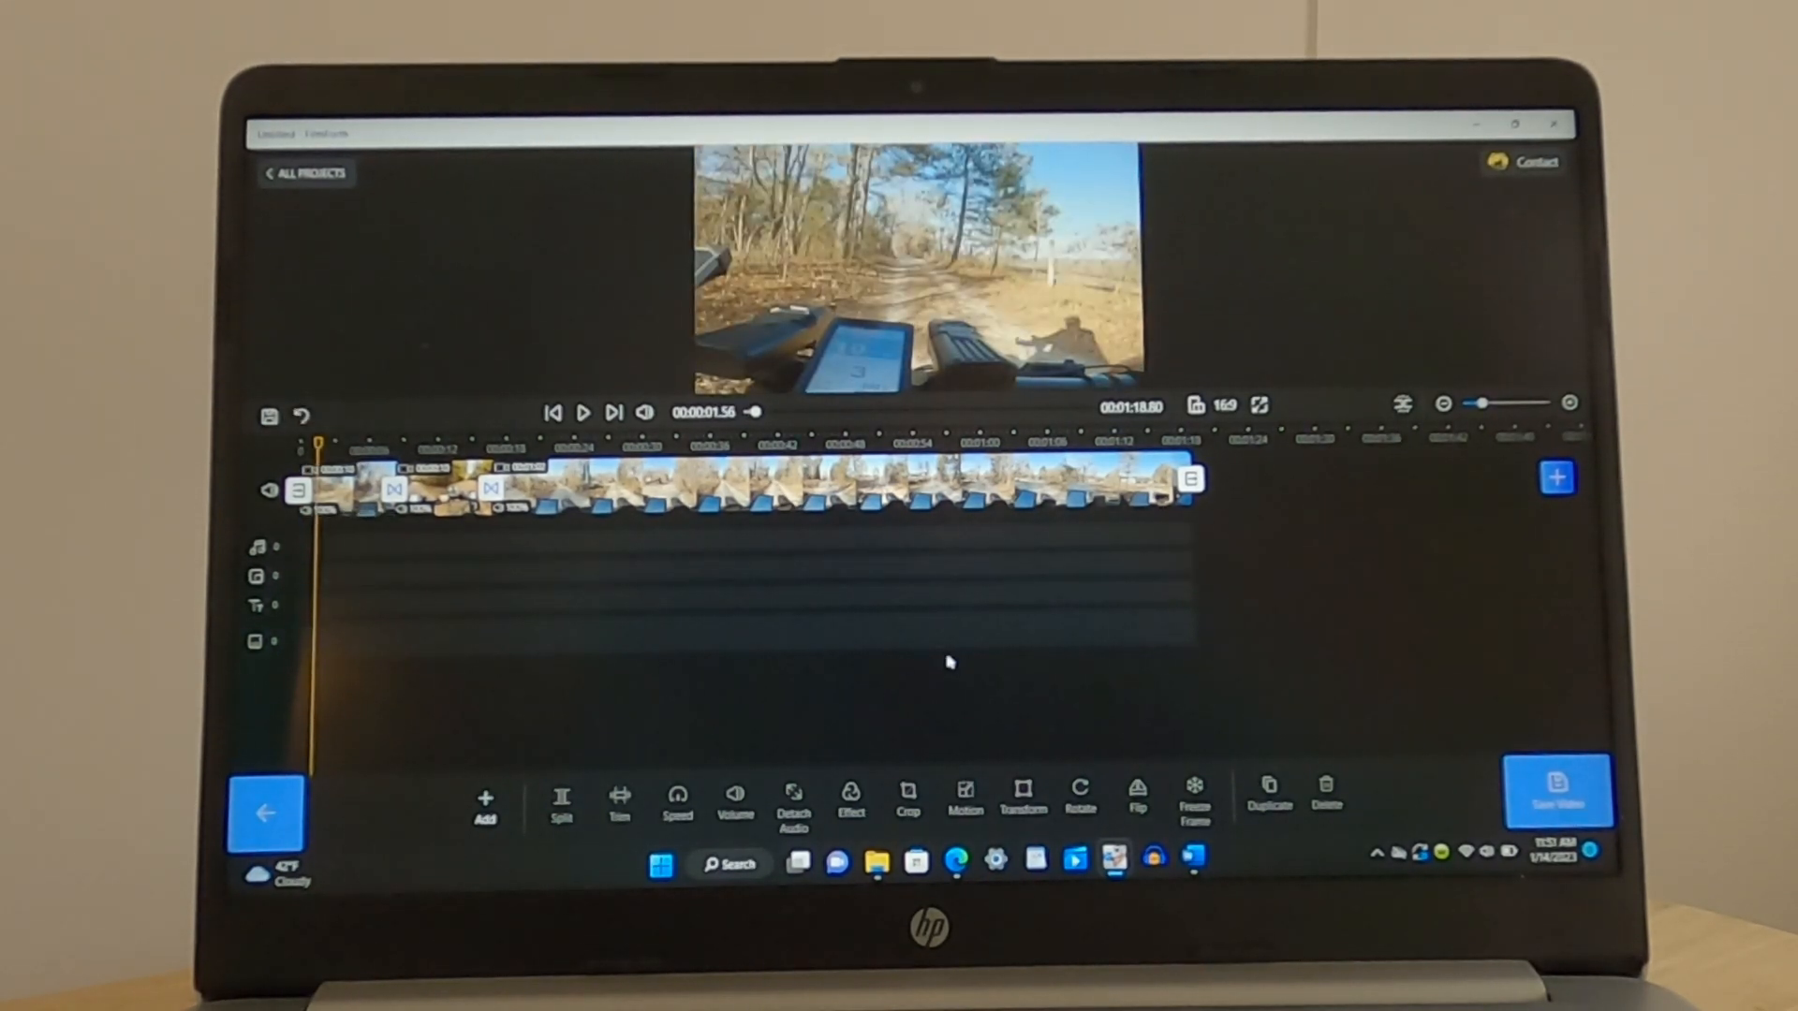
Play the project full-screen through the Blur transition to about 0:20, then return to the editor
left_click(1261, 407)
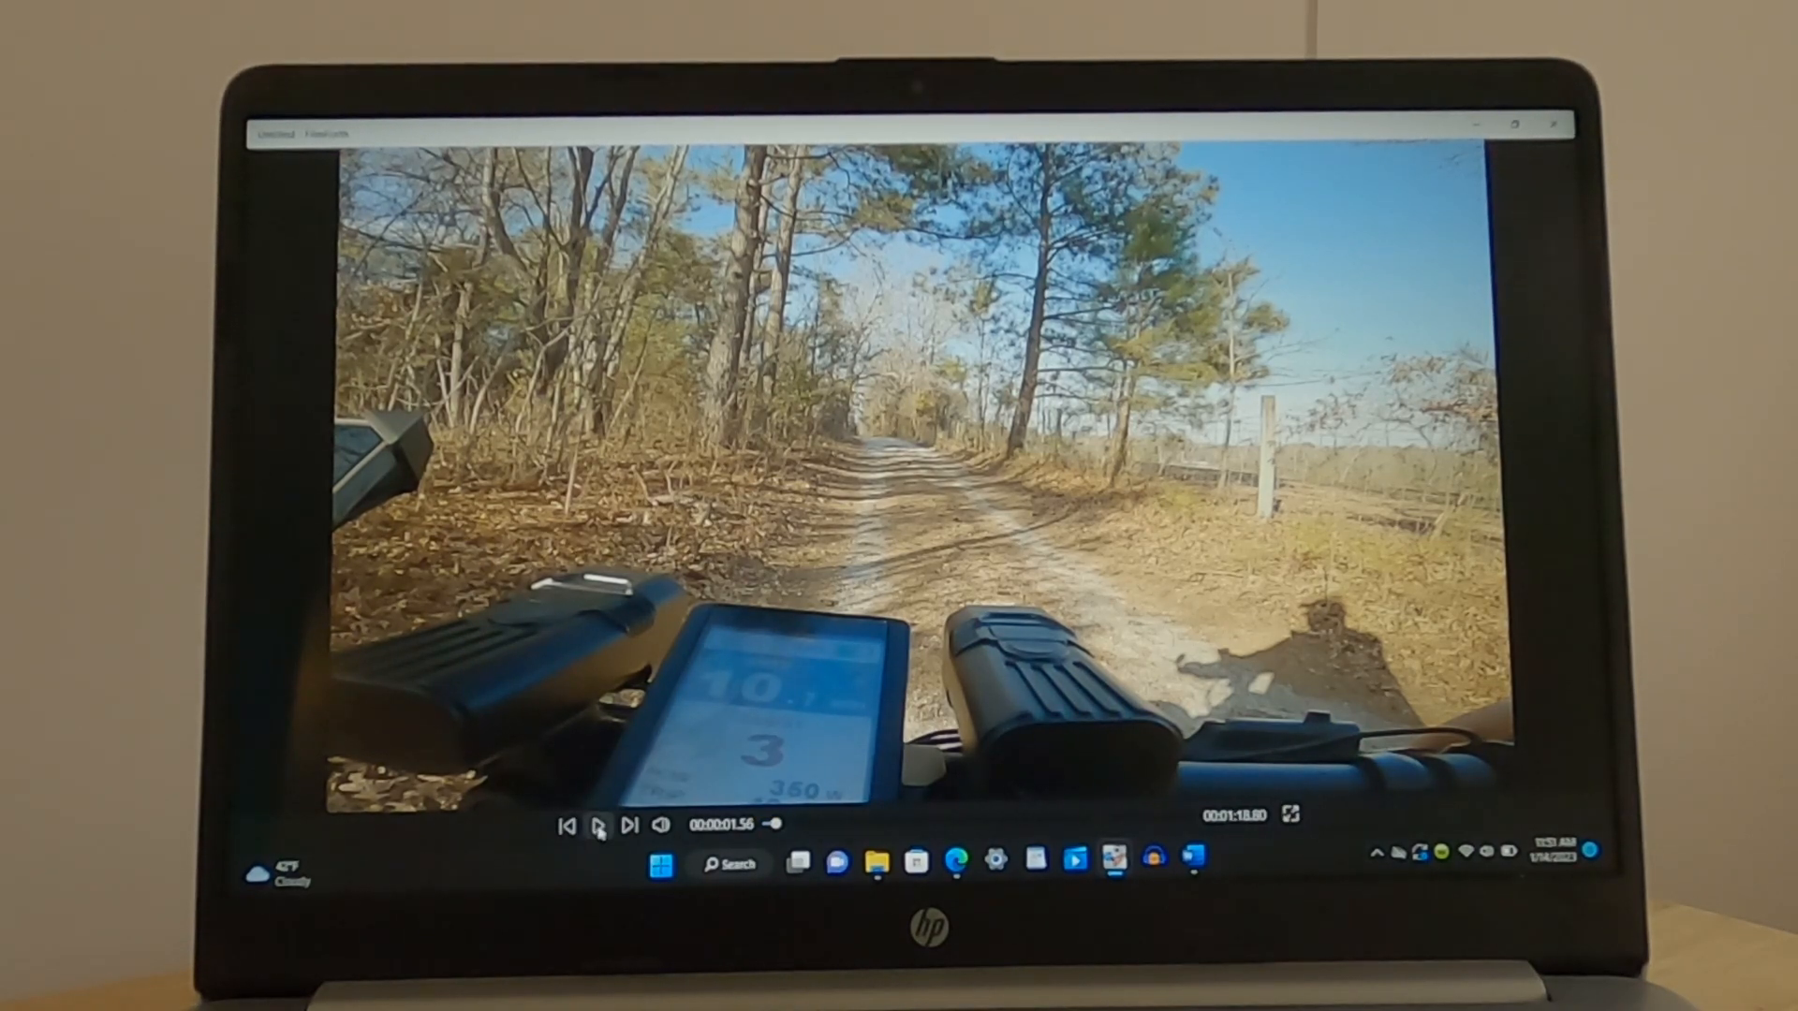
left_click(596, 824)
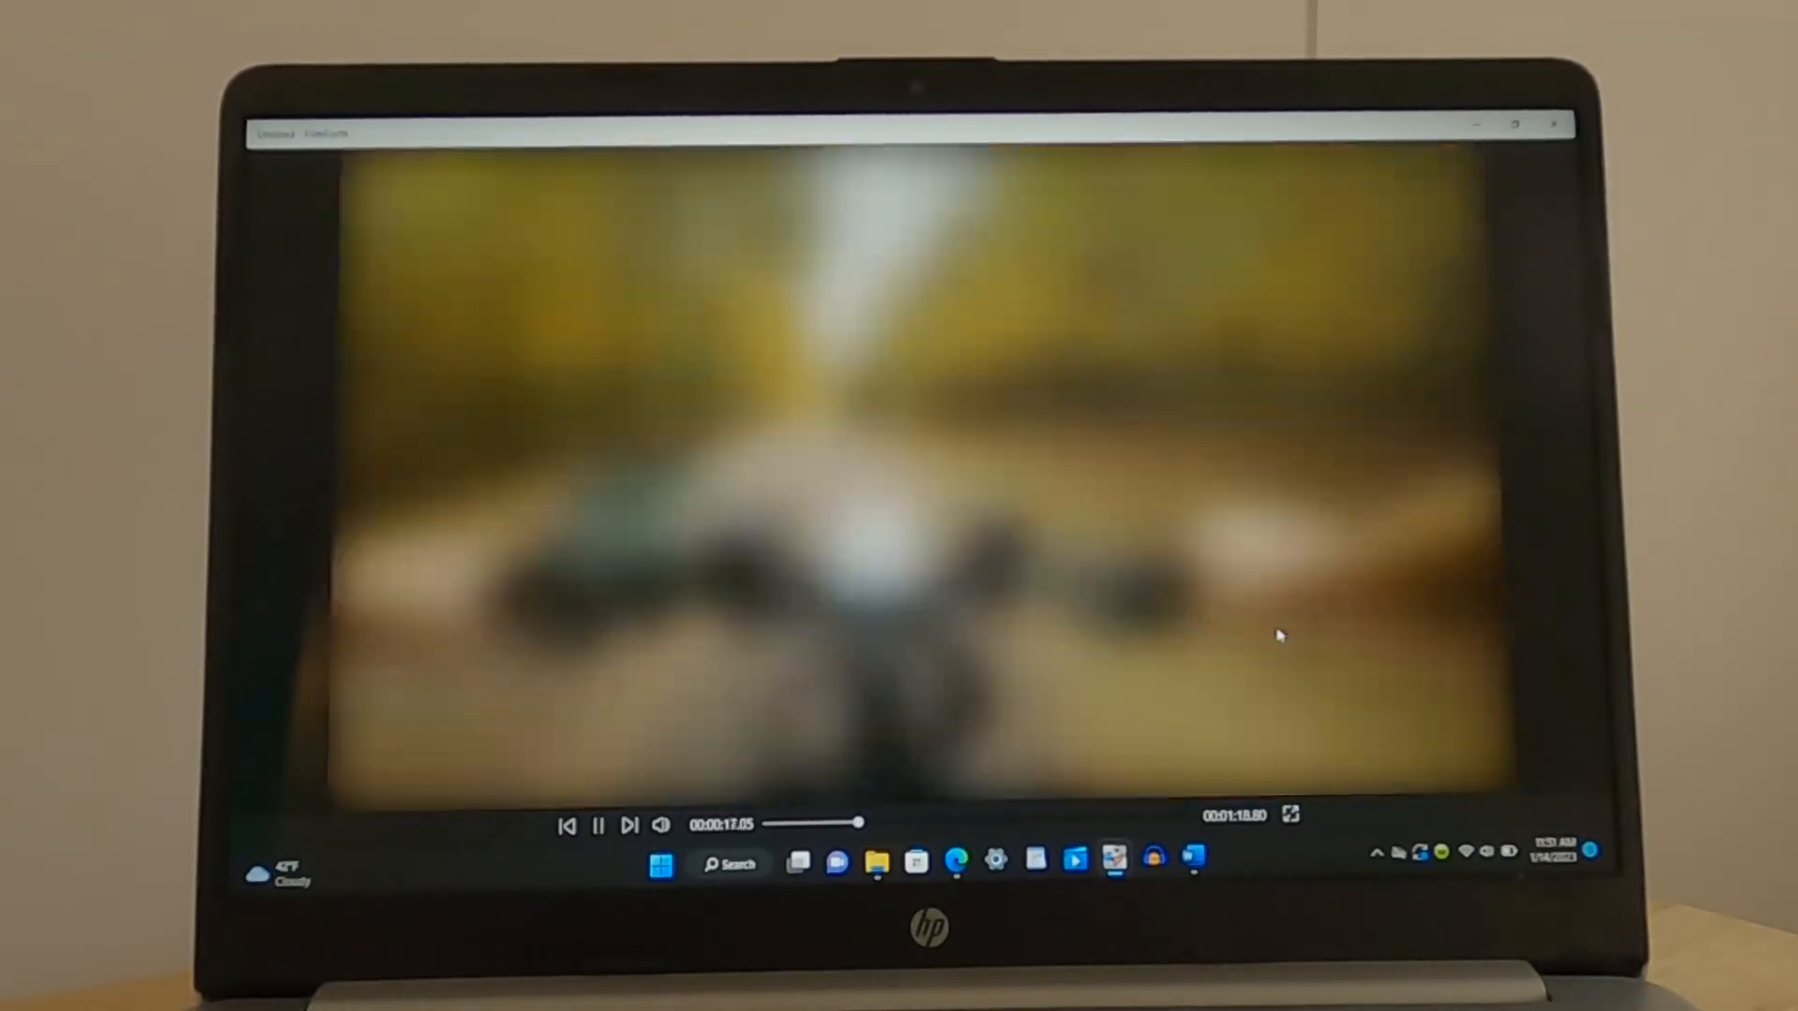
left_click(597, 824)
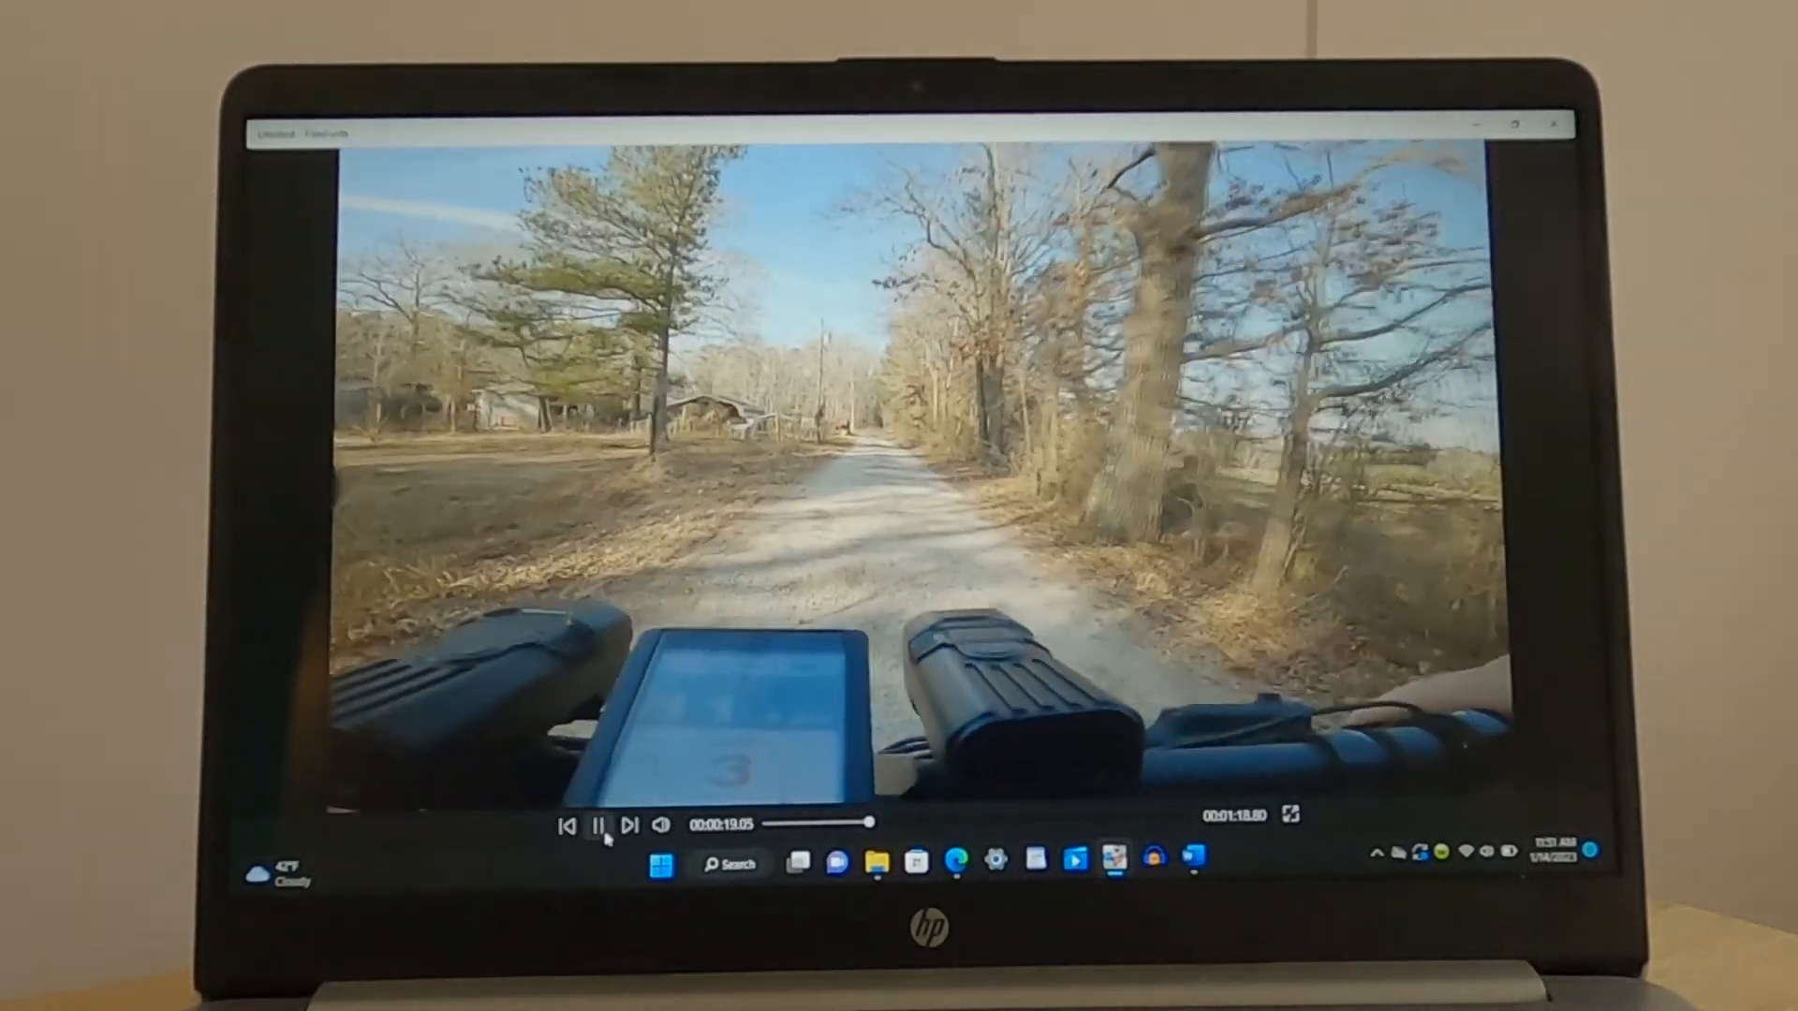
left_click(598, 826)
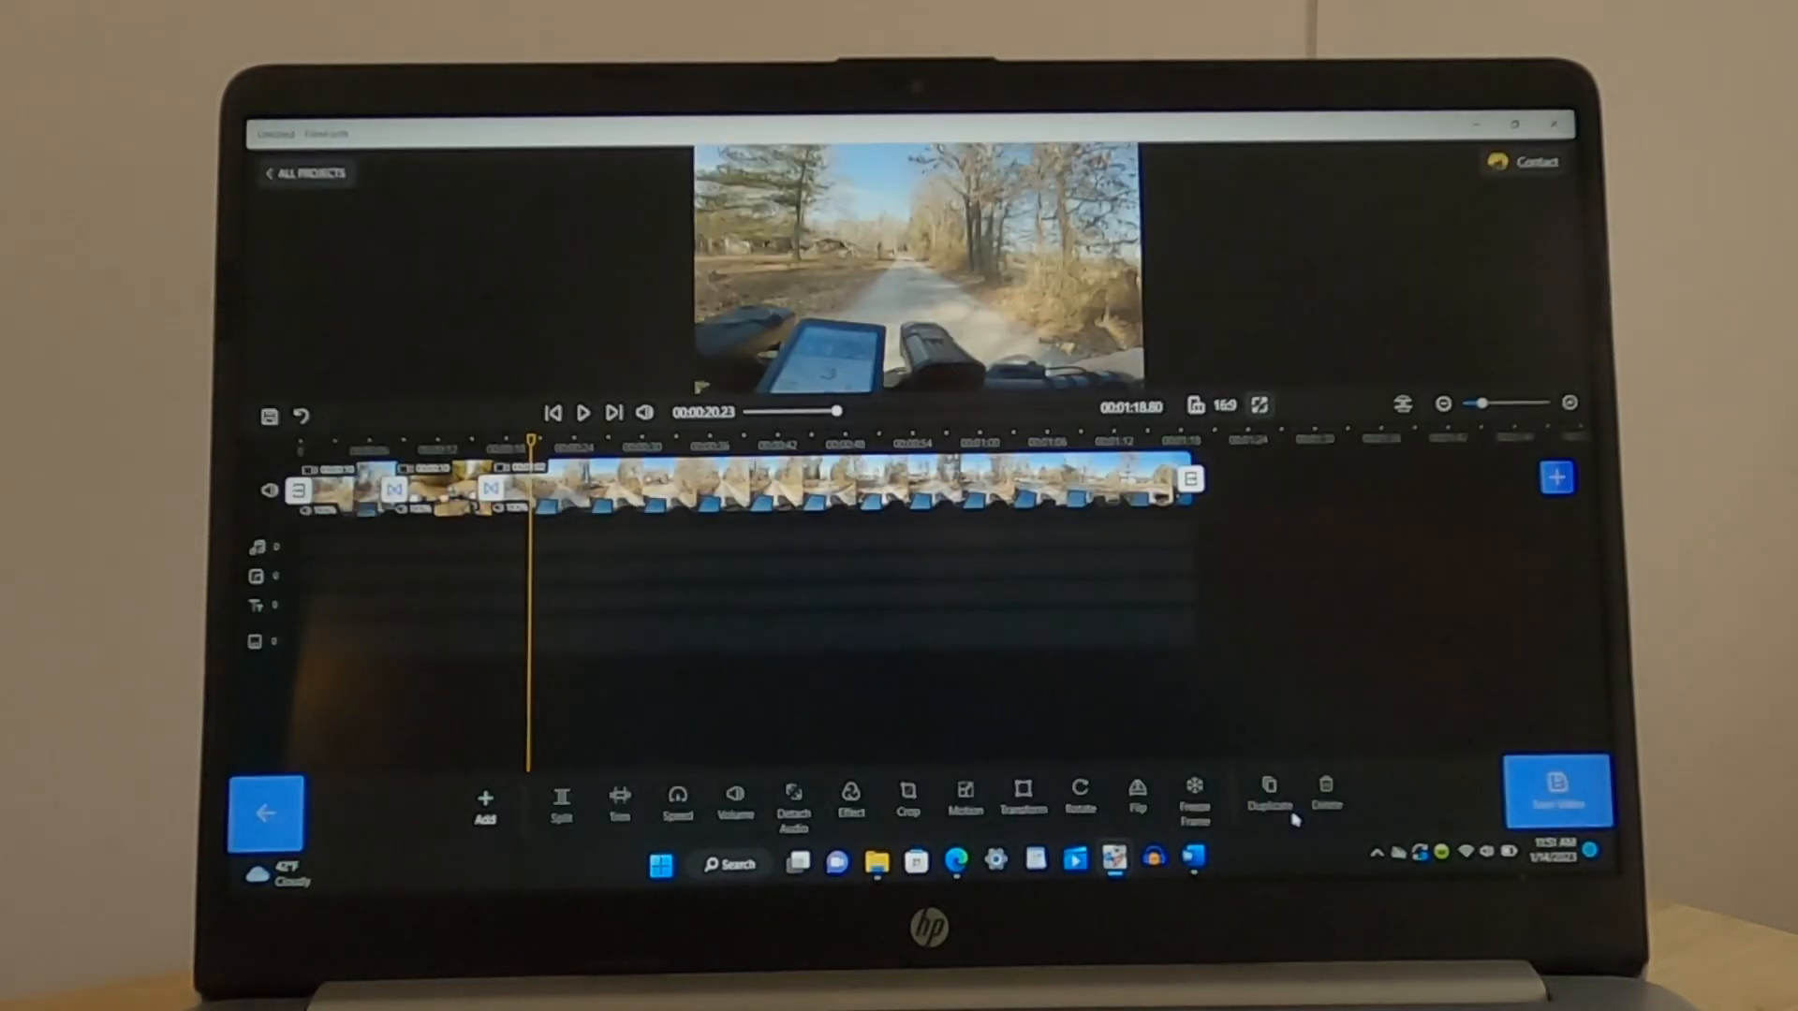
mouse_move(1037, 654)
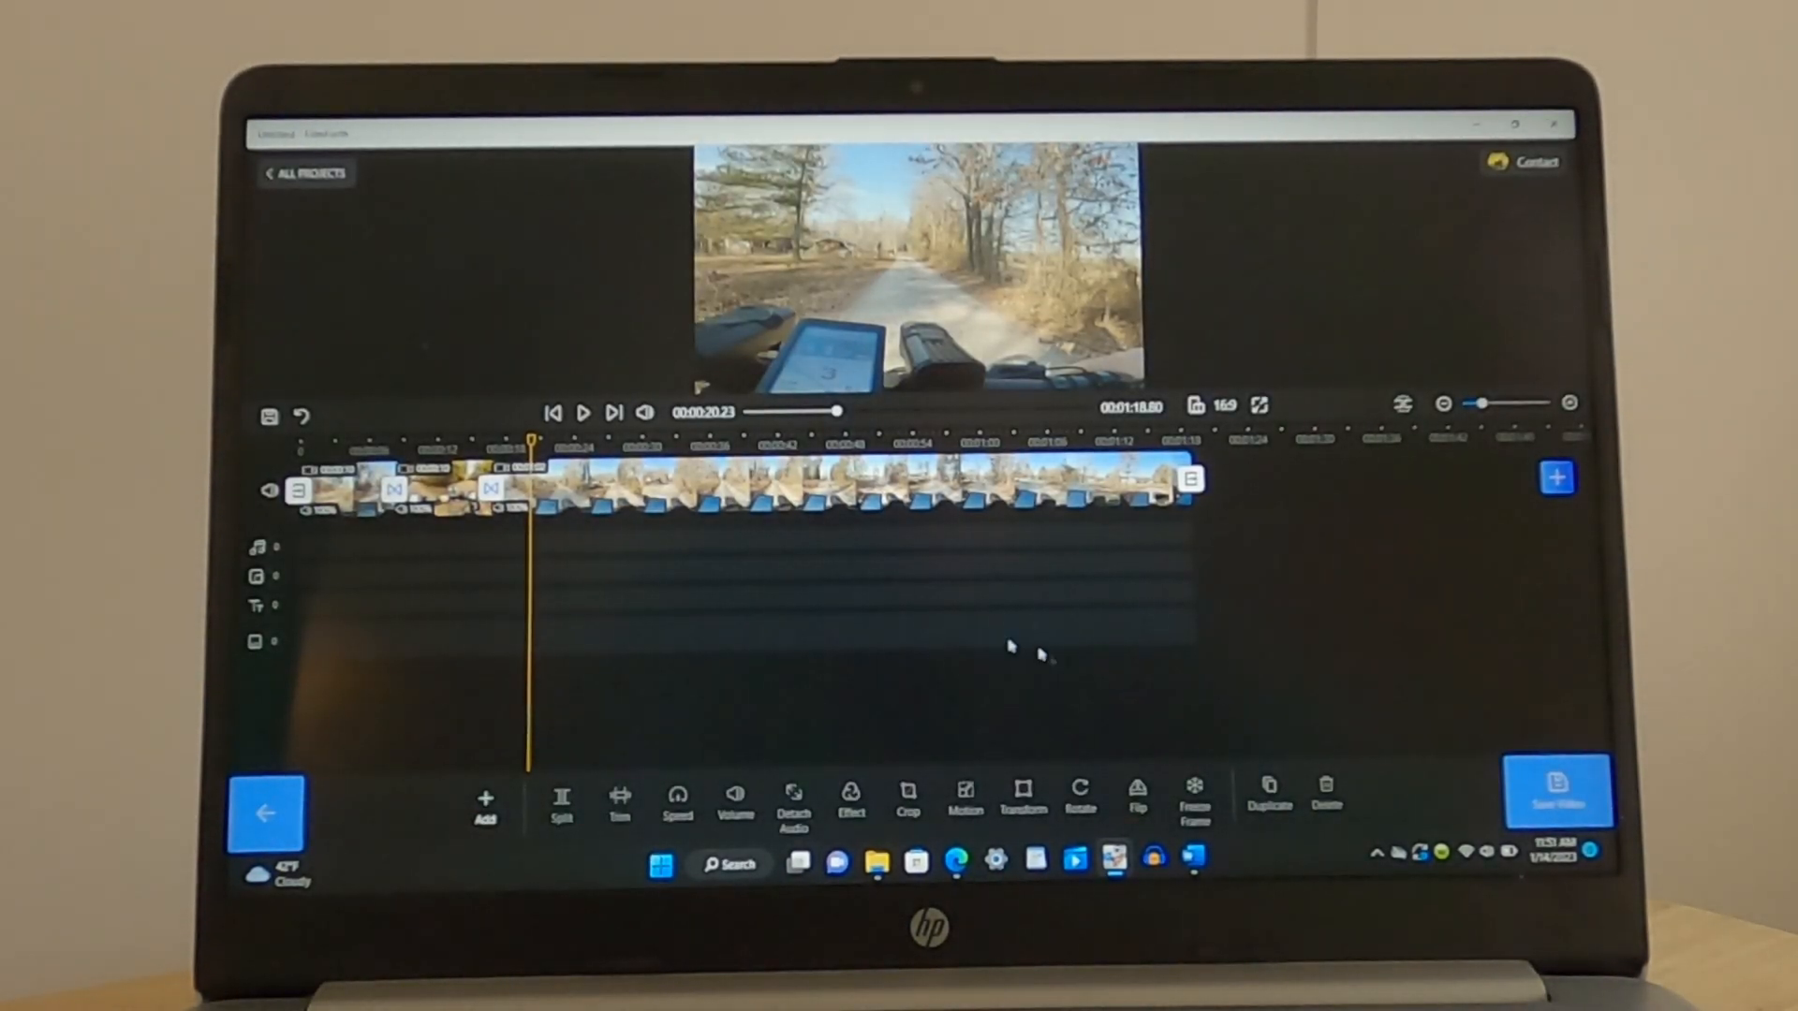
left_click(837, 487)
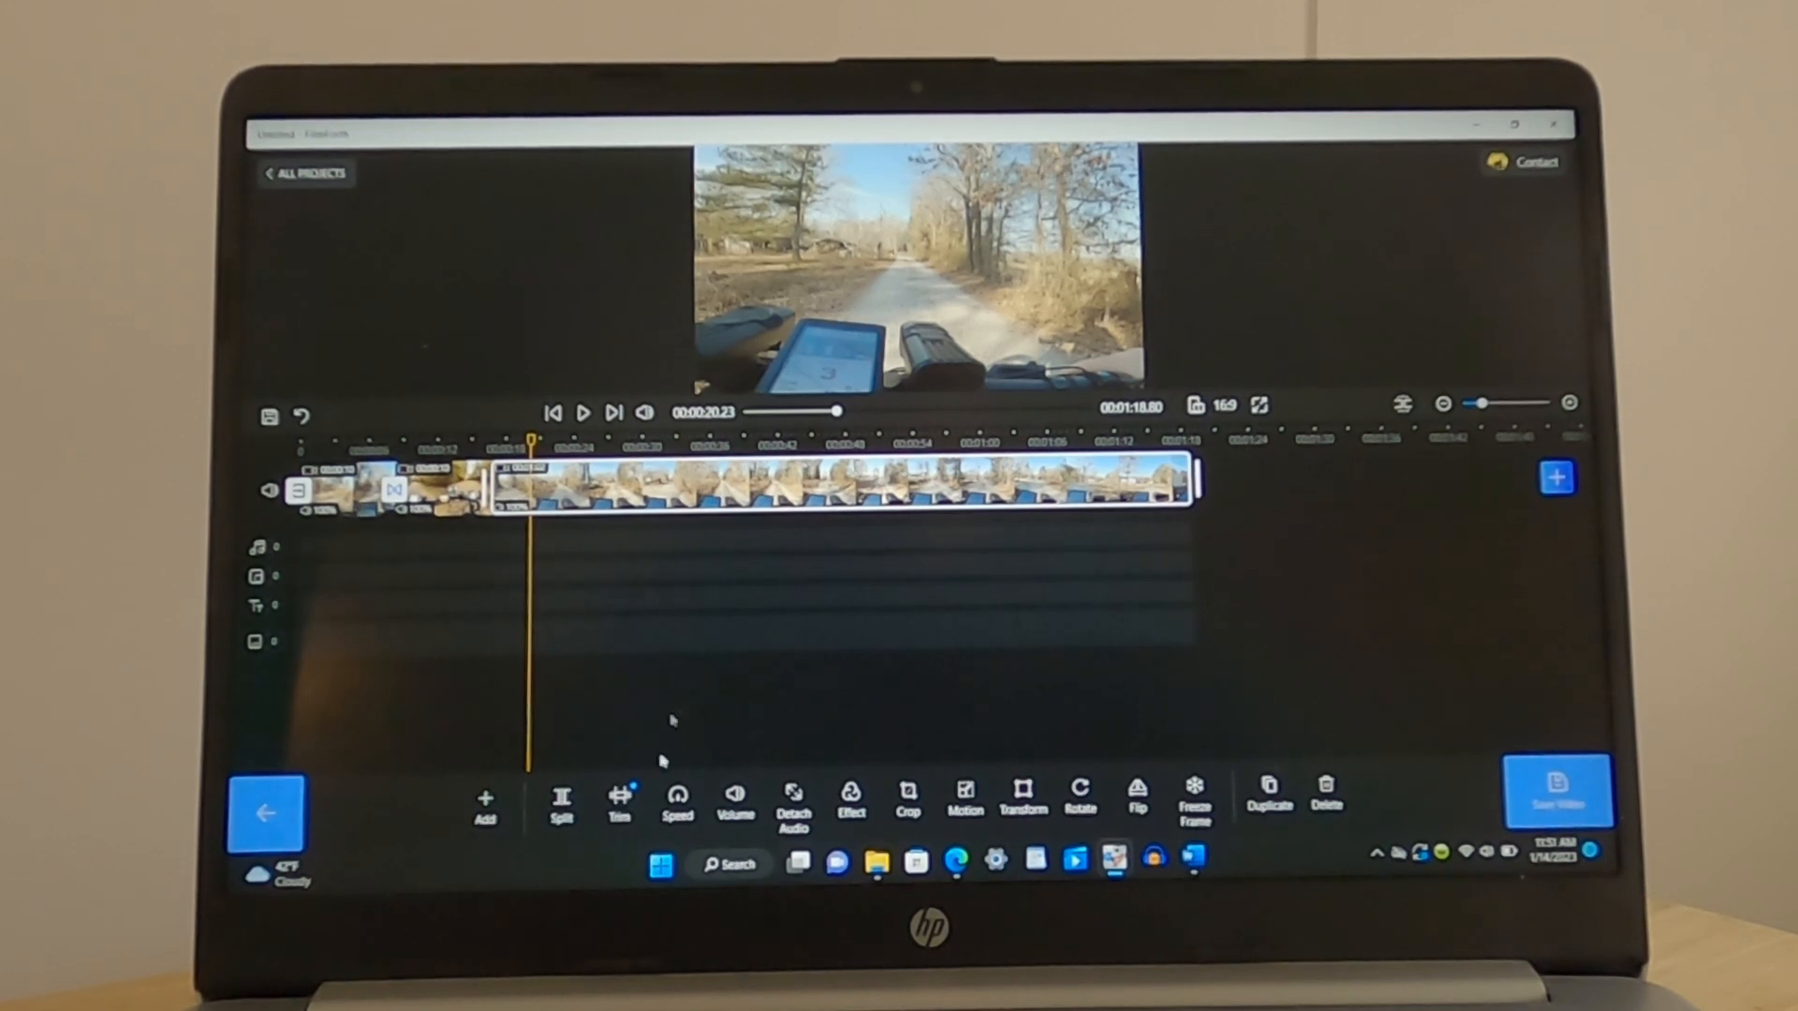
left_click(620, 803)
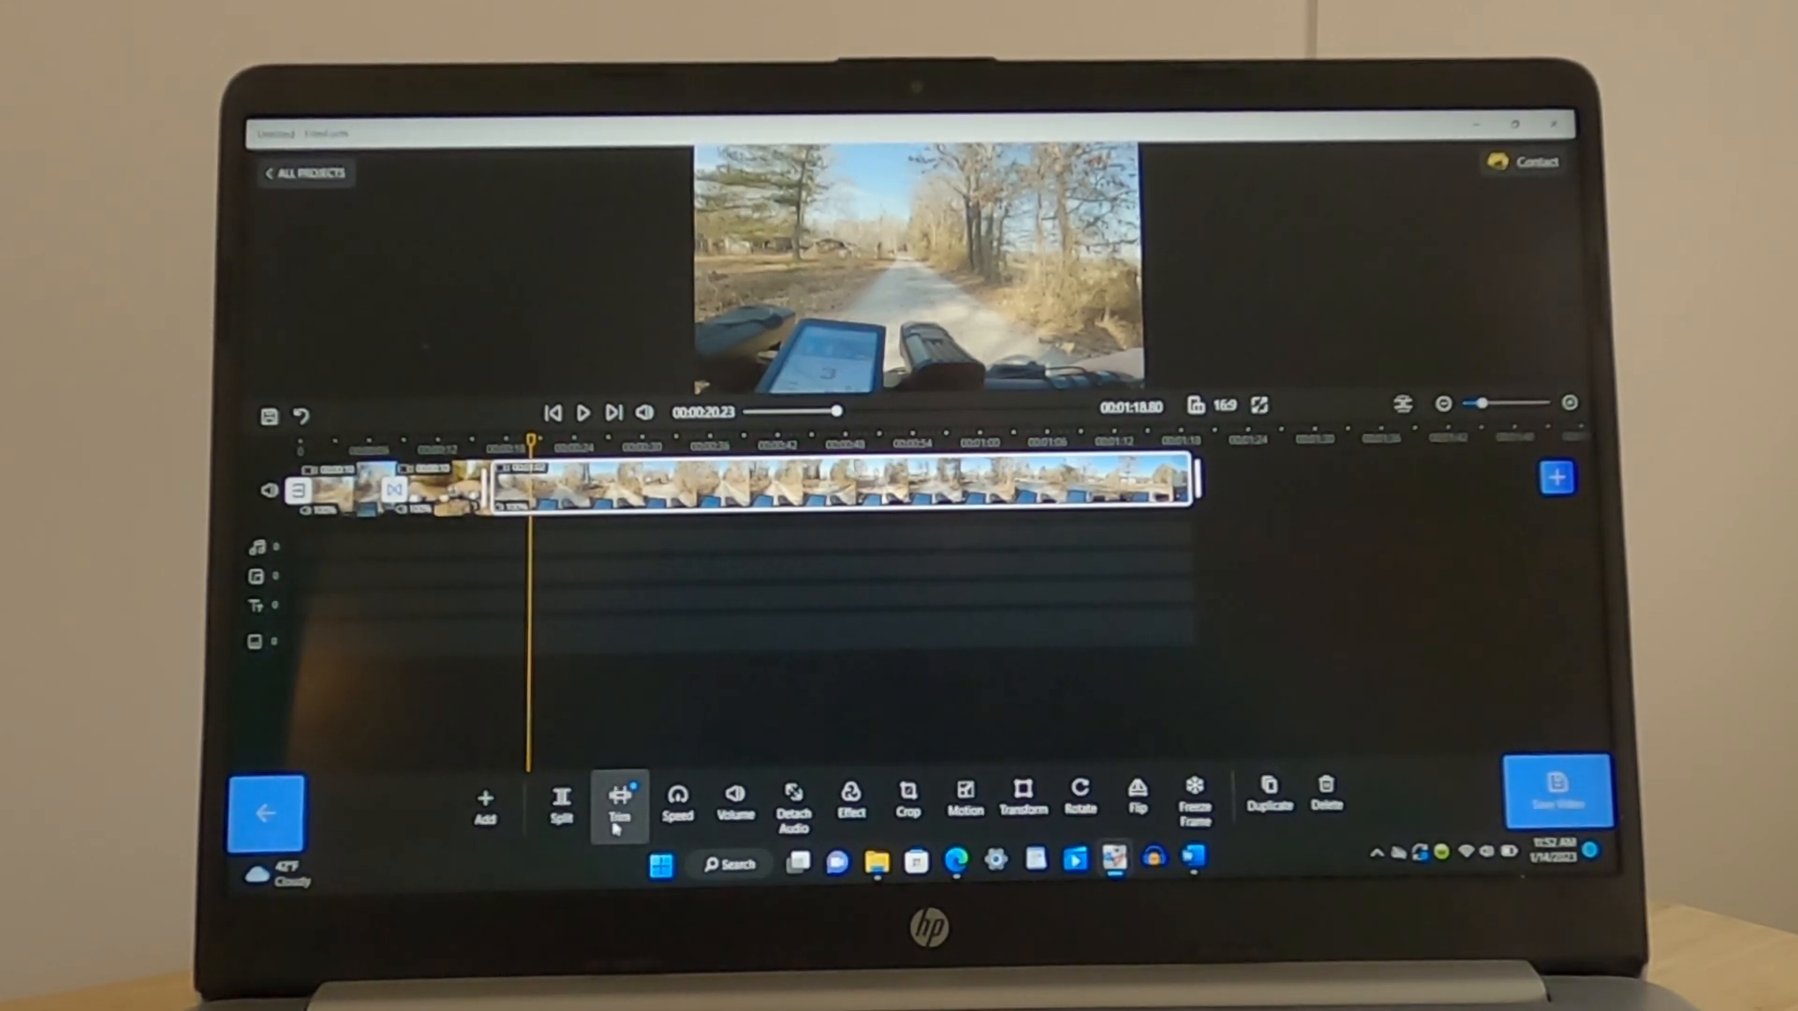
left_click(792, 803)
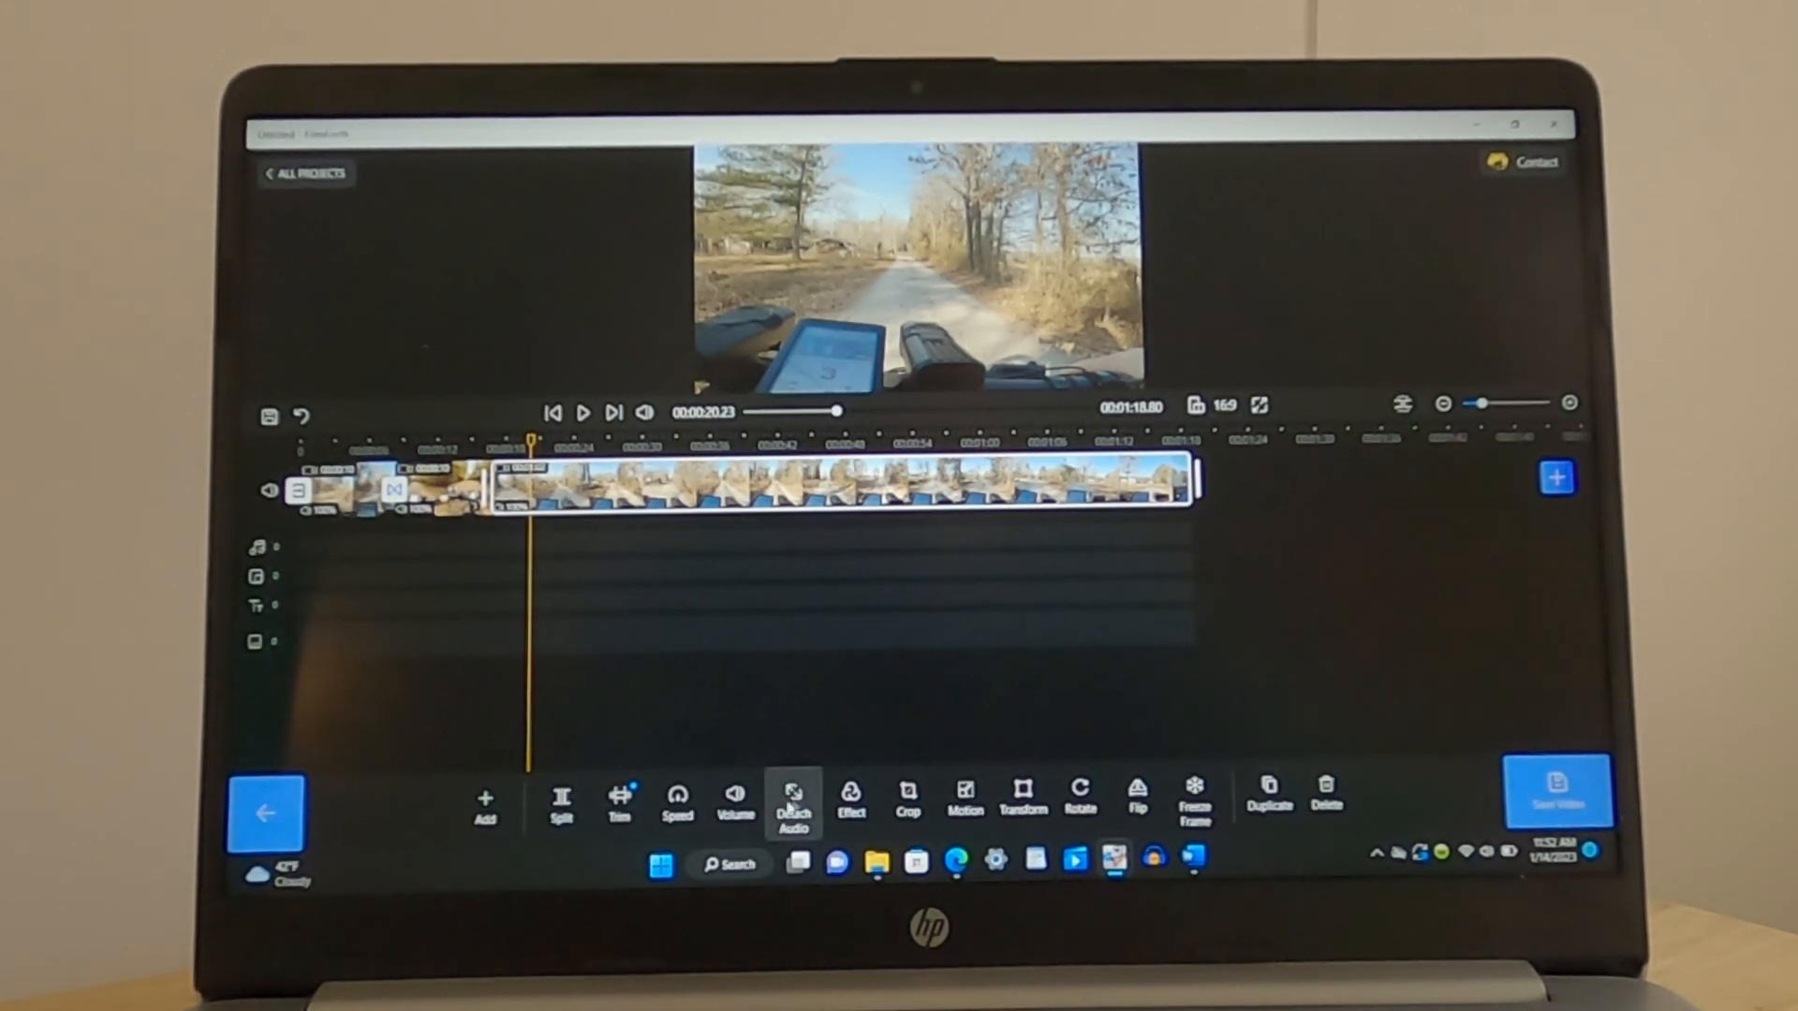
left_click(792, 804)
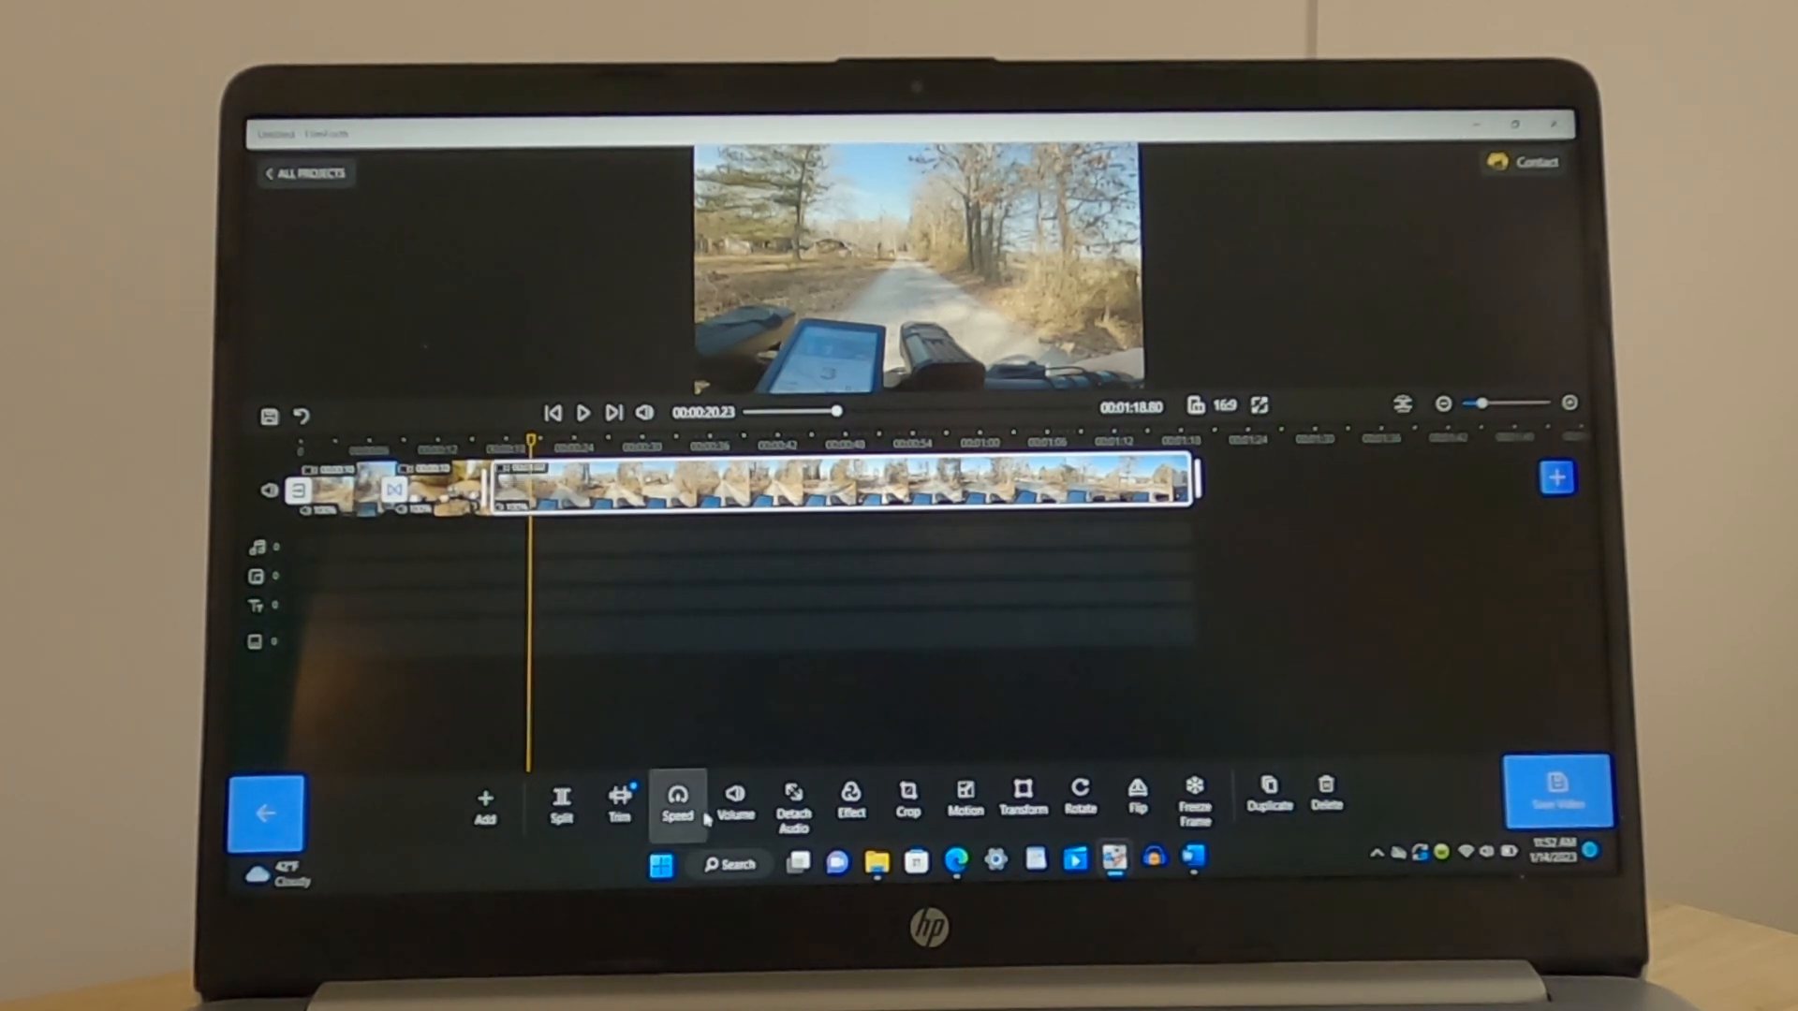
left_click(734, 803)
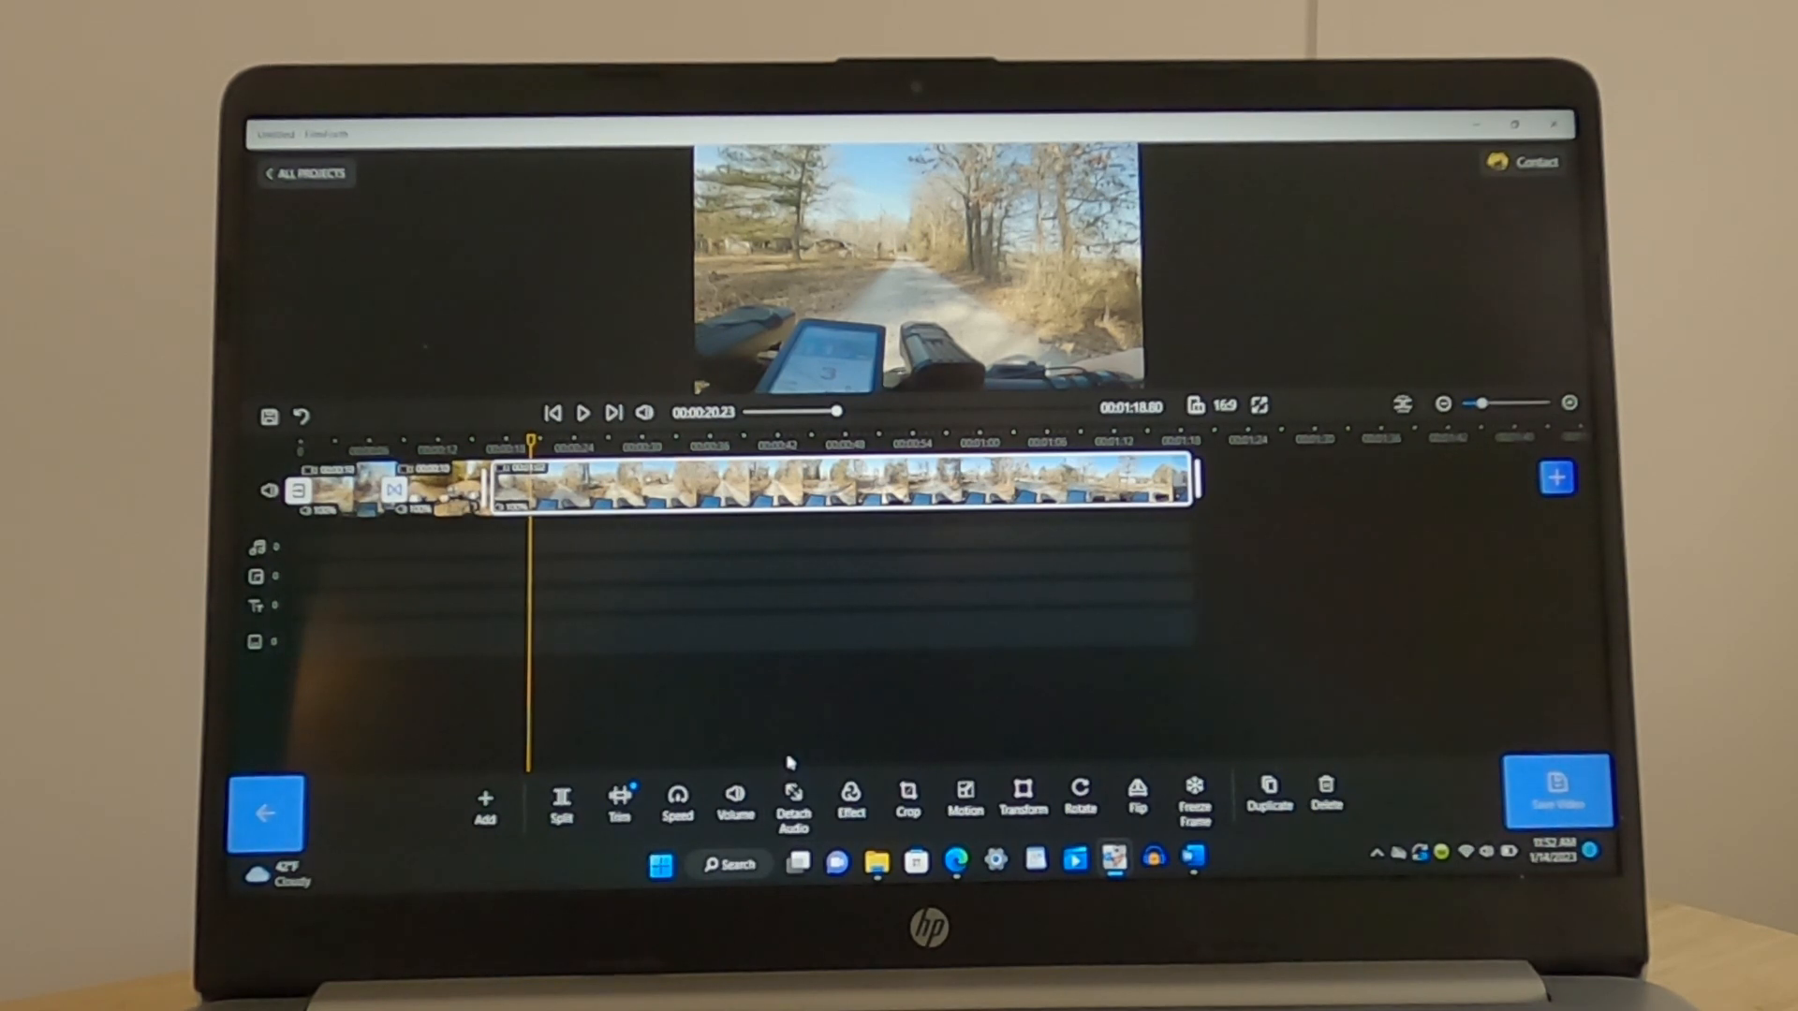
left_click(850, 799)
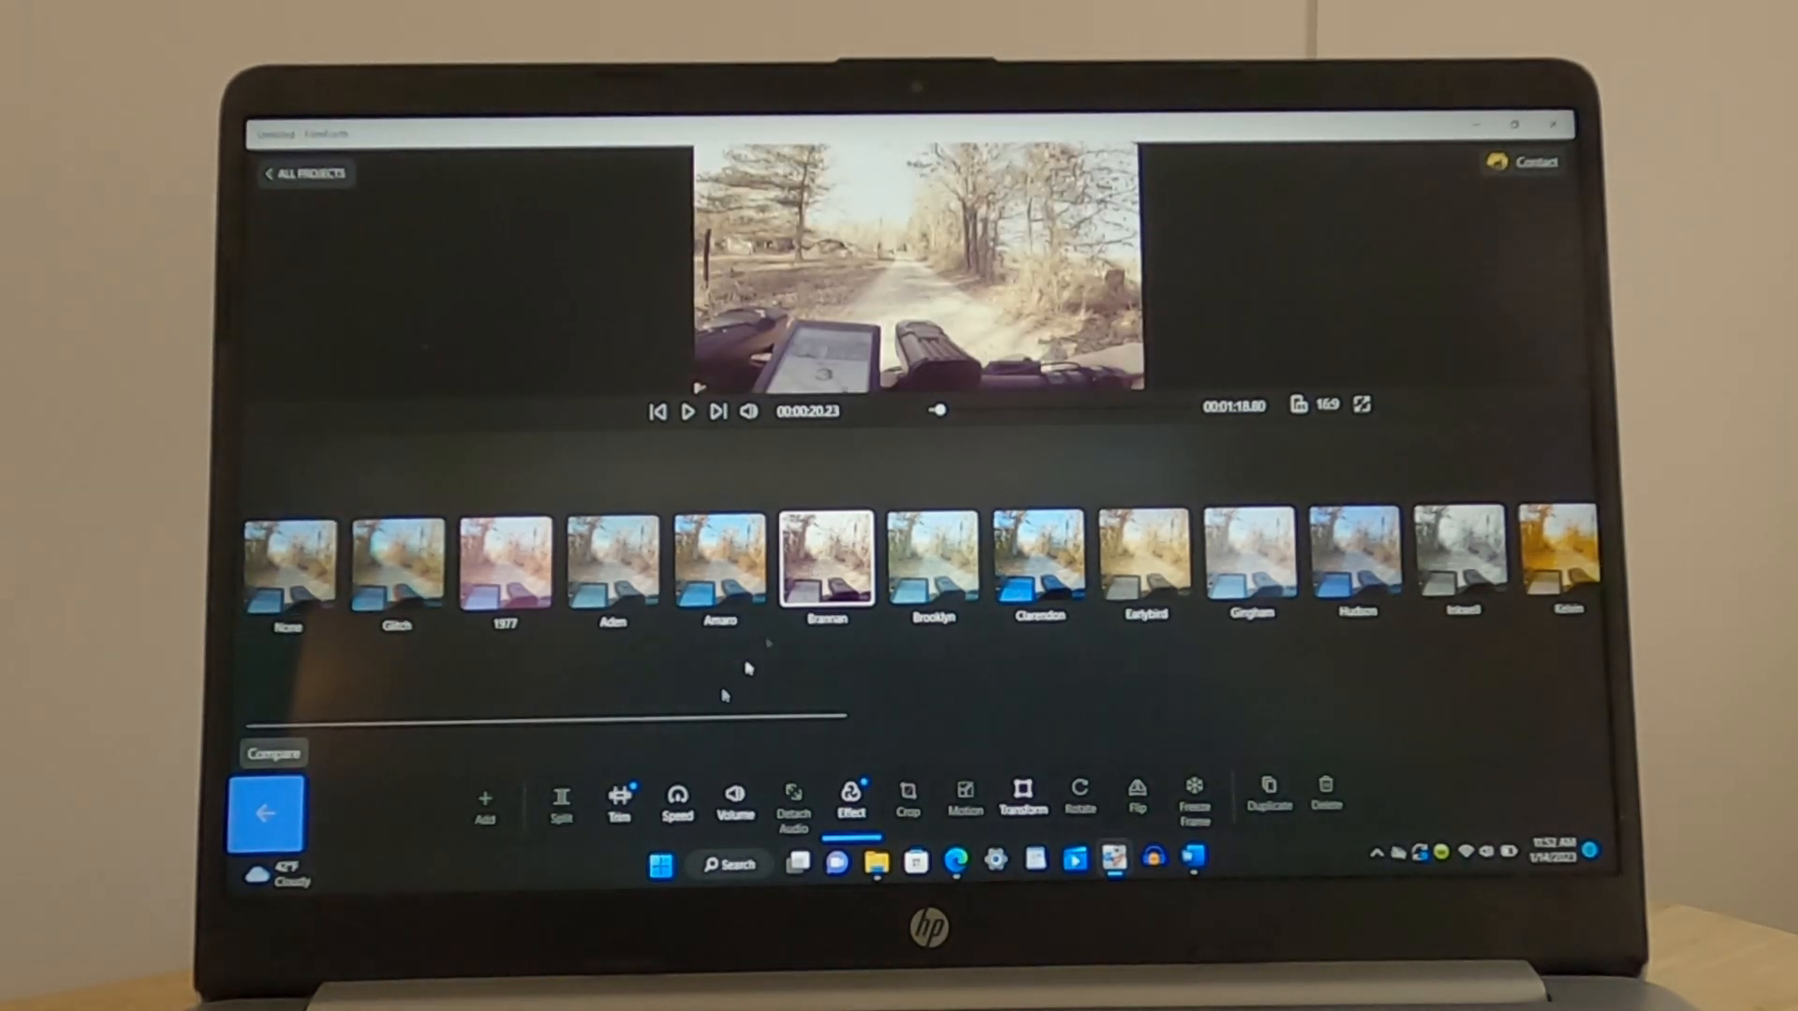
left_click(289, 558)
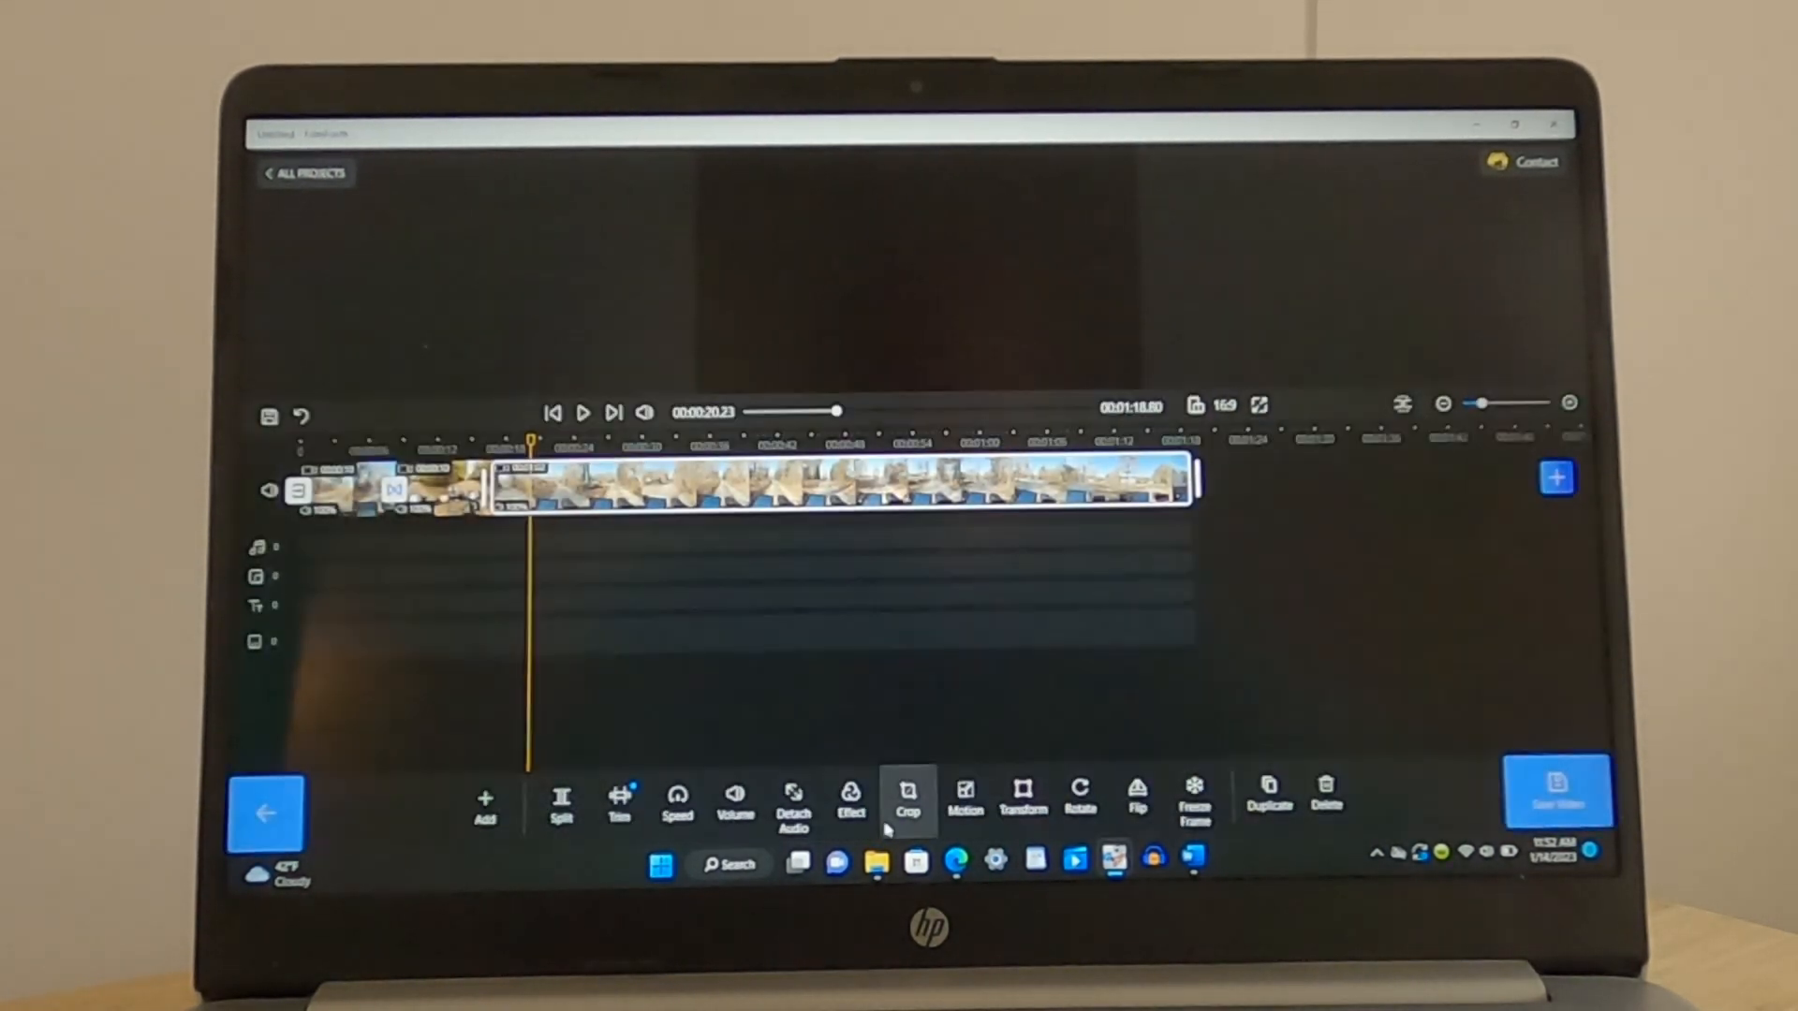
left_click(906, 800)
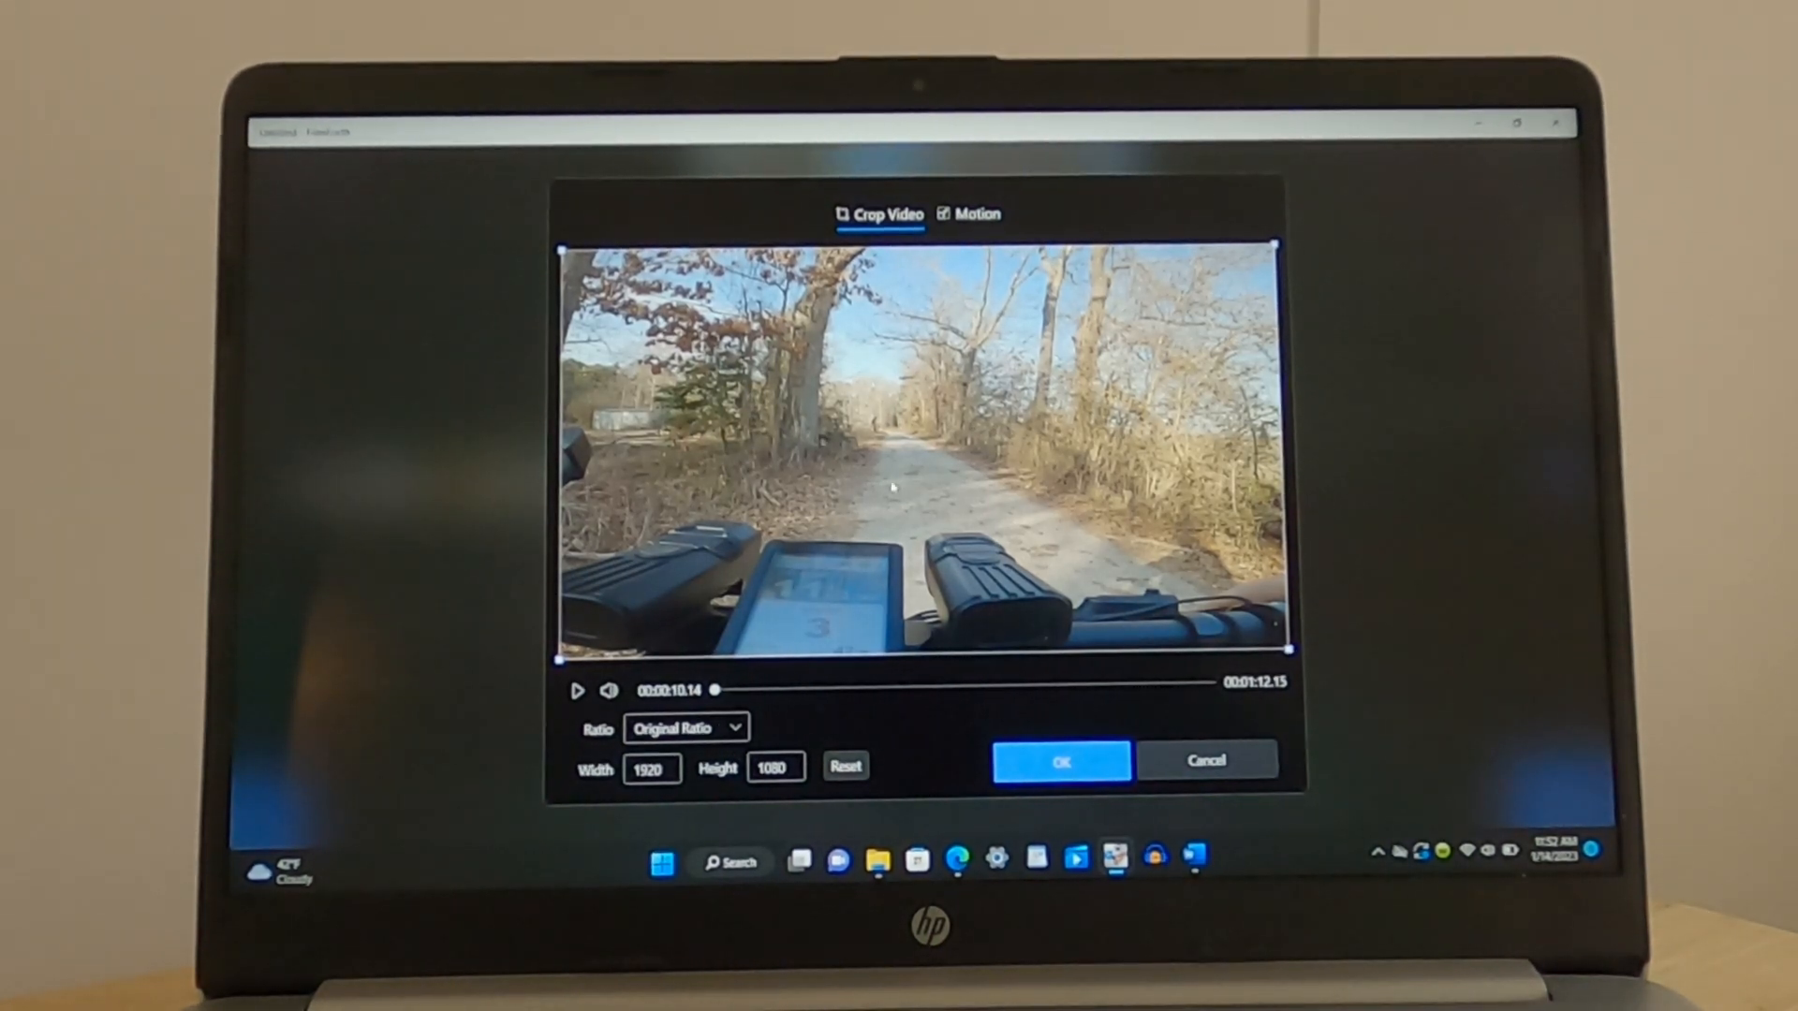
left_click_drag(556, 243, 730, 344)
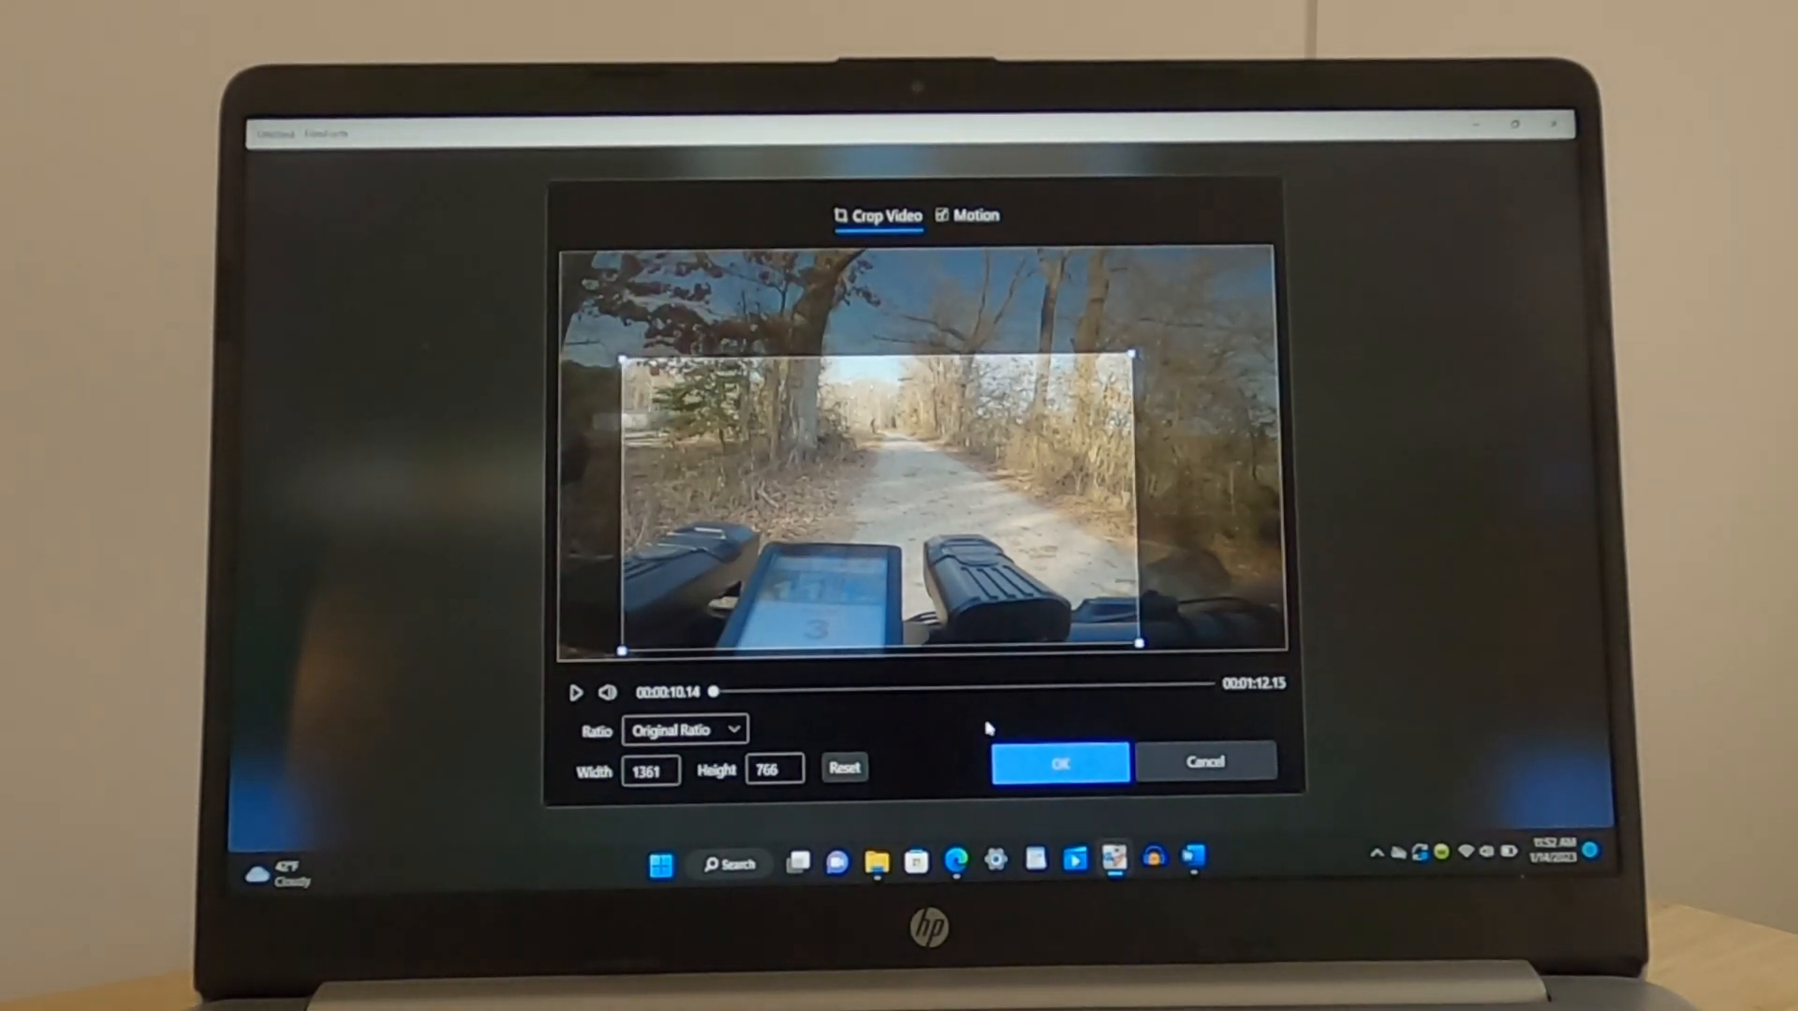
left_click(1056, 762)
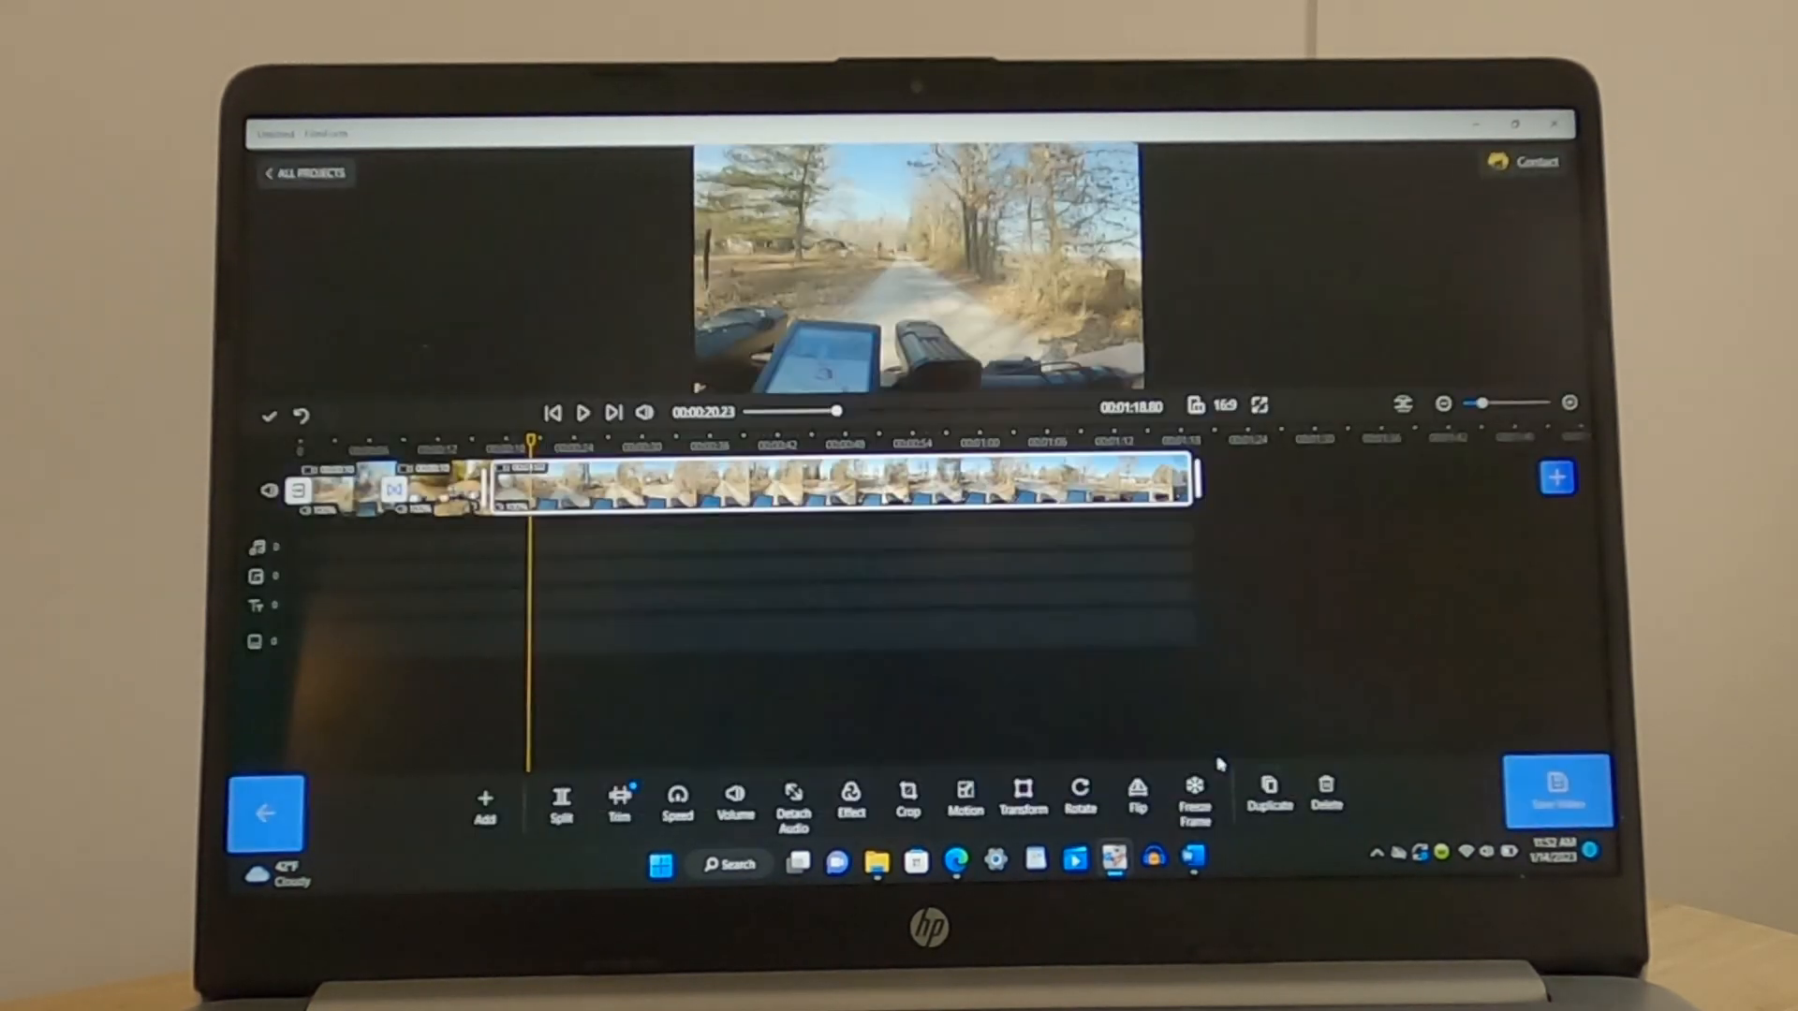
mouse_move(819, 560)
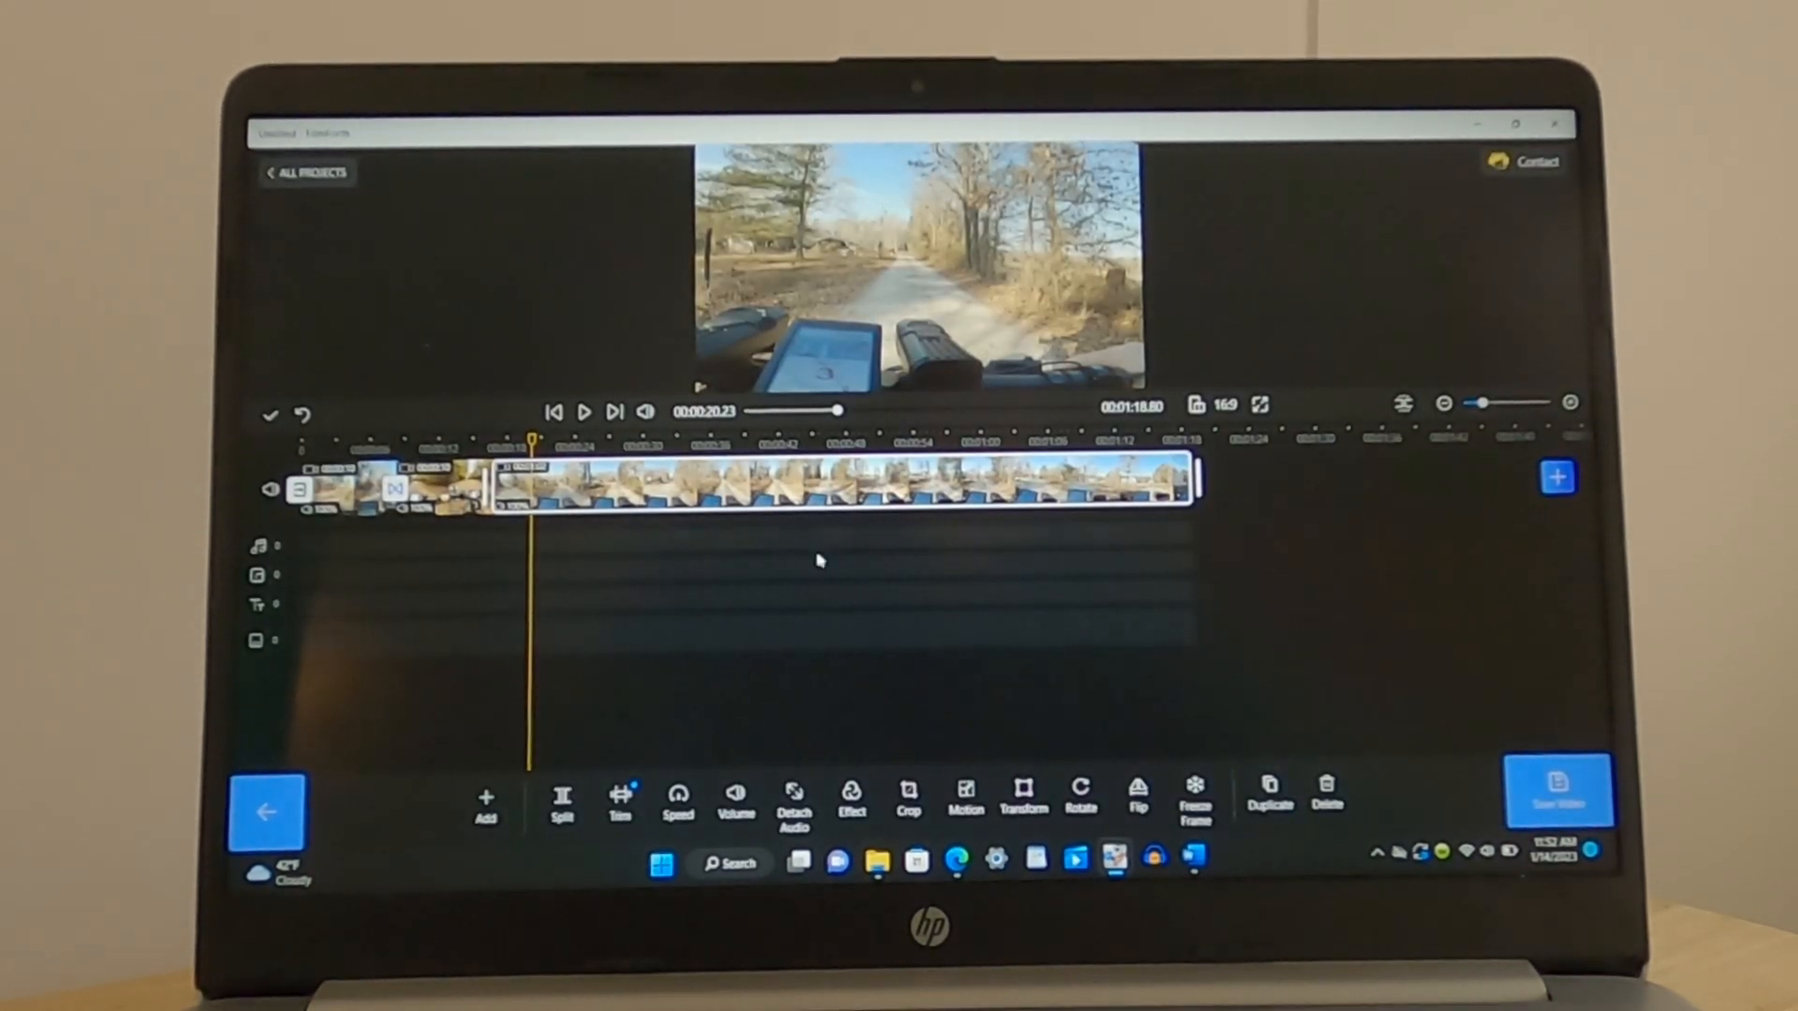
left_click(967, 799)
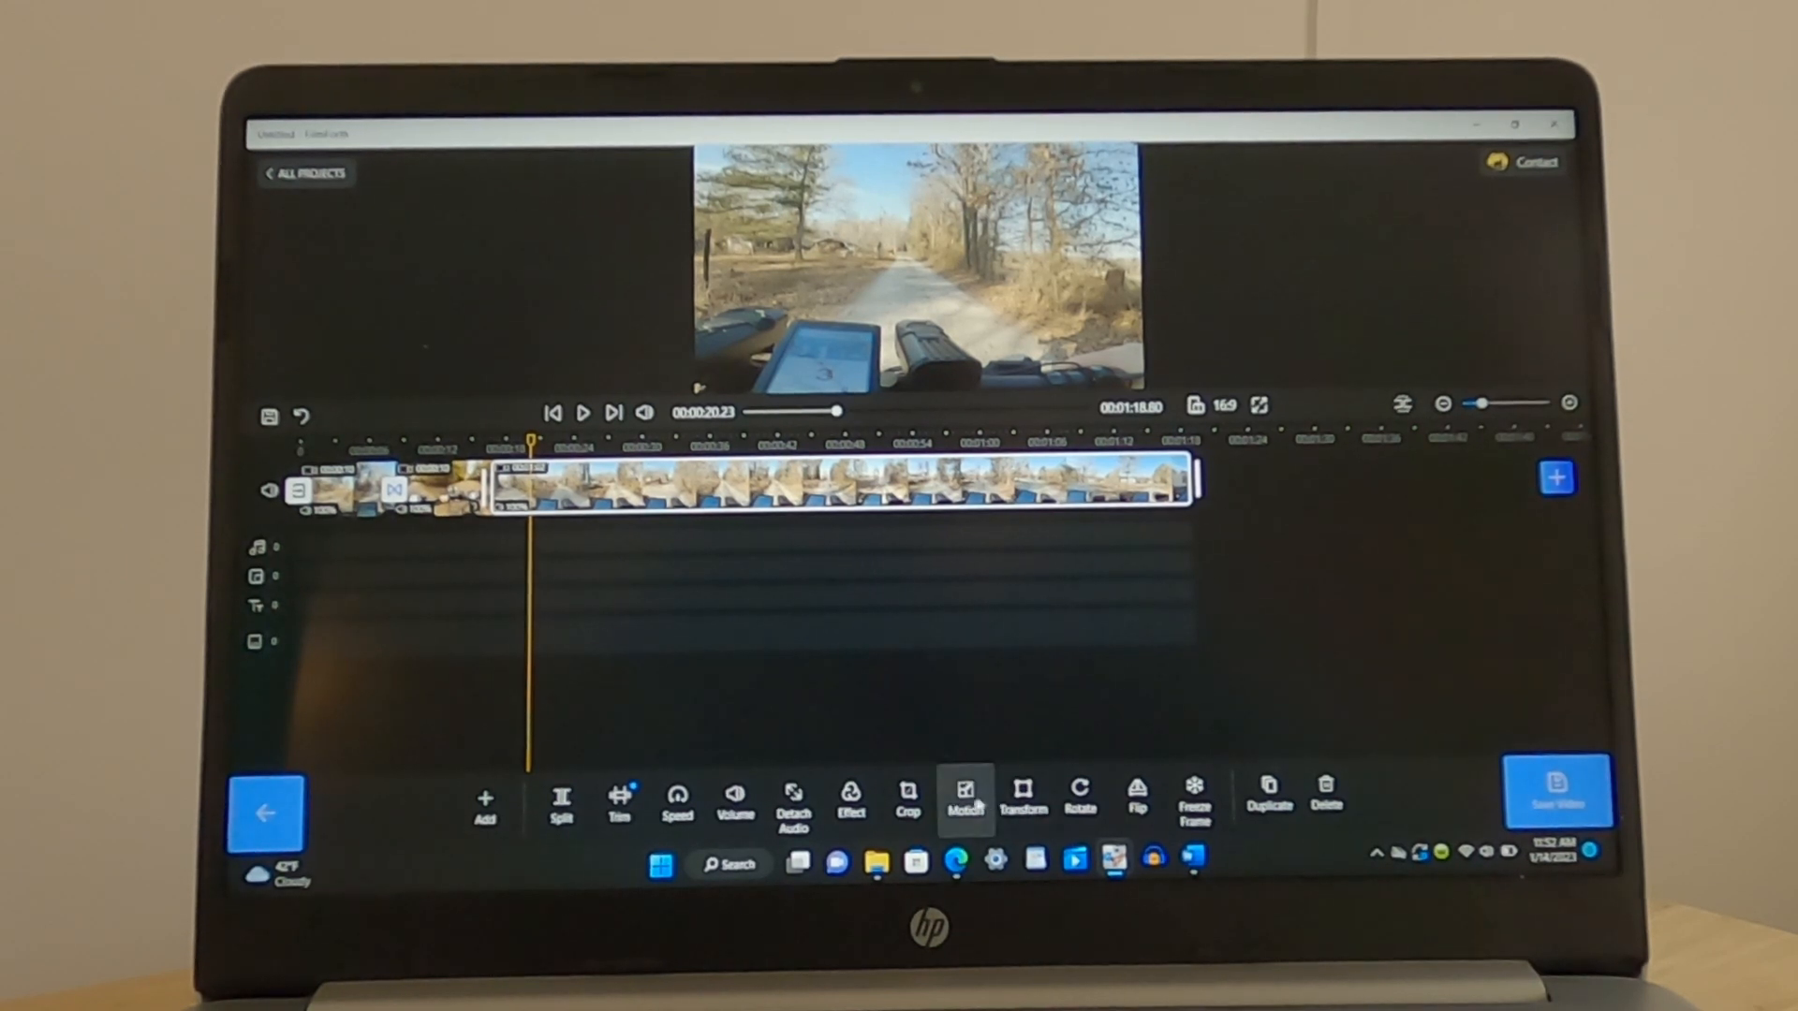
left_click(1022, 803)
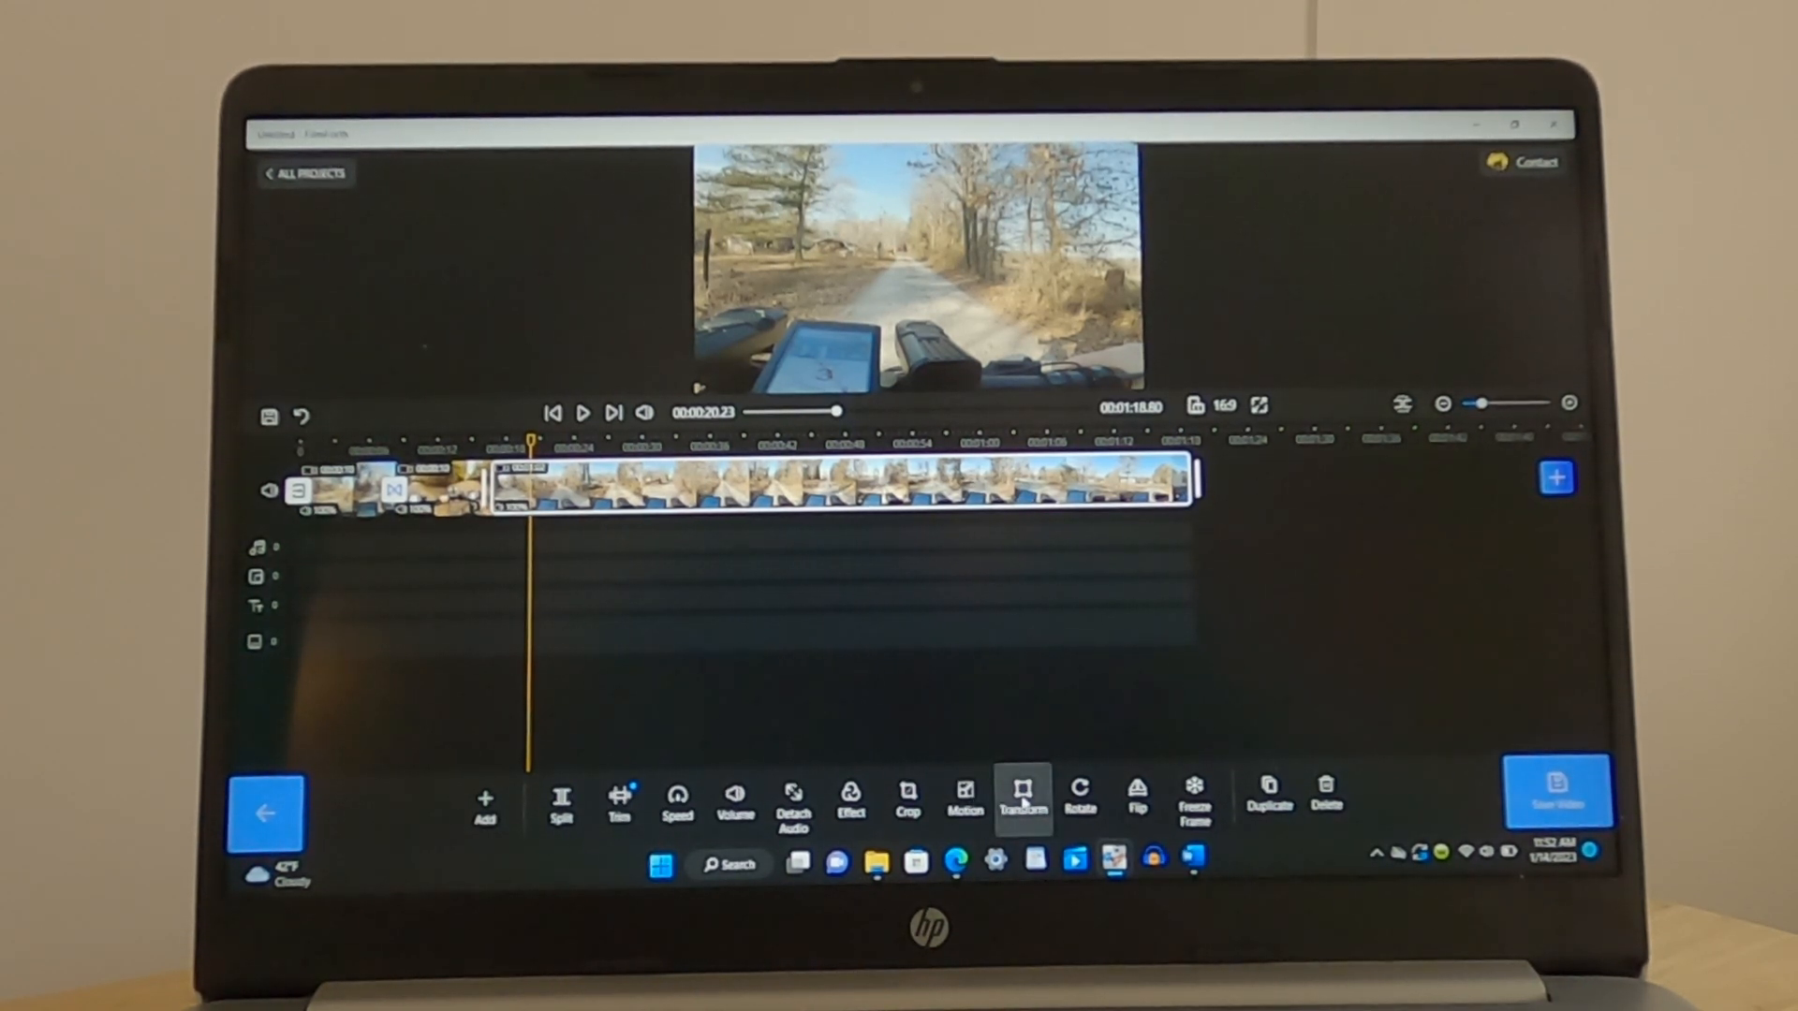
left_click(1079, 800)
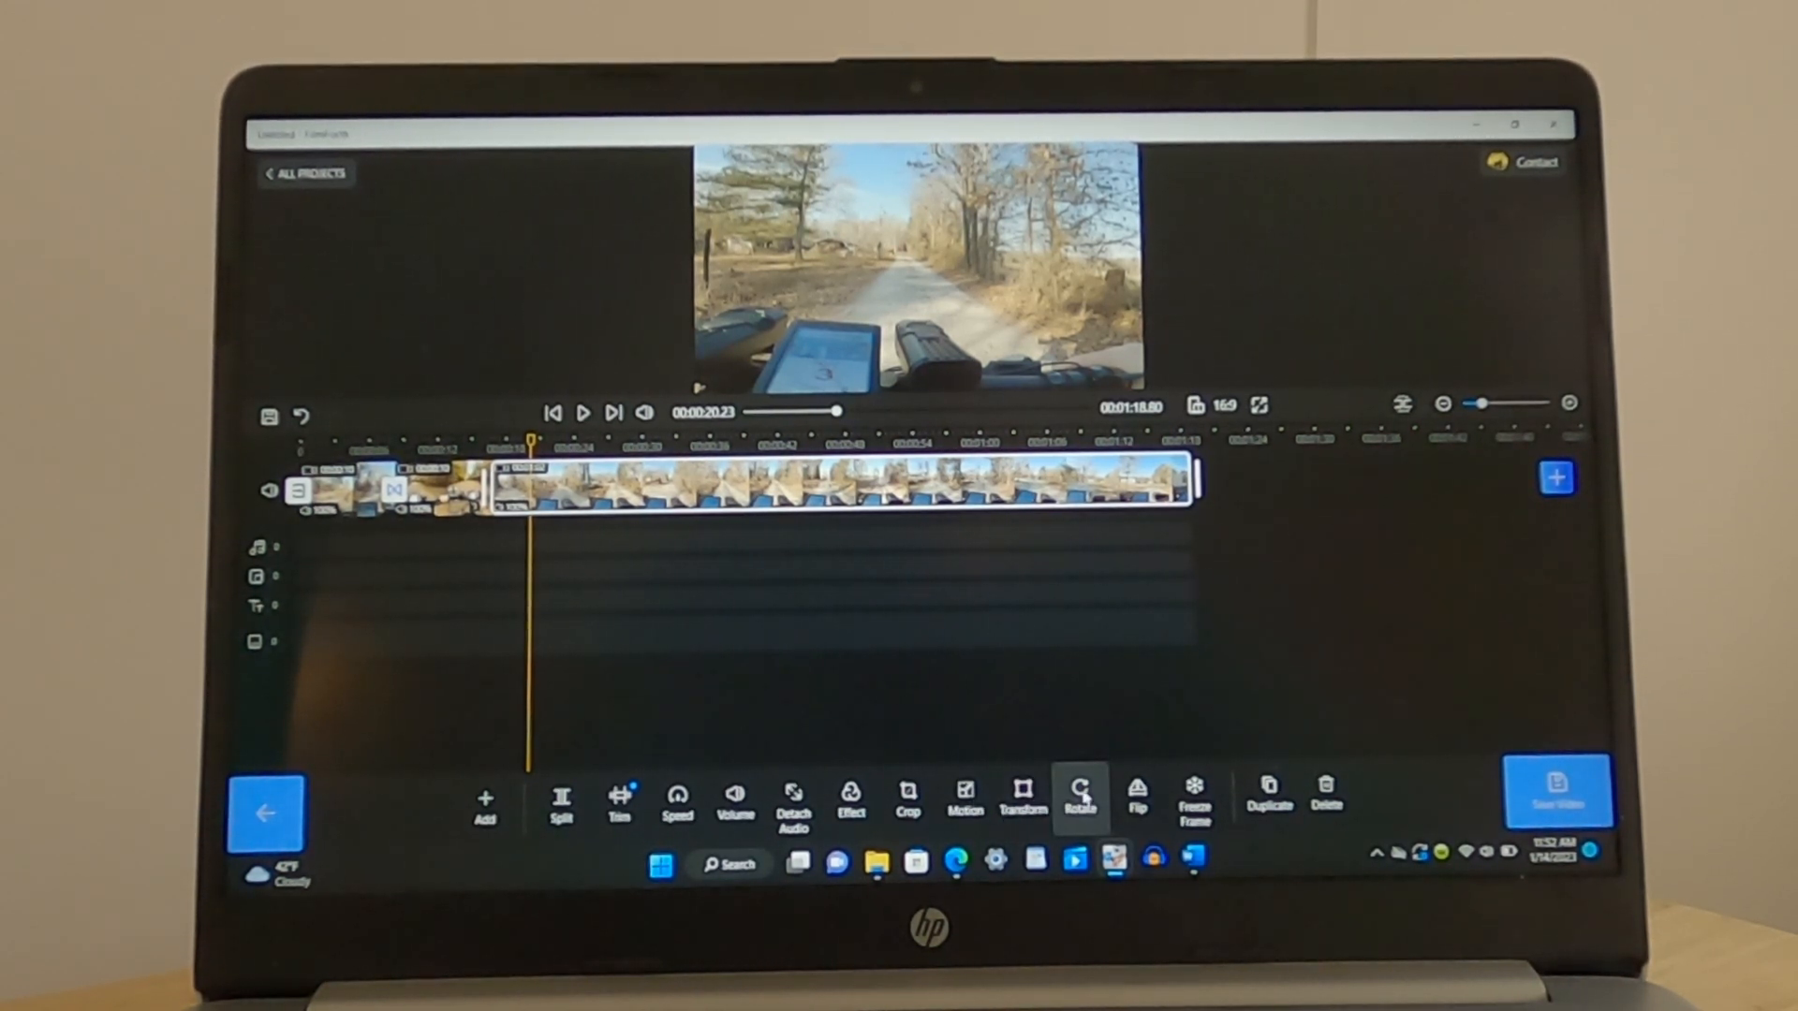
left_click(1193, 800)
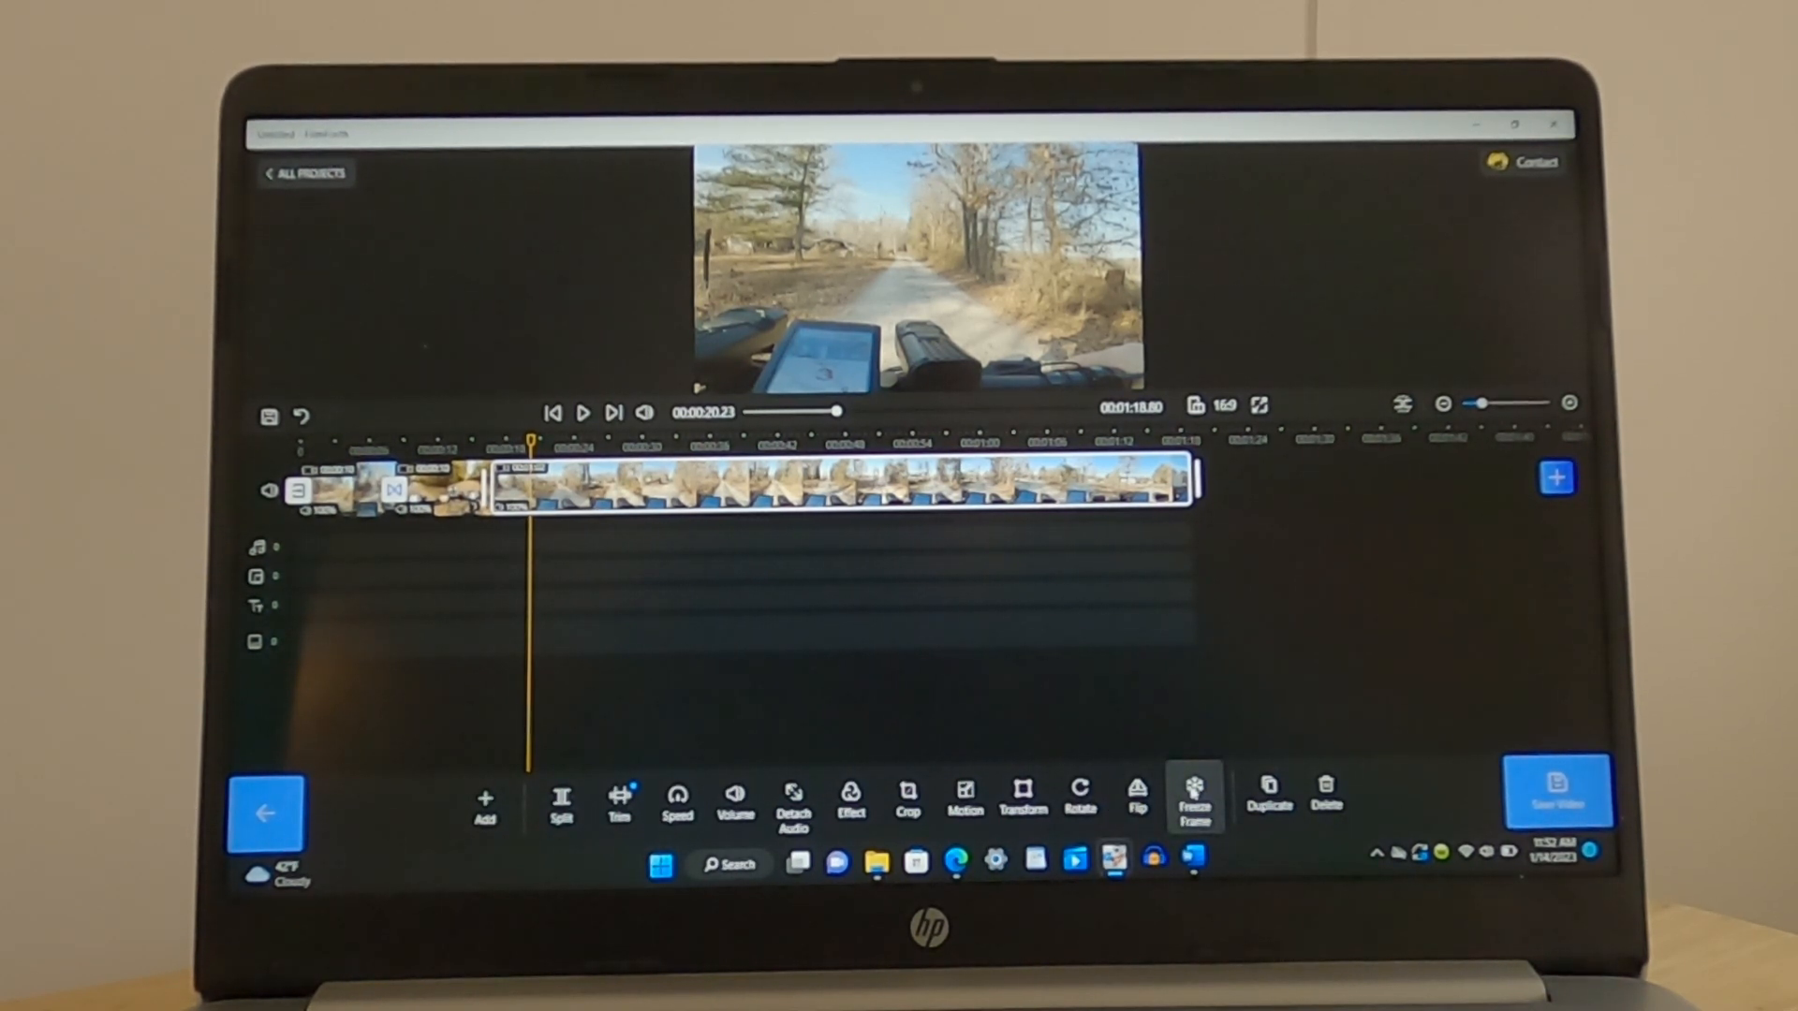
left_click(1136, 798)
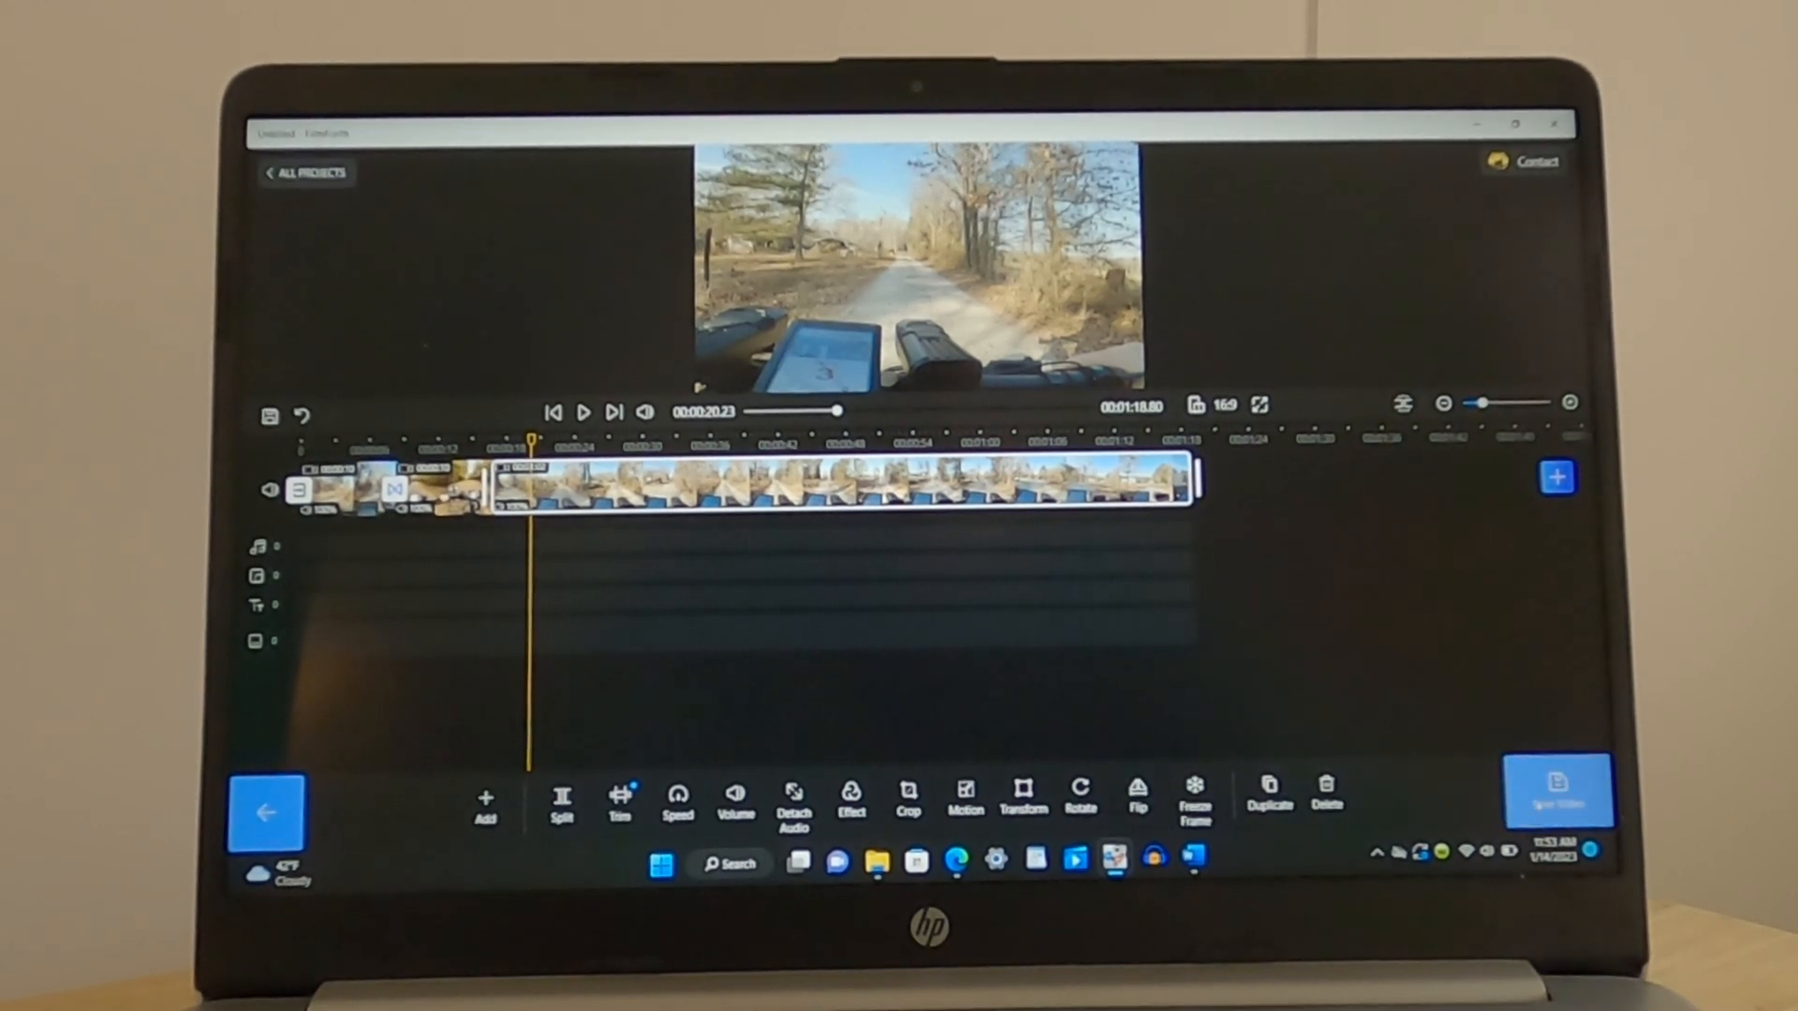
left_click(1560, 791)
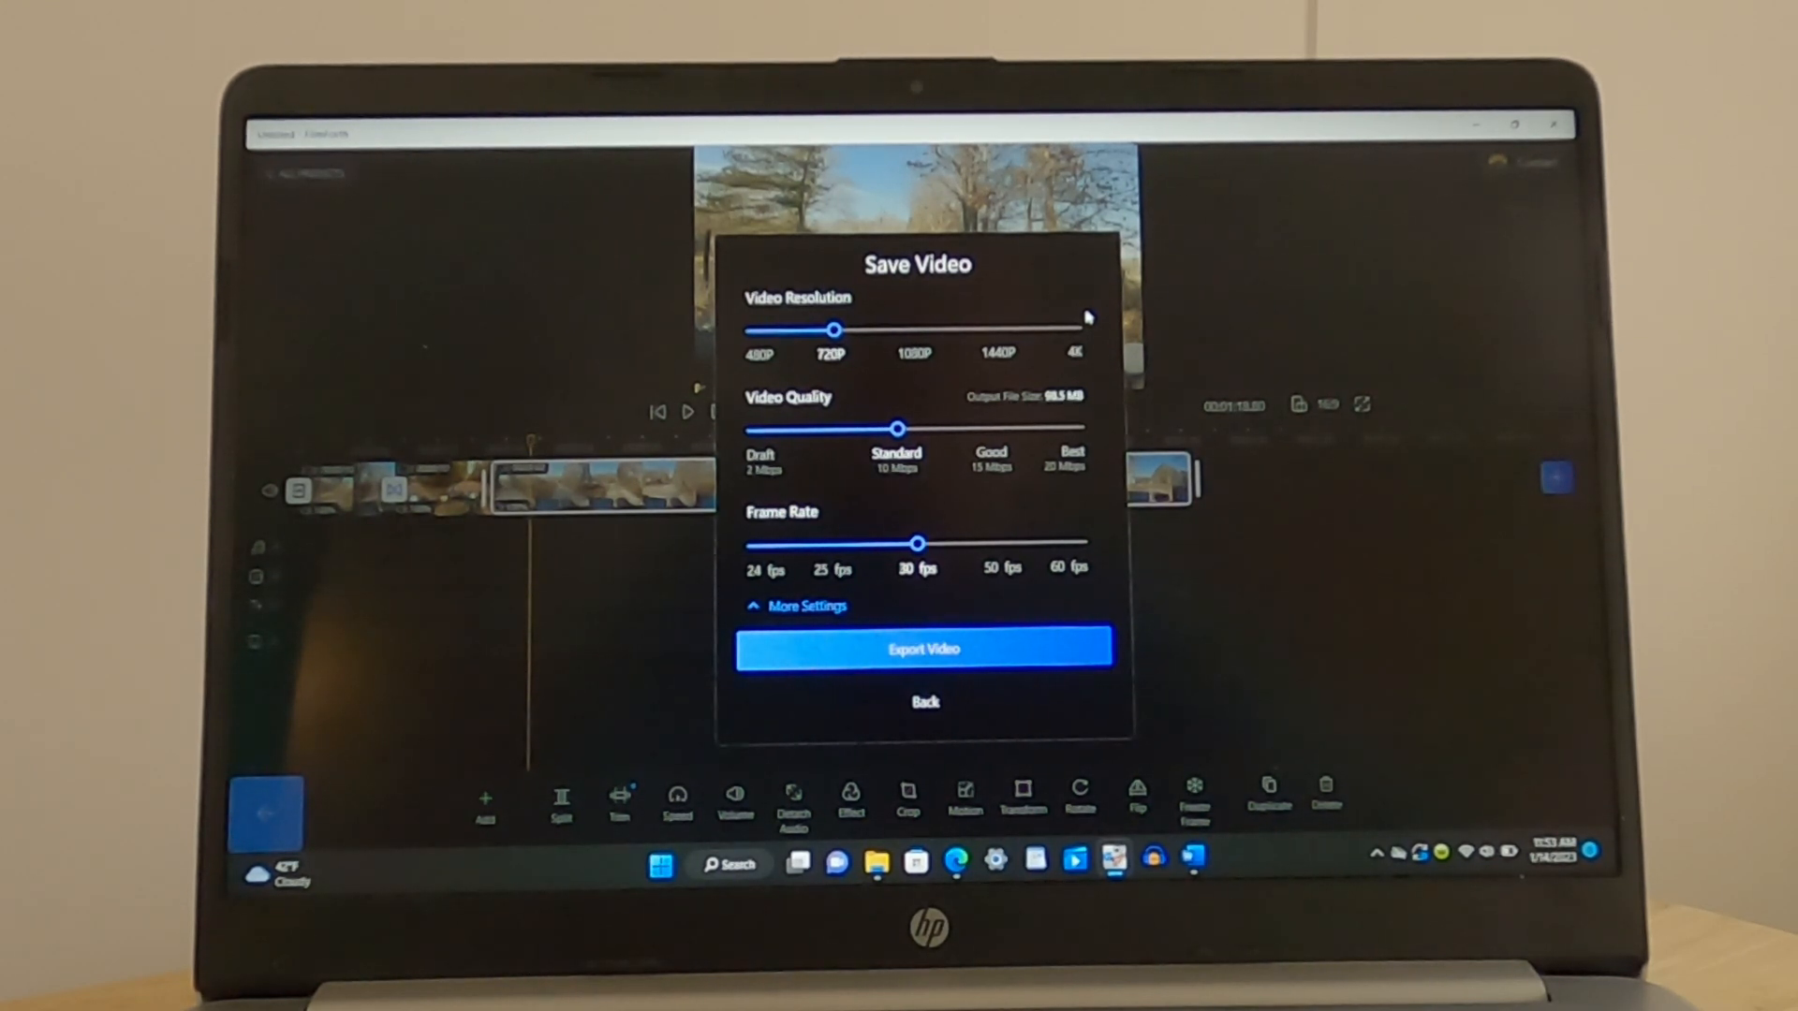
mouse_move(1089, 350)
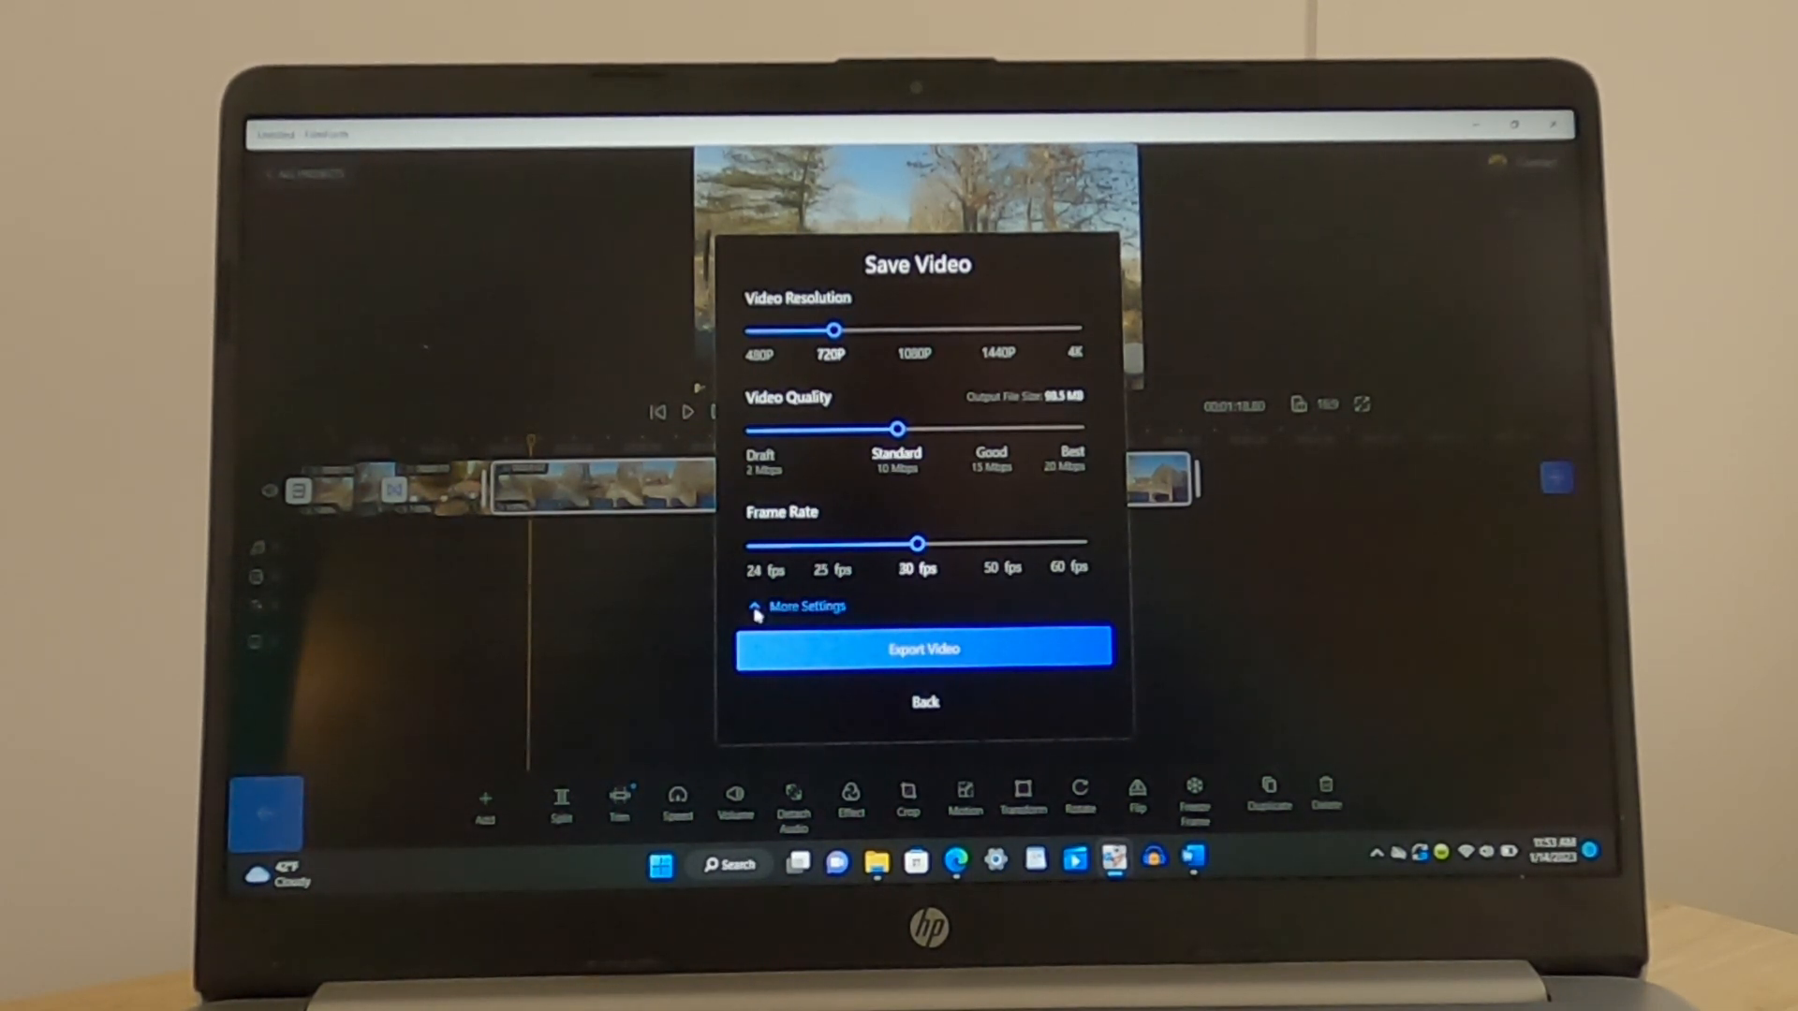
left_click(805, 605)
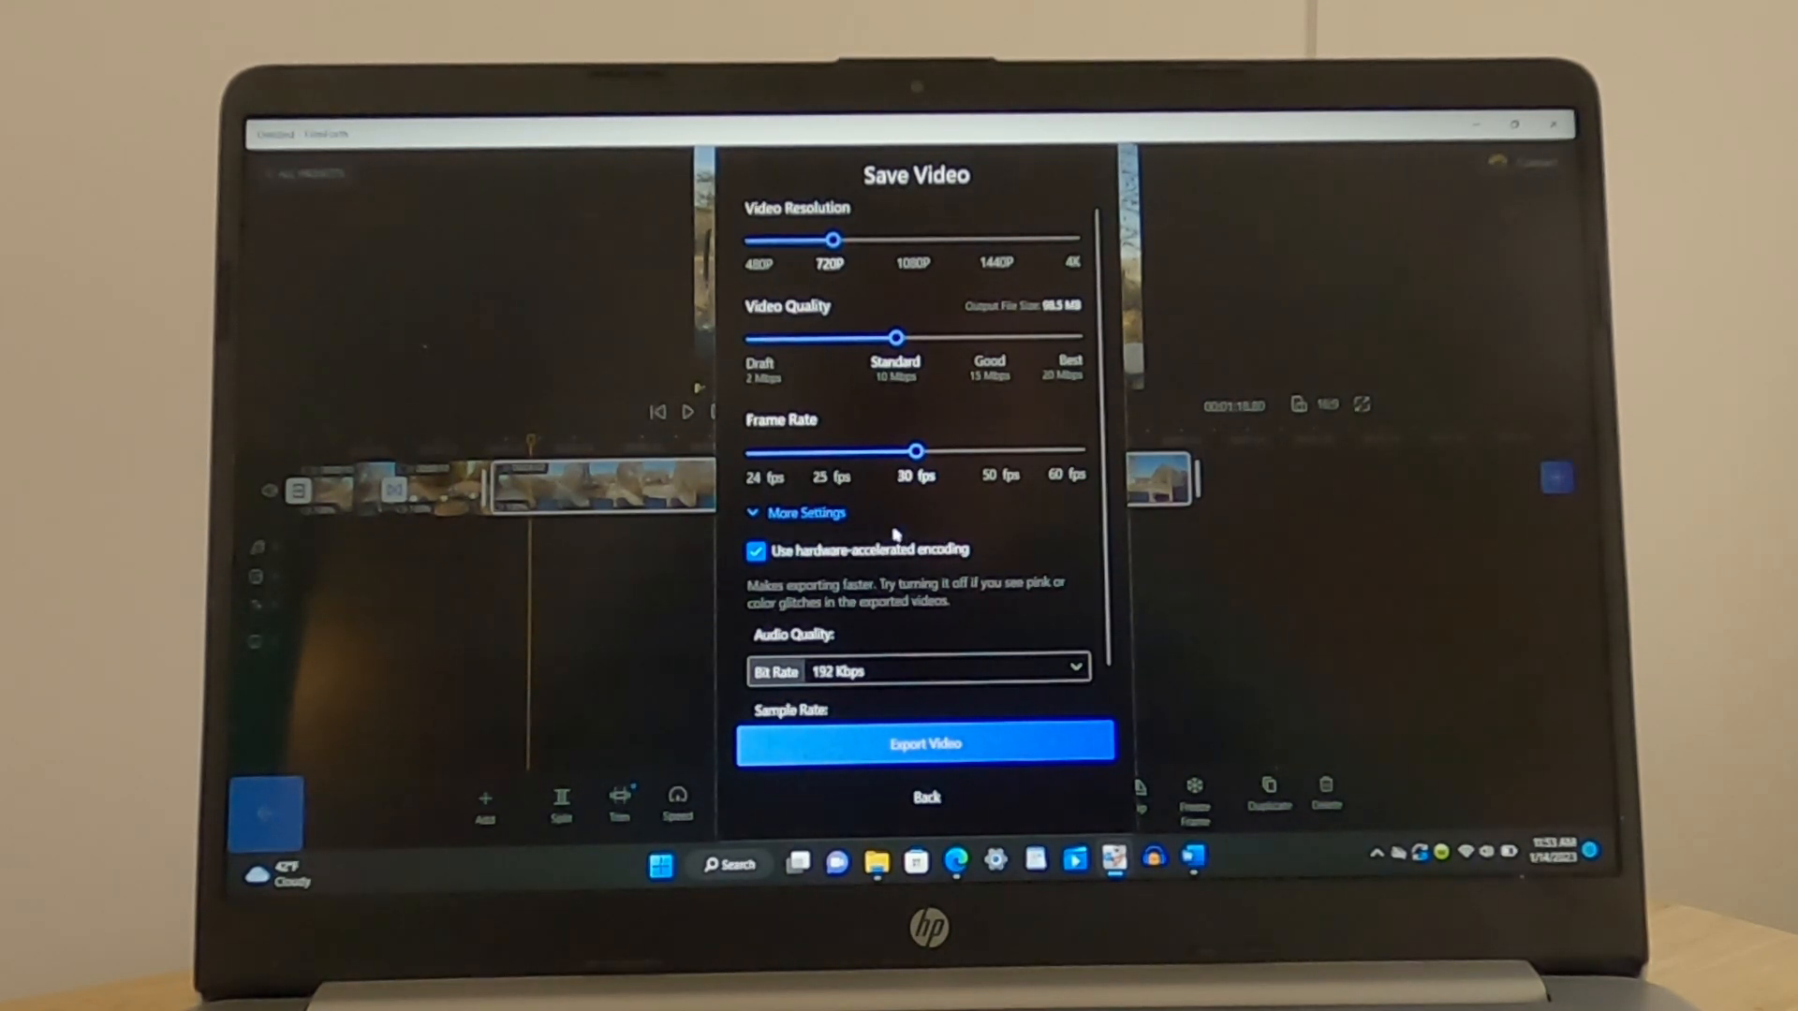
mouse_move(785, 712)
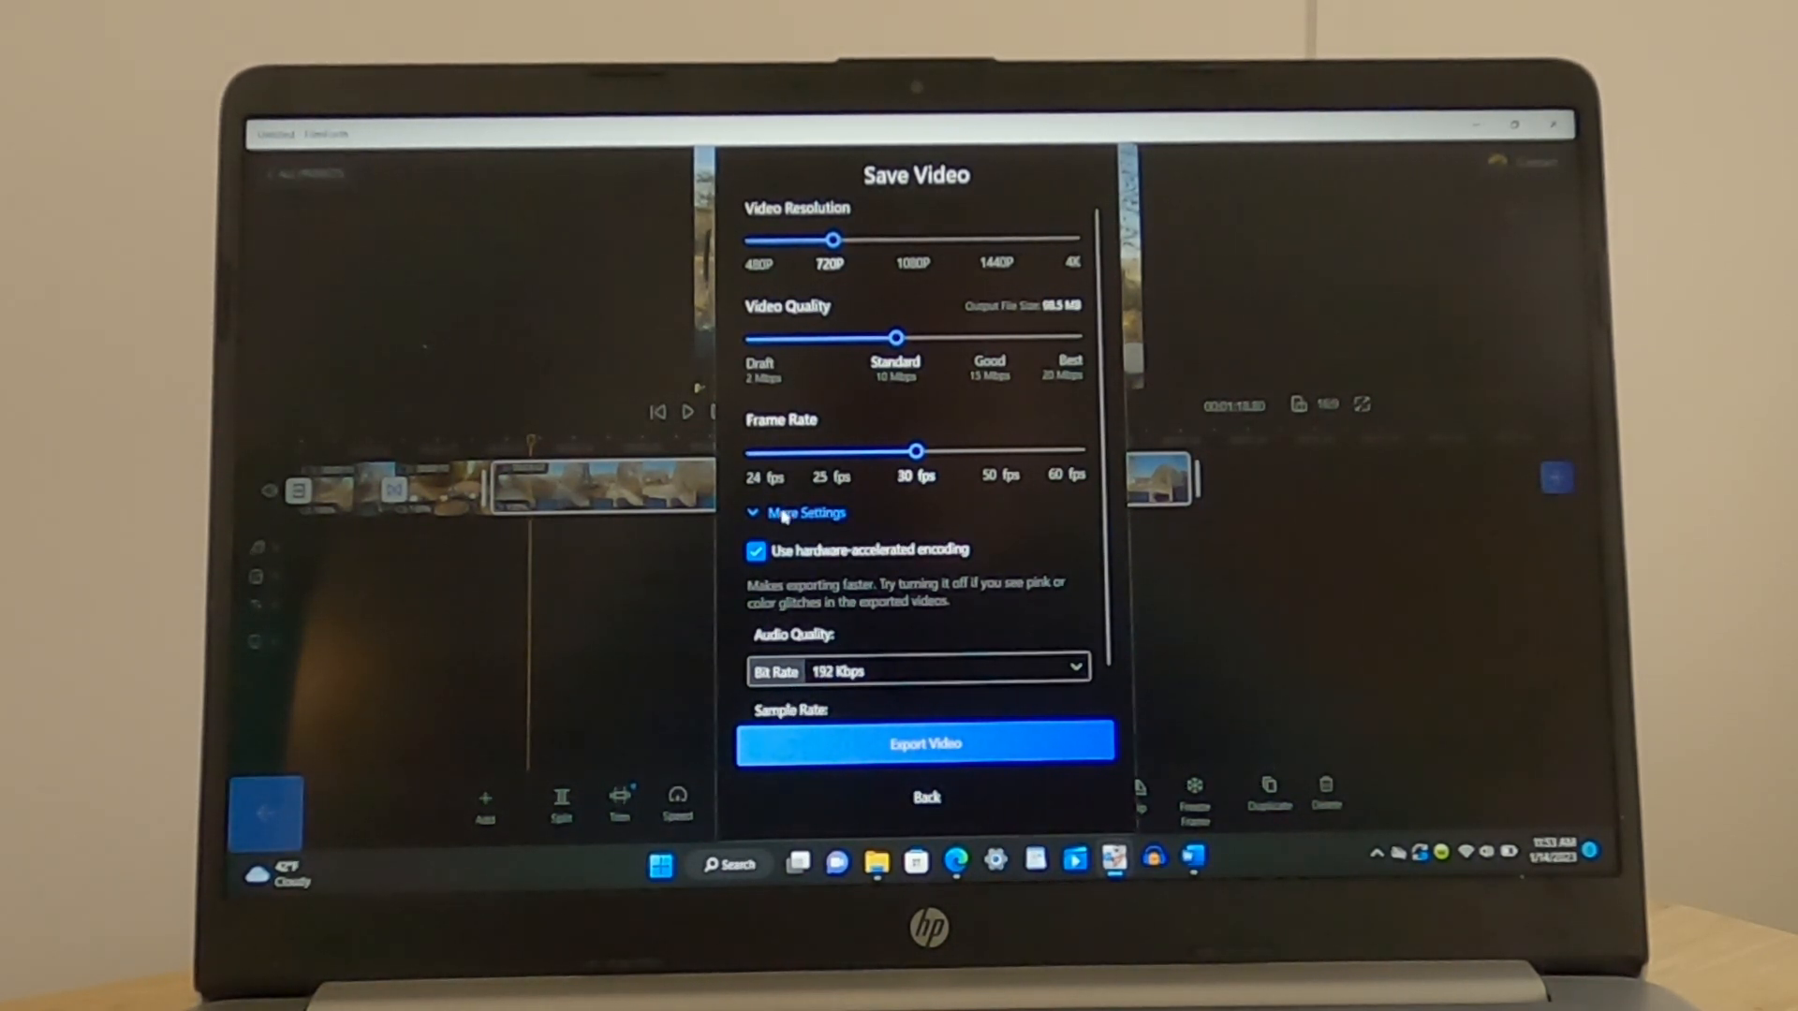
left_click(805, 513)
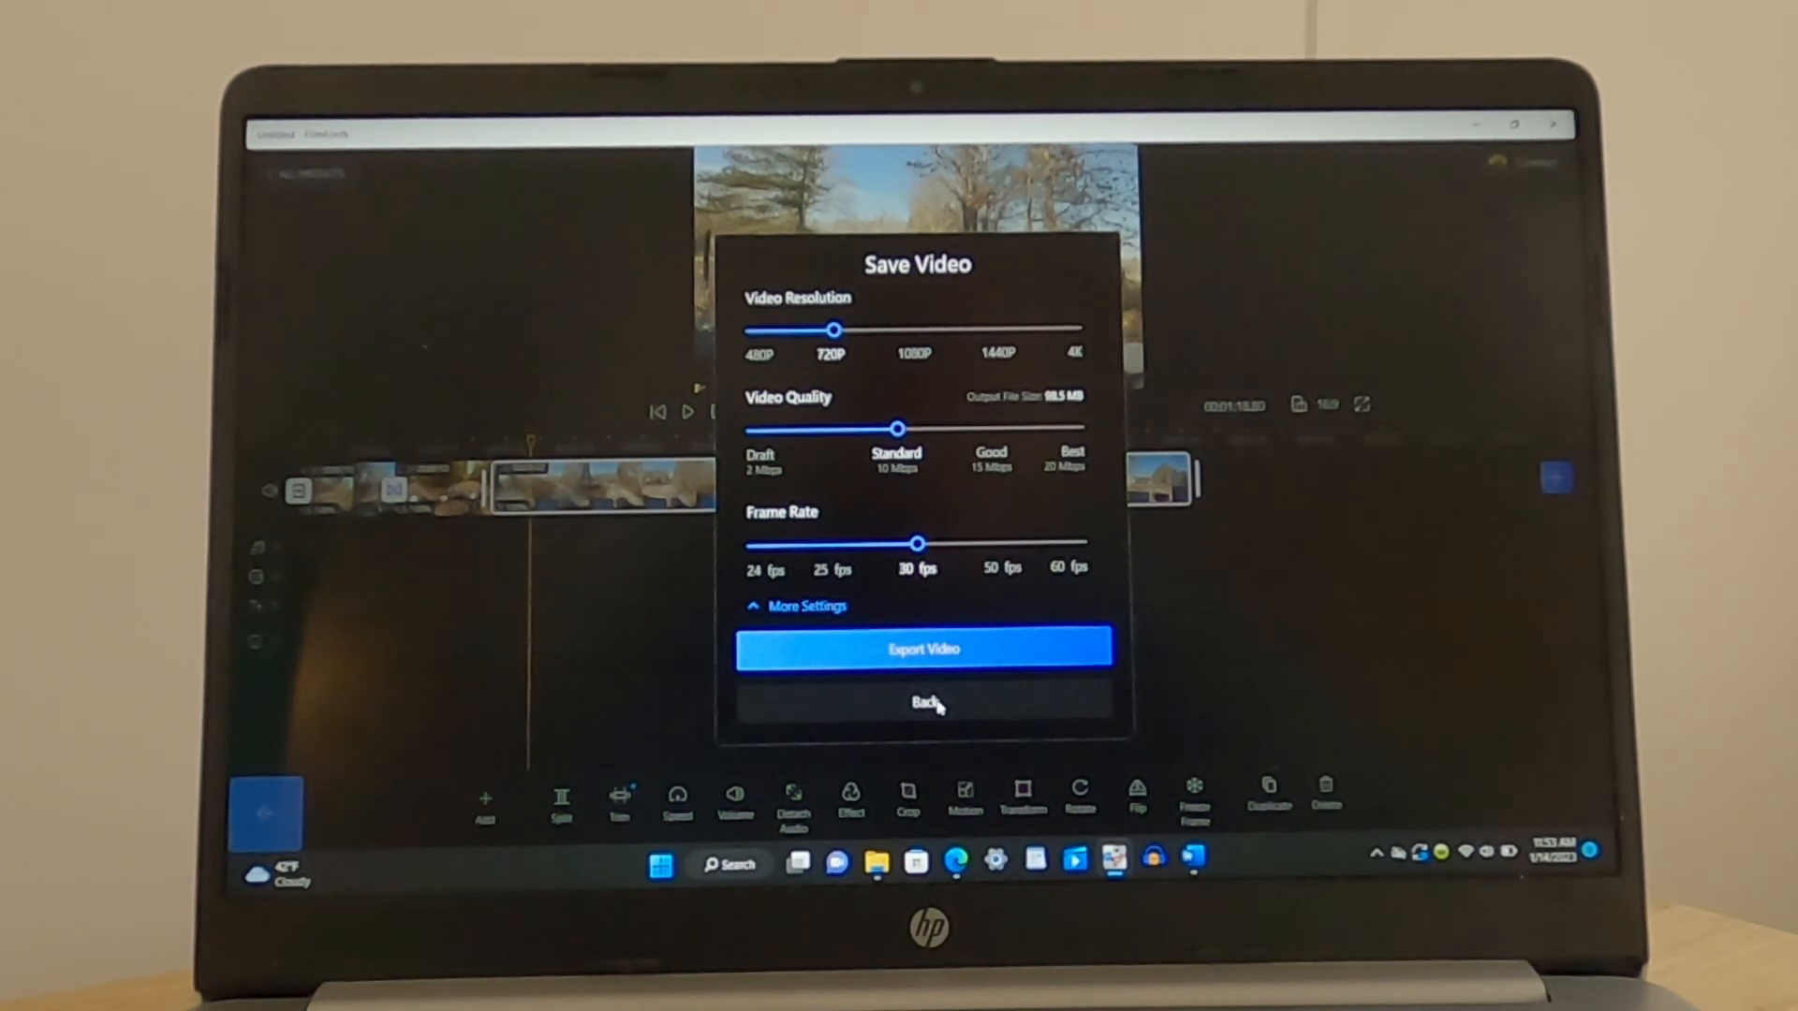
left_click(925, 700)
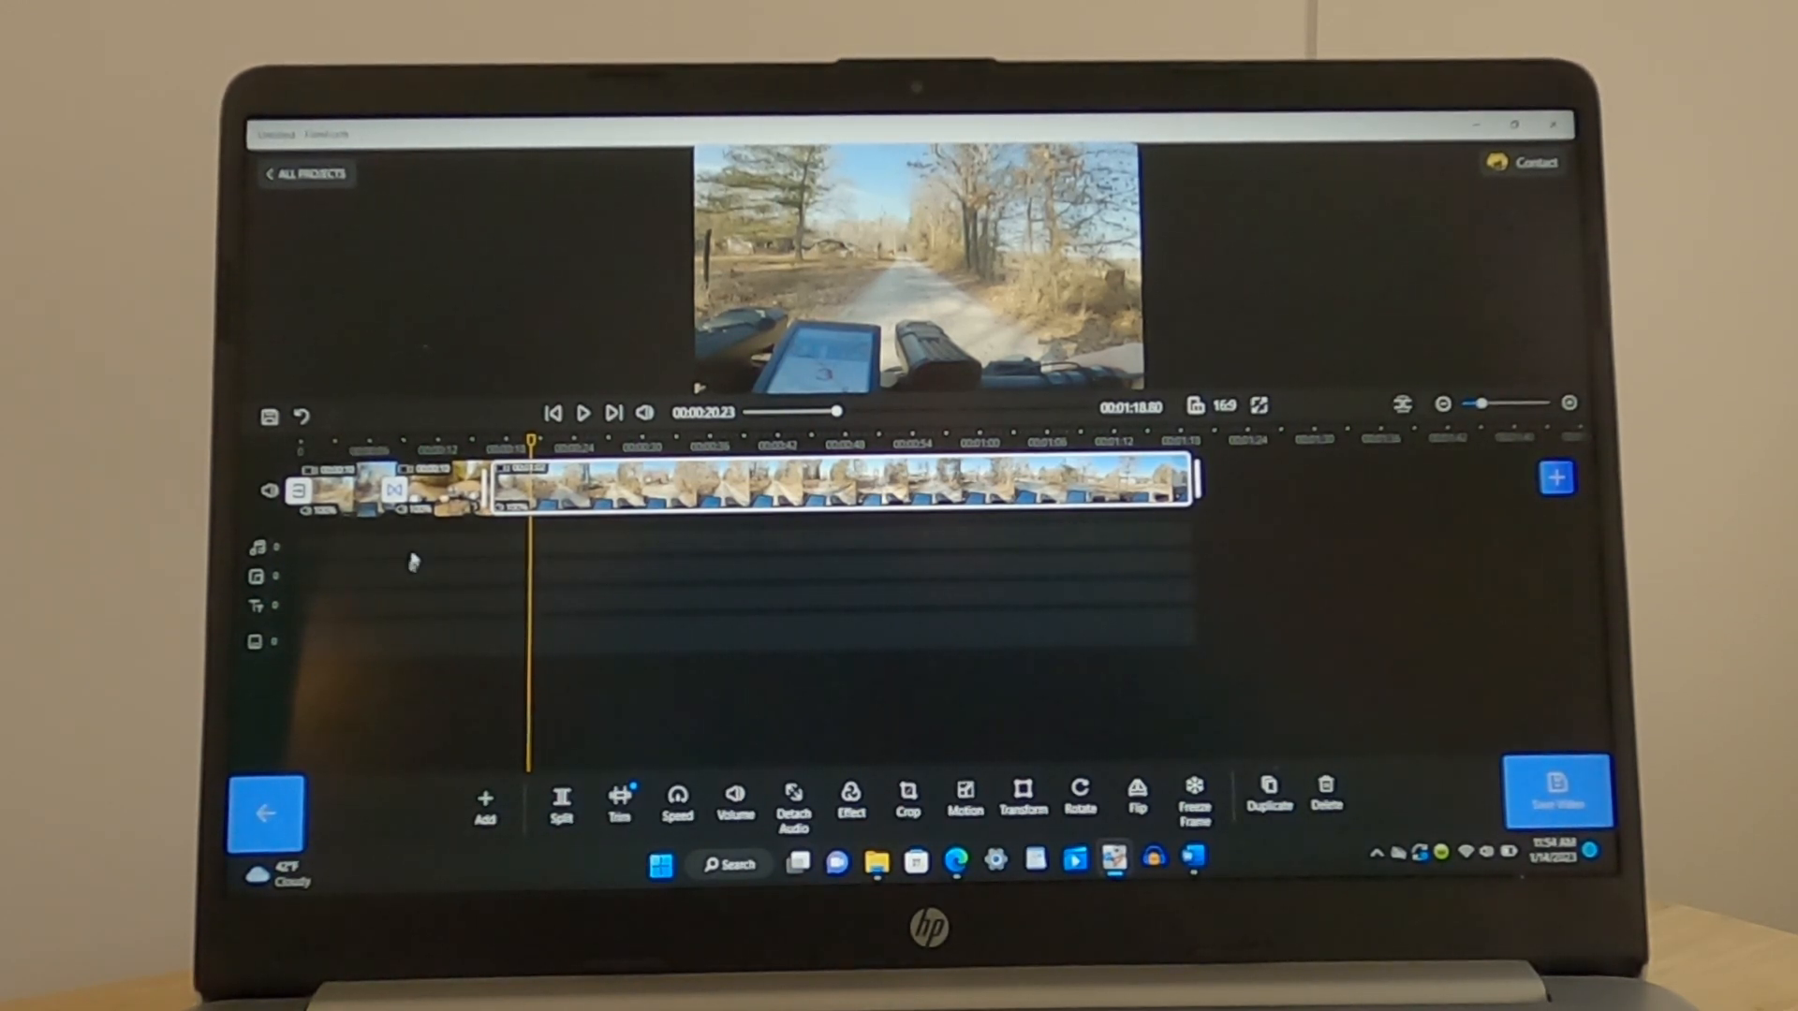
mouse_move(433, 620)
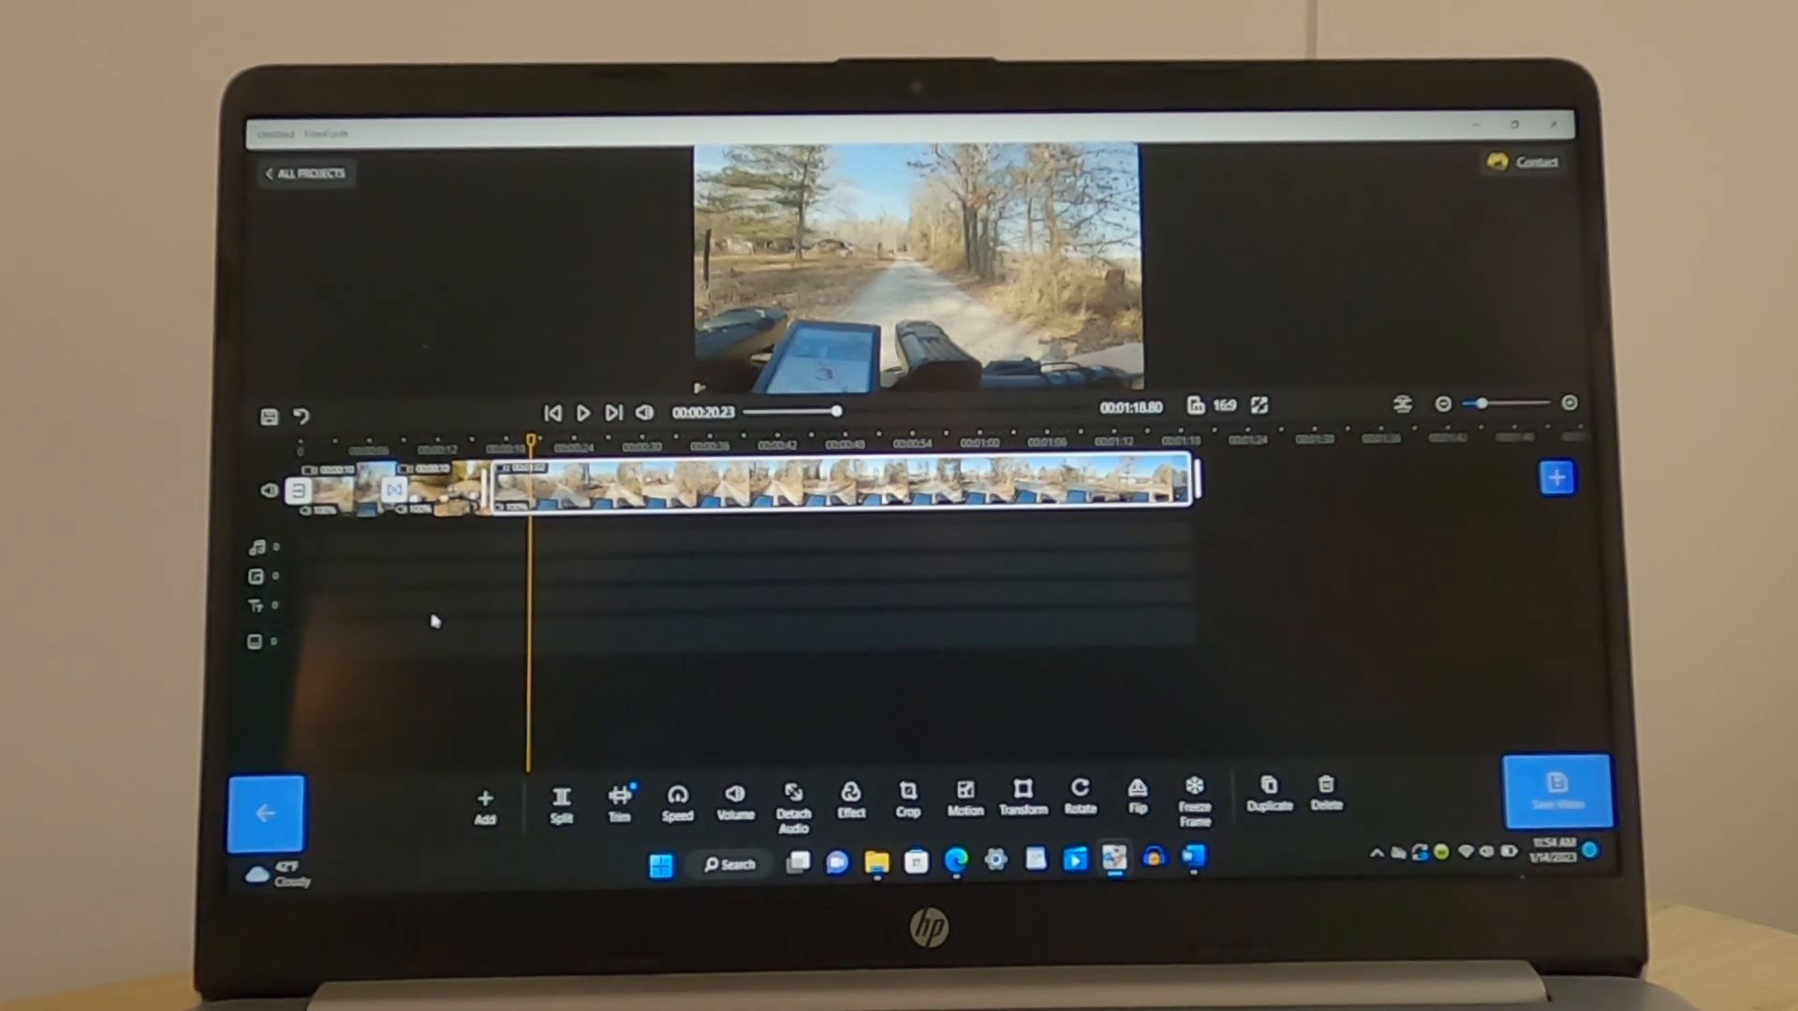